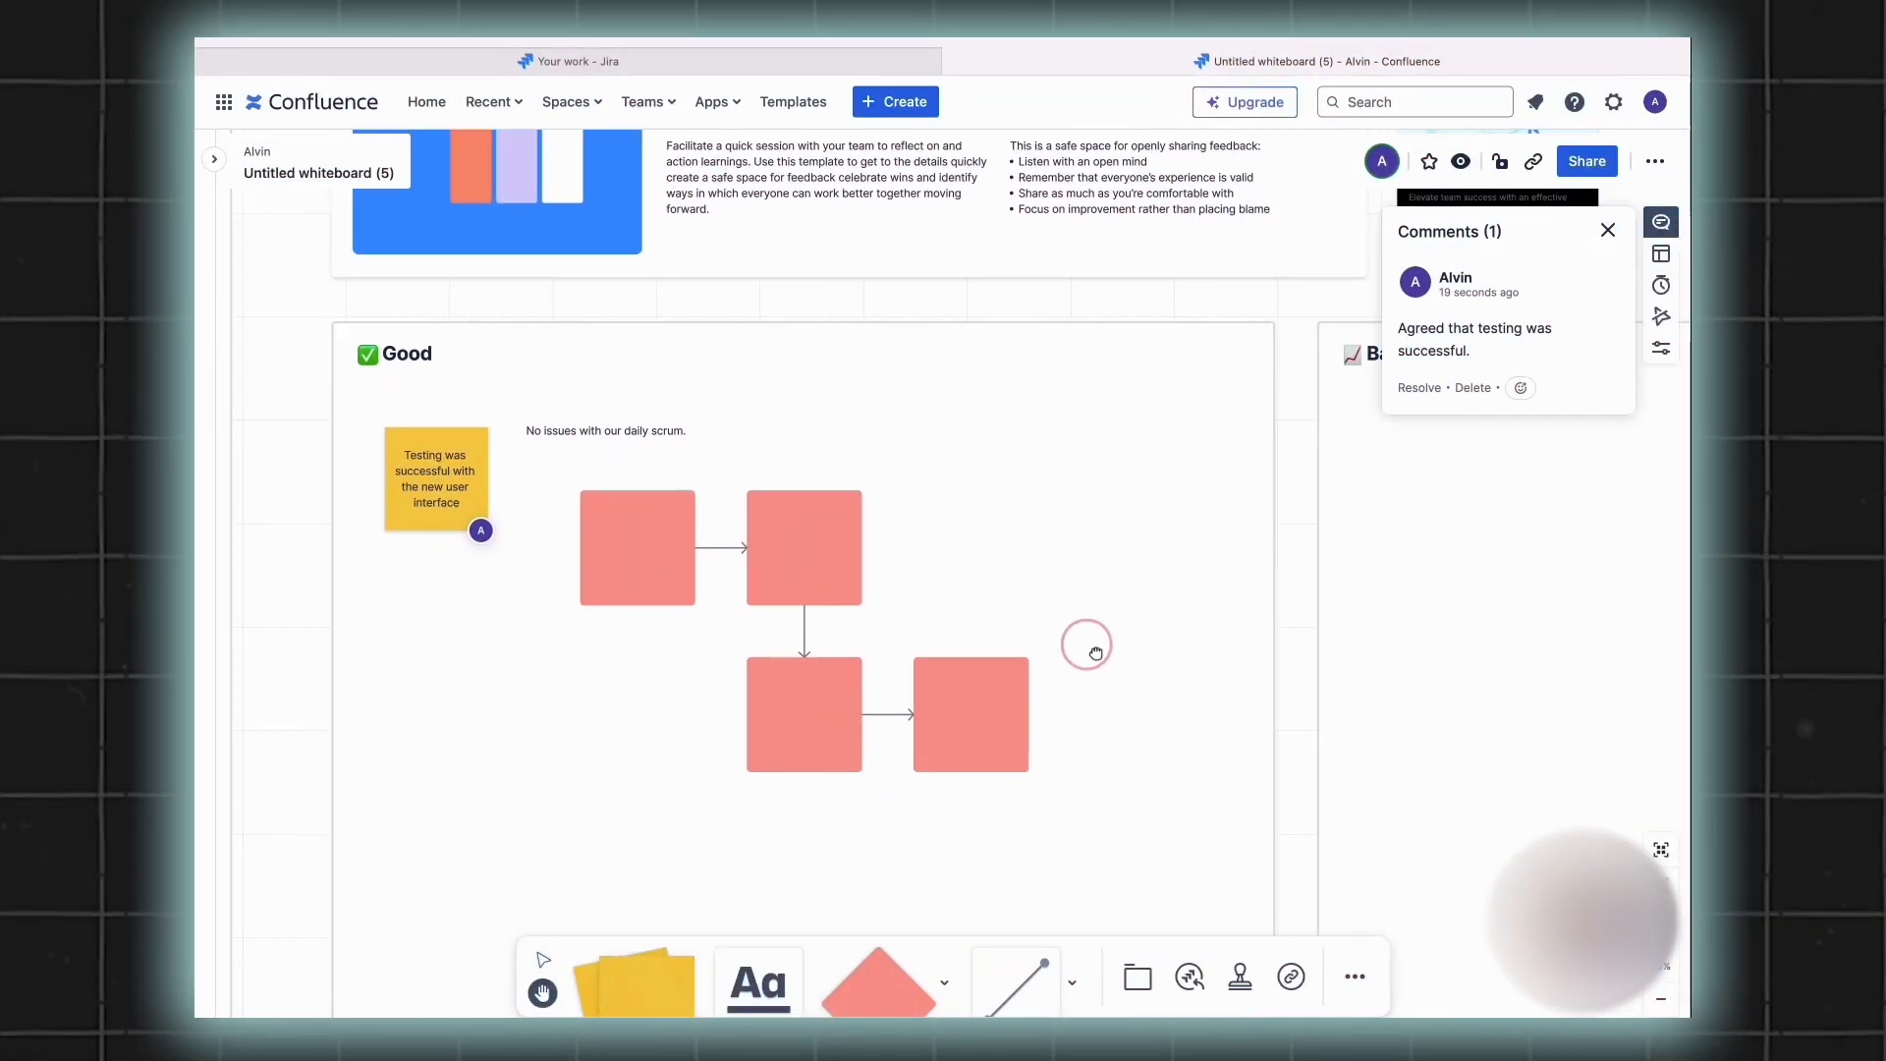
Place a diamond shape beside the last box of the Good section's flowchart, then return to Home
{"action": "left_click", "coordinate": [880, 983]}
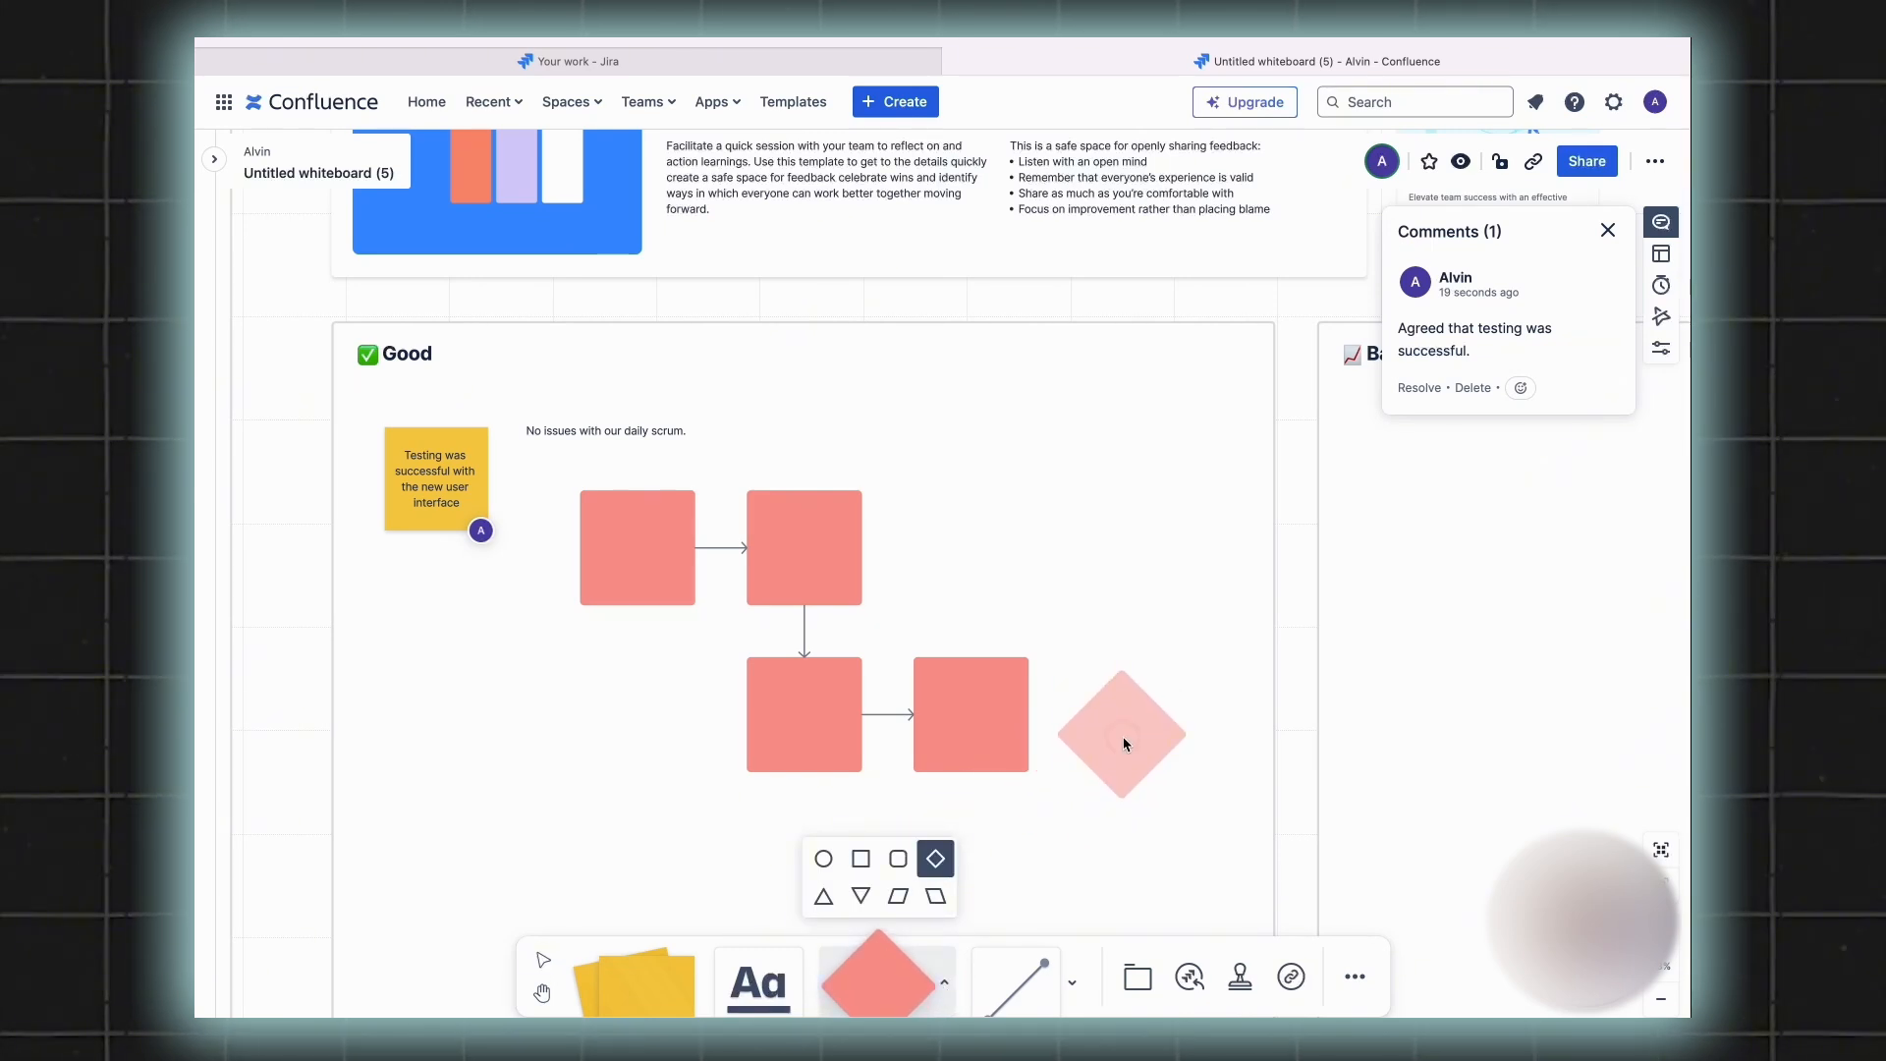
{"action": "left_click", "coordinate": [1122, 733]}
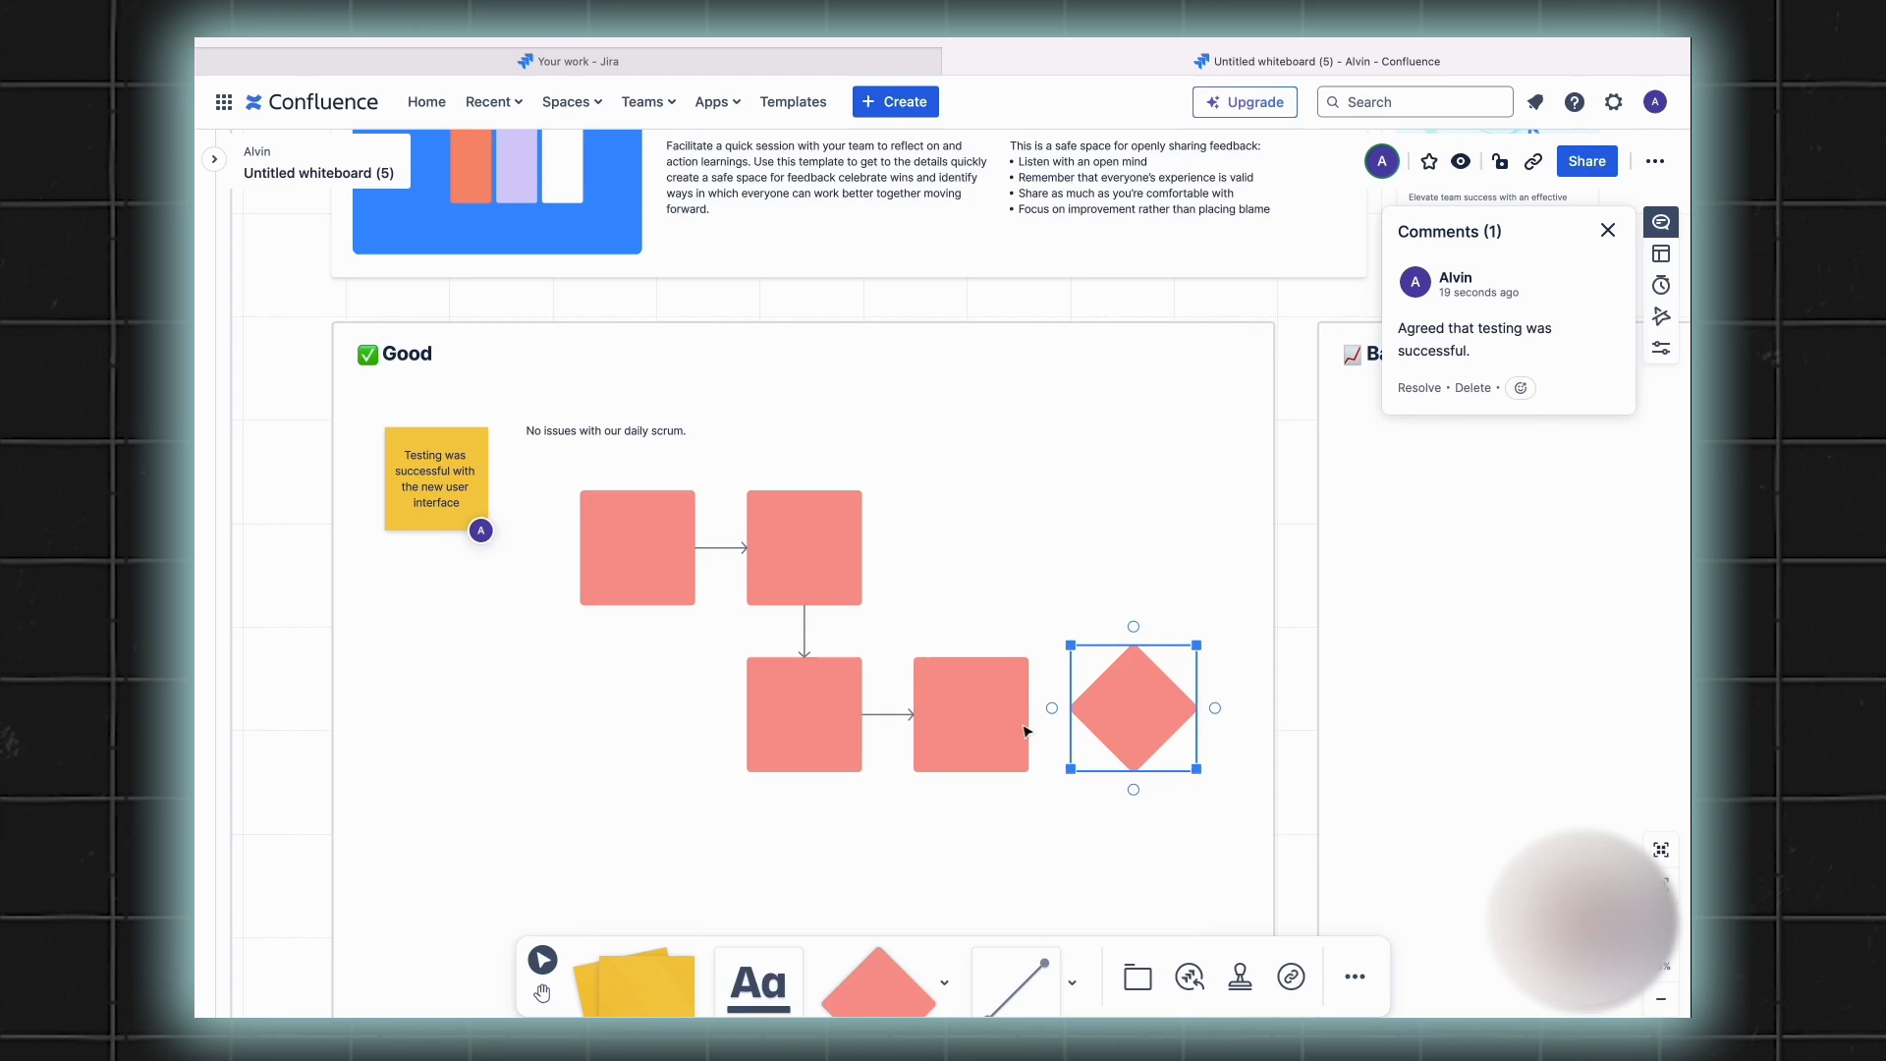
{"action": "left_click", "coordinate": [415, 100]}
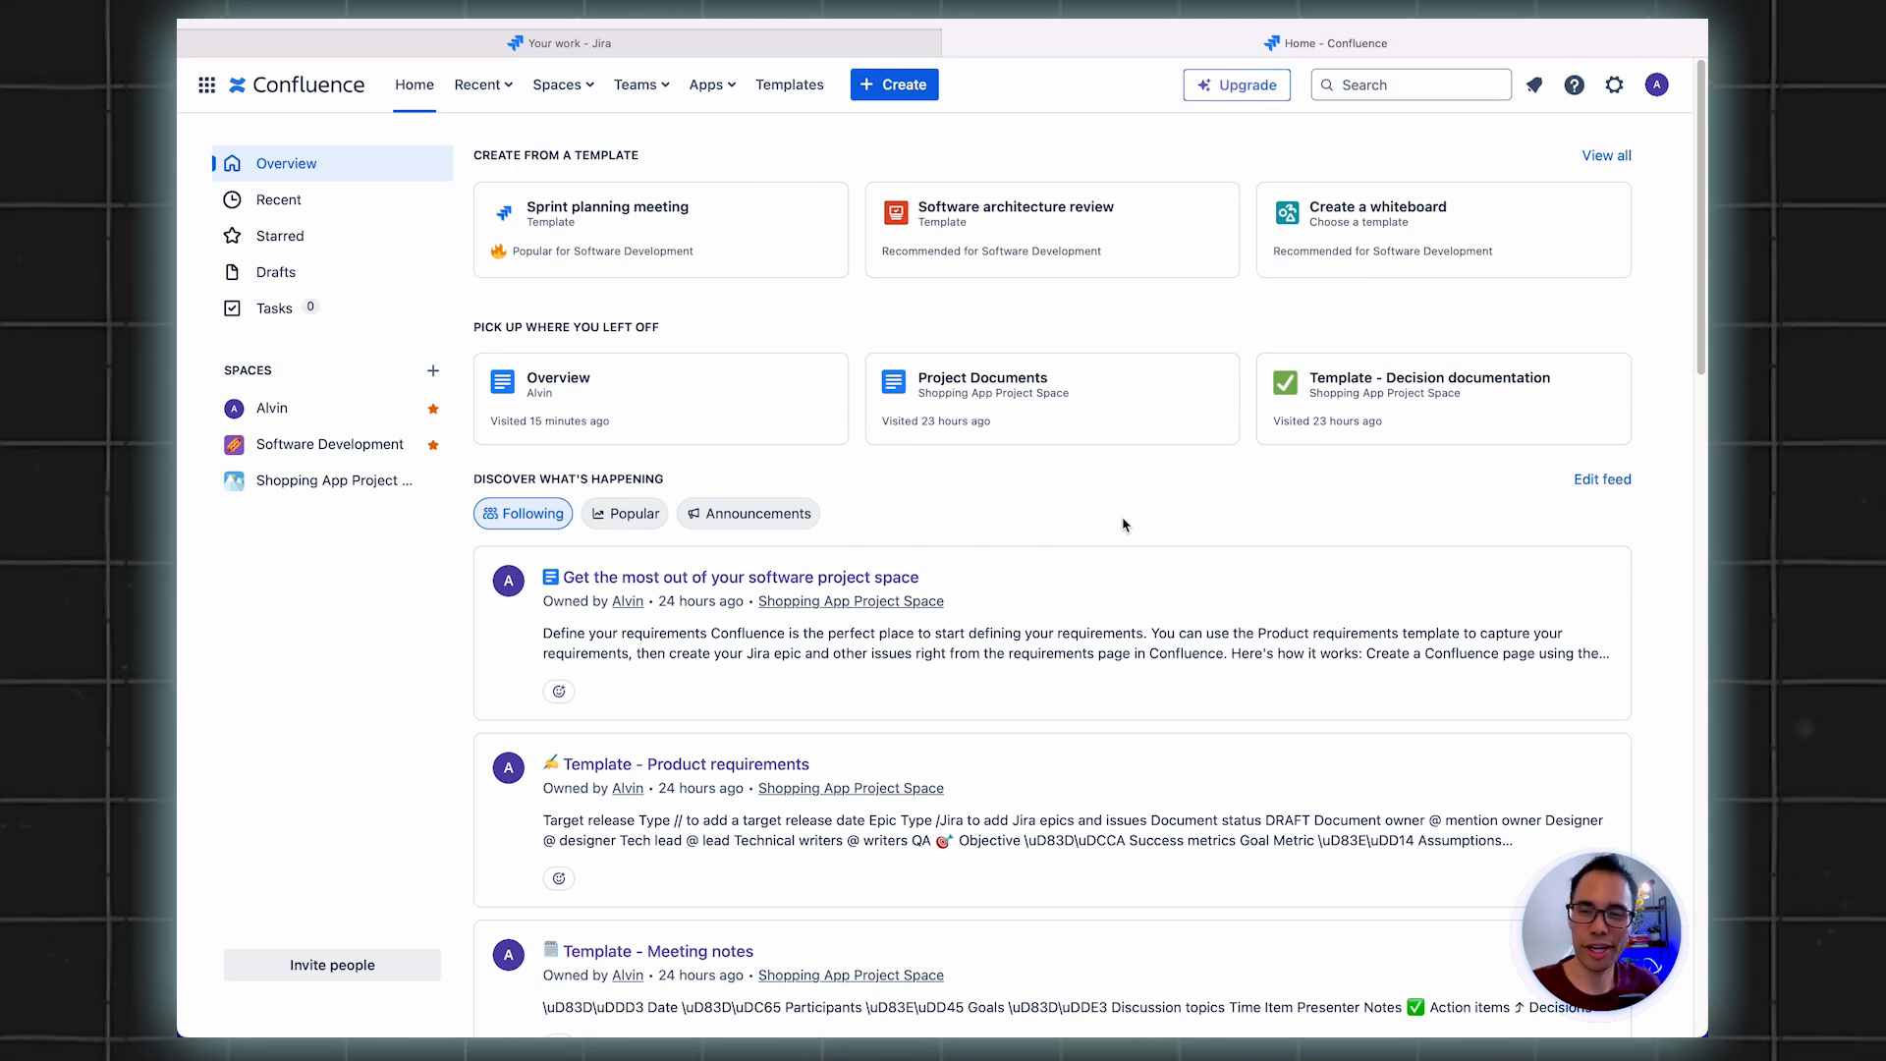
{"action": "mouse_move", "coordinate": [1086, 507]}
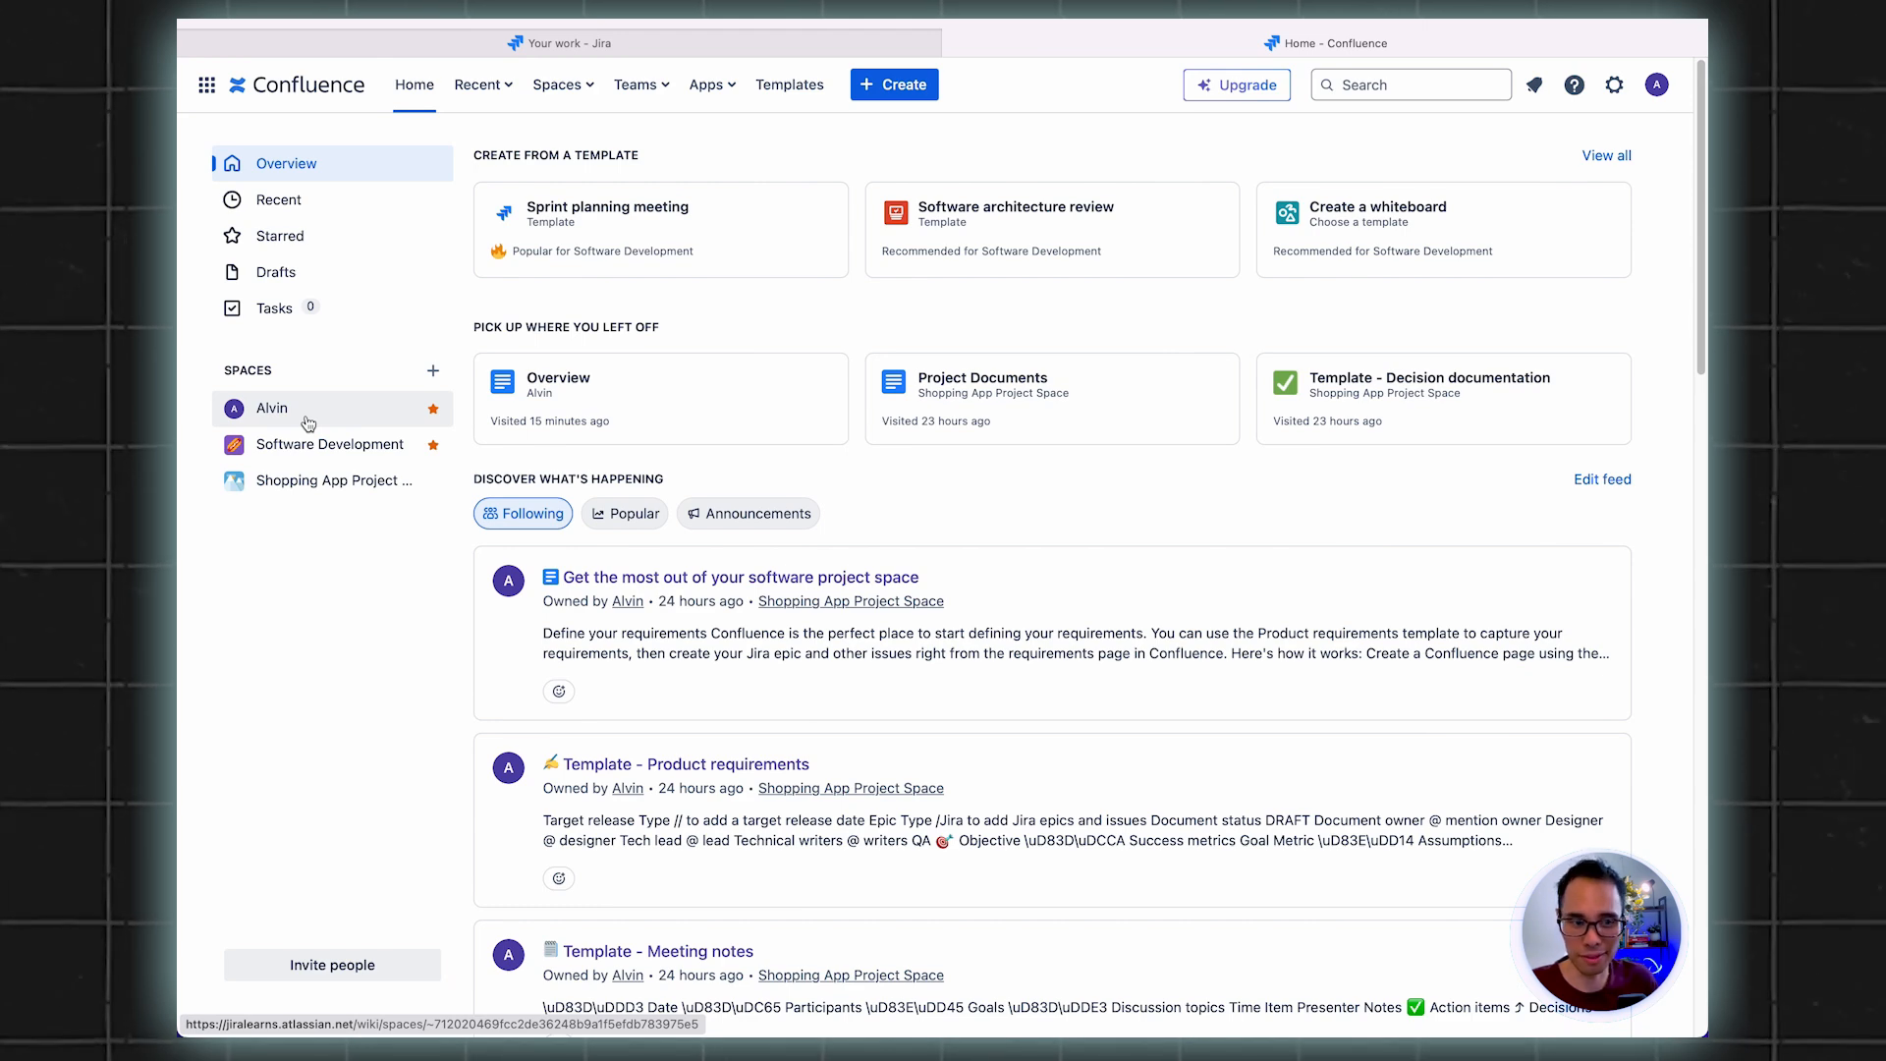
Open the personal space, expand its content tree and show the create-content options
{"action": "left_click", "coordinate": [271, 409]}
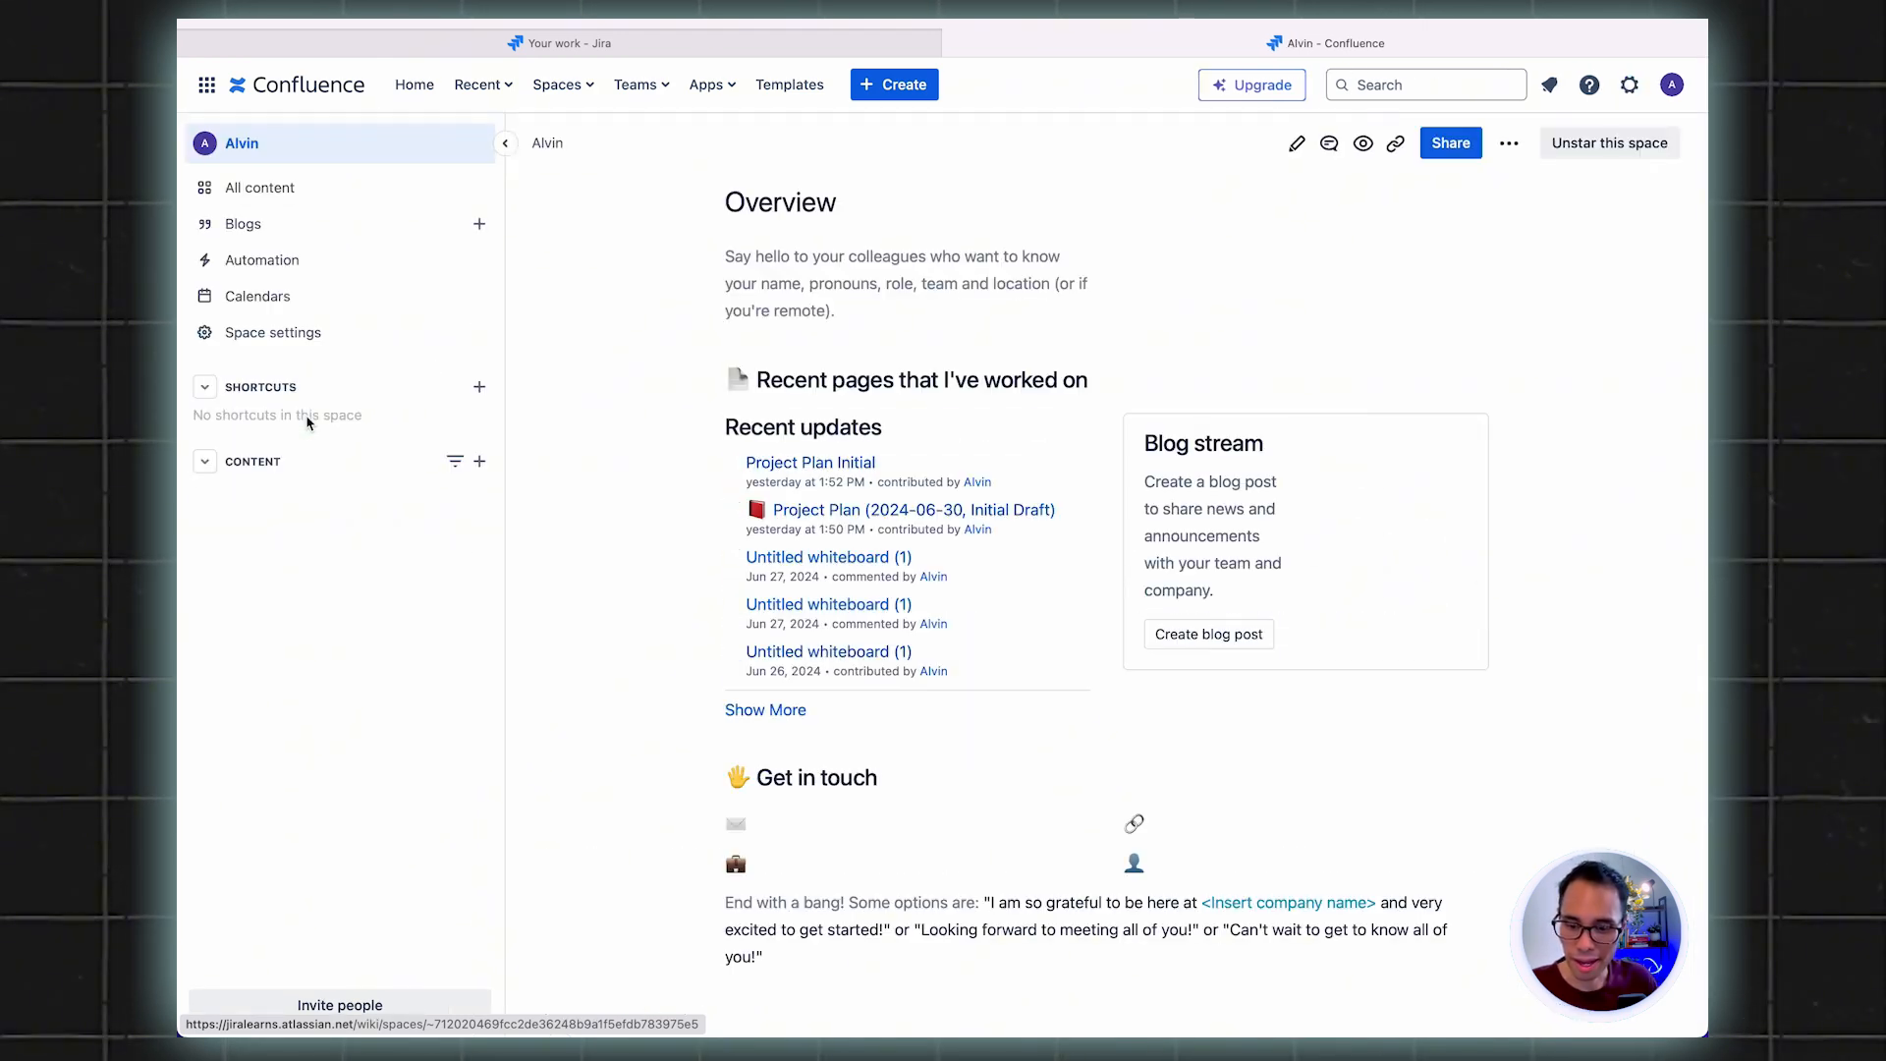
{"action": "left_click", "coordinate": [254, 460]}
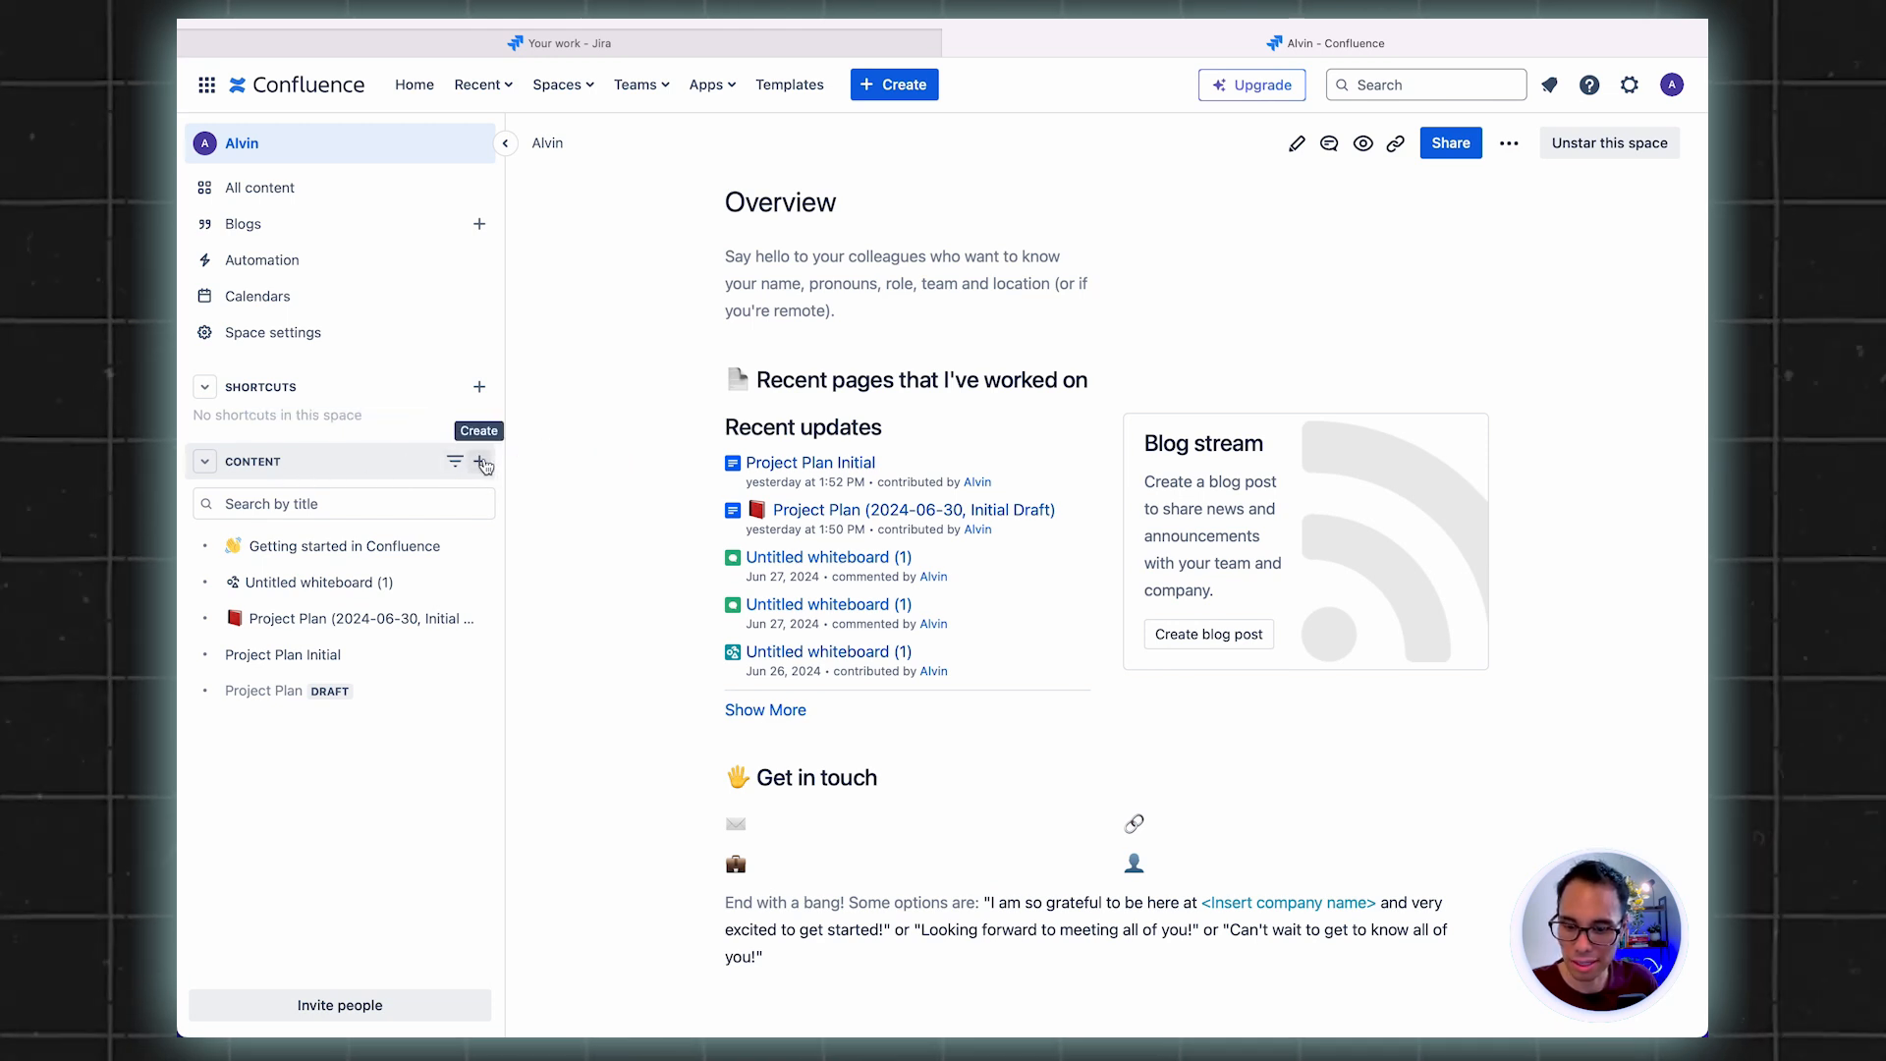
{"action": "left_click", "coordinate": [479, 460]}
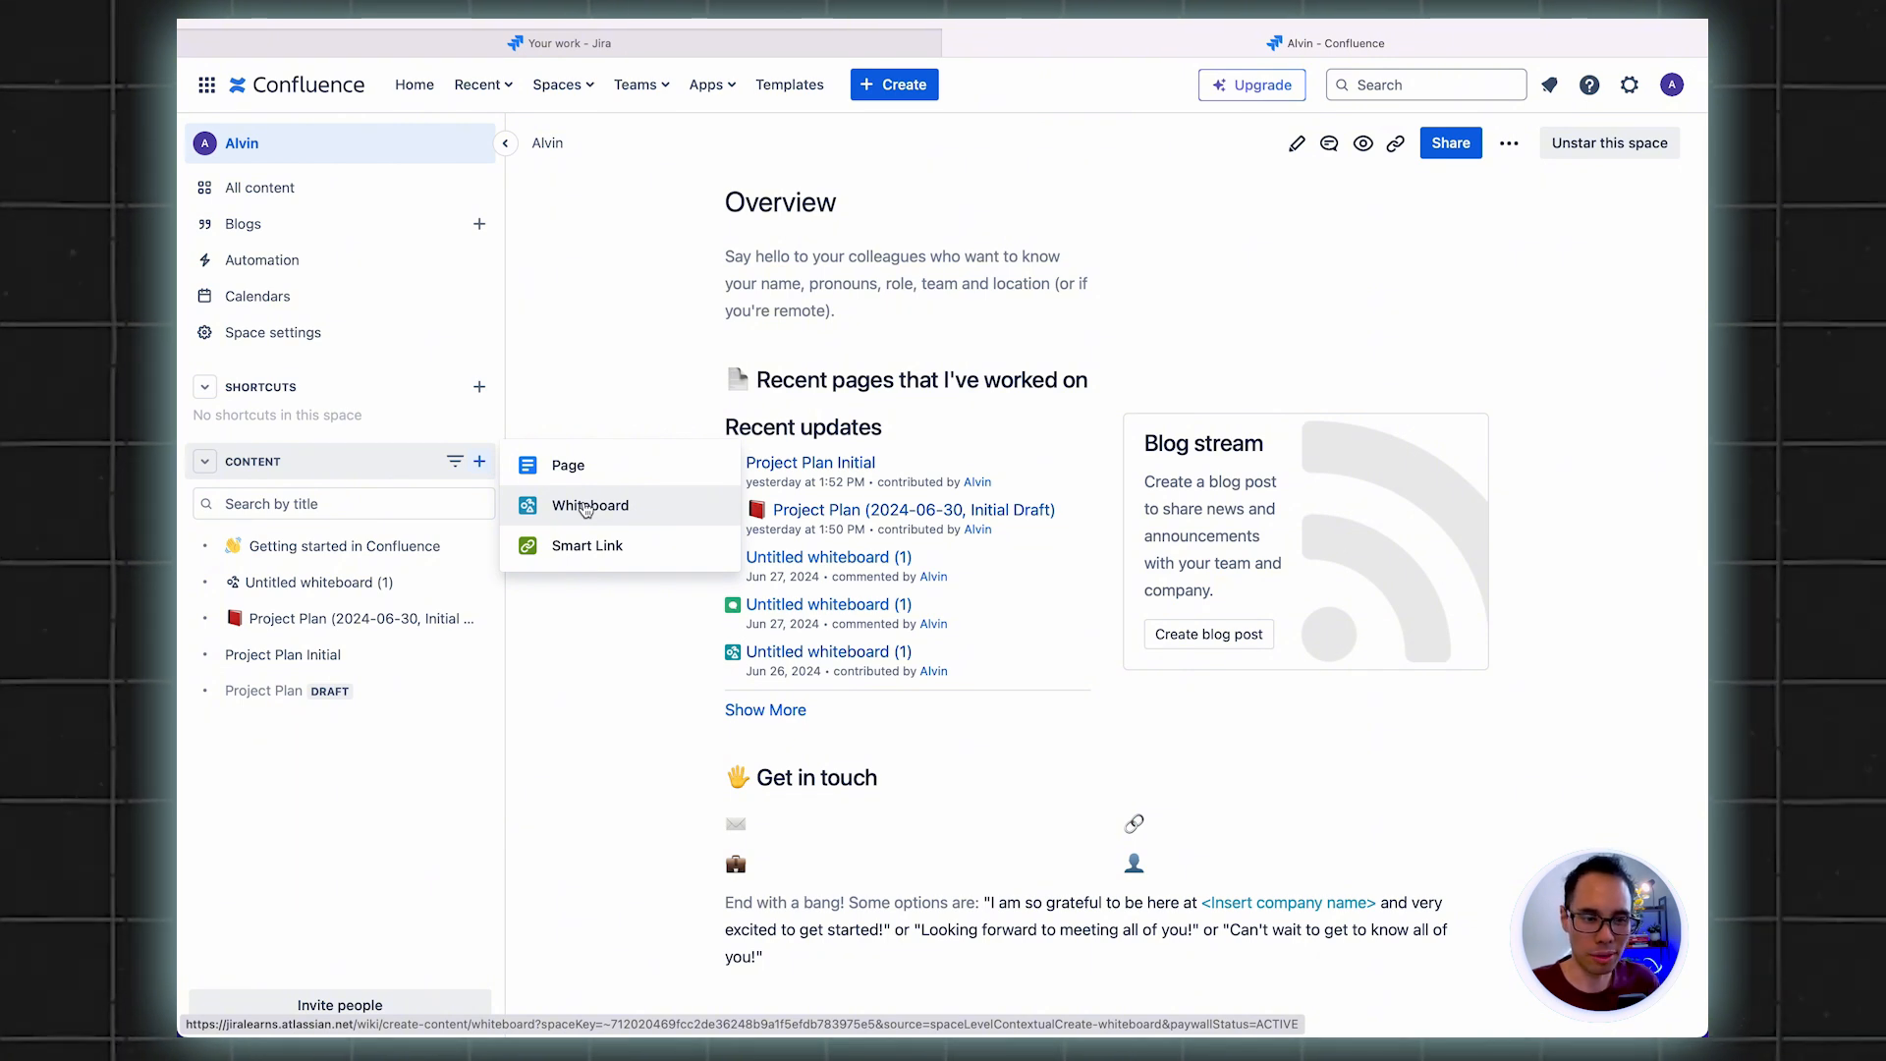
Create a new whiteboard in the space and browse its template gallery
{"action": "left_click", "coordinate": [589, 505]}
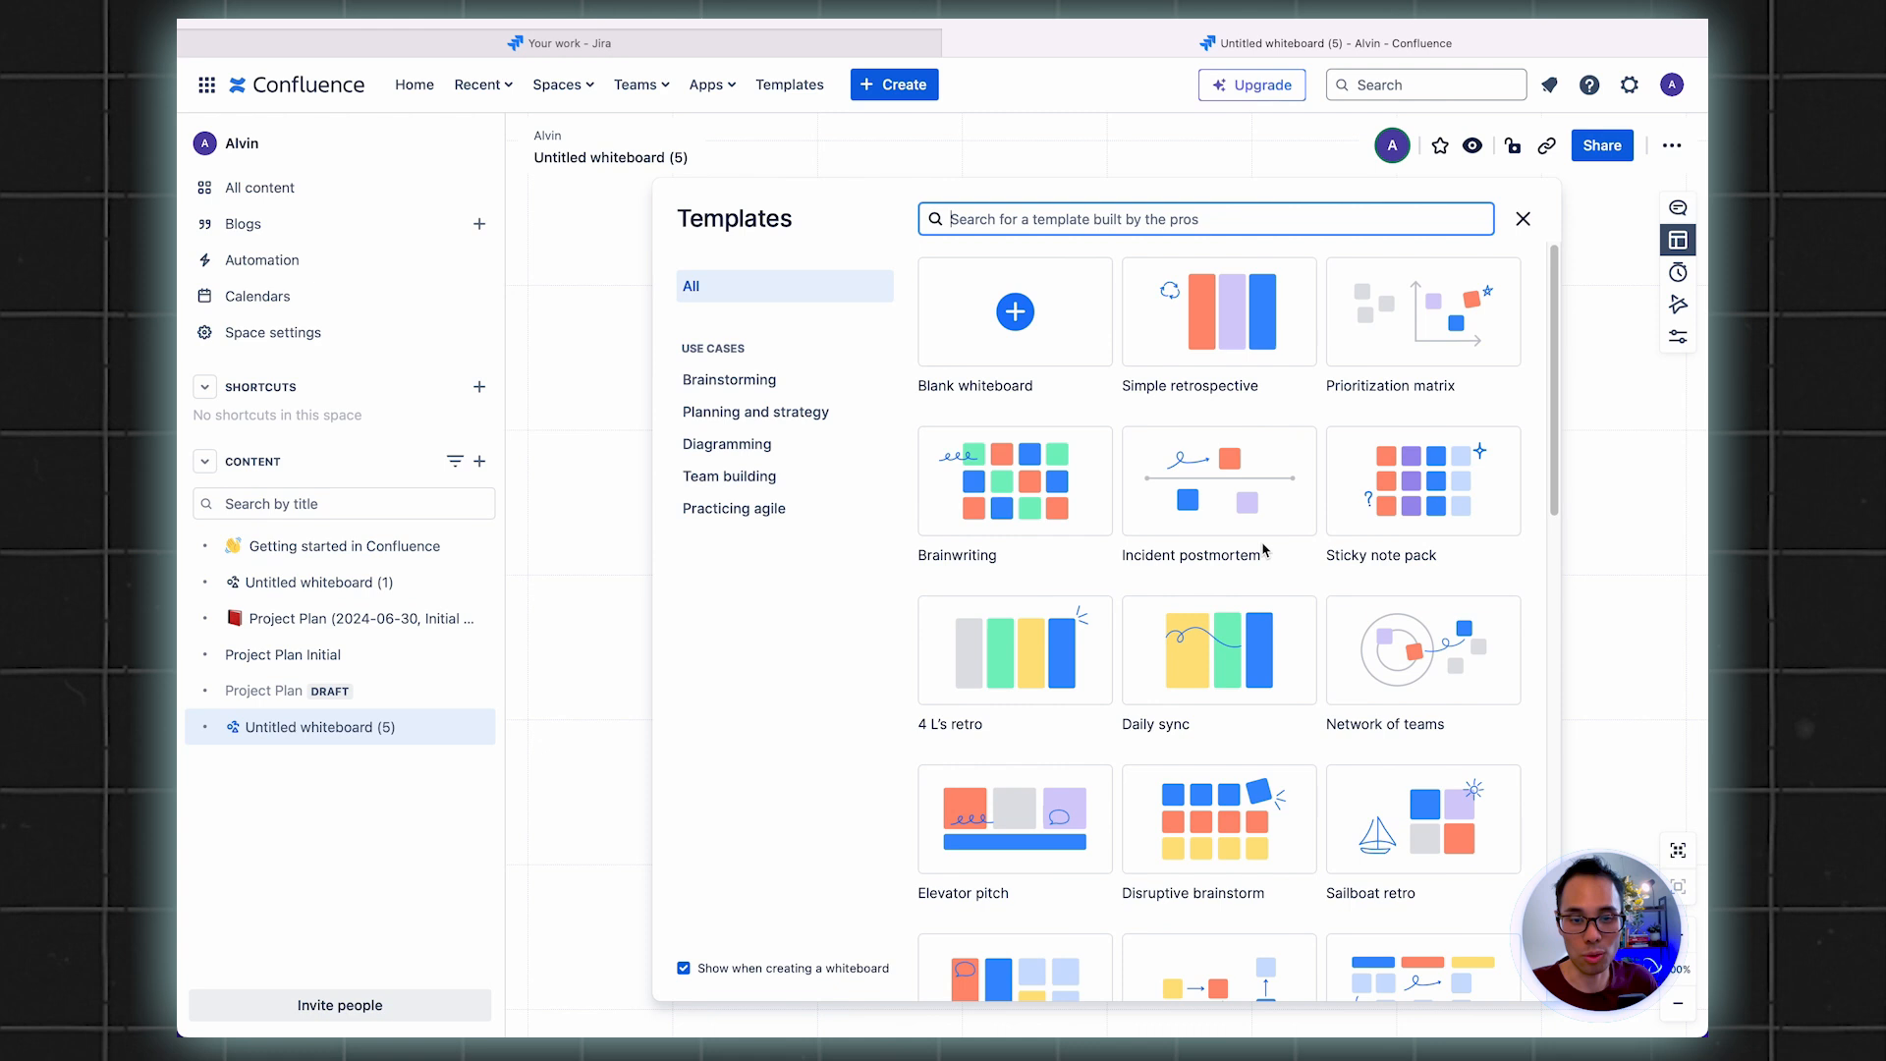
{"action": "mouse_move", "coordinate": [1134, 424]}
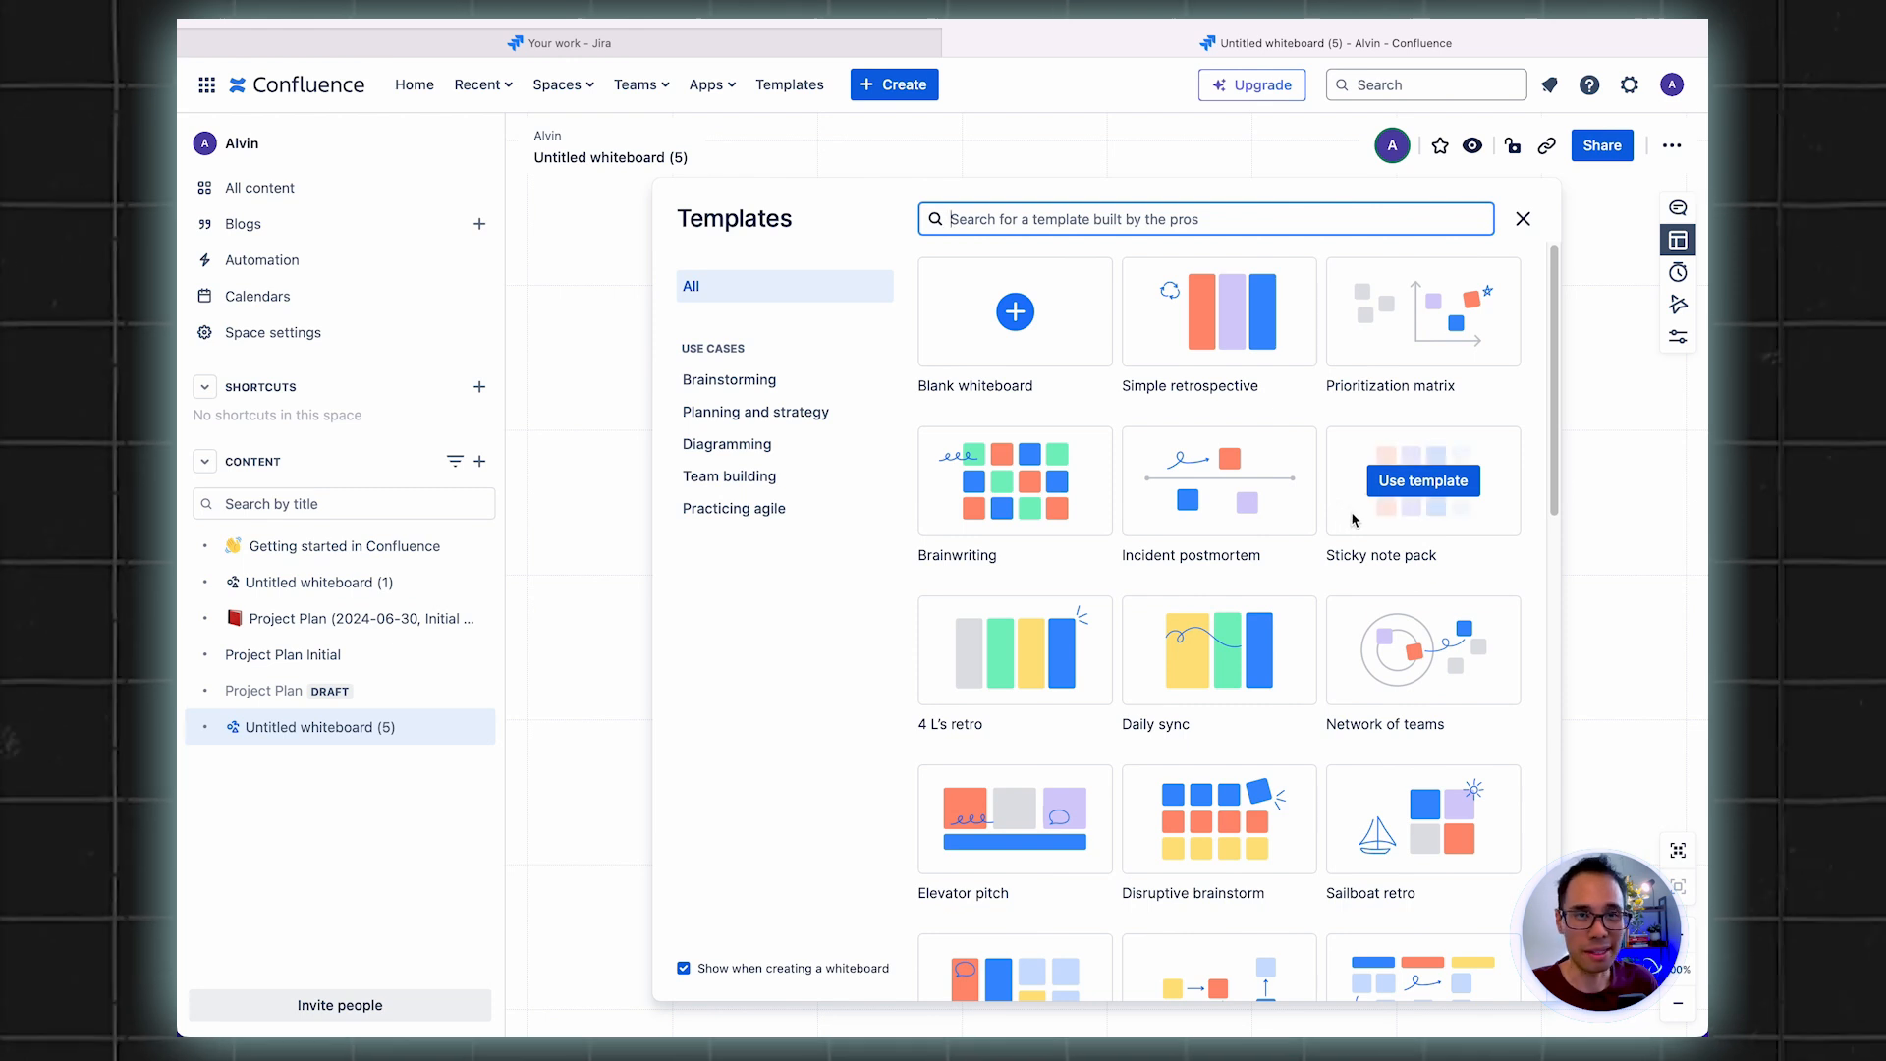
{"action": "scroll", "scroll_direction": "down", "scroll_amount": 3}
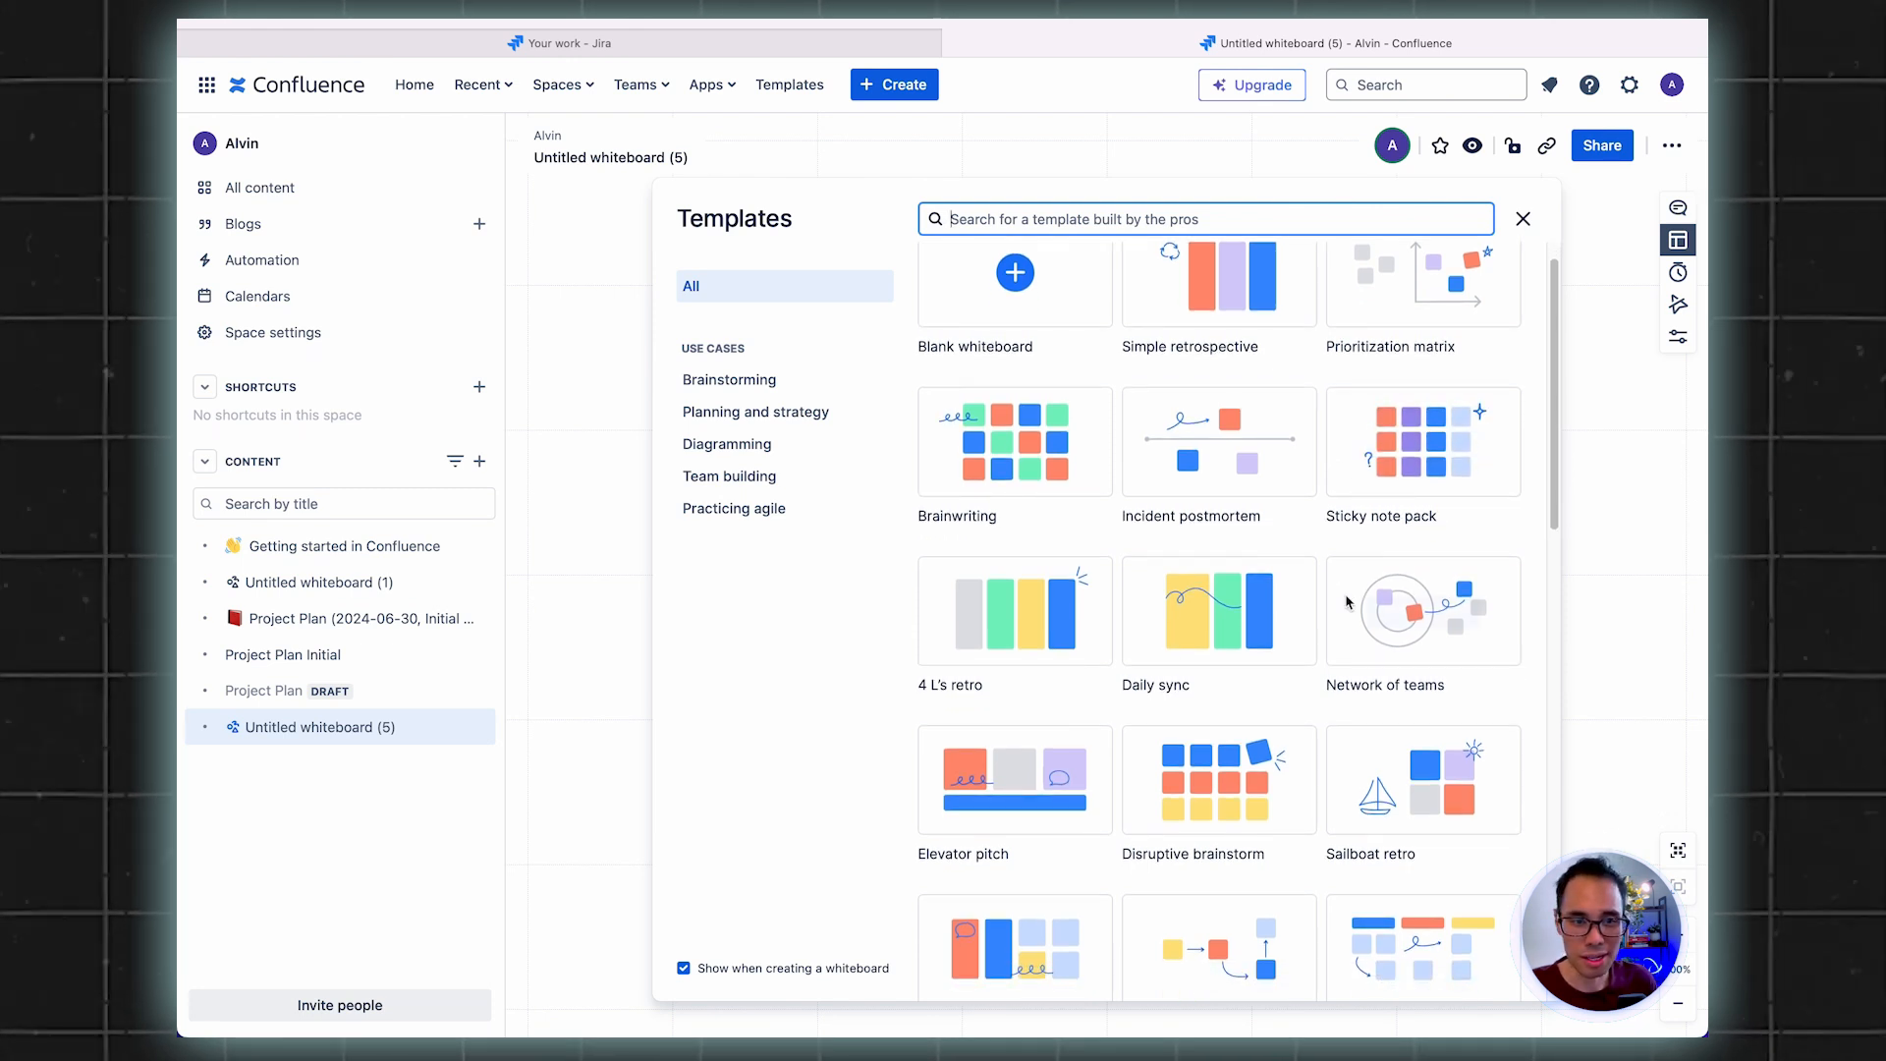
{"action": "scroll", "scroll_direction": "down", "scroll_amount": 3}
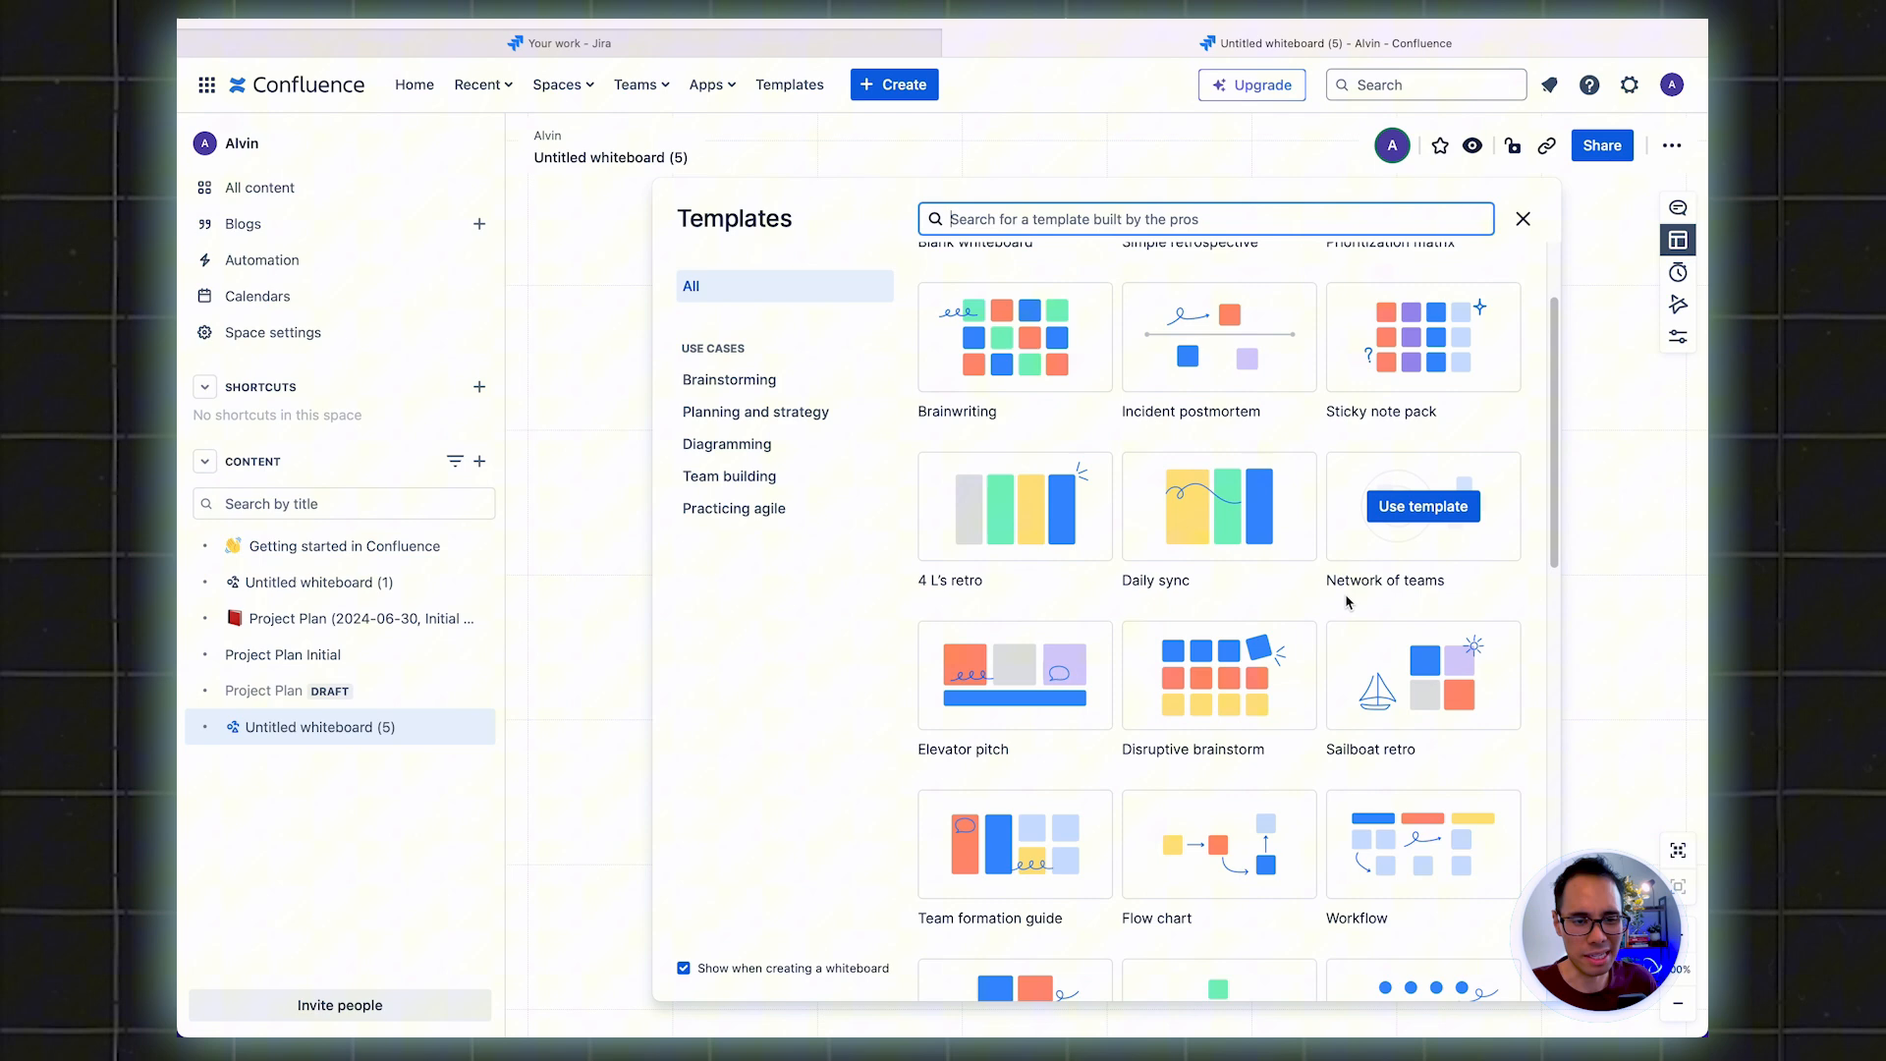
{"action": "scroll", "scroll_direction": "down", "scroll_amount": 3}
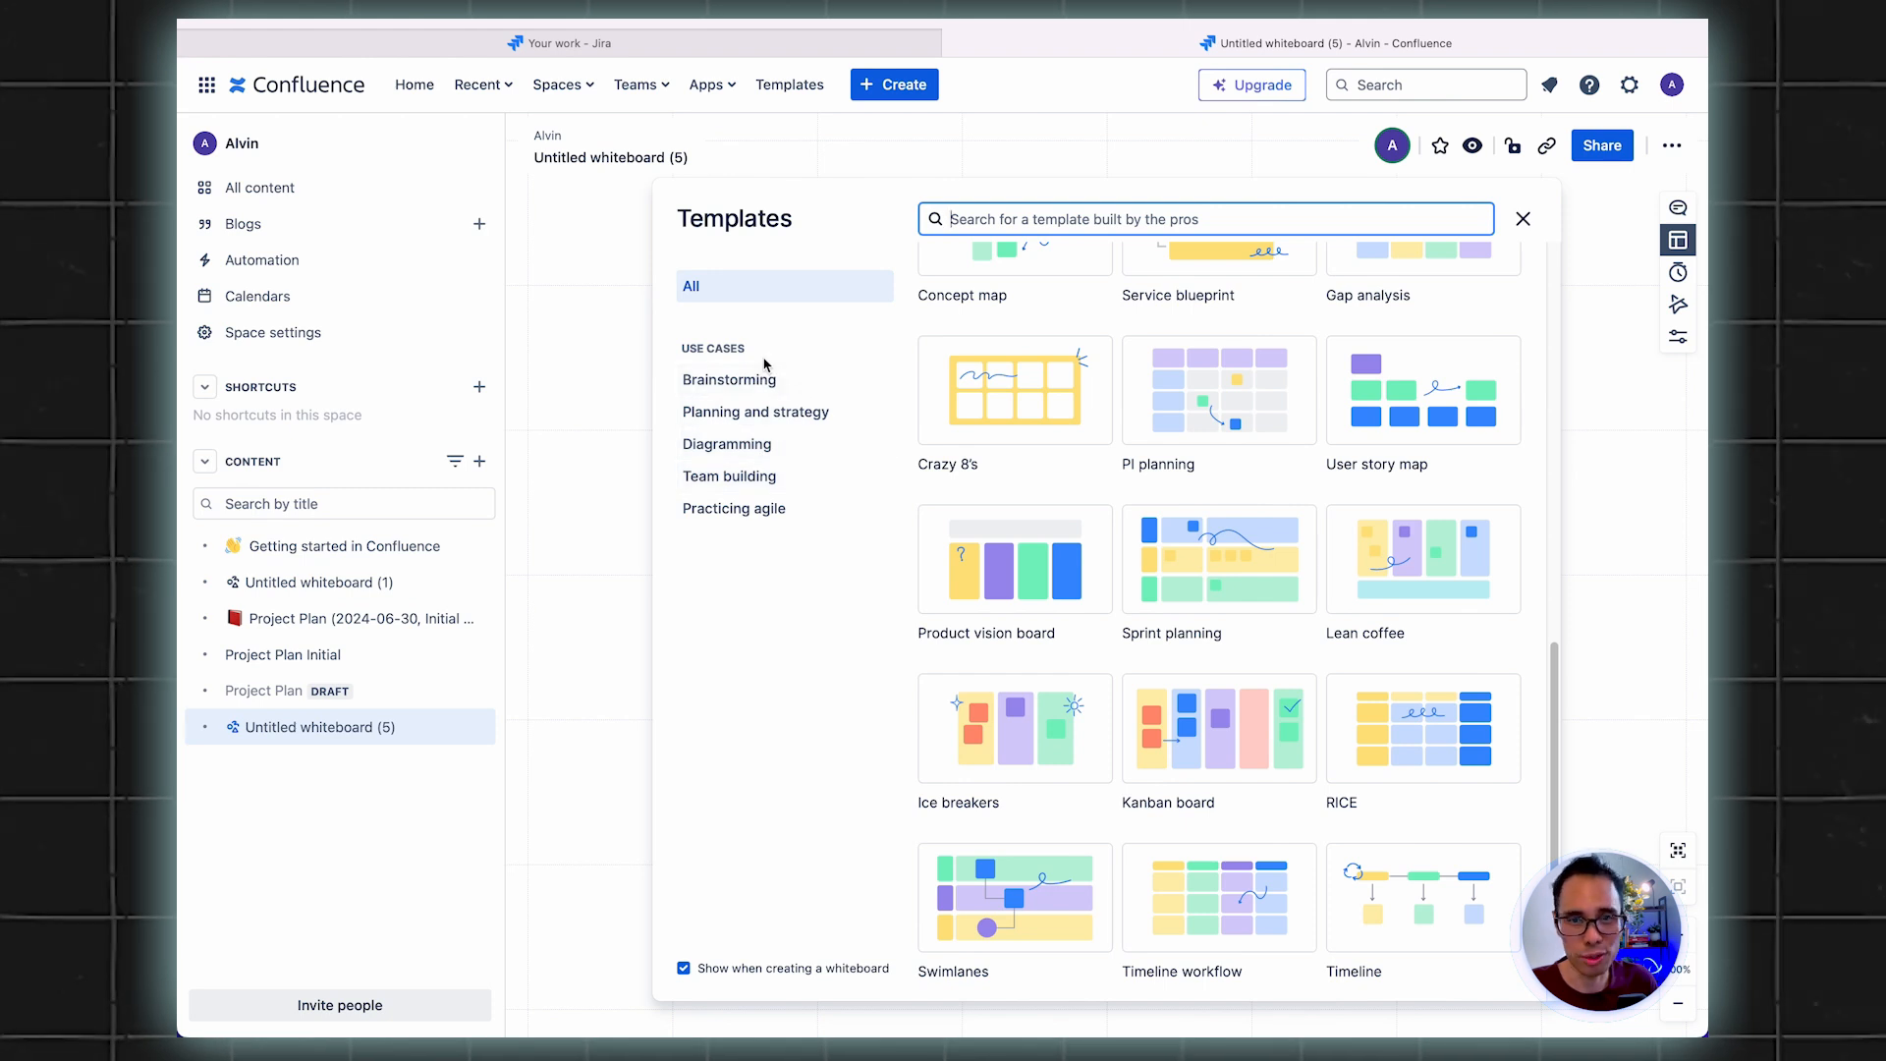
{"action": "mouse_move", "coordinate": [770, 394]}
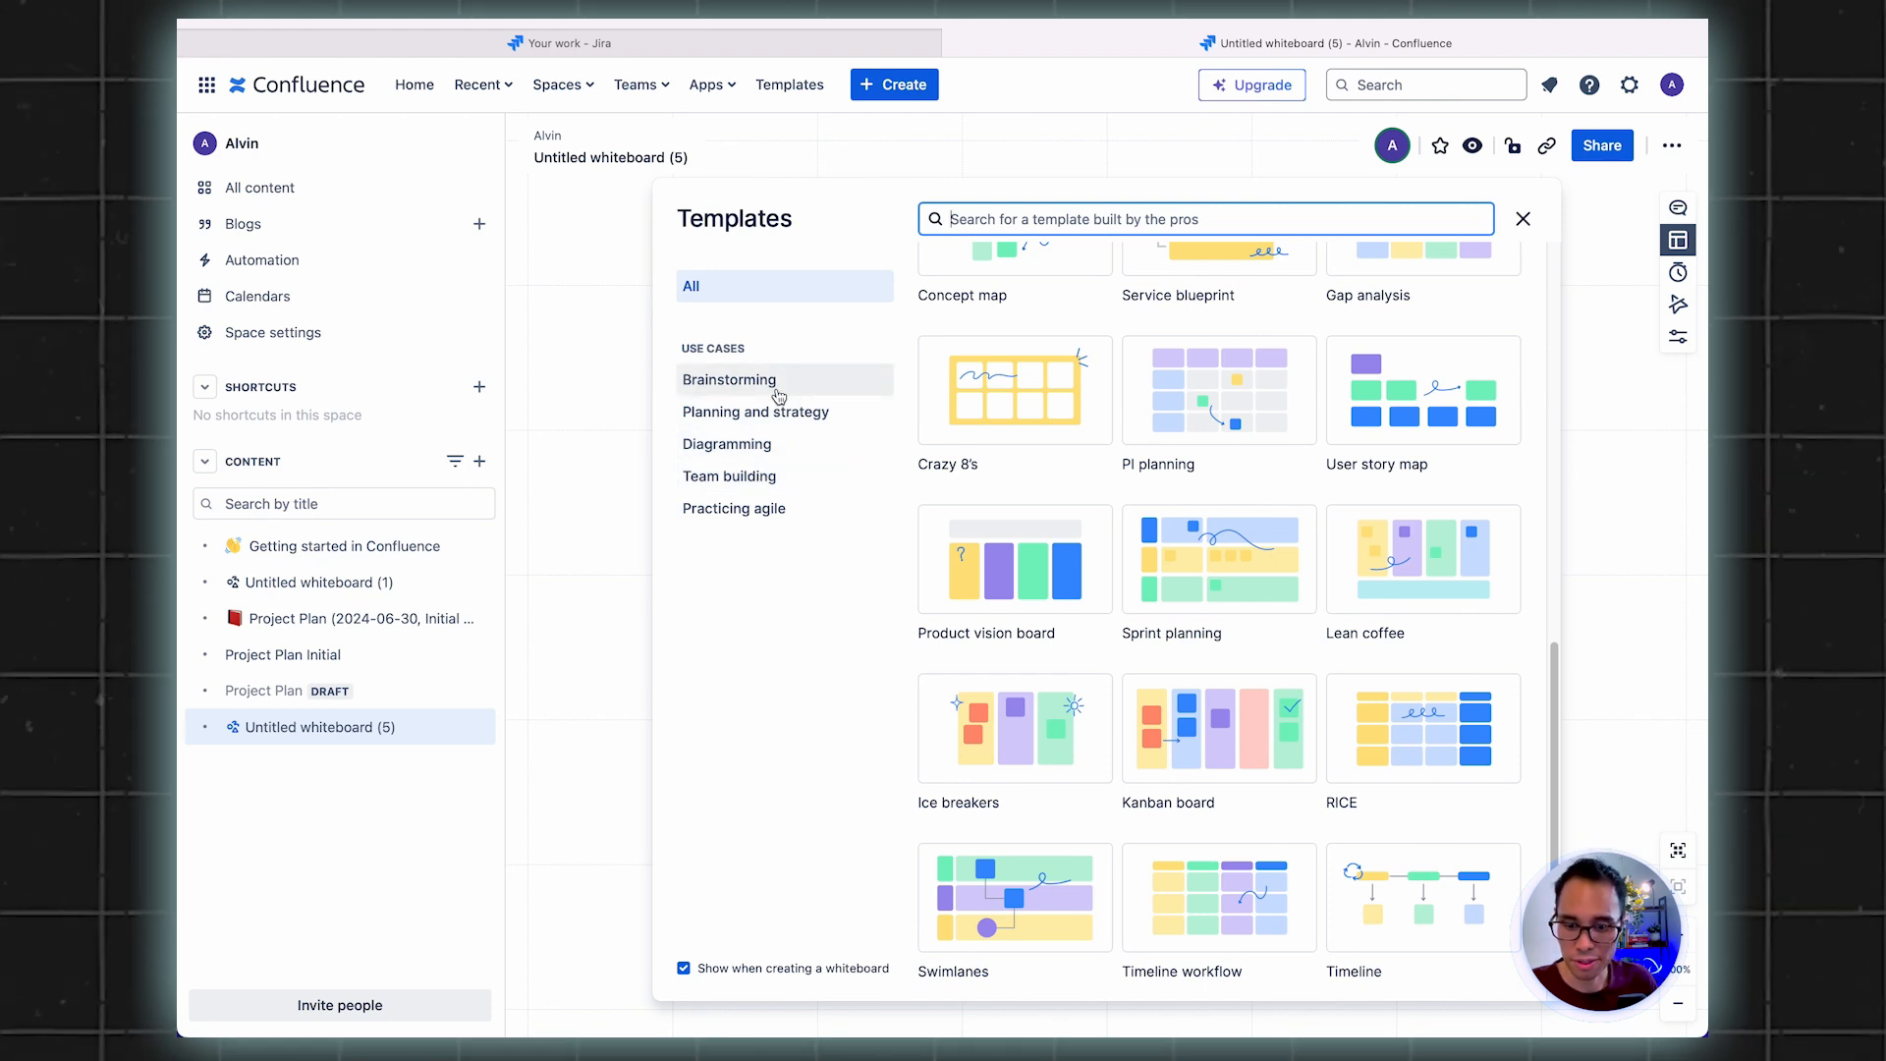
Step through the Use cases categories from Brainstorming to Practicing agile
{"action": "left_click", "coordinate": [728, 380]}
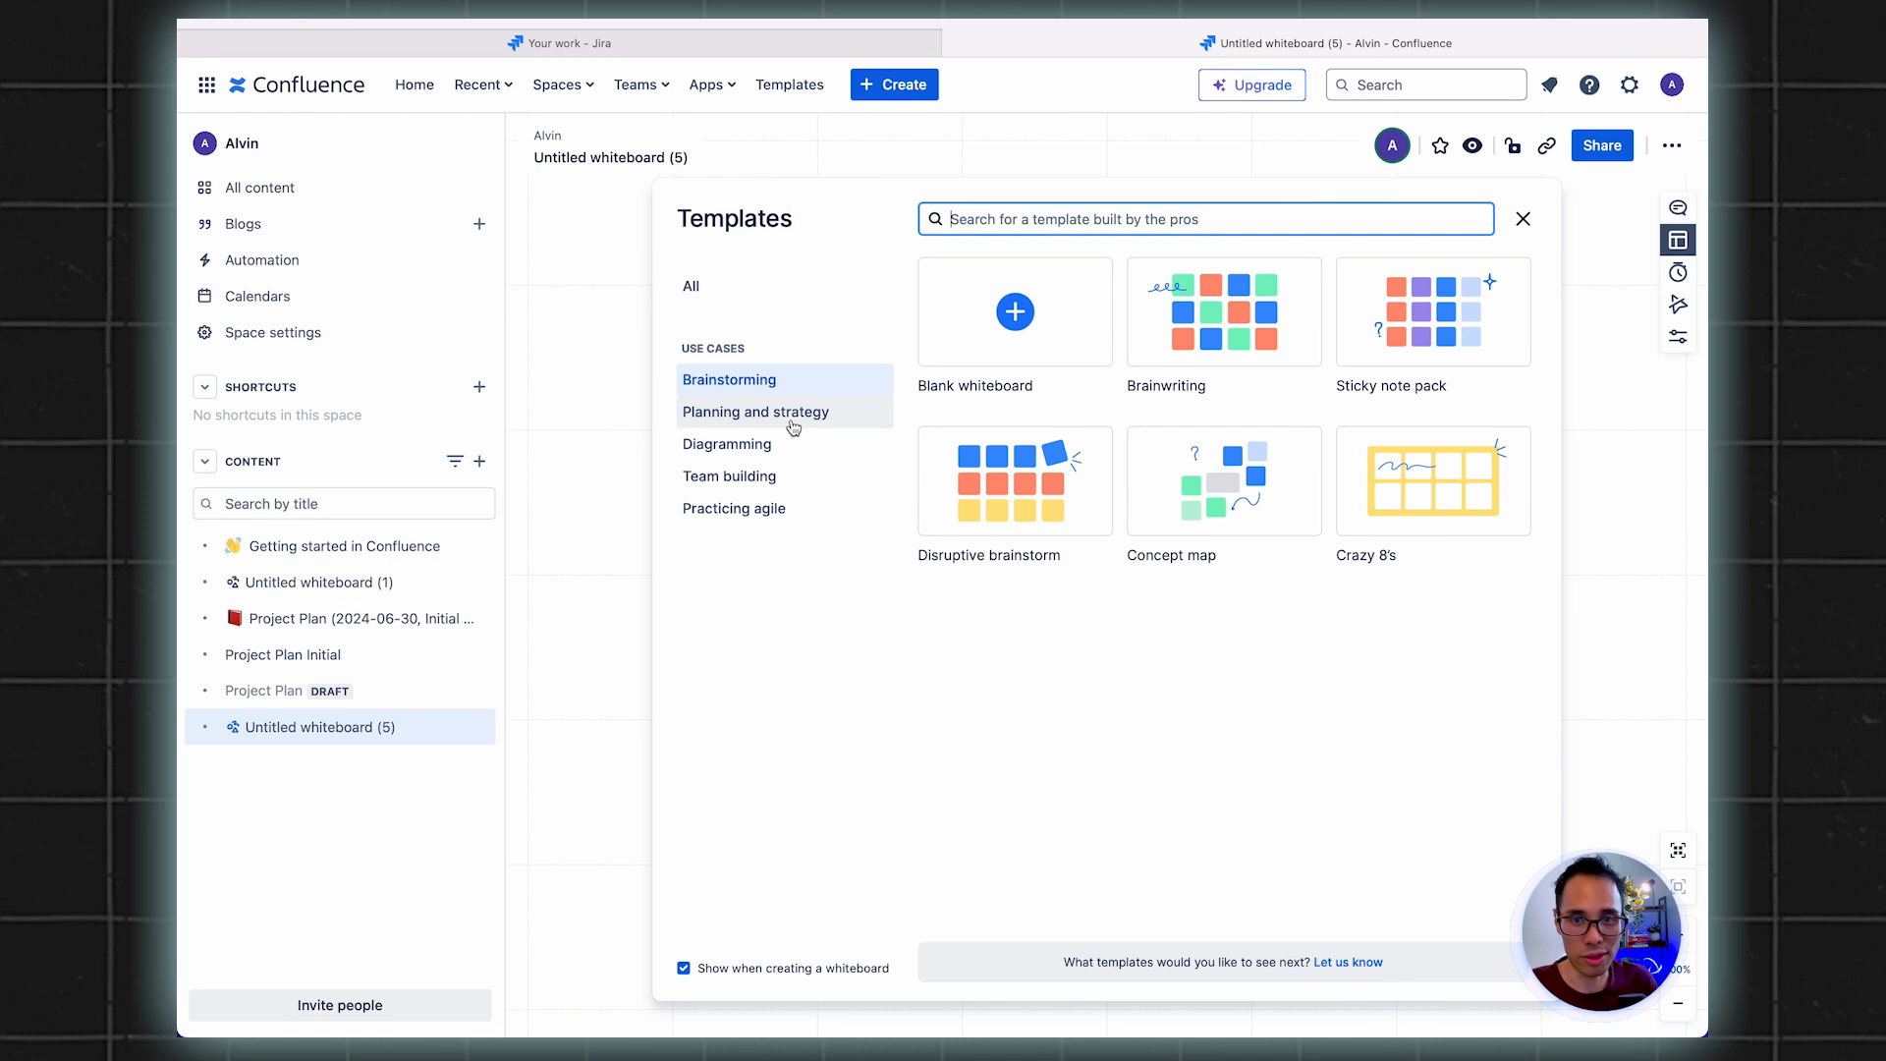
{"action": "left_click", "coordinate": [755, 411]}
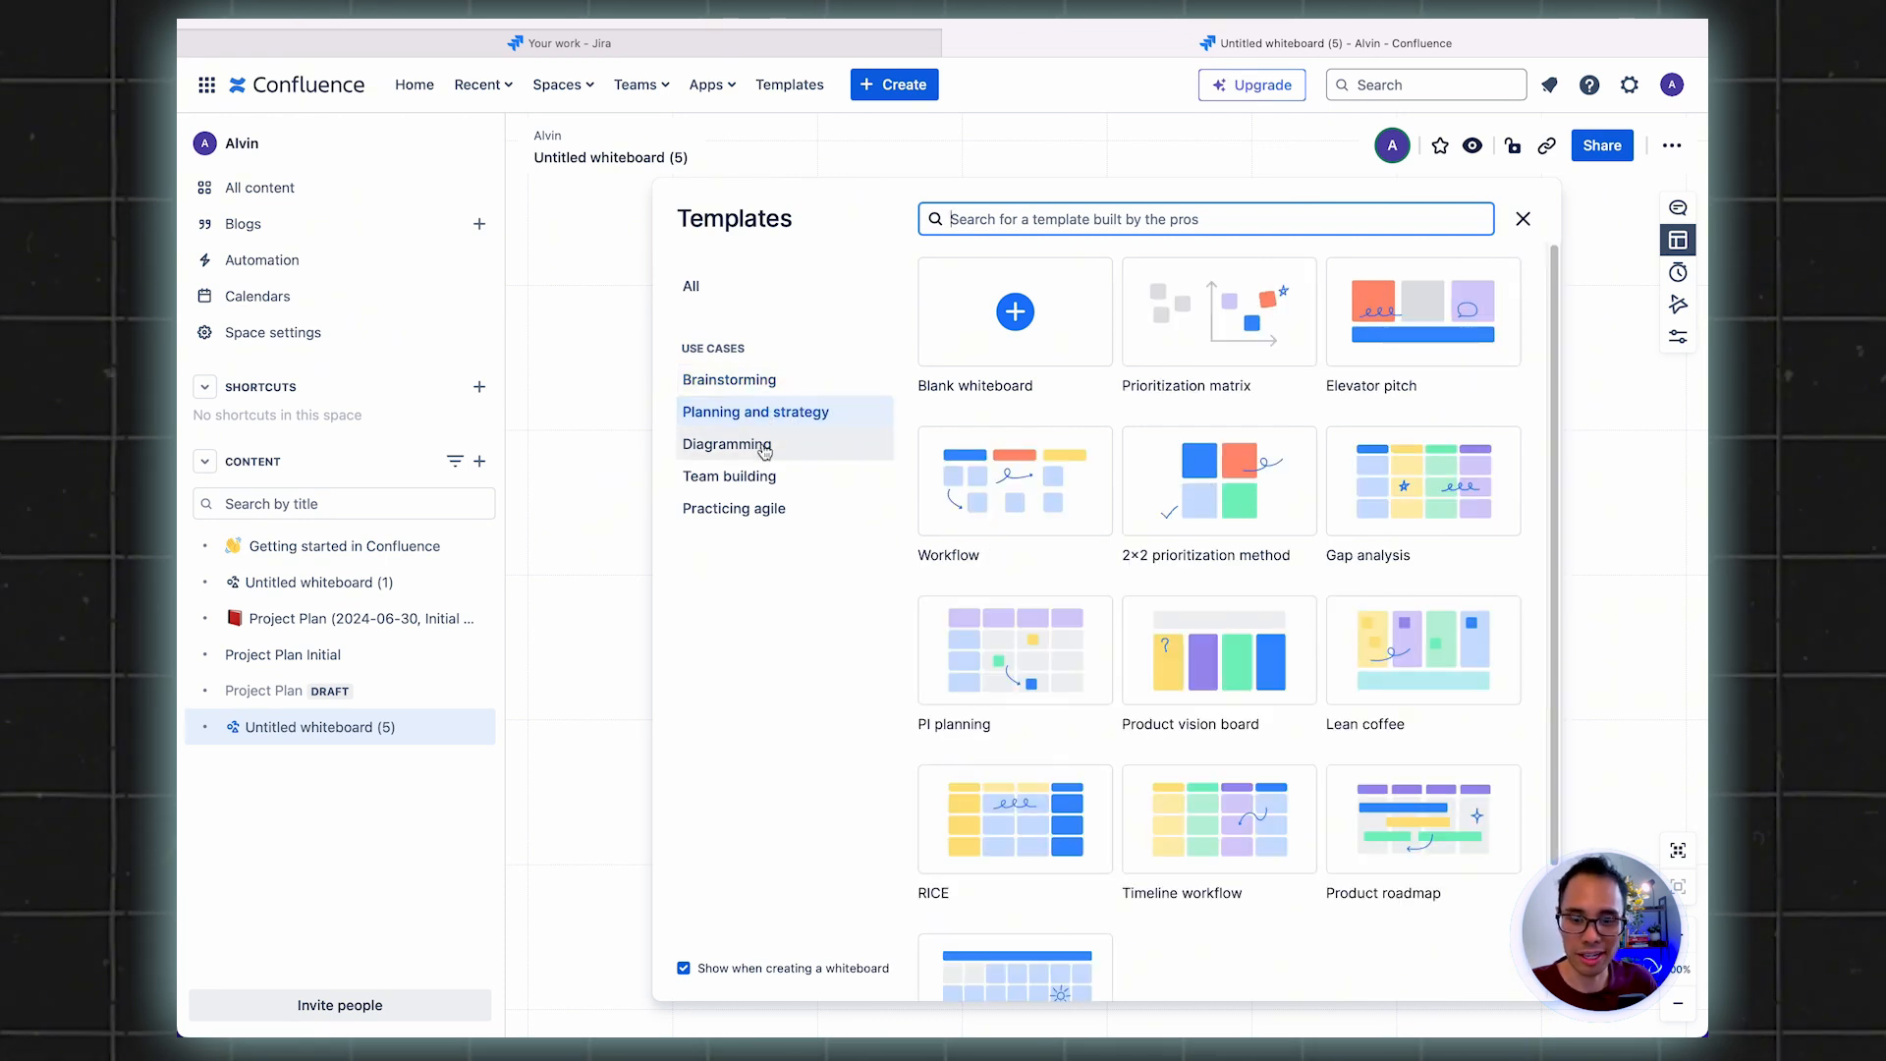
{"action": "left_click", "coordinate": [727, 444]}
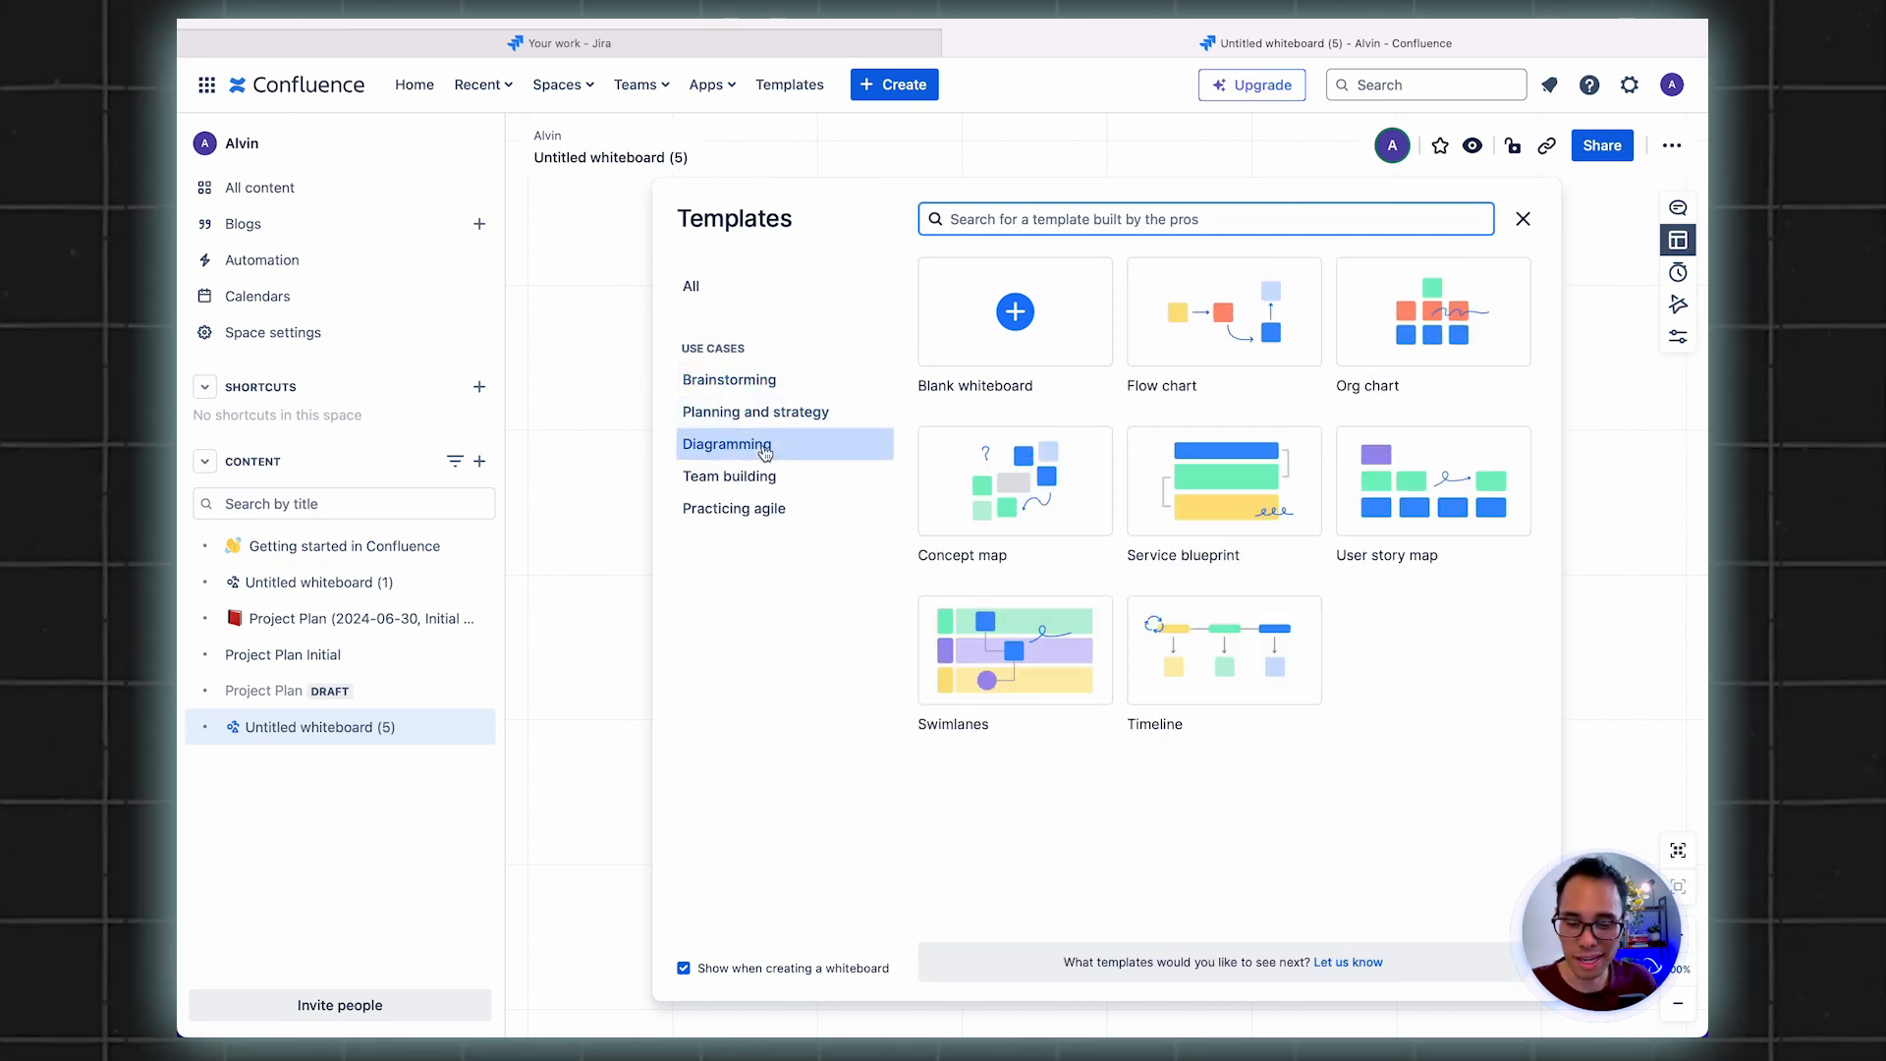
{"action": "left_click", "coordinate": [729, 475]}
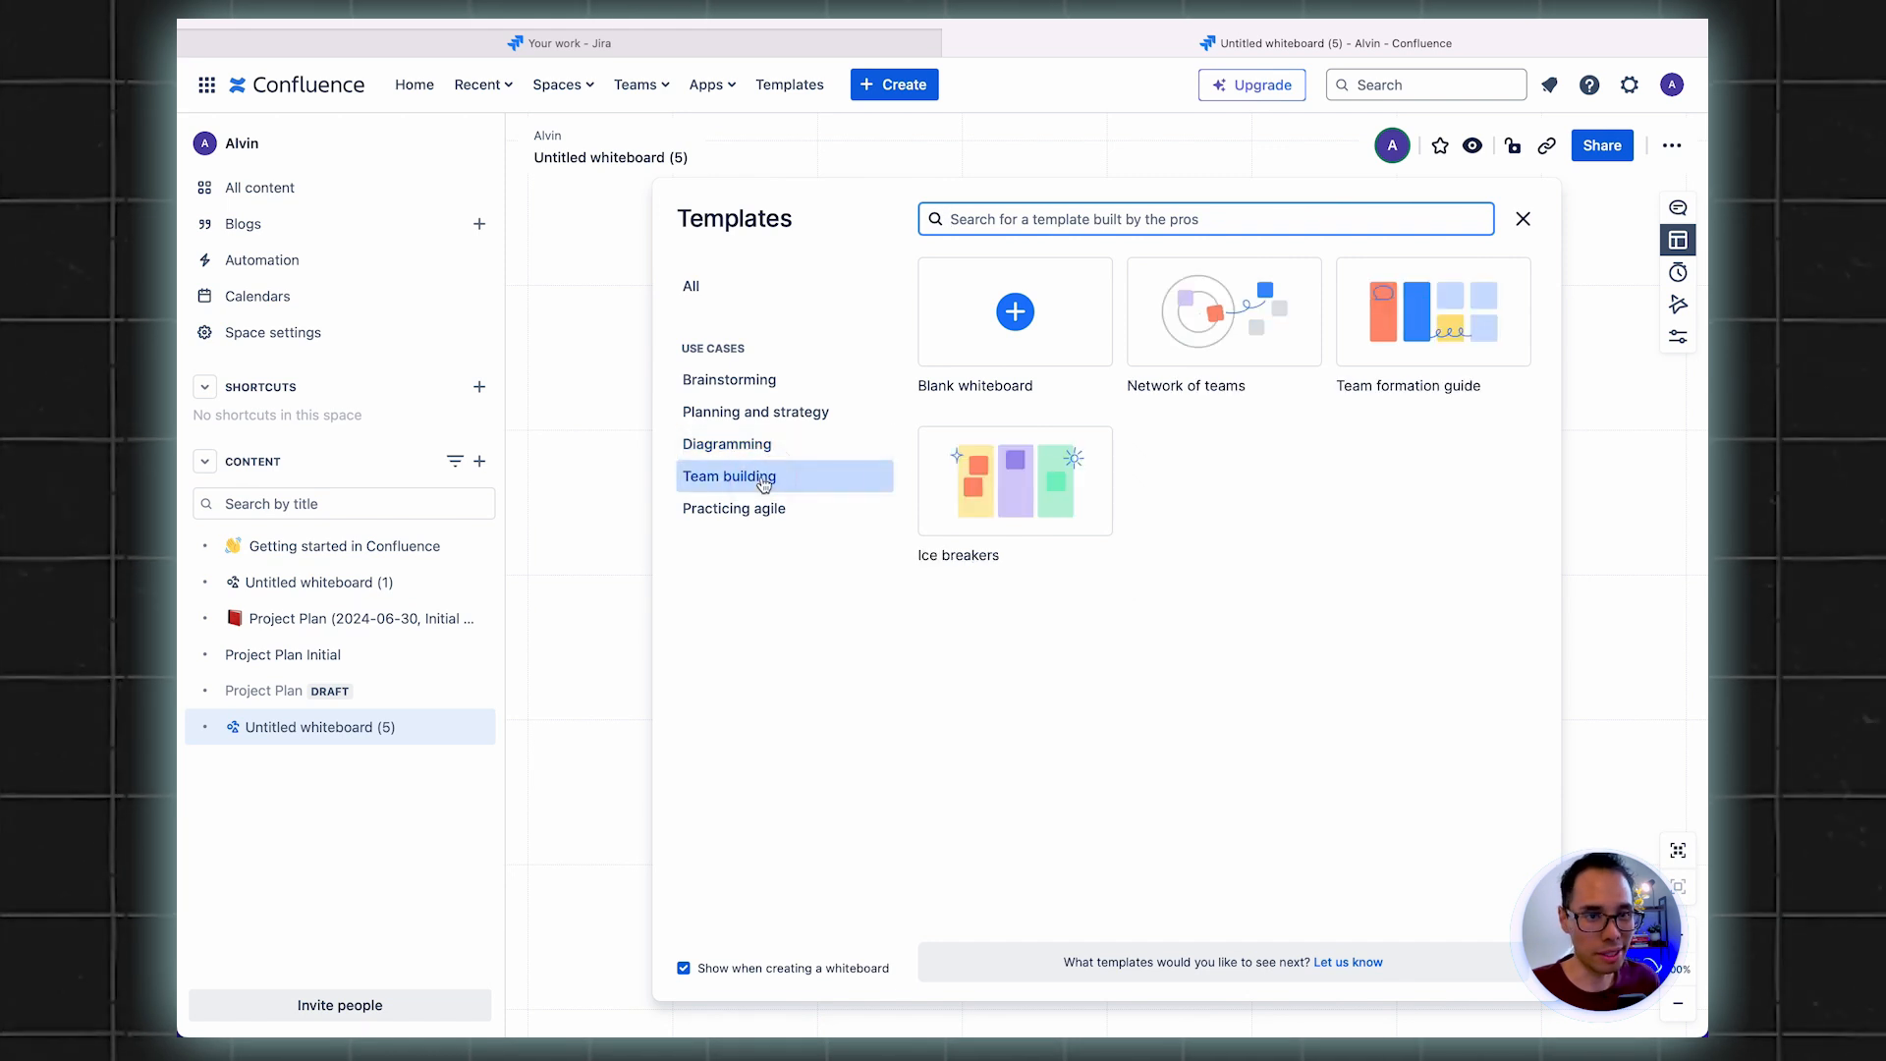
{"action": "left_click", "coordinate": [732, 507]}
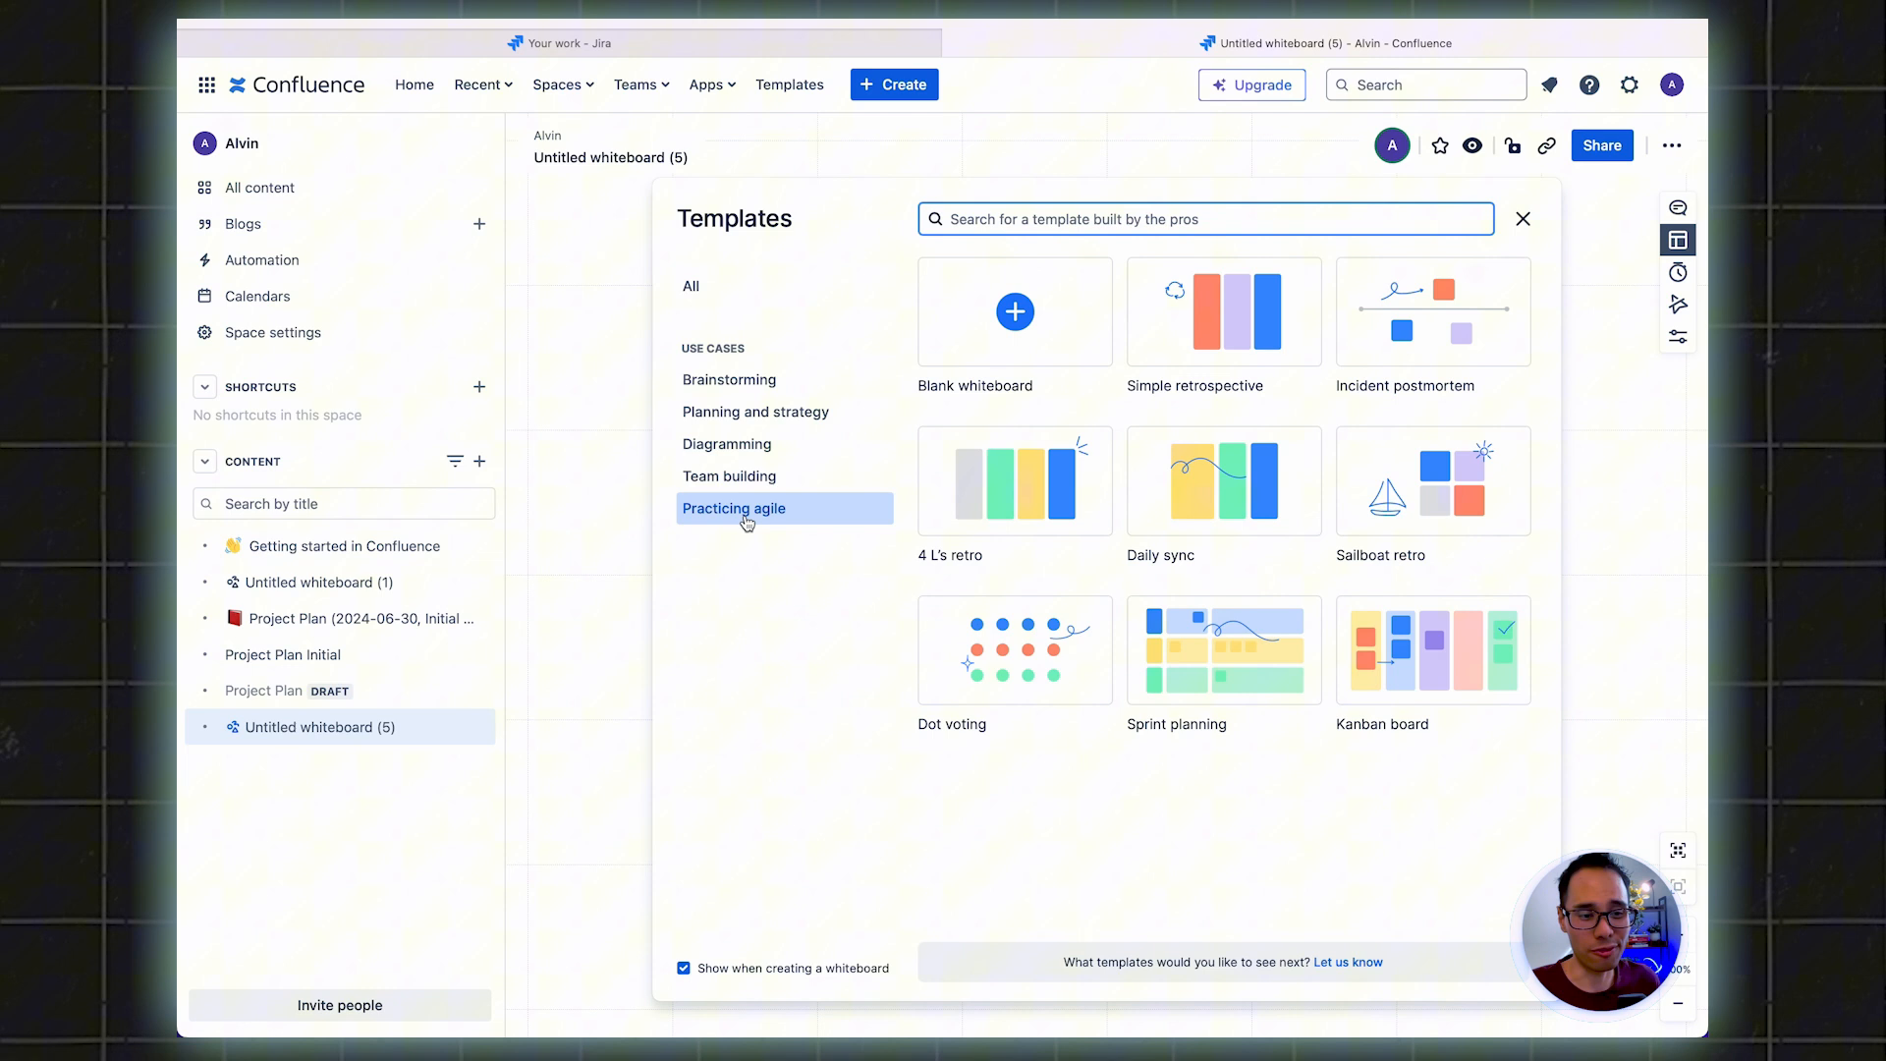
{"action": "mouse_move", "coordinate": [1131, 442]}
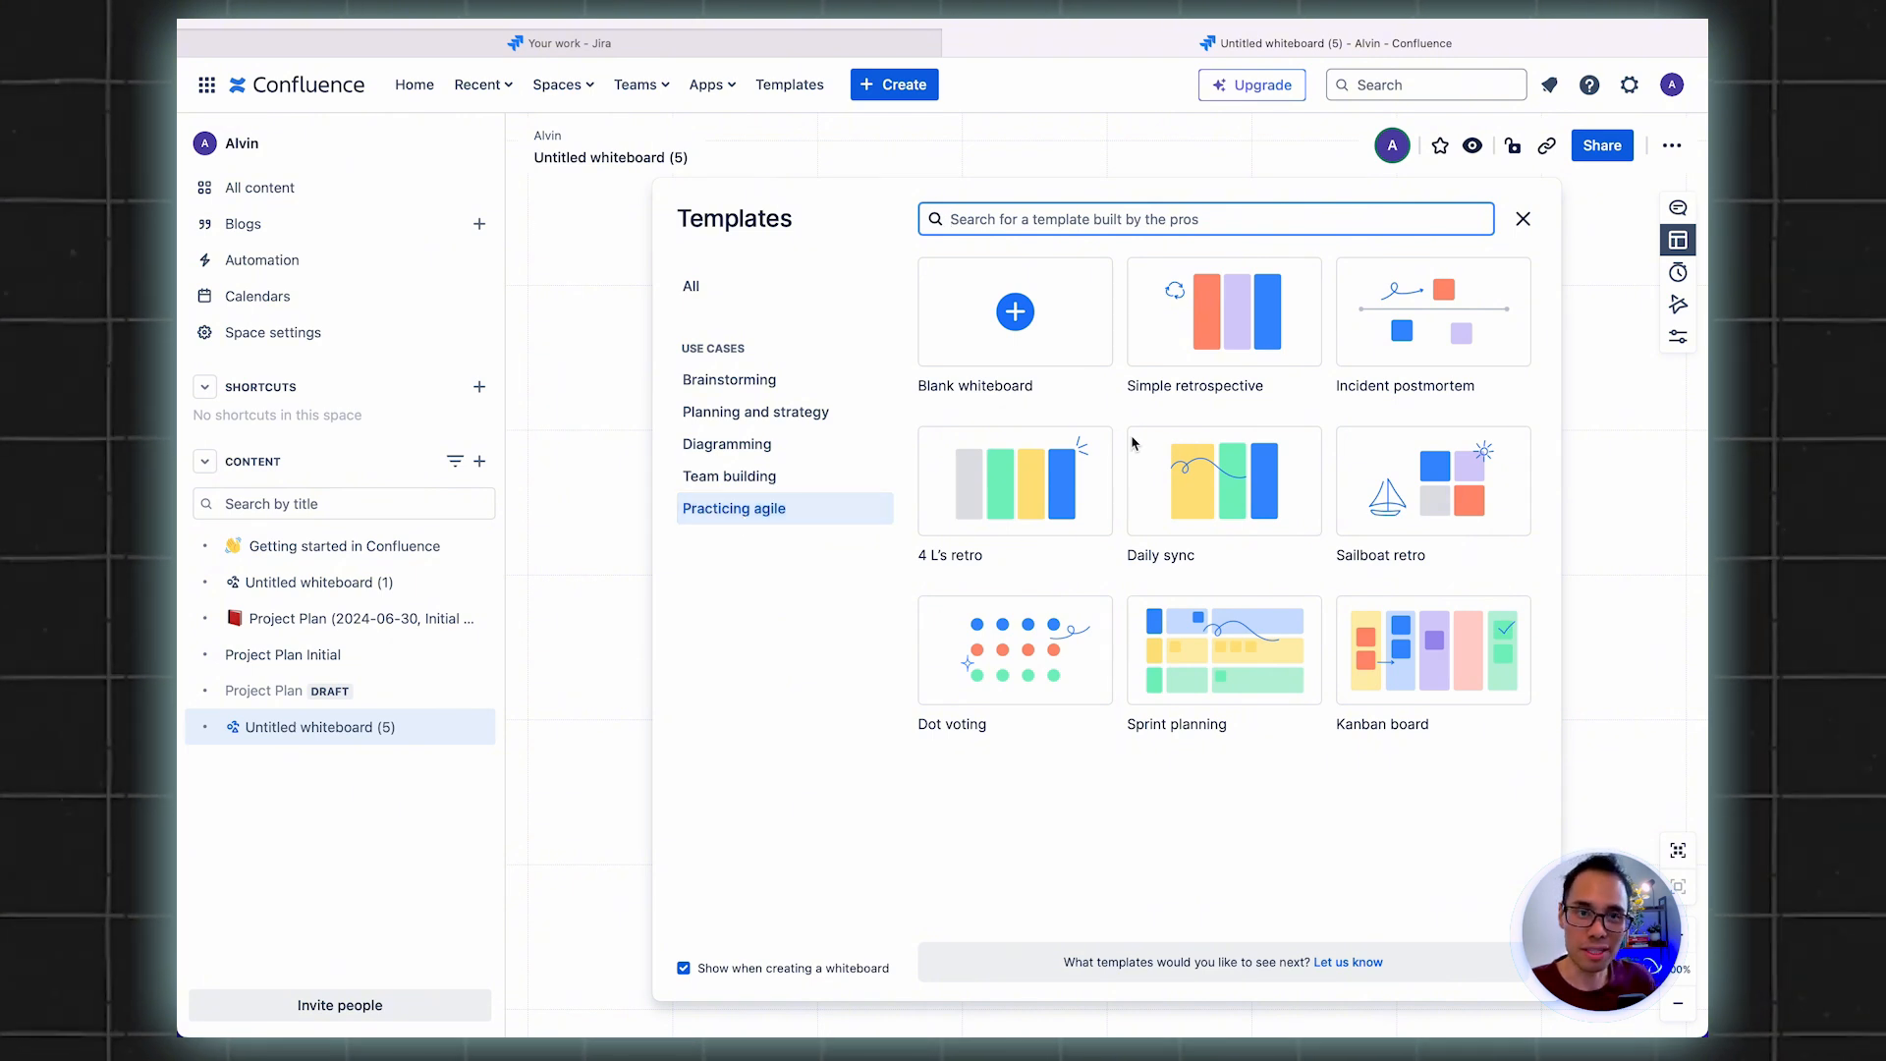
{"action": "mouse_move", "coordinate": [1224, 312]}
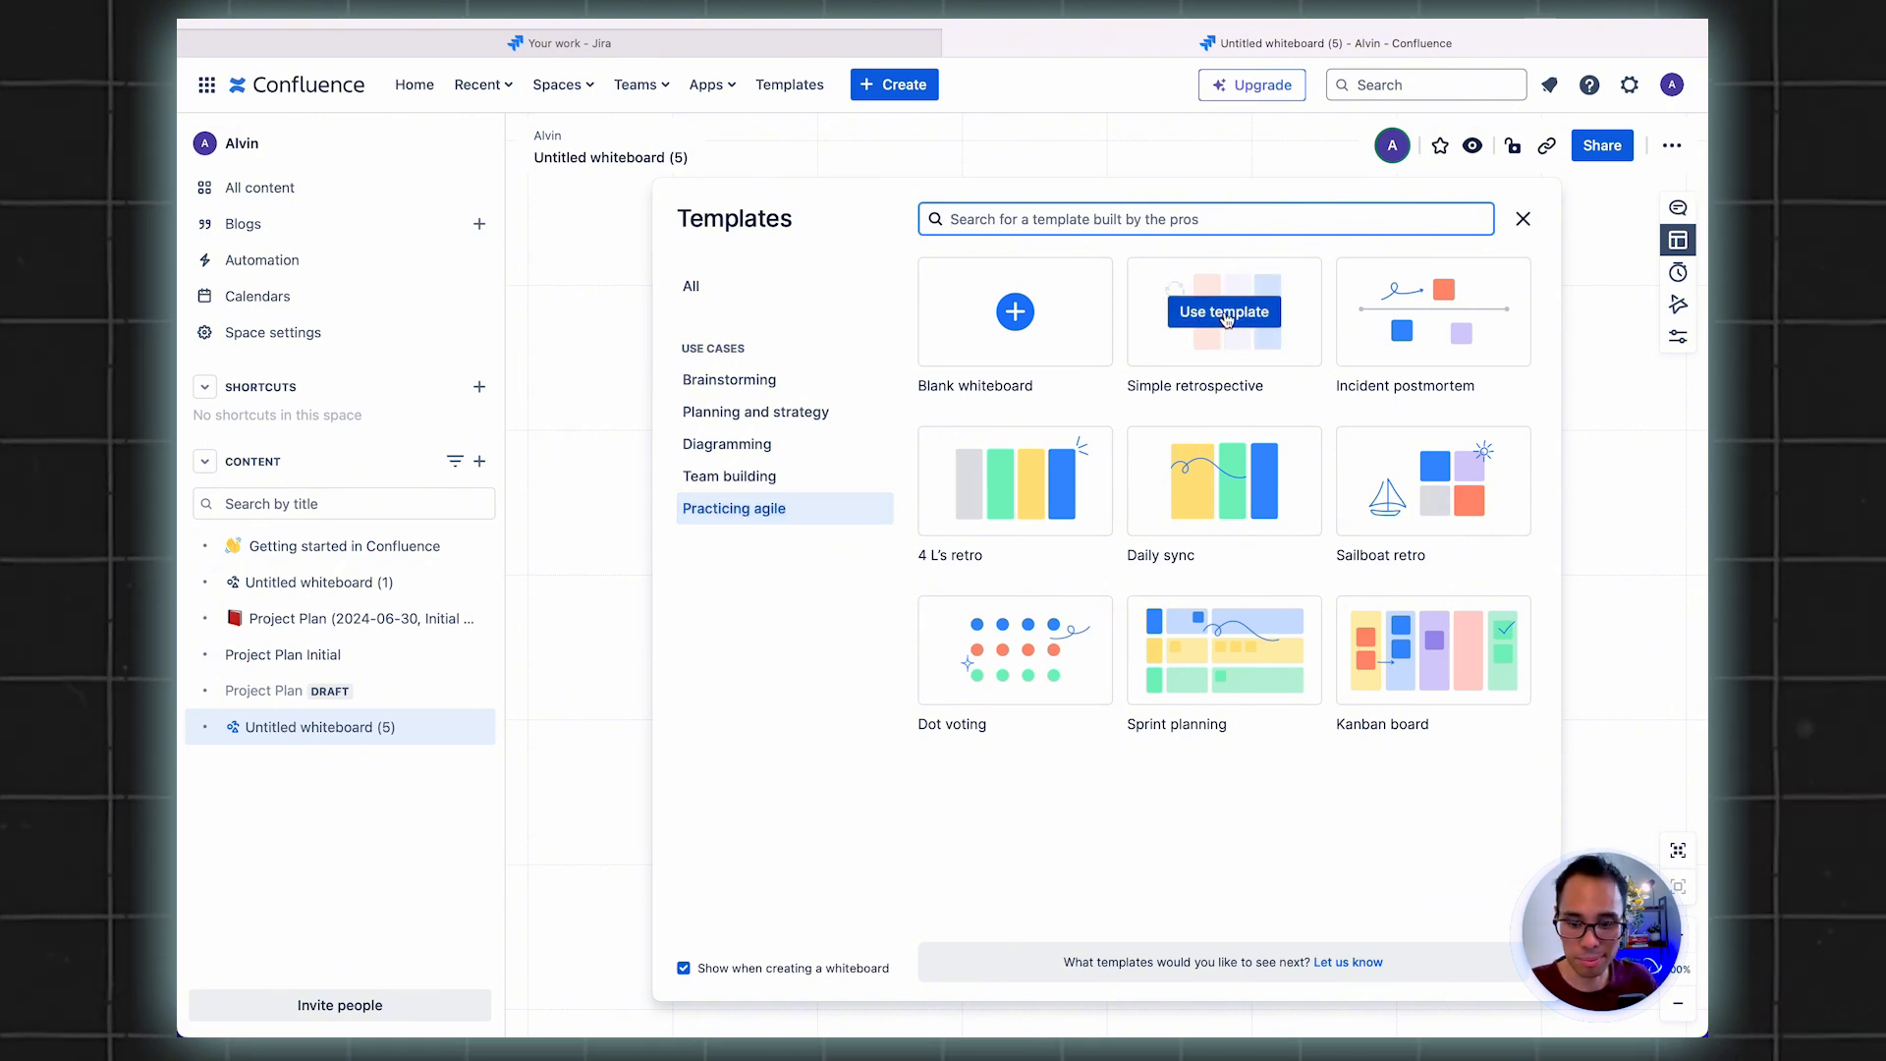
Insert the Simple retrospective template with its tips panel and four feedback columns
{"action": "left_click", "coordinate": [1222, 313]}
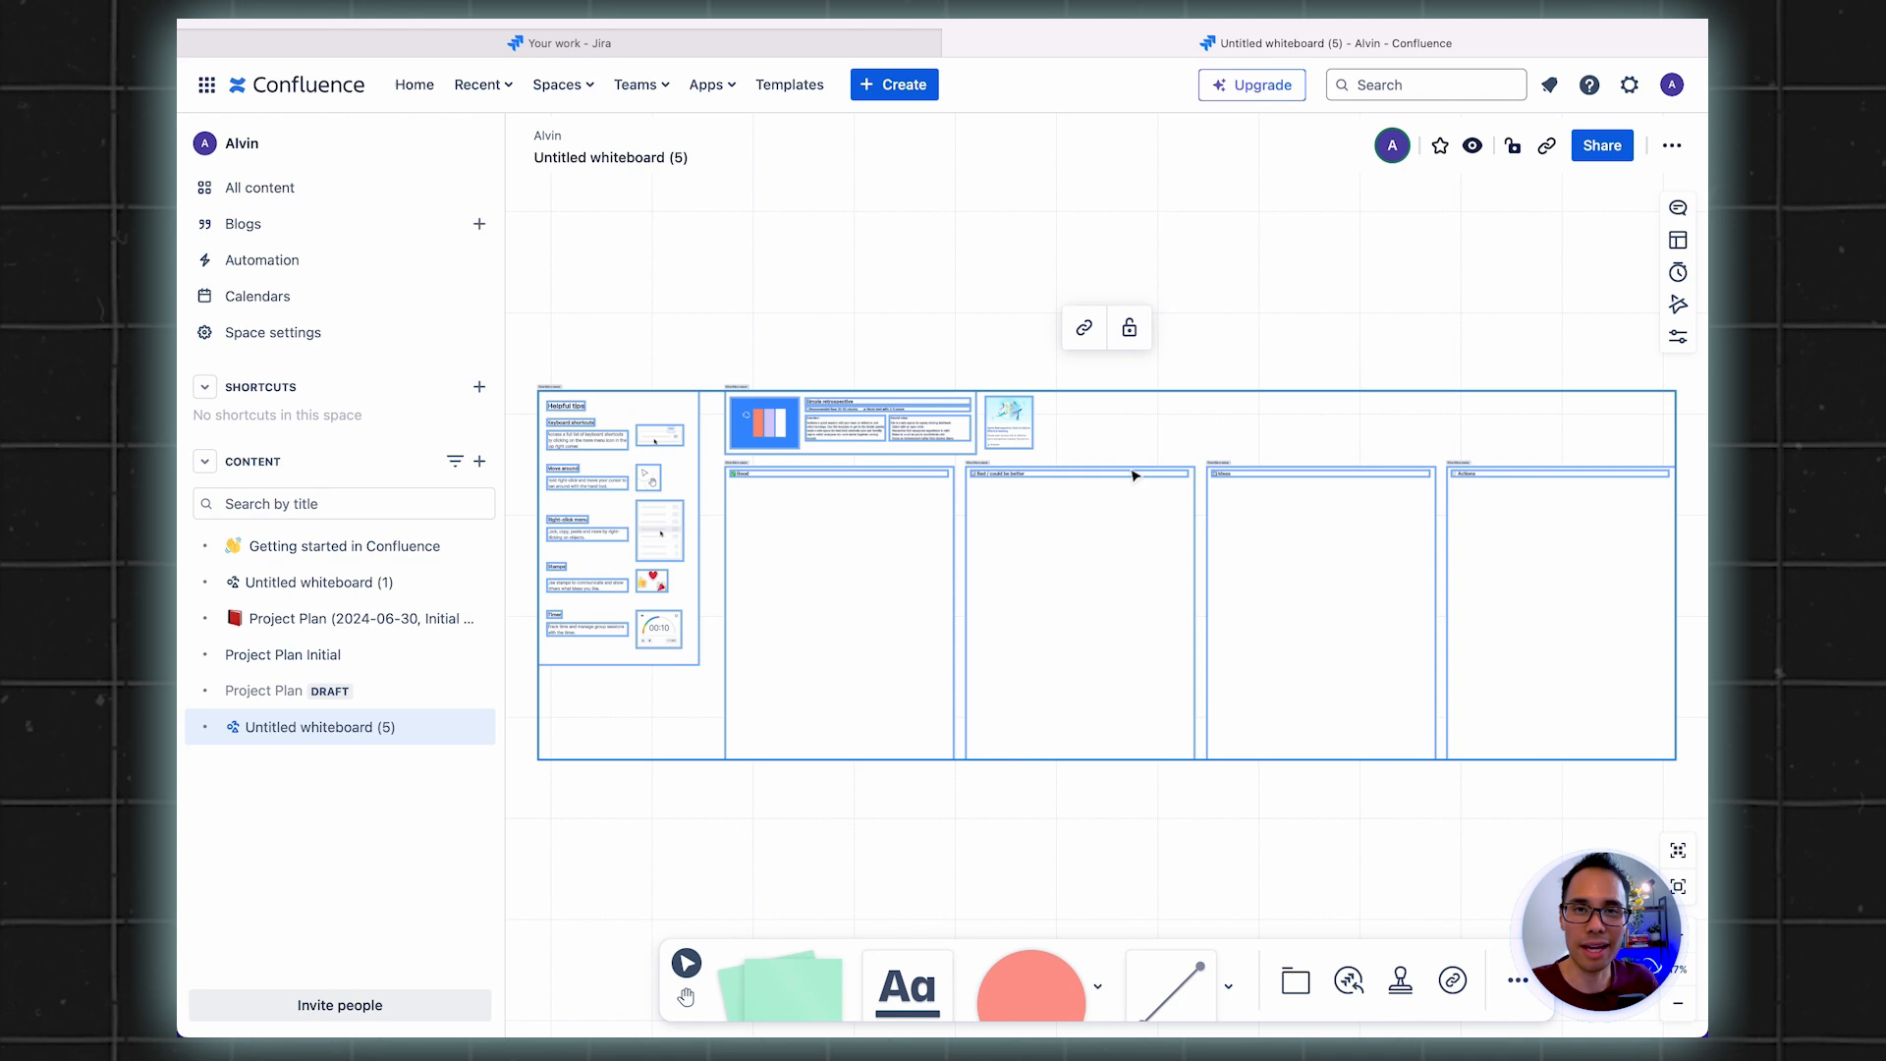
{"action": "mouse_move", "coordinate": [1102, 436]}
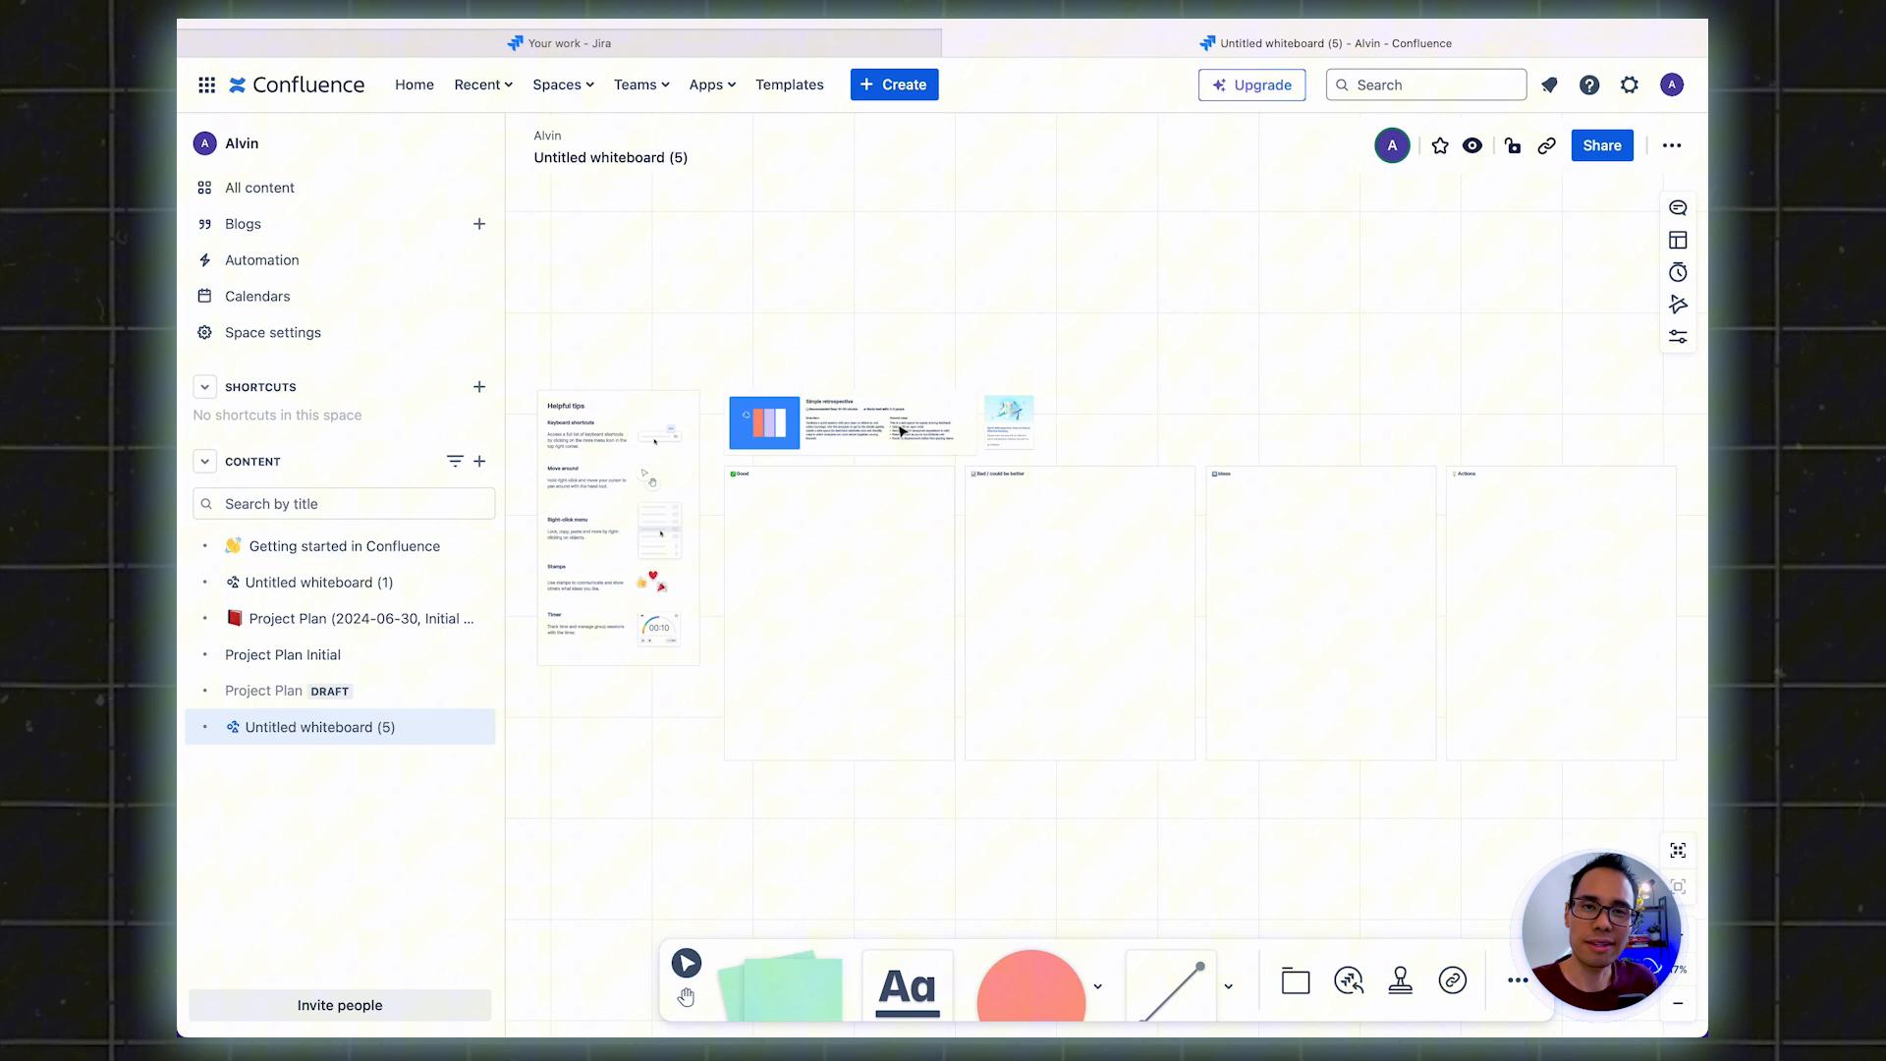
{"action": "mouse_move", "coordinate": [816, 375]}
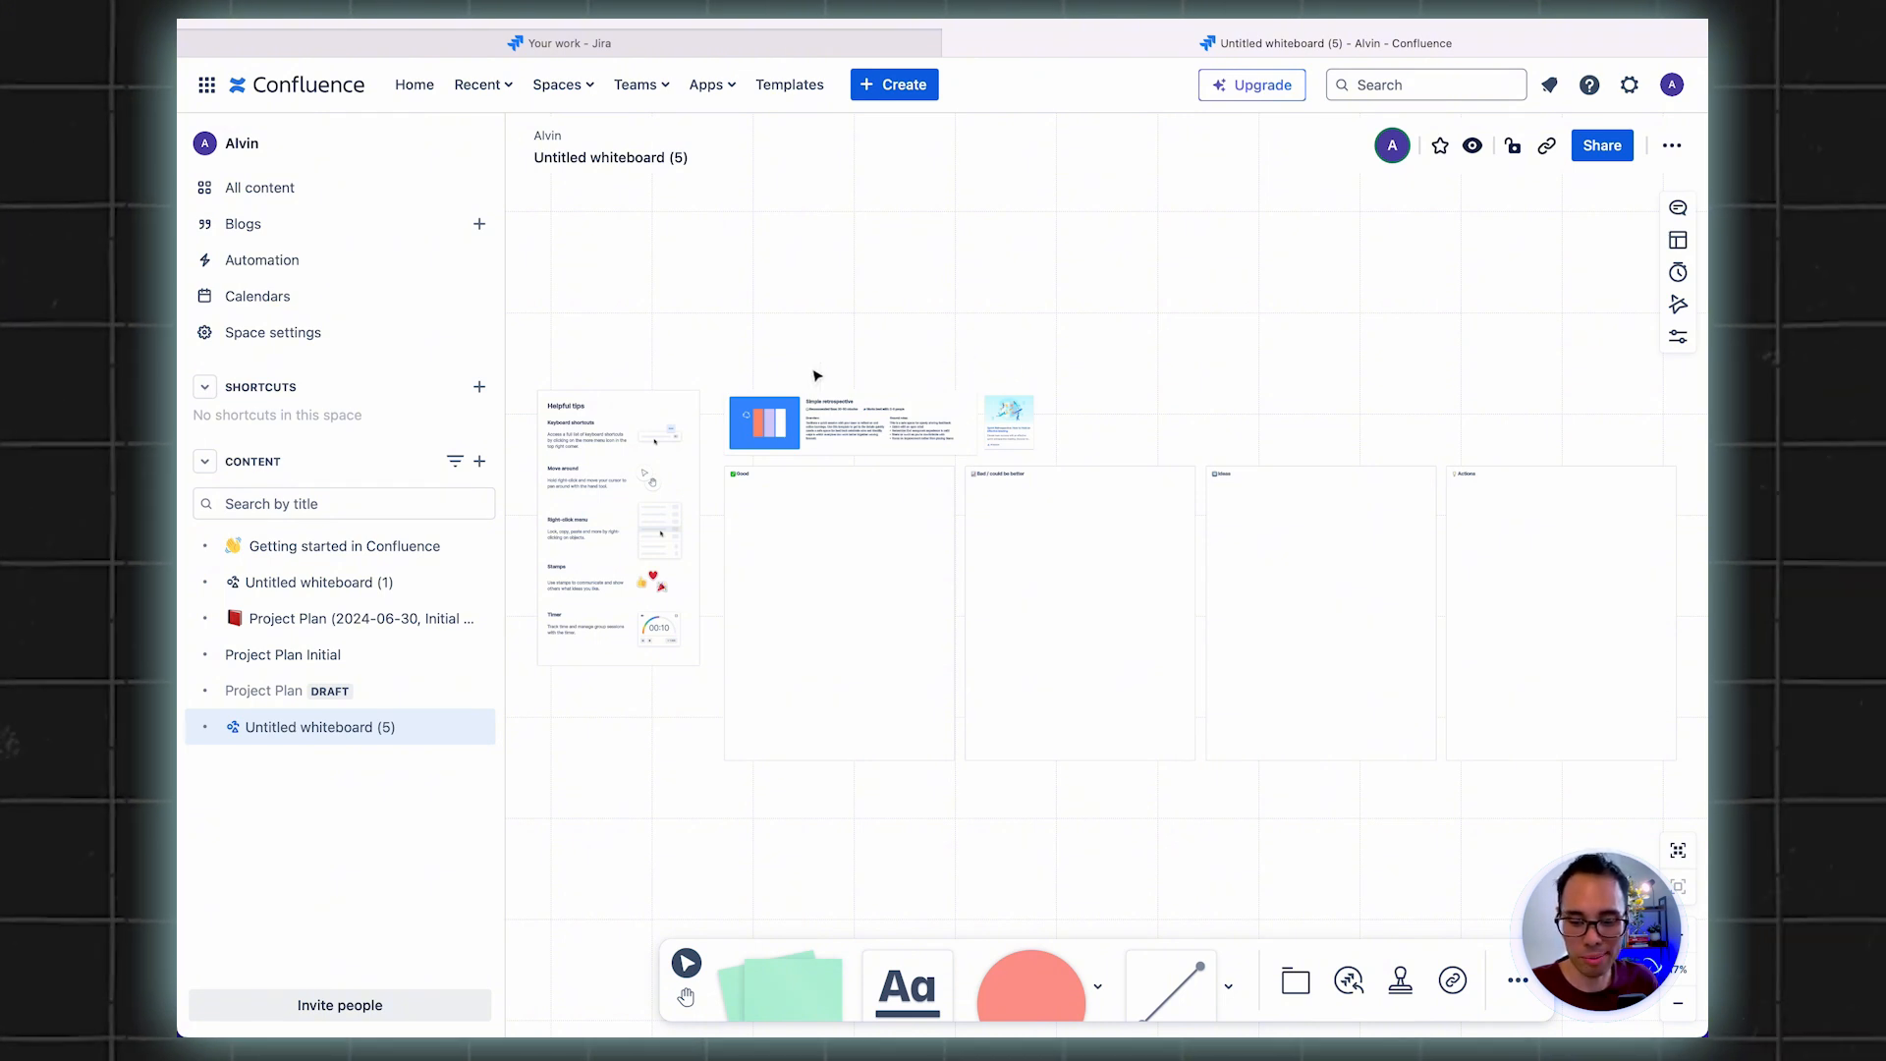
{"action": "scroll", "scroll_direction": "down", "scroll_amount": 3}
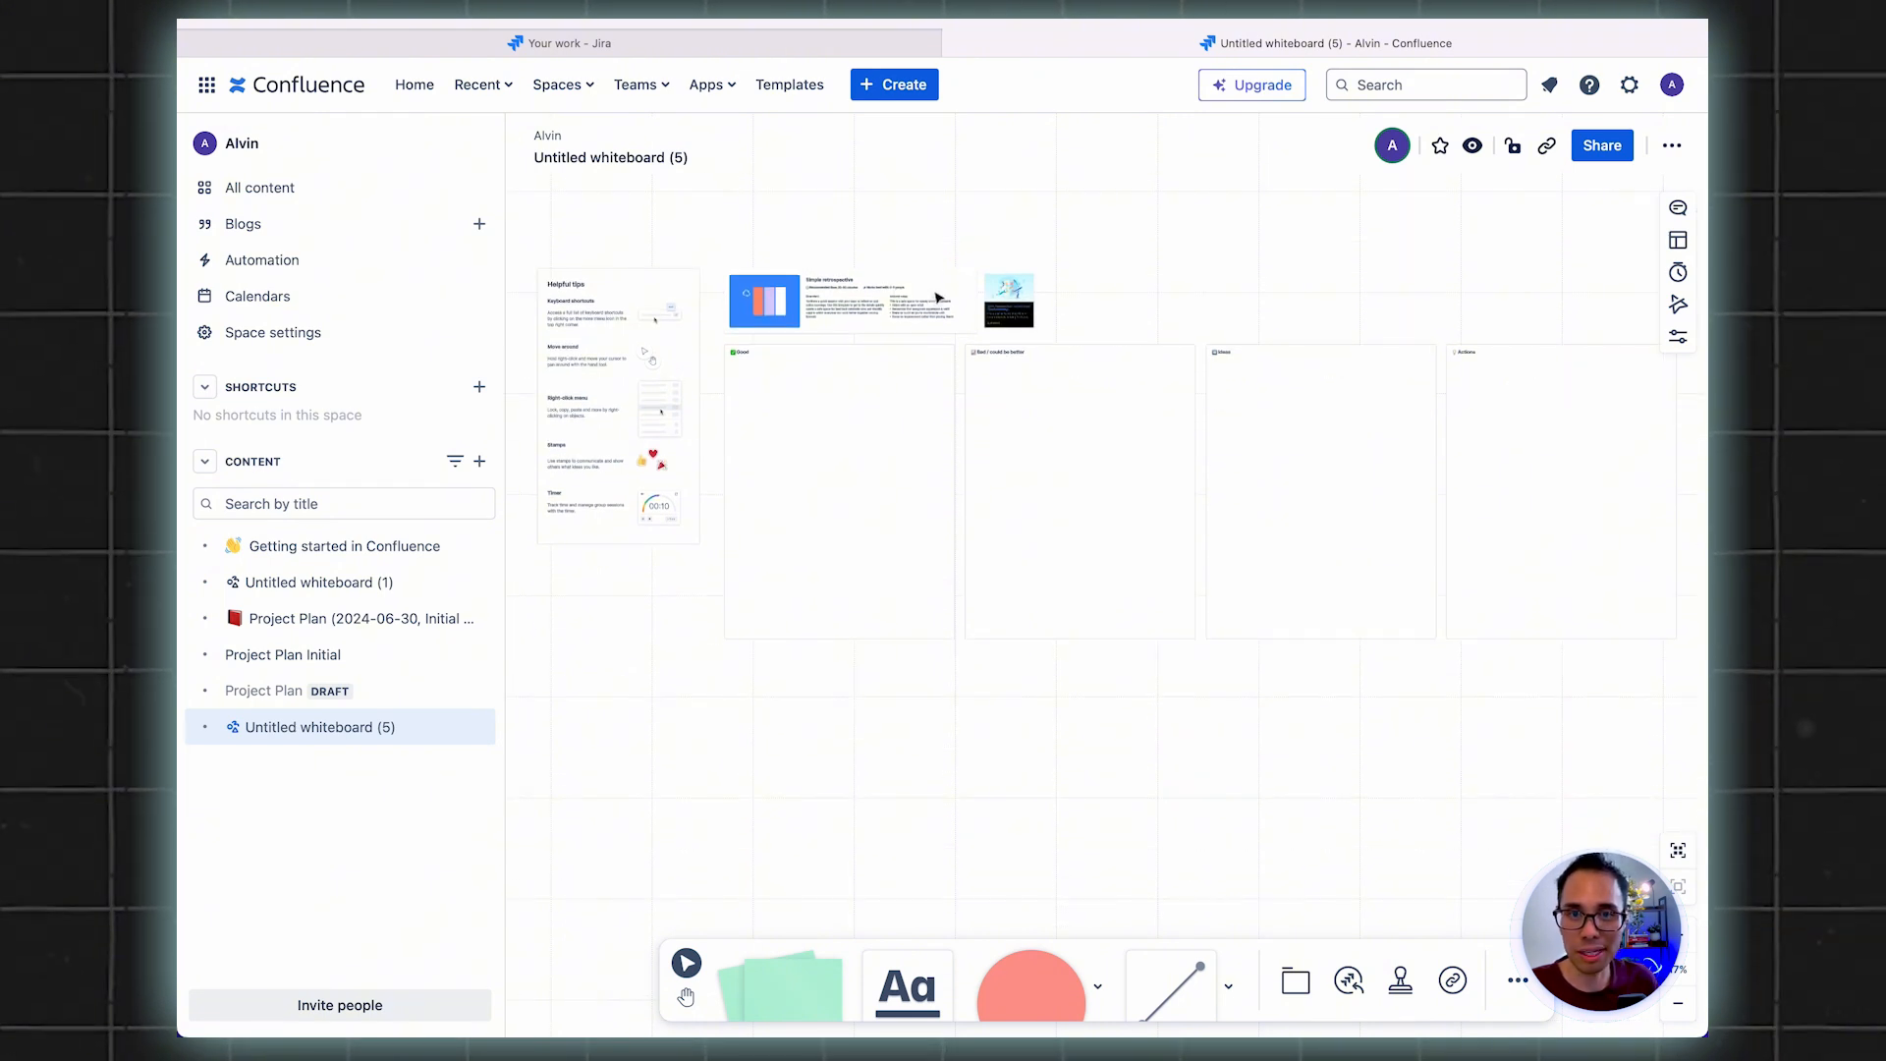
{"action": "left_click", "coordinate": [888, 299]}
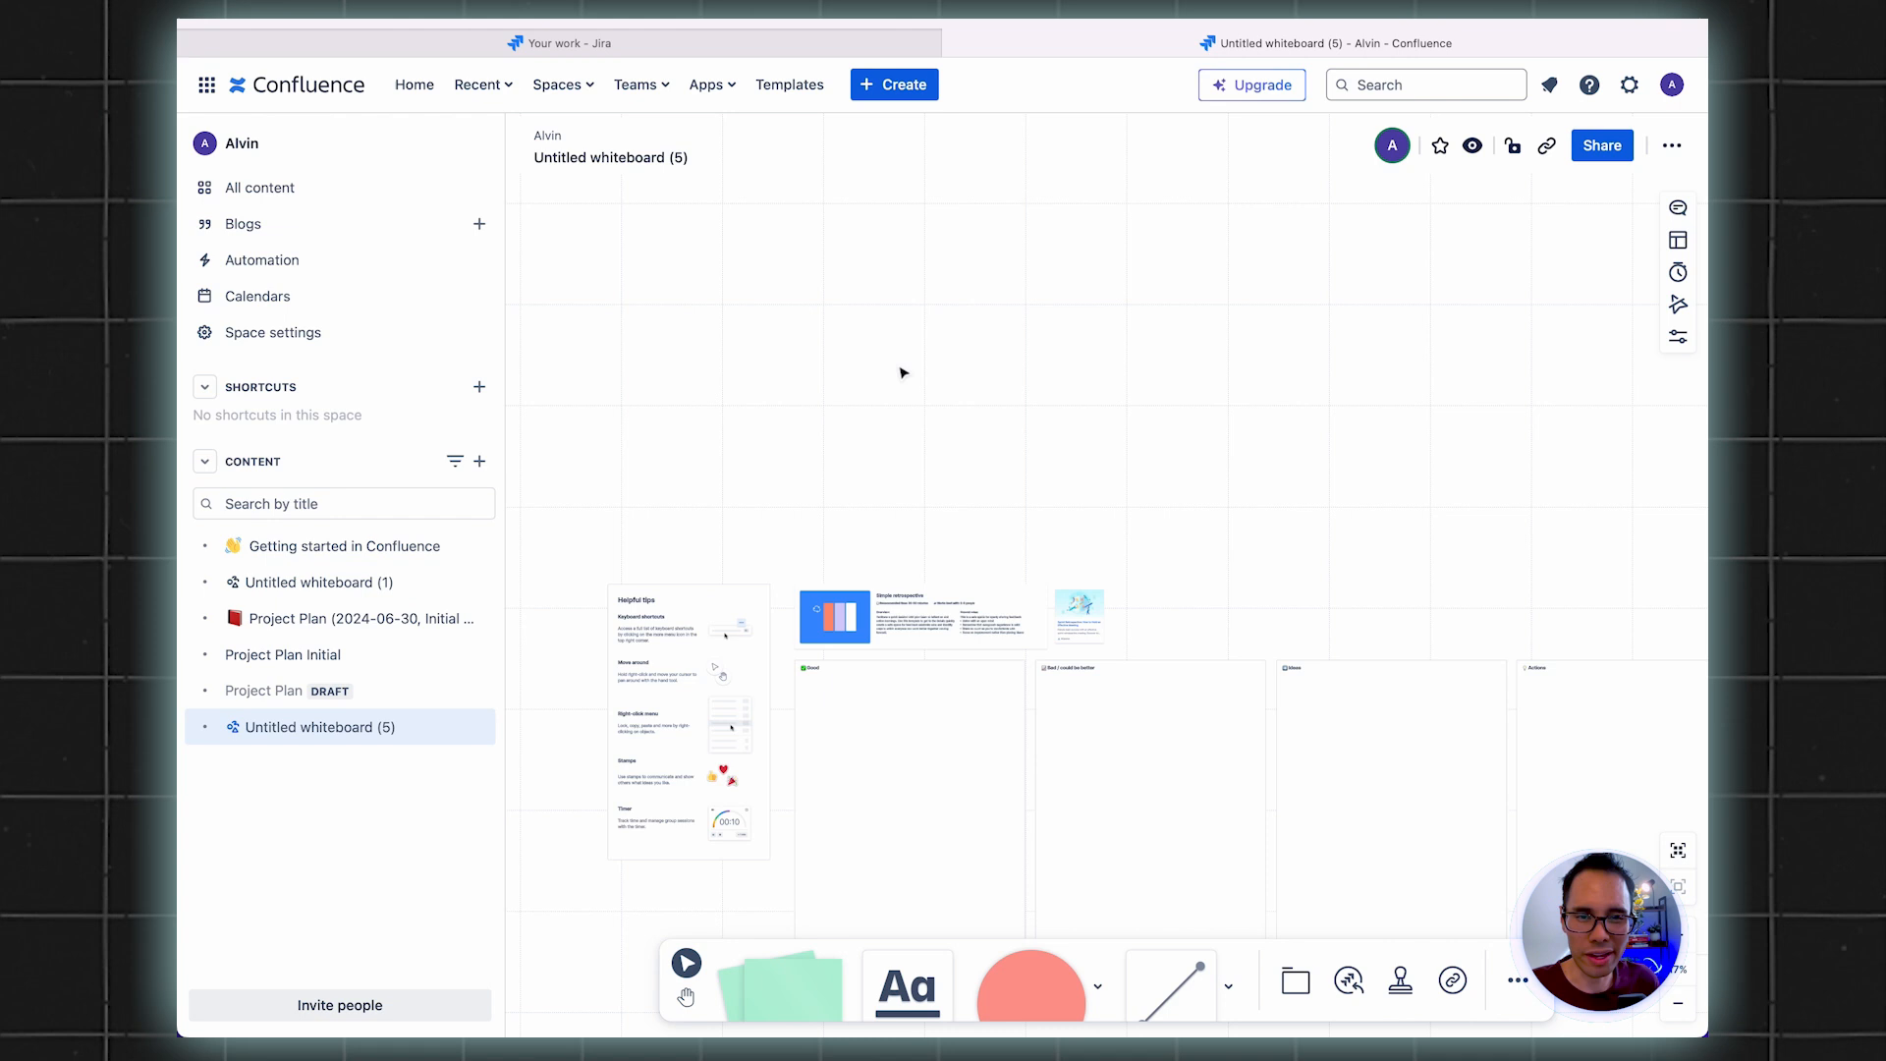
{"action": "left_click", "coordinate": [1155, 419]}
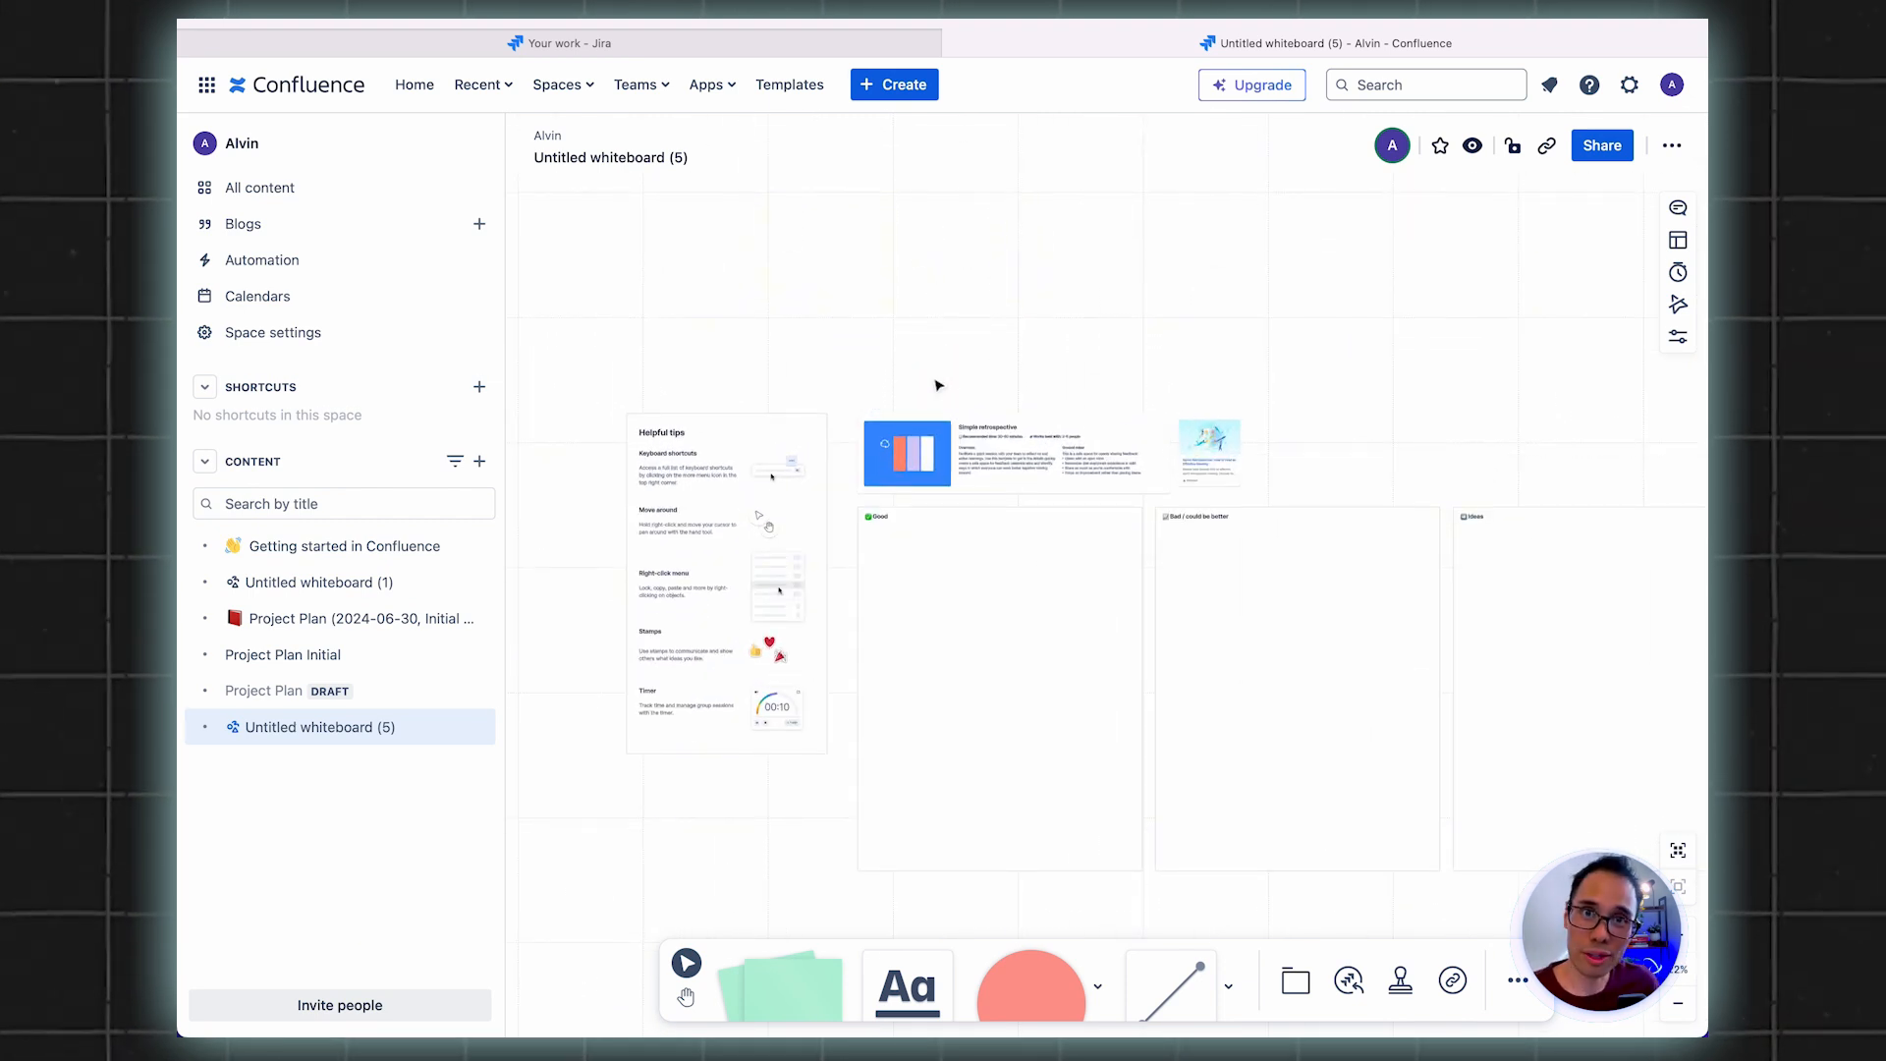
{"action": "key", "text": "ctrl"}
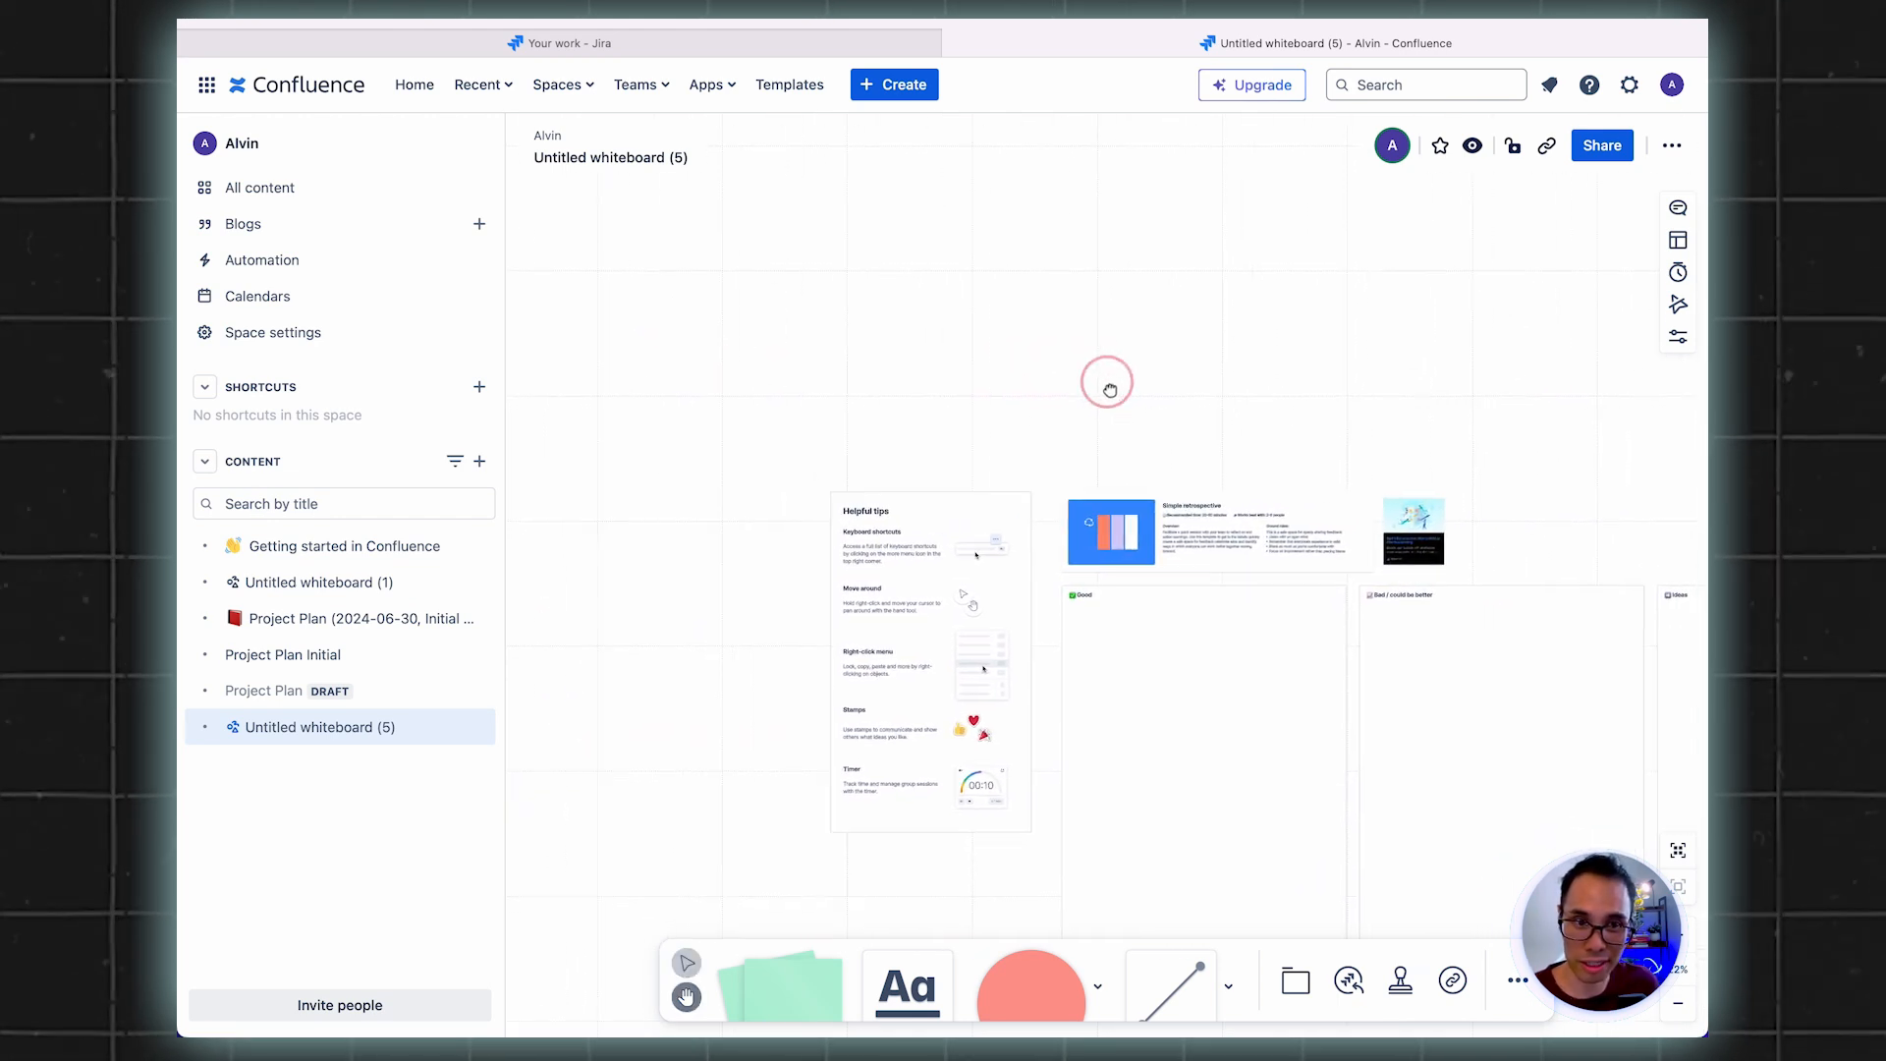
{"action": "left_click_drag", "start_coordinate": [1106, 387], "coordinate": [1027, 389]}
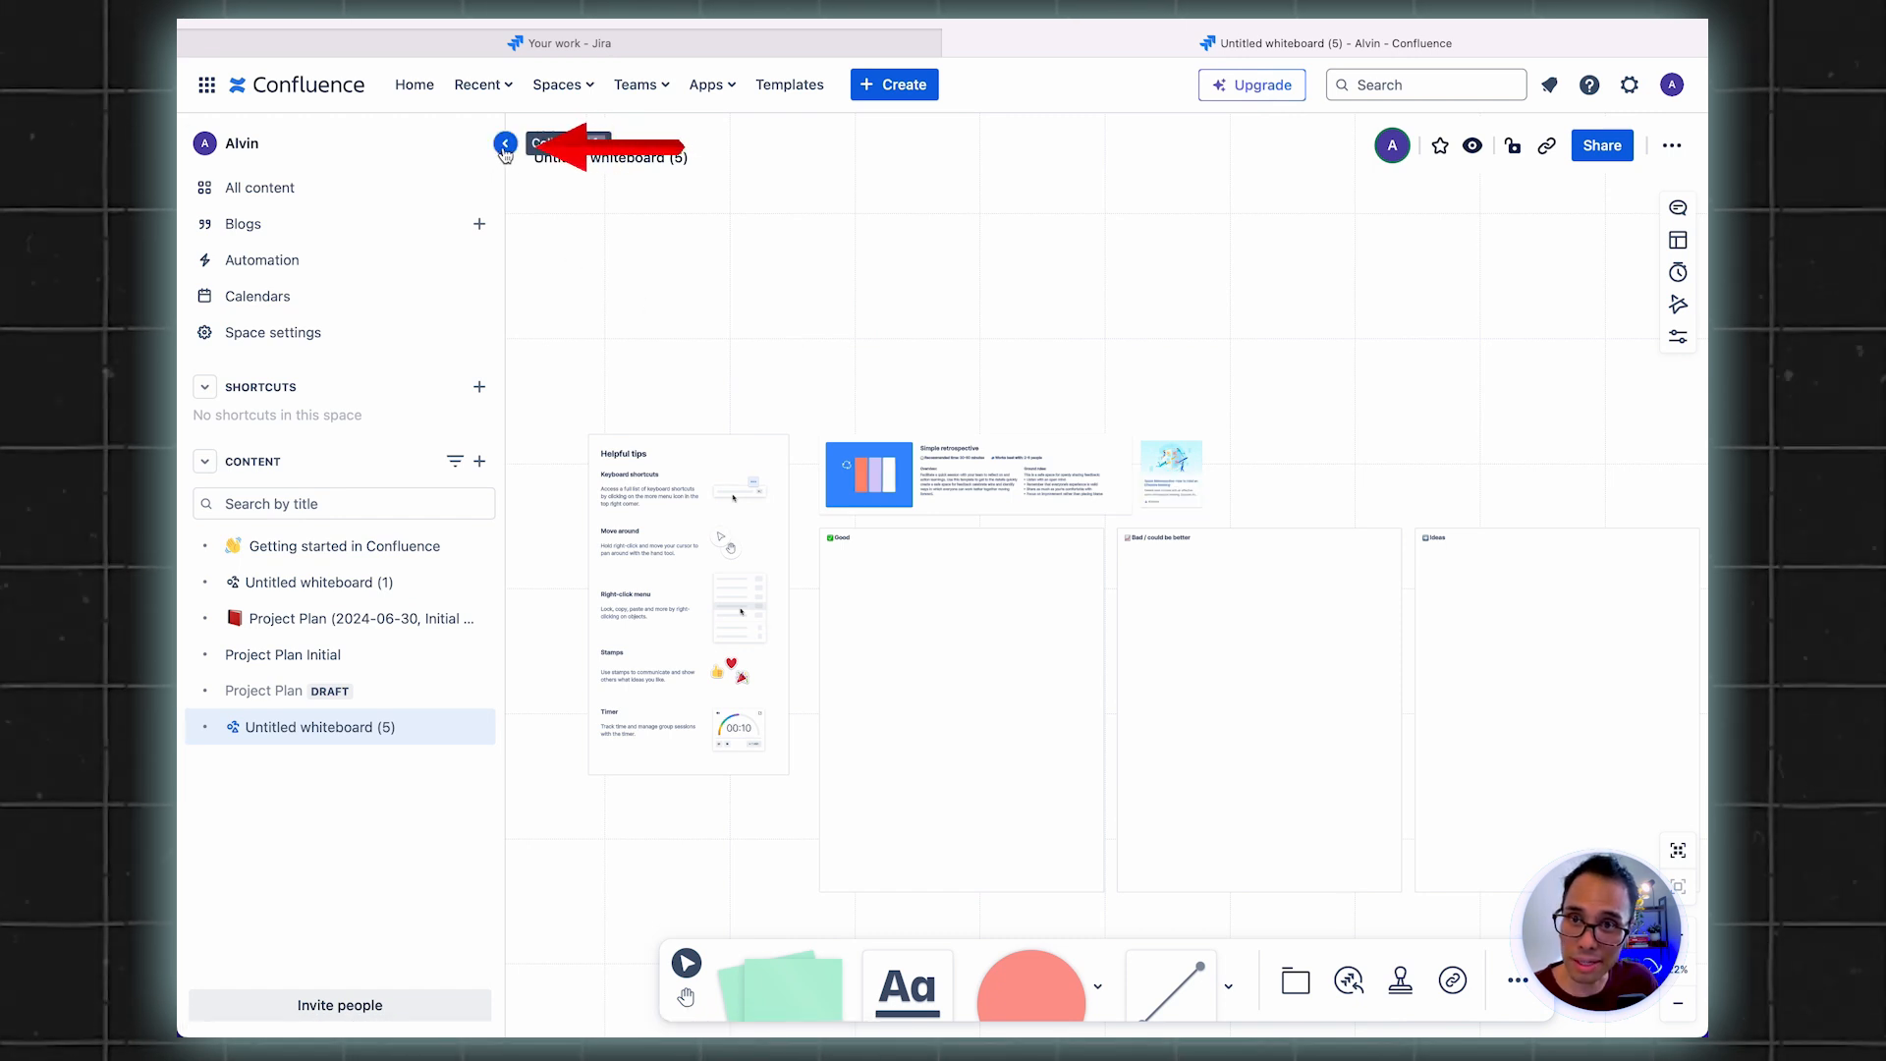
Collapse the space sidebar so the retrospective whiteboard fills the page
{"action": "left_click", "coordinate": [504, 143]}
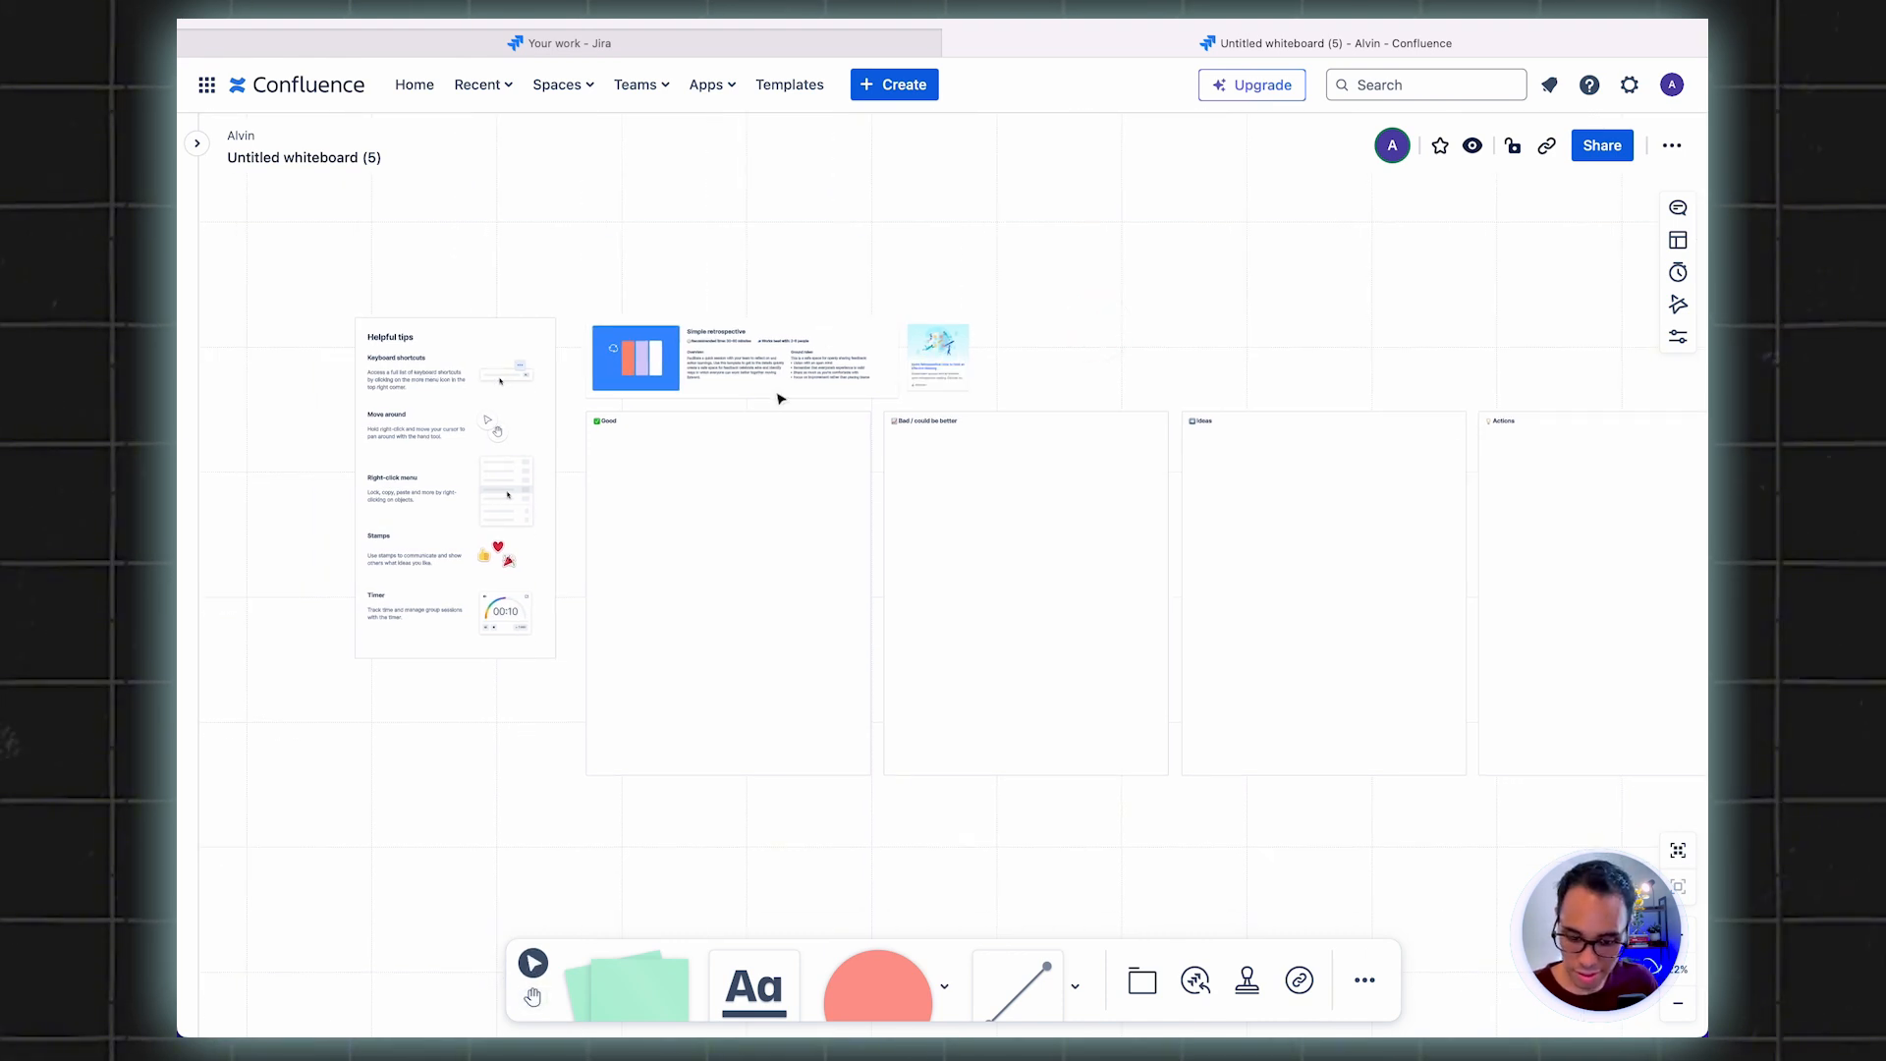
{"action": "key", "text": "f"}
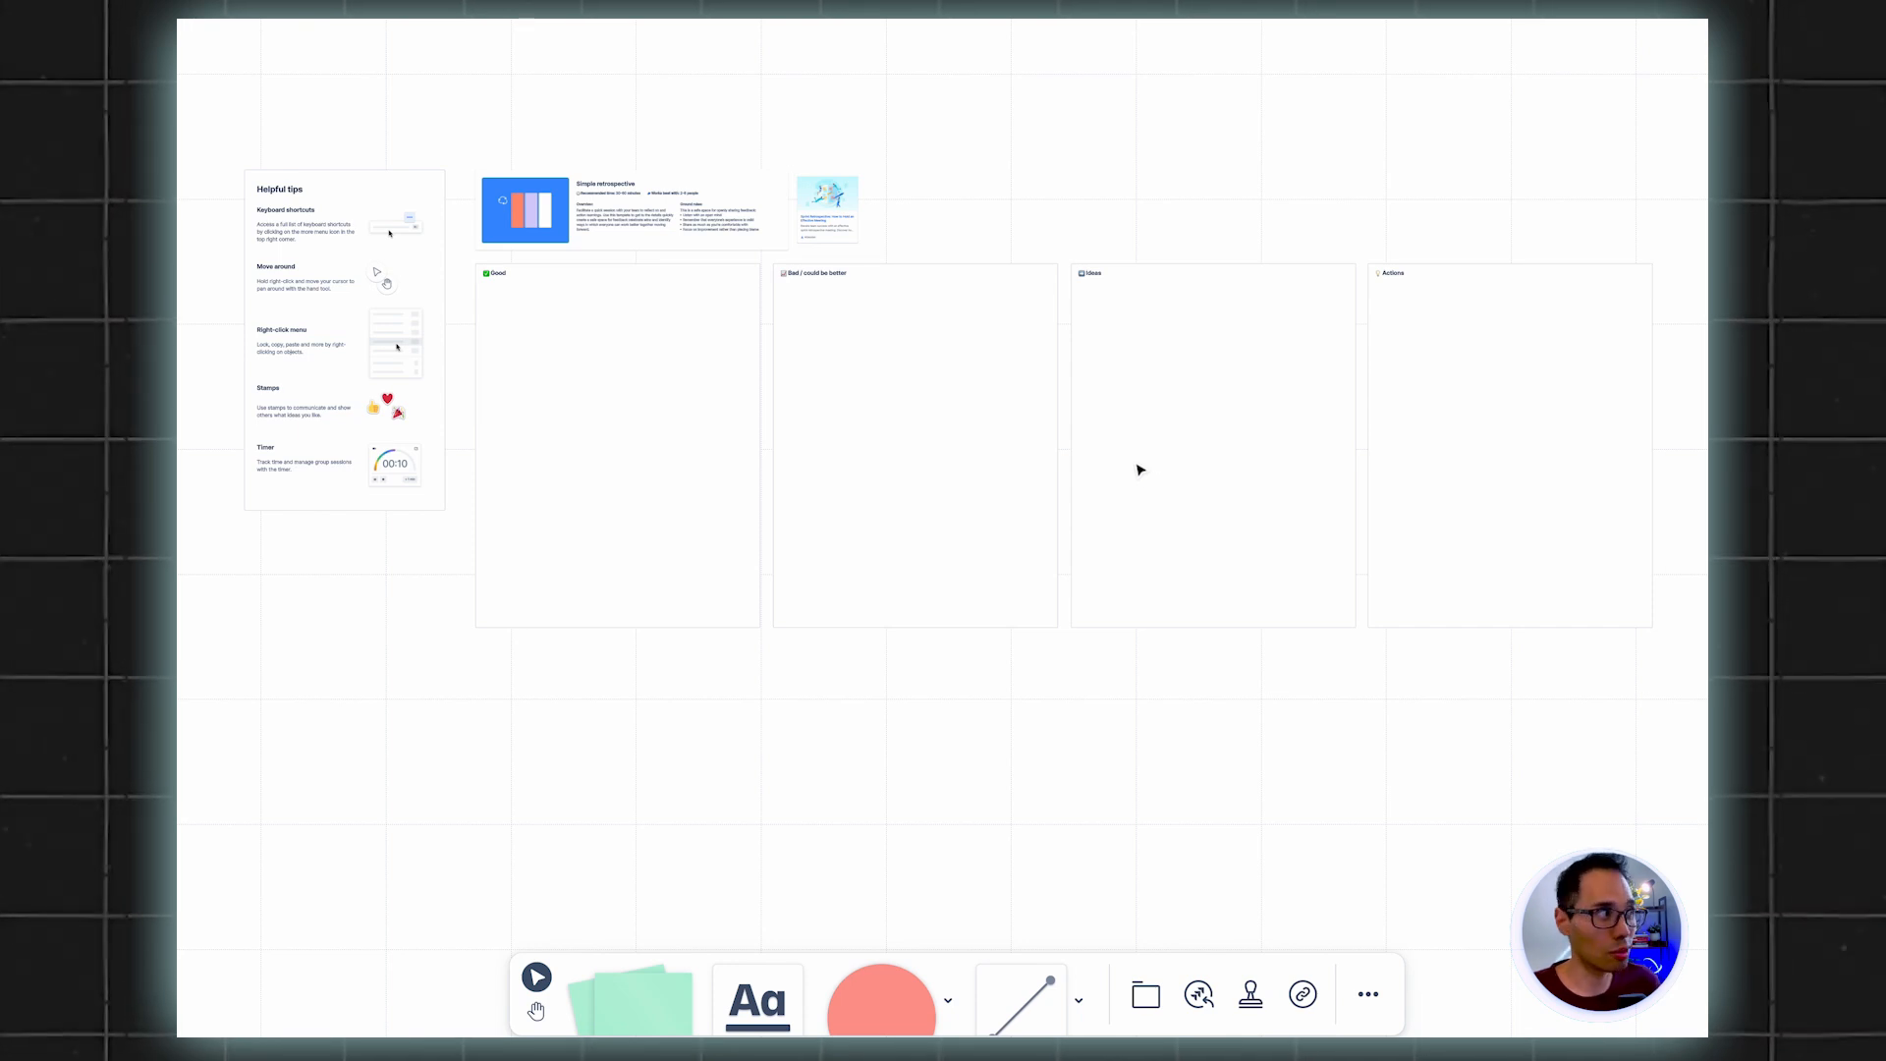
{"action": "mouse_move", "coordinate": [1031, 506]}
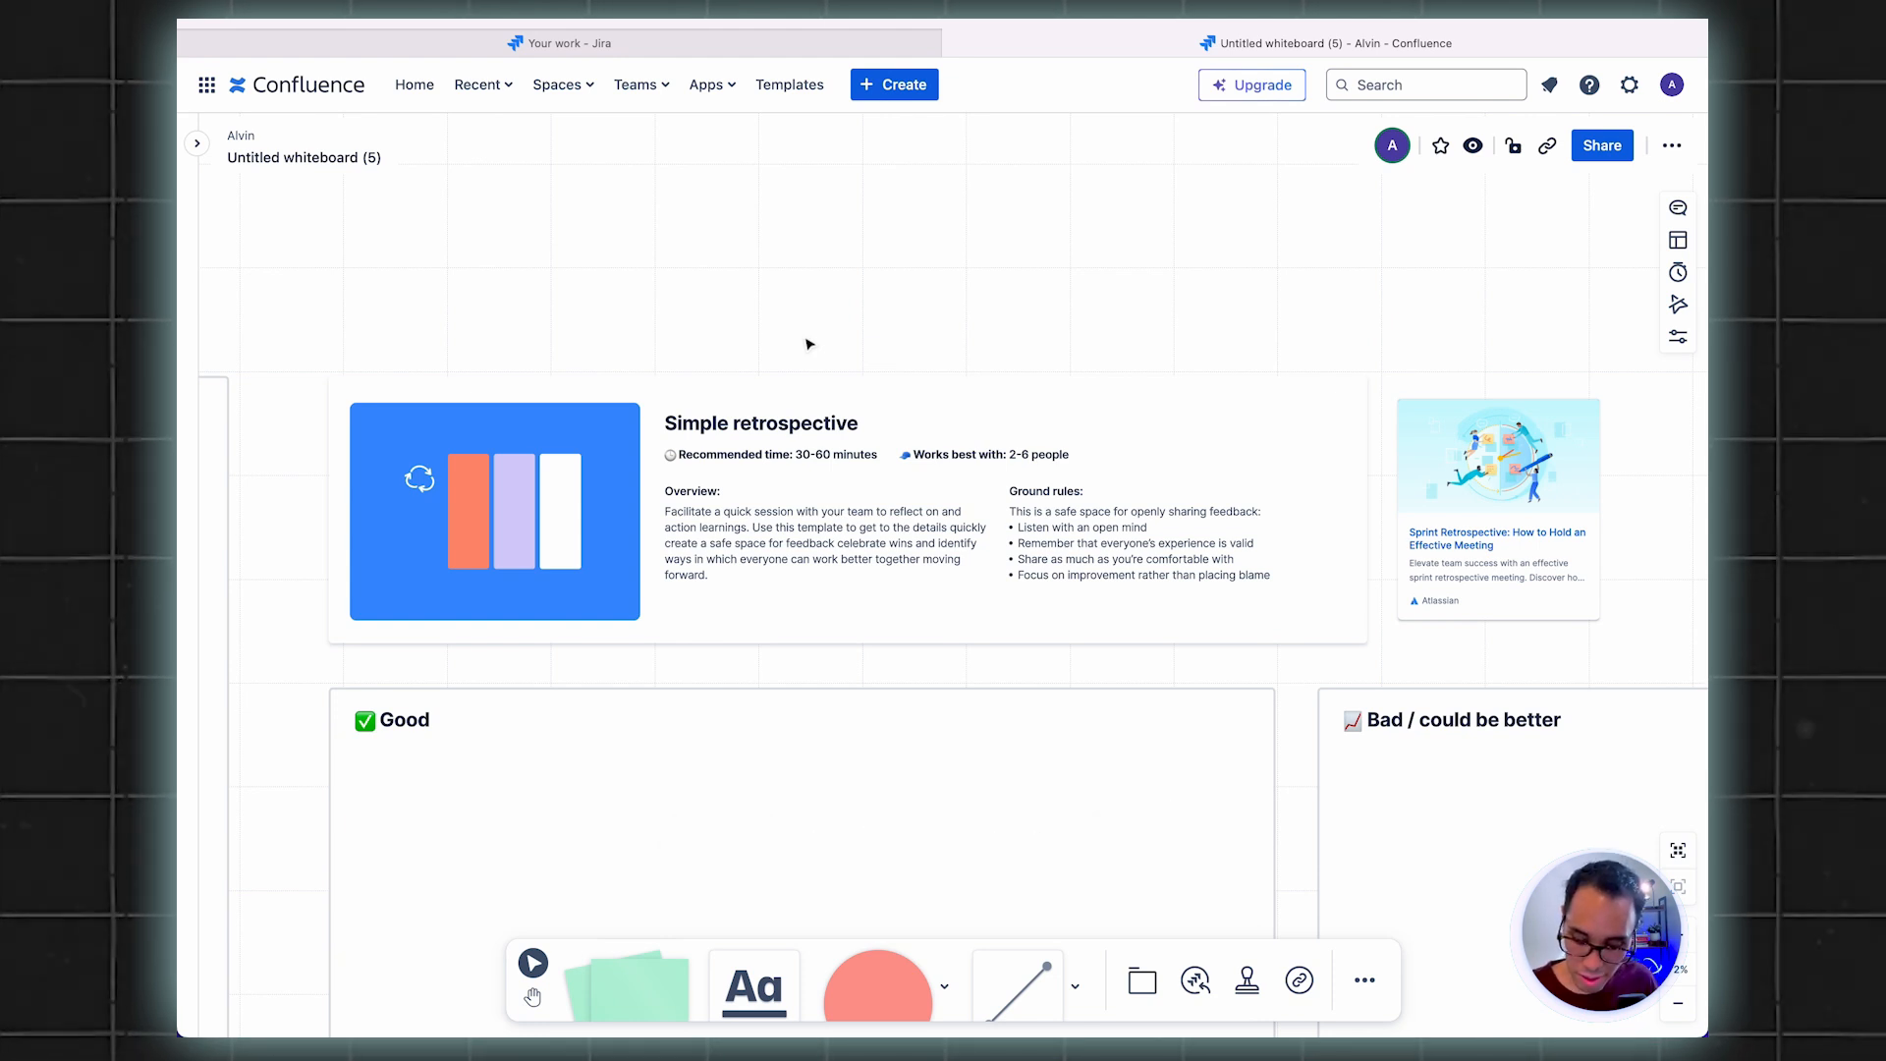
Zoom to fit the Helpful tips panel and all four columns in view
{"action": "key", "text": "alt+shift+1"}
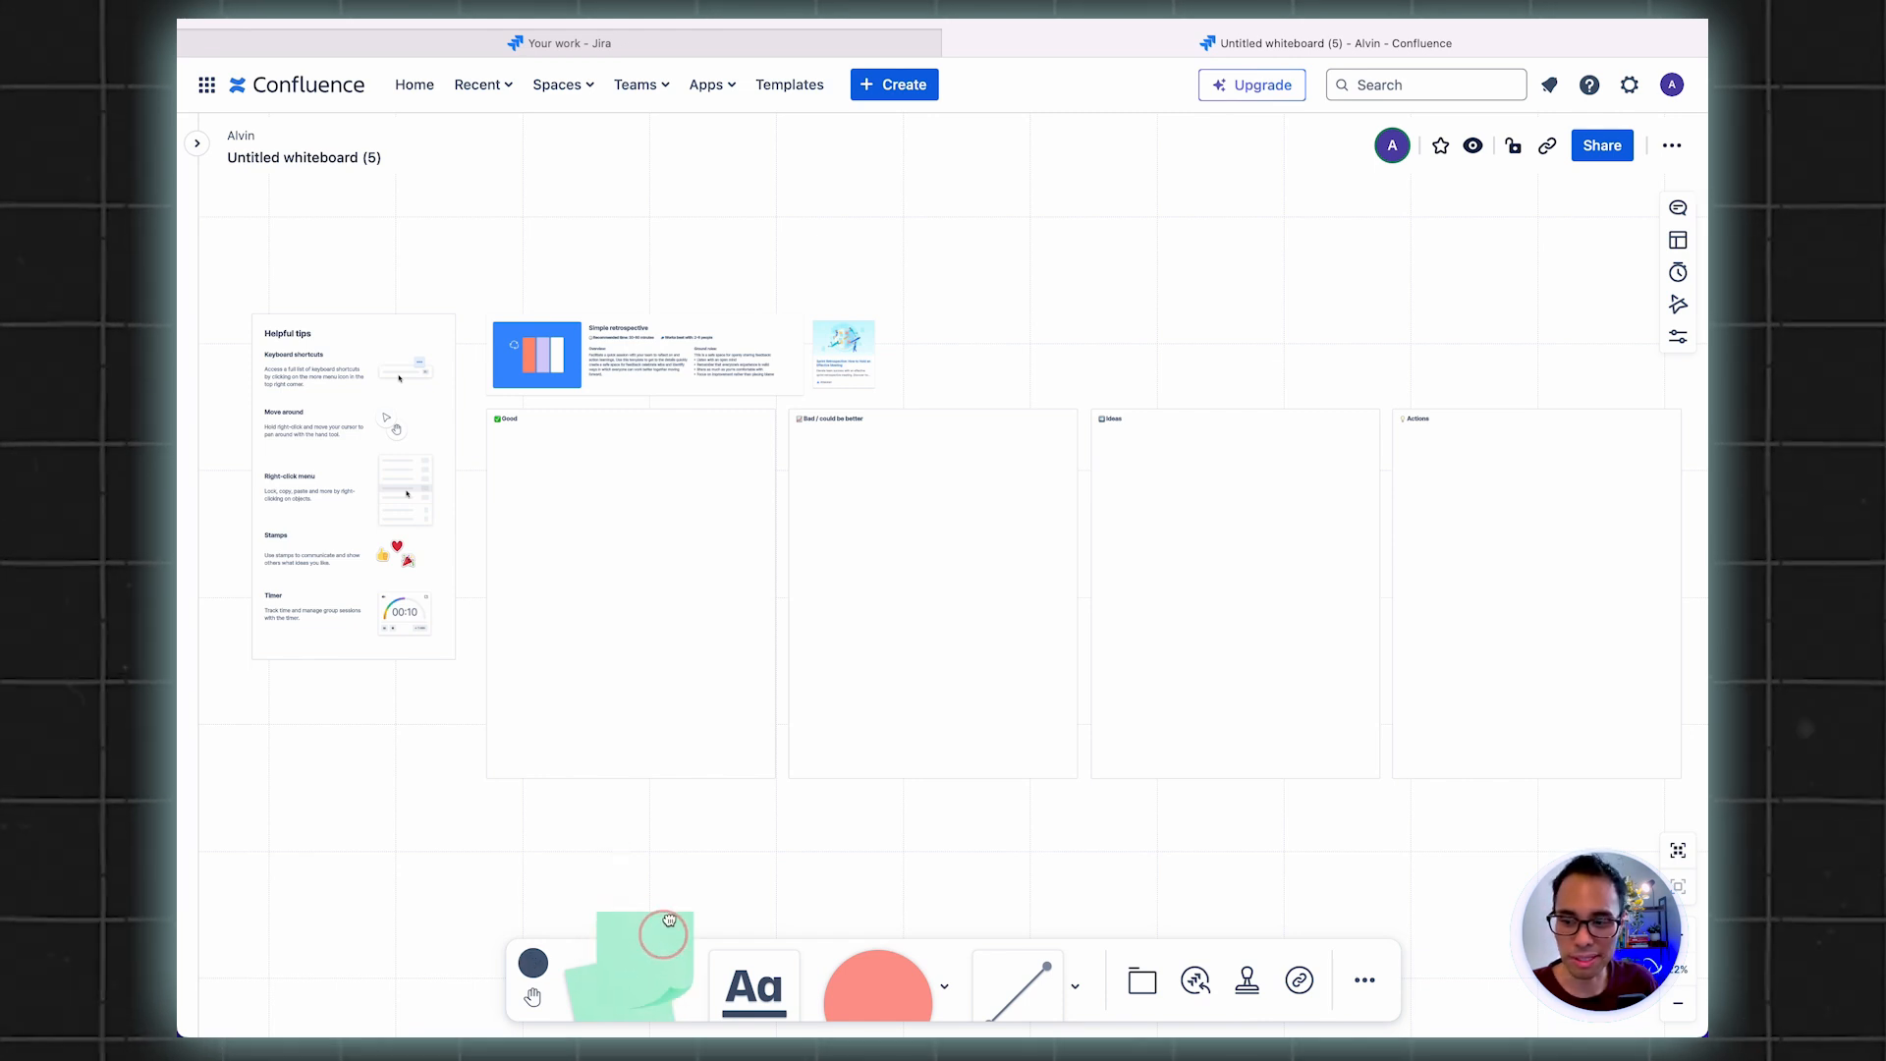
Add a sticky note in the Good column reading 'Testing was successful with the new user interface'
{"action": "left_click_drag", "start_coordinate": [624, 962], "coordinate": [503, 470]}
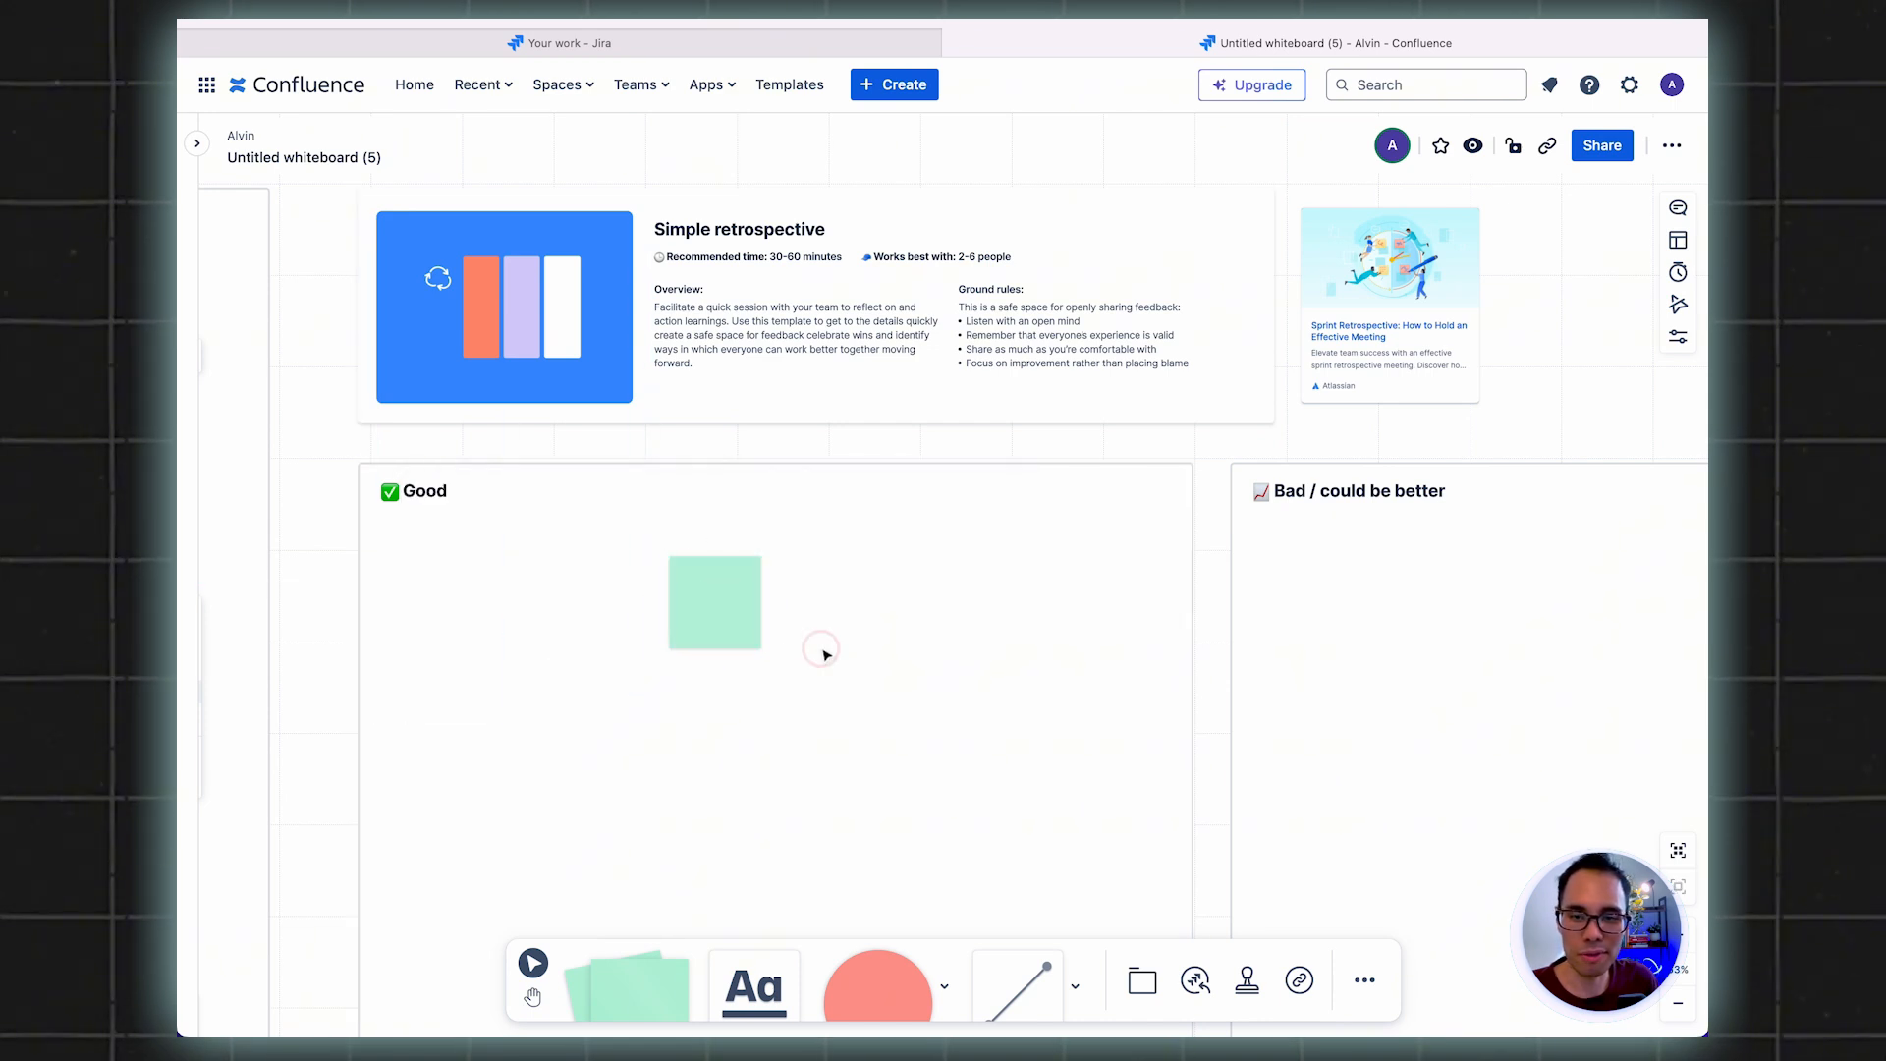
{"action": "left_click_drag", "start_coordinate": [715, 604], "coordinate": [485, 603]}
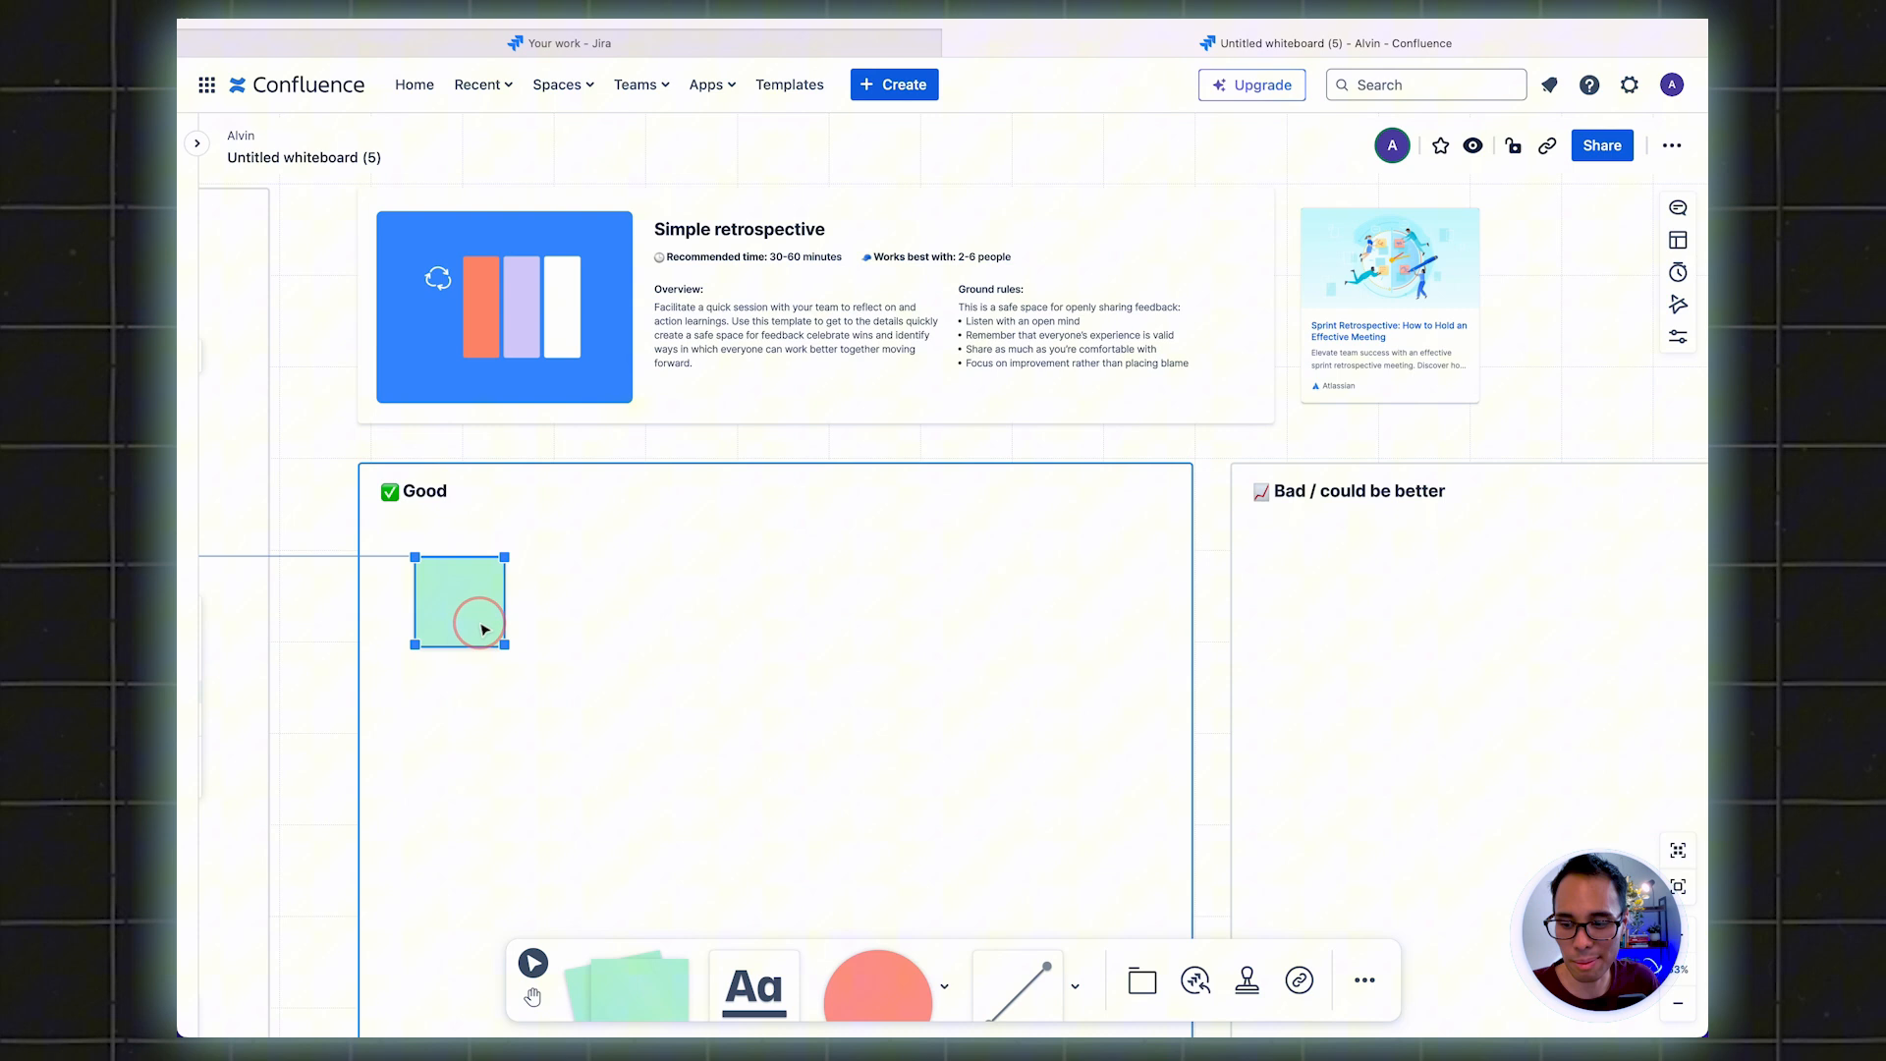
{"action": "double_click", "coordinate": [458, 601]}
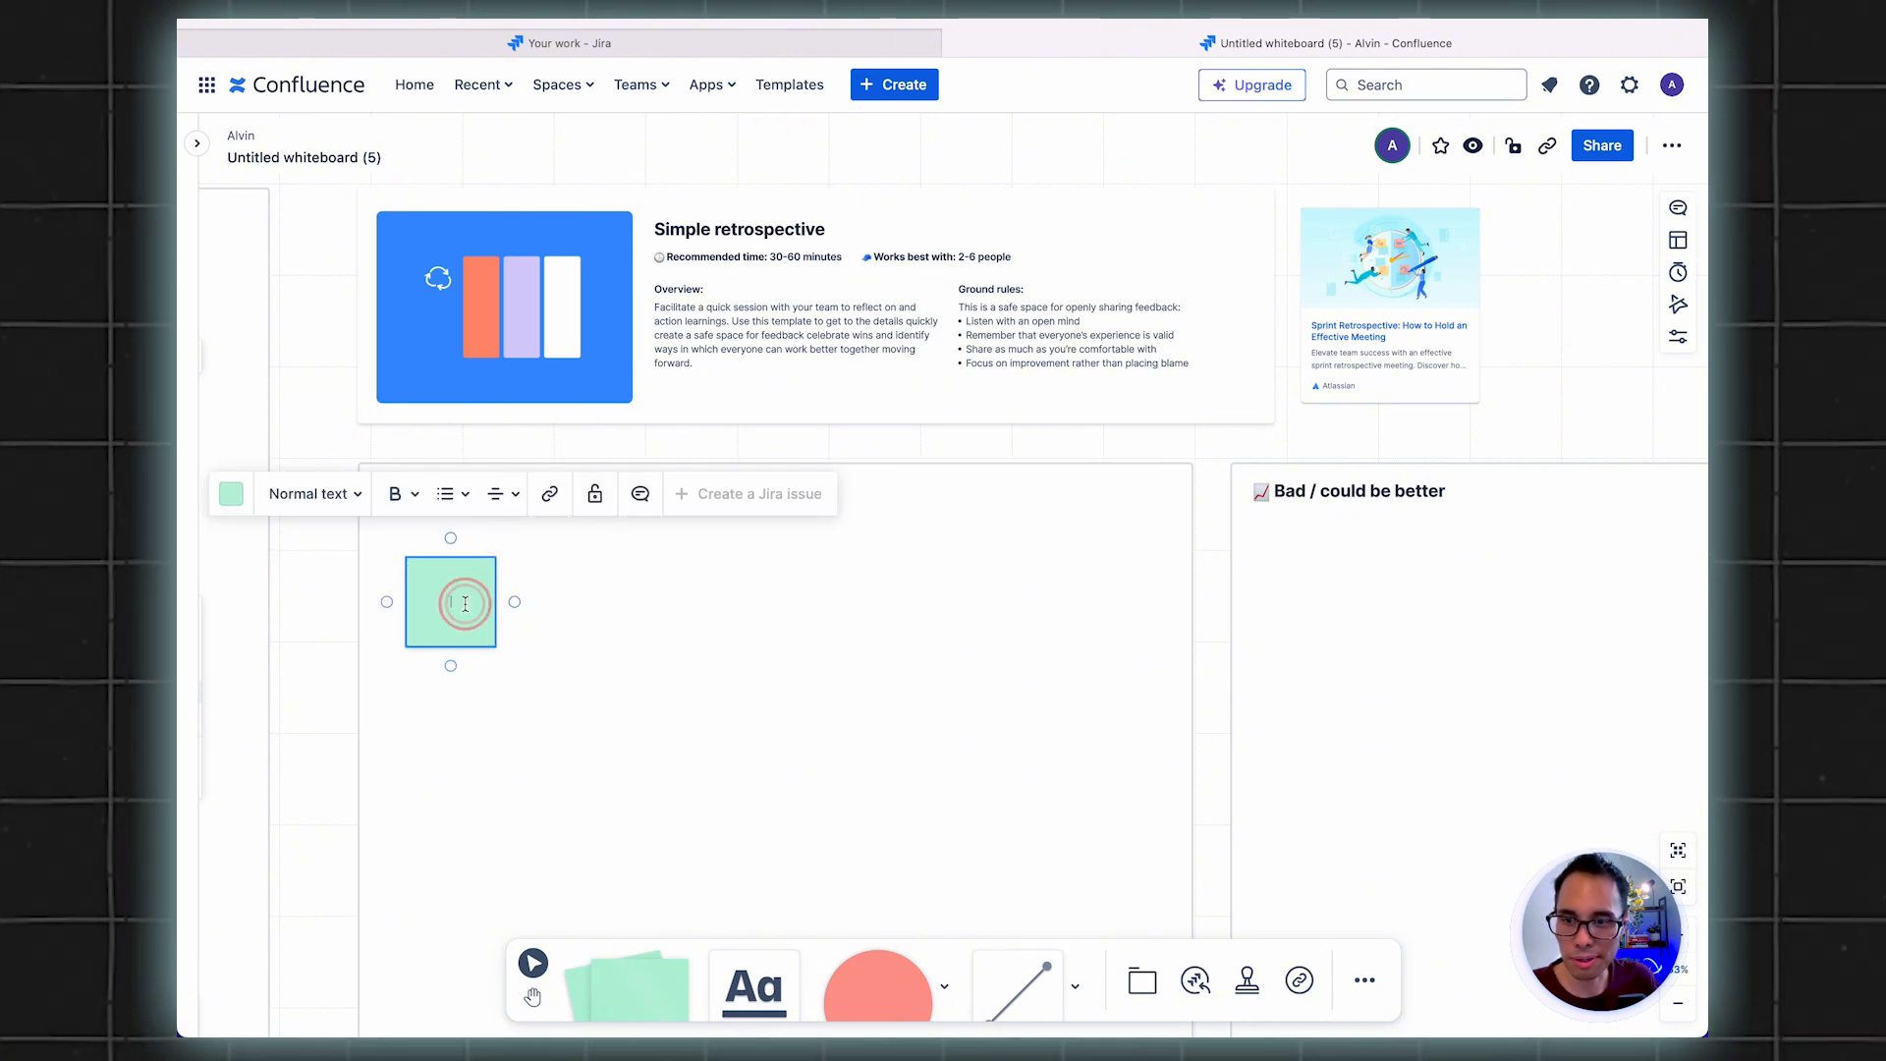
{"action": "left_click", "coordinate": [450, 603]}
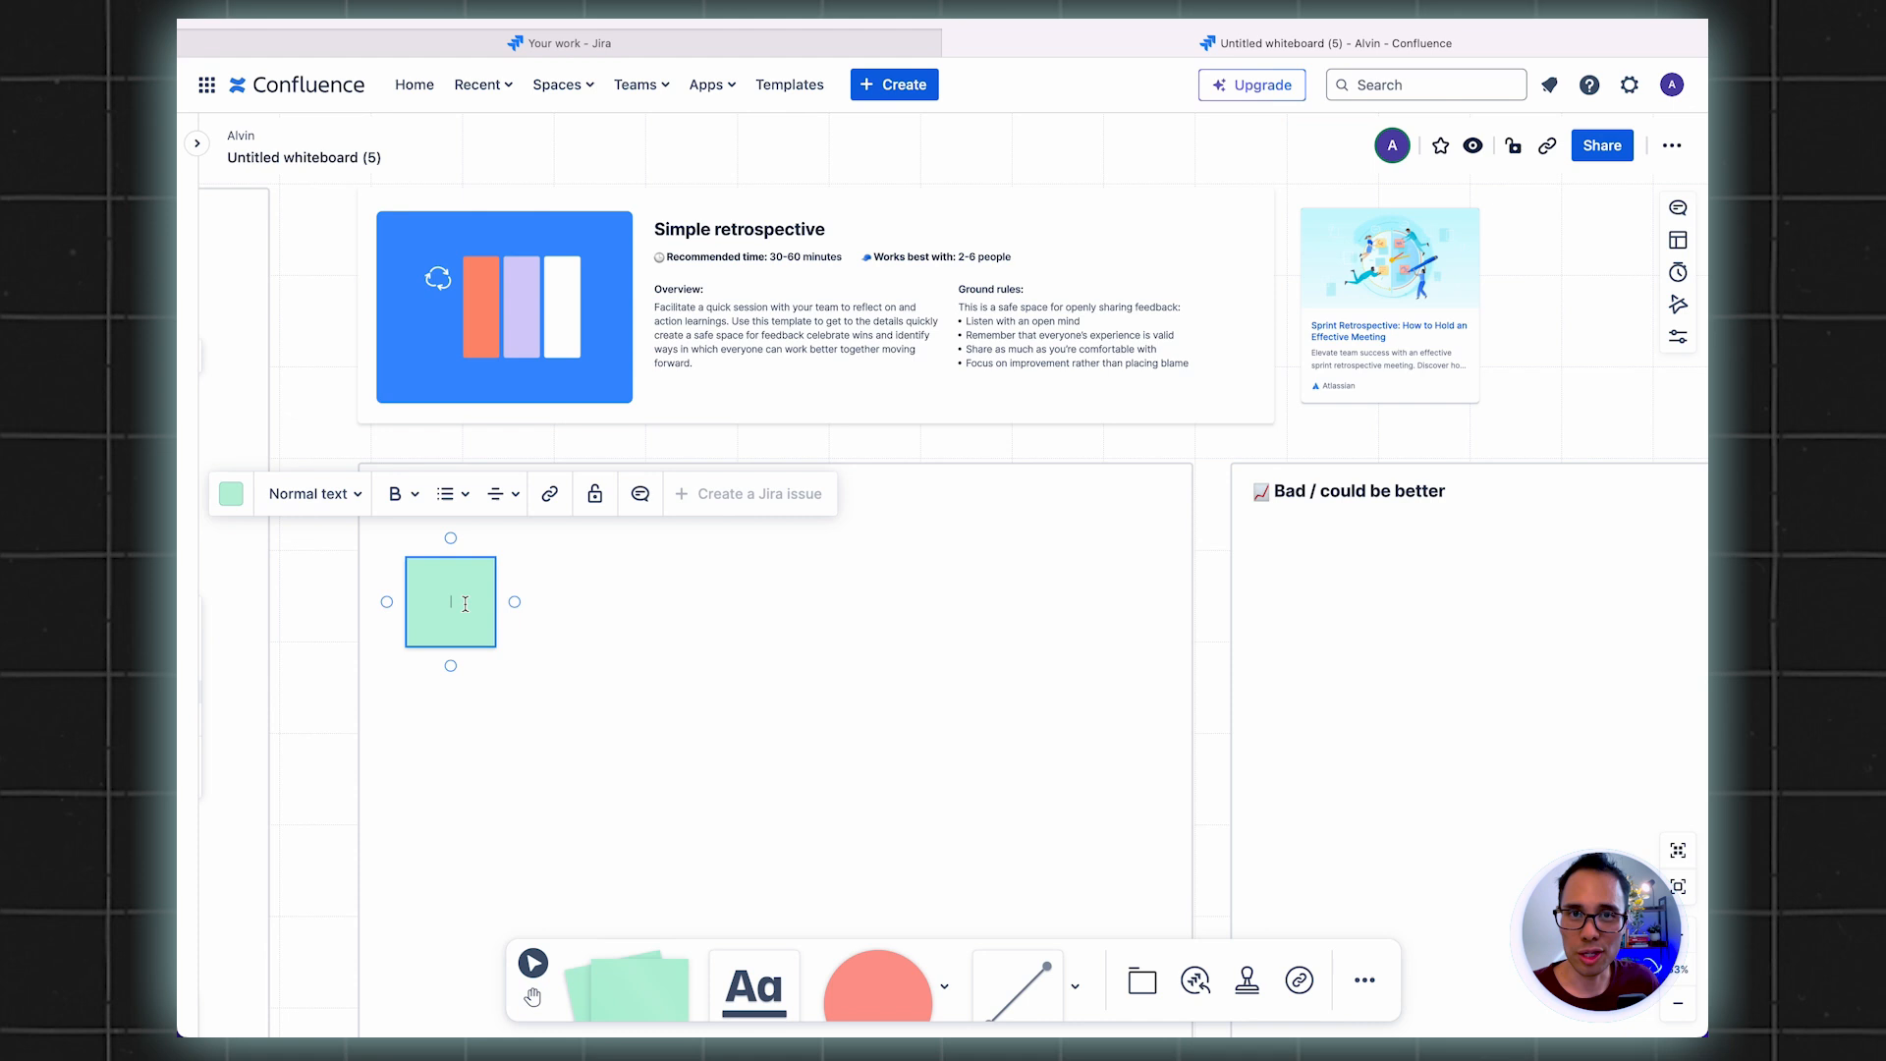
{"action": "type", "text": "Testing was successful with the new user inter"}
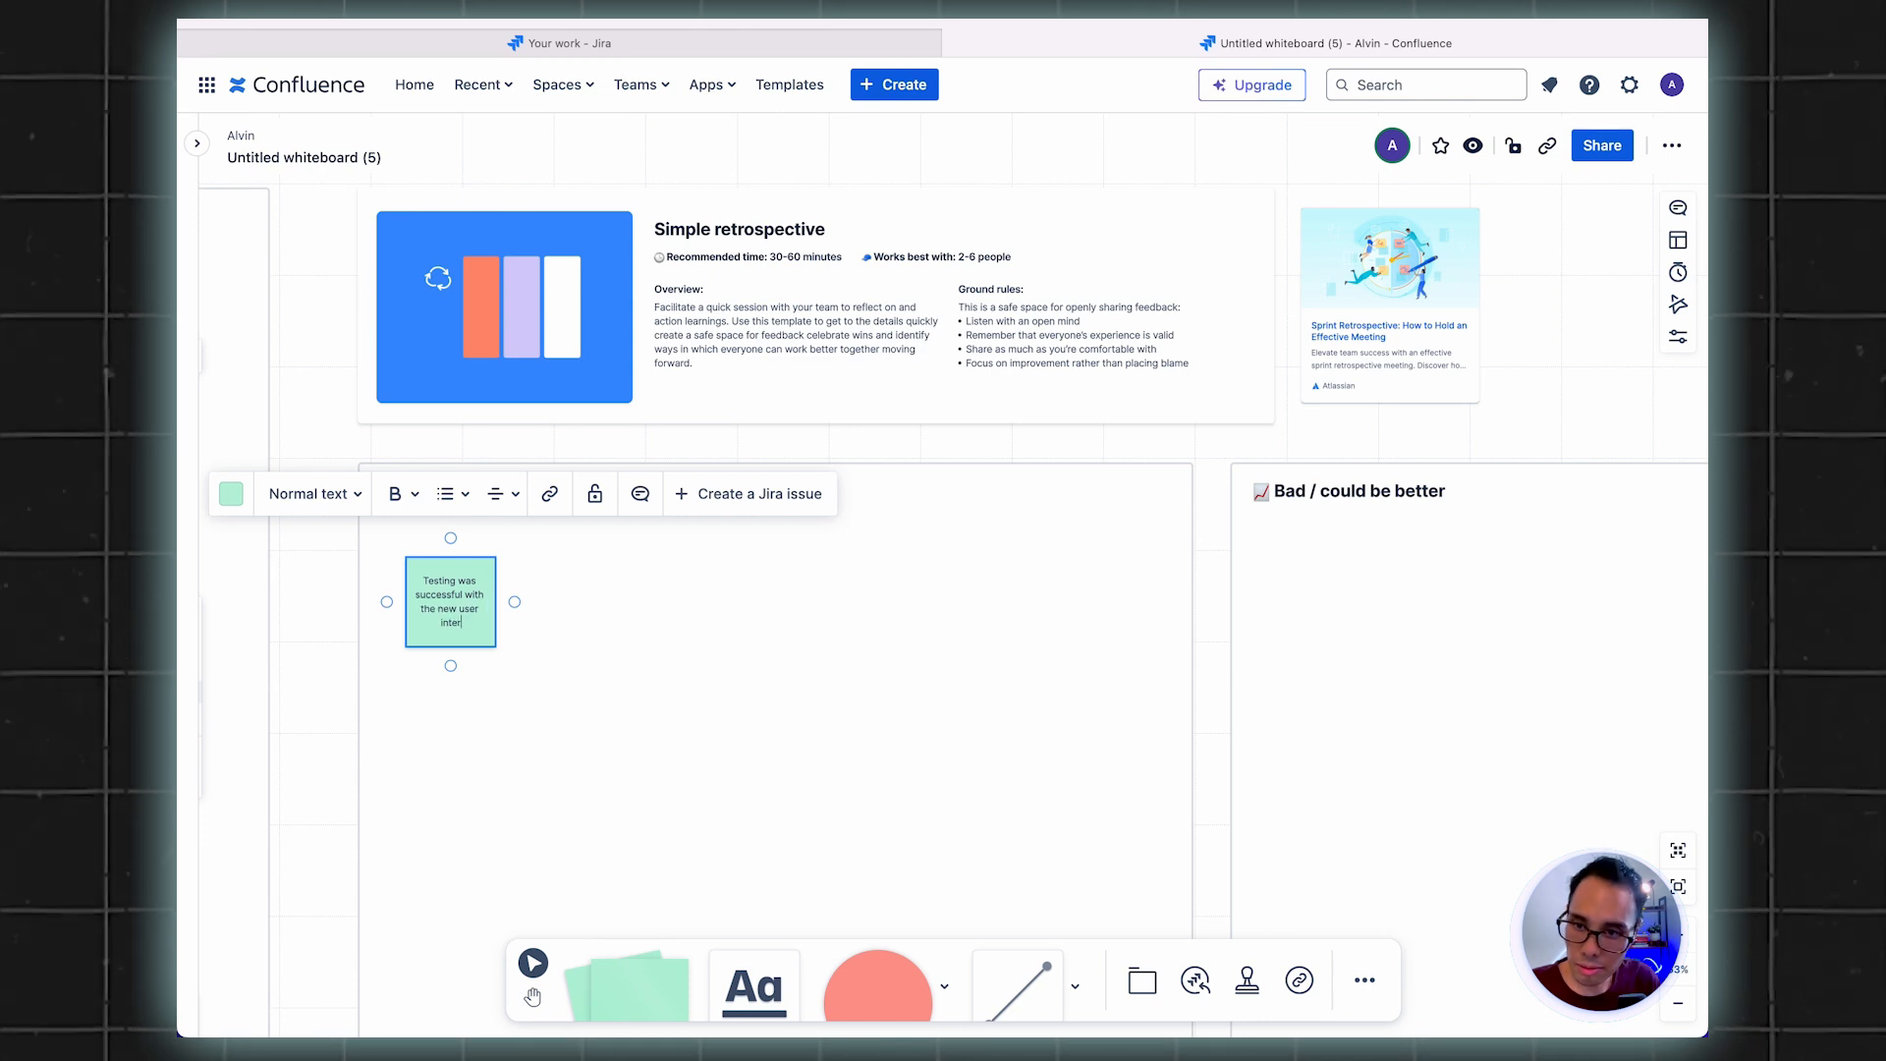
{"action": "left_click", "coordinate": [810, 636]}
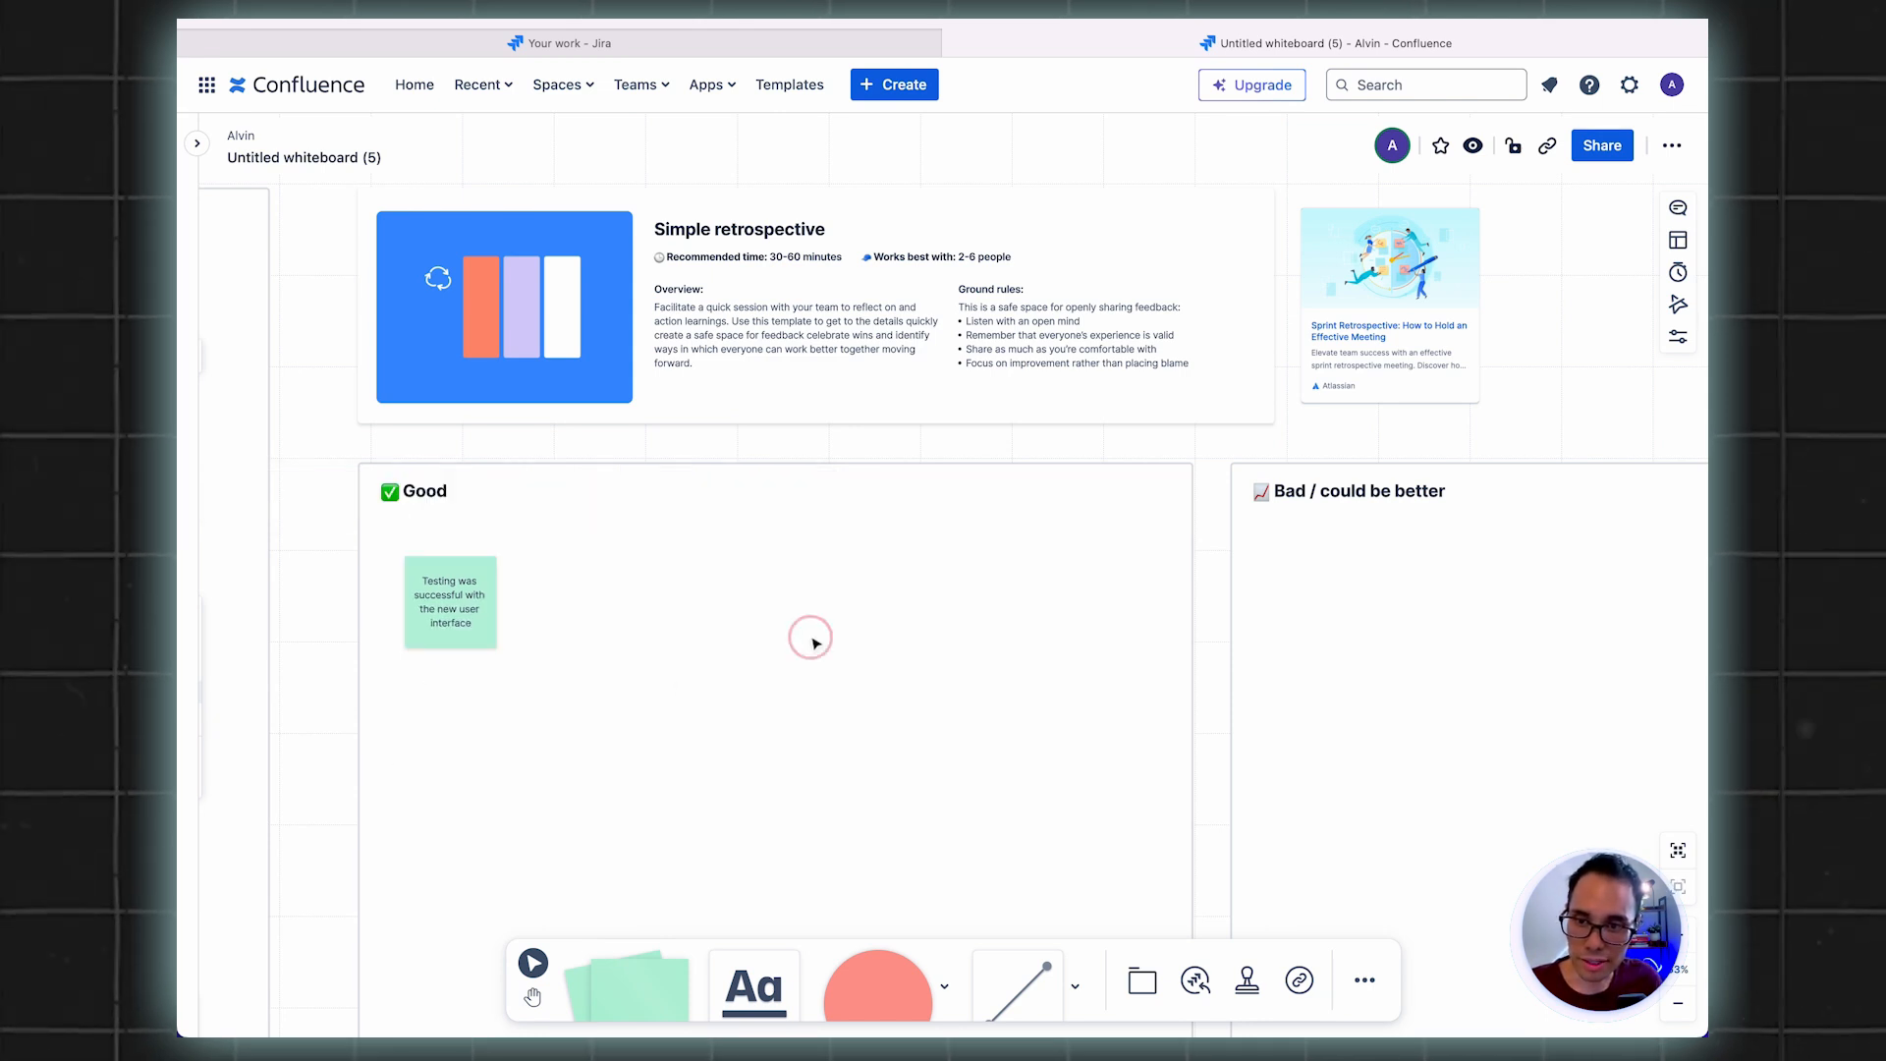
Recolour the testing sticky note, trying red and settling on yellow
{"action": "left_click", "coordinate": [776, 637]}
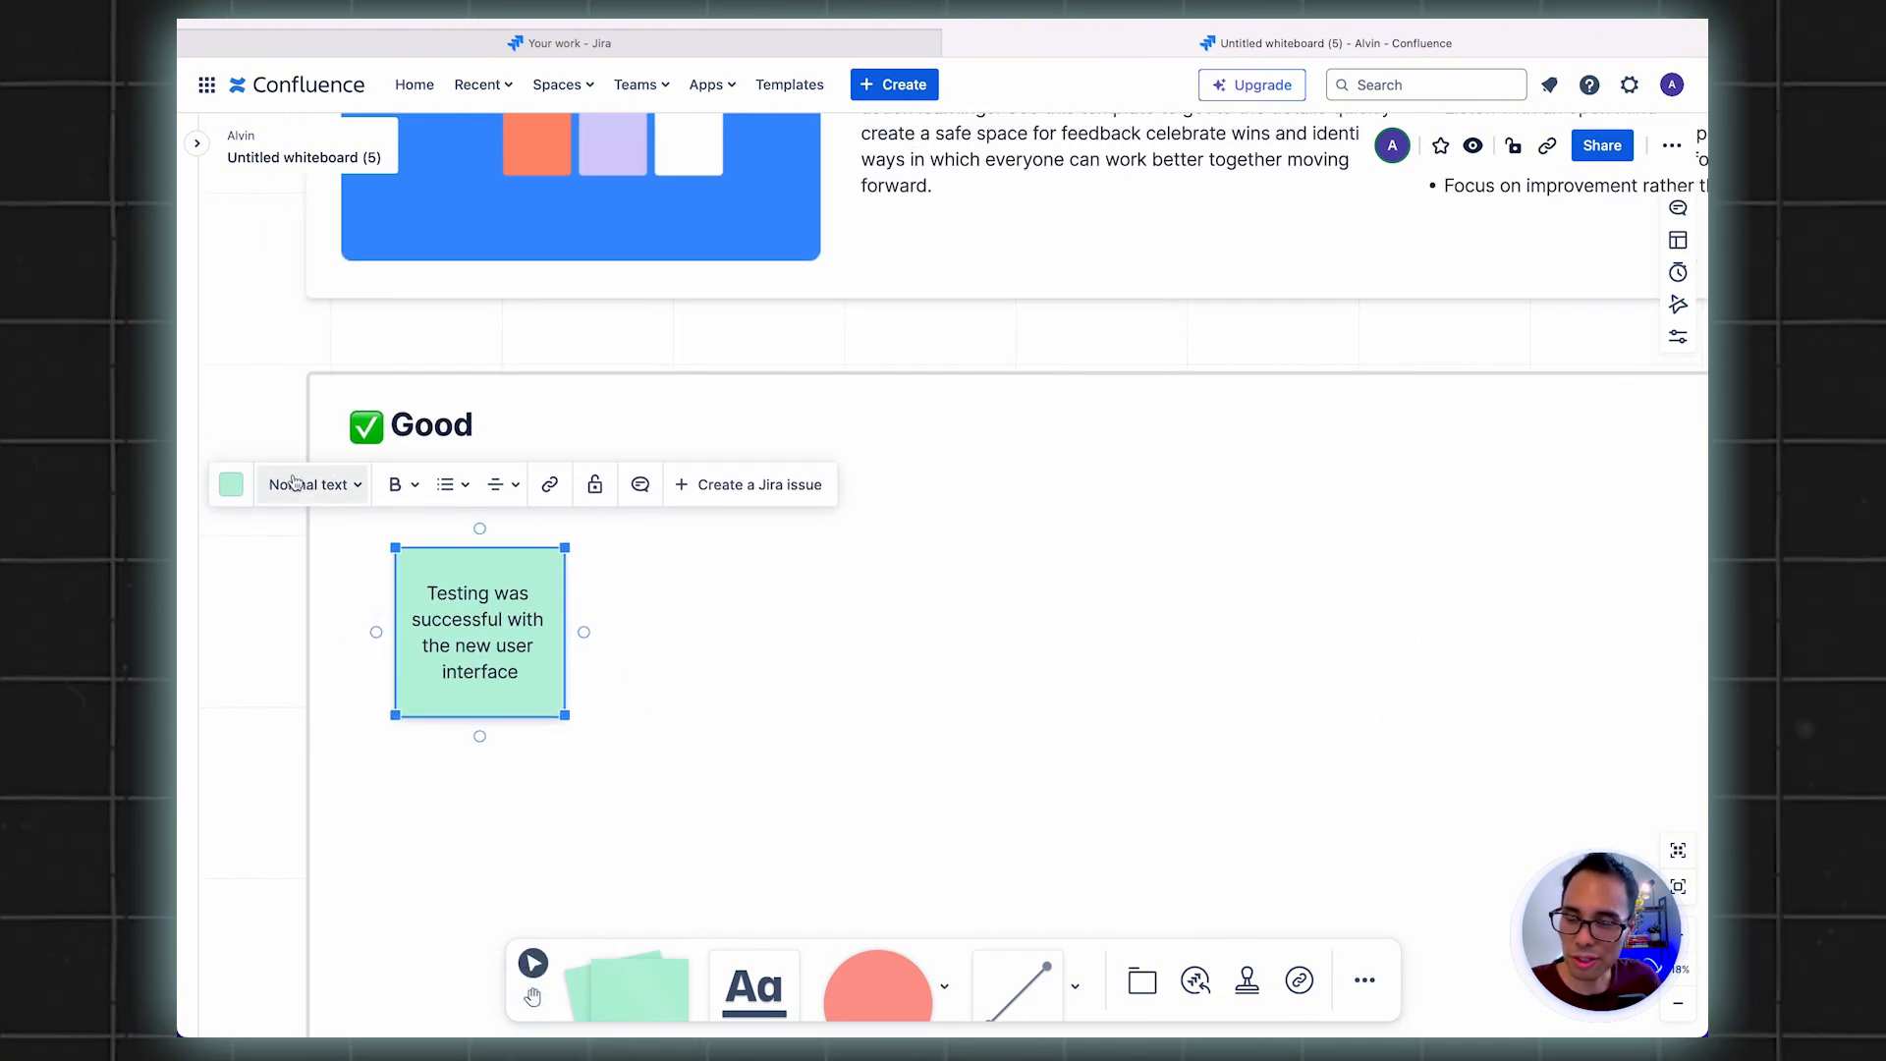
{"action": "mouse_move", "coordinate": [393, 483]}
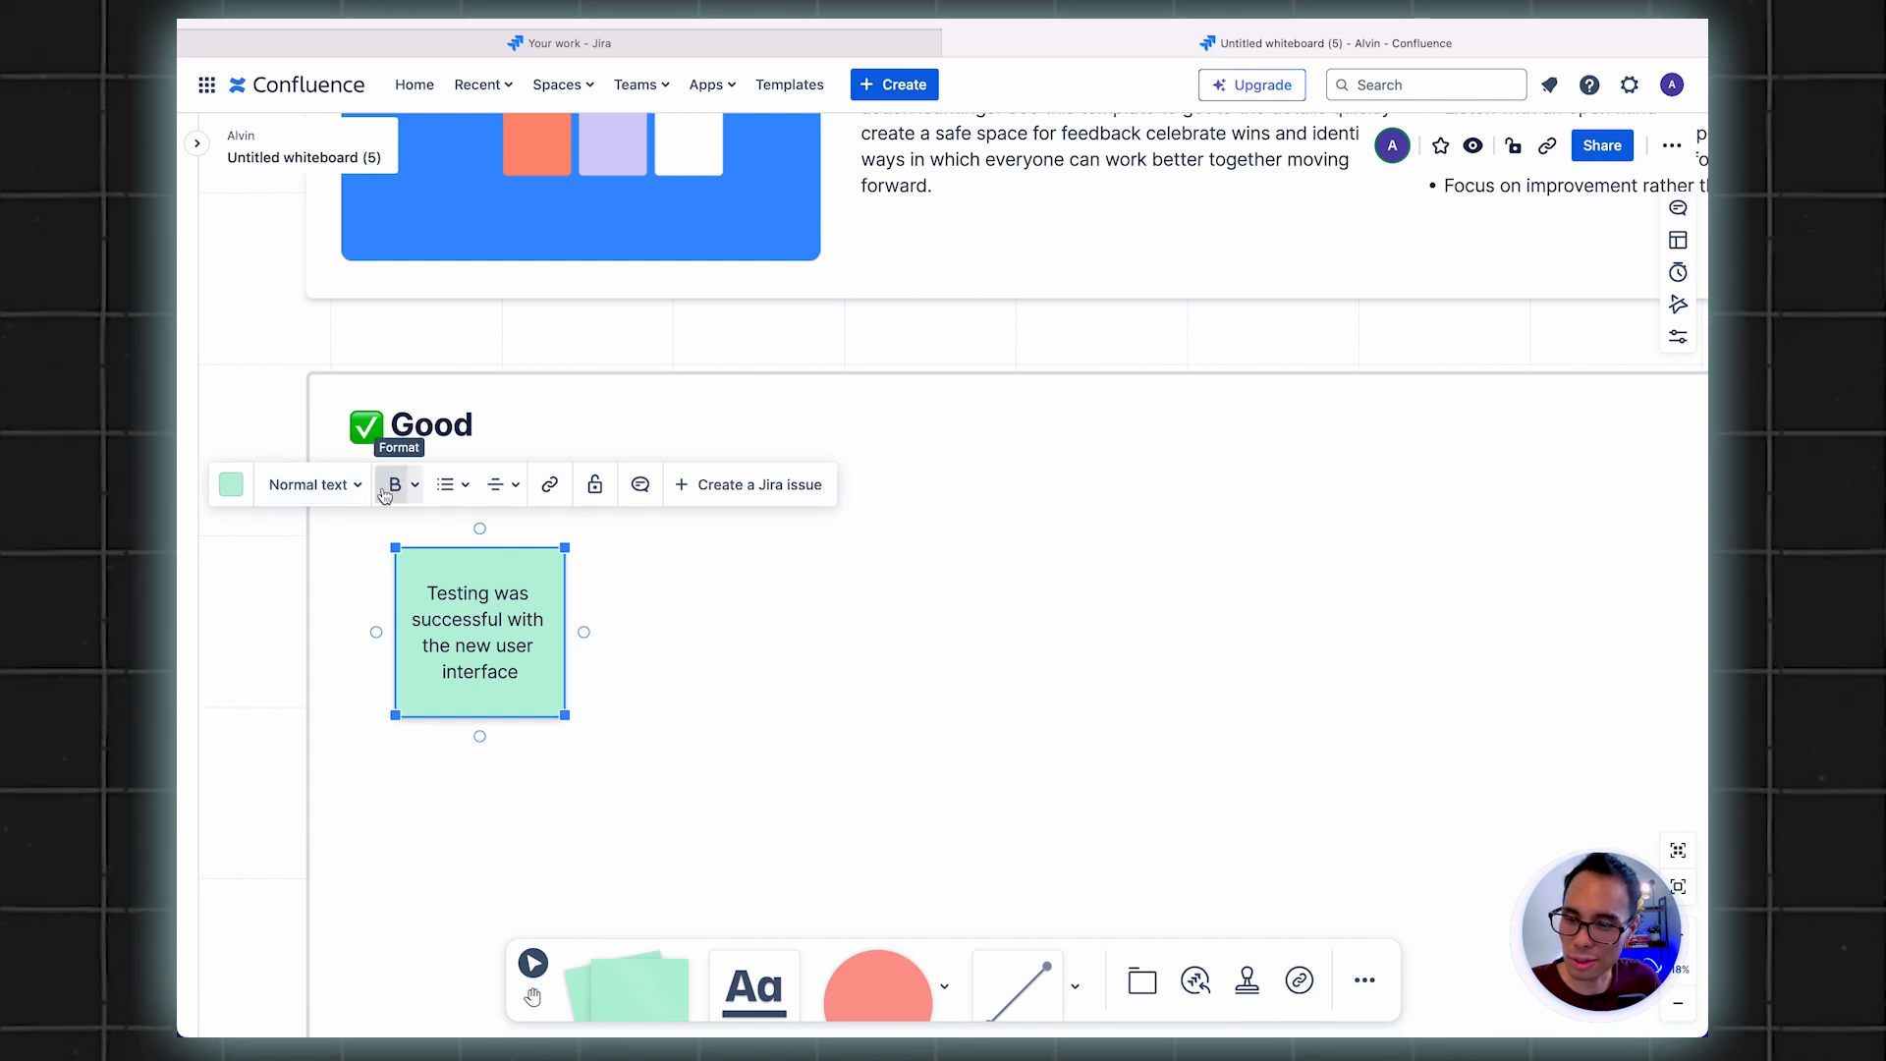
{"action": "mouse_move", "coordinate": [358, 503]}
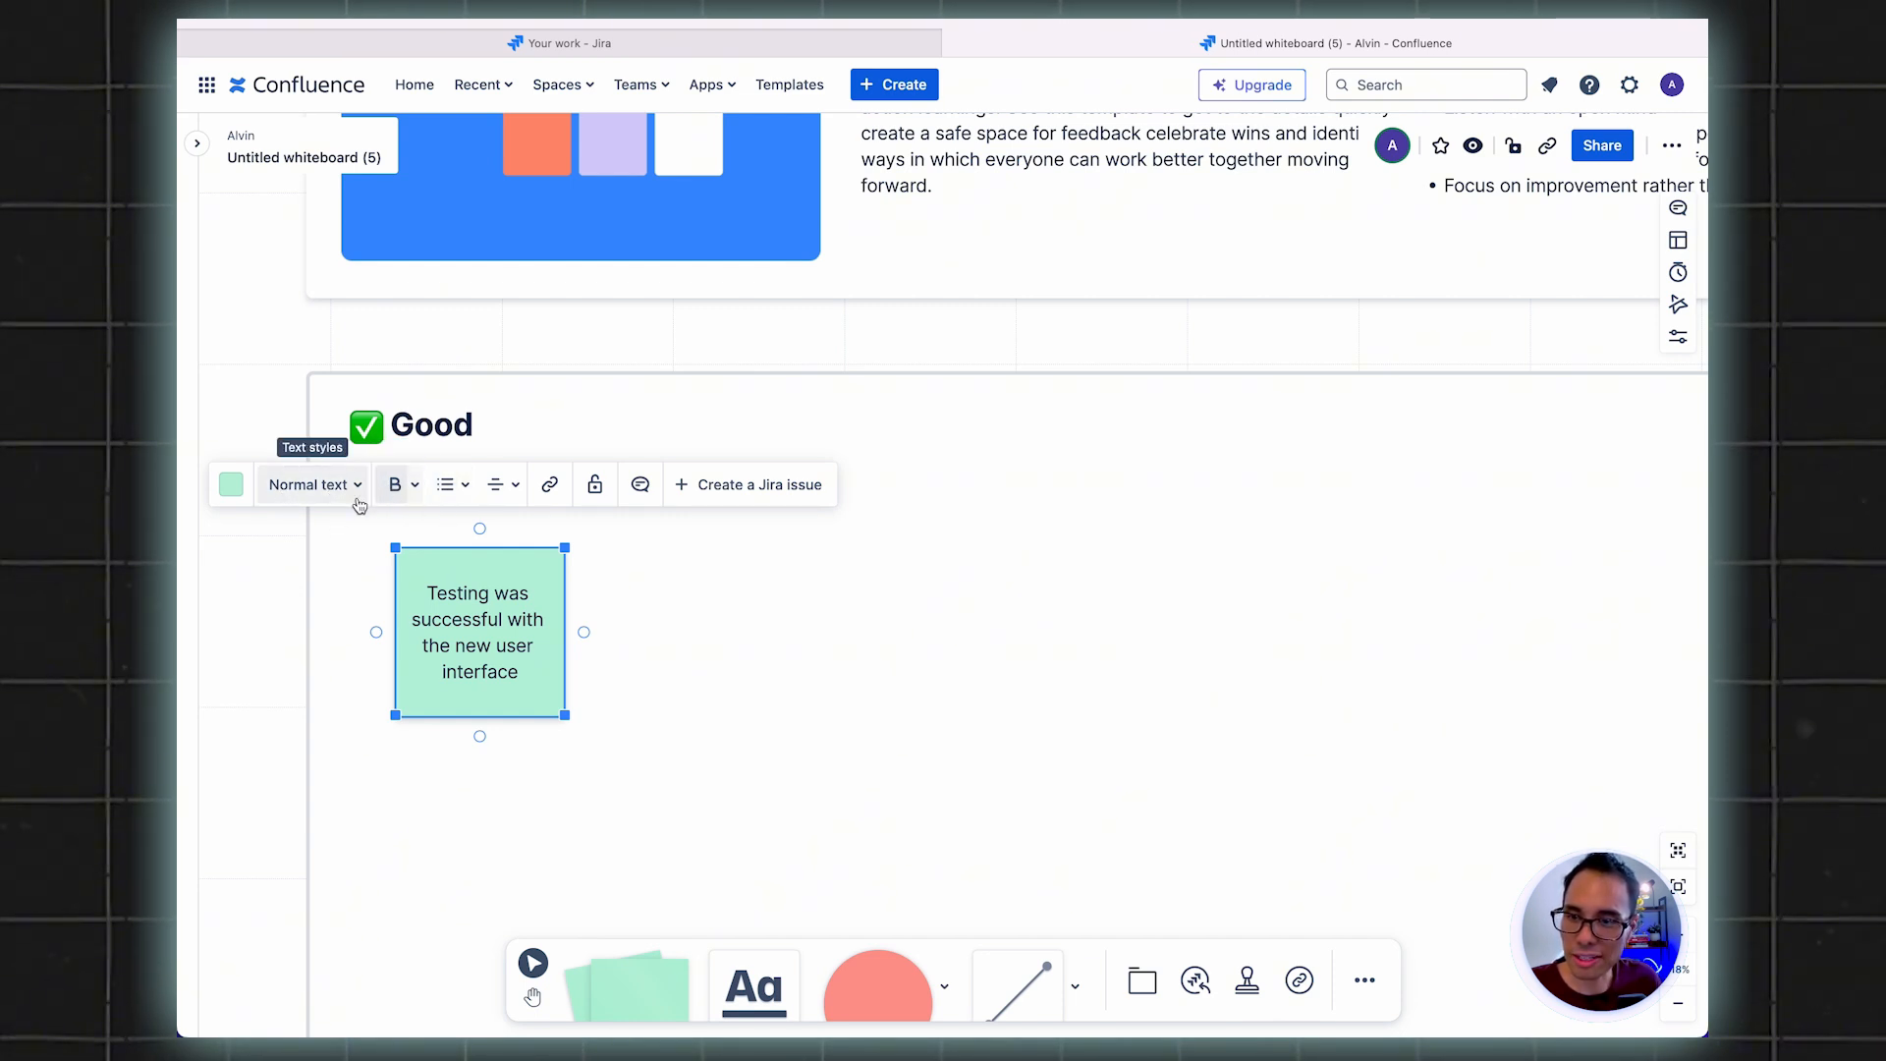
{"action": "left_click", "coordinate": [230, 483]}
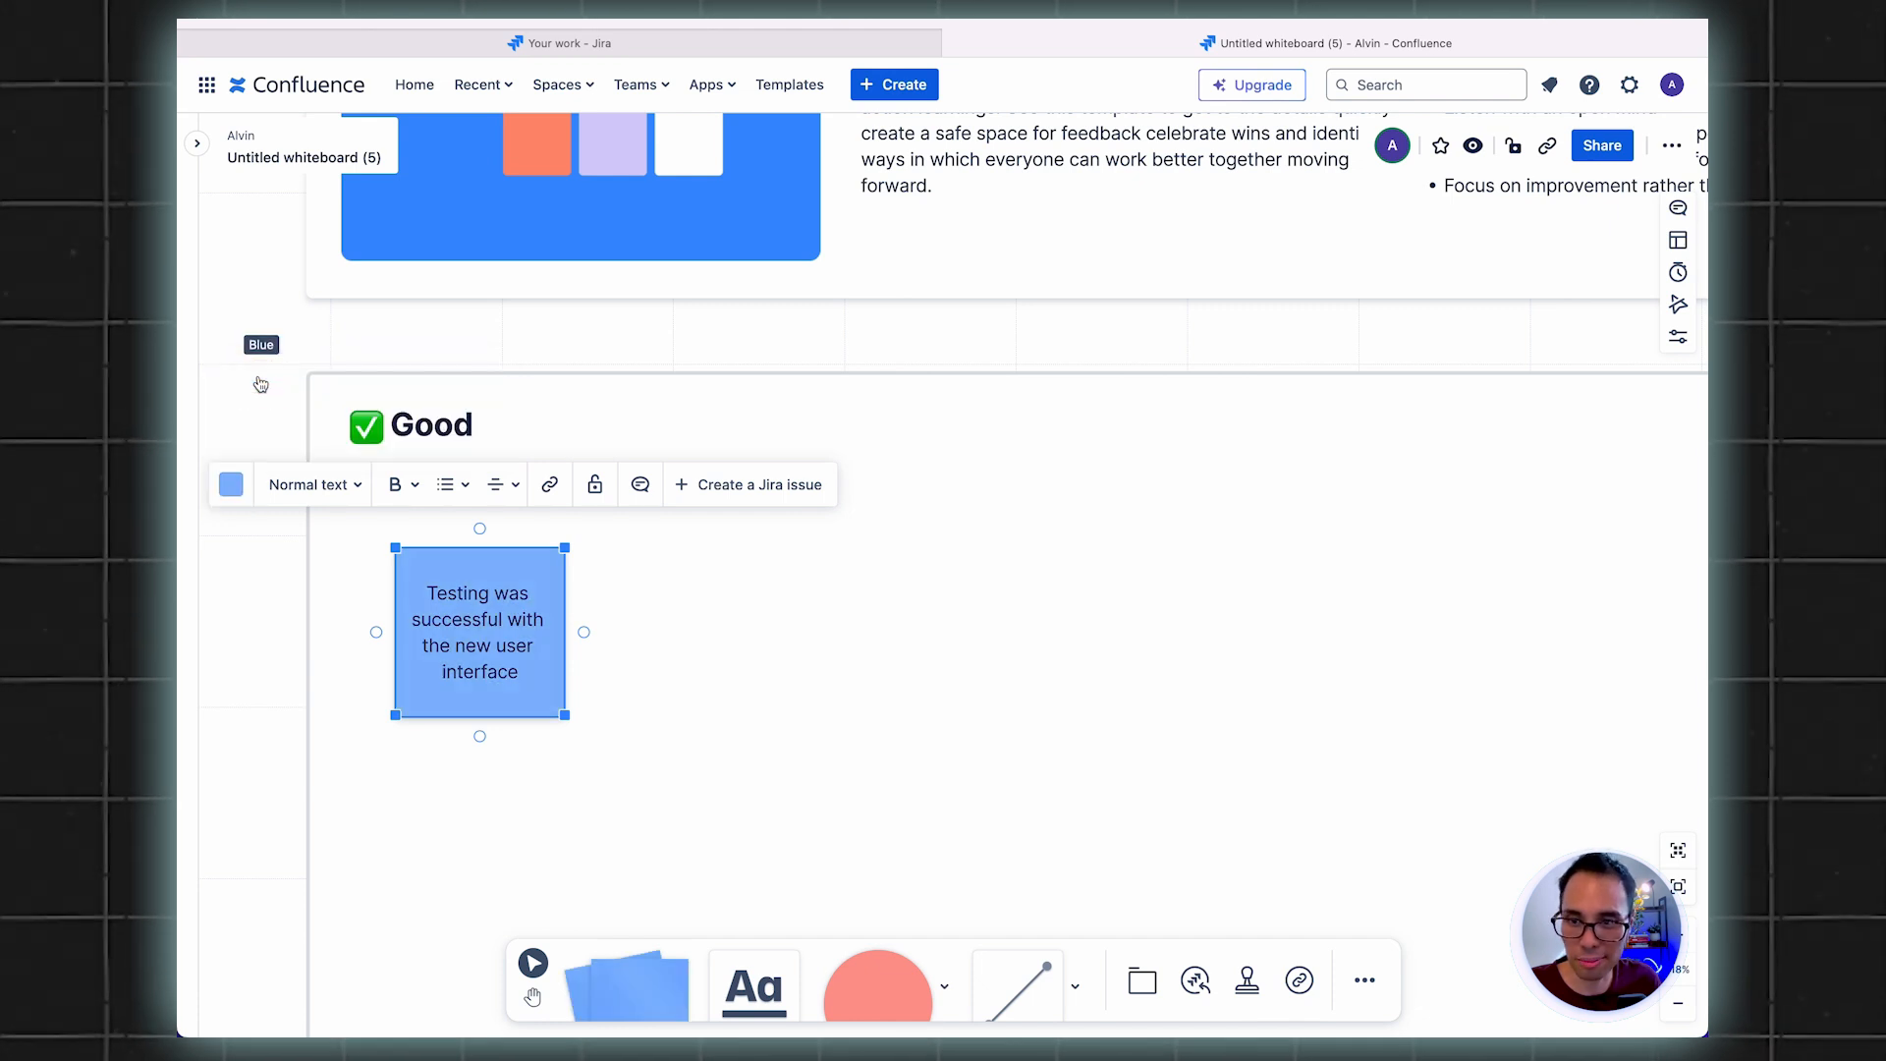
{"action": "left_click", "coordinate": [295, 378]}
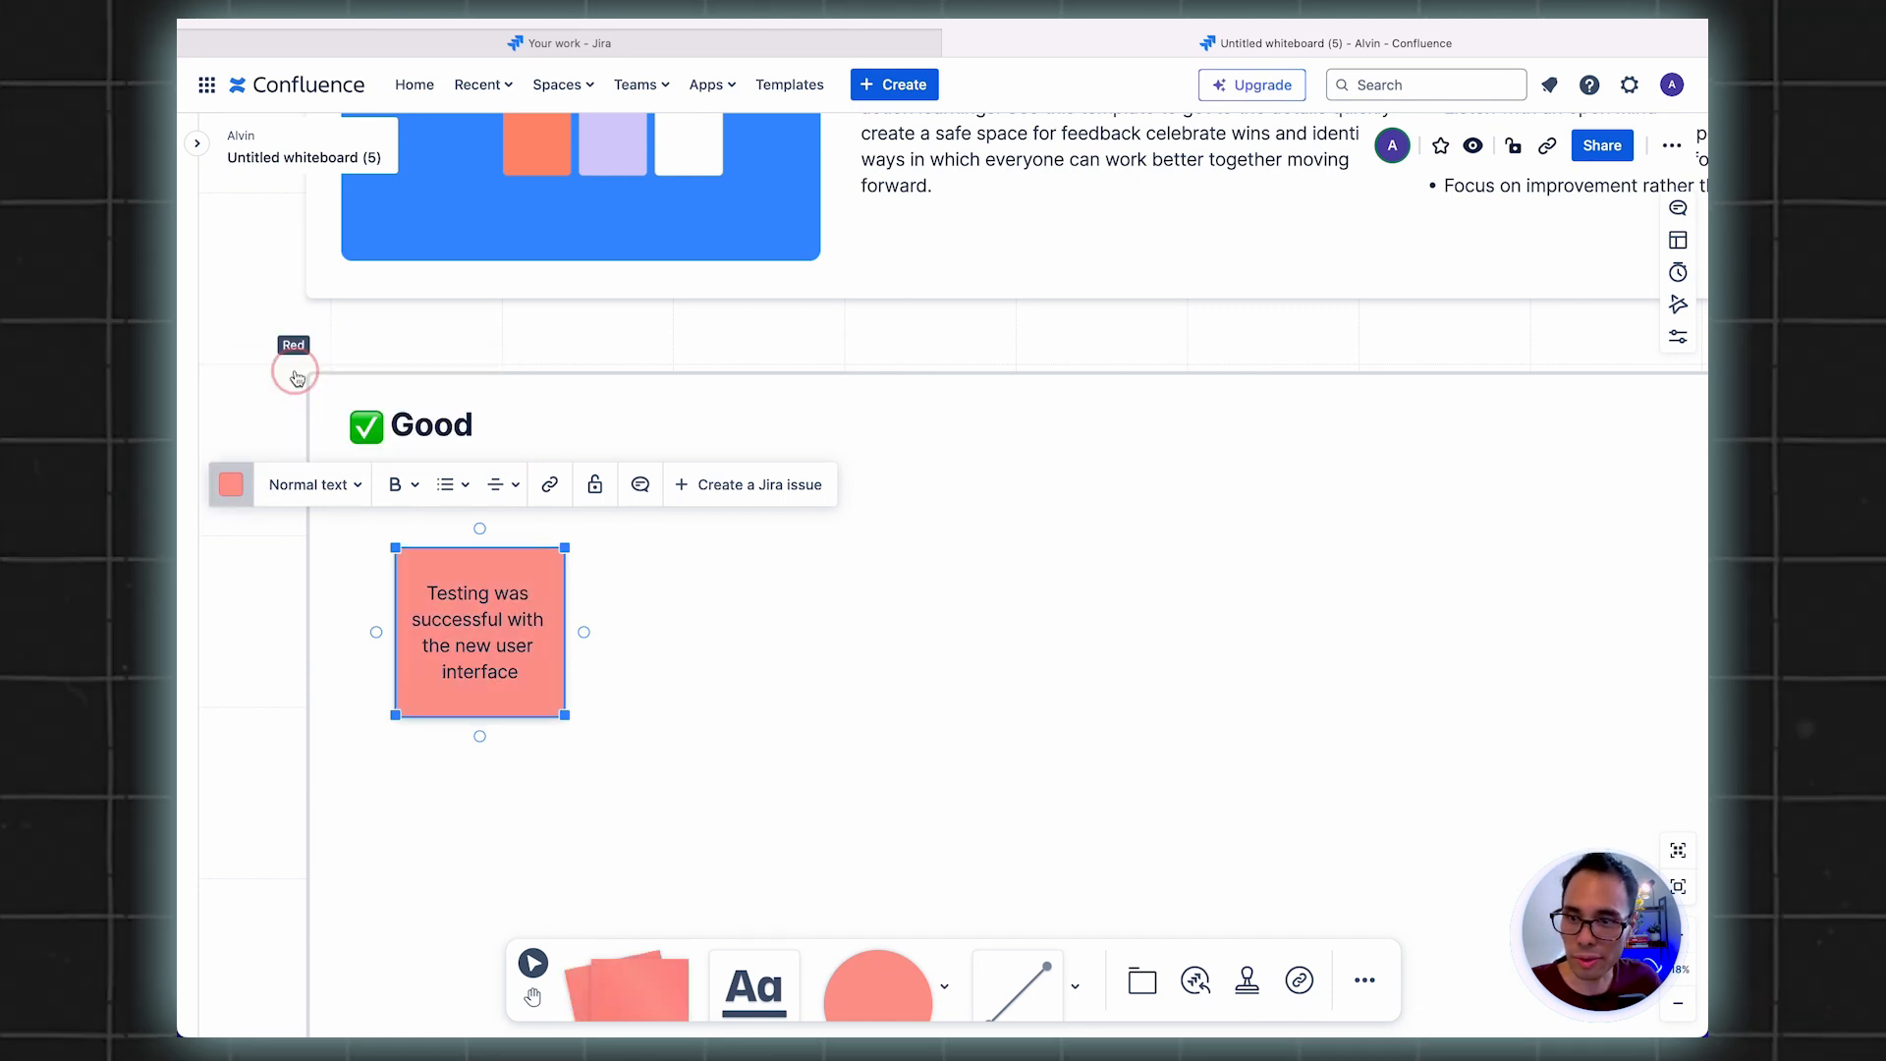
{"action": "left_click", "coordinate": [230, 483]}
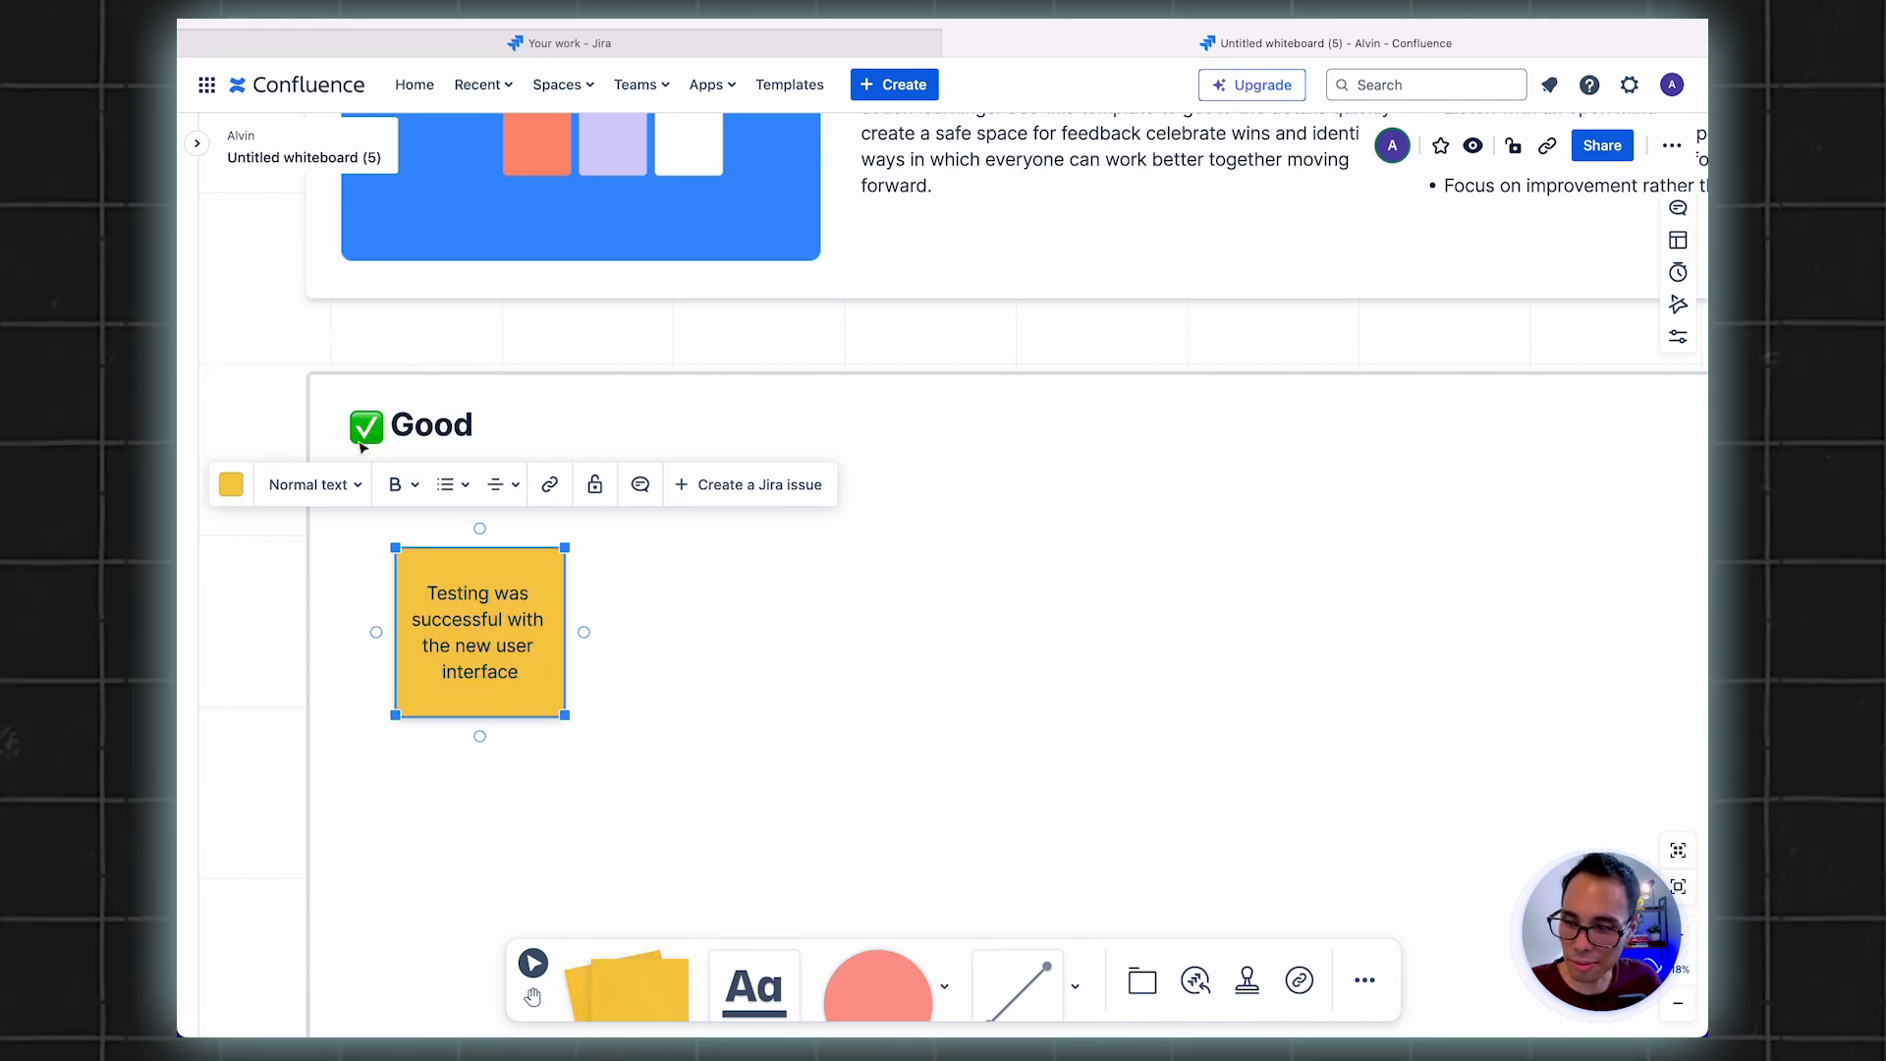
Try Heading 1, bold and bulleted list on the note text, reverting each to plain
{"action": "left_click", "coordinate": [307, 483]}
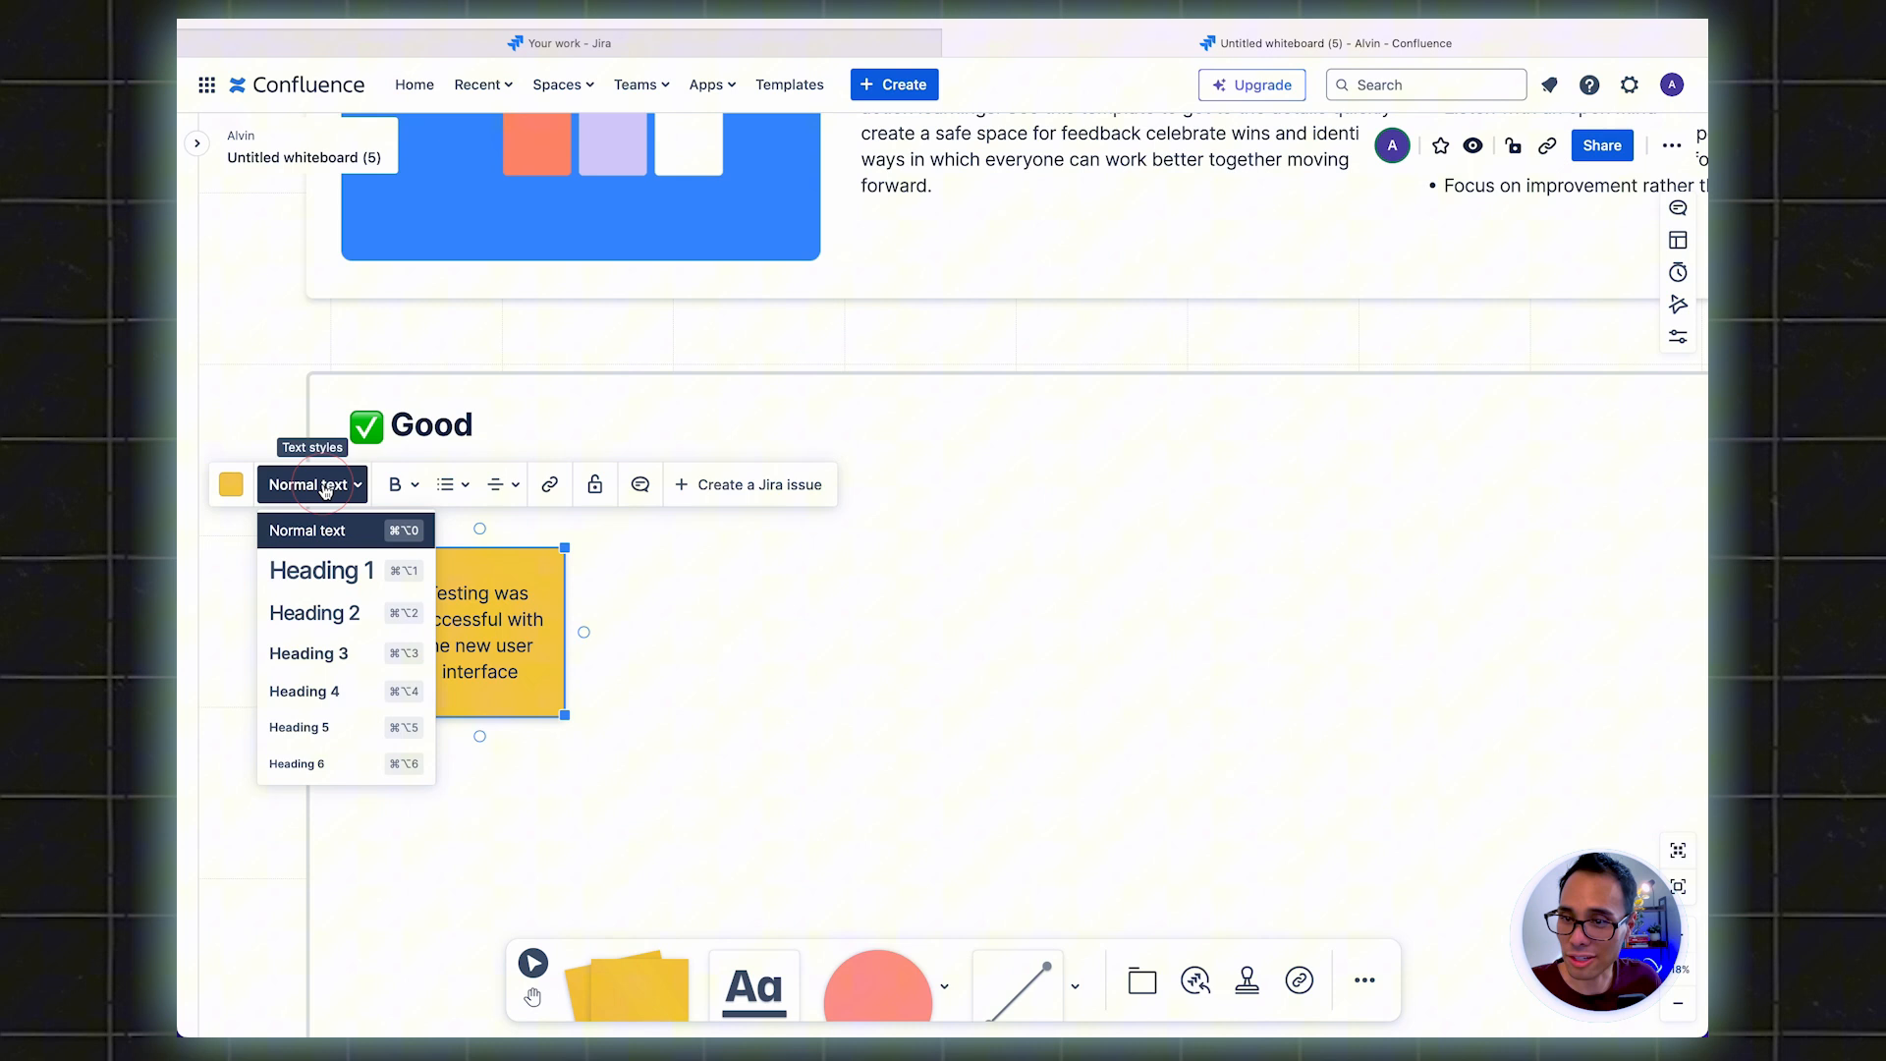
{"action": "left_click", "coordinate": [320, 569]}
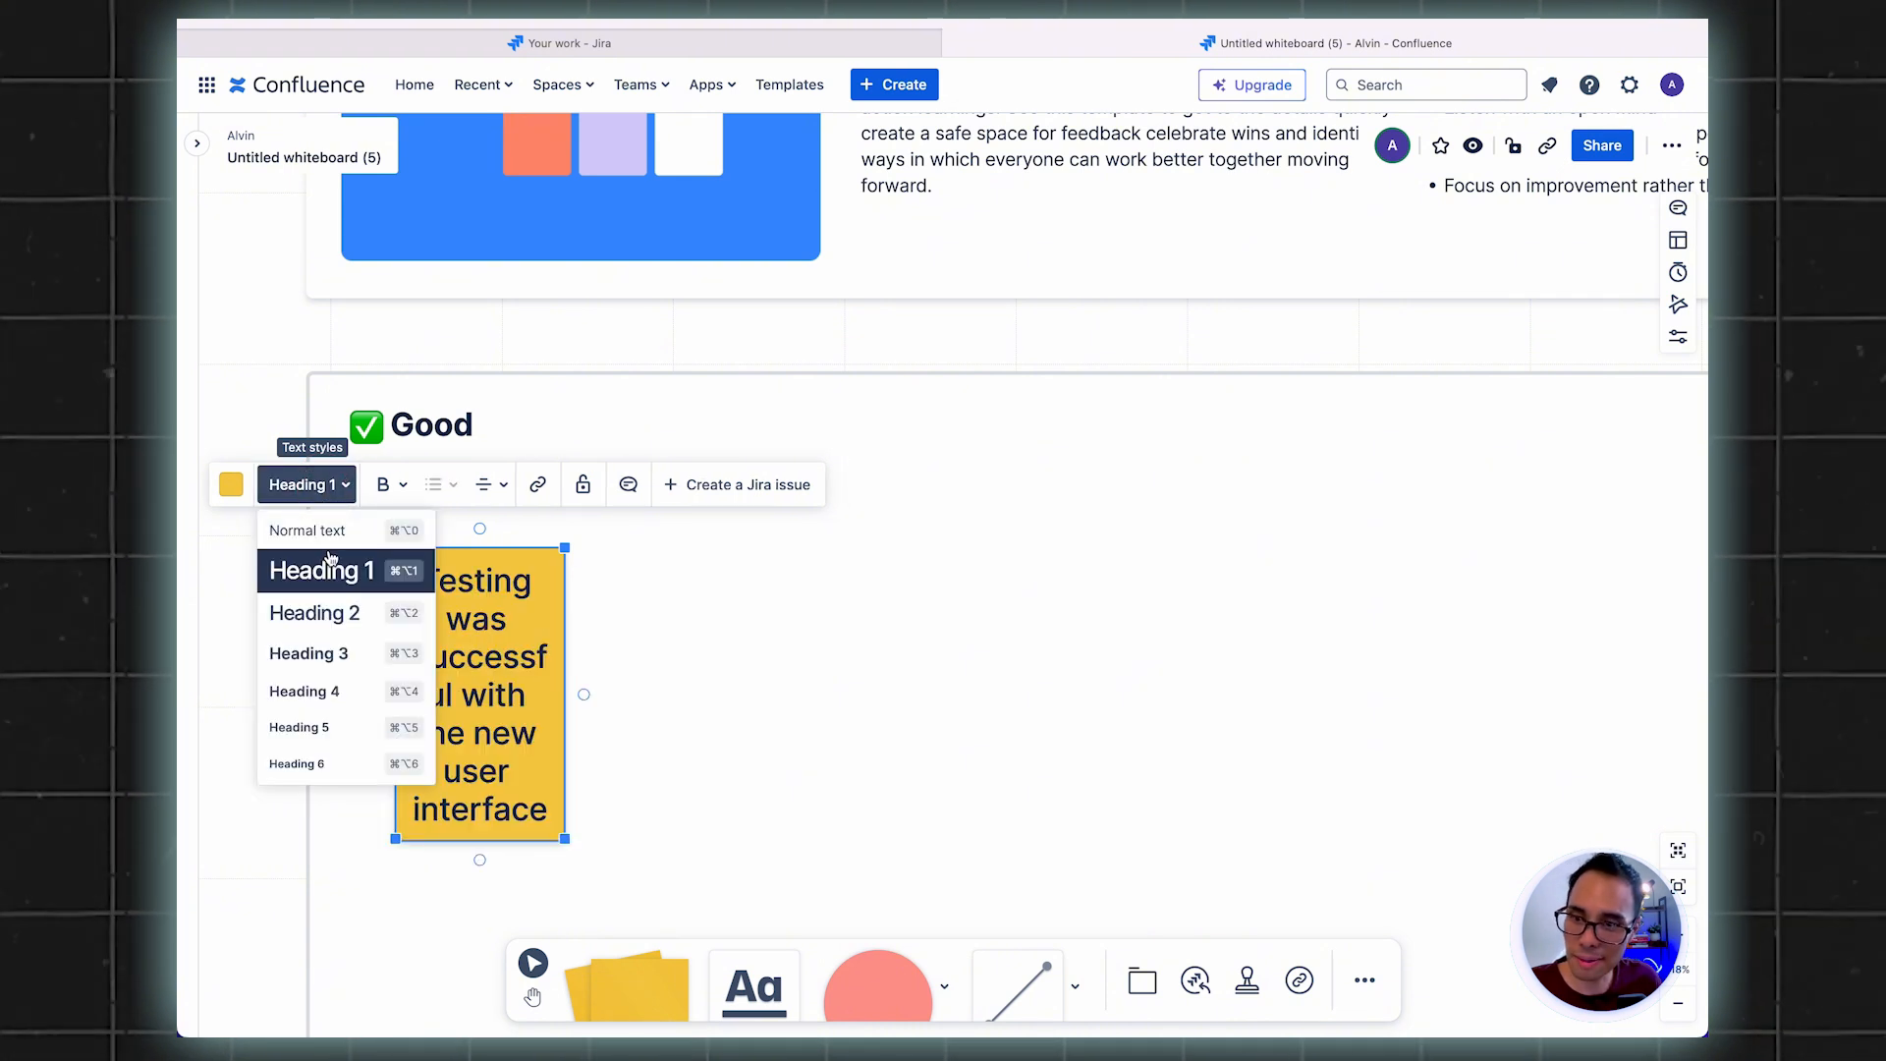
{"action": "left_click", "coordinate": [306, 528]}
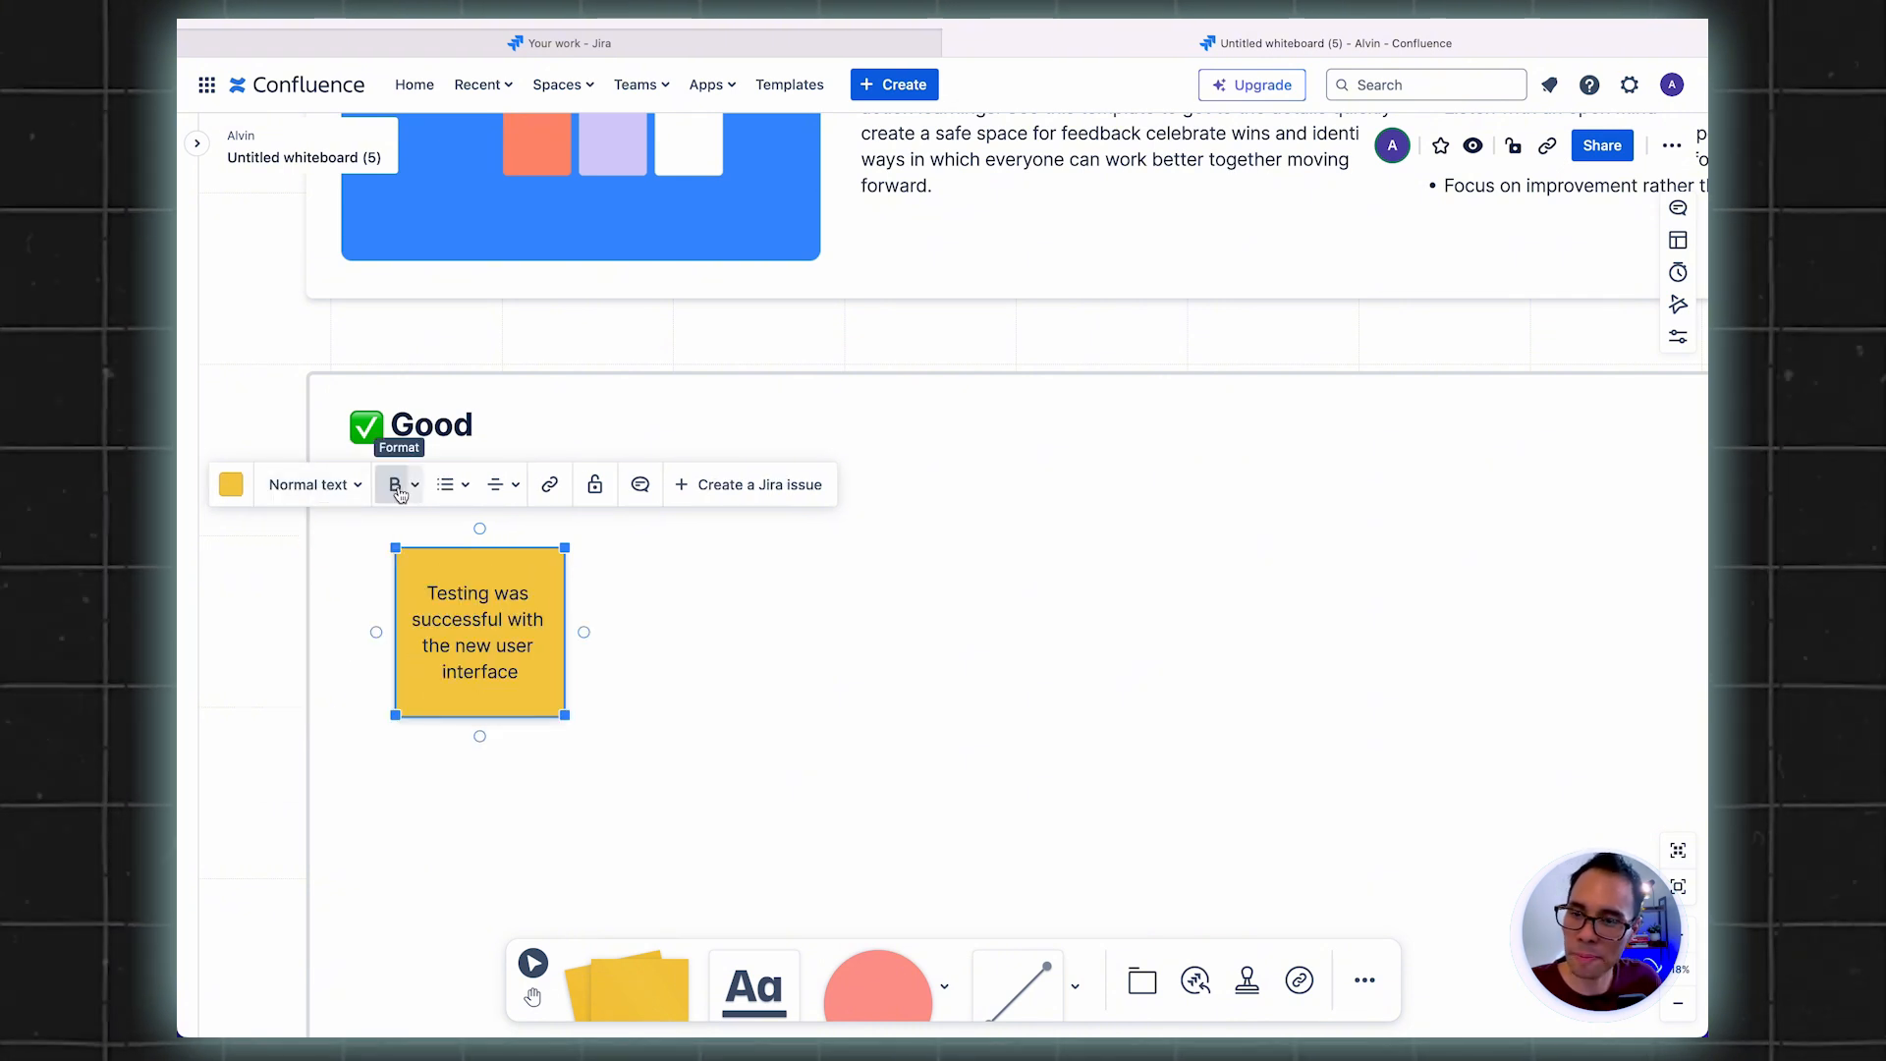
{"action": "left_click", "coordinate": [395, 483]}
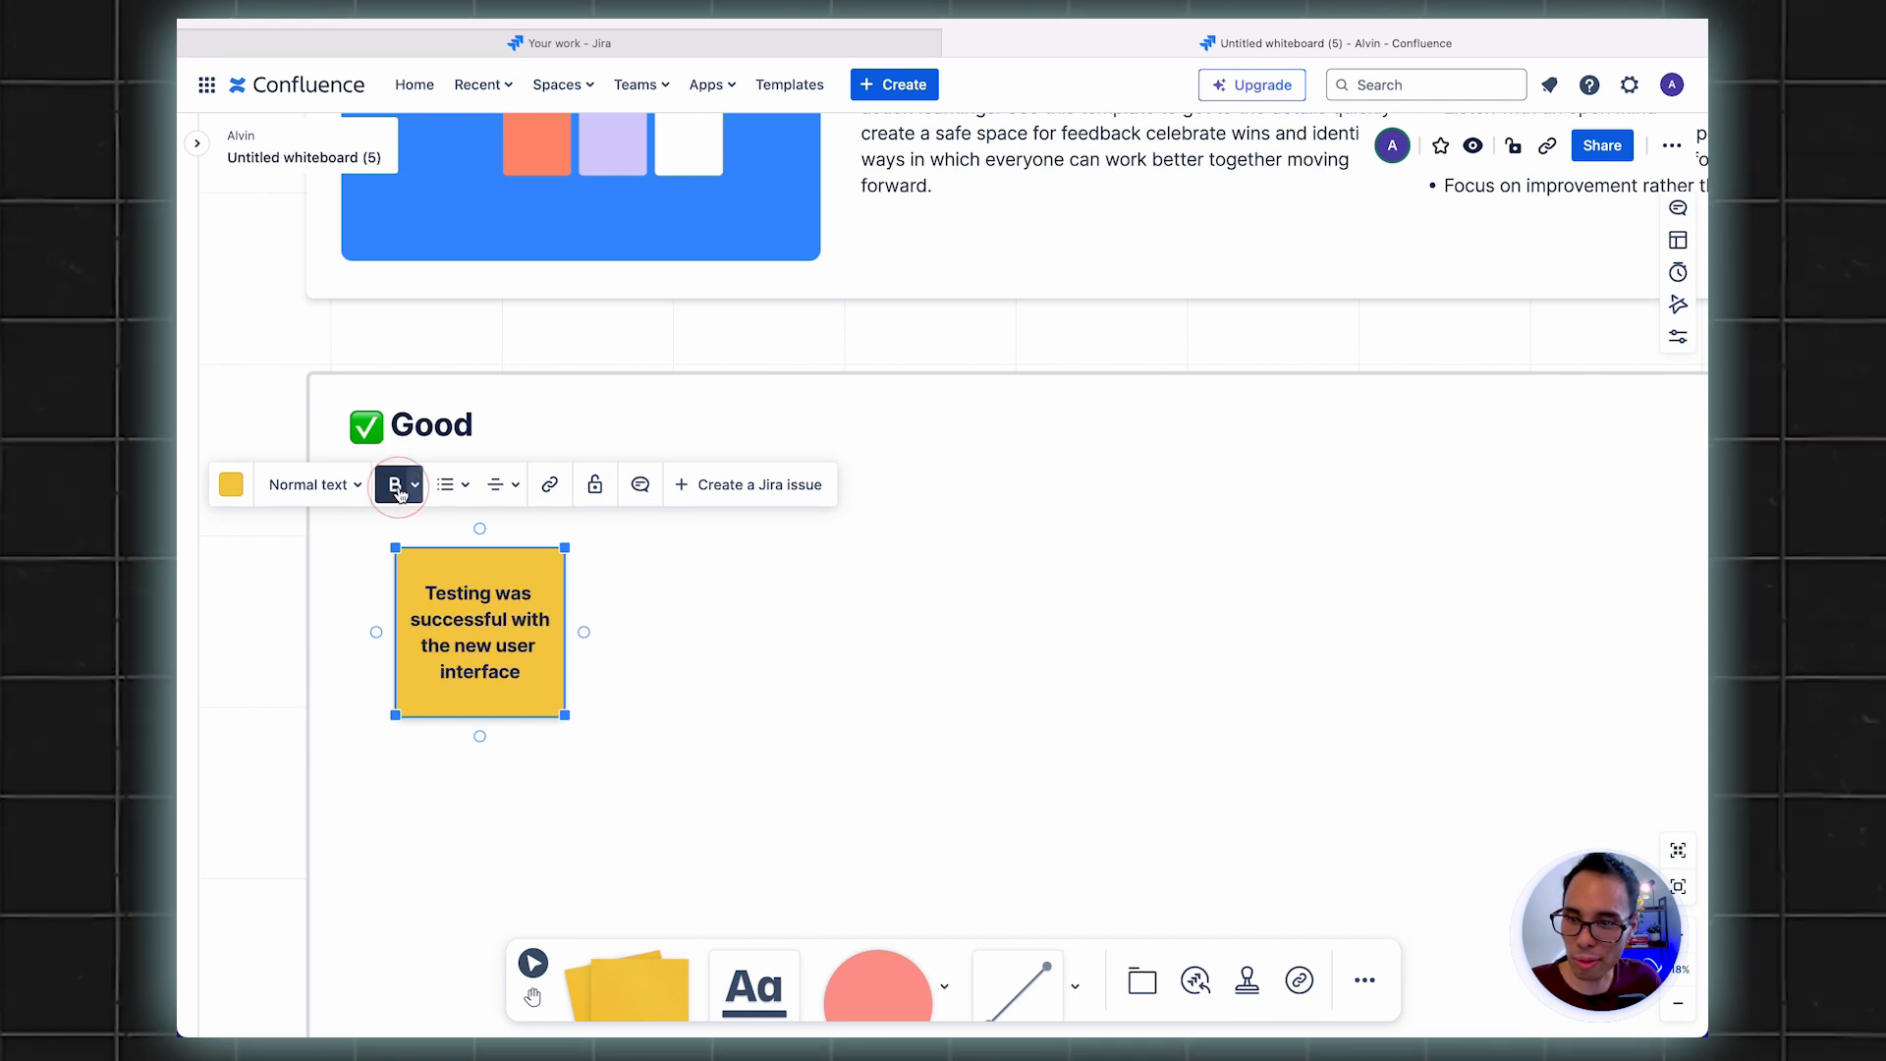
{"action": "left_click", "coordinate": [395, 483]}
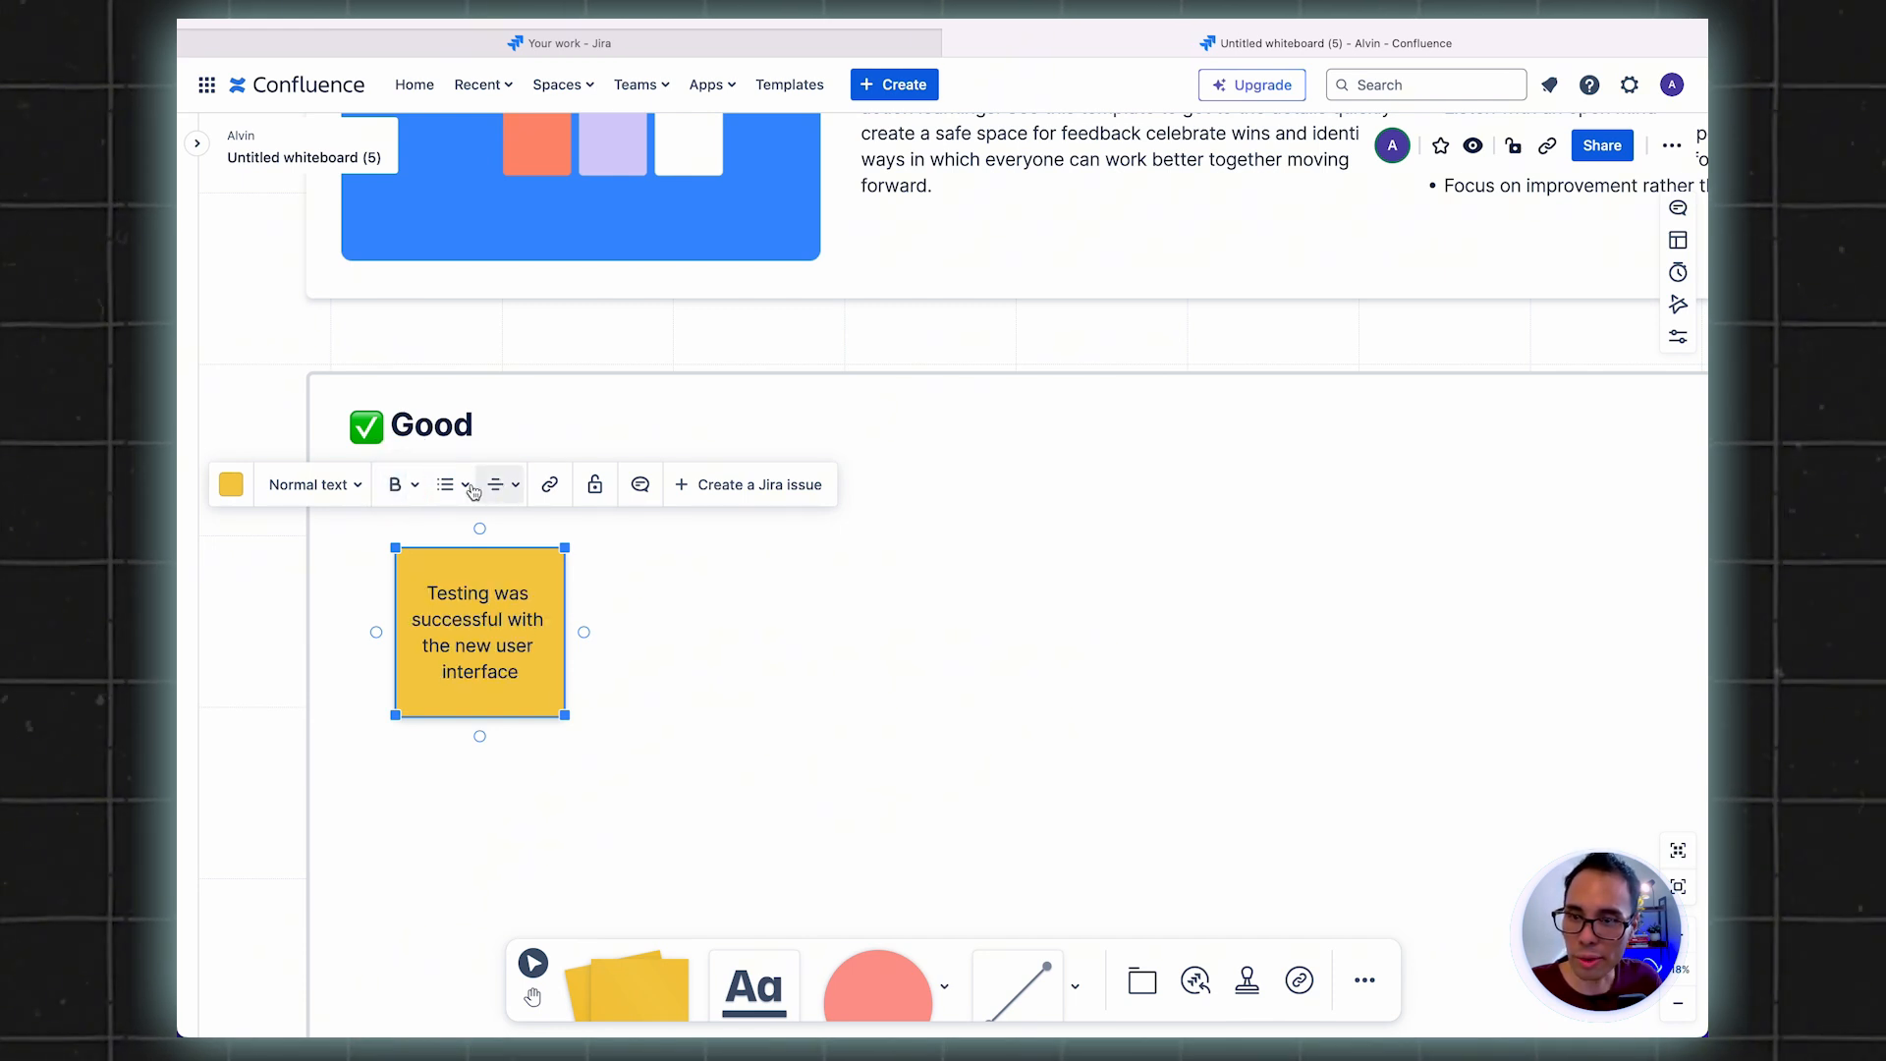
{"action": "left_click", "coordinate": [446, 483]}
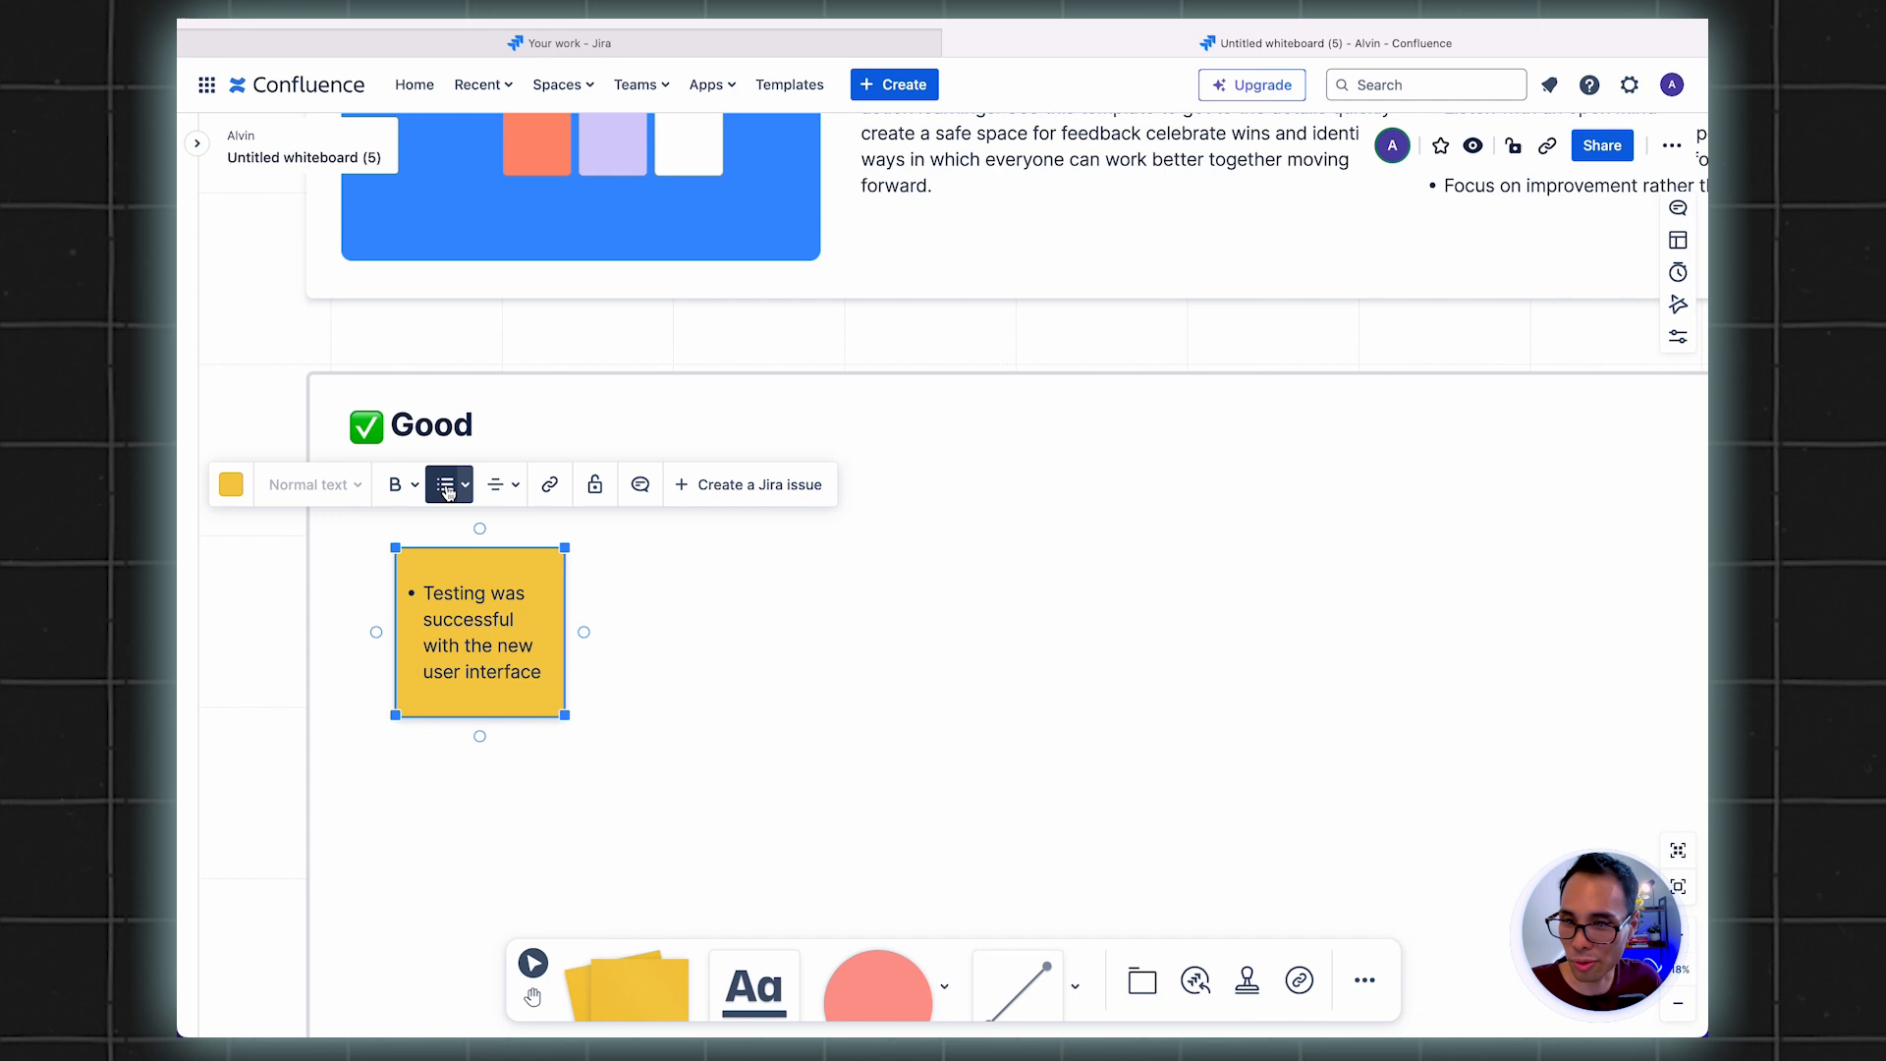
{"action": "left_click", "coordinate": [495, 484]}
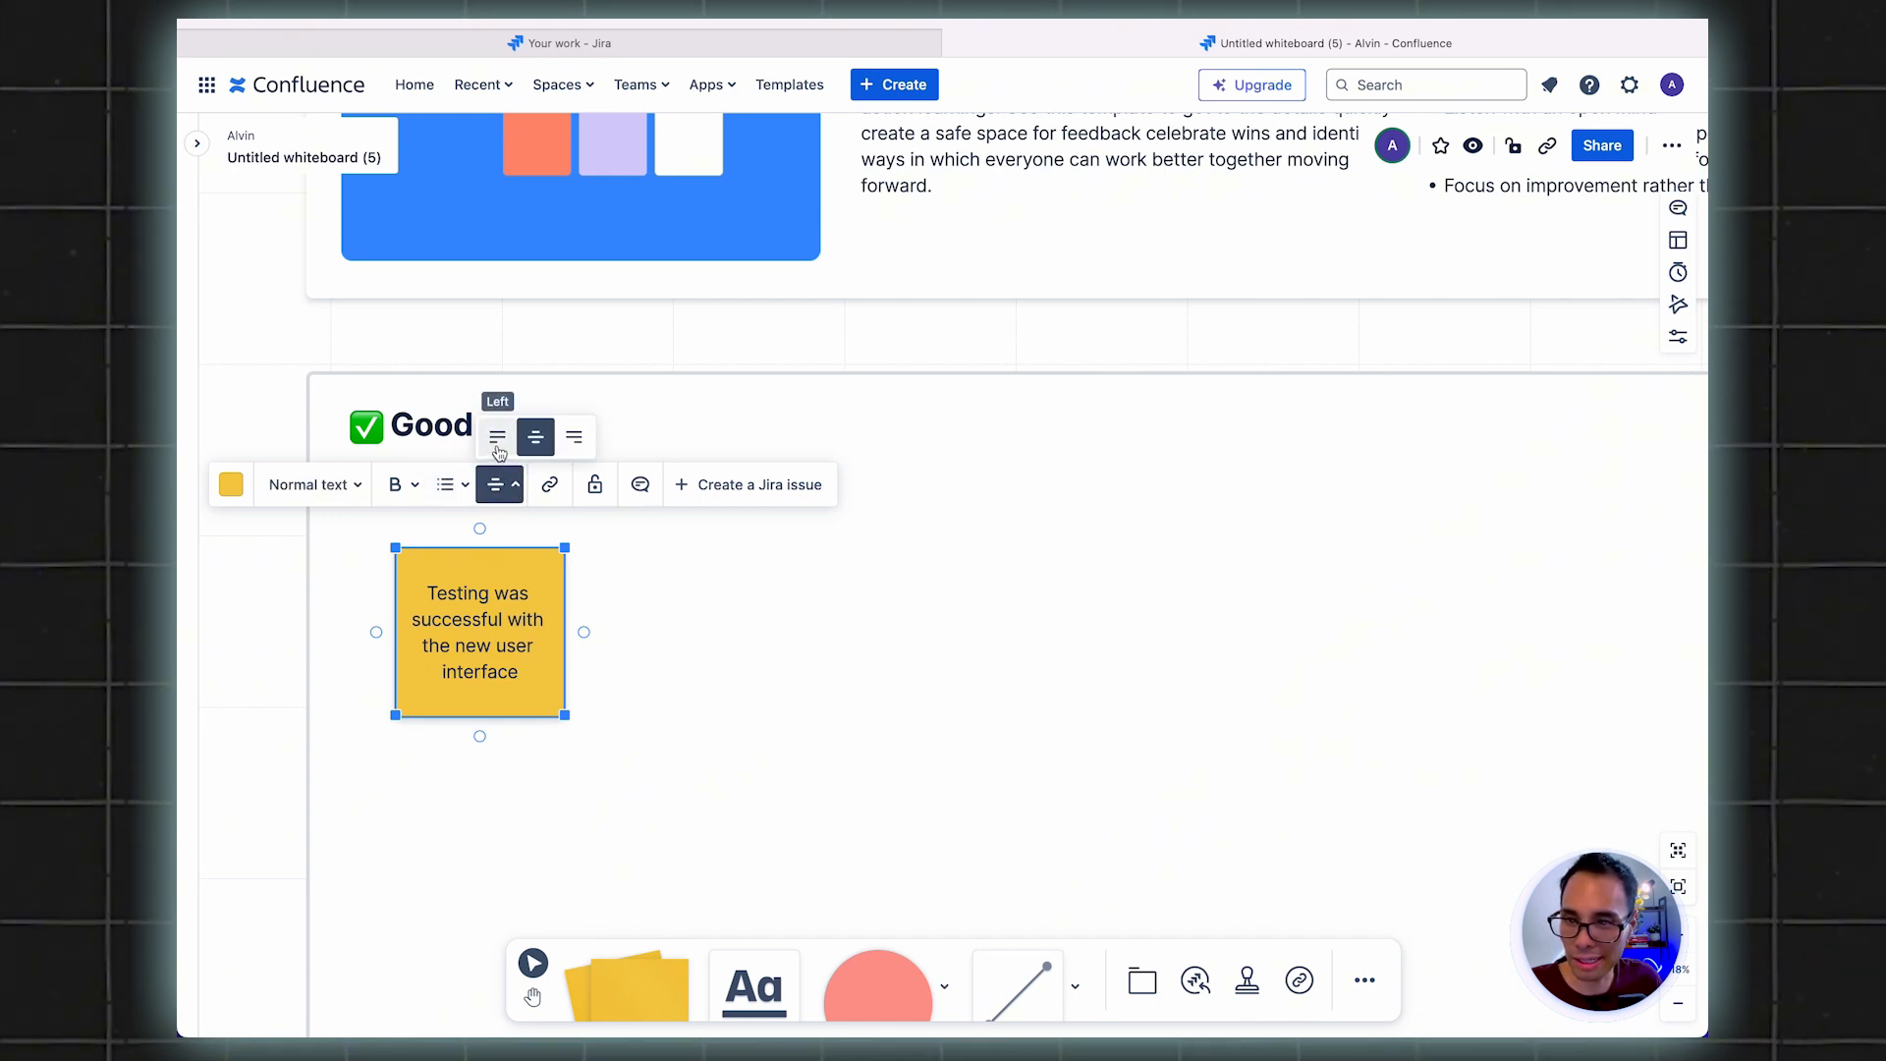
{"action": "mouse_move", "coordinate": [639, 484]}
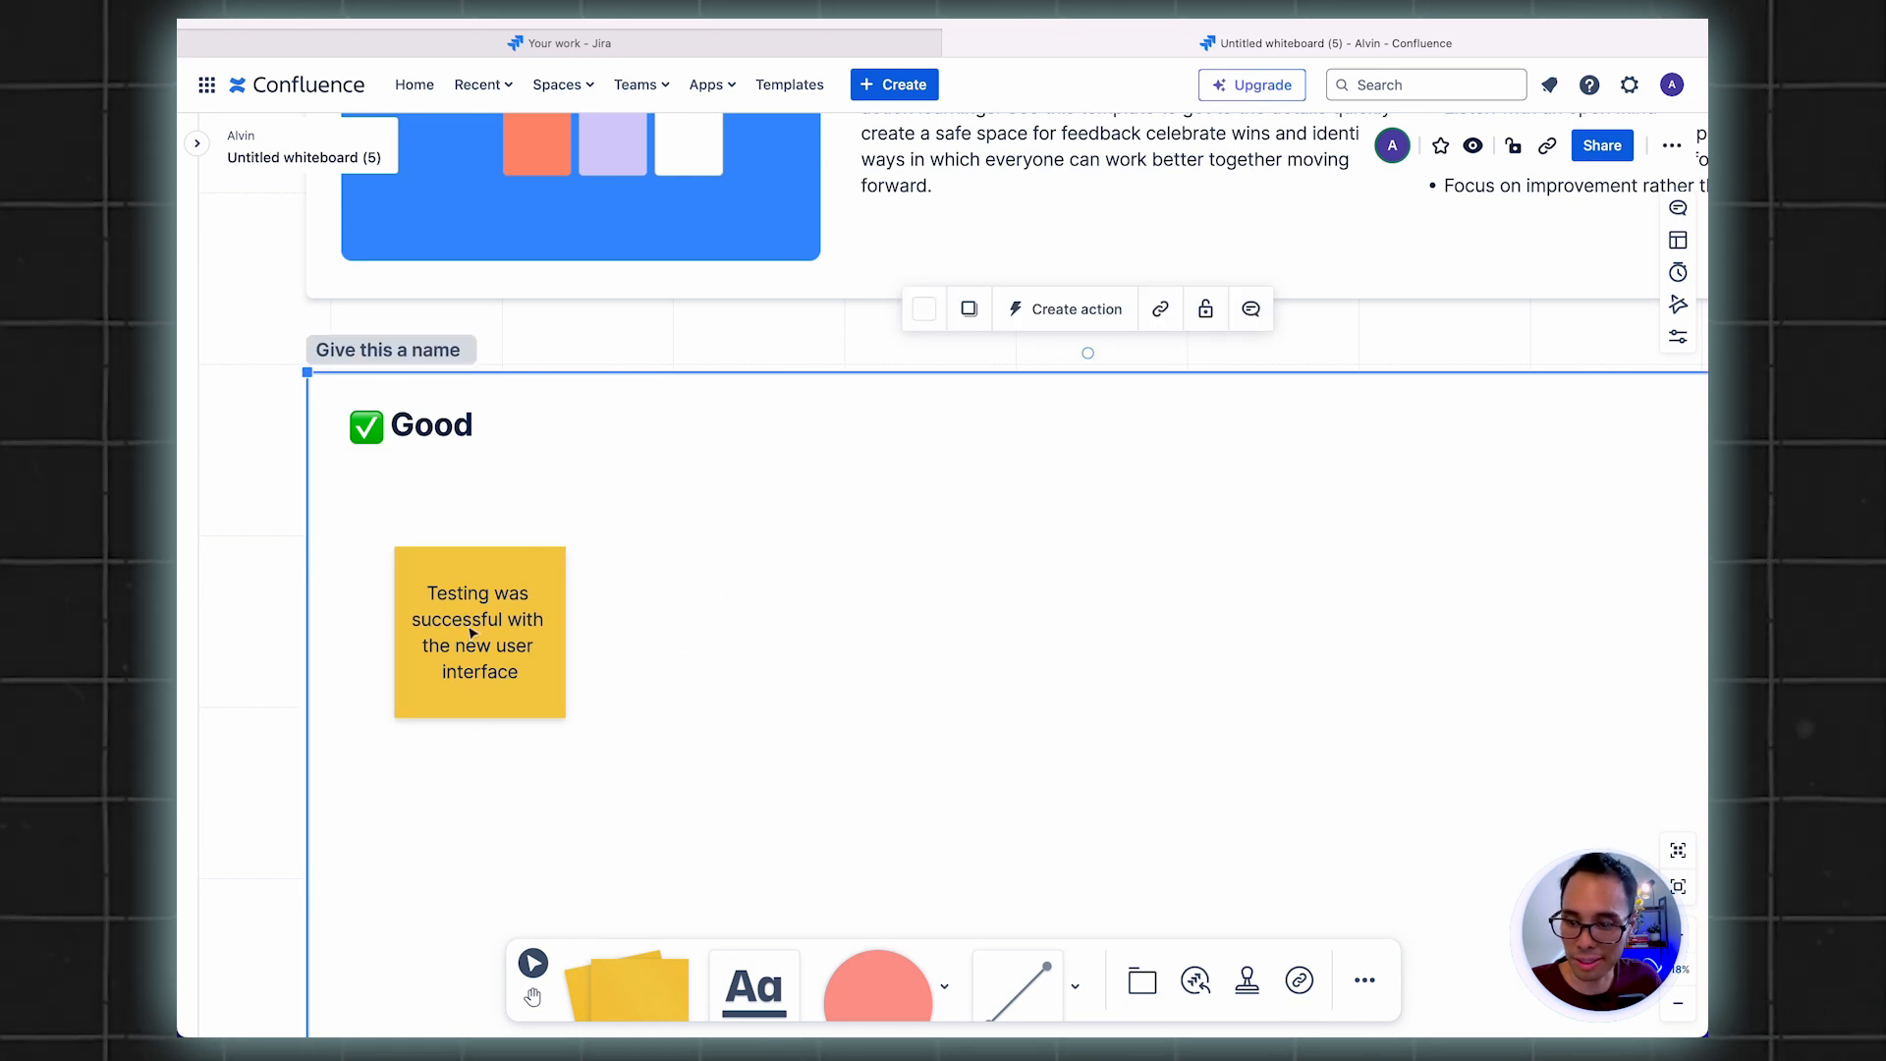
Comment 'Agreed that testing was successful.' on the testing sticky note
{"action": "left_click", "coordinate": [480, 631]}
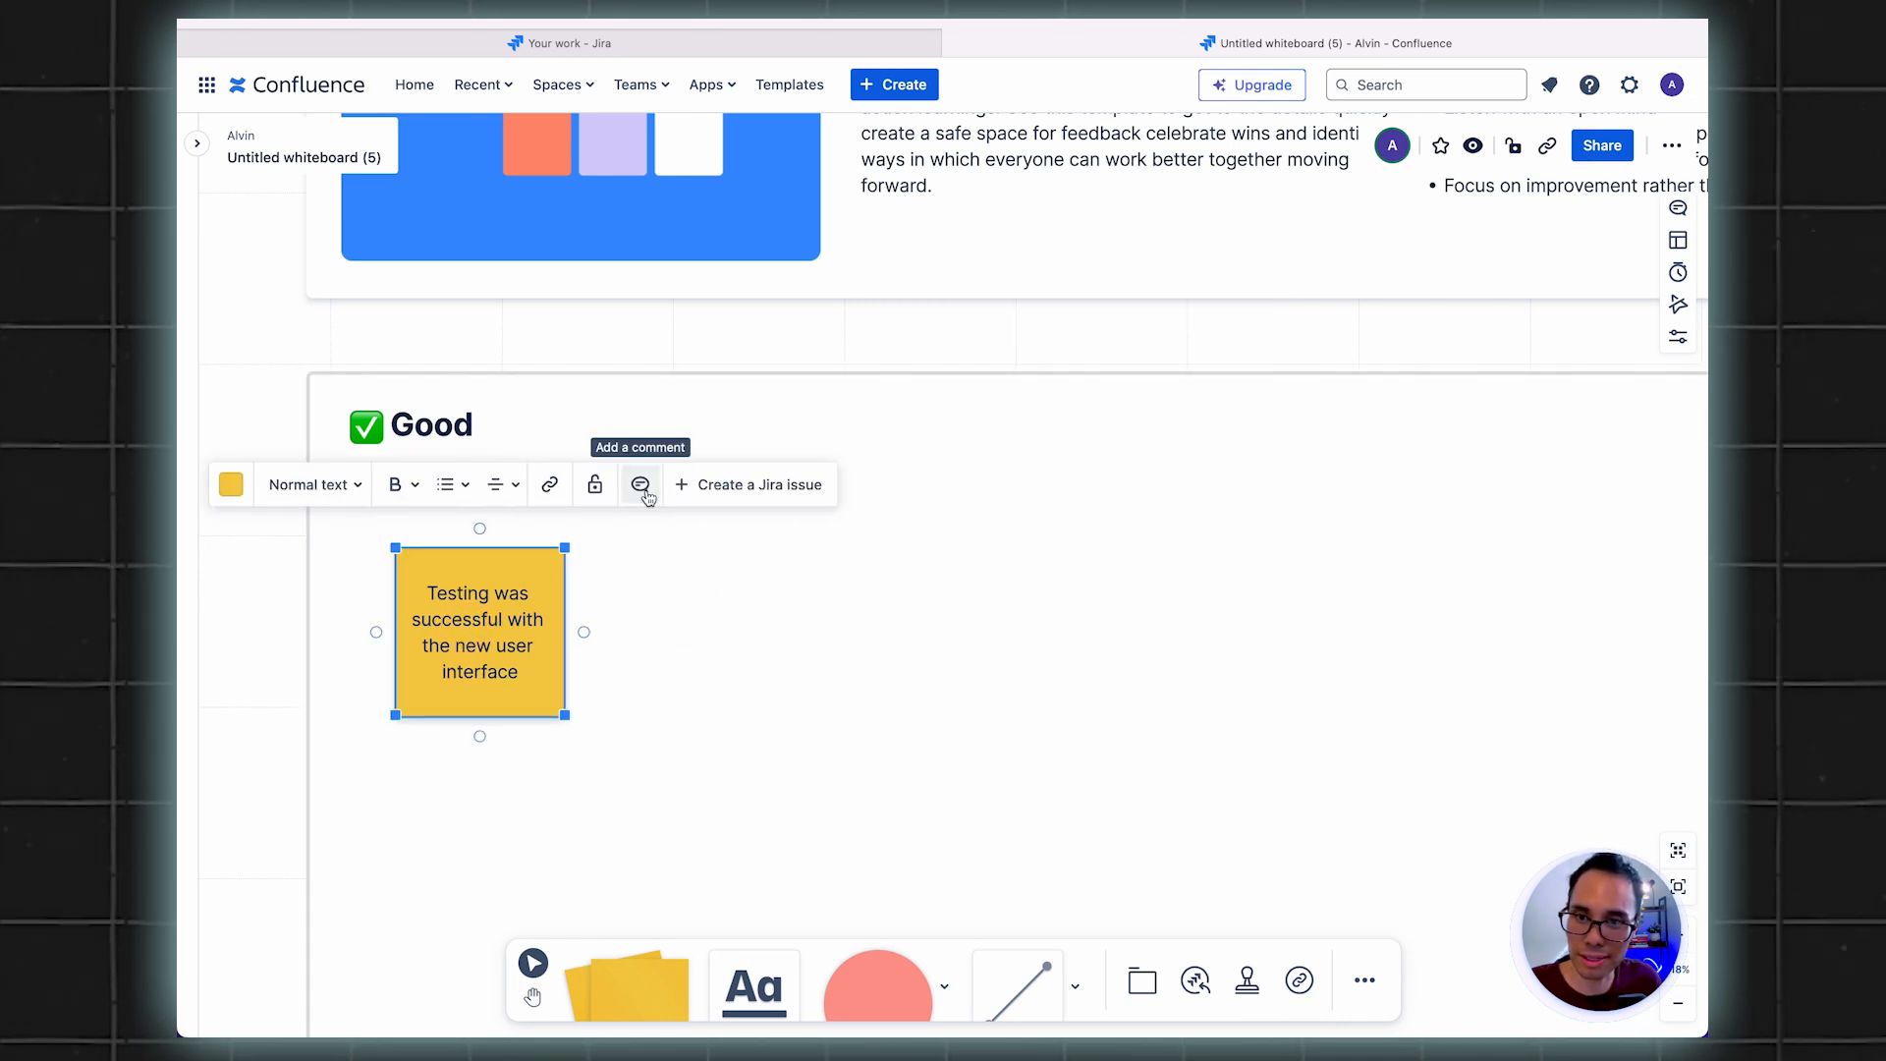
{"action": "left_click", "coordinate": [639, 483]}
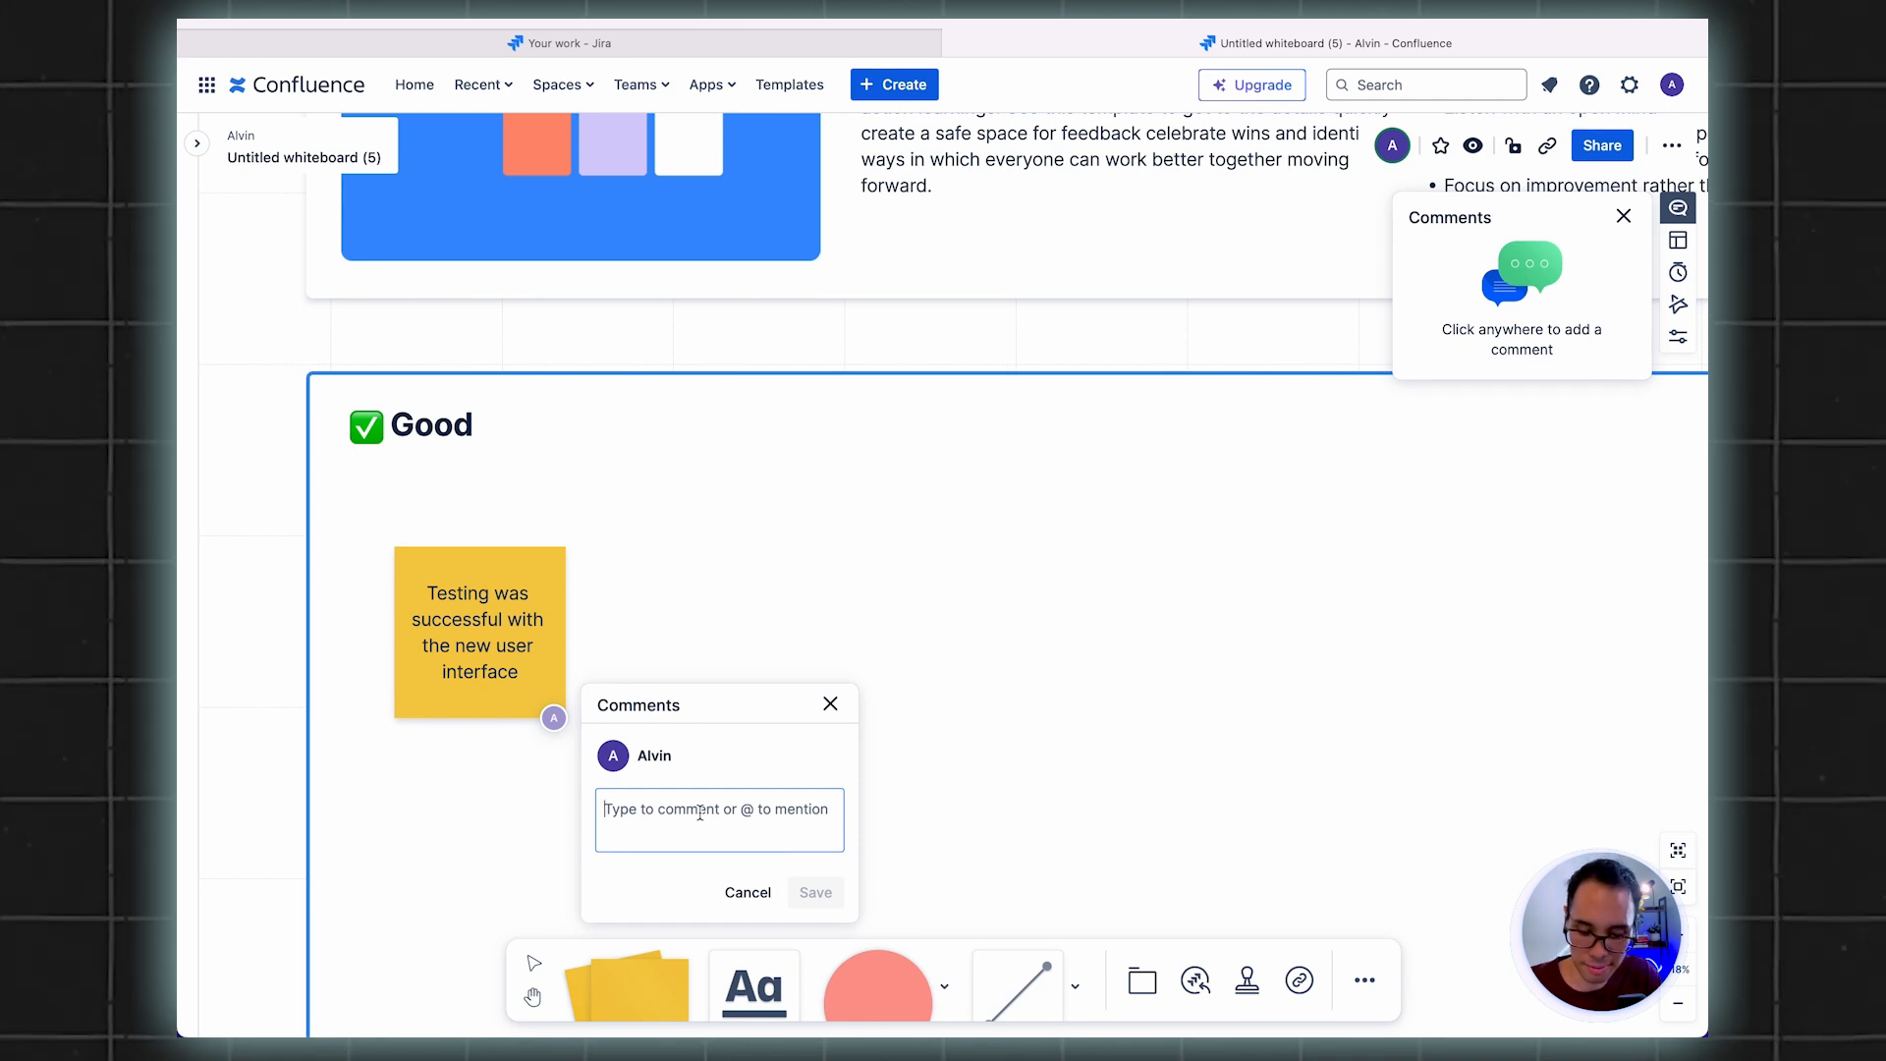
{"action": "type", "text": "A"}
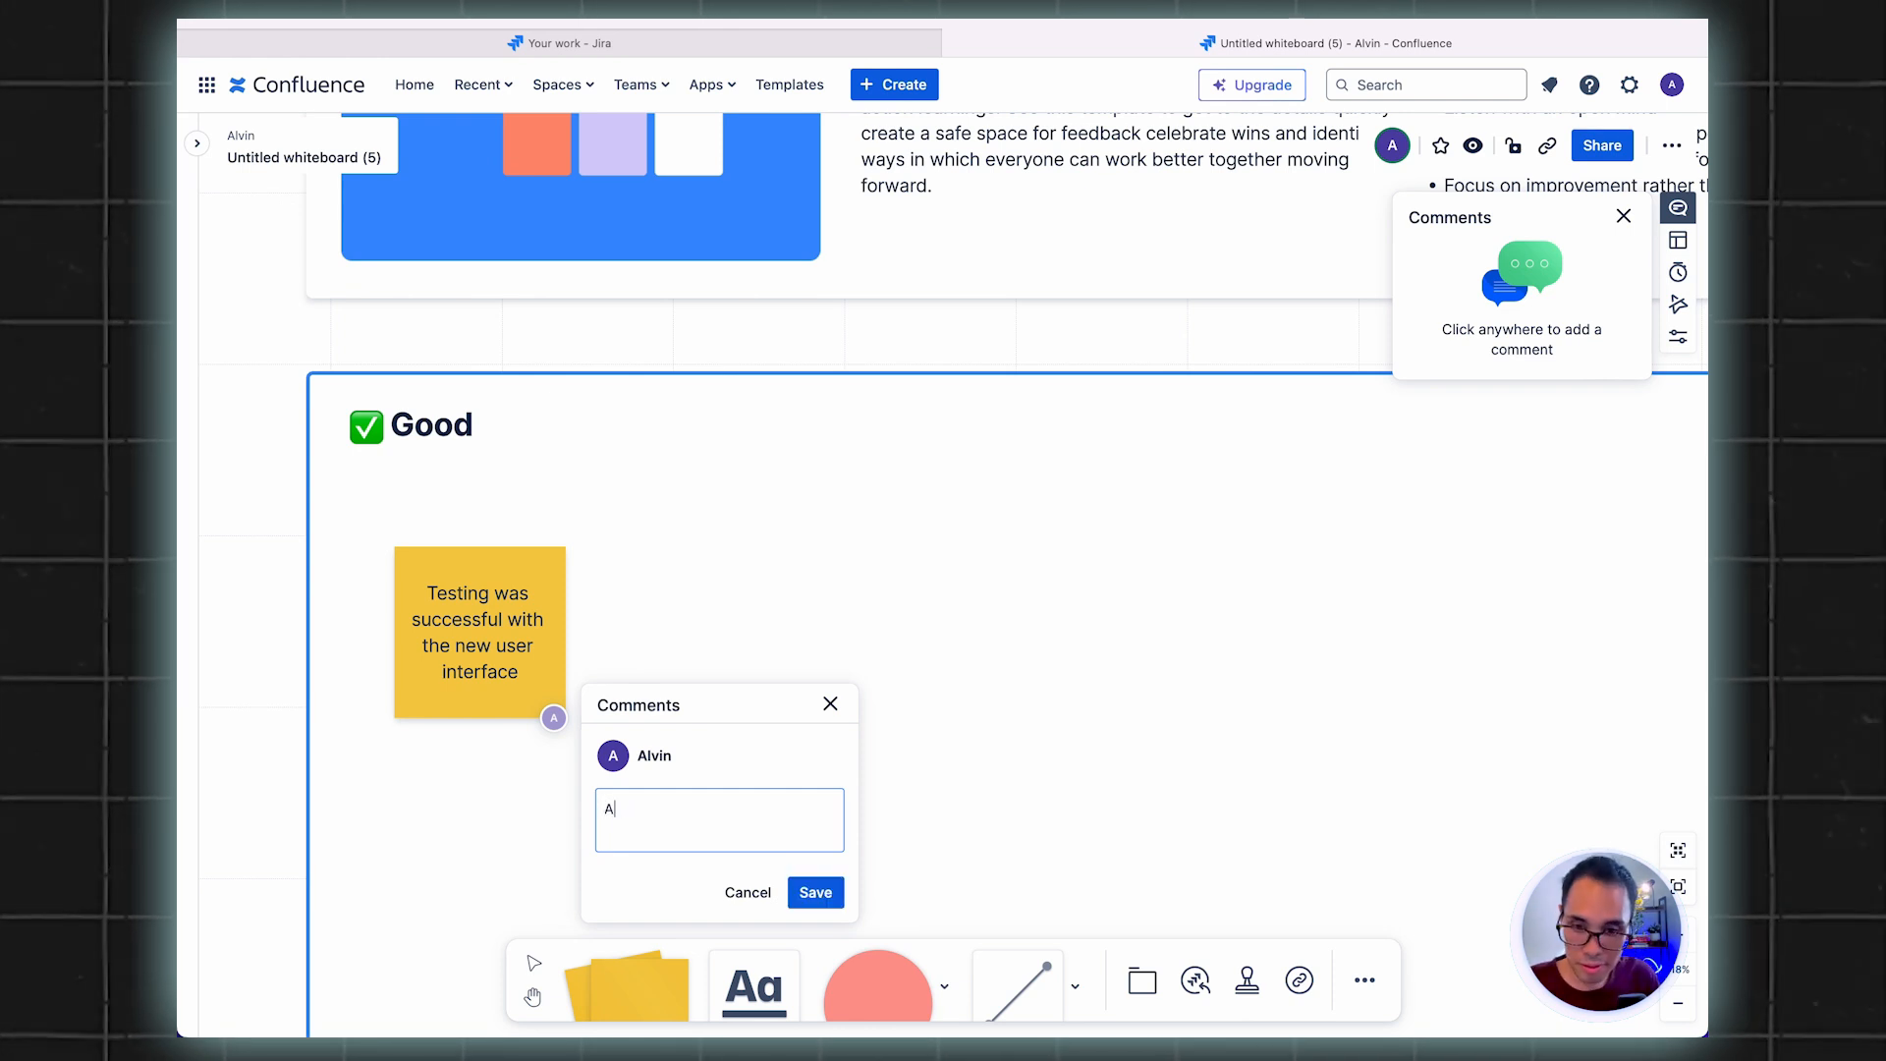
{"action": "type", "text": "greed that testing su"}
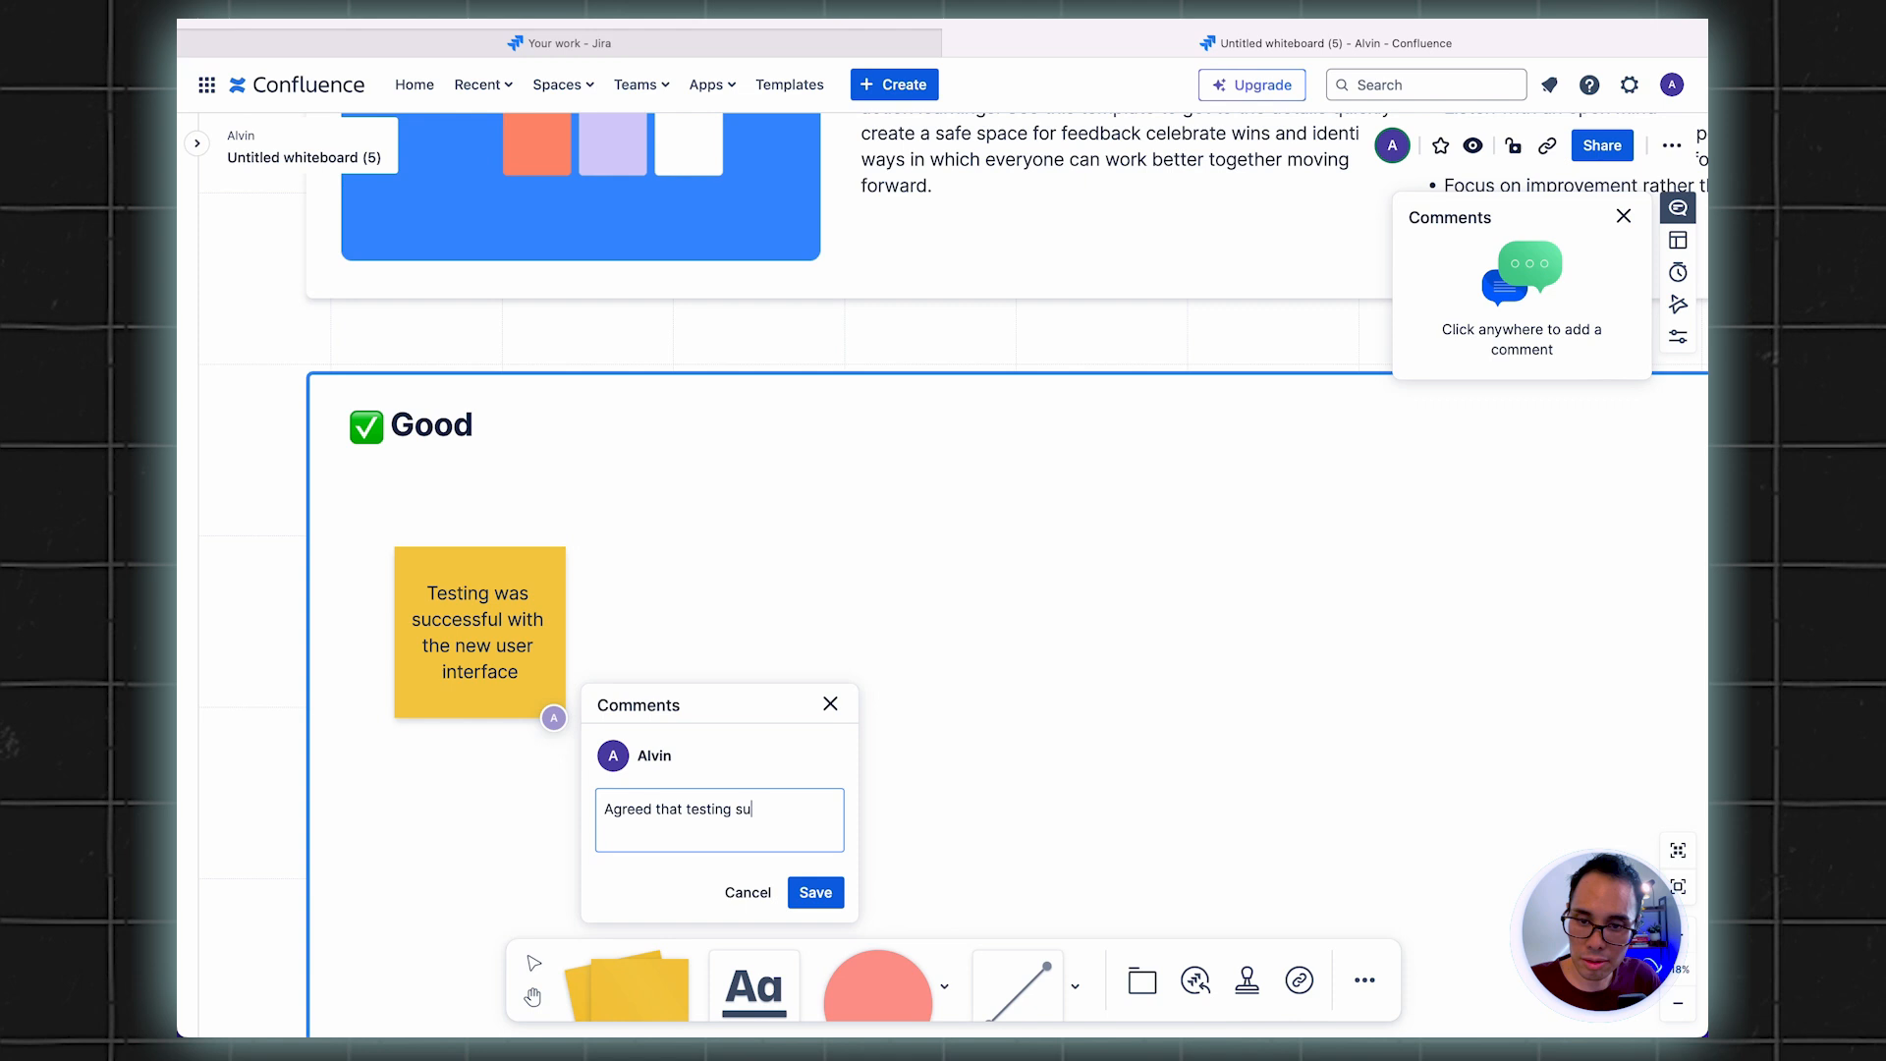
{"action": "type", "text": "was successful."}
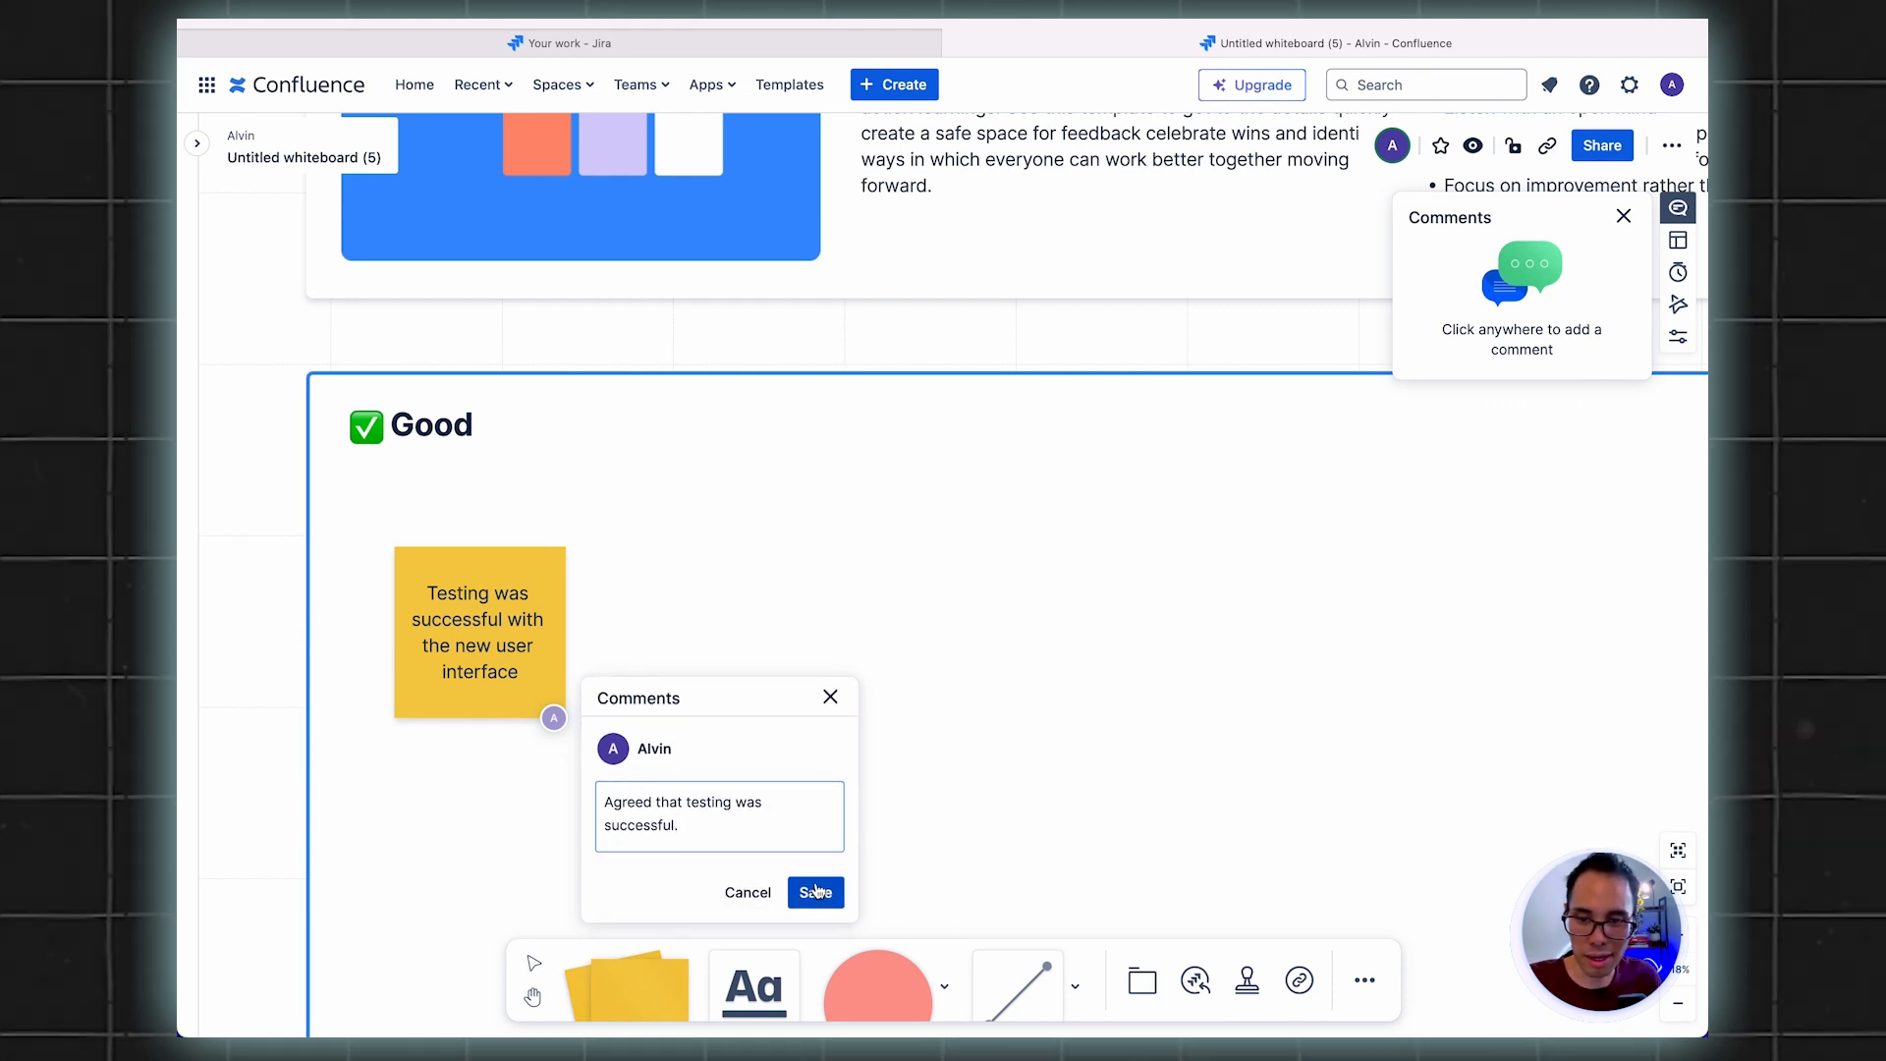
{"action": "left_click", "coordinate": [814, 892]}
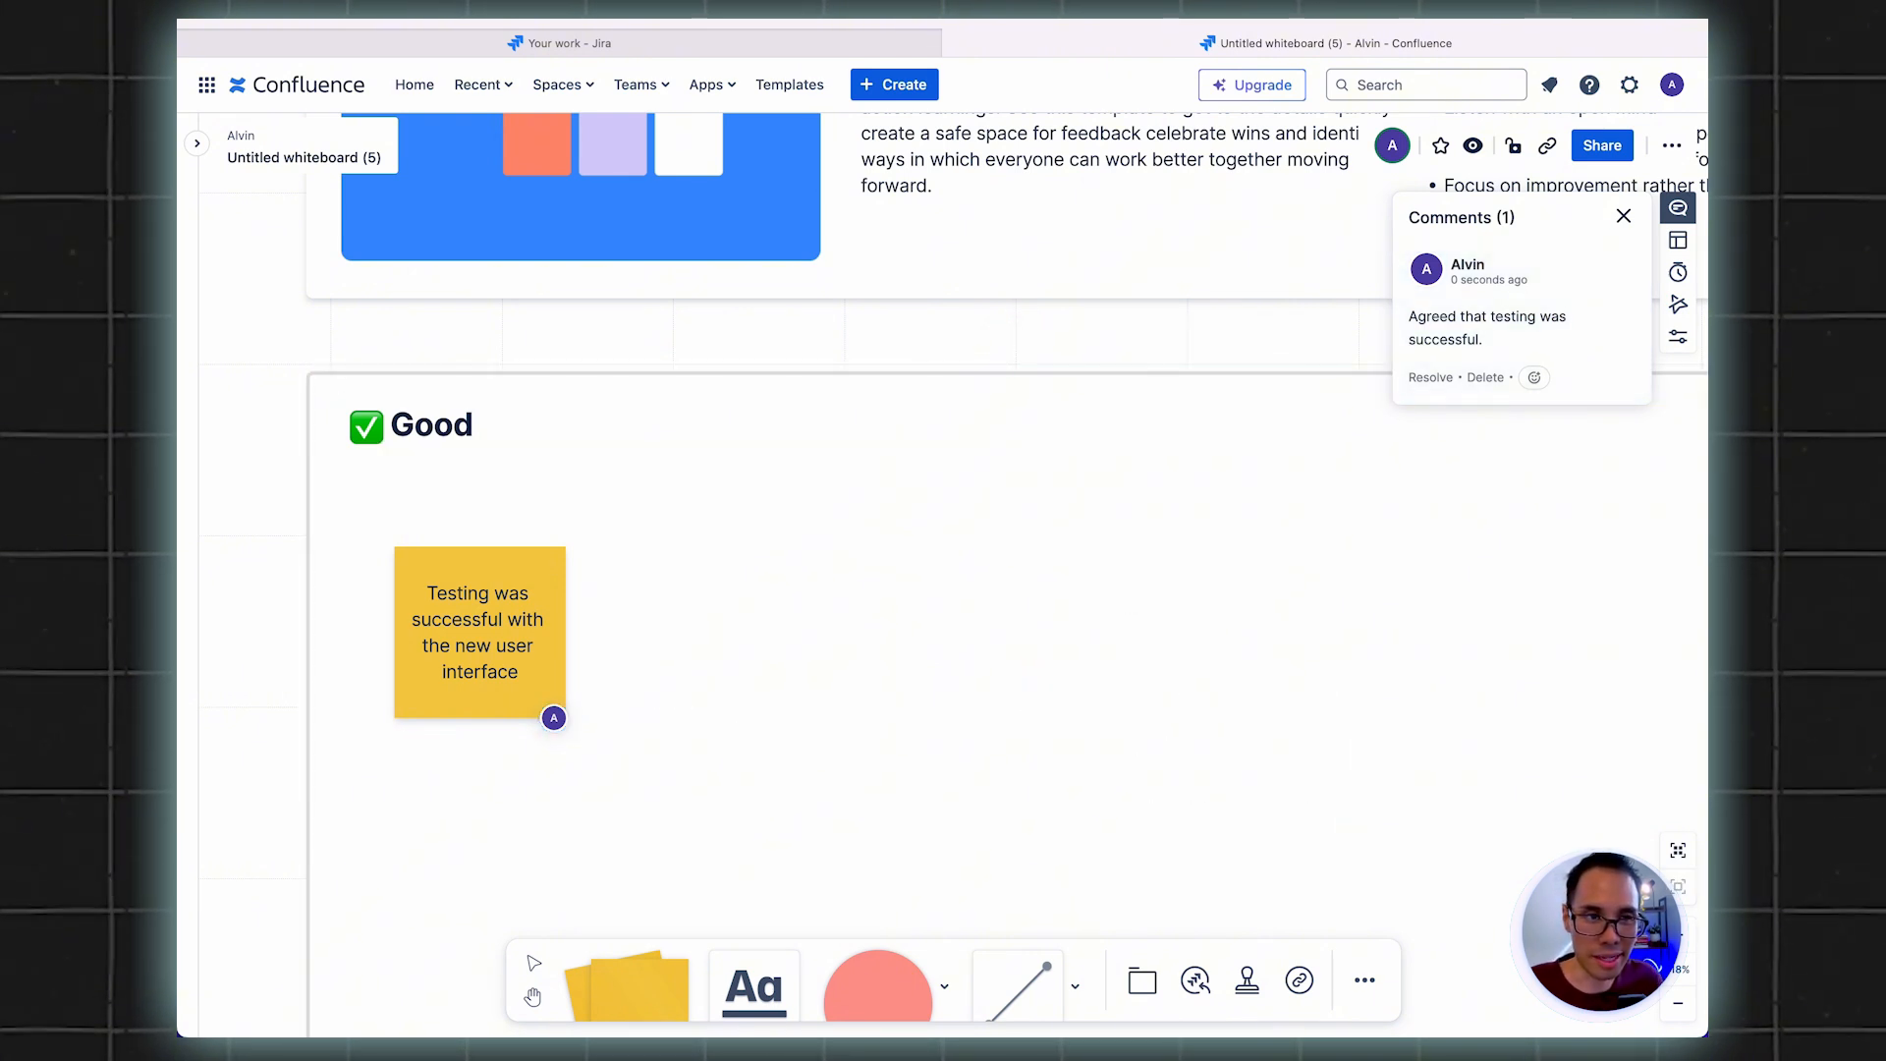
Close the note's comment list and show the whiteboard's Comments panel
{"action": "left_click", "coordinate": [1625, 222]}
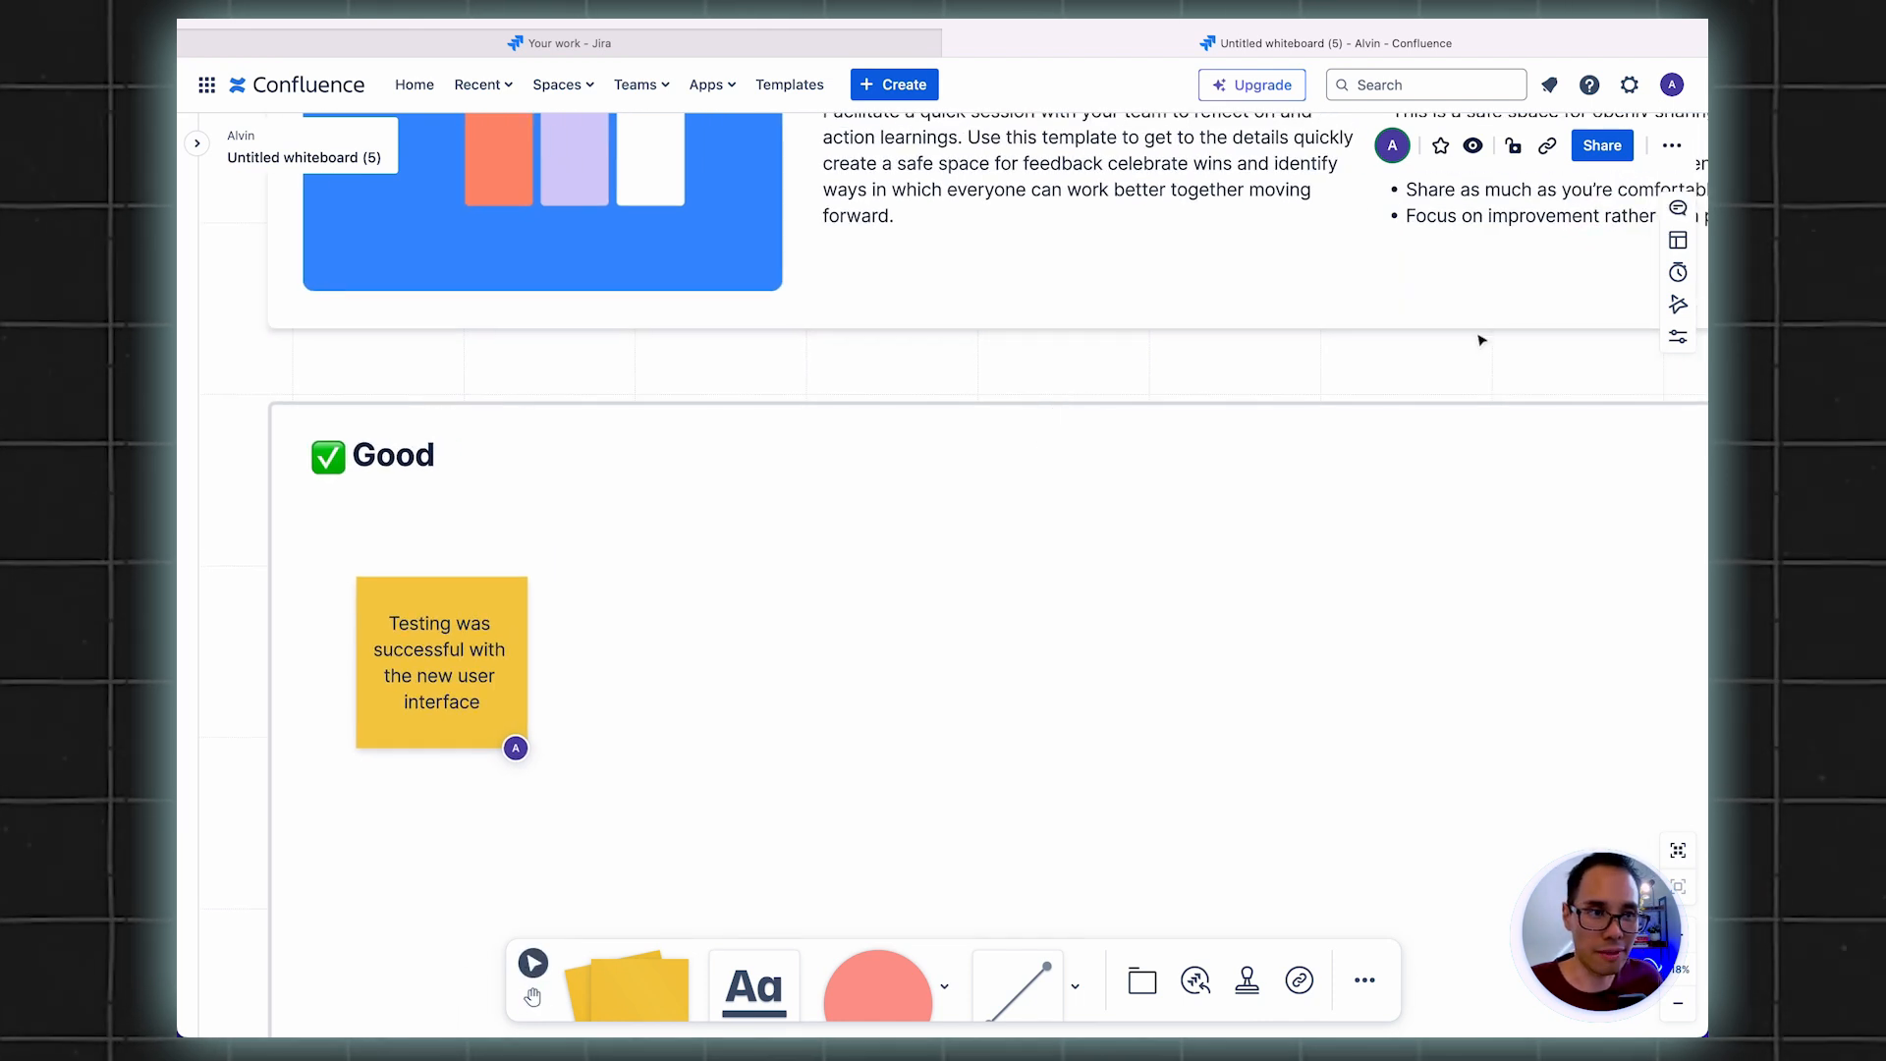
{"action": "mouse_move", "coordinate": [1675, 208]}
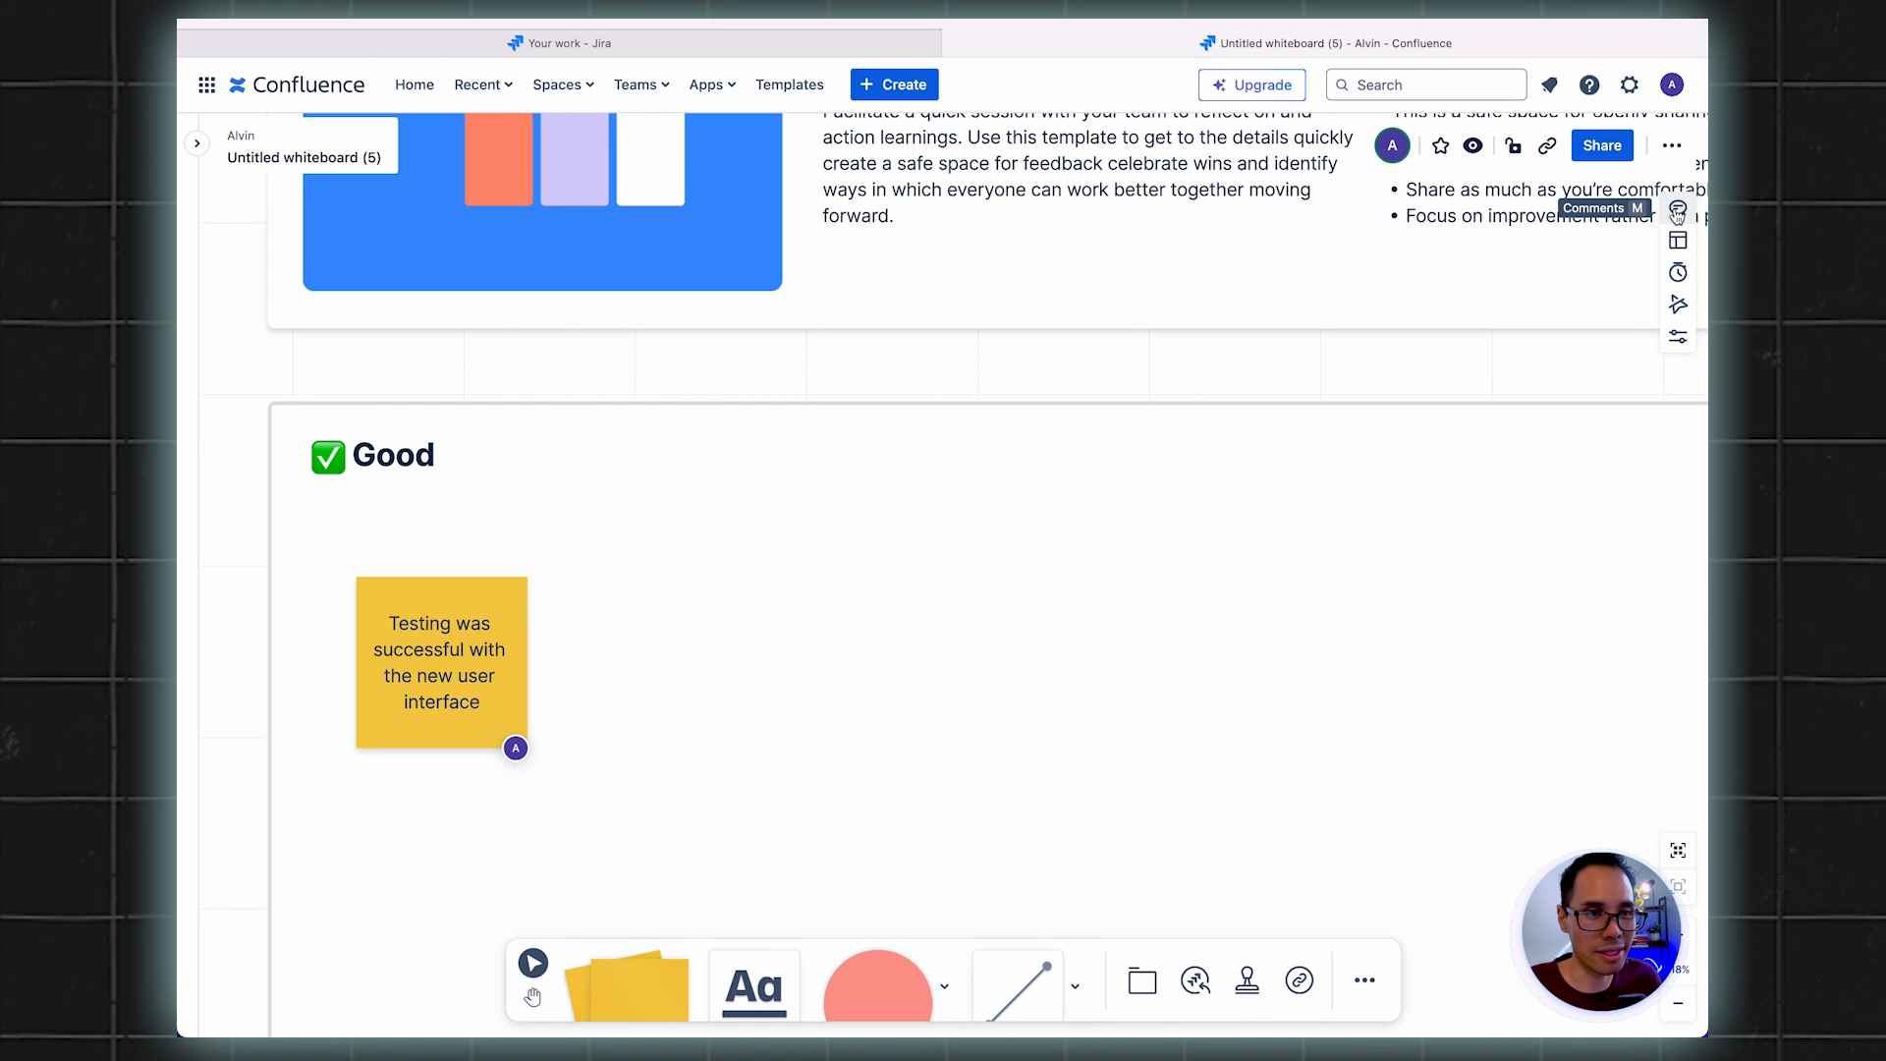
{"action": "mouse_move", "coordinate": [1676, 240]}
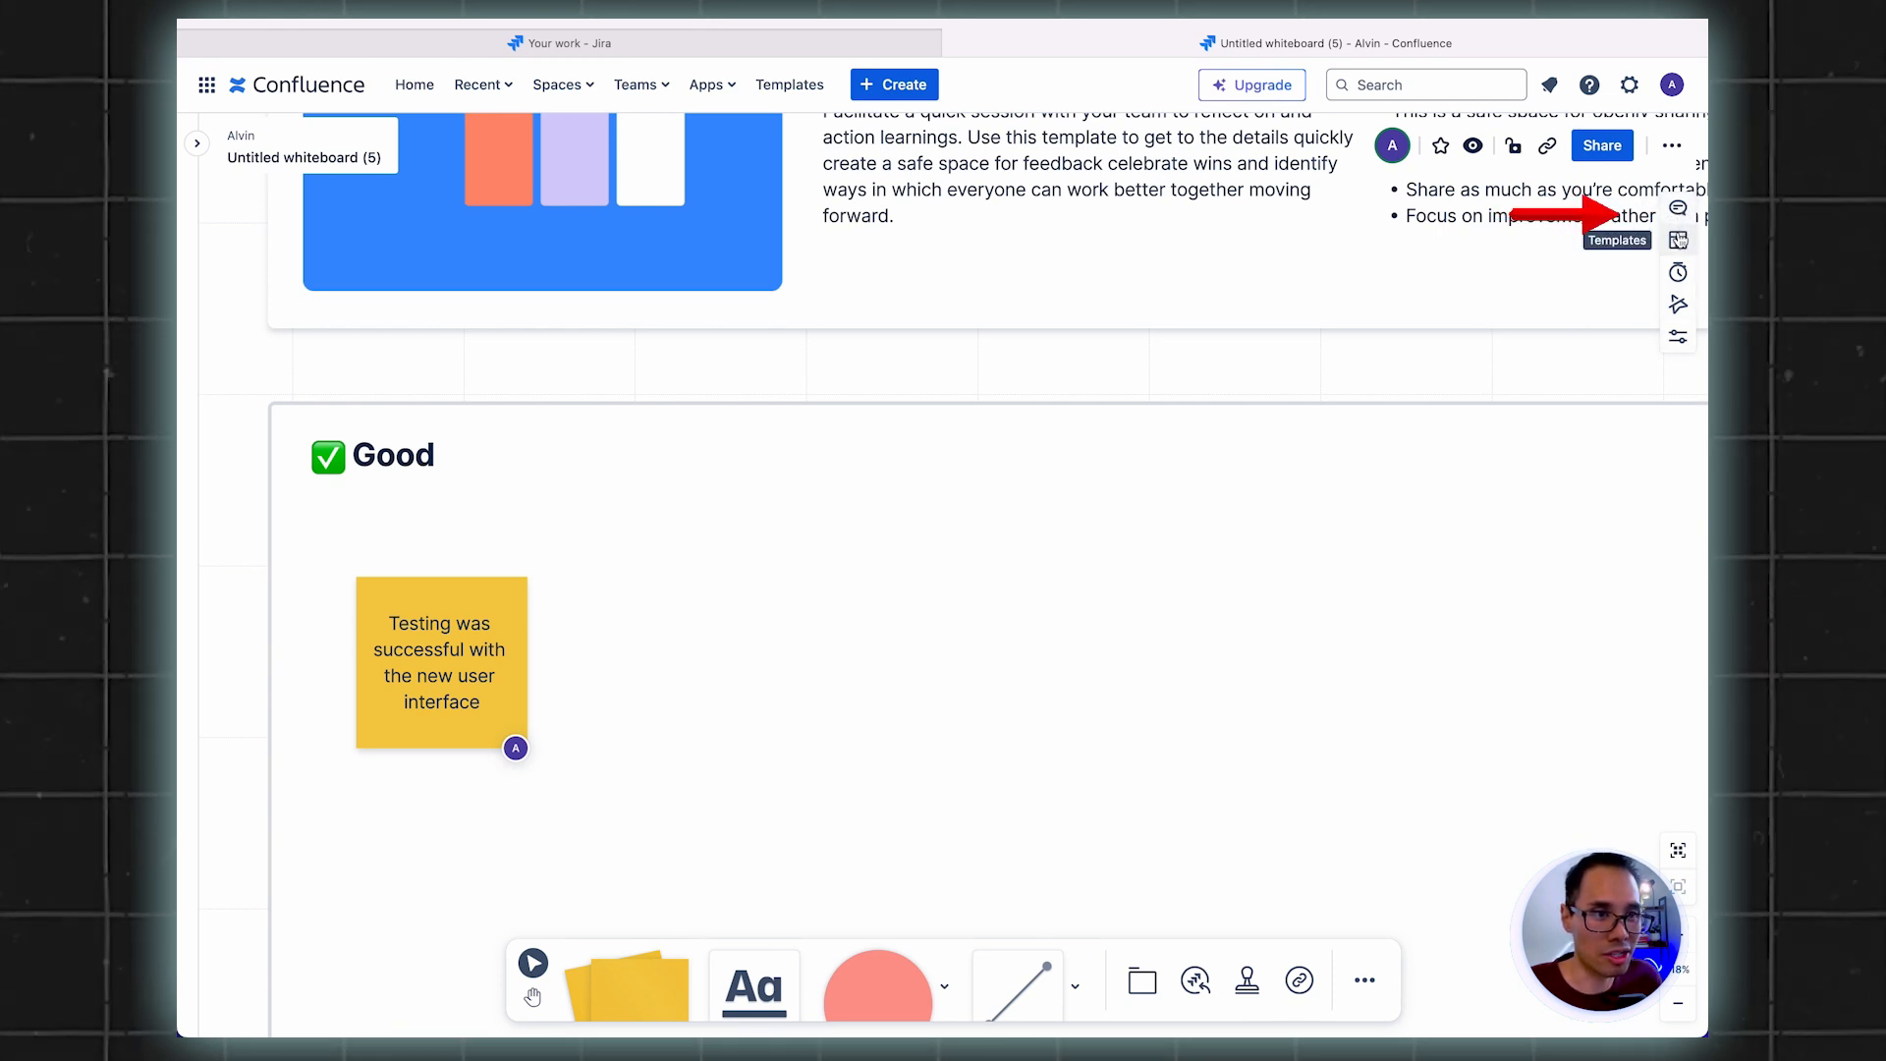
{"action": "left_click", "coordinate": [1676, 206]}
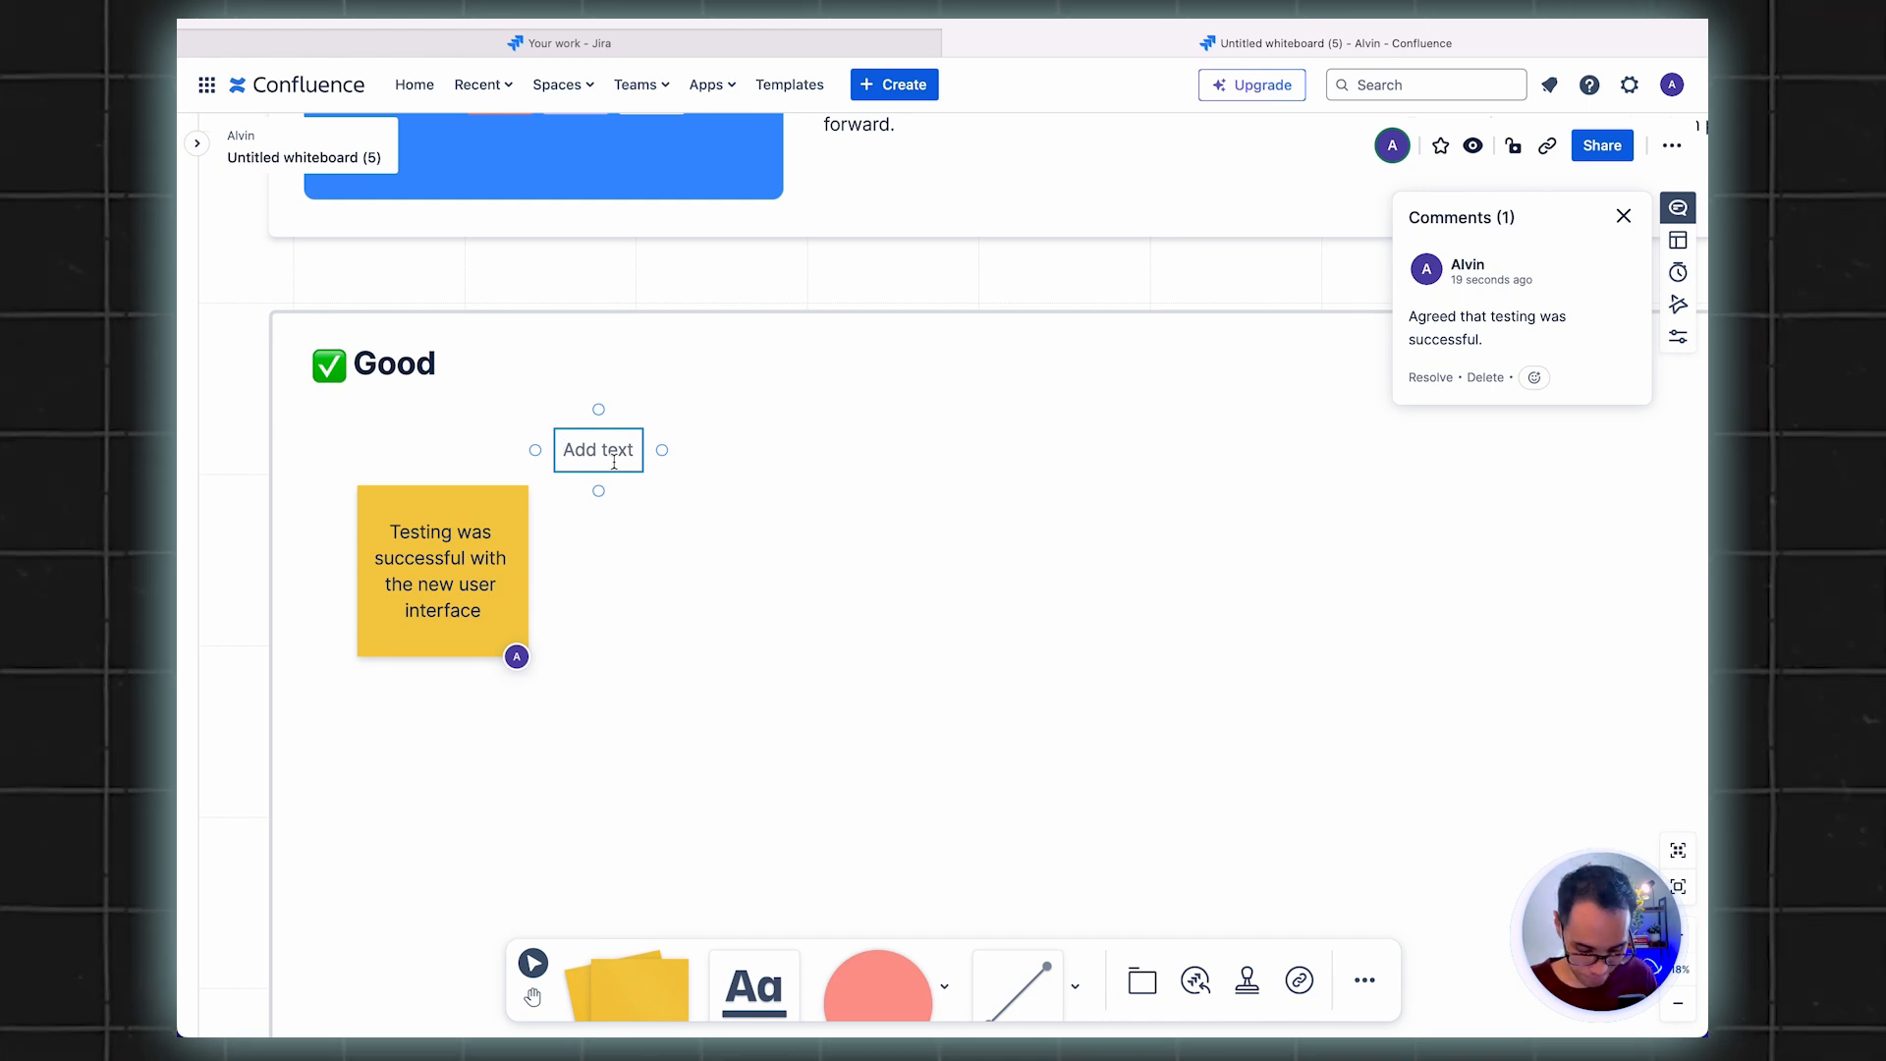
Write 'No issues with our daily scrum.' in the Good section's text box and nudge it into place
{"action": "type", "text": "No issues"}
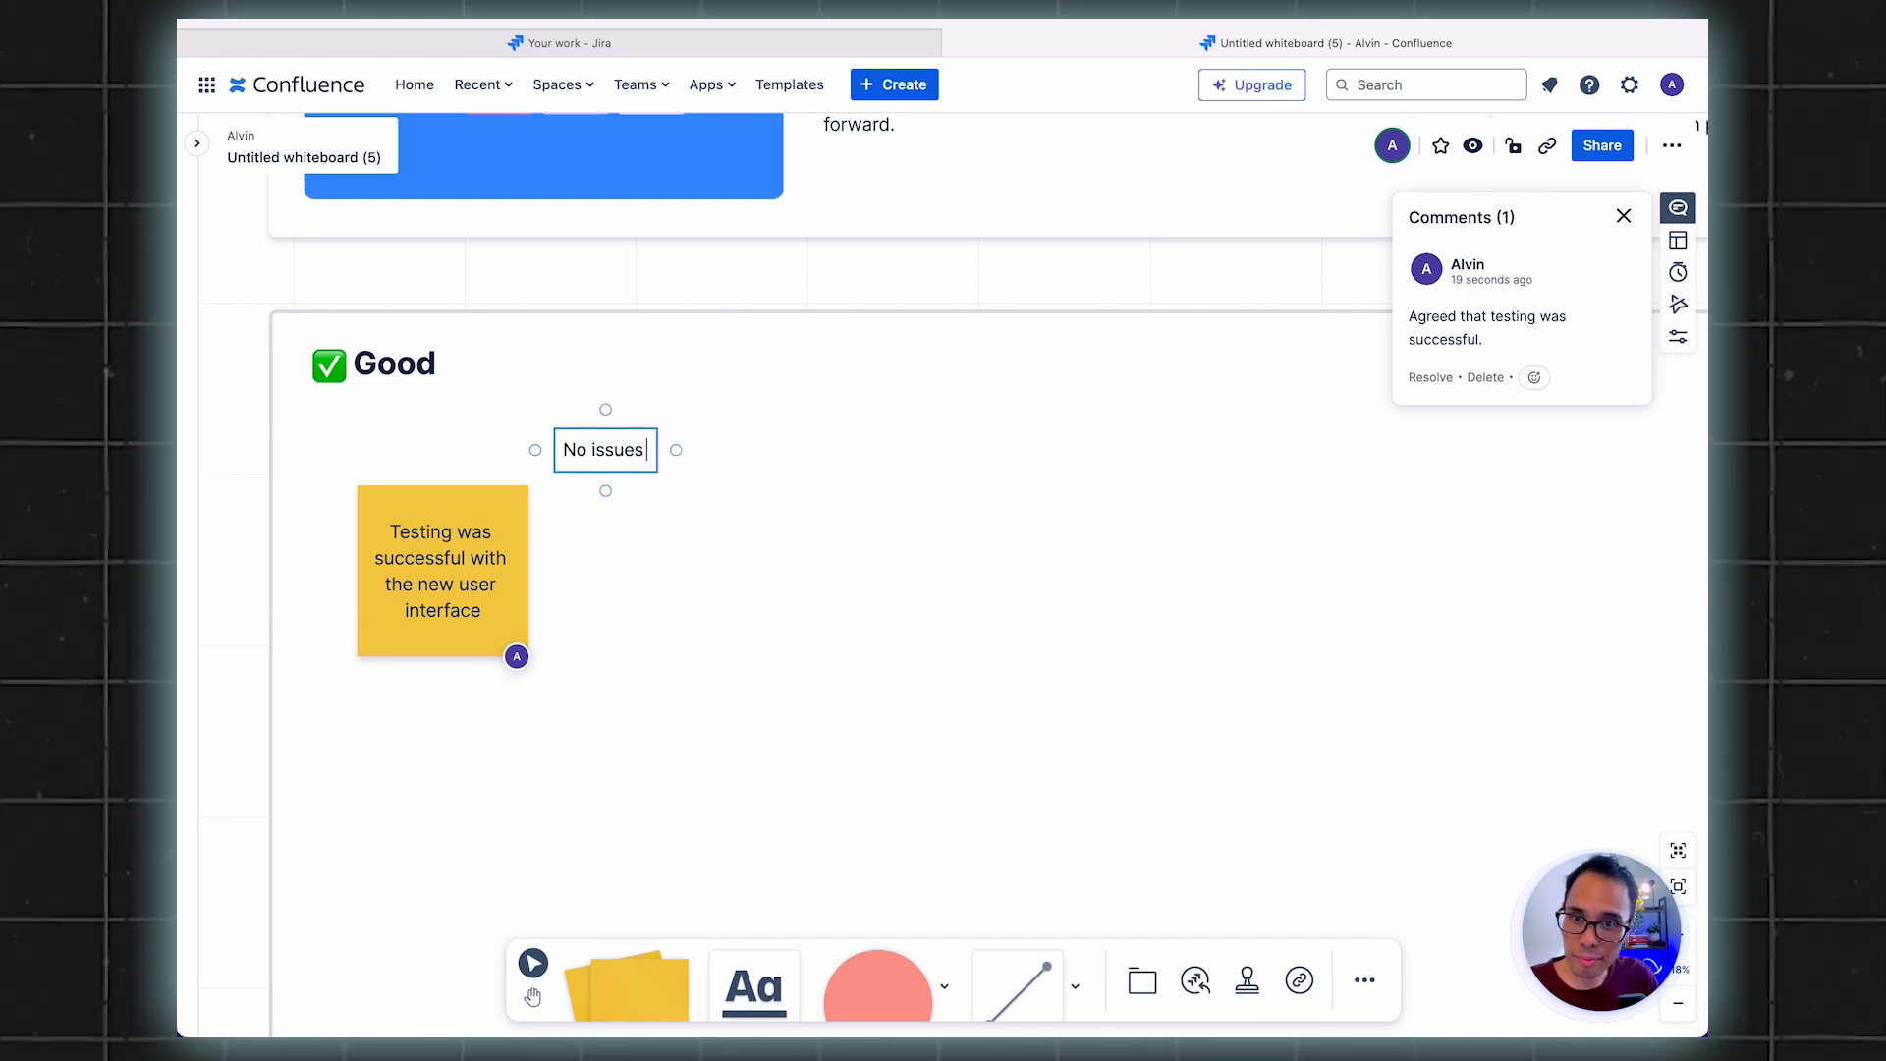
{"action": "type", "text": "with our daily scrum"}
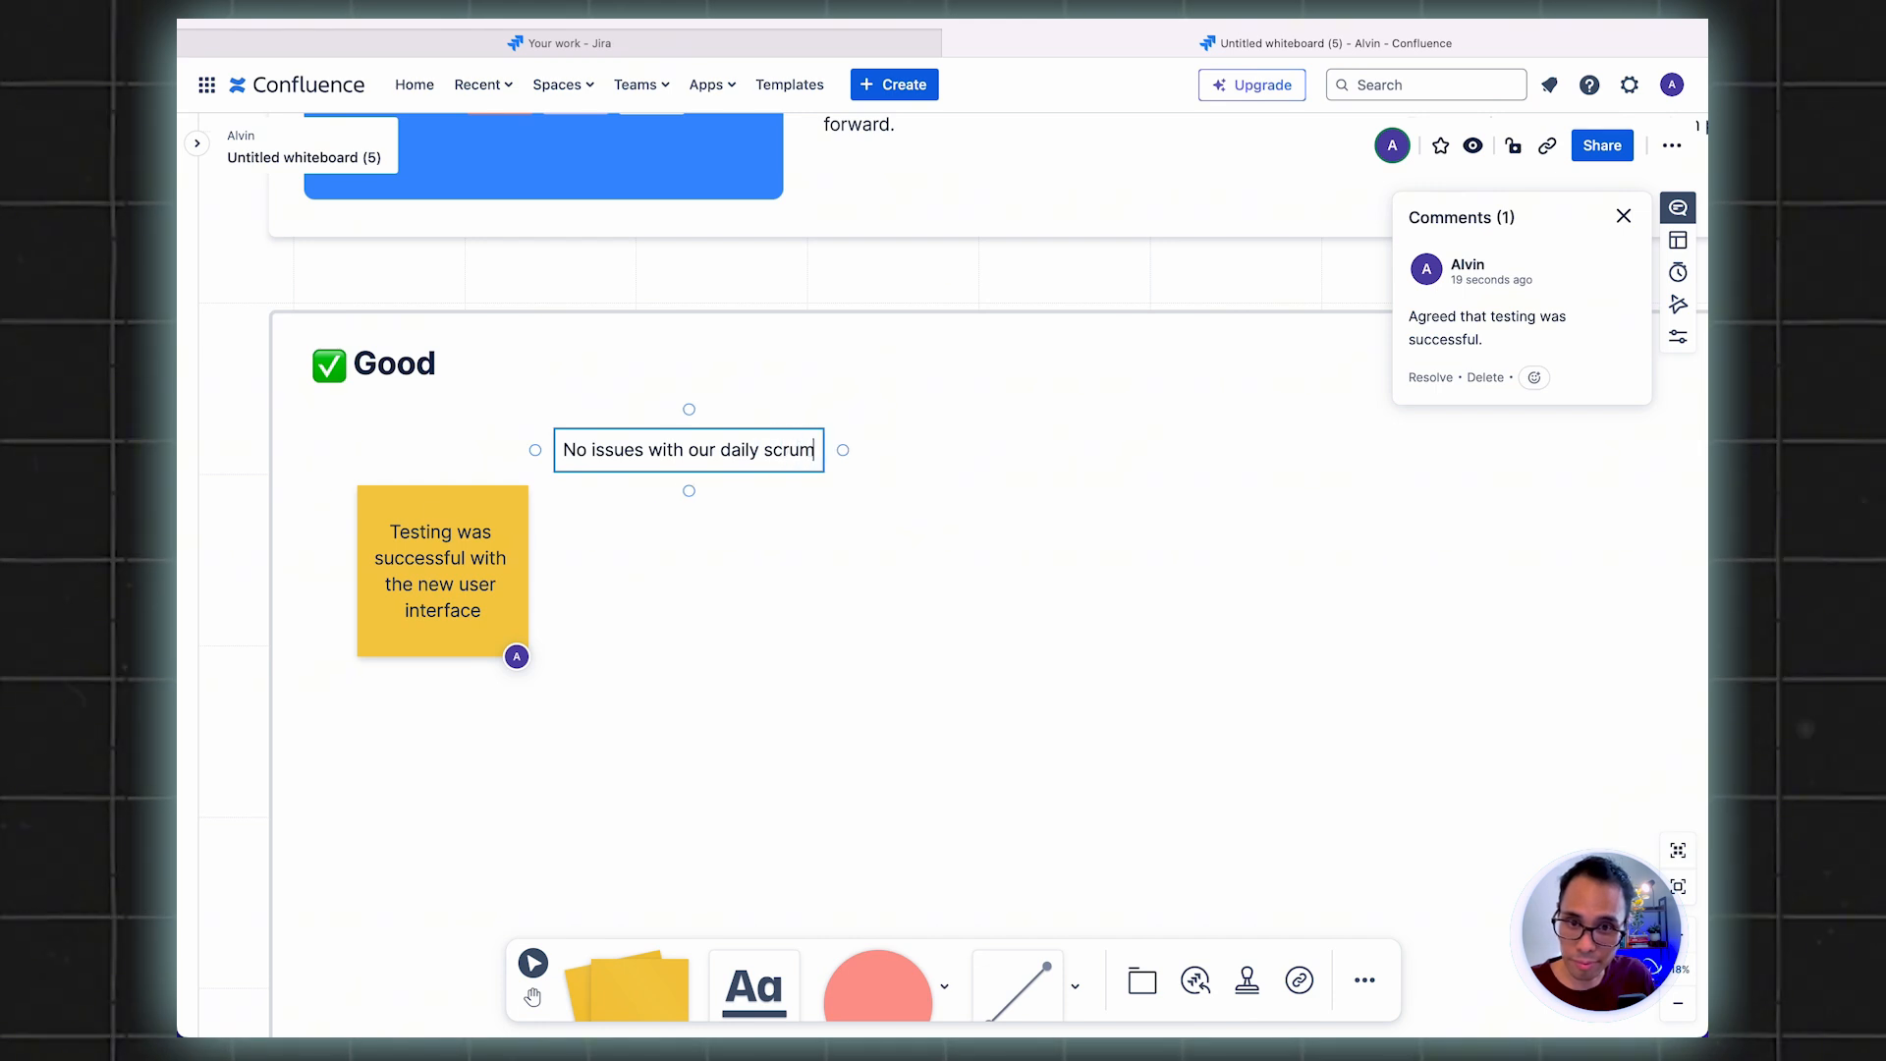
{"action": "type", "text": "."}
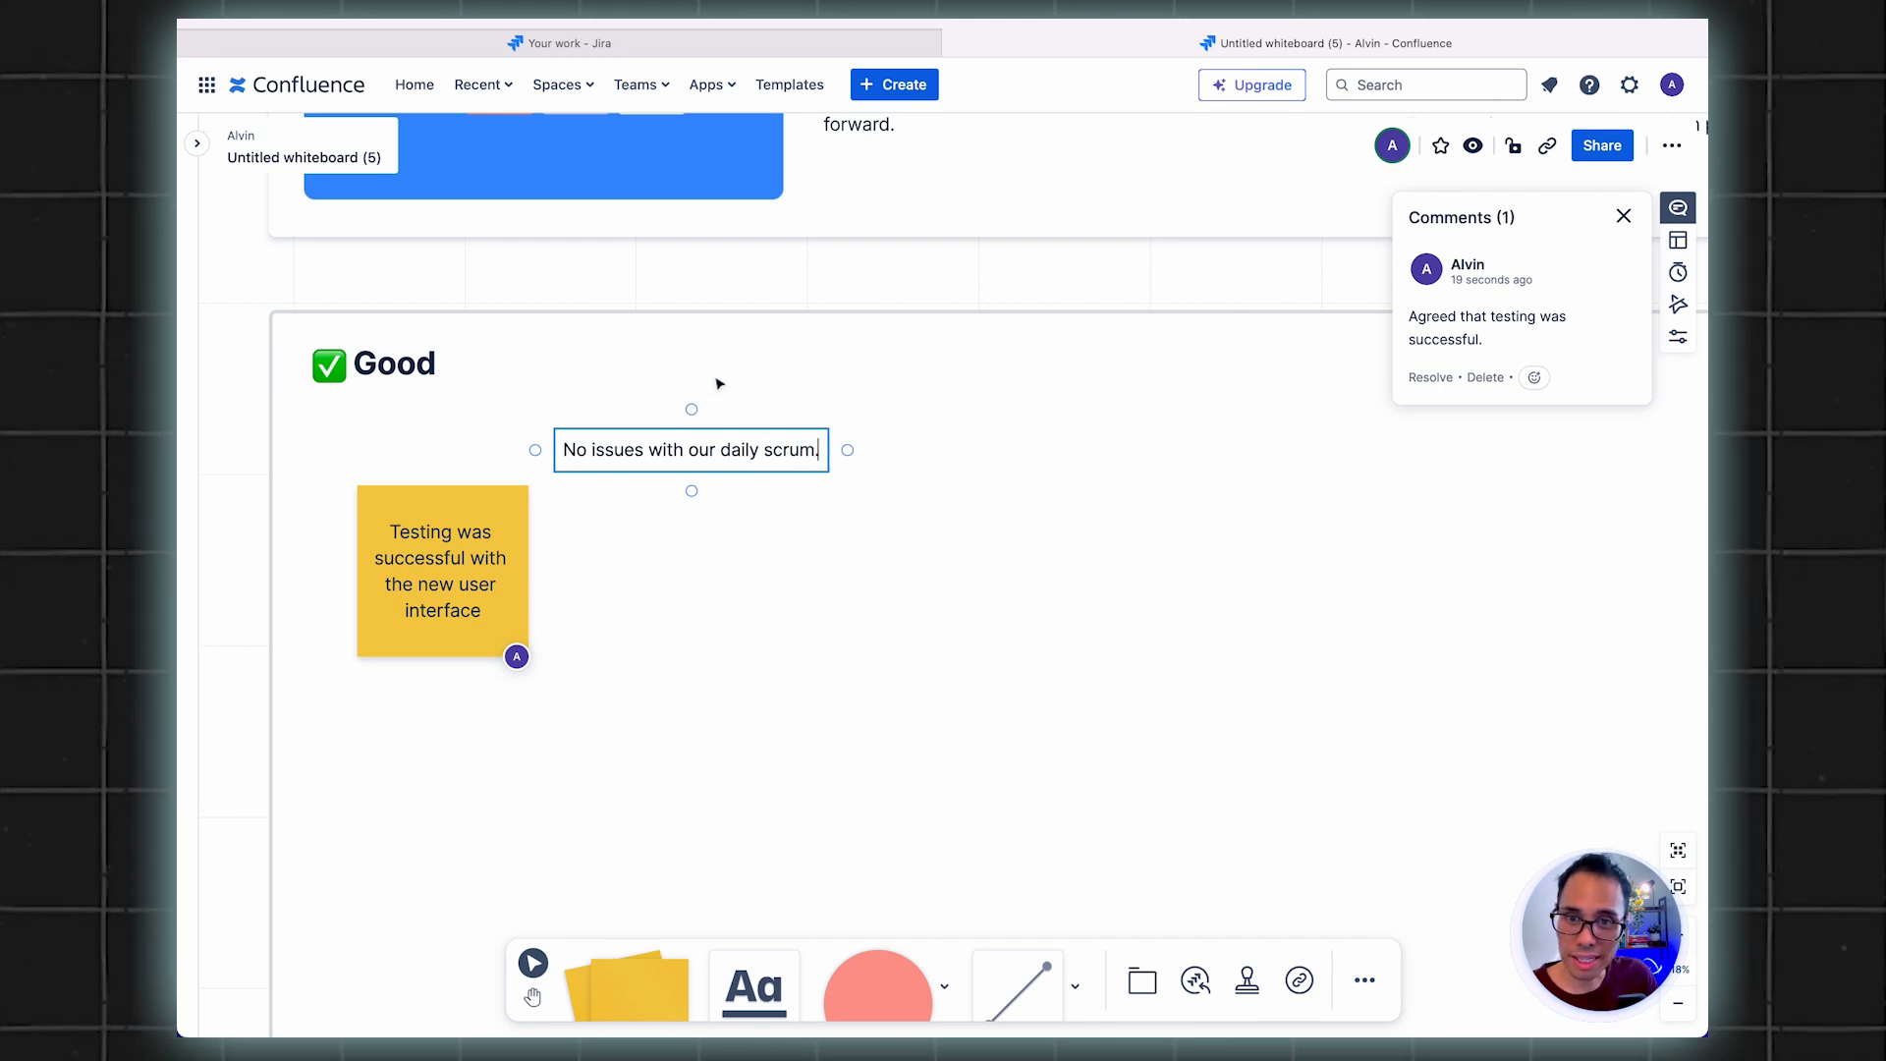
{"action": "left_click_drag", "start_coordinate": [690, 450], "coordinate": [723, 491]}
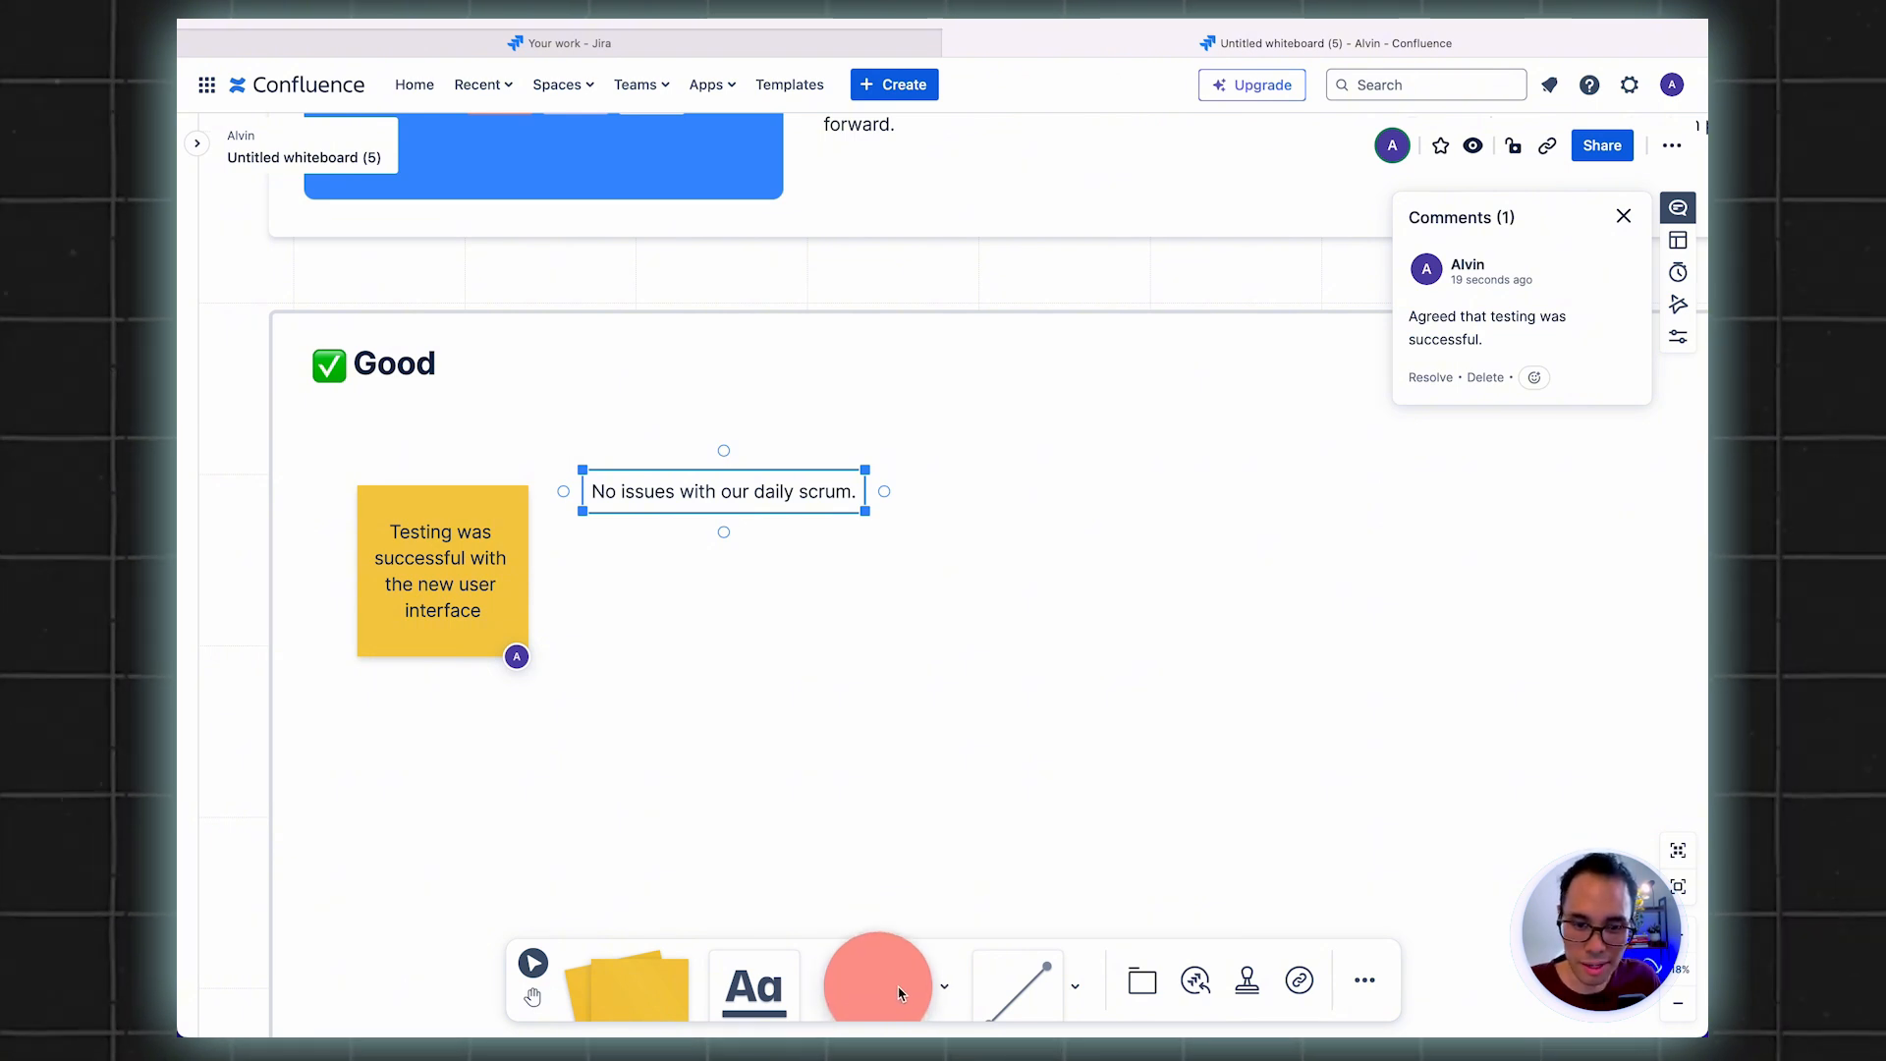
Place two salmon squares and a salmon diamond in a row in the Good section
{"action": "left_click", "coordinate": [878, 979]}
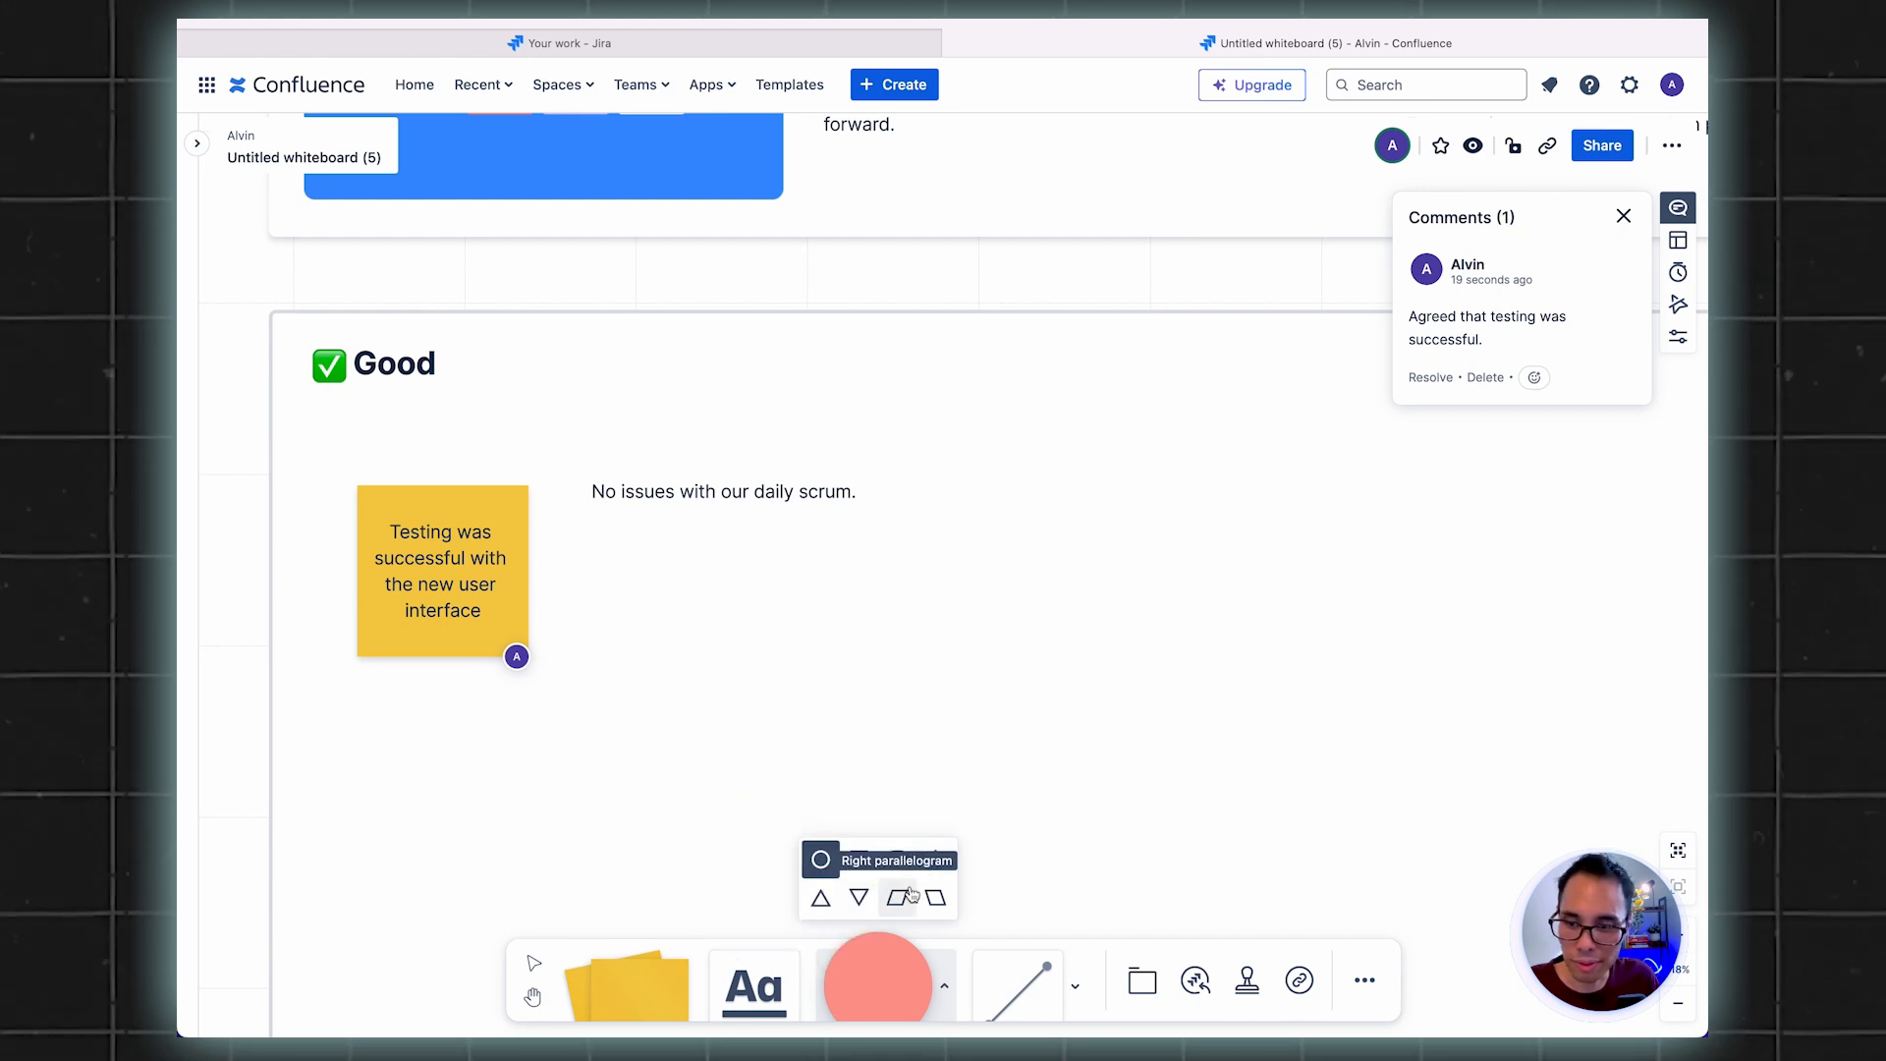
{"action": "mouse_move", "coordinate": [858, 898]}
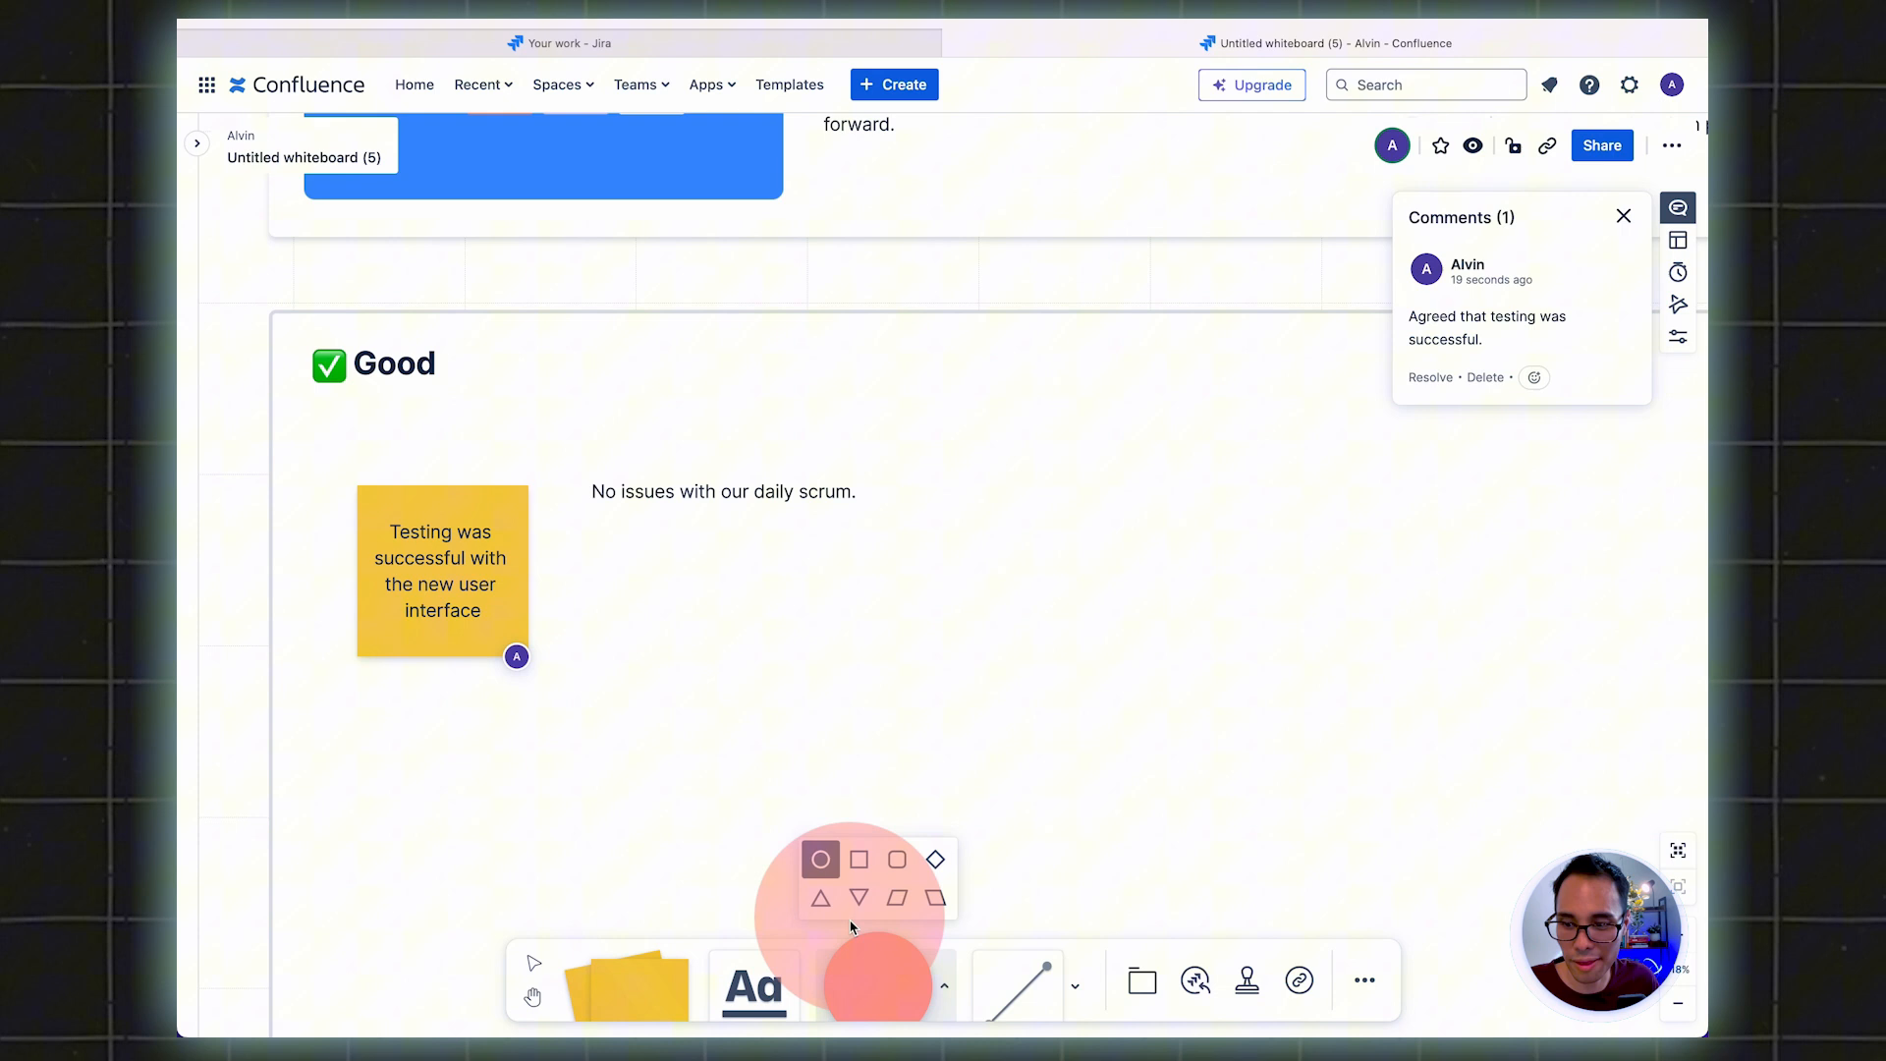
{"action": "left_click", "coordinate": [858, 859]}
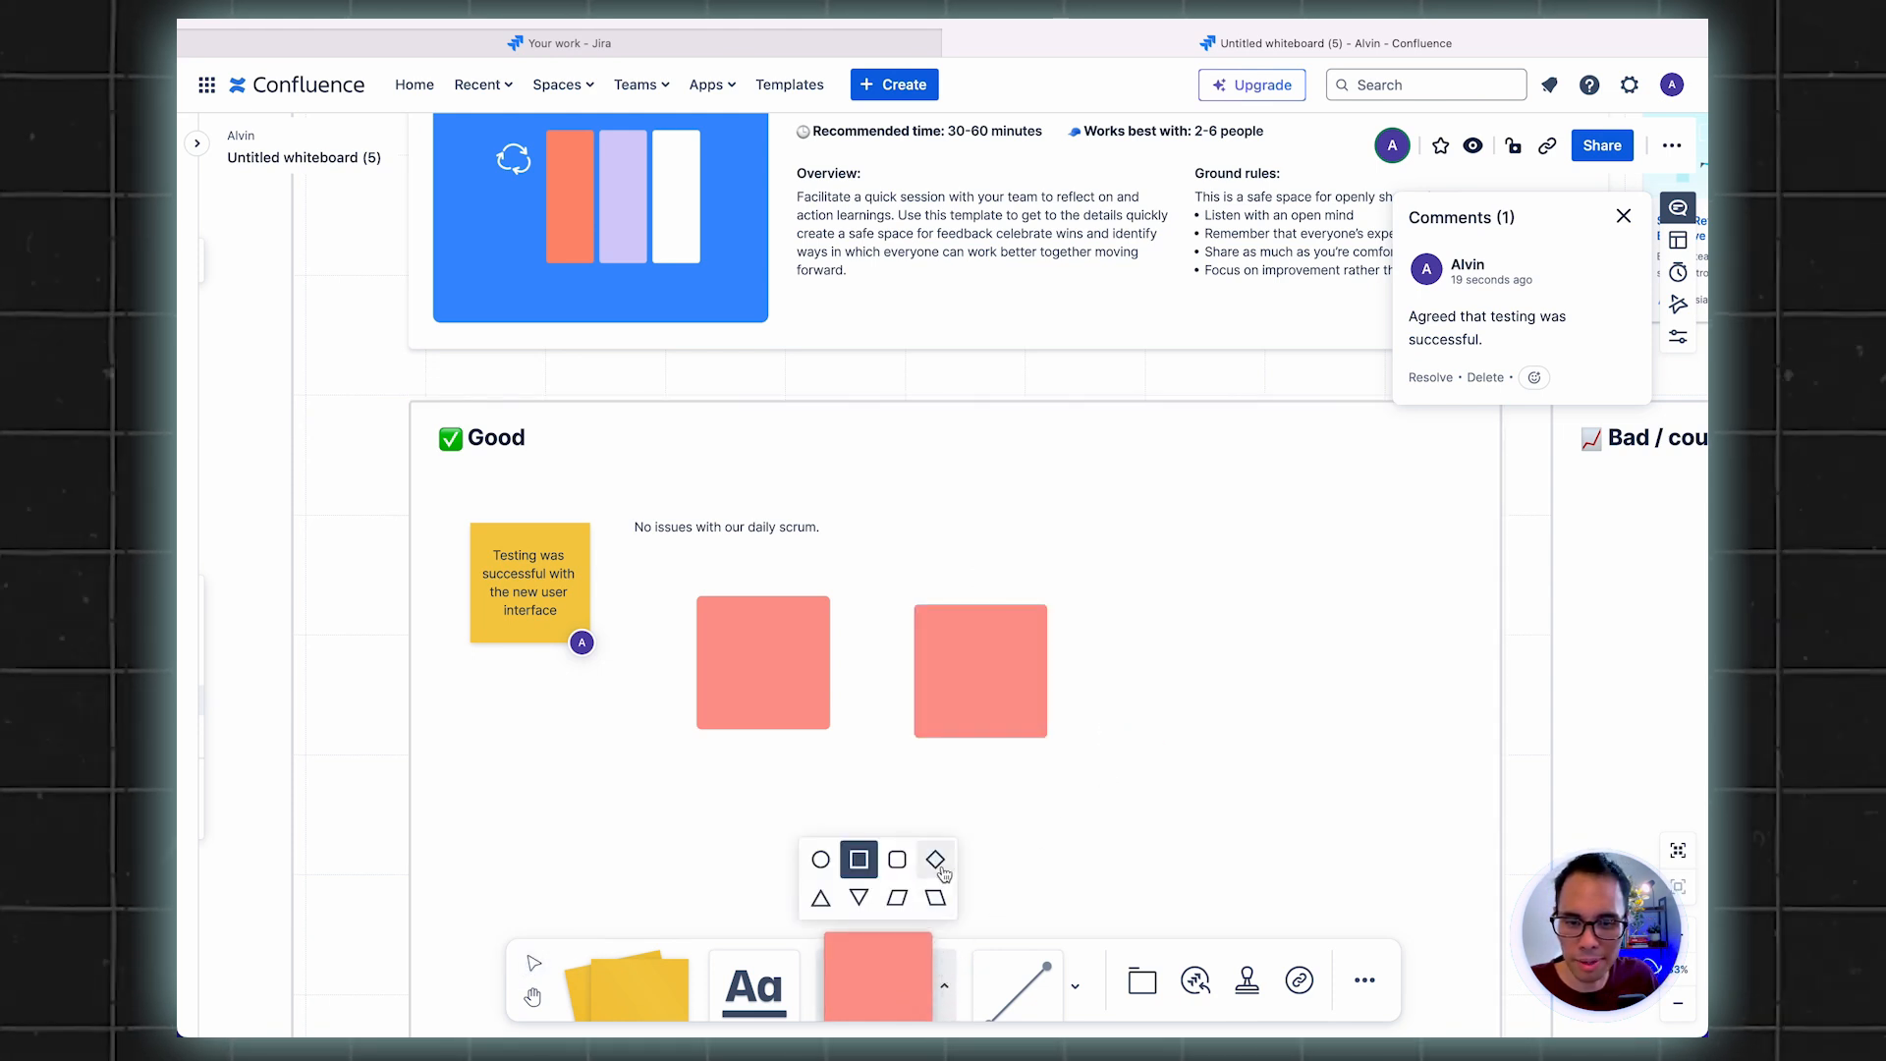
{"action": "left_click", "coordinate": [1208, 666]}
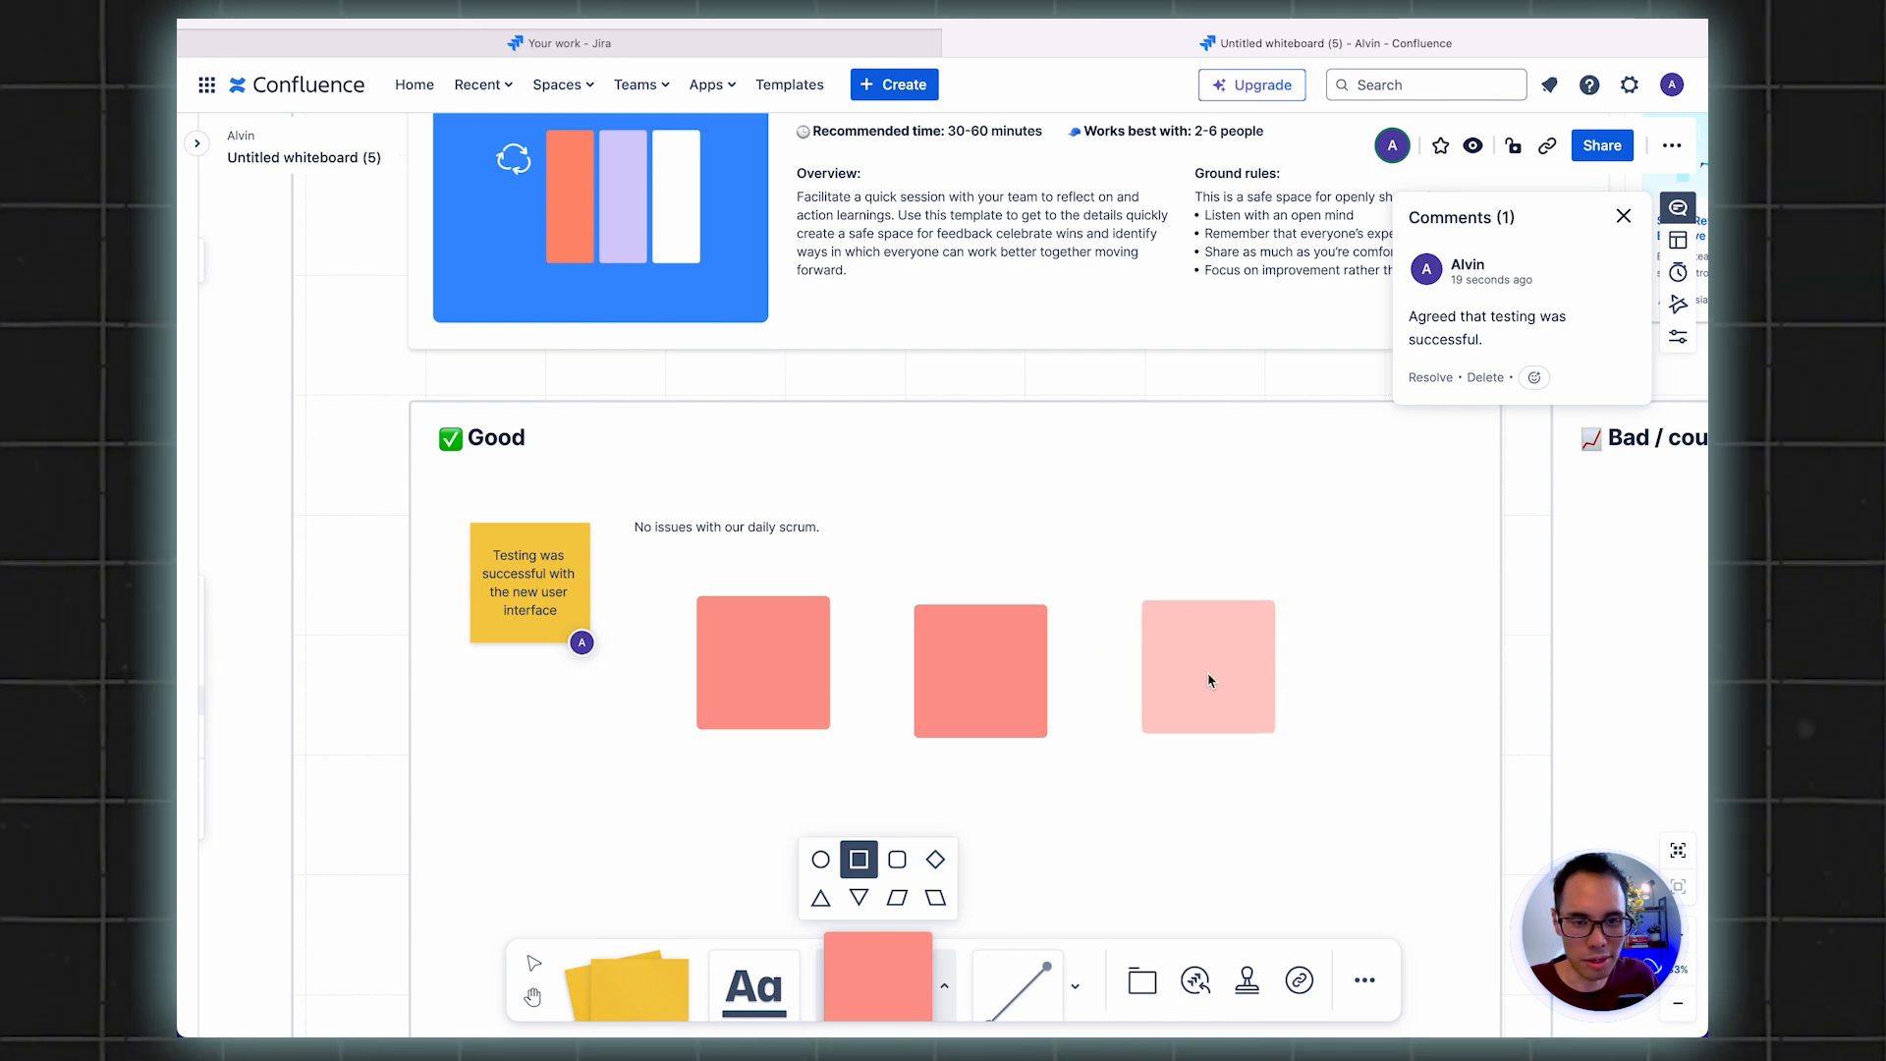
{"action": "left_click", "coordinate": [935, 859]}
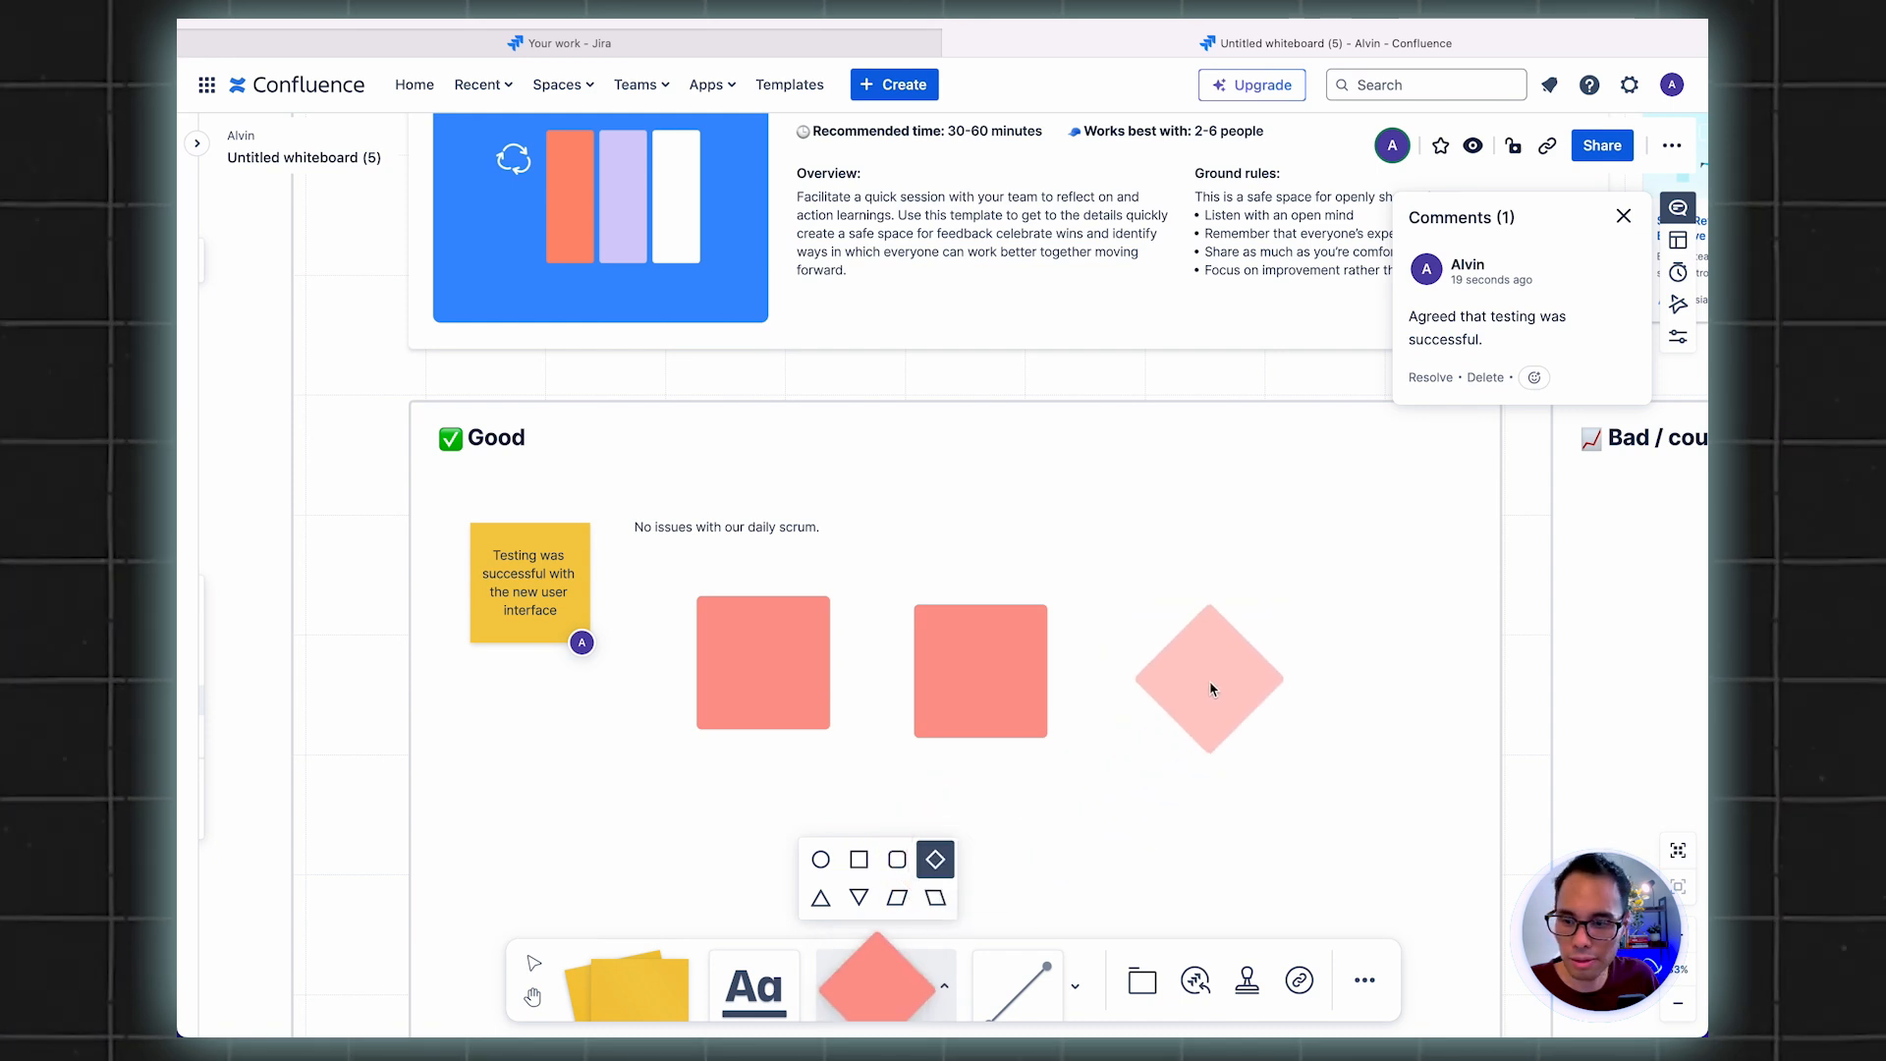
{"action": "left_click", "coordinate": [1208, 680]}
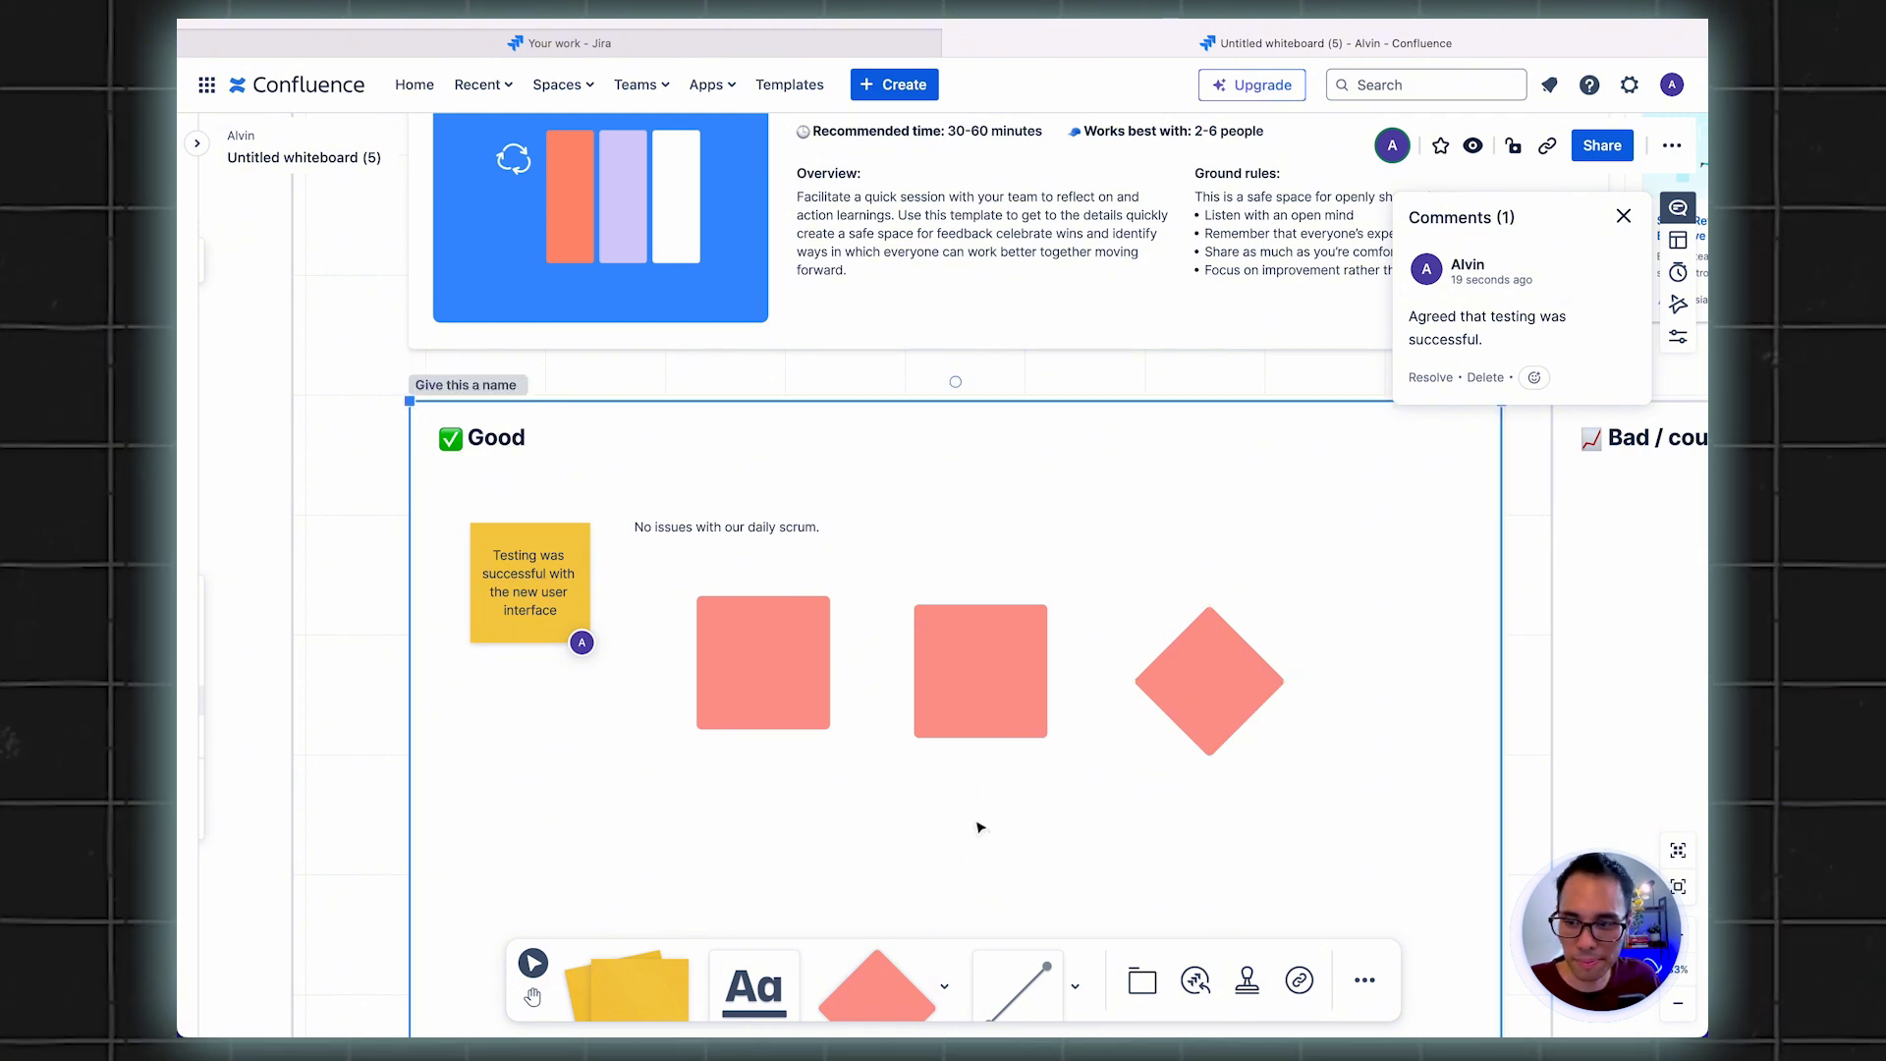
{"action": "mouse_move", "coordinate": [974, 582]}
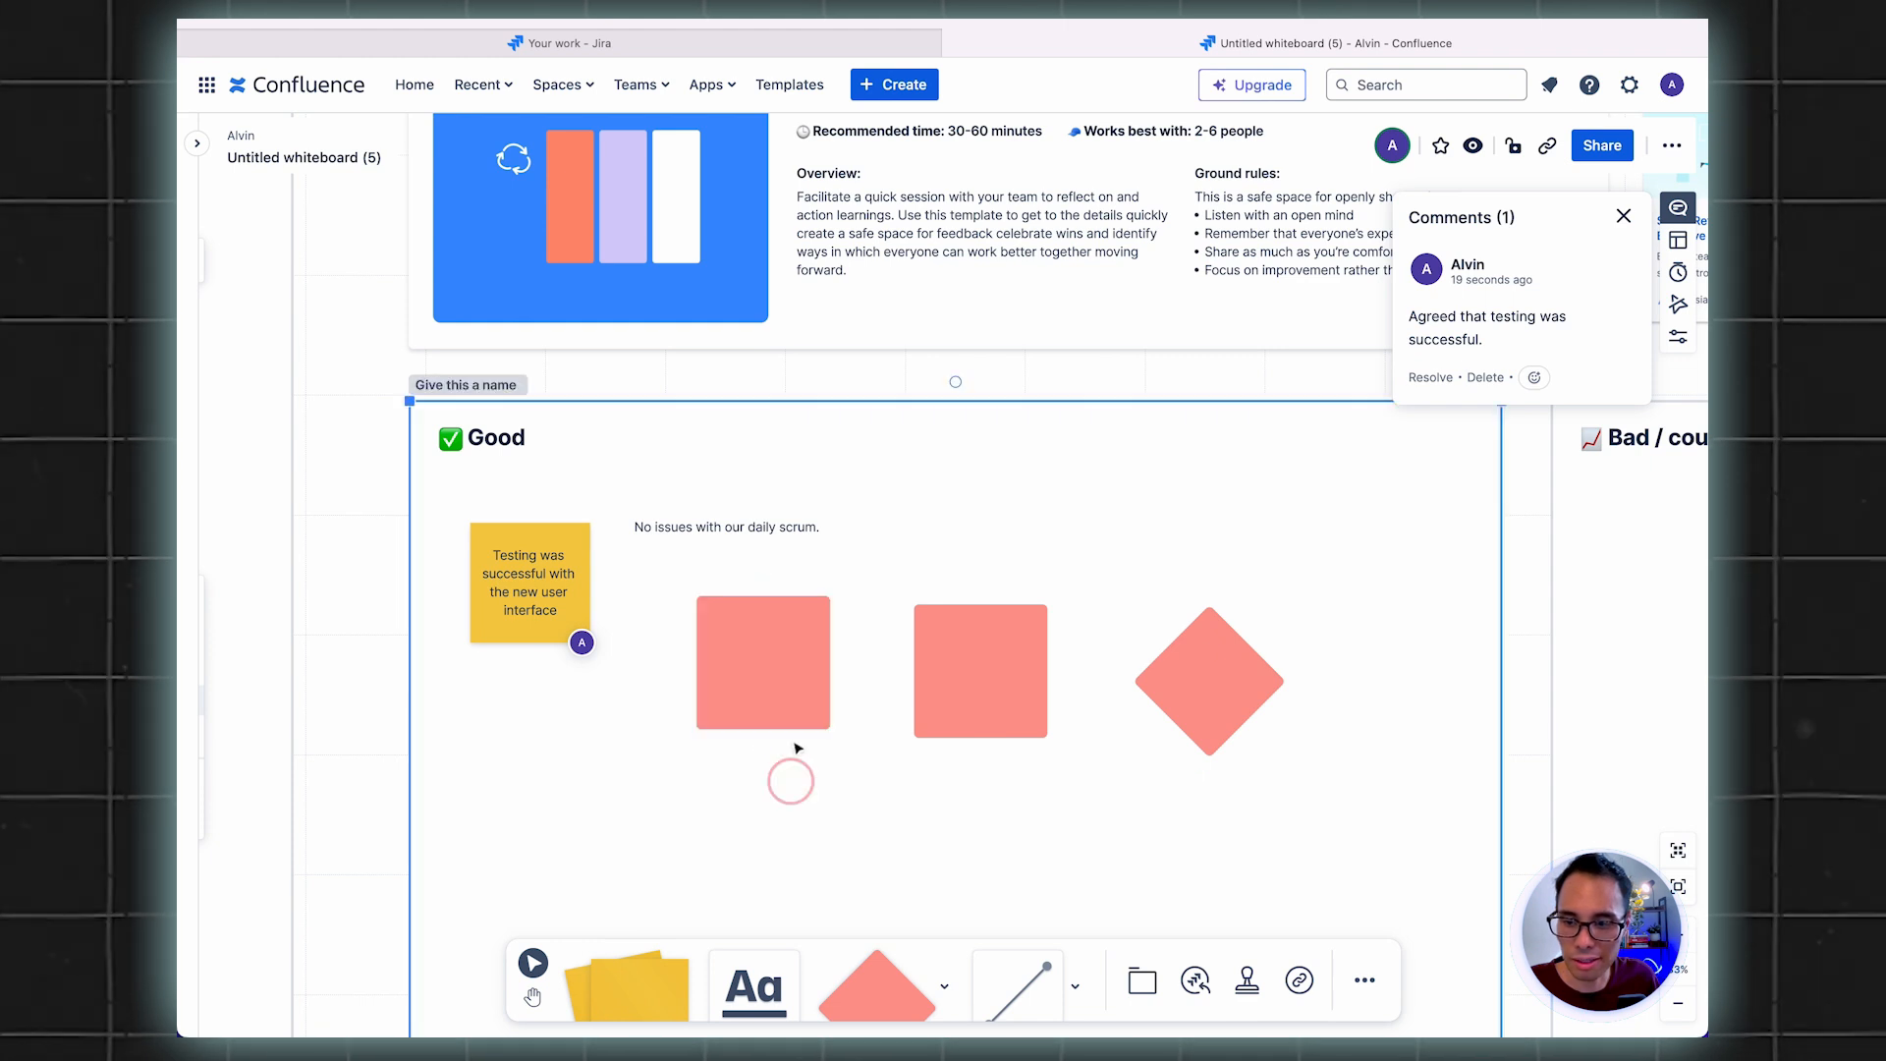
Join the squares and diamond with arrows via their connector handles into a flowchart
{"action": "left_click", "coordinate": [978, 670]}
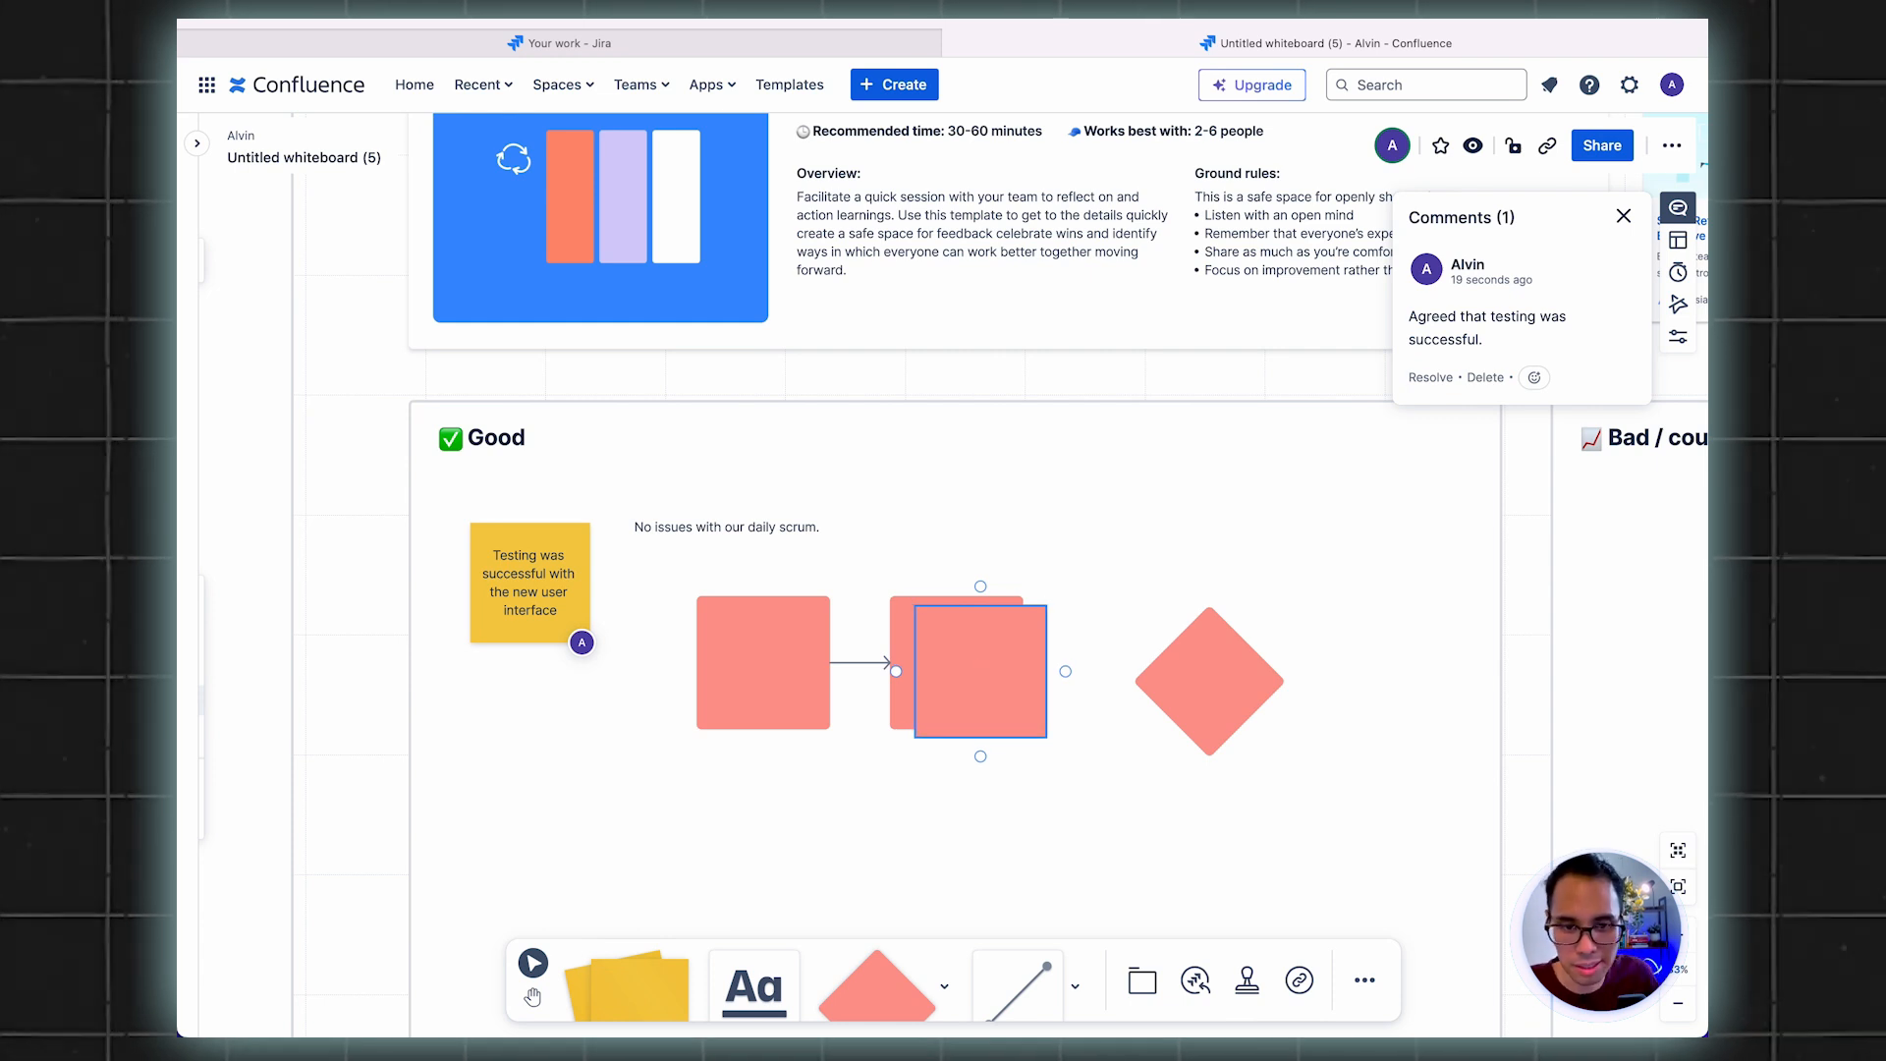
{"action": "left_click", "coordinate": [1037, 715]}
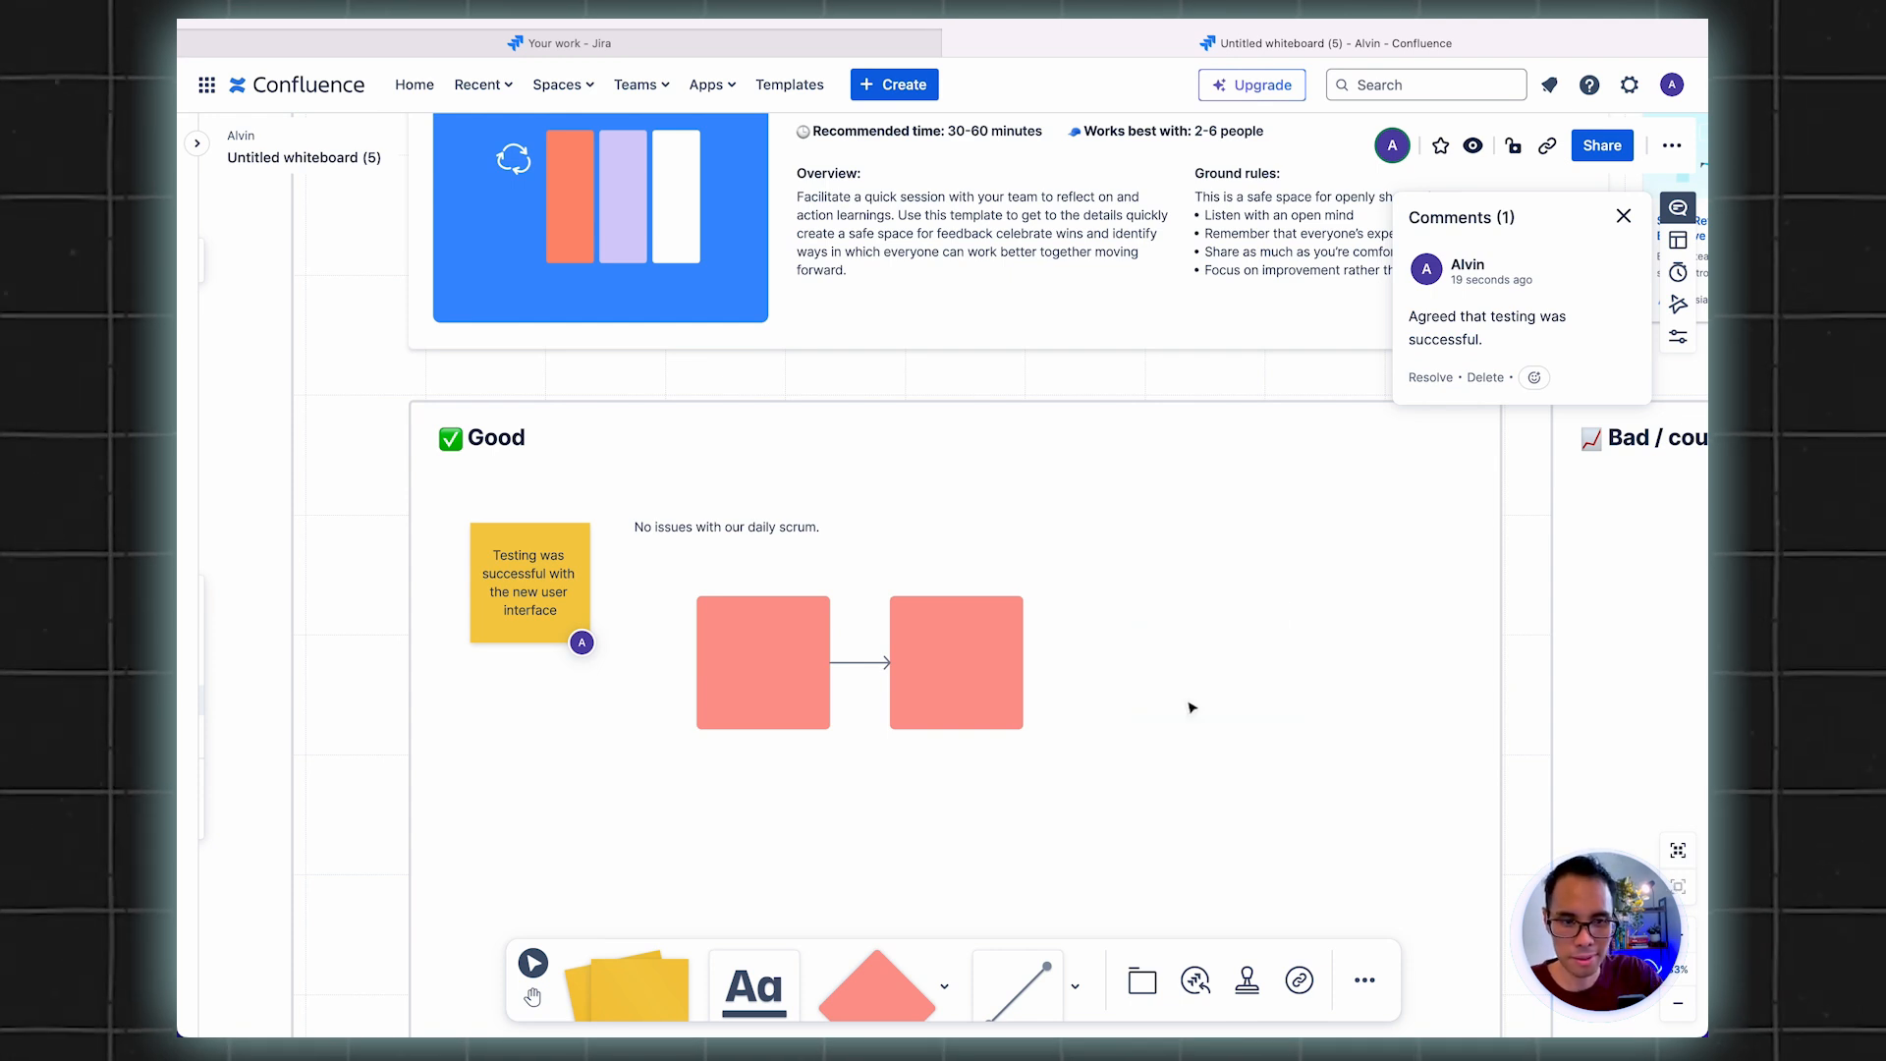
{"action": "left_click", "coordinate": [954, 662]}
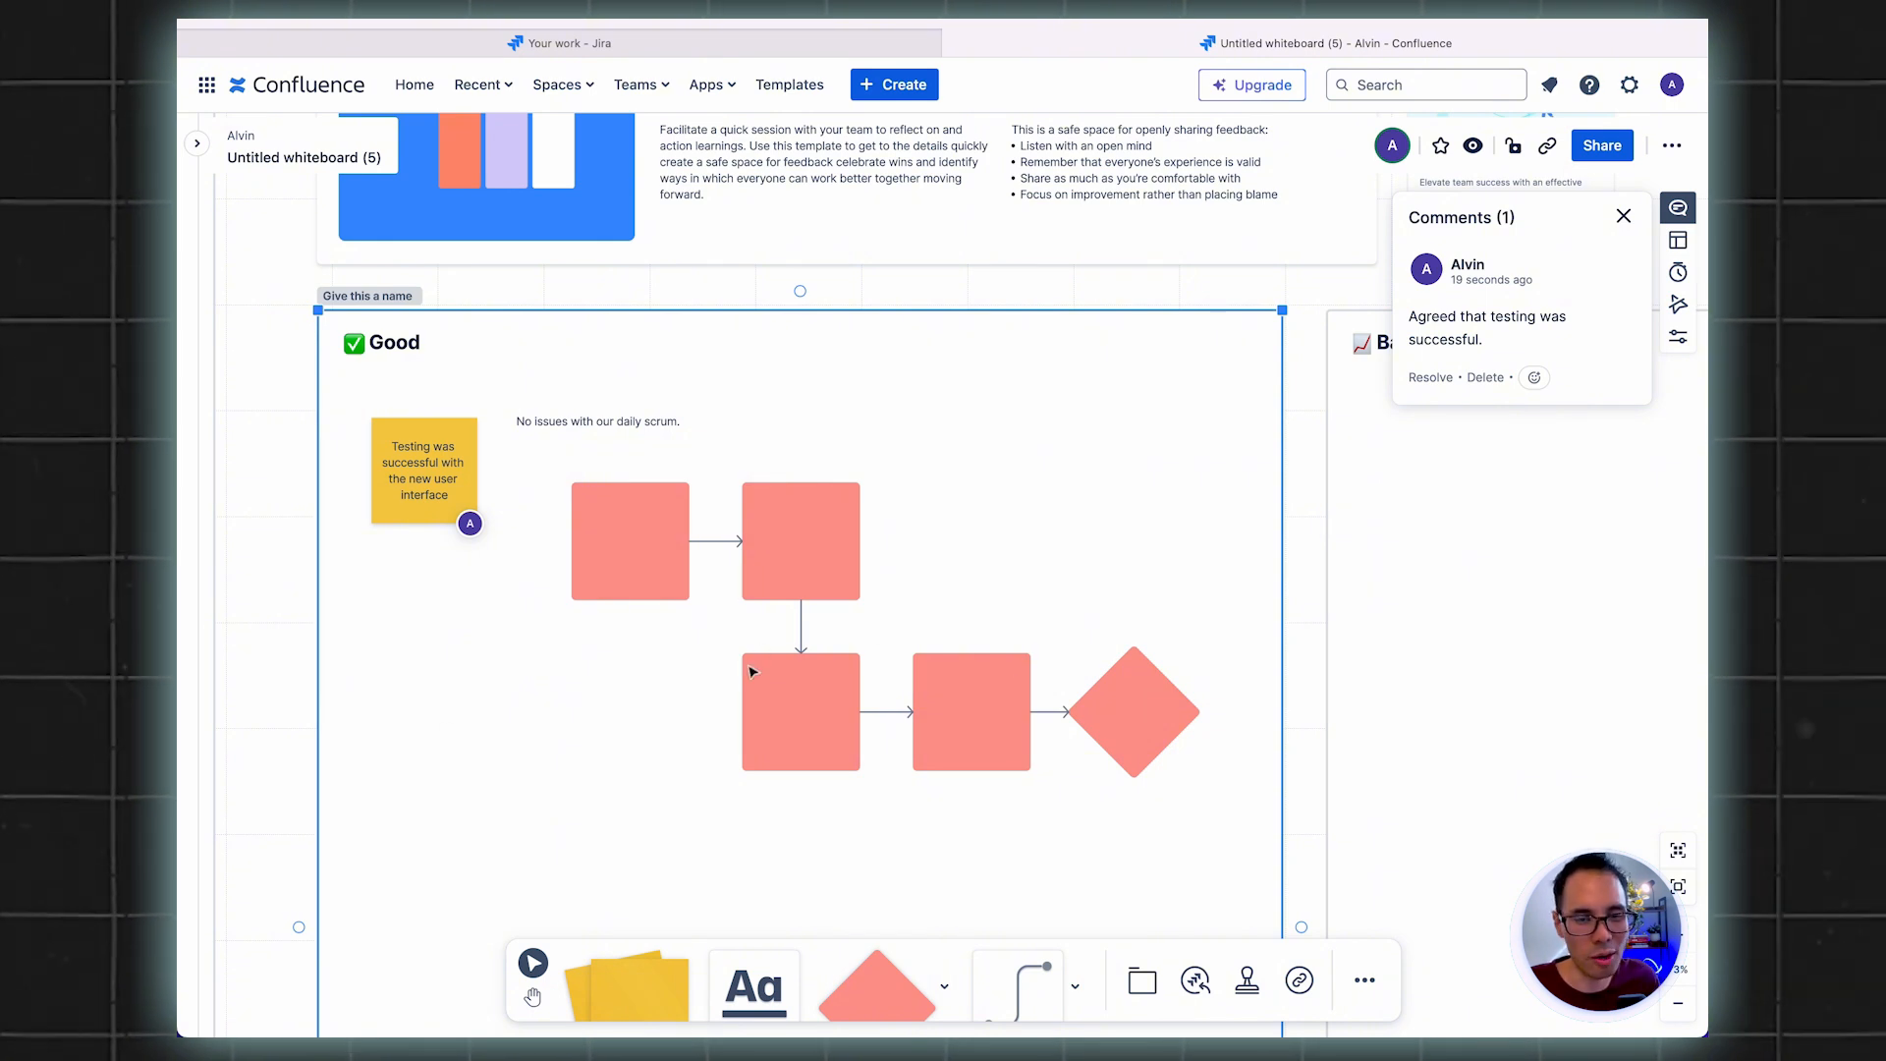
{"action": "mouse_move", "coordinate": [644, 560]}
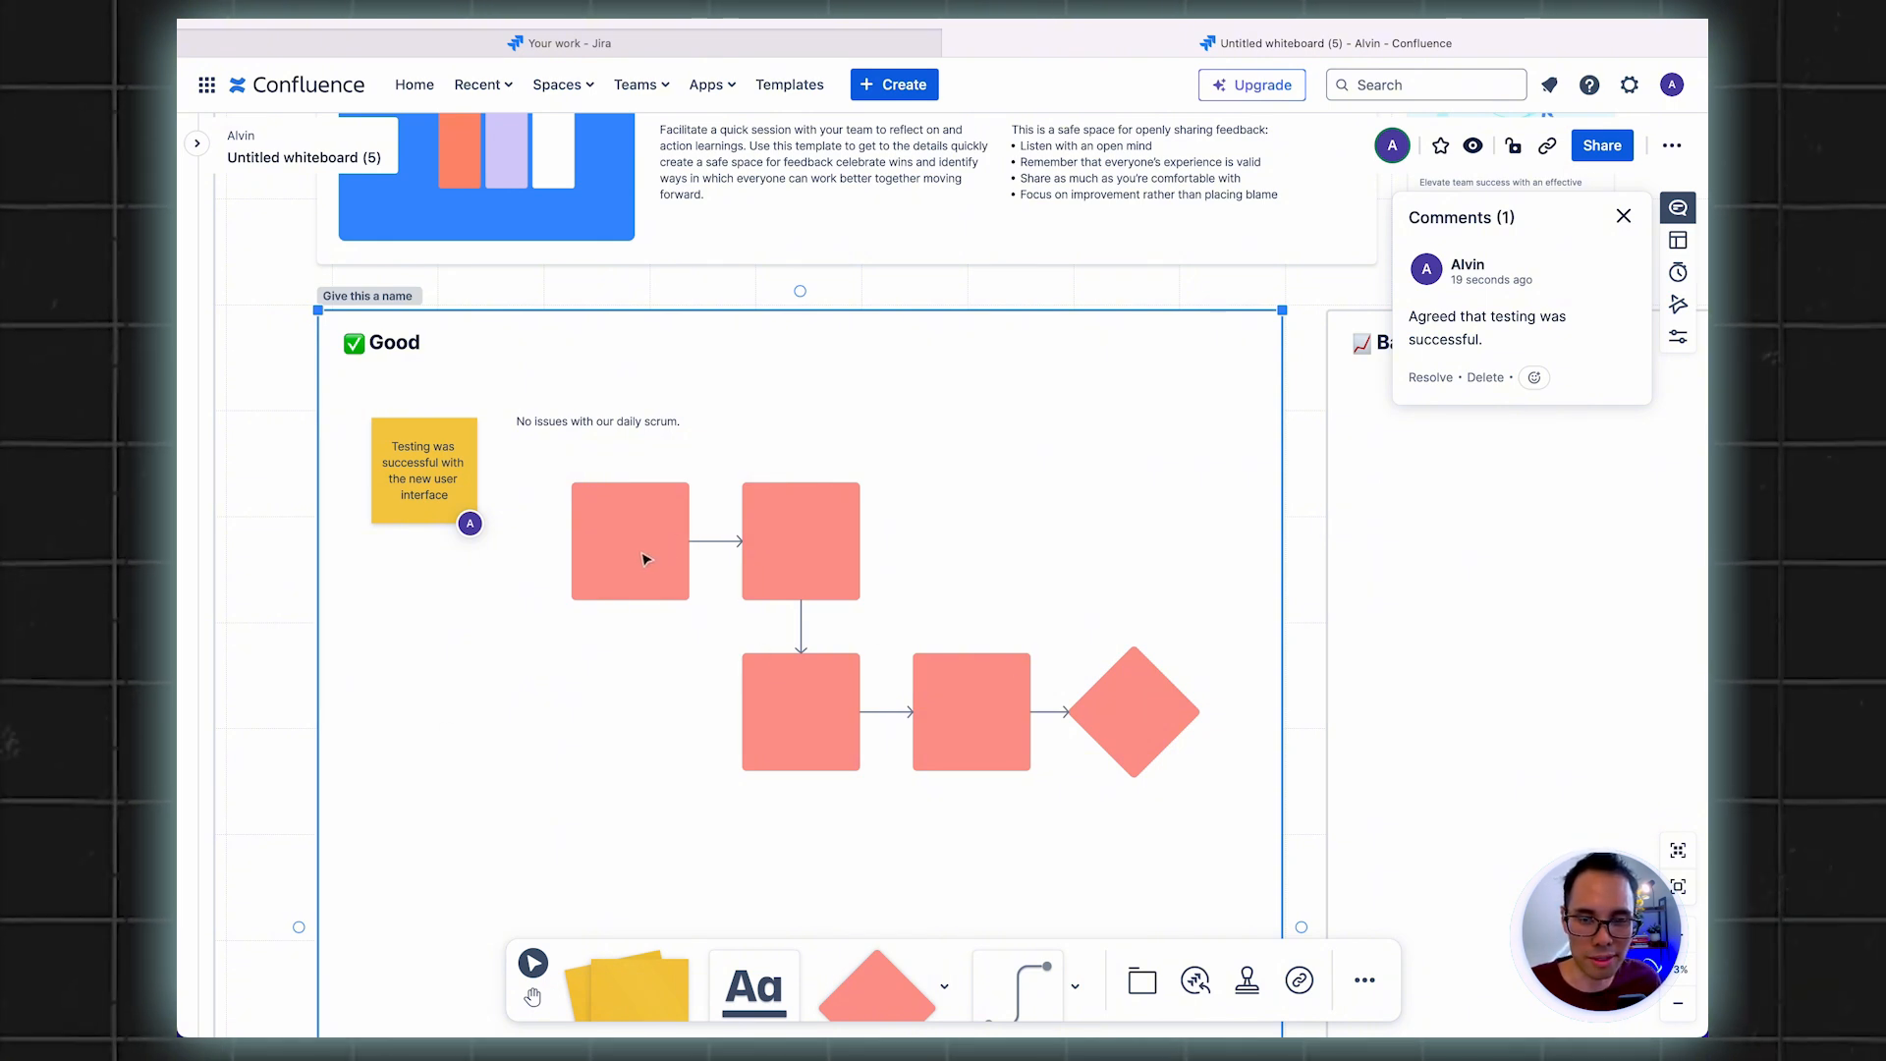
Label the flowchart squares Step 1 through Step 4 and the diamond Decision Point
{"action": "left_click", "coordinate": [628, 540]}
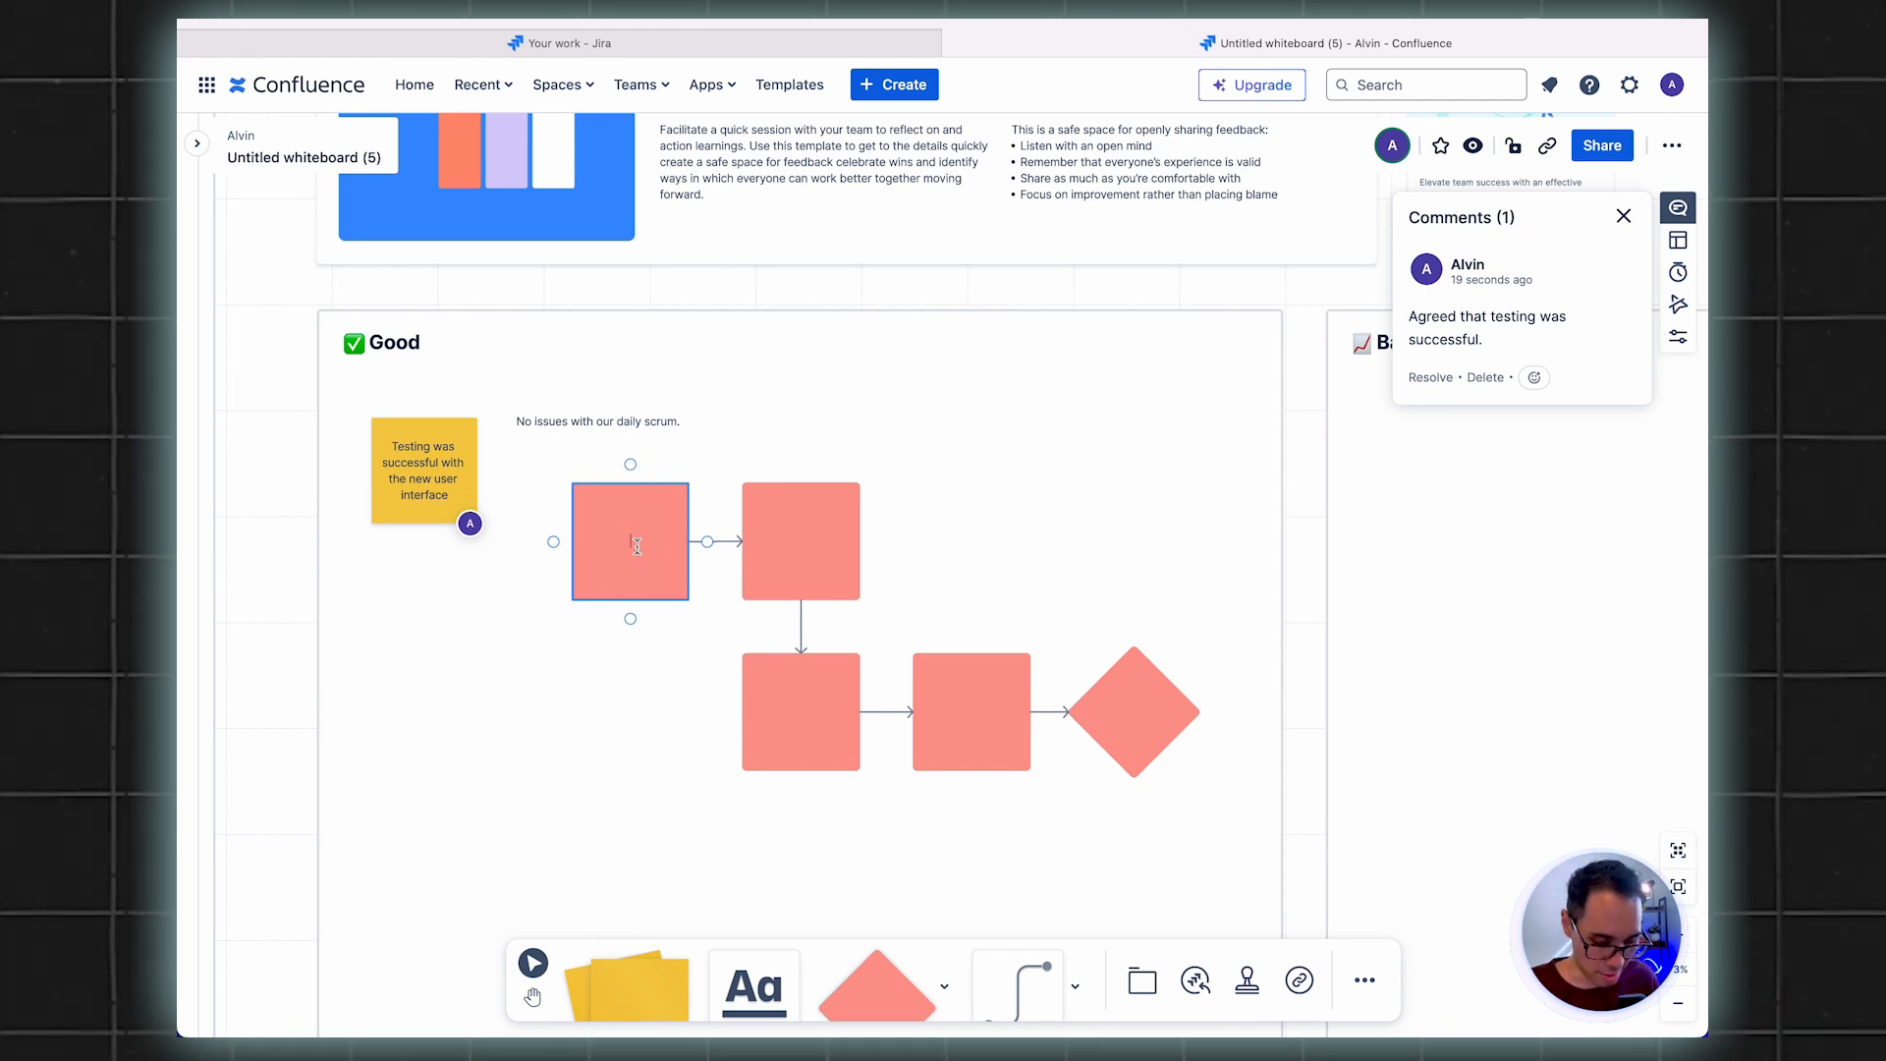
{"action": "type", "text": "Step 1"}
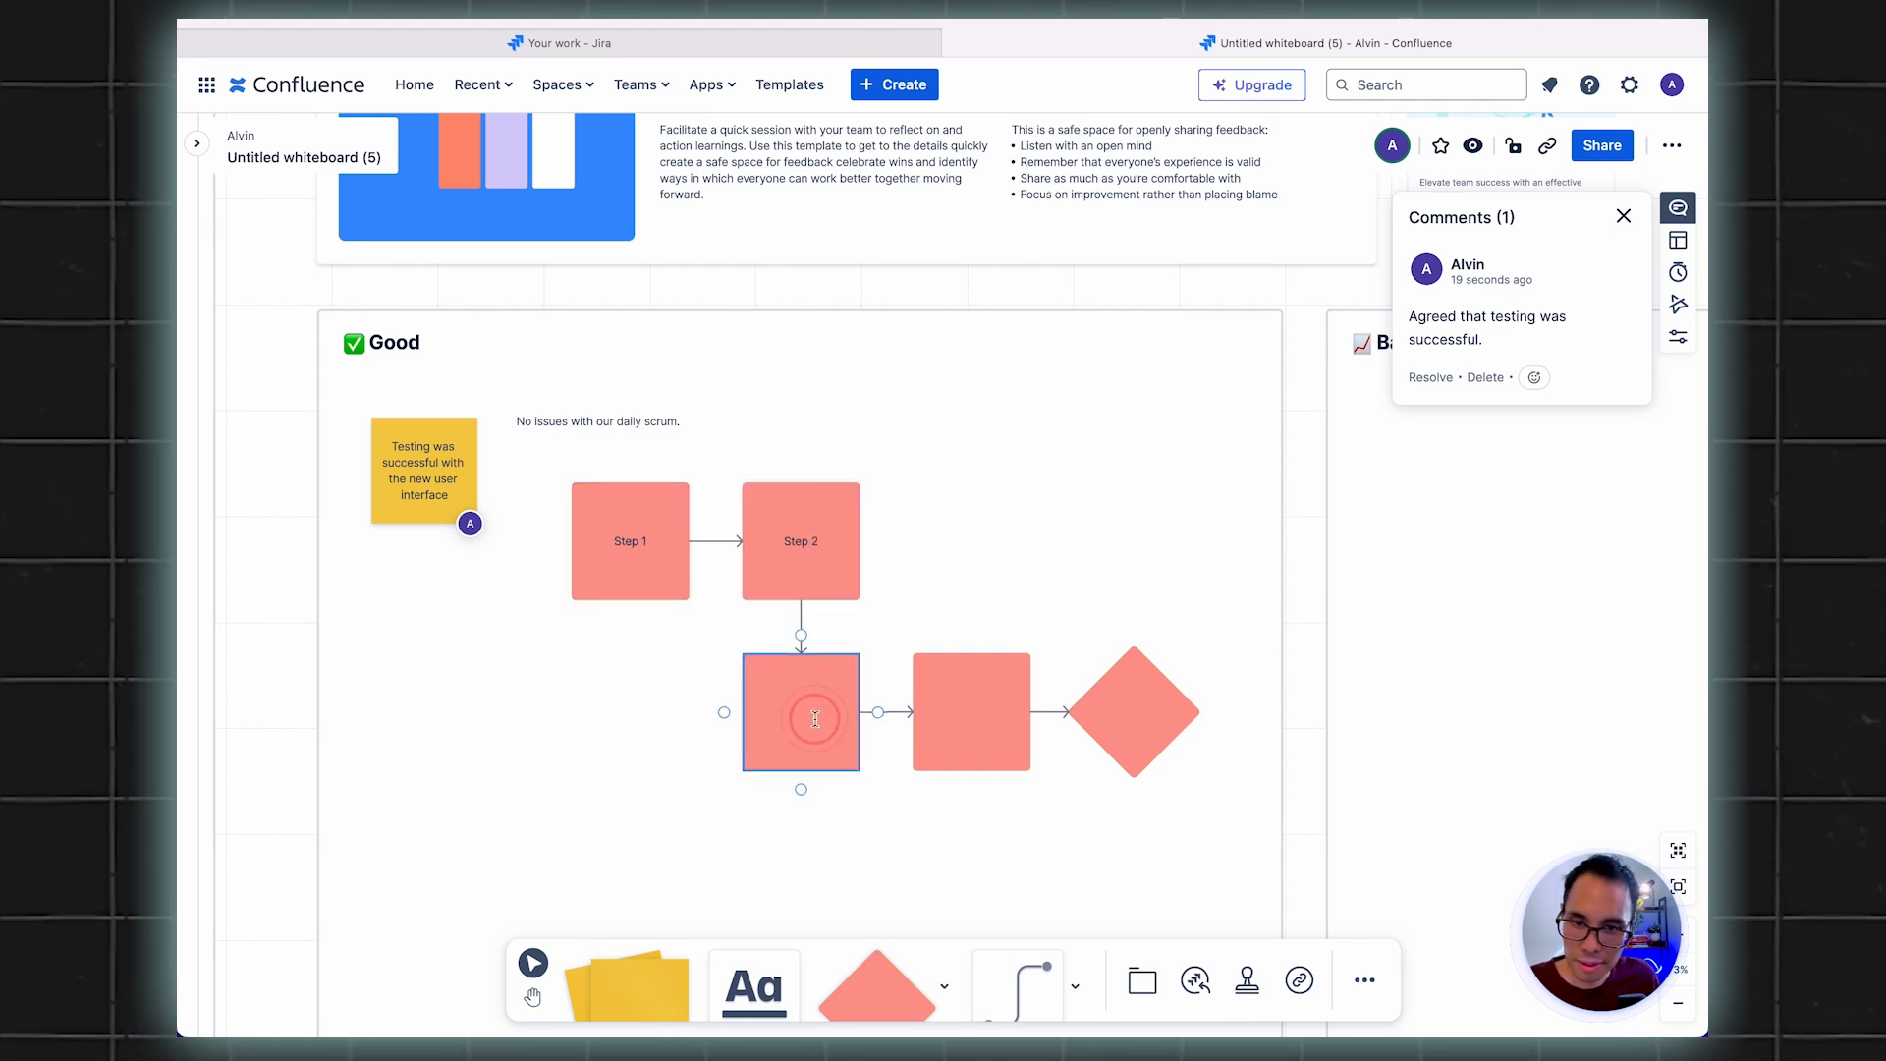
{"action": "type", "text": "Step 3"}
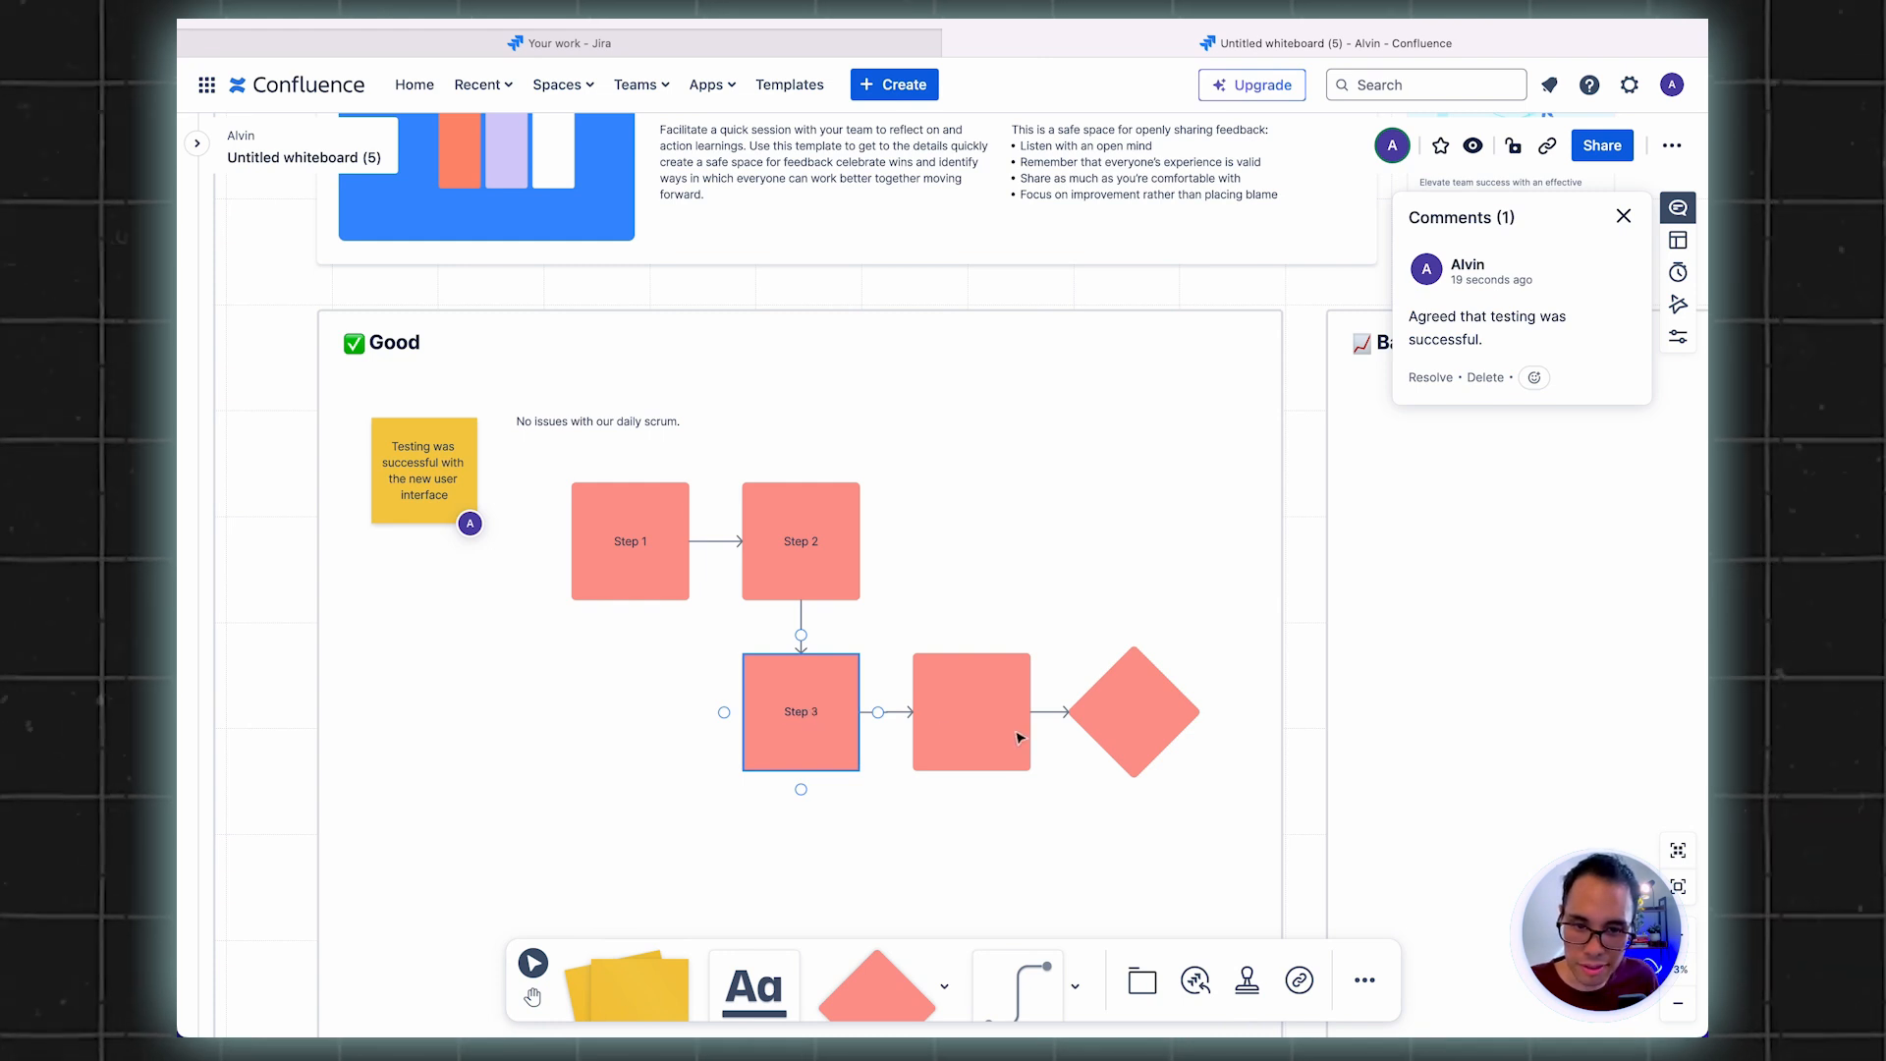
{"action": "double_click", "coordinate": [971, 711]}
{"action": "type", "text": "Step 4"}
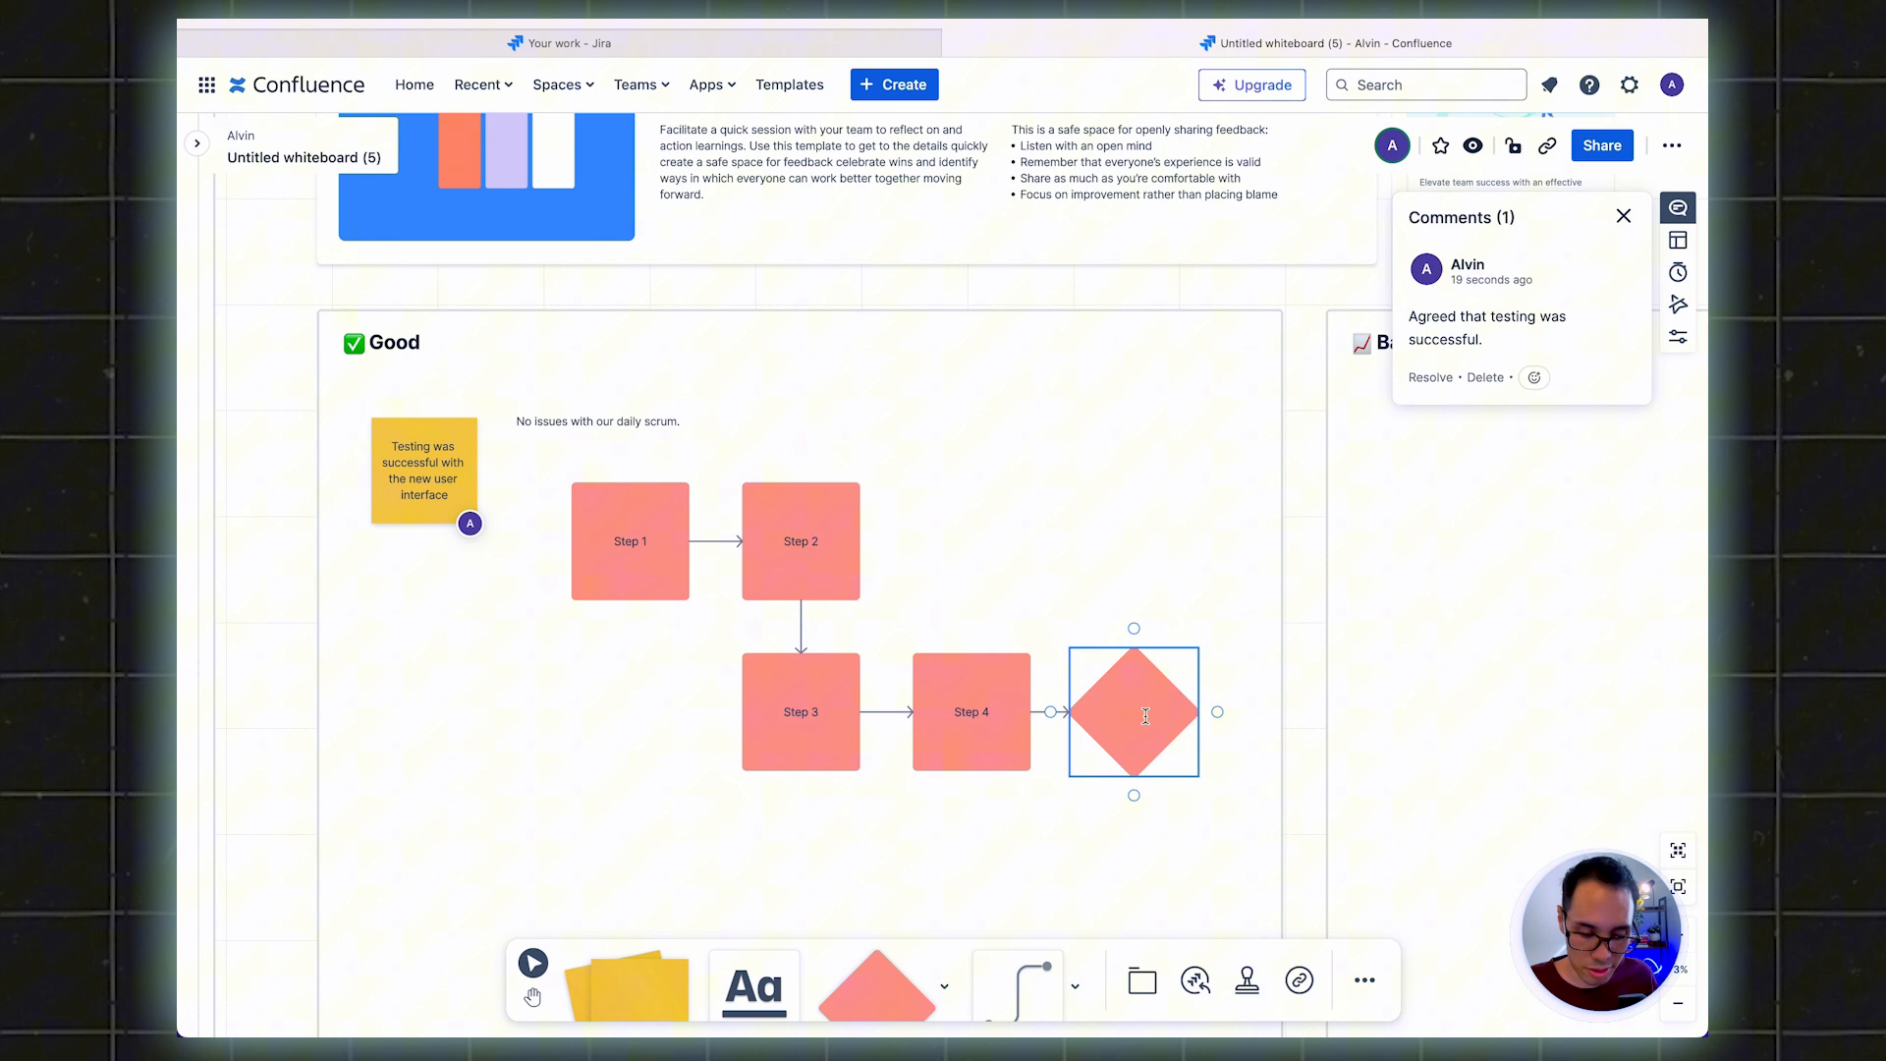
{"action": "type", "text": "Decision Point"}
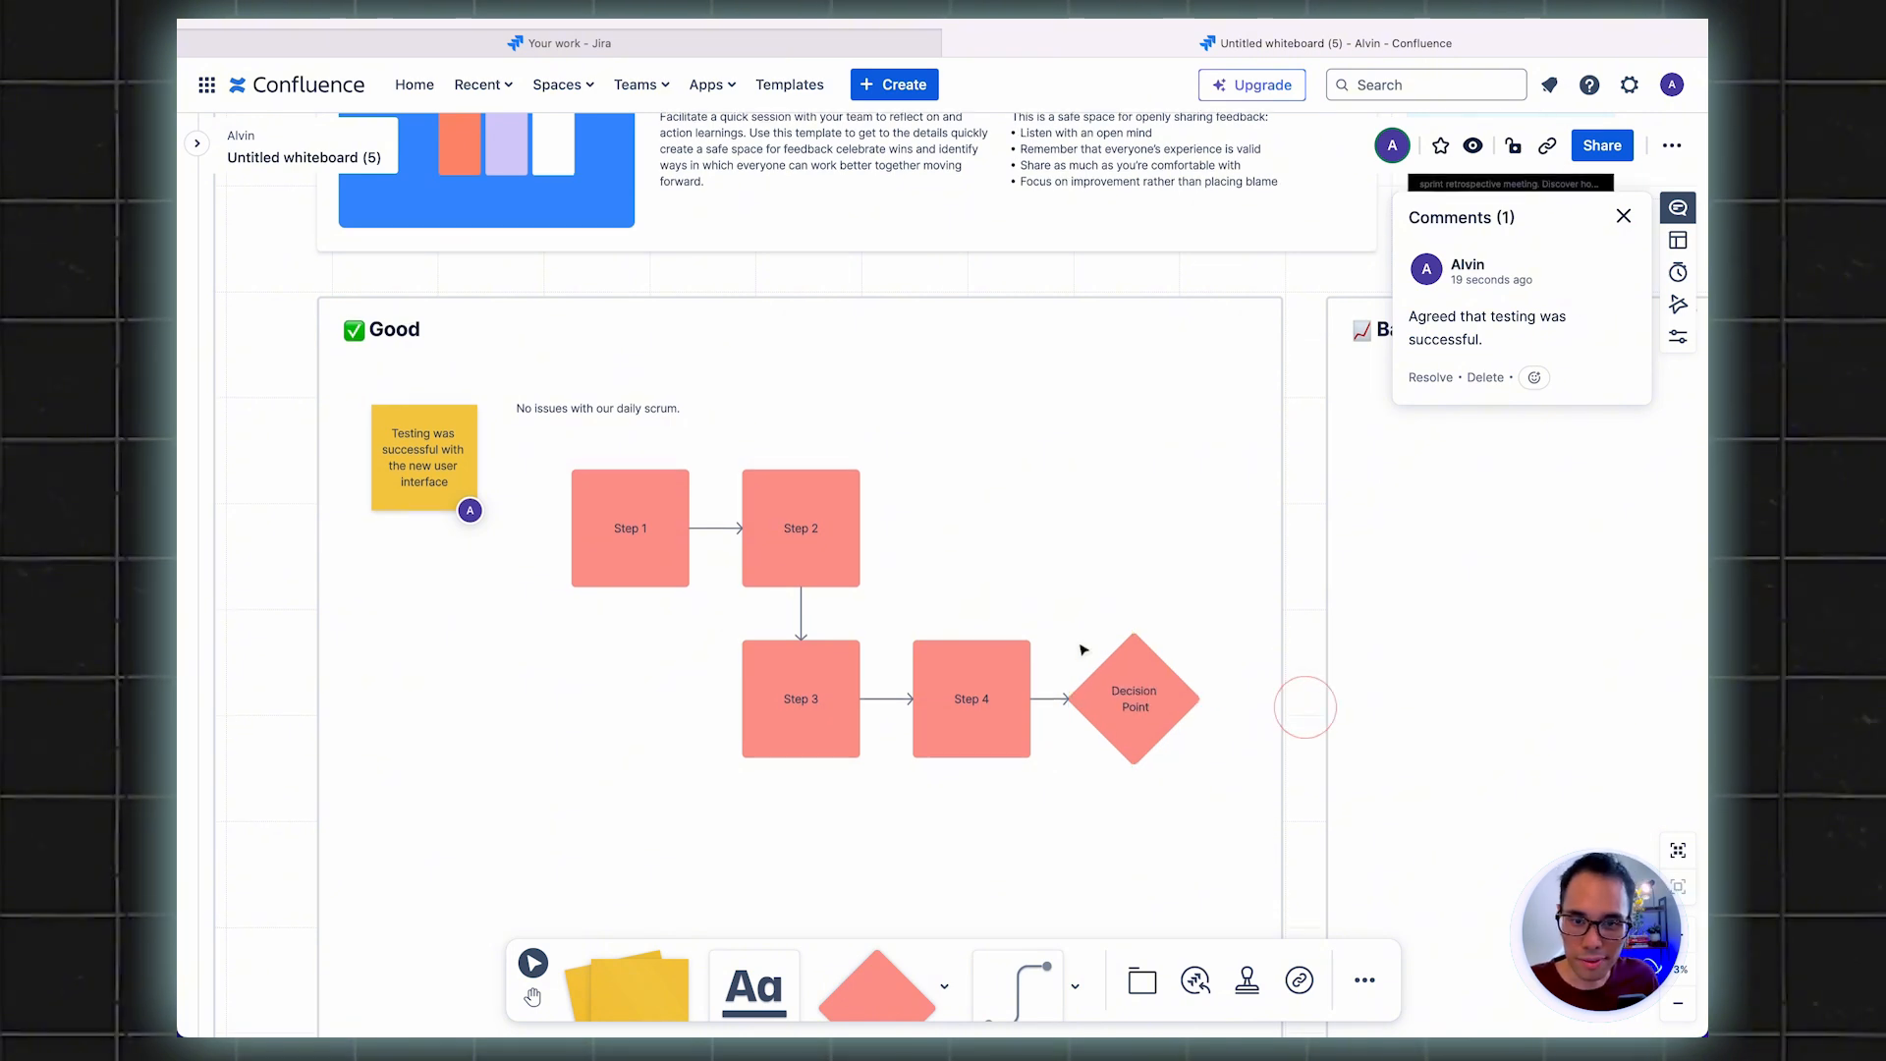
{"action": "mouse_move", "coordinate": [1016, 980]}
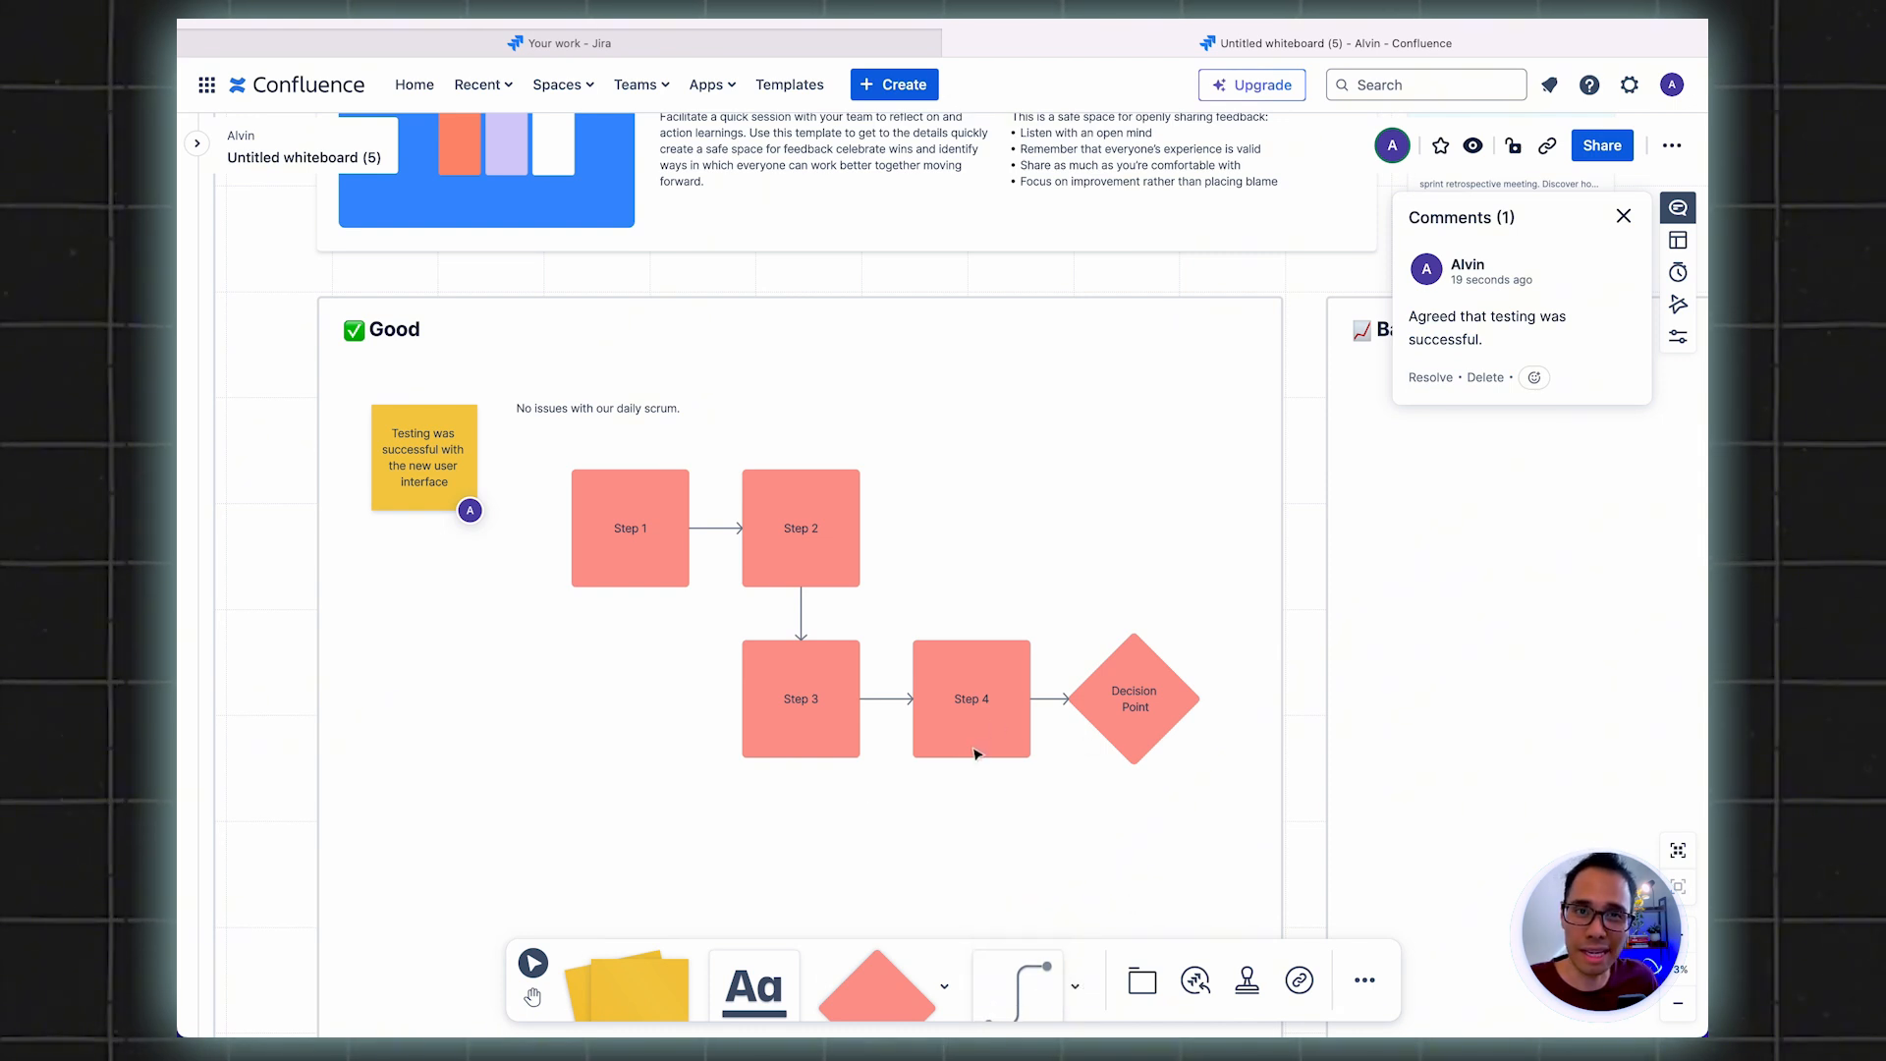
Draw a straight arrow from the yellow sticky note into Step 1
{"action": "left_click", "coordinate": [1075, 986]}
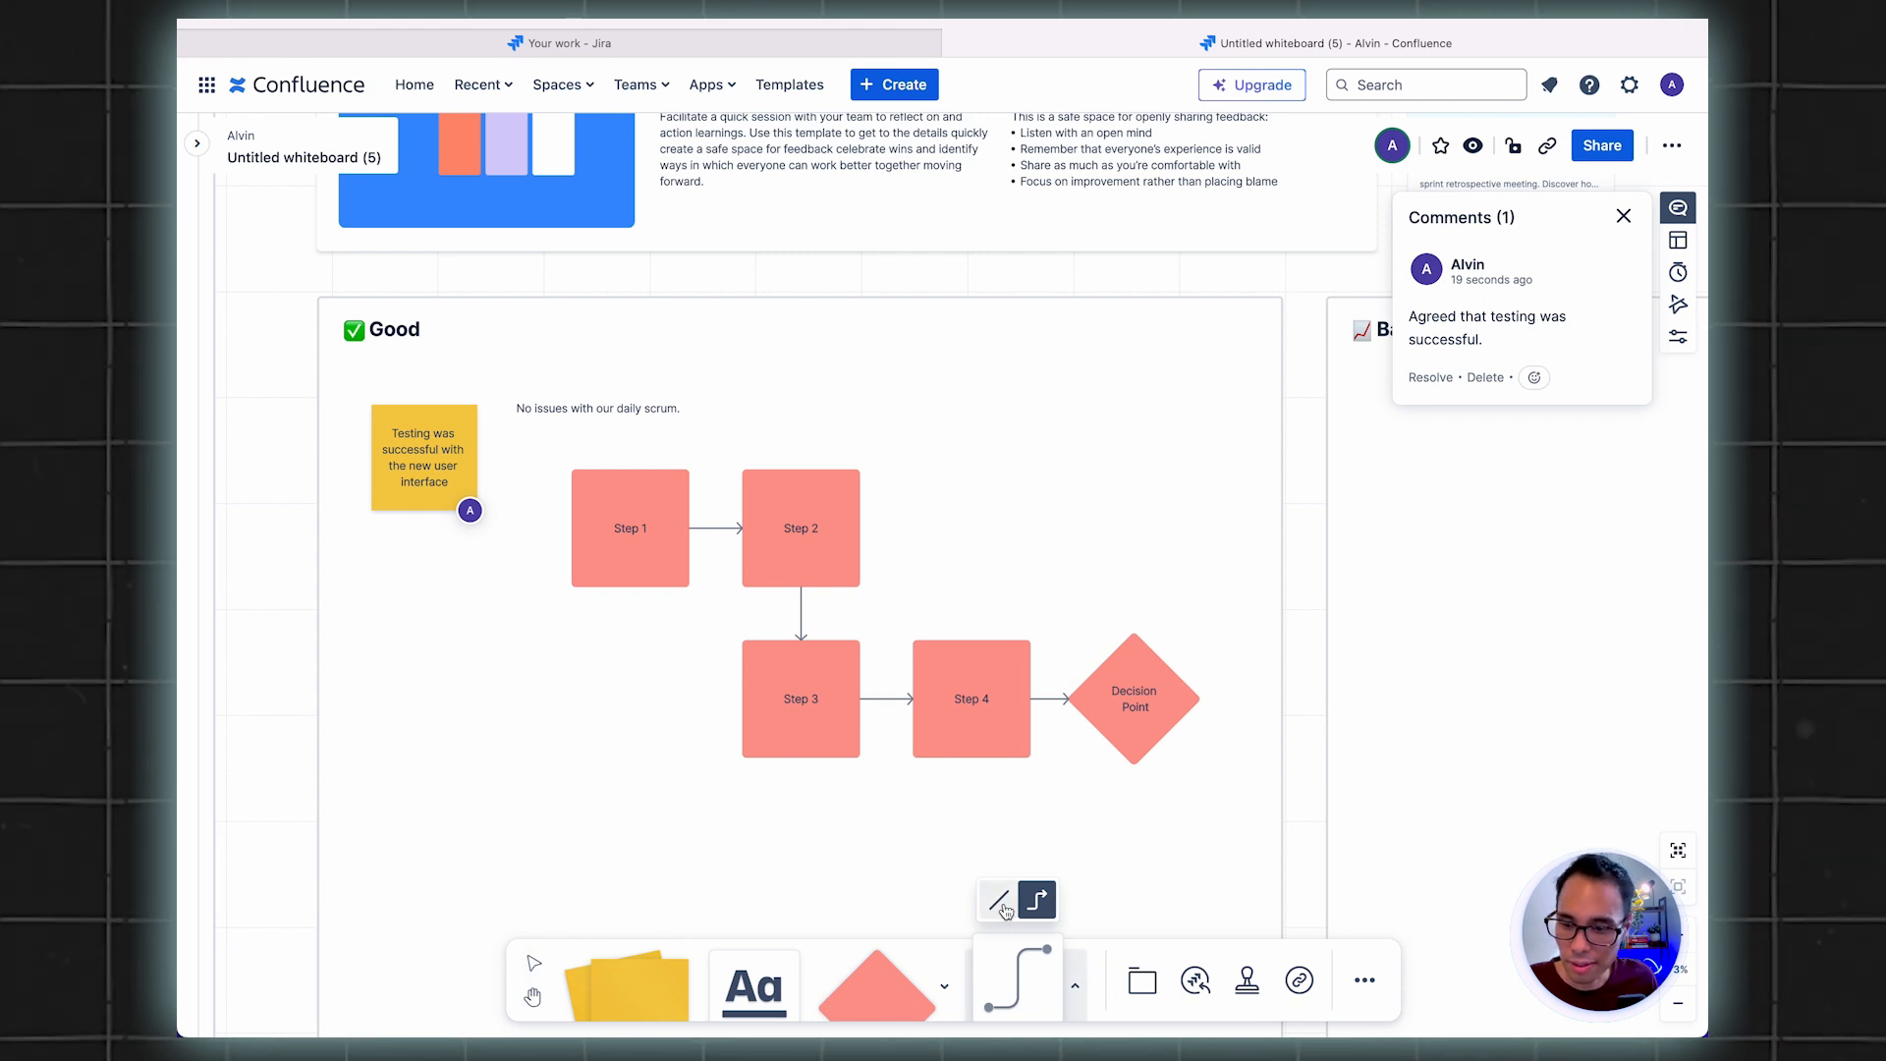
{"action": "left_click", "coordinate": [996, 900]}
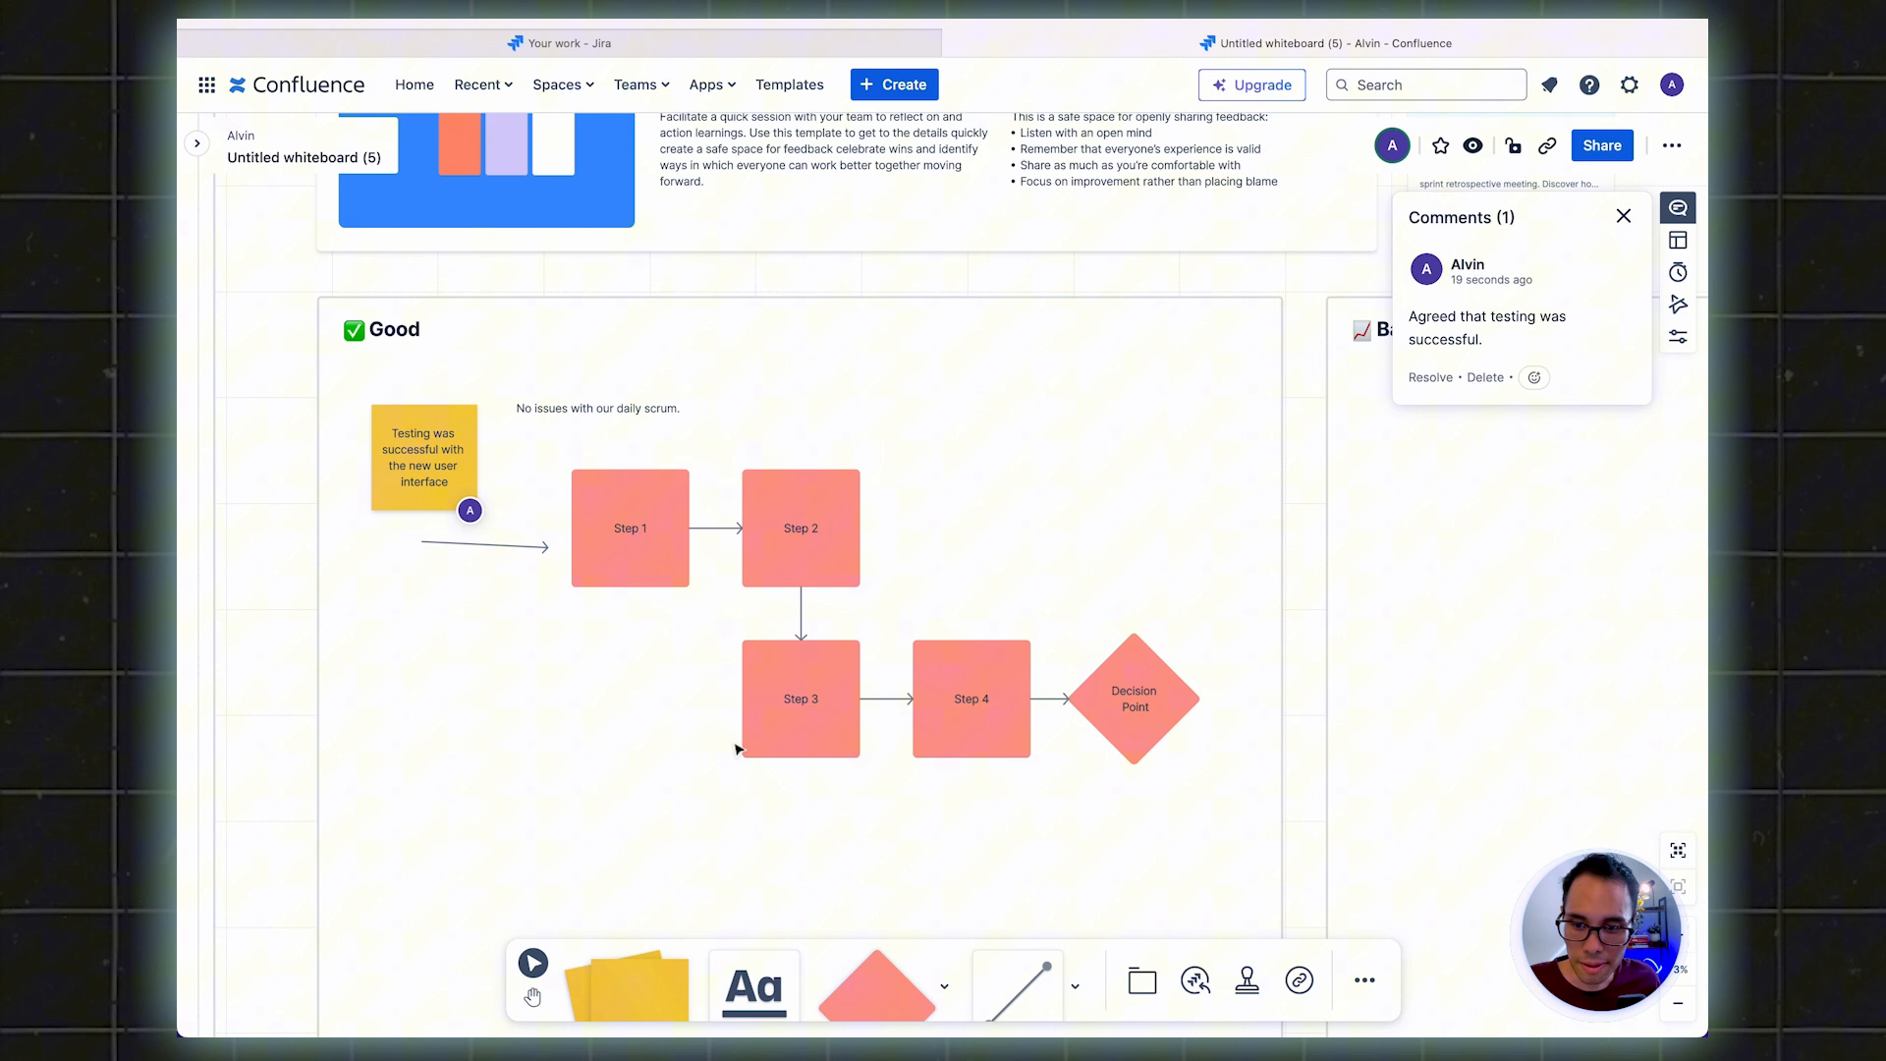
{"action": "mouse_move", "coordinate": [1016, 984]}
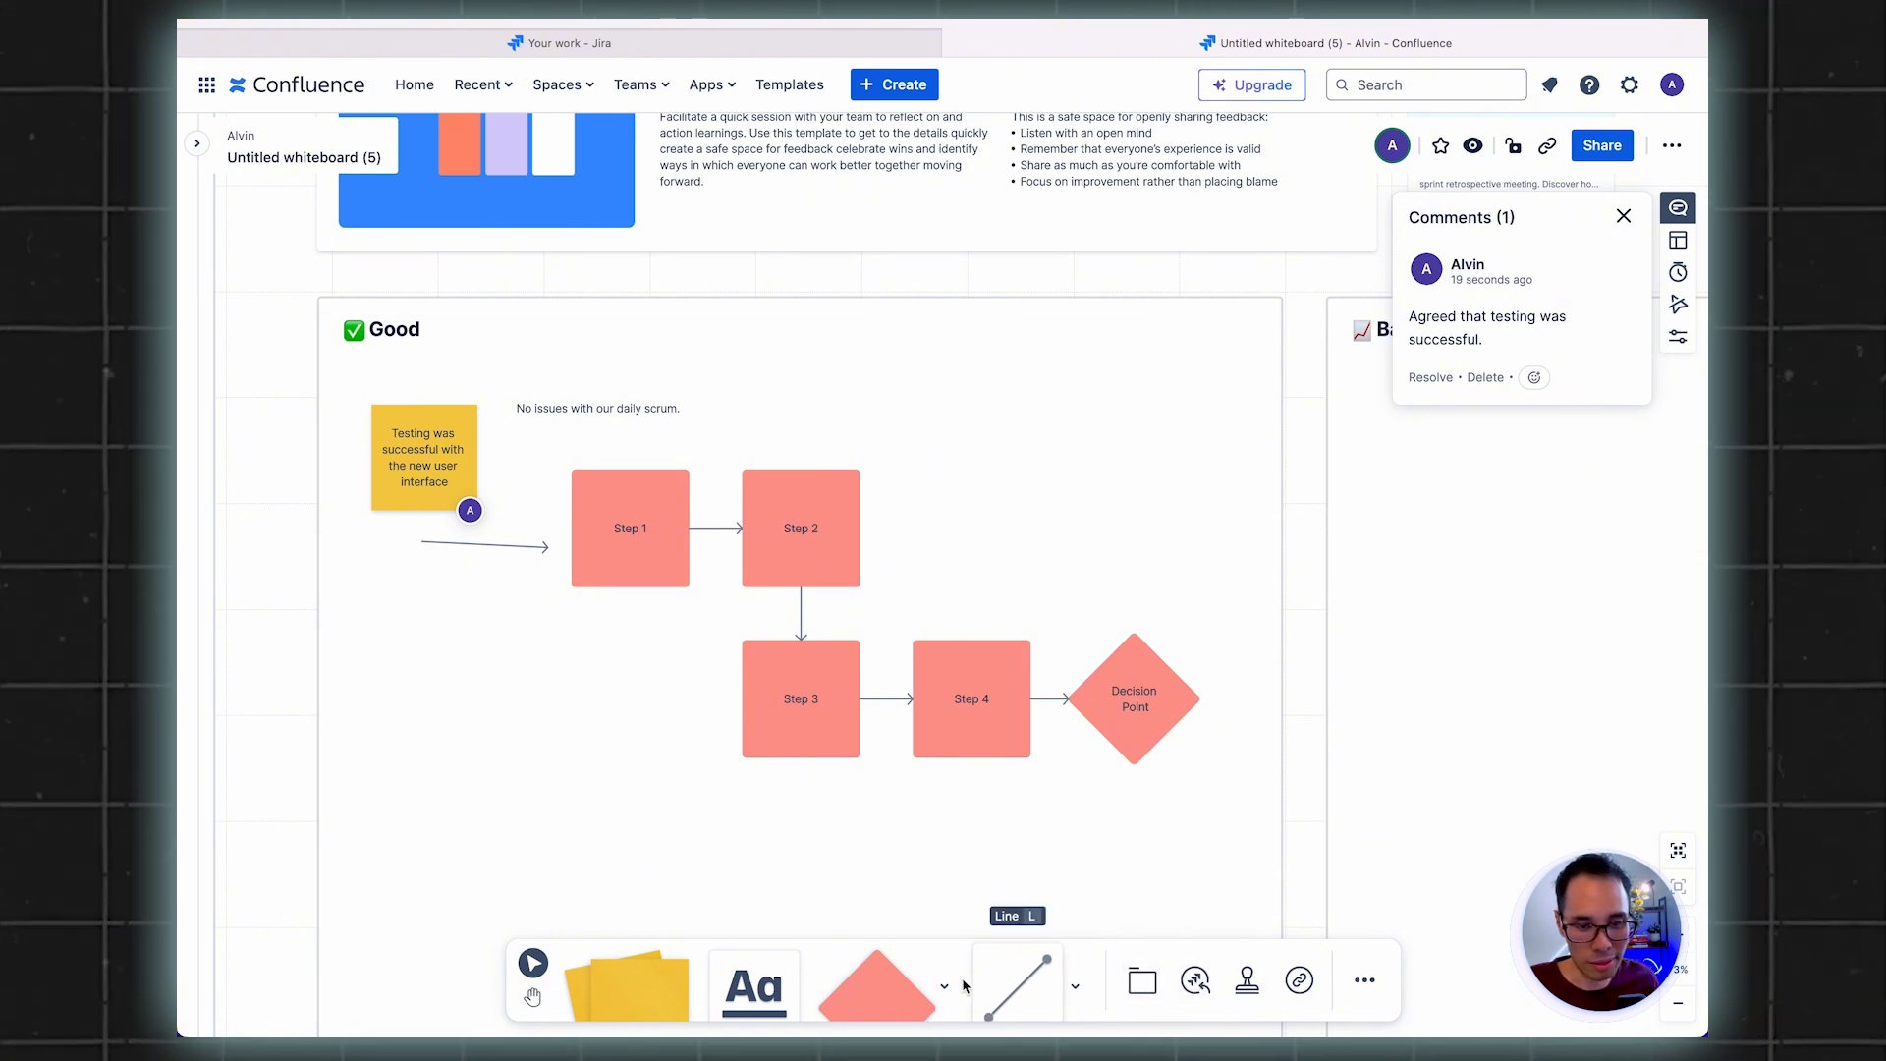
{"action": "mouse_move", "coordinate": [1140, 980]}
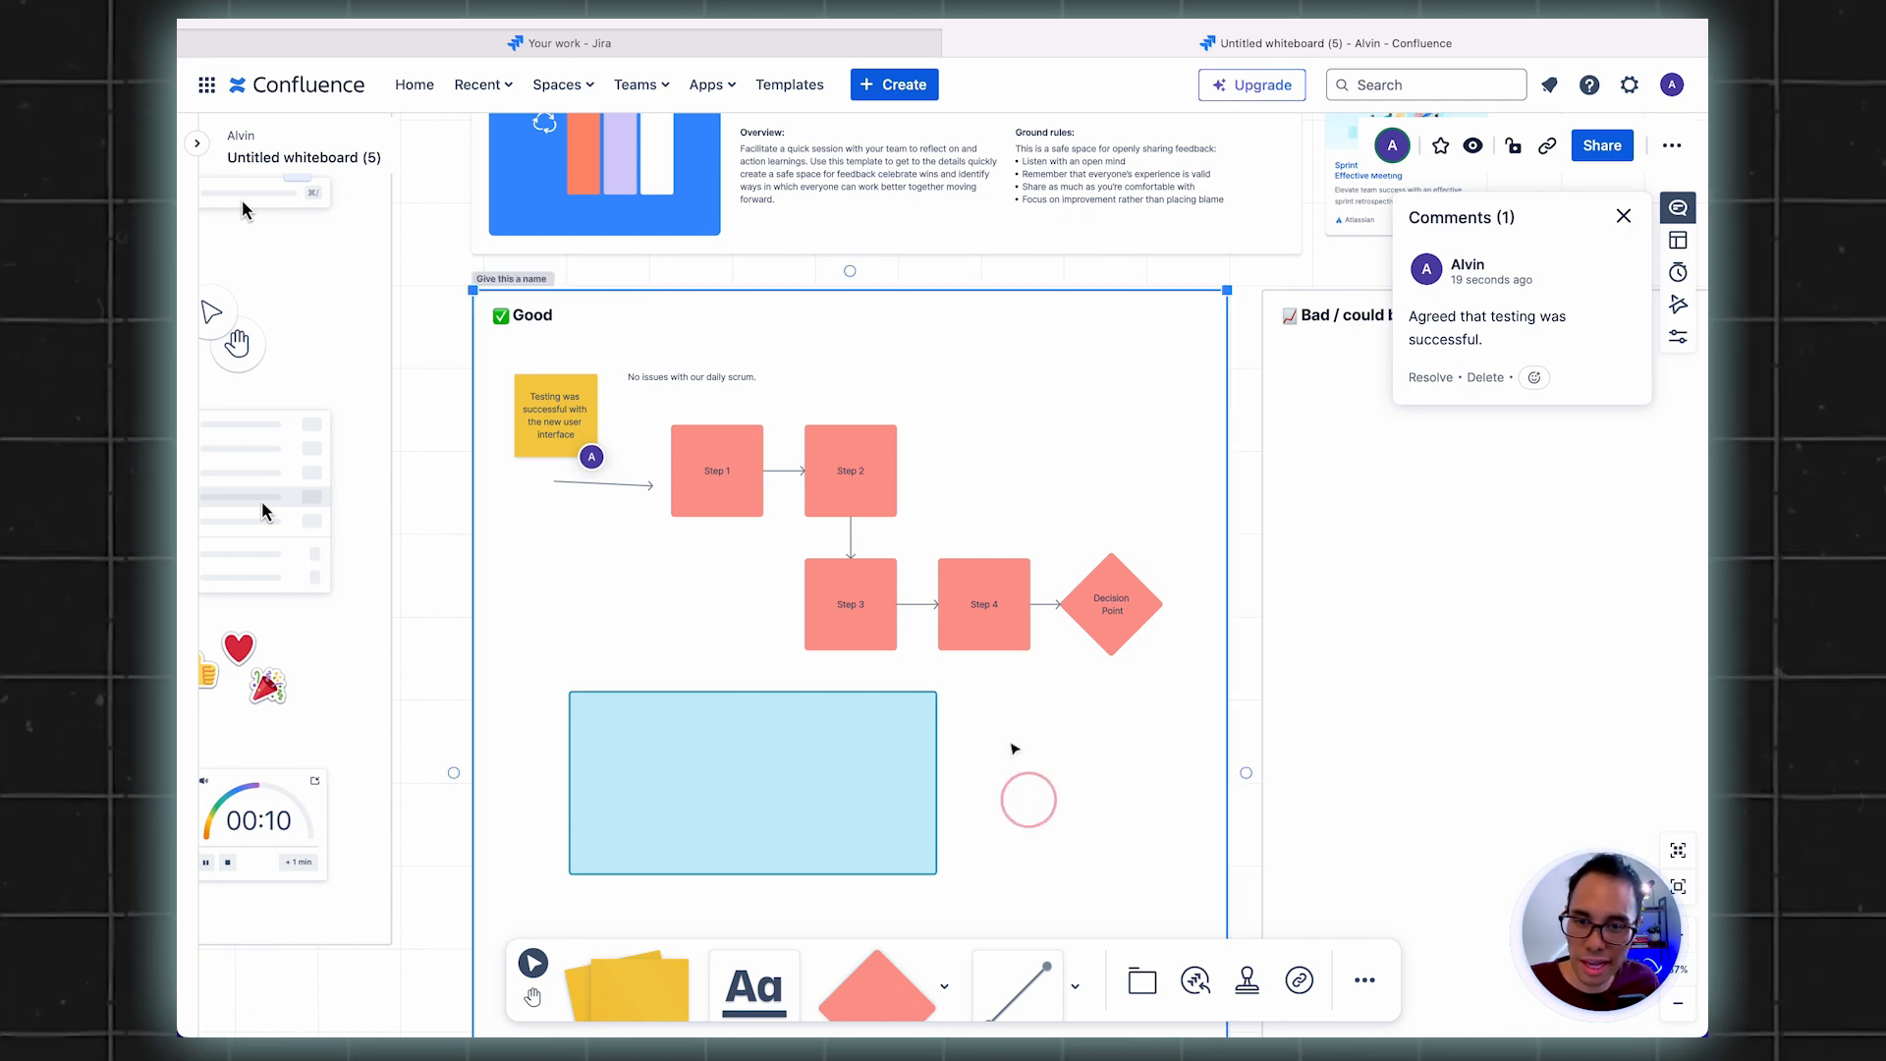
Add a light blue area below the flowchart holding a salmon diamond and circle
{"action": "left_click", "coordinate": [753, 781]}
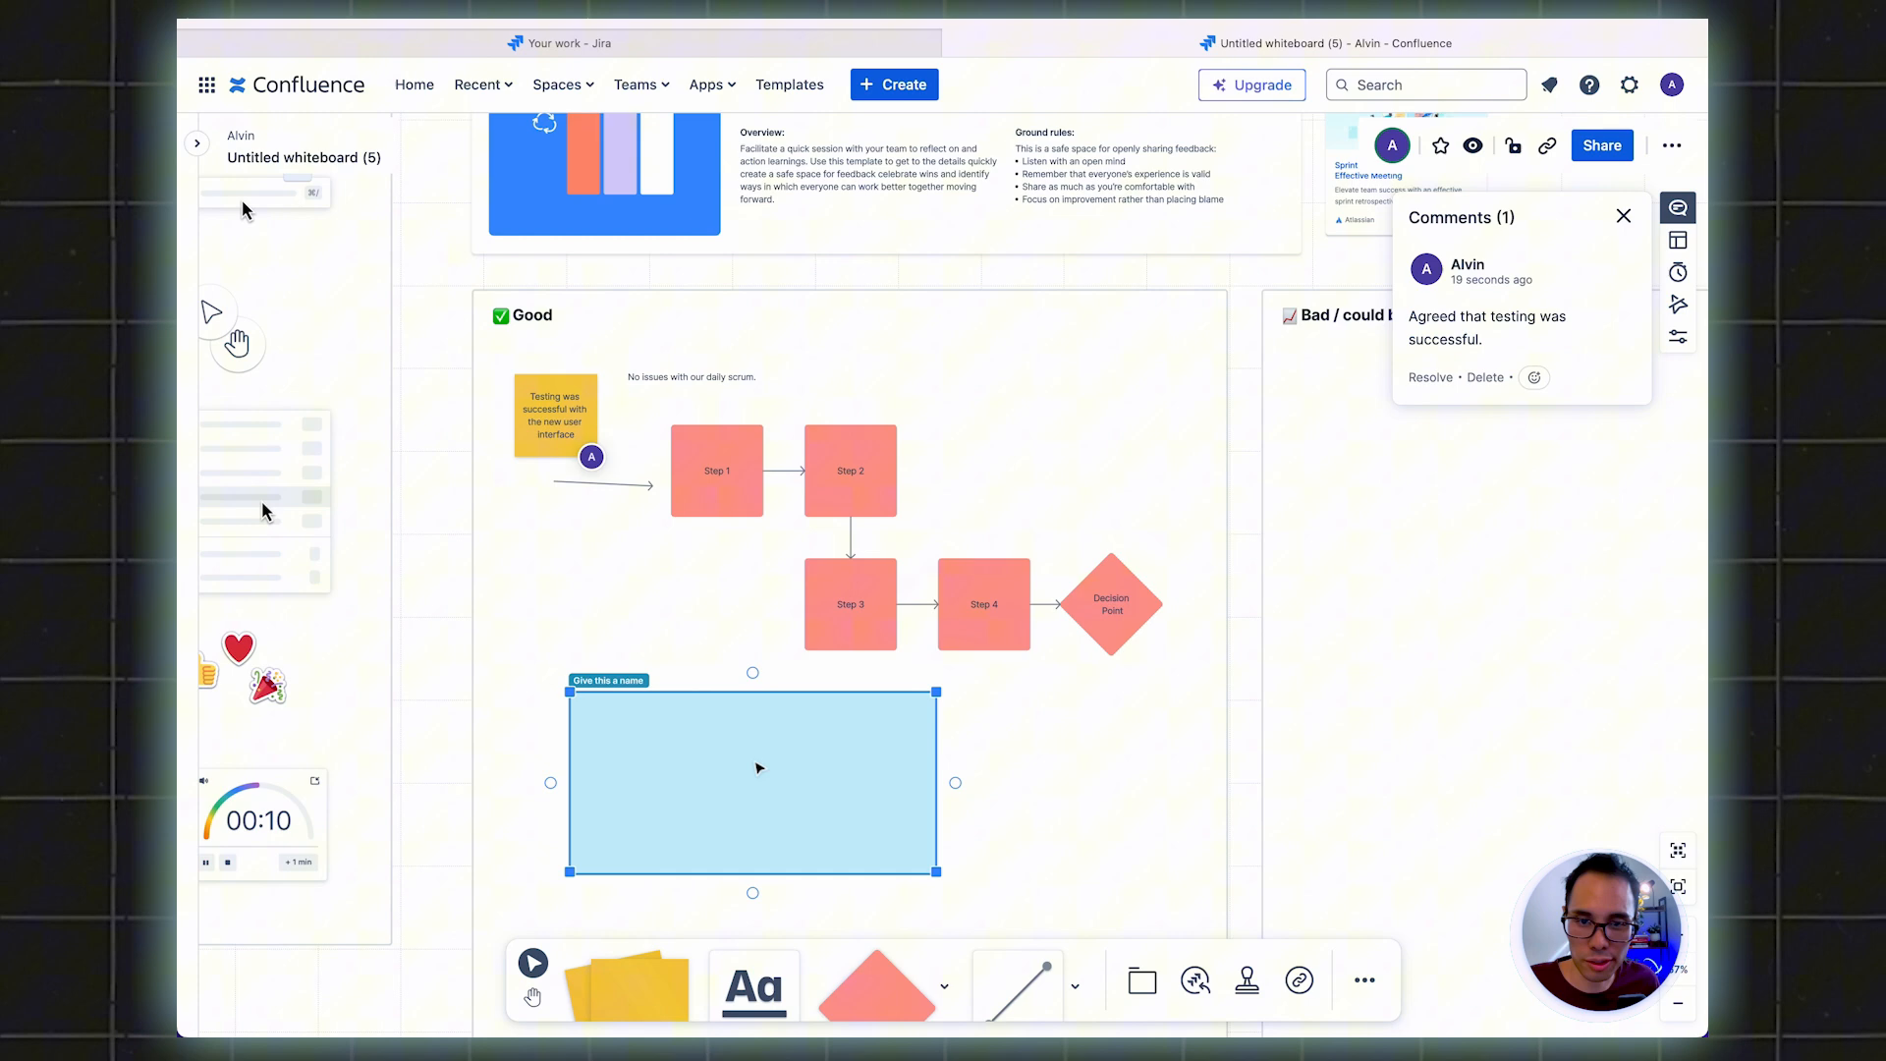
{"action": "mouse_move", "coordinate": [758, 821]}
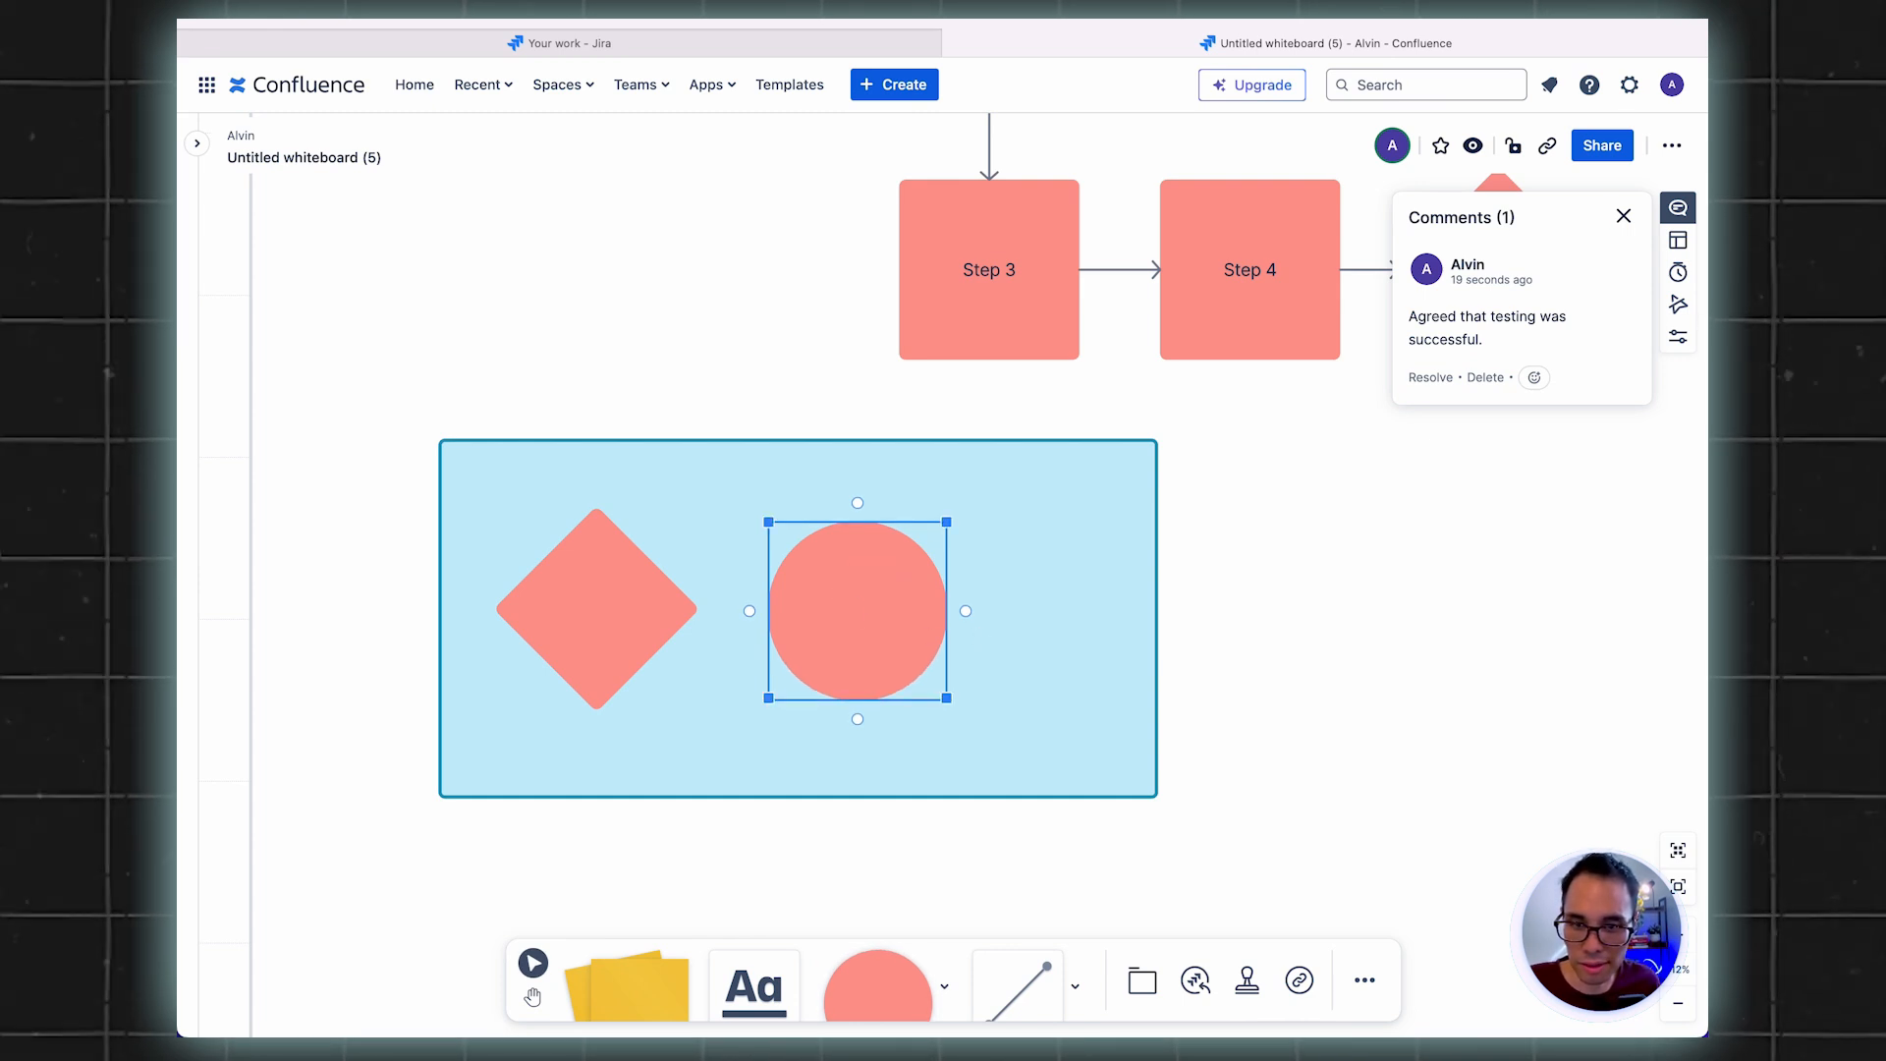
{"action": "mouse_move", "coordinate": [857, 646]}
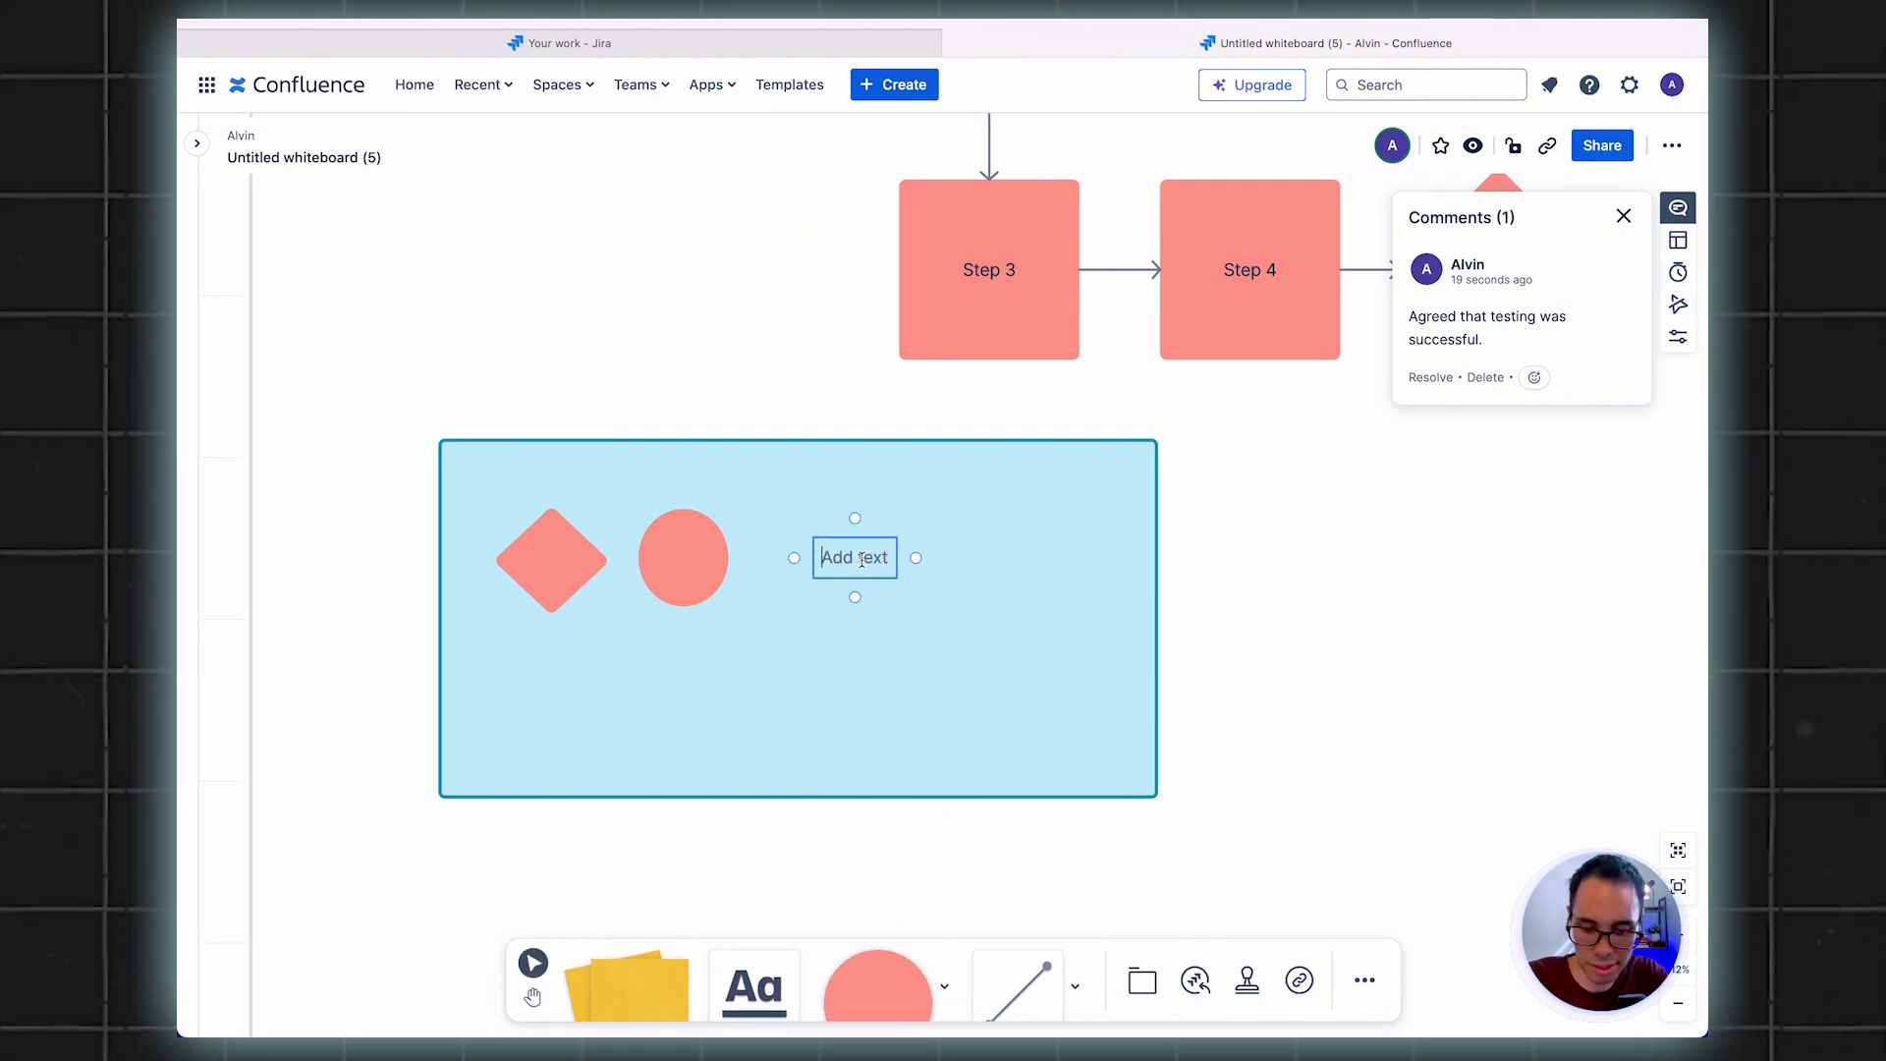
Add a 'Sample Text' label inside the blue frame beside the diamond and circle
{"action": "type", "text": "Sample Text"}
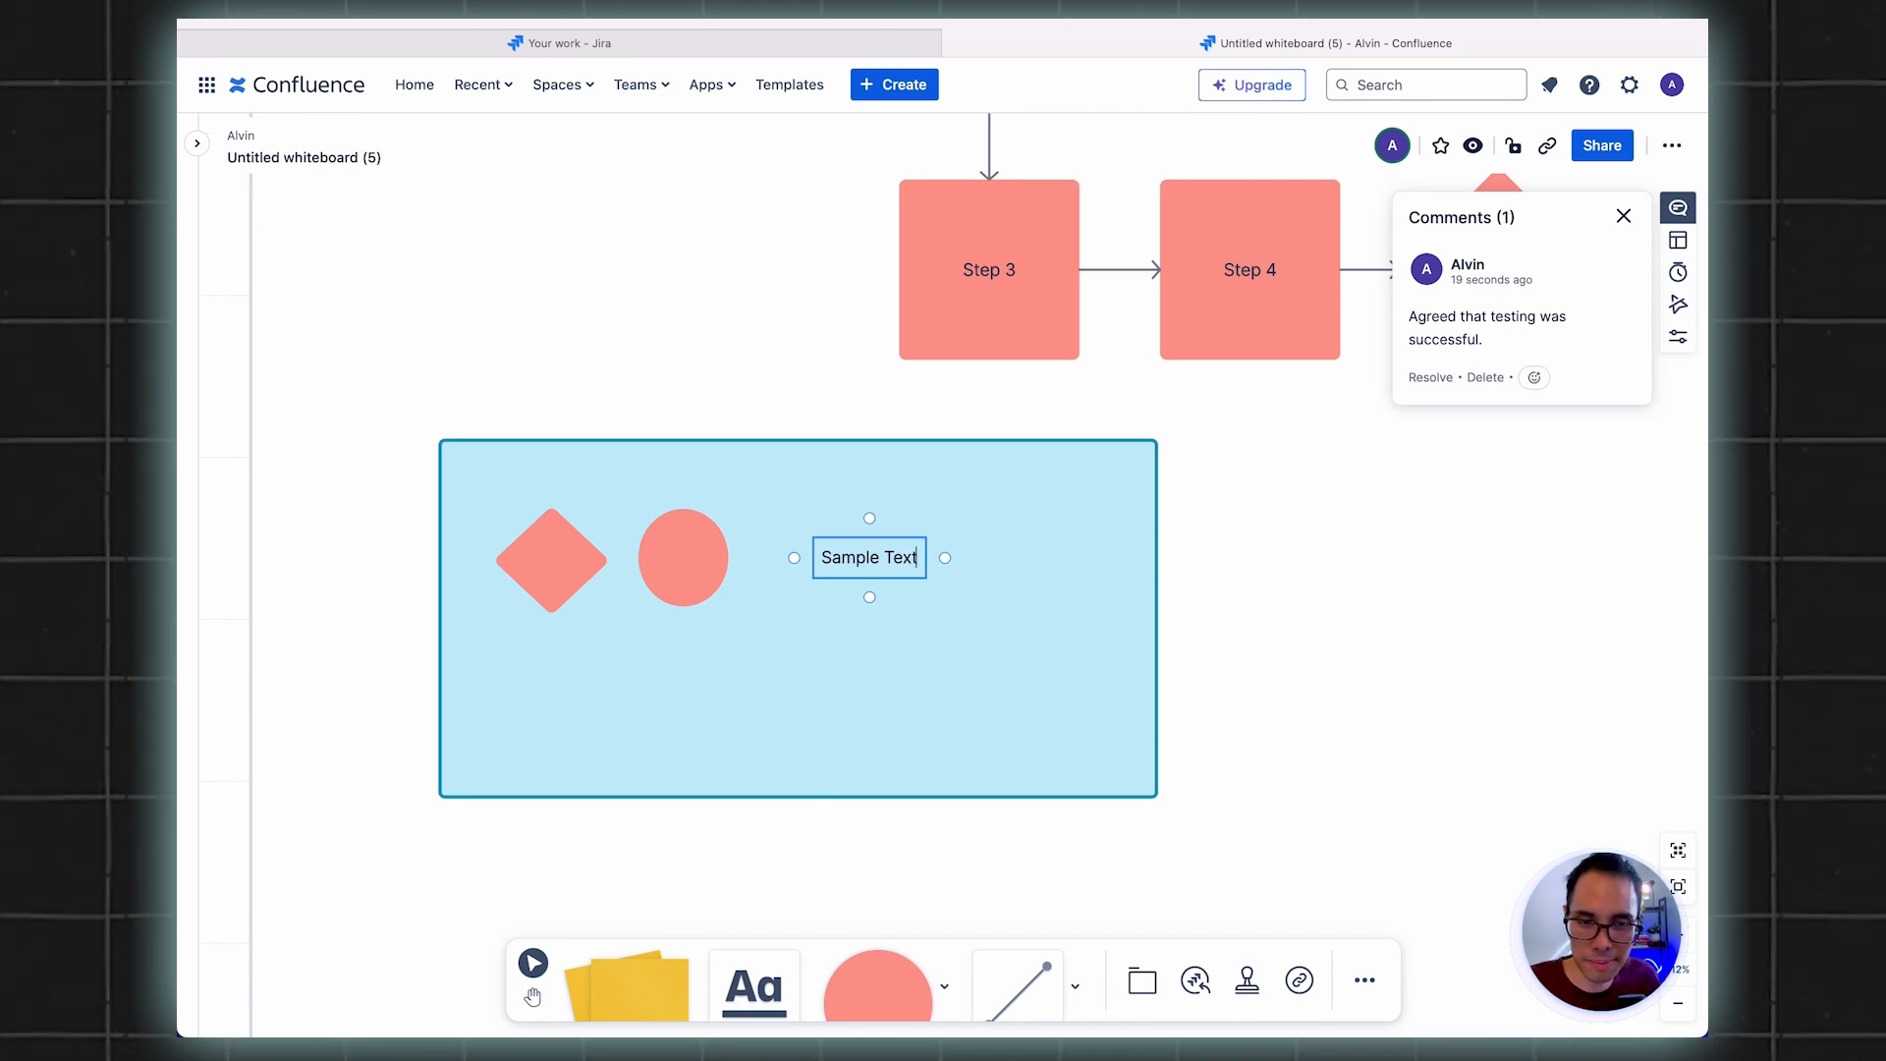
{"action": "left_click", "coordinate": [606, 615]}
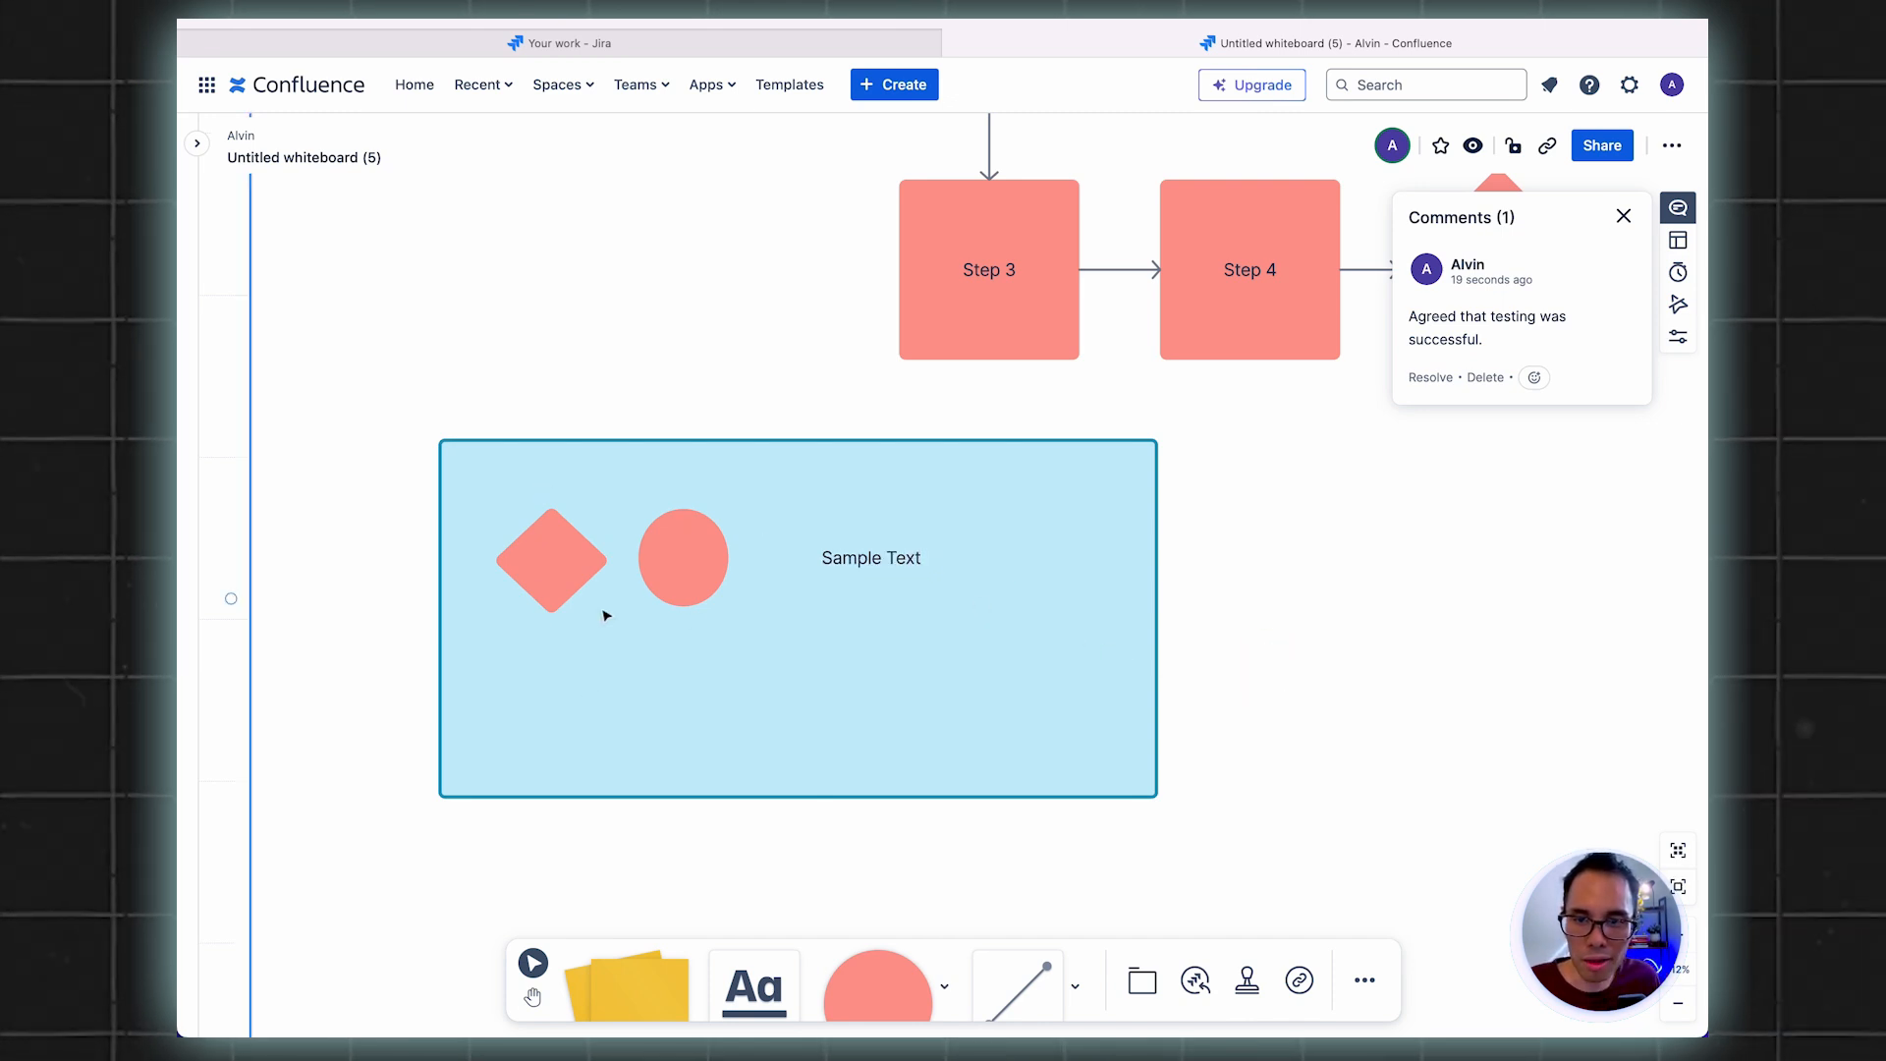
{"action": "mouse_move", "coordinate": [898, 591]}
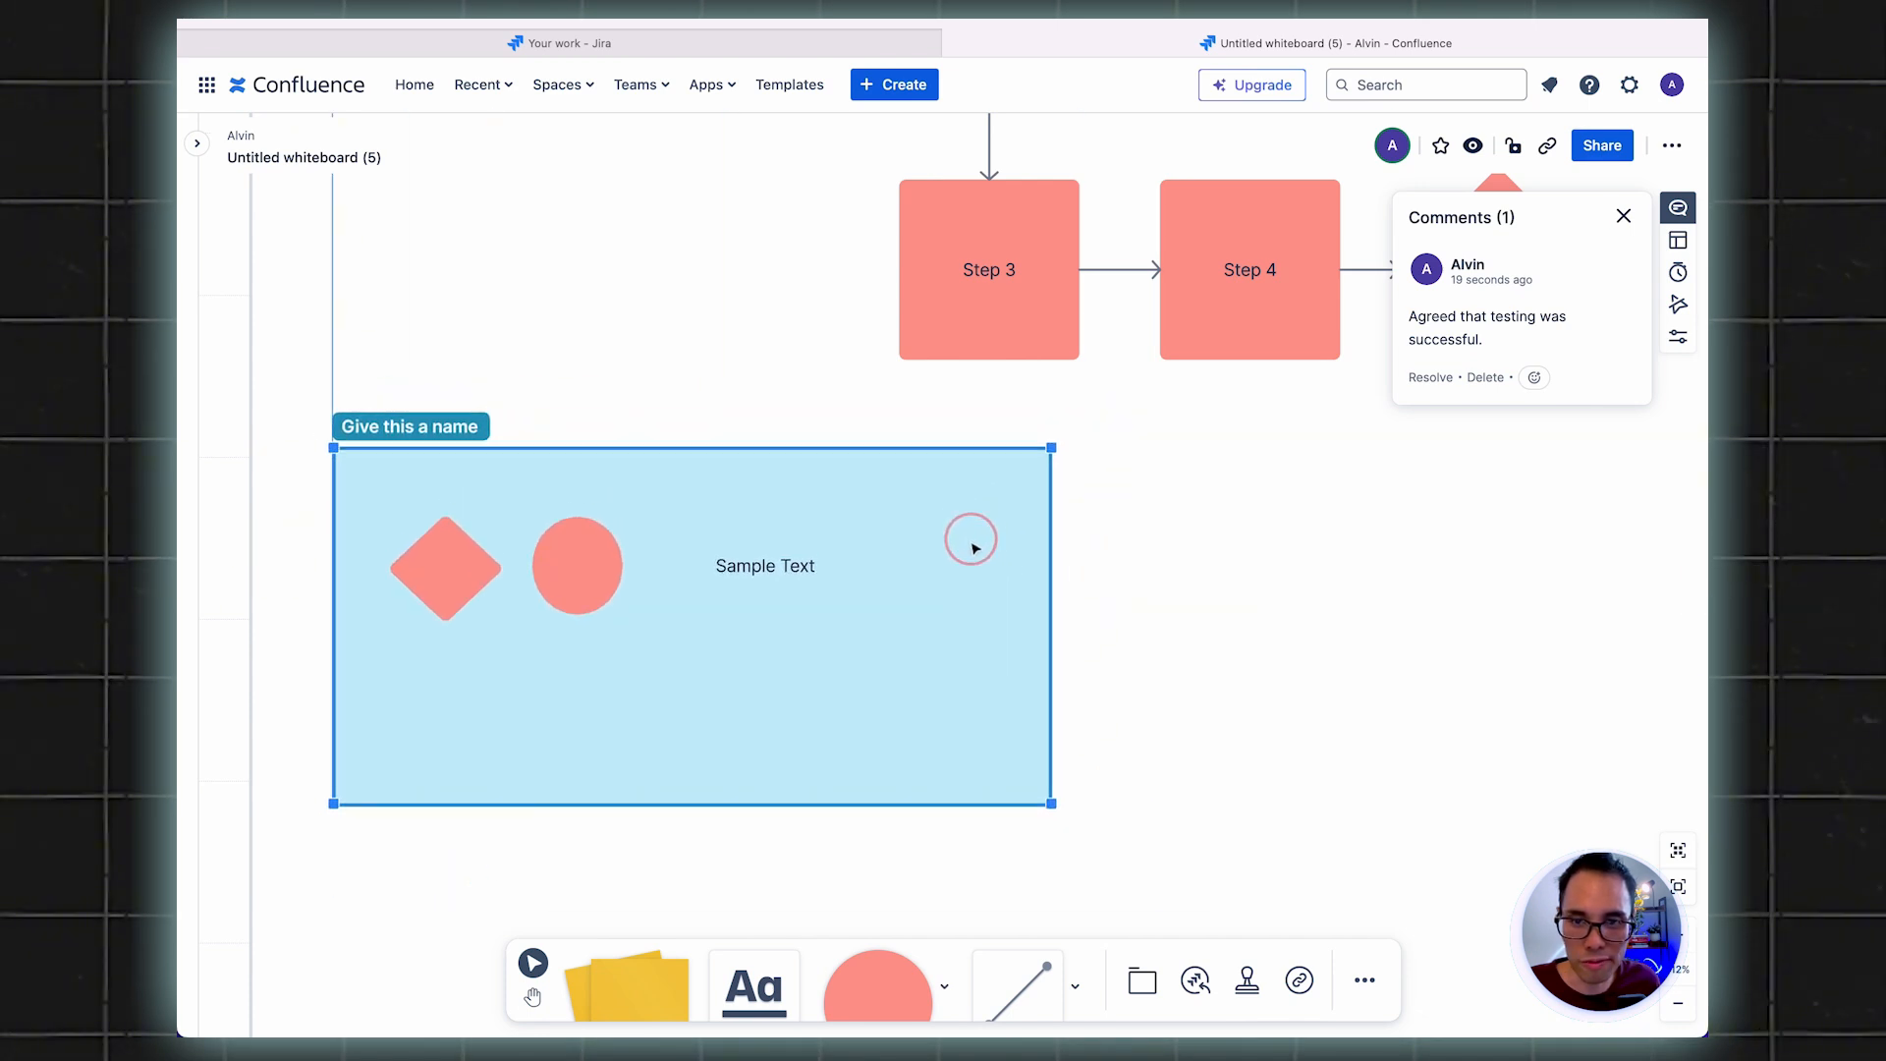
{"action": "left_click_drag", "start_coordinate": [694, 625], "coordinate": [813, 658]}
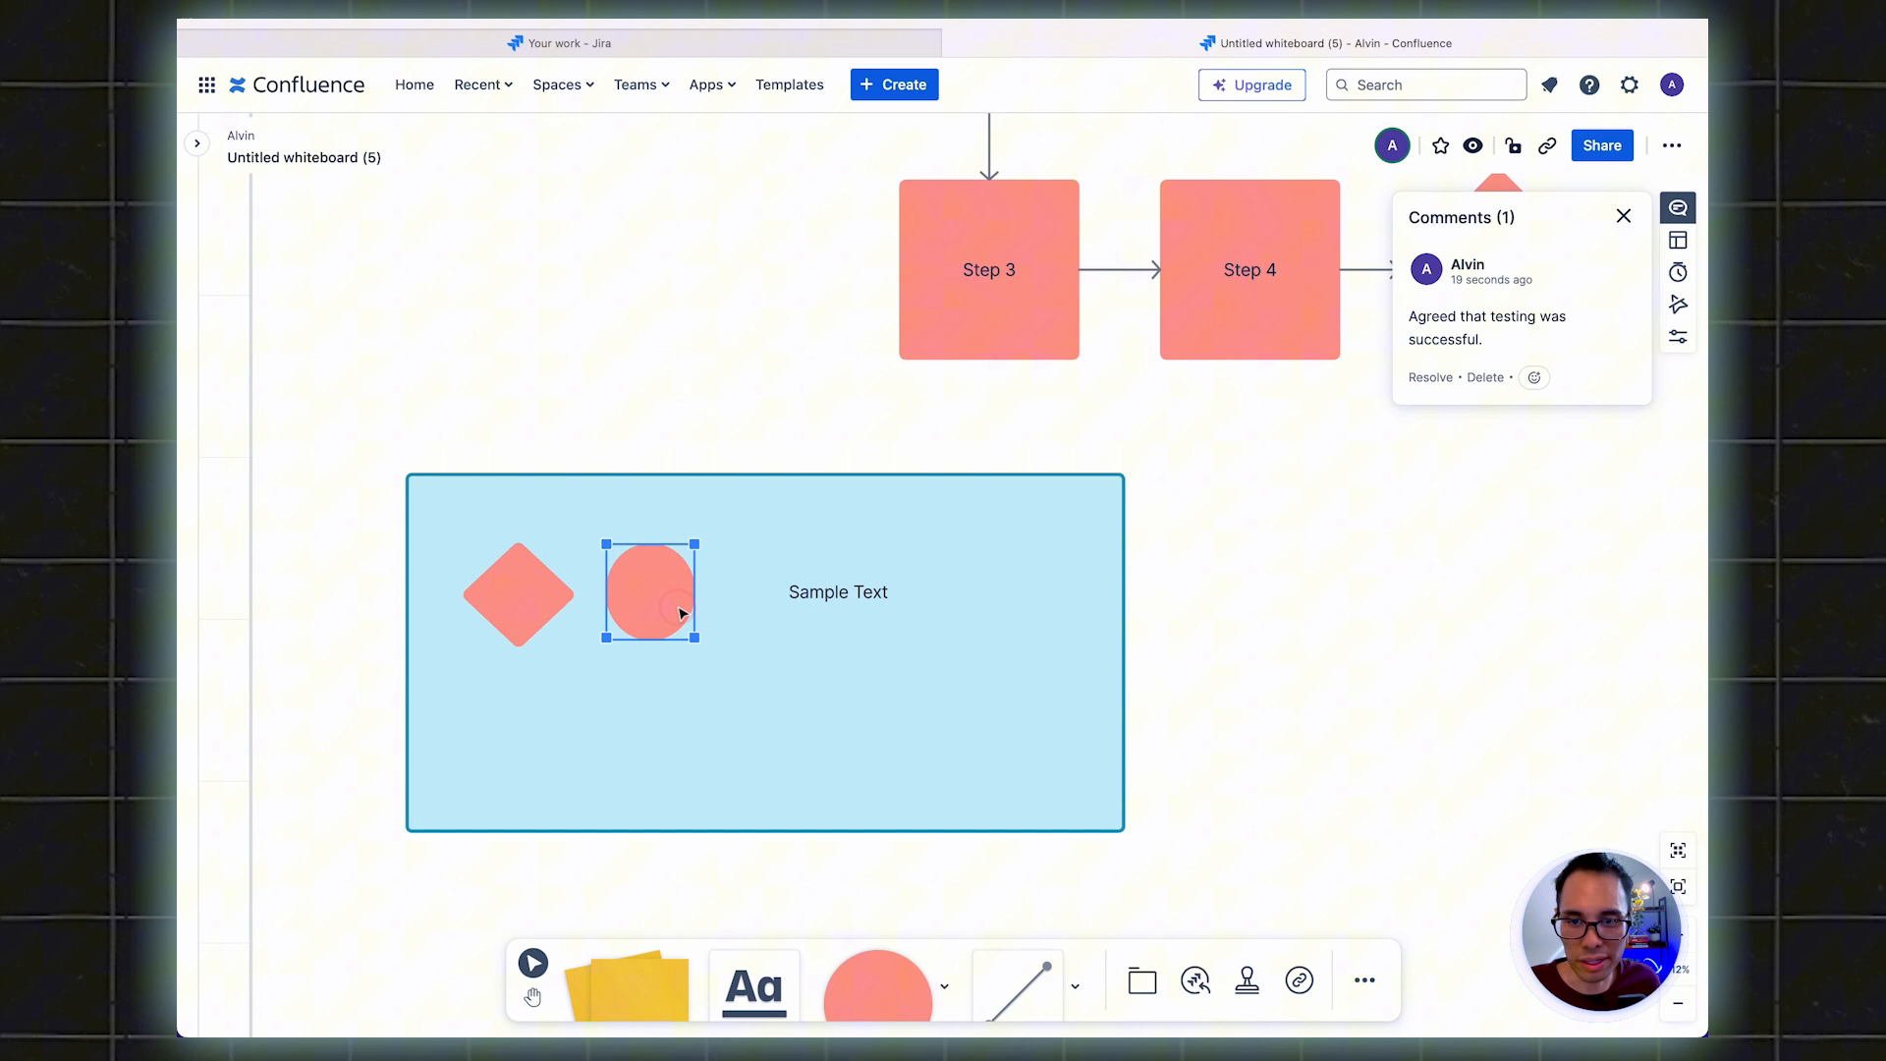
Nudge the circle toward the Sample Text in the blue frame and deselect
{"action": "left_click_drag", "start_coordinate": [650, 590], "coordinate": [711, 597]}
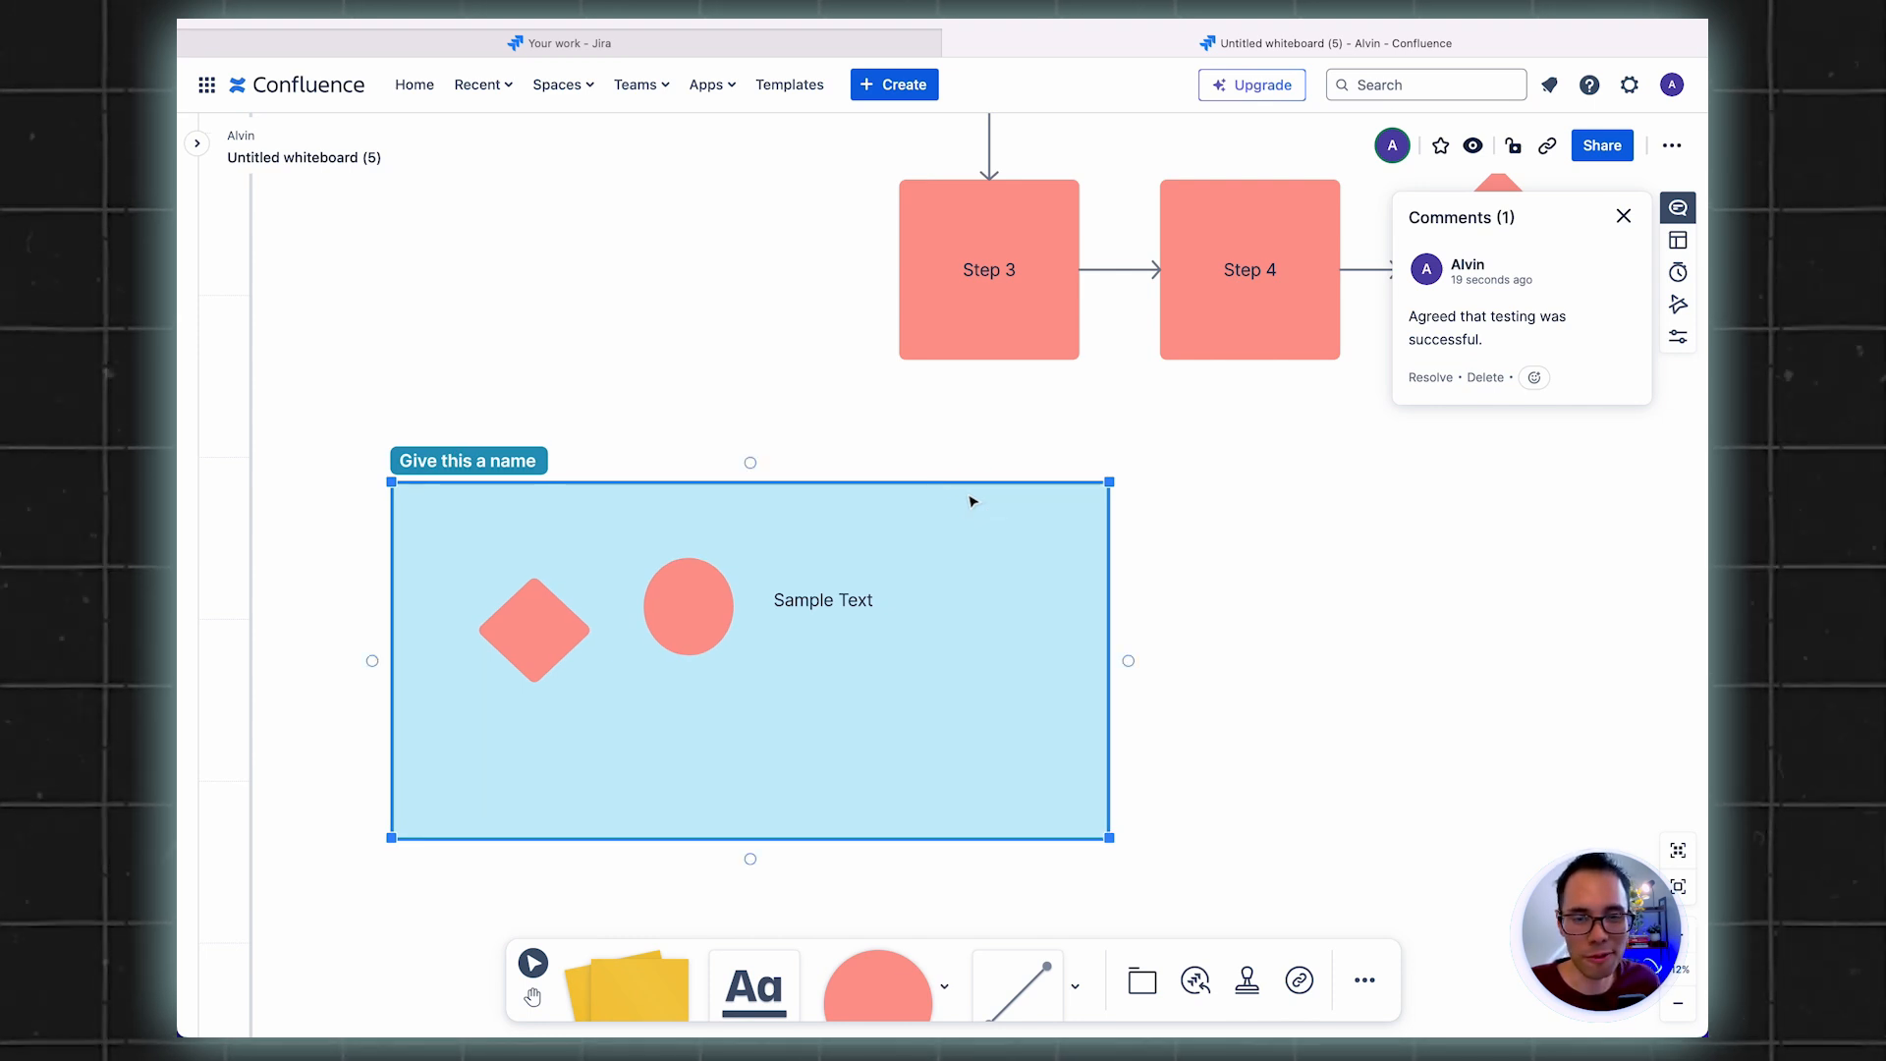
{"action": "mouse_move", "coordinate": [532, 715]}
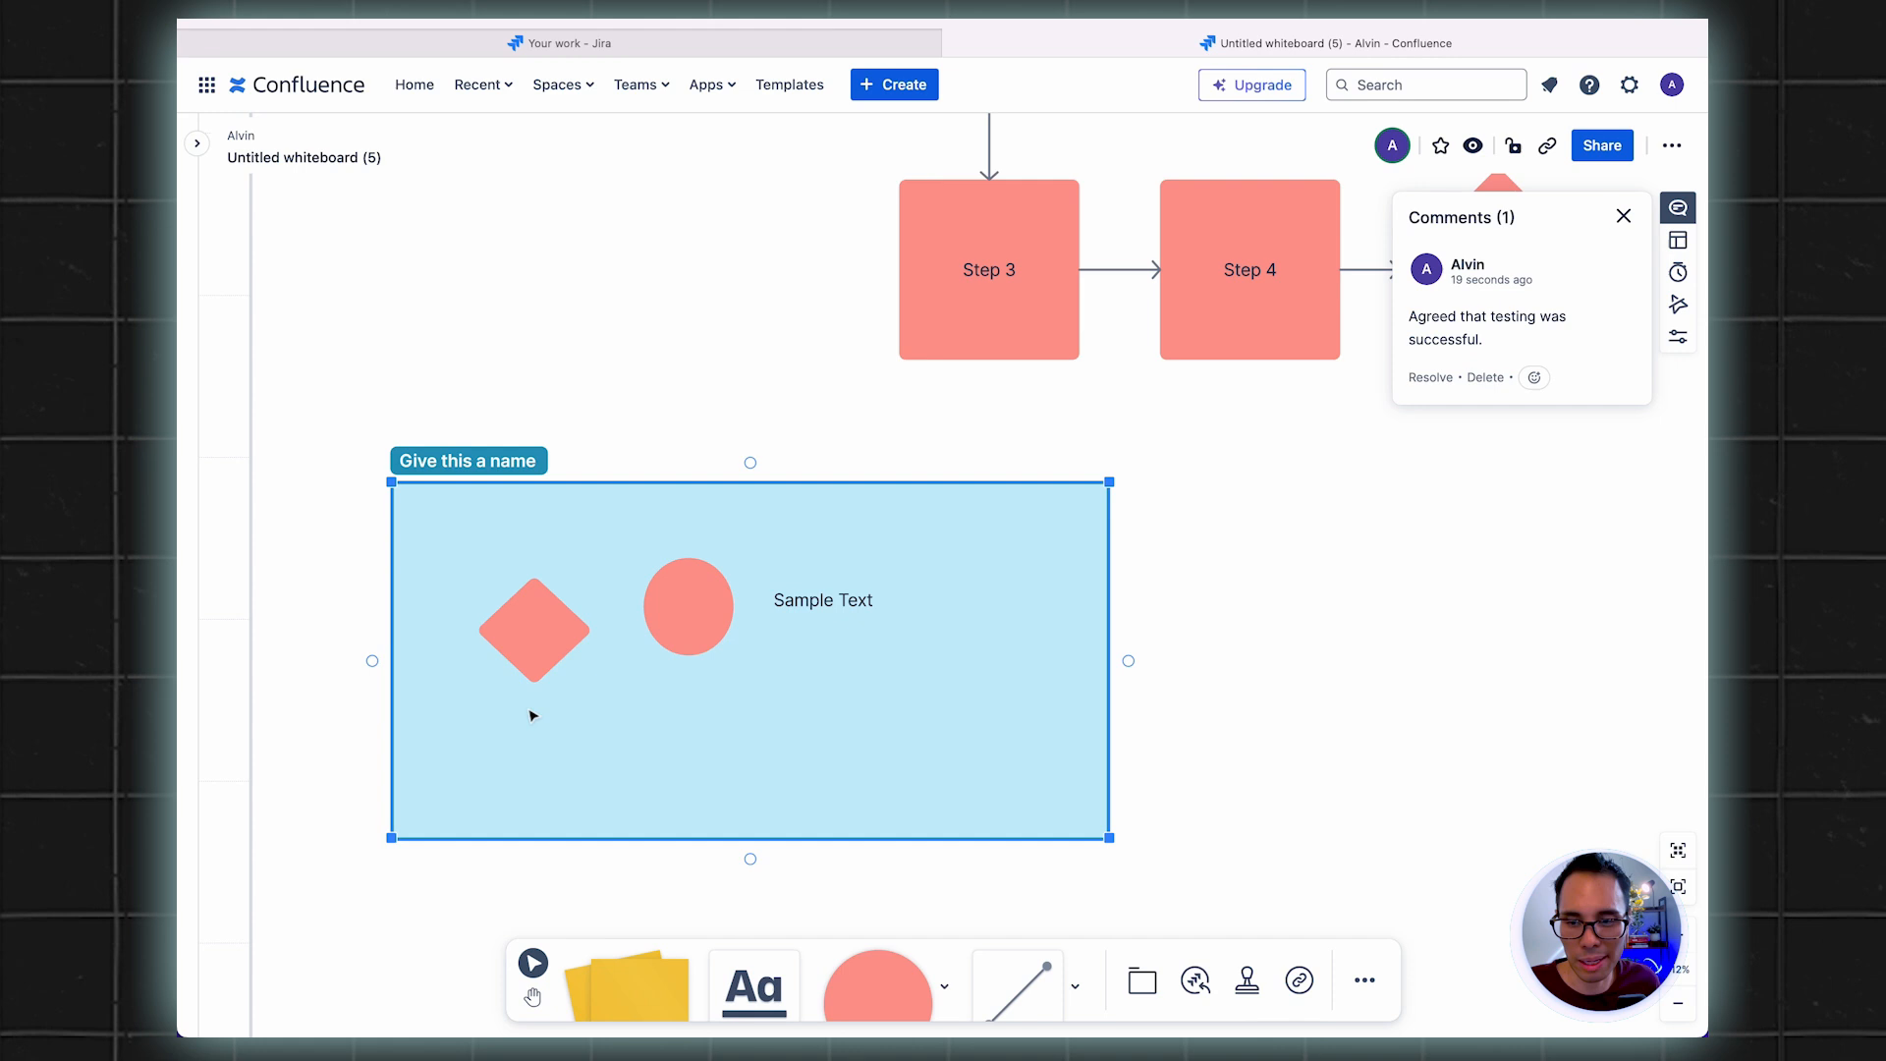
{"action": "left_click", "coordinate": [1259, 586]}
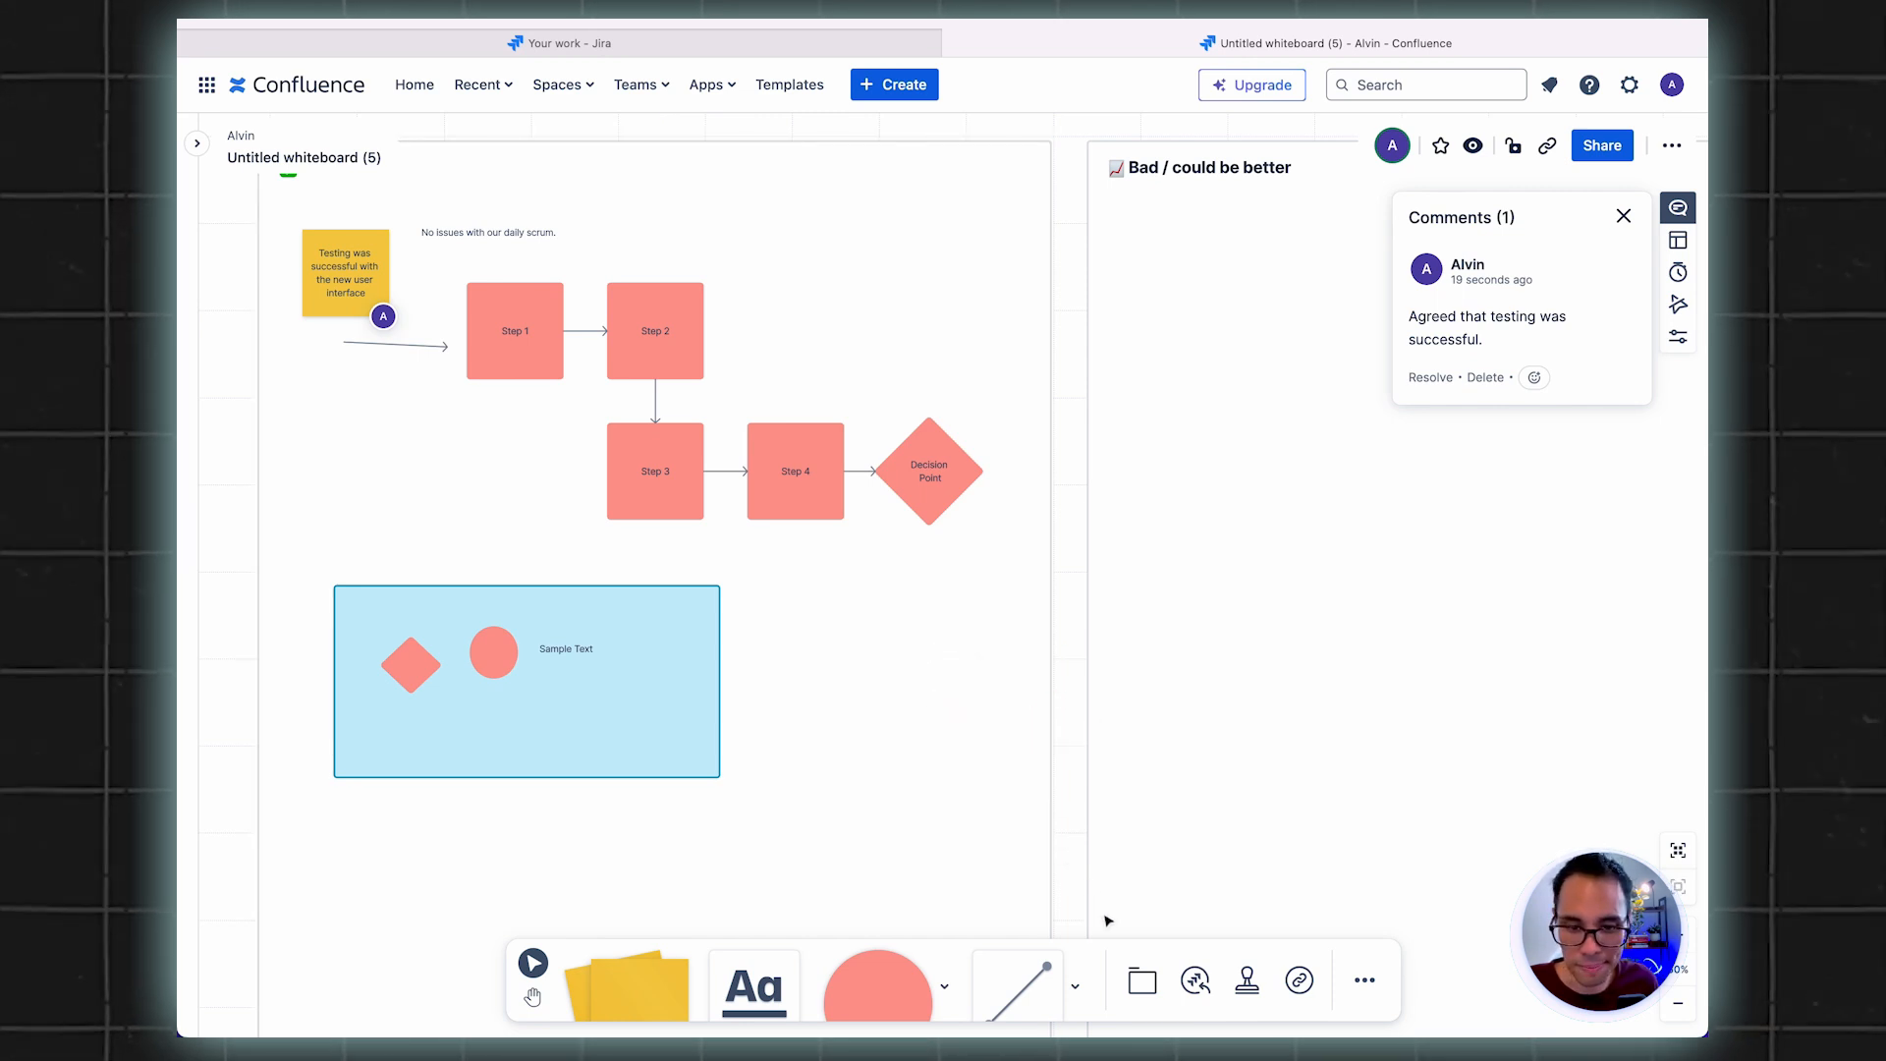
{"action": "mouse_move", "coordinate": [1194, 980]}
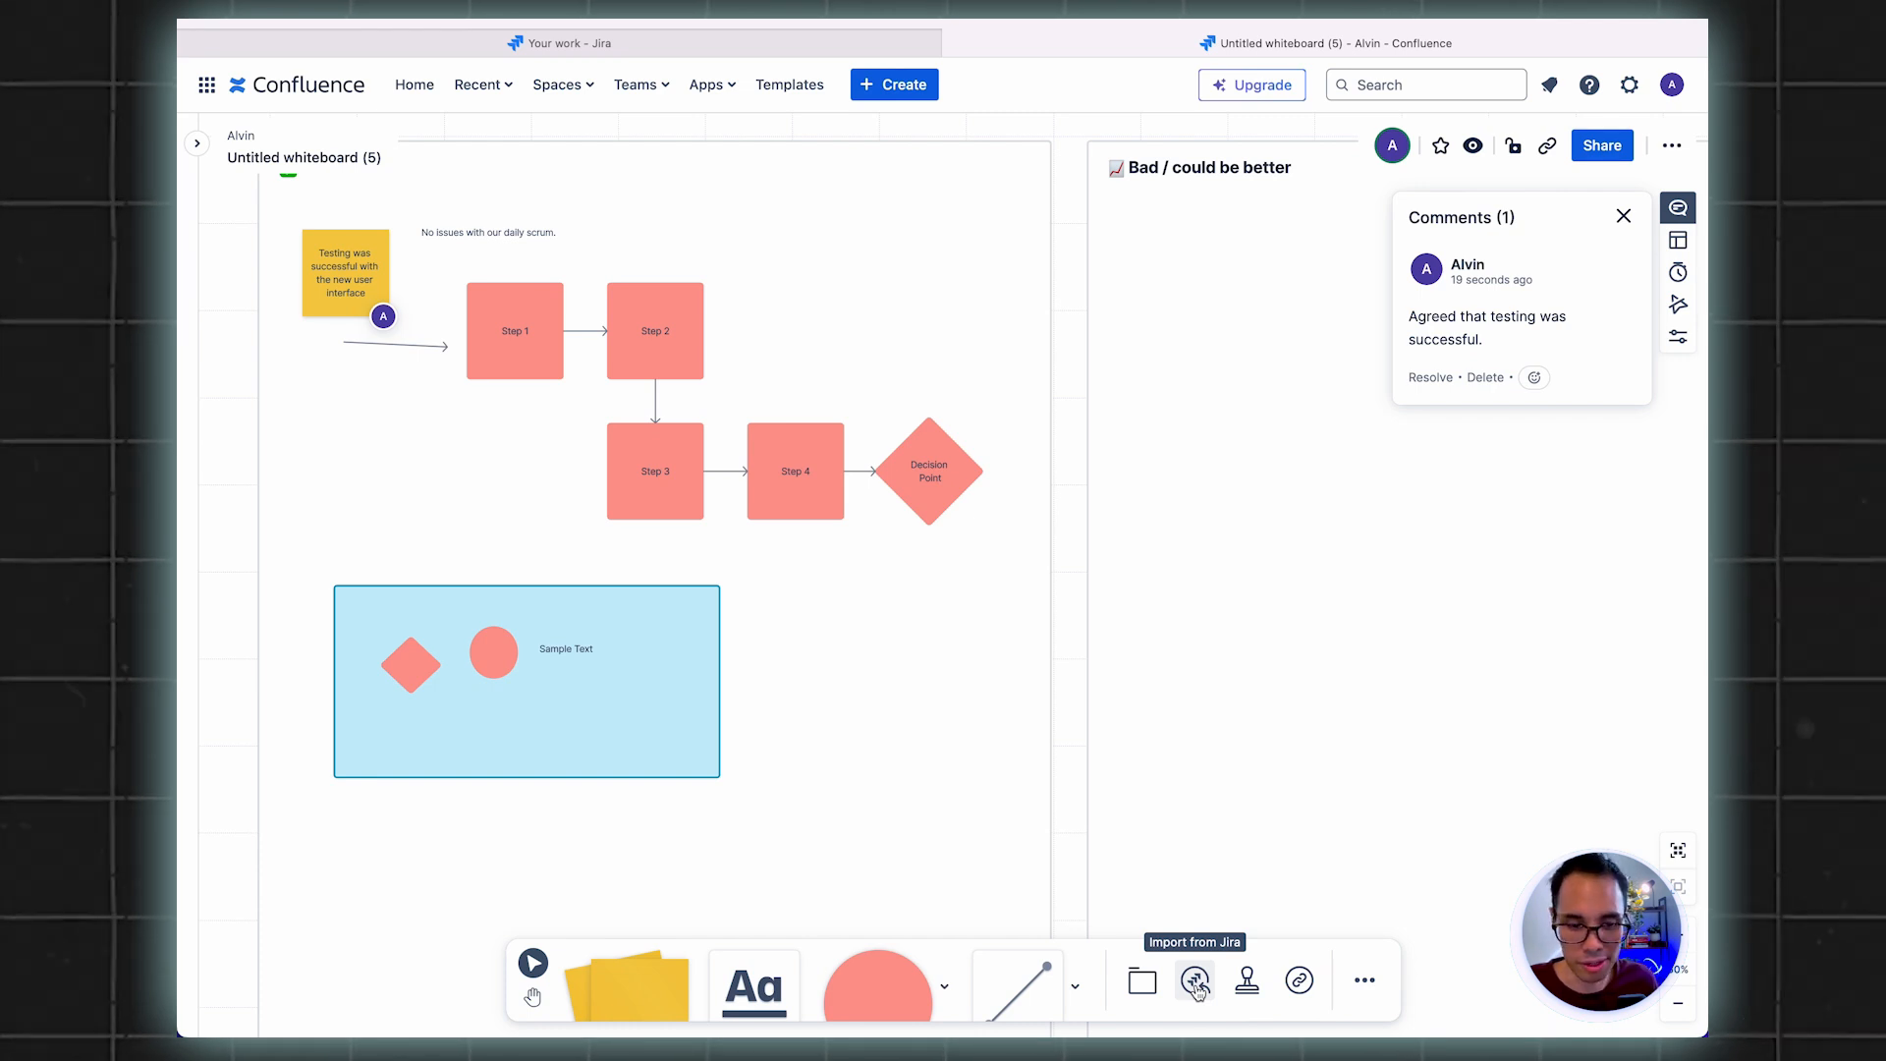
Import Jira issue ESA-49 Run acceptance tests from the E-commerce Shopping App project
{"action": "left_click", "coordinate": [1192, 980]}
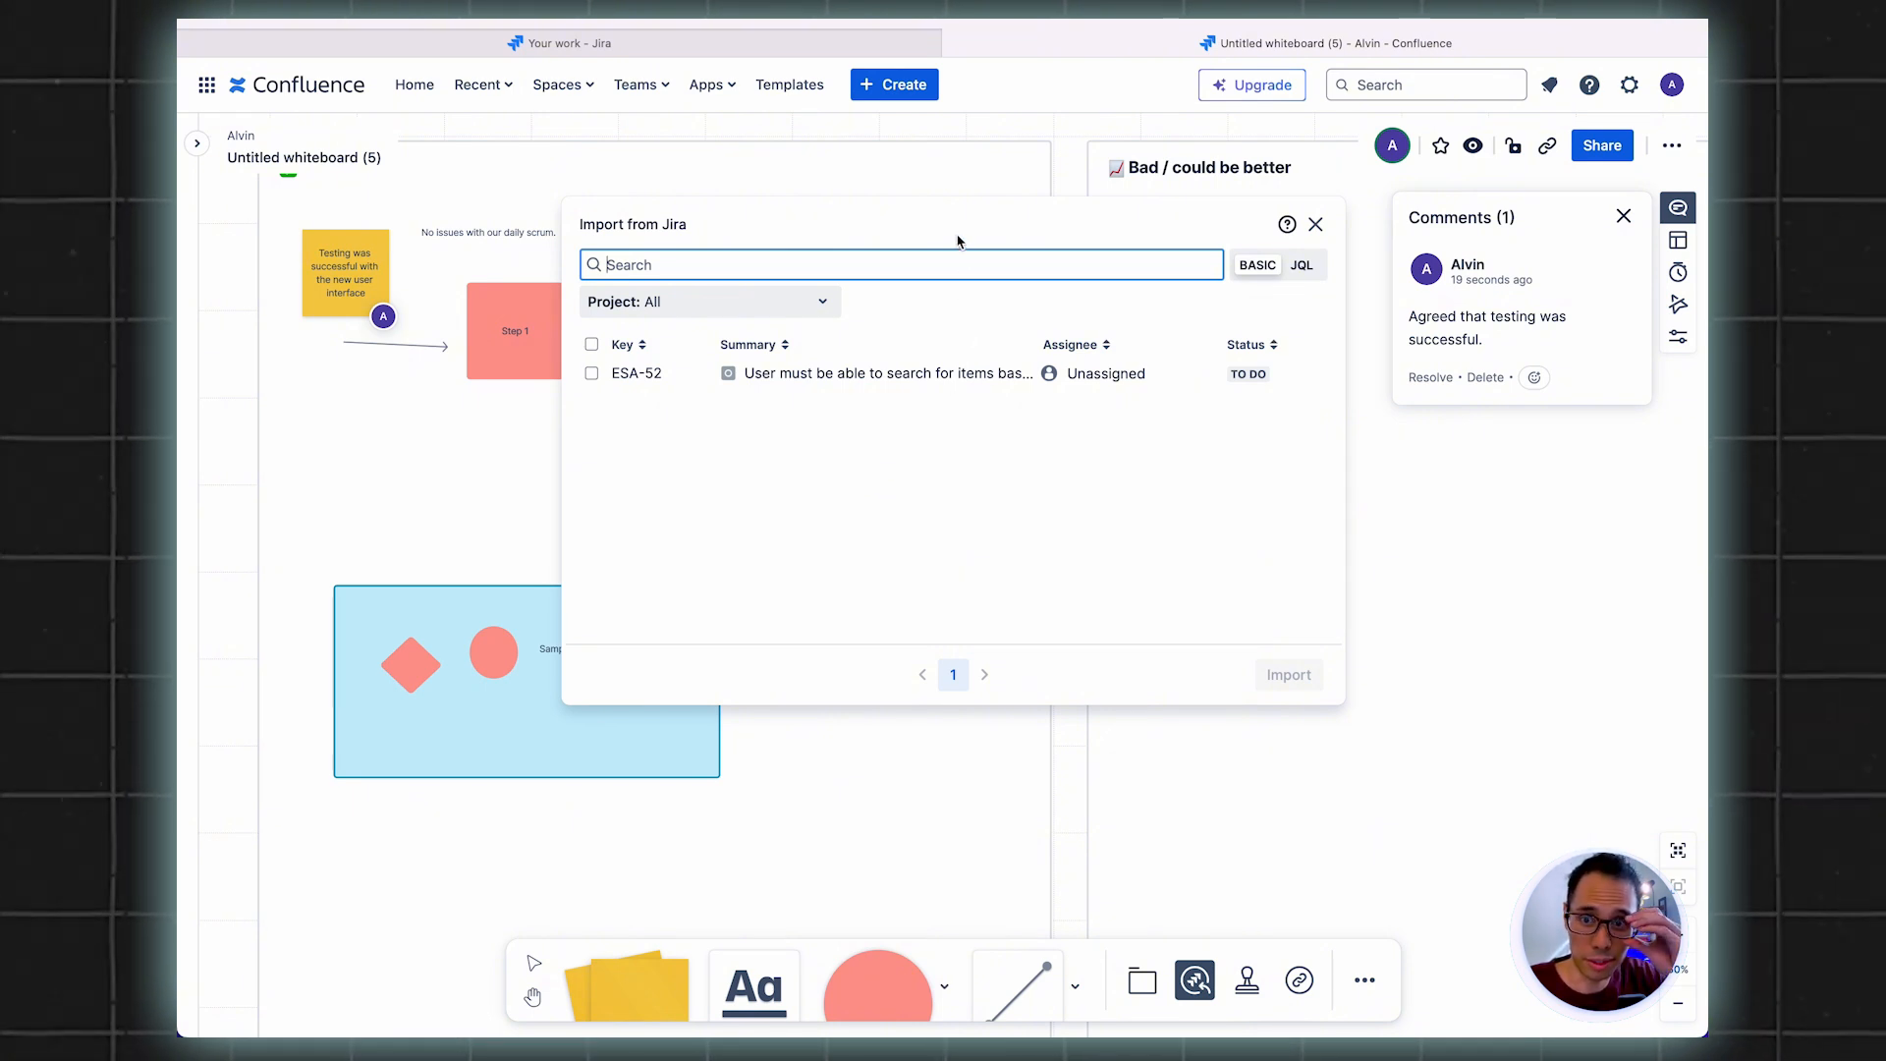
{"action": "mouse_move", "coordinate": [731, 302]}
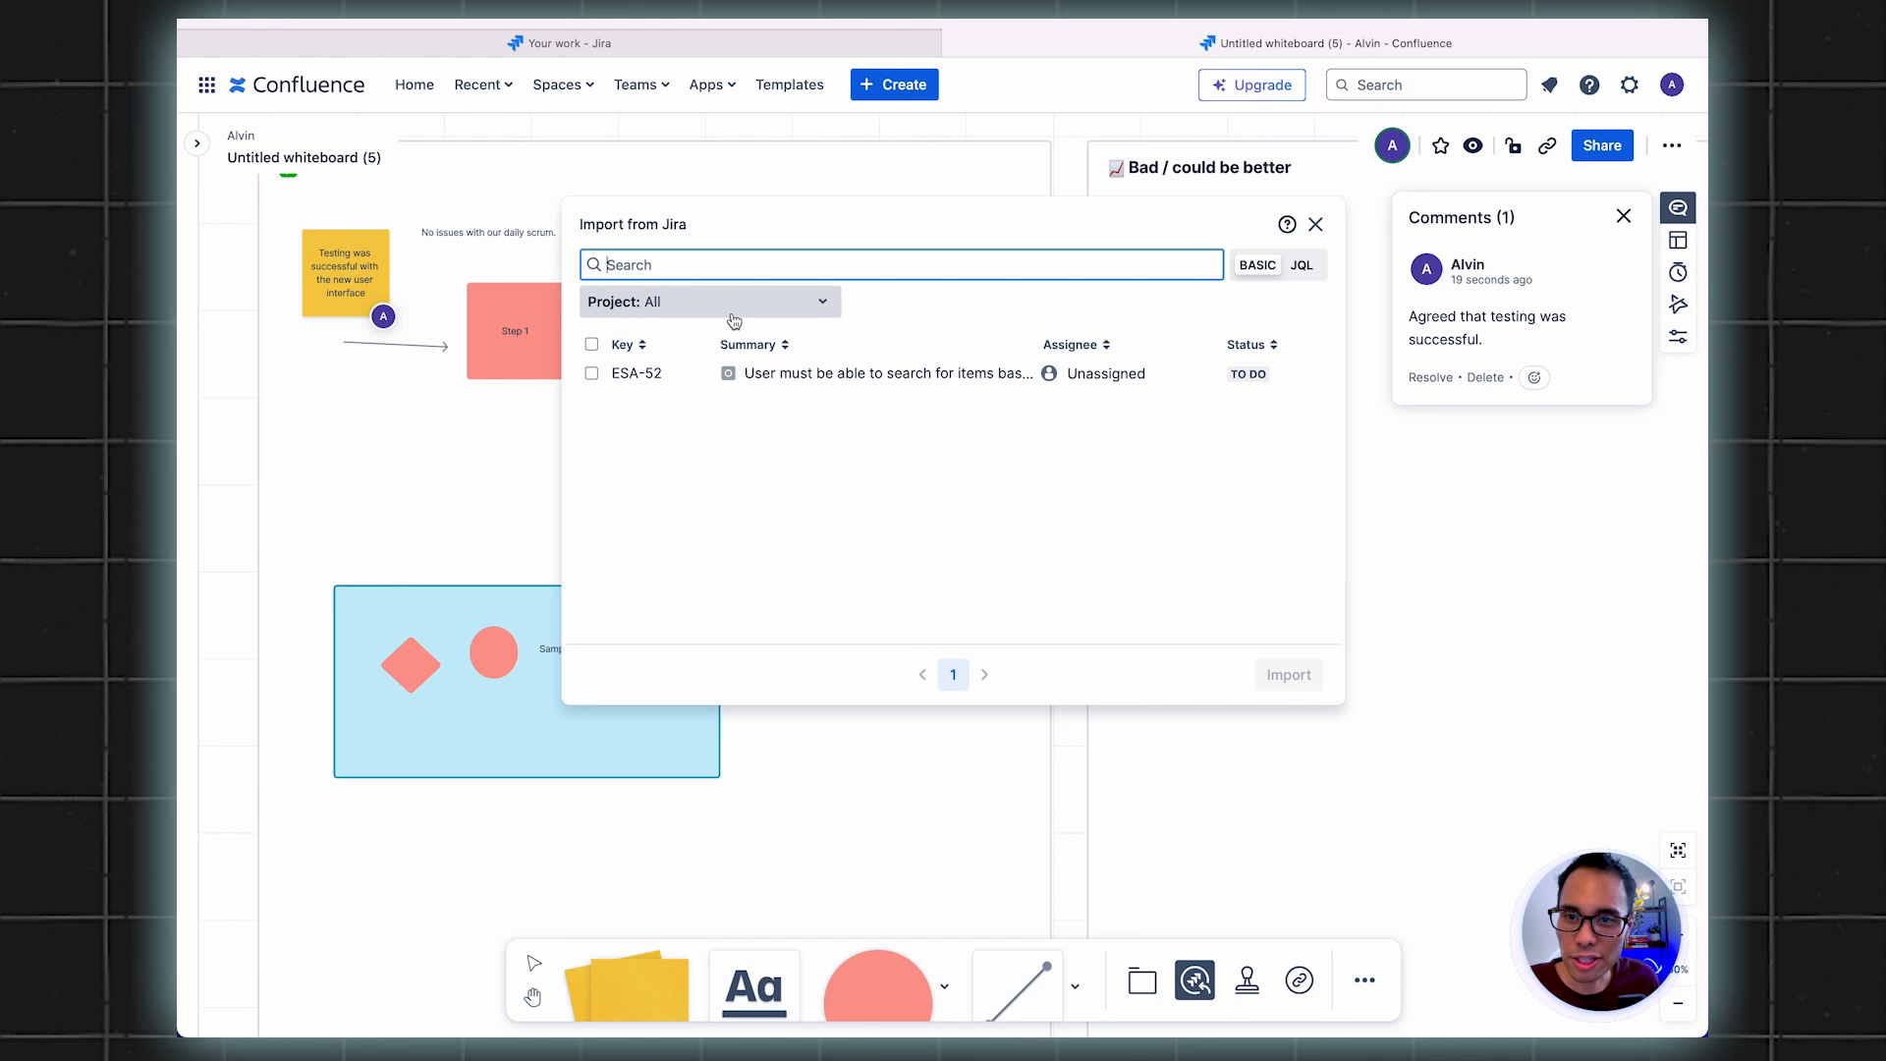
{"action": "left_click", "coordinate": [709, 301]}
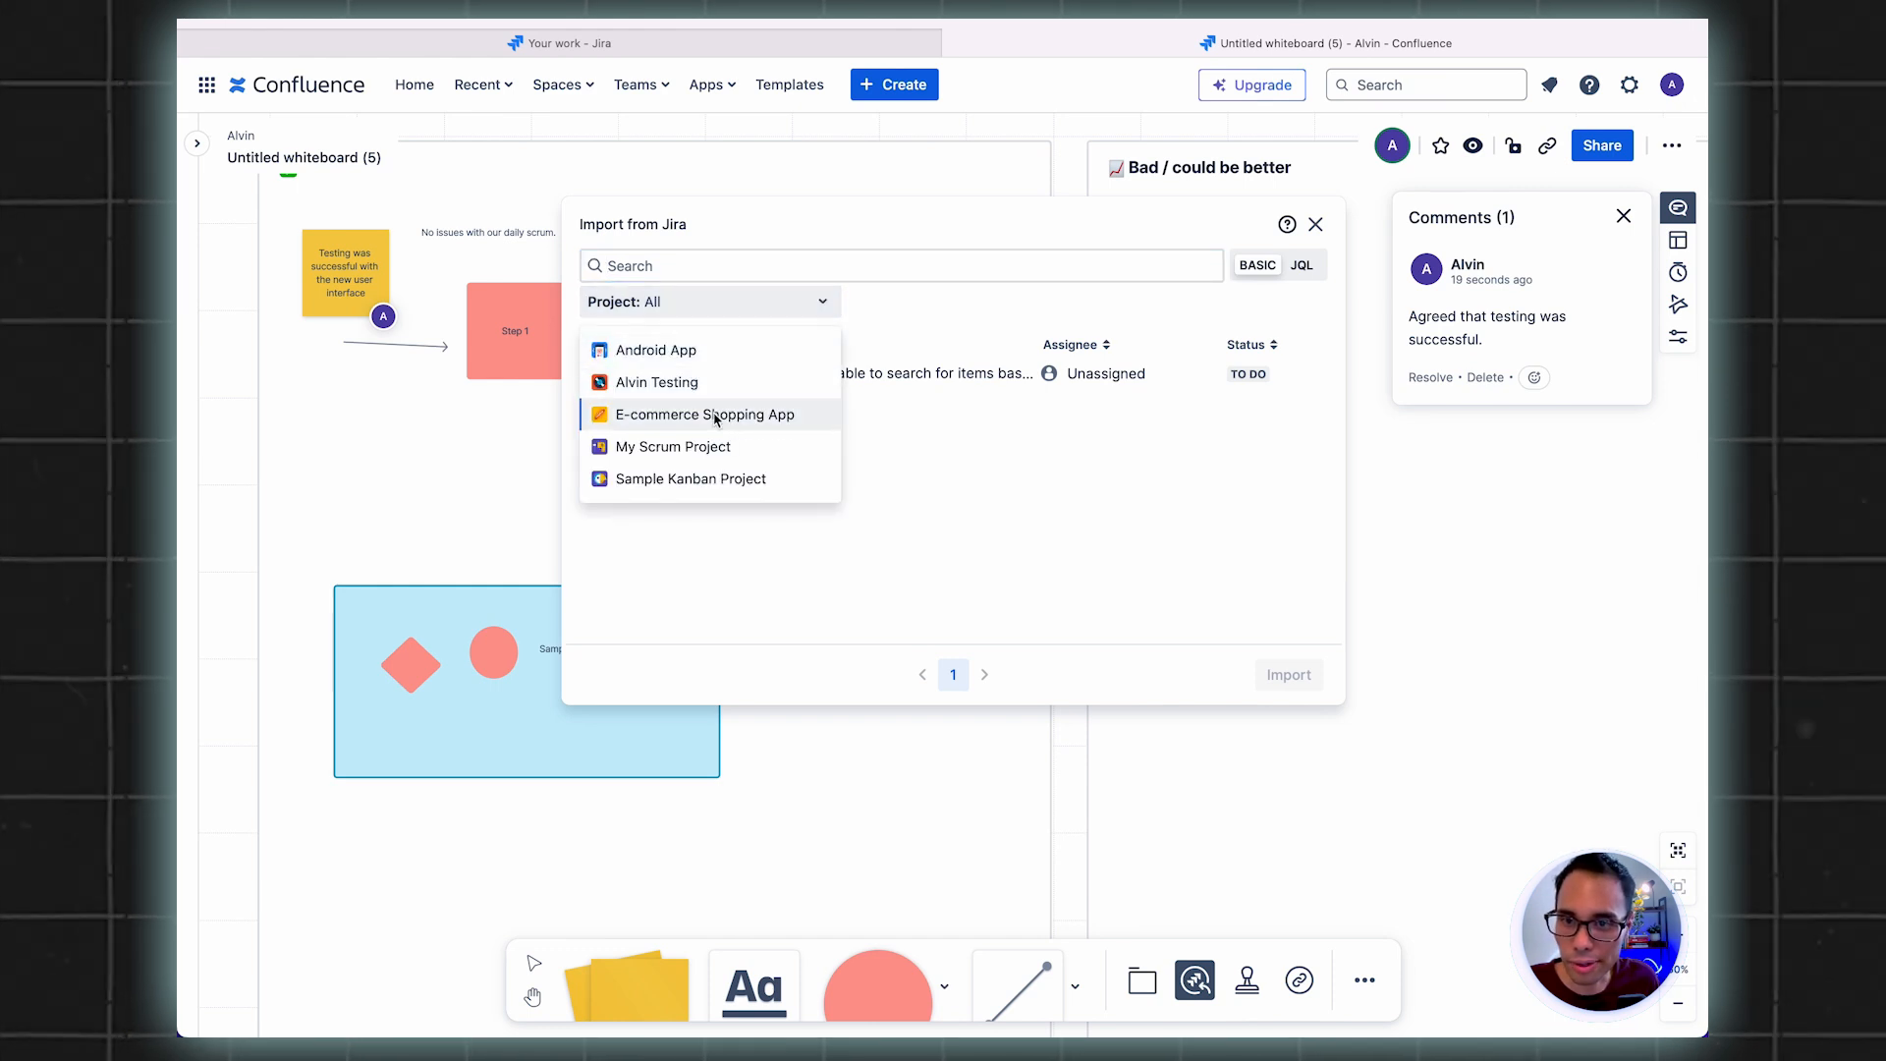
{"action": "left_click", "coordinate": [705, 414]}
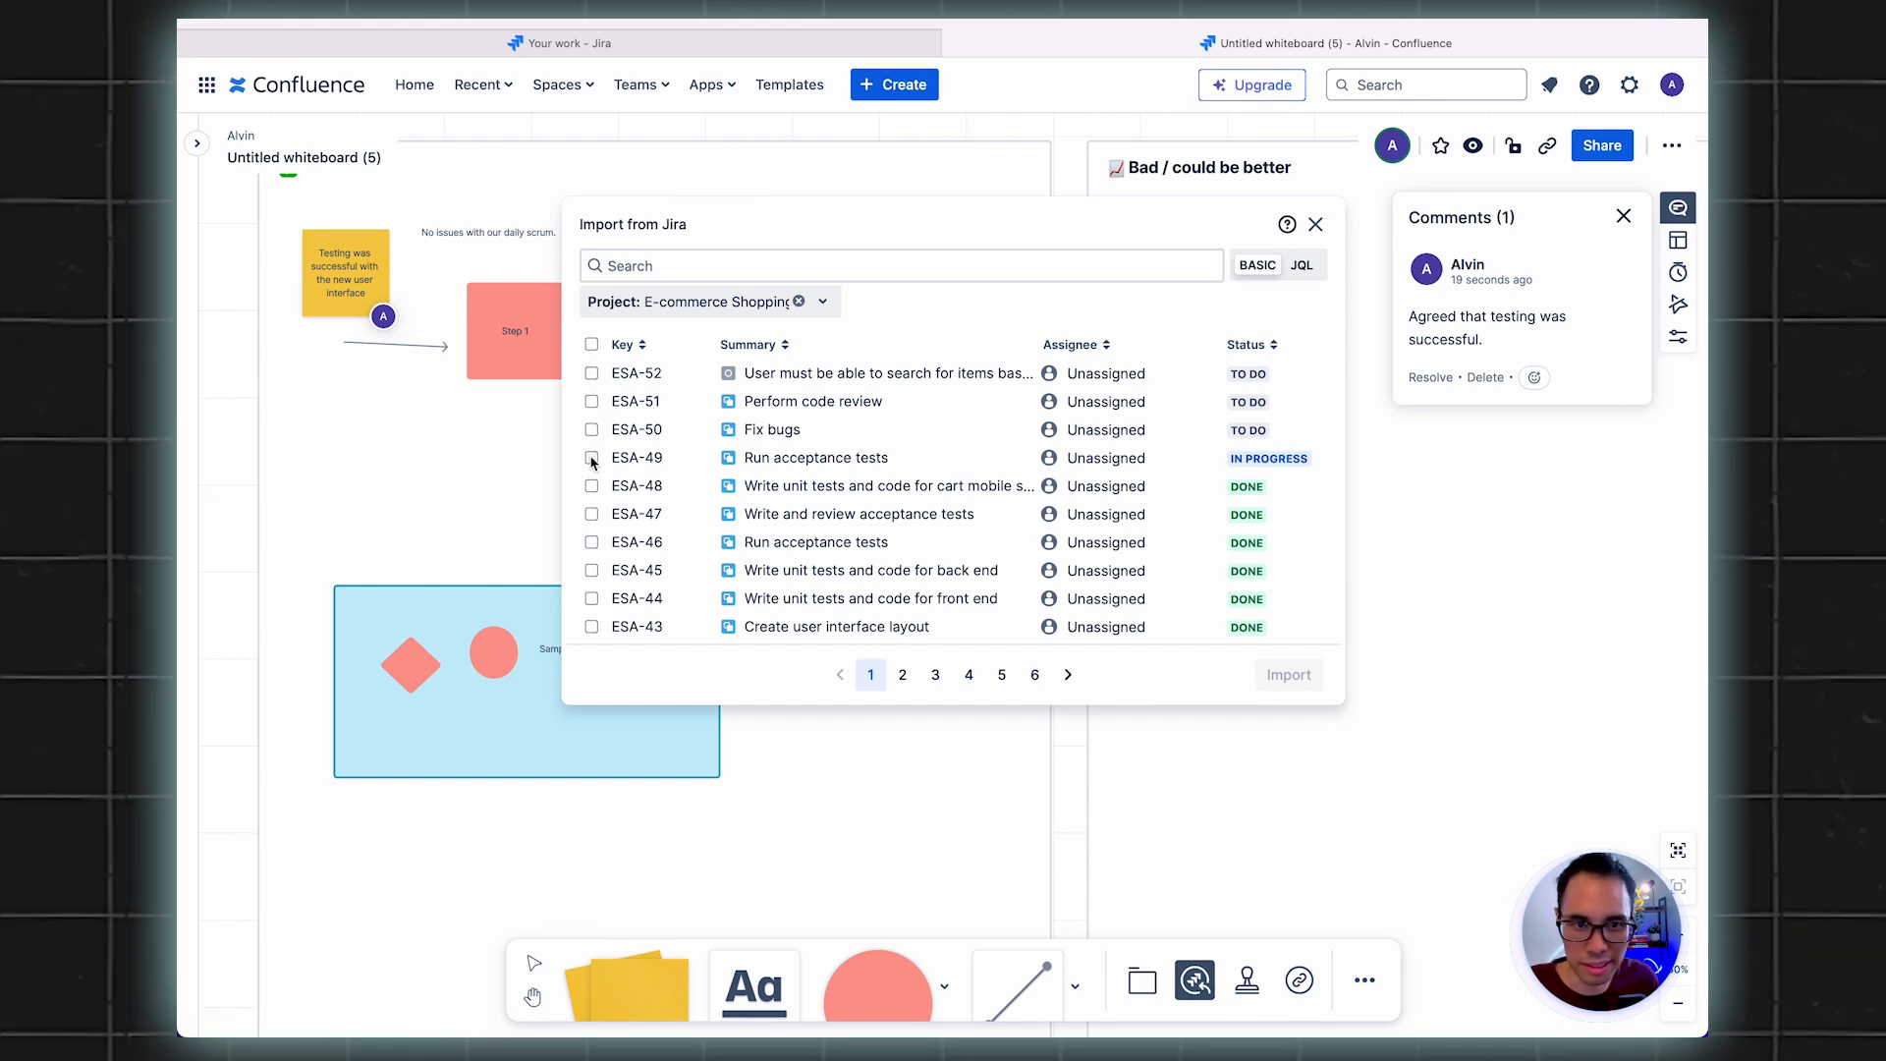
{"action": "left_click", "coordinate": [592, 458]}
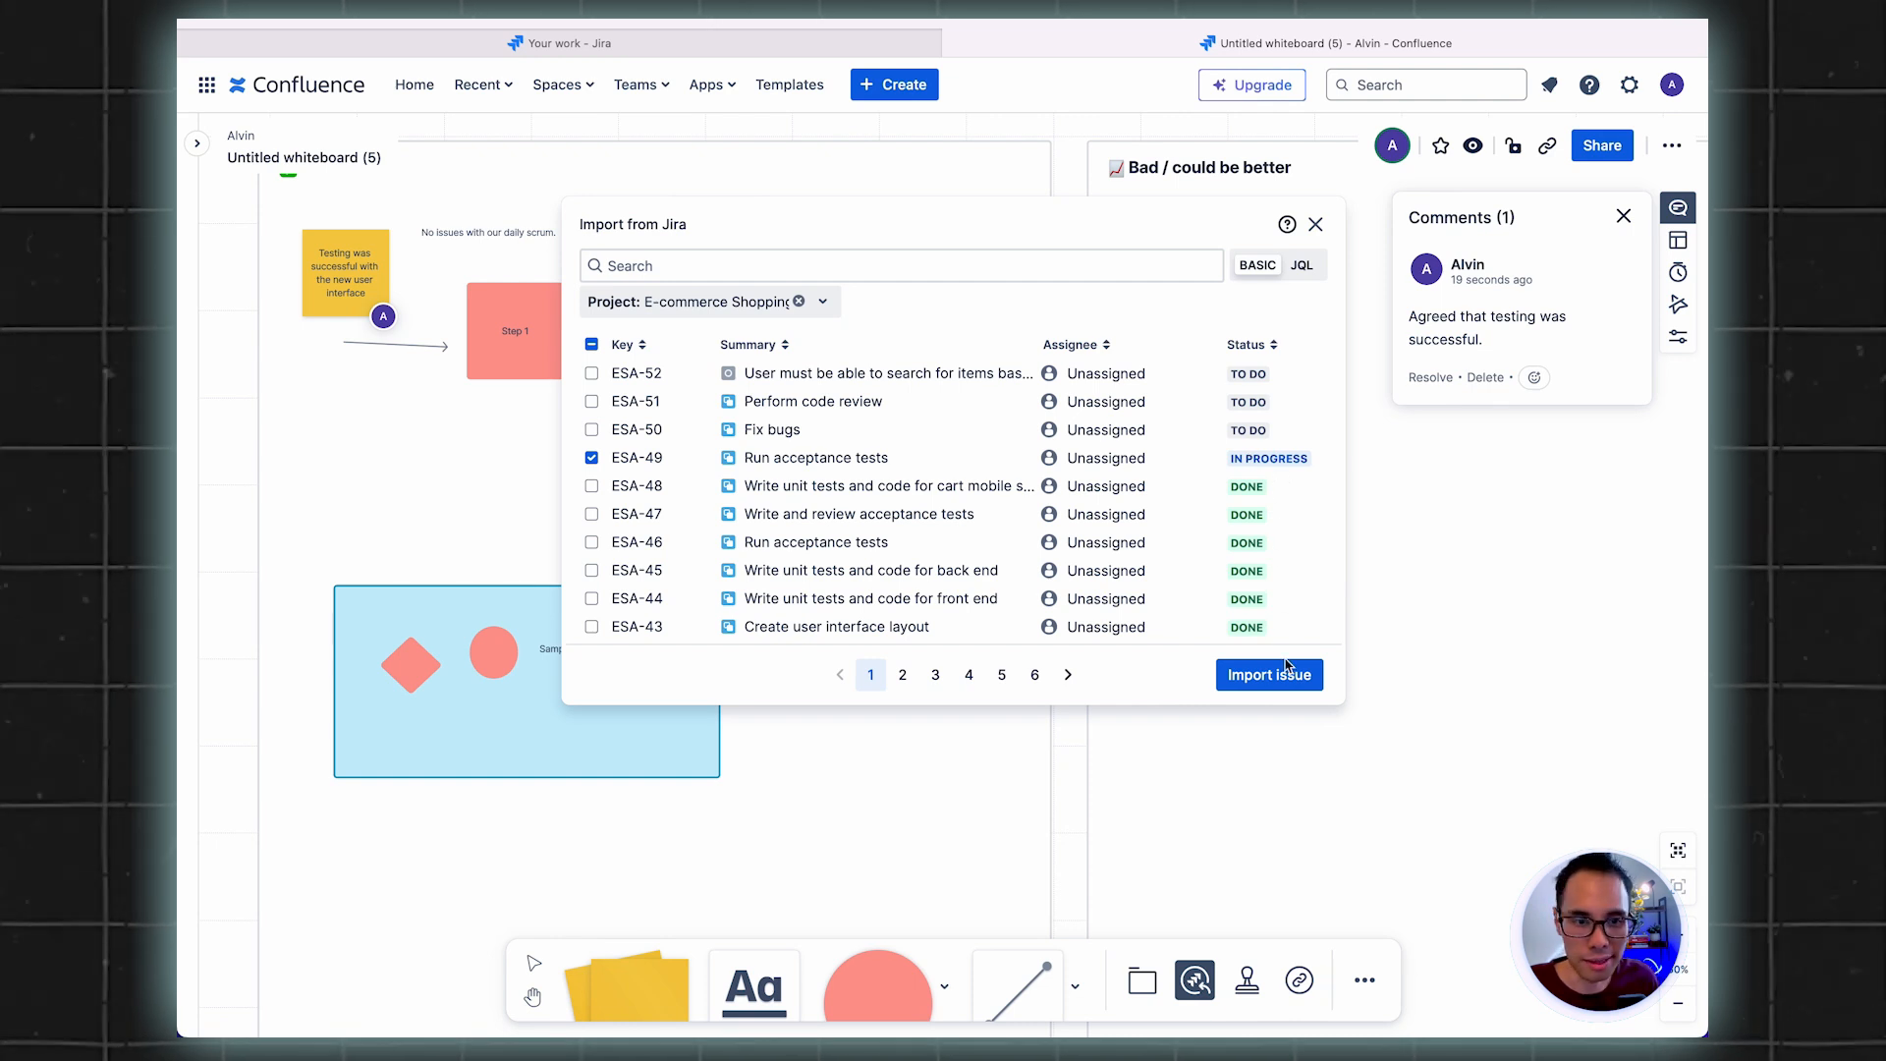
{"action": "left_click", "coordinate": [1267, 674]}
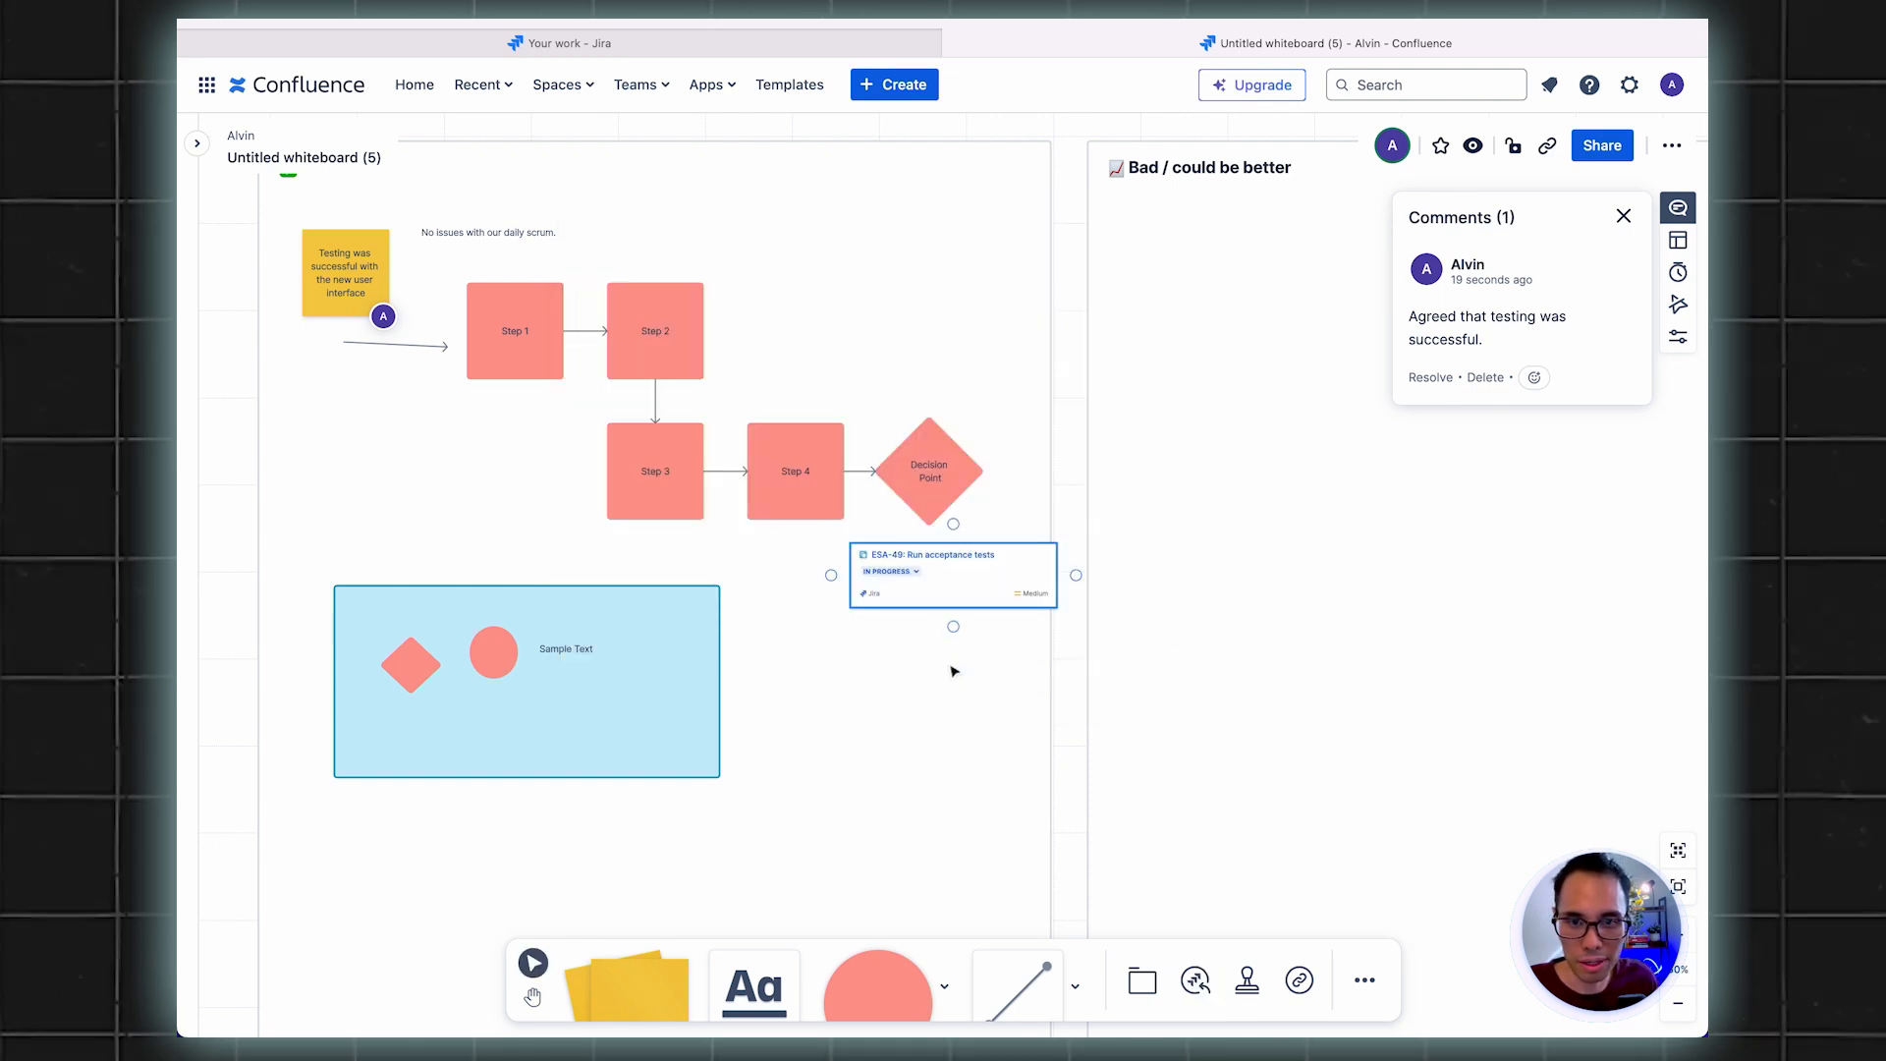
Move the ESA-49 card beneath the blue frame, view the issue in Jira, and return
{"action": "left_click_drag", "start_coordinate": [952, 576], "coordinate": [878, 795]}
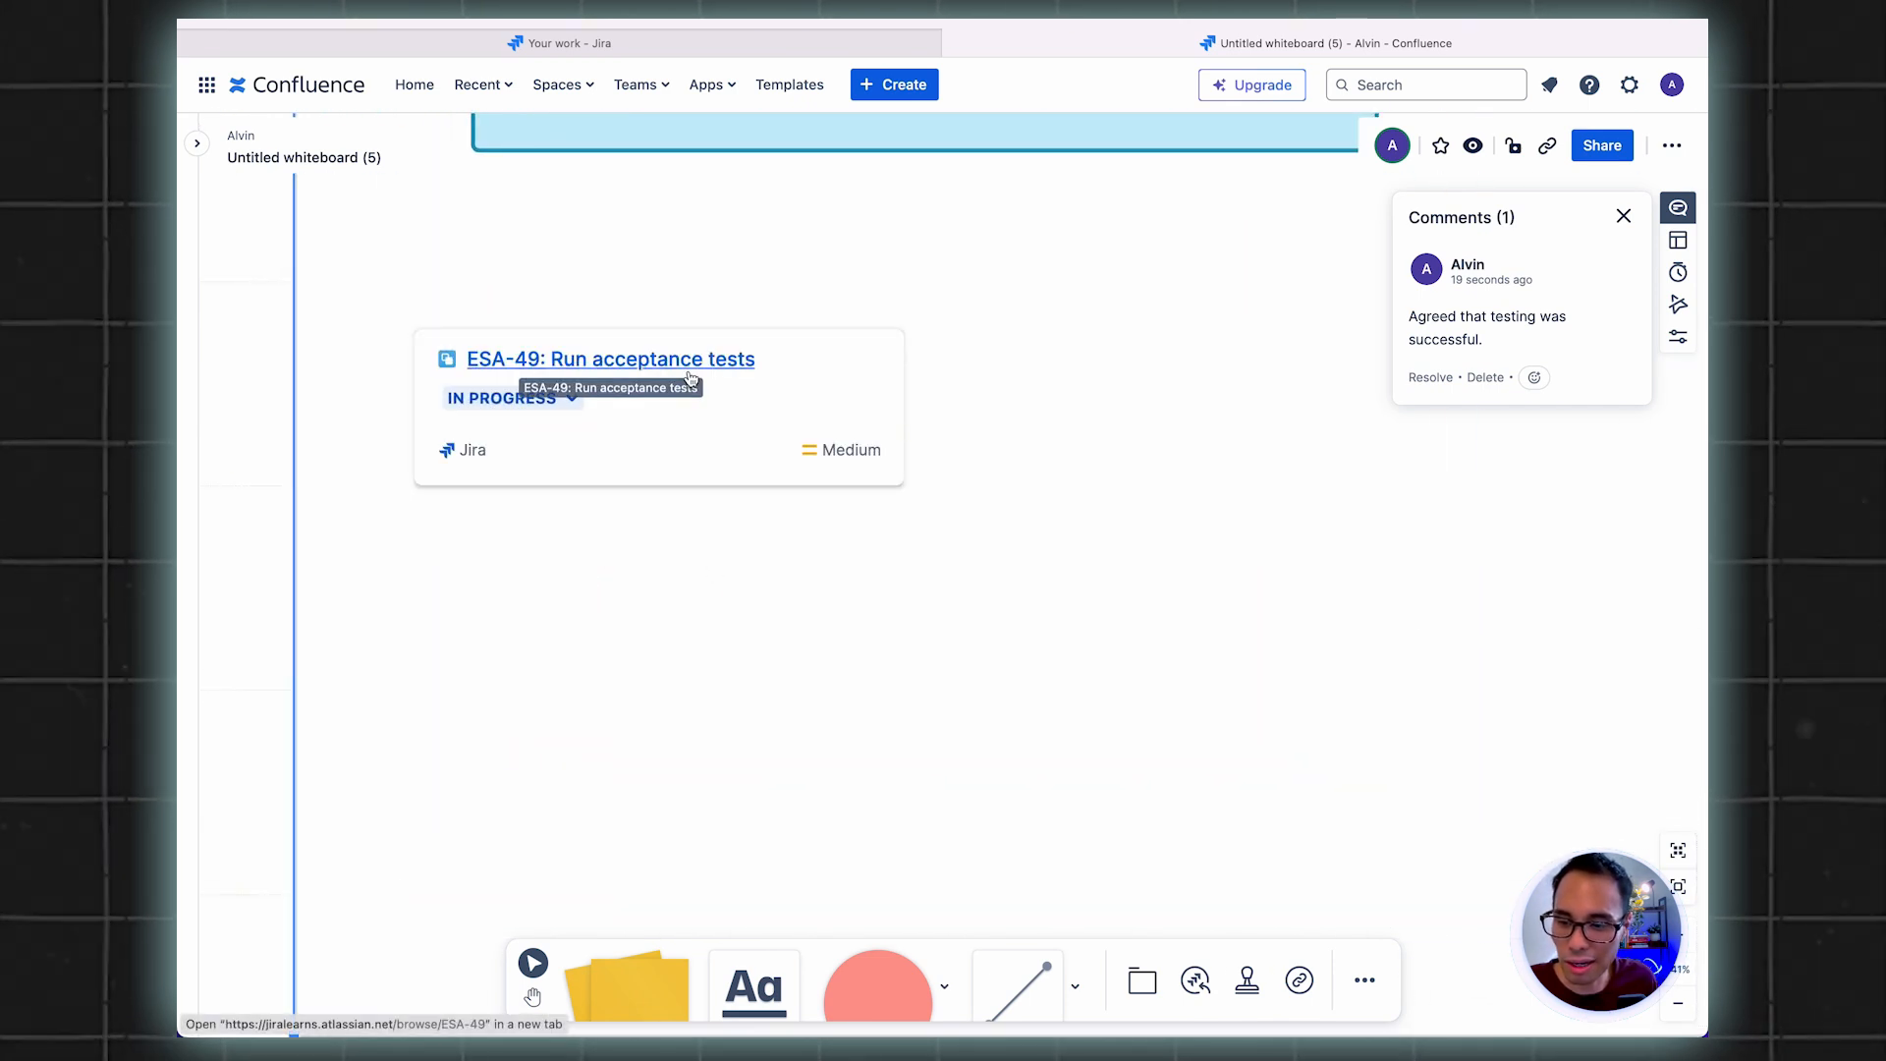
{"action": "left_click", "coordinate": [609, 358]}
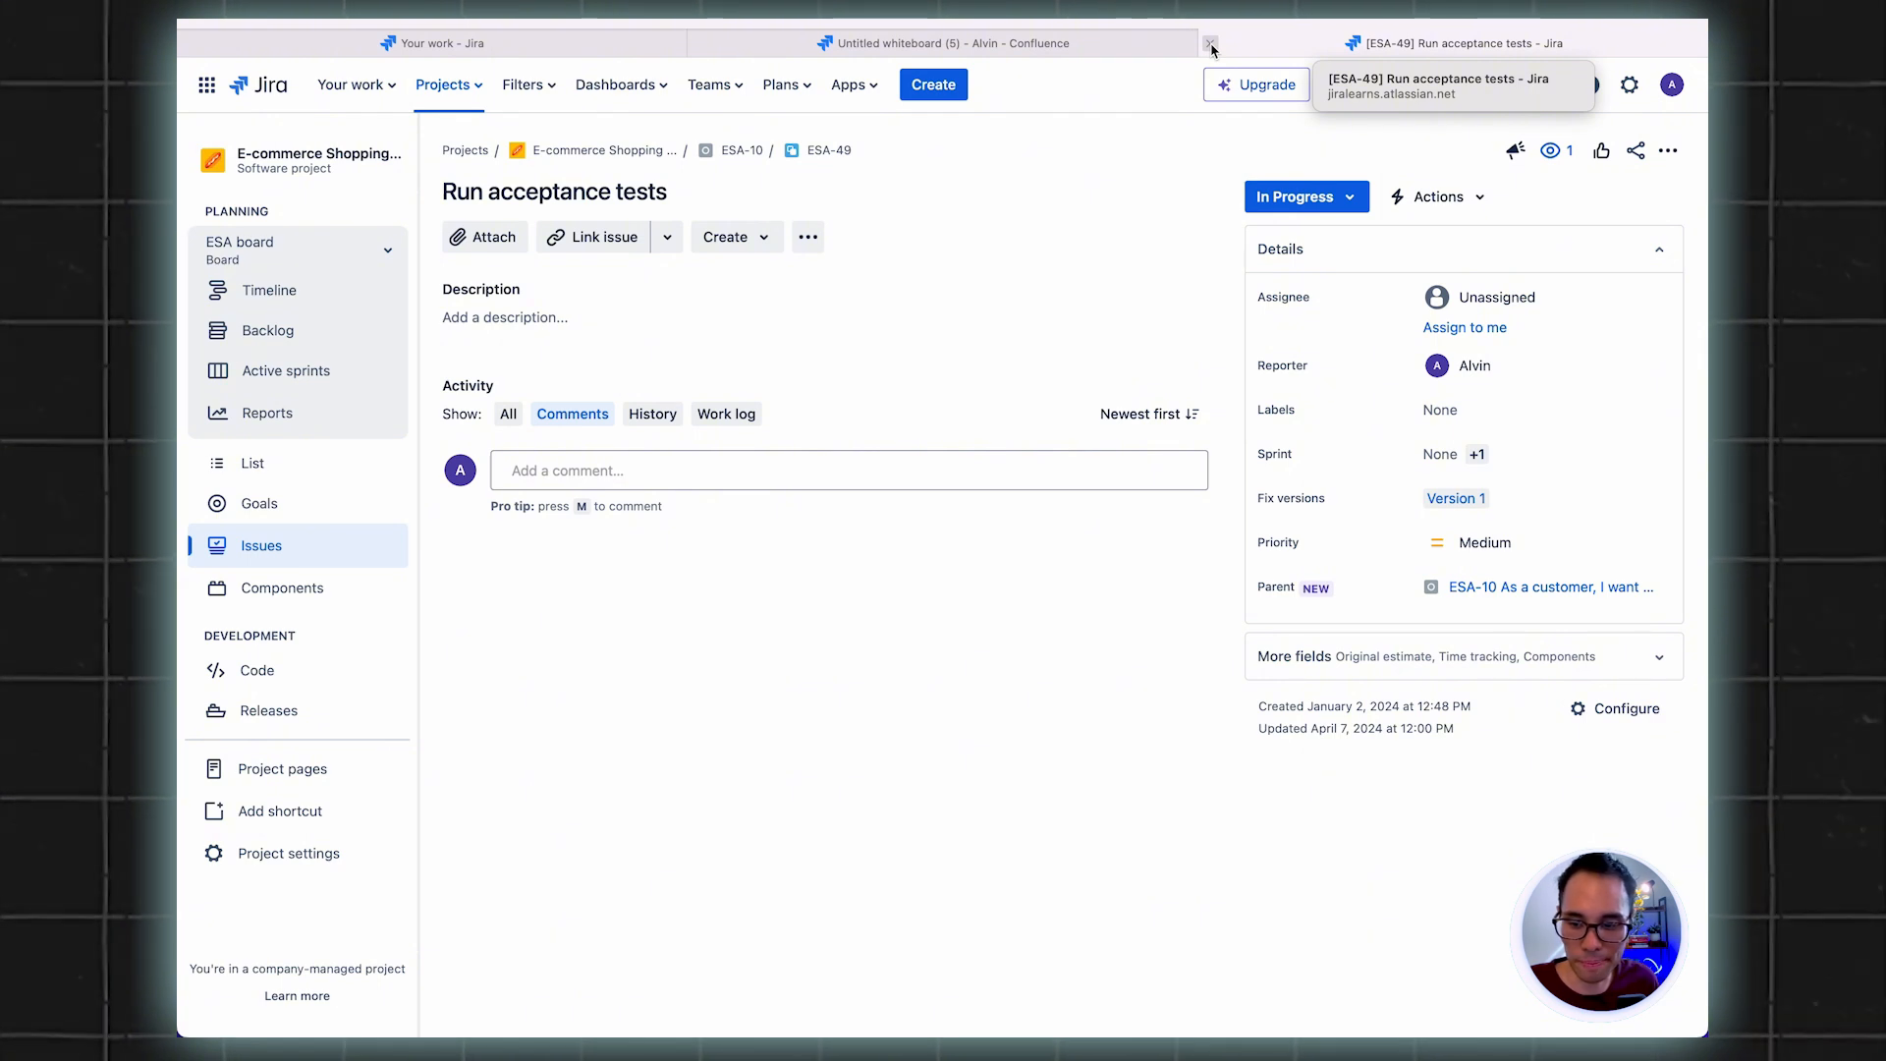
{"action": "left_click", "coordinate": [1210, 41]}
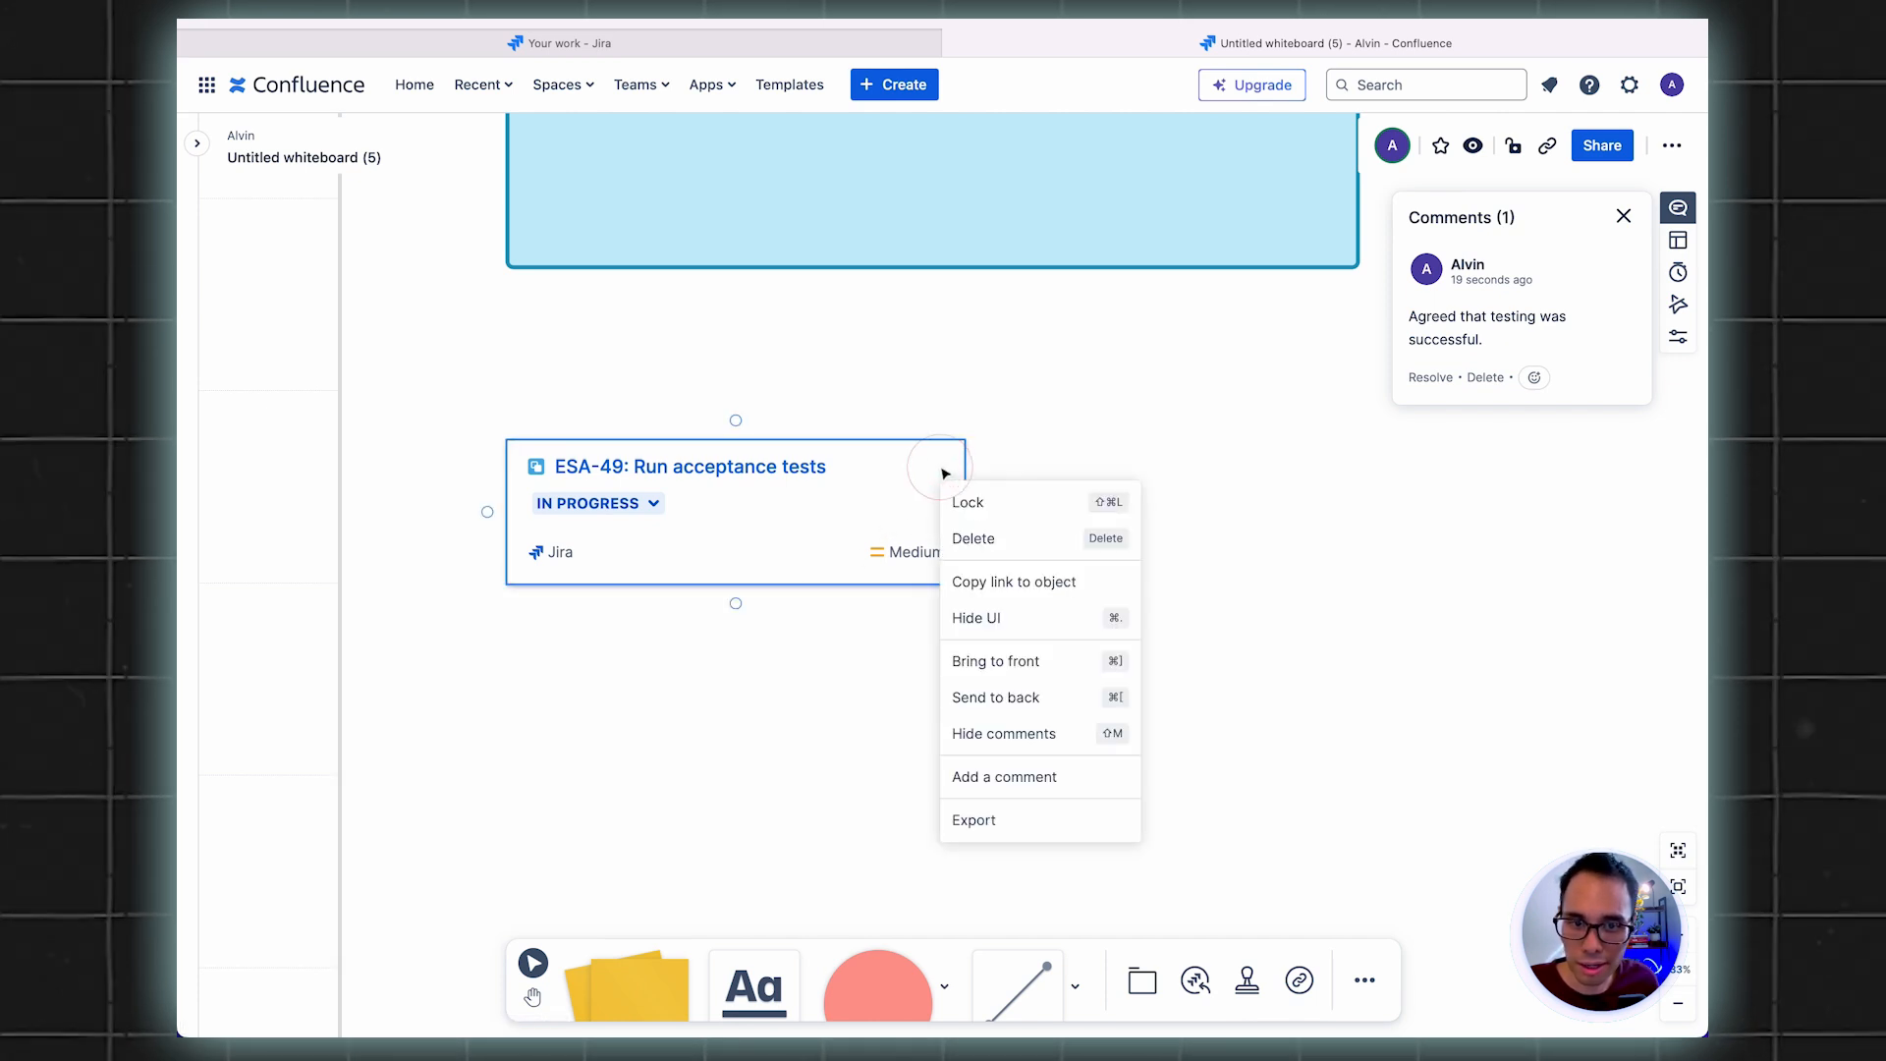
{"action": "mouse_move", "coordinate": [1039, 776]}
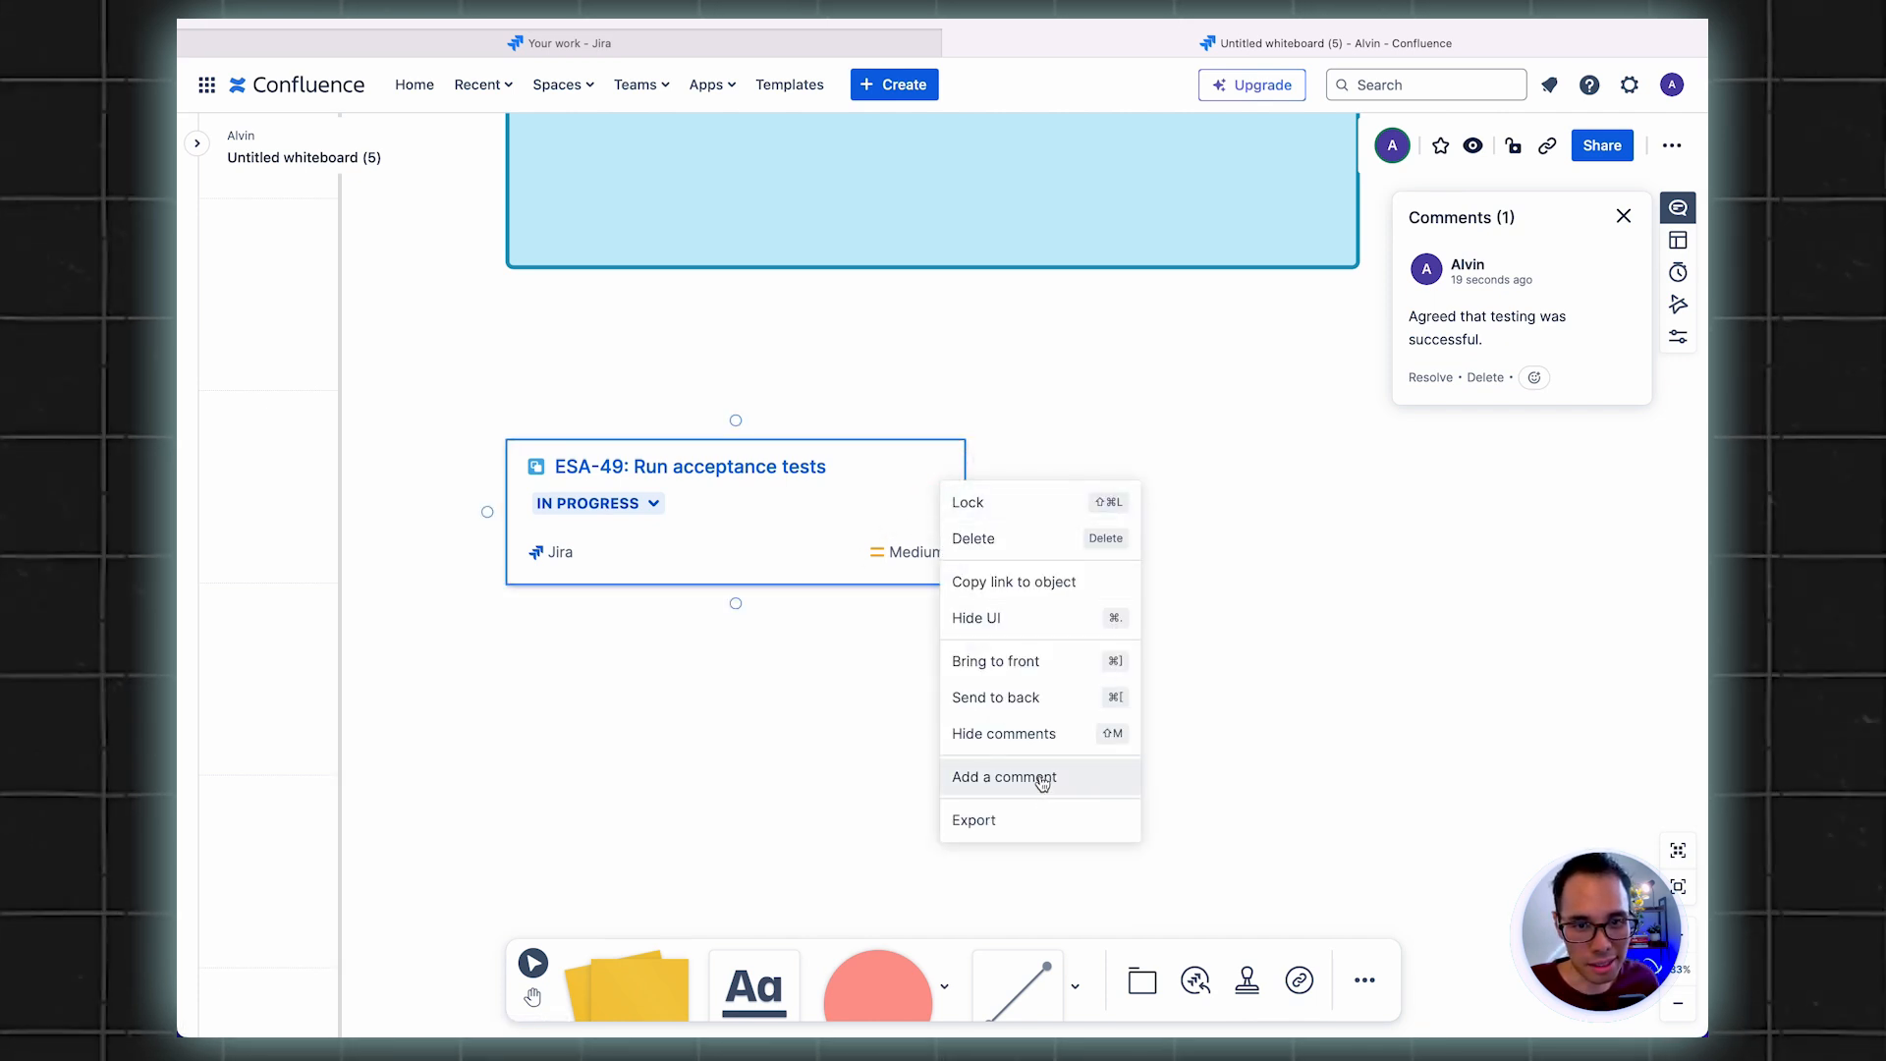
Comment on the ESA-49 card that acceptance tests ran smoothly with Michael Scott's help
{"action": "left_click", "coordinate": [1004, 776]}
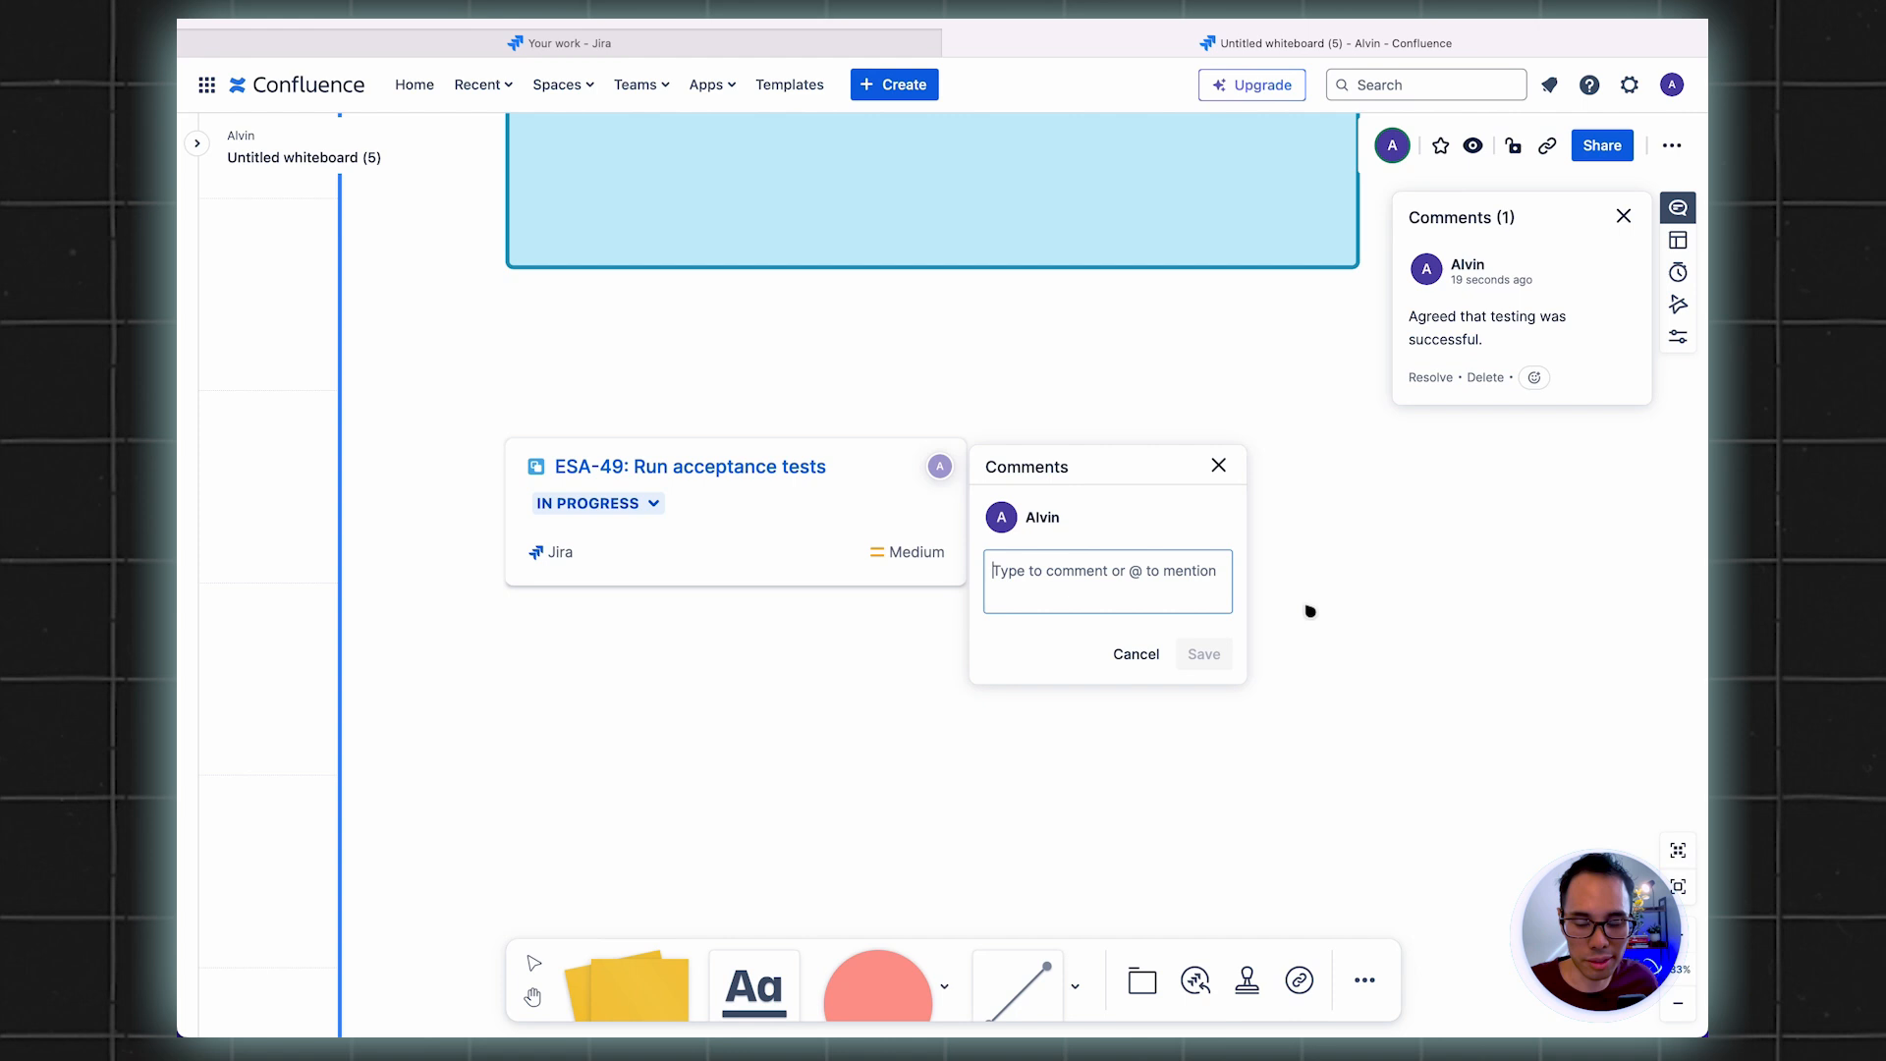
{"action": "type", "text": "A"}
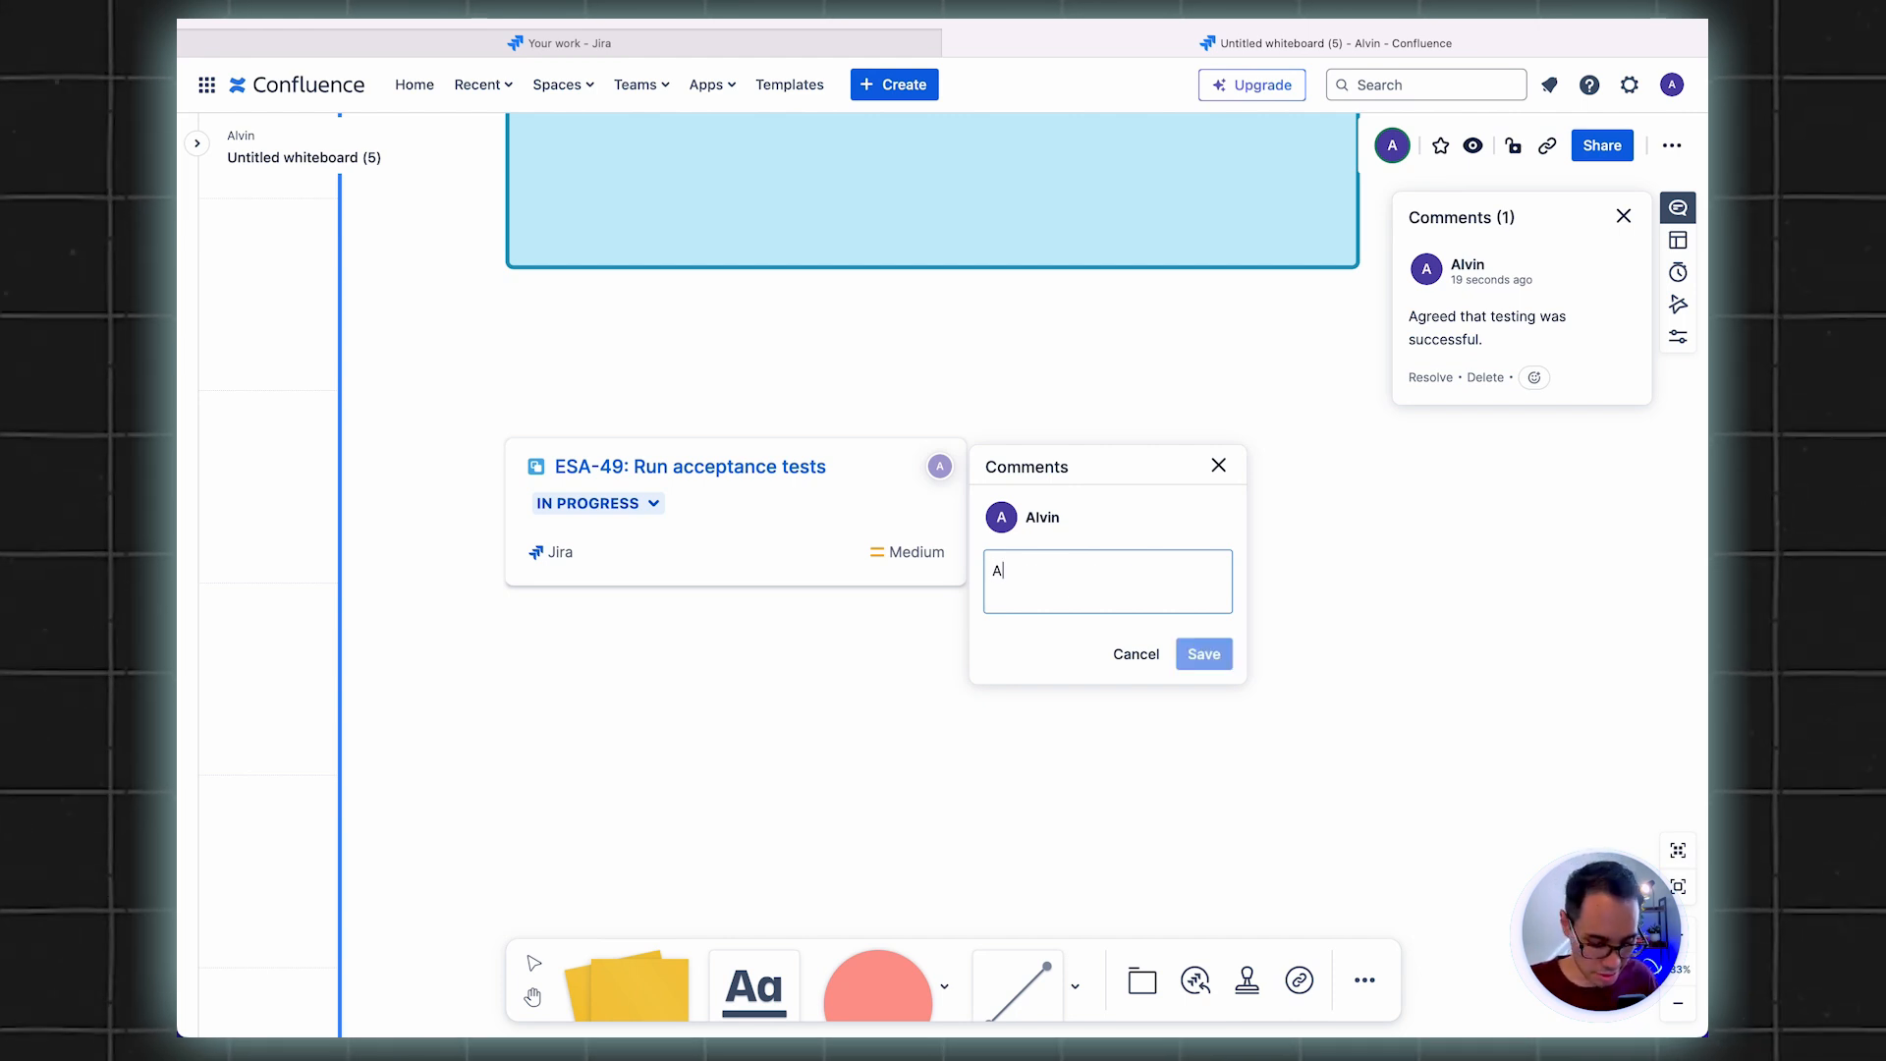
{"action": "type", "text": "Acceptance tests ran smoothly with the help of Michael Scott."}
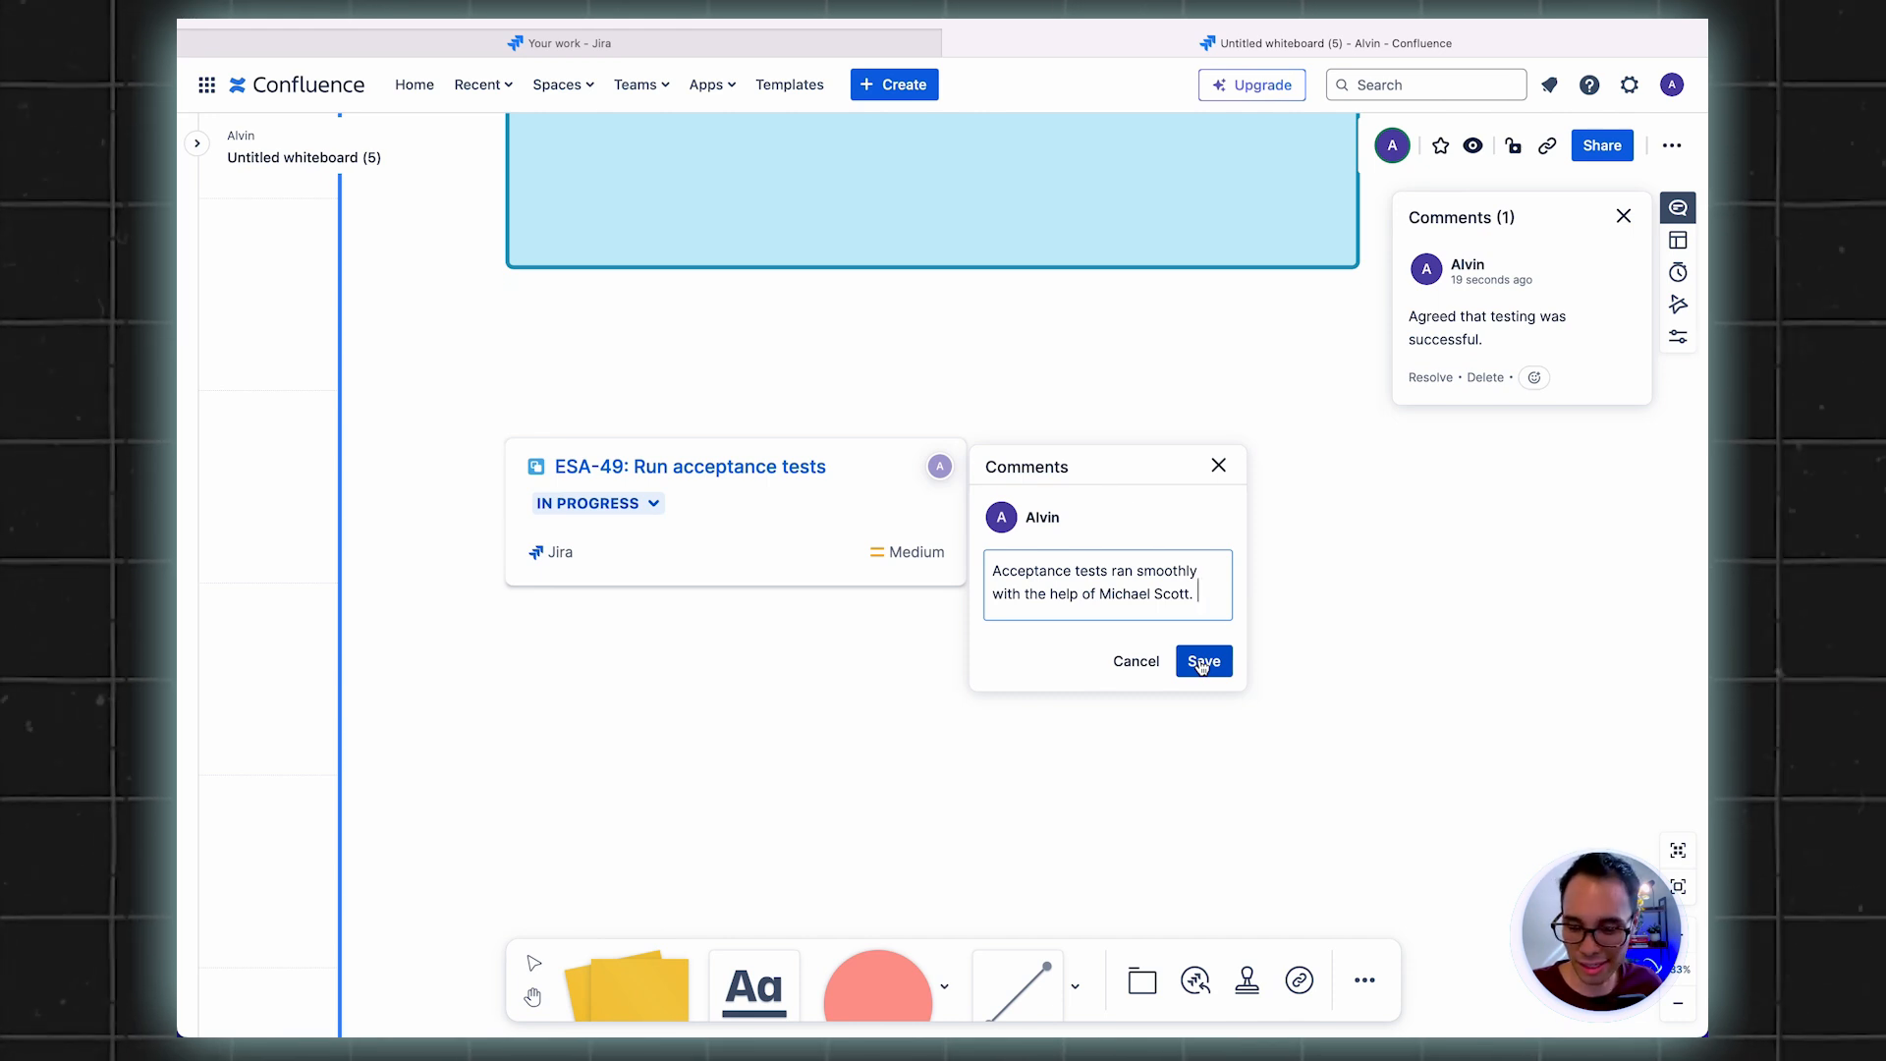
{"action": "left_click", "coordinate": [1202, 662]}
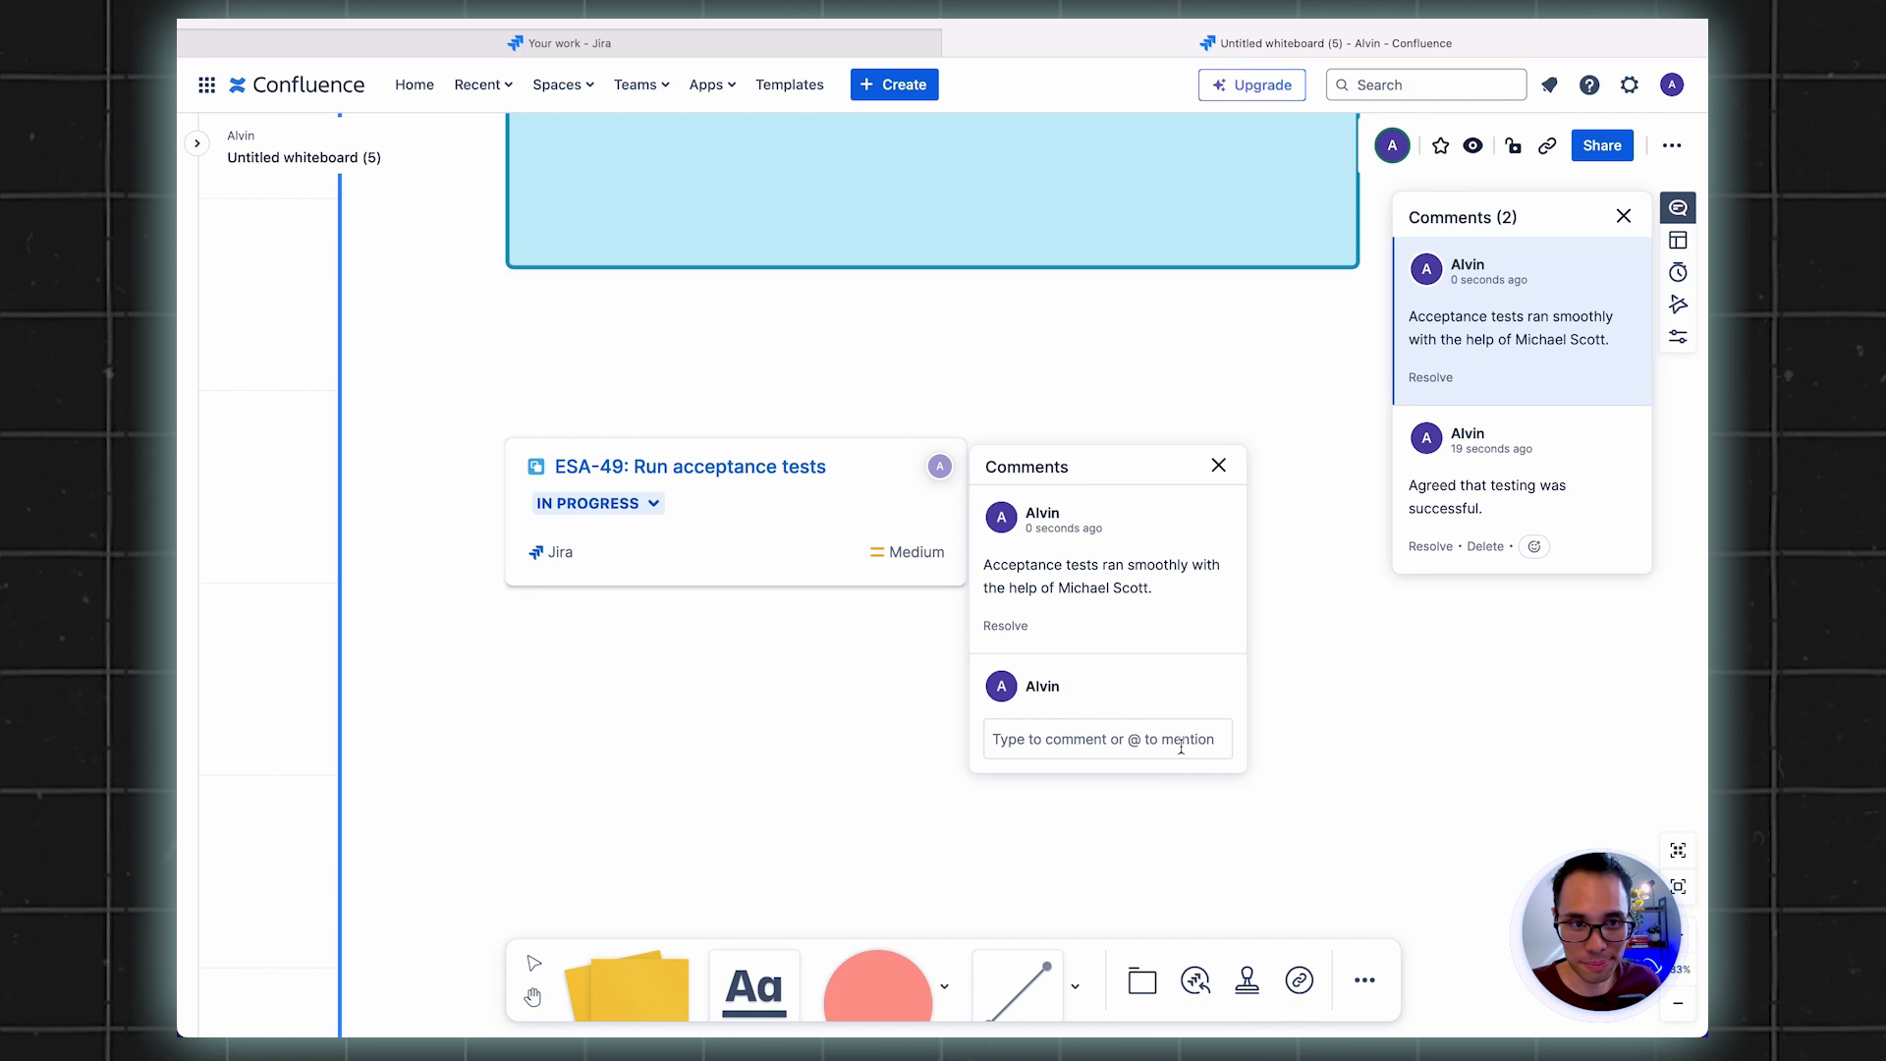
{"action": "left_click", "coordinate": [1218, 466]}
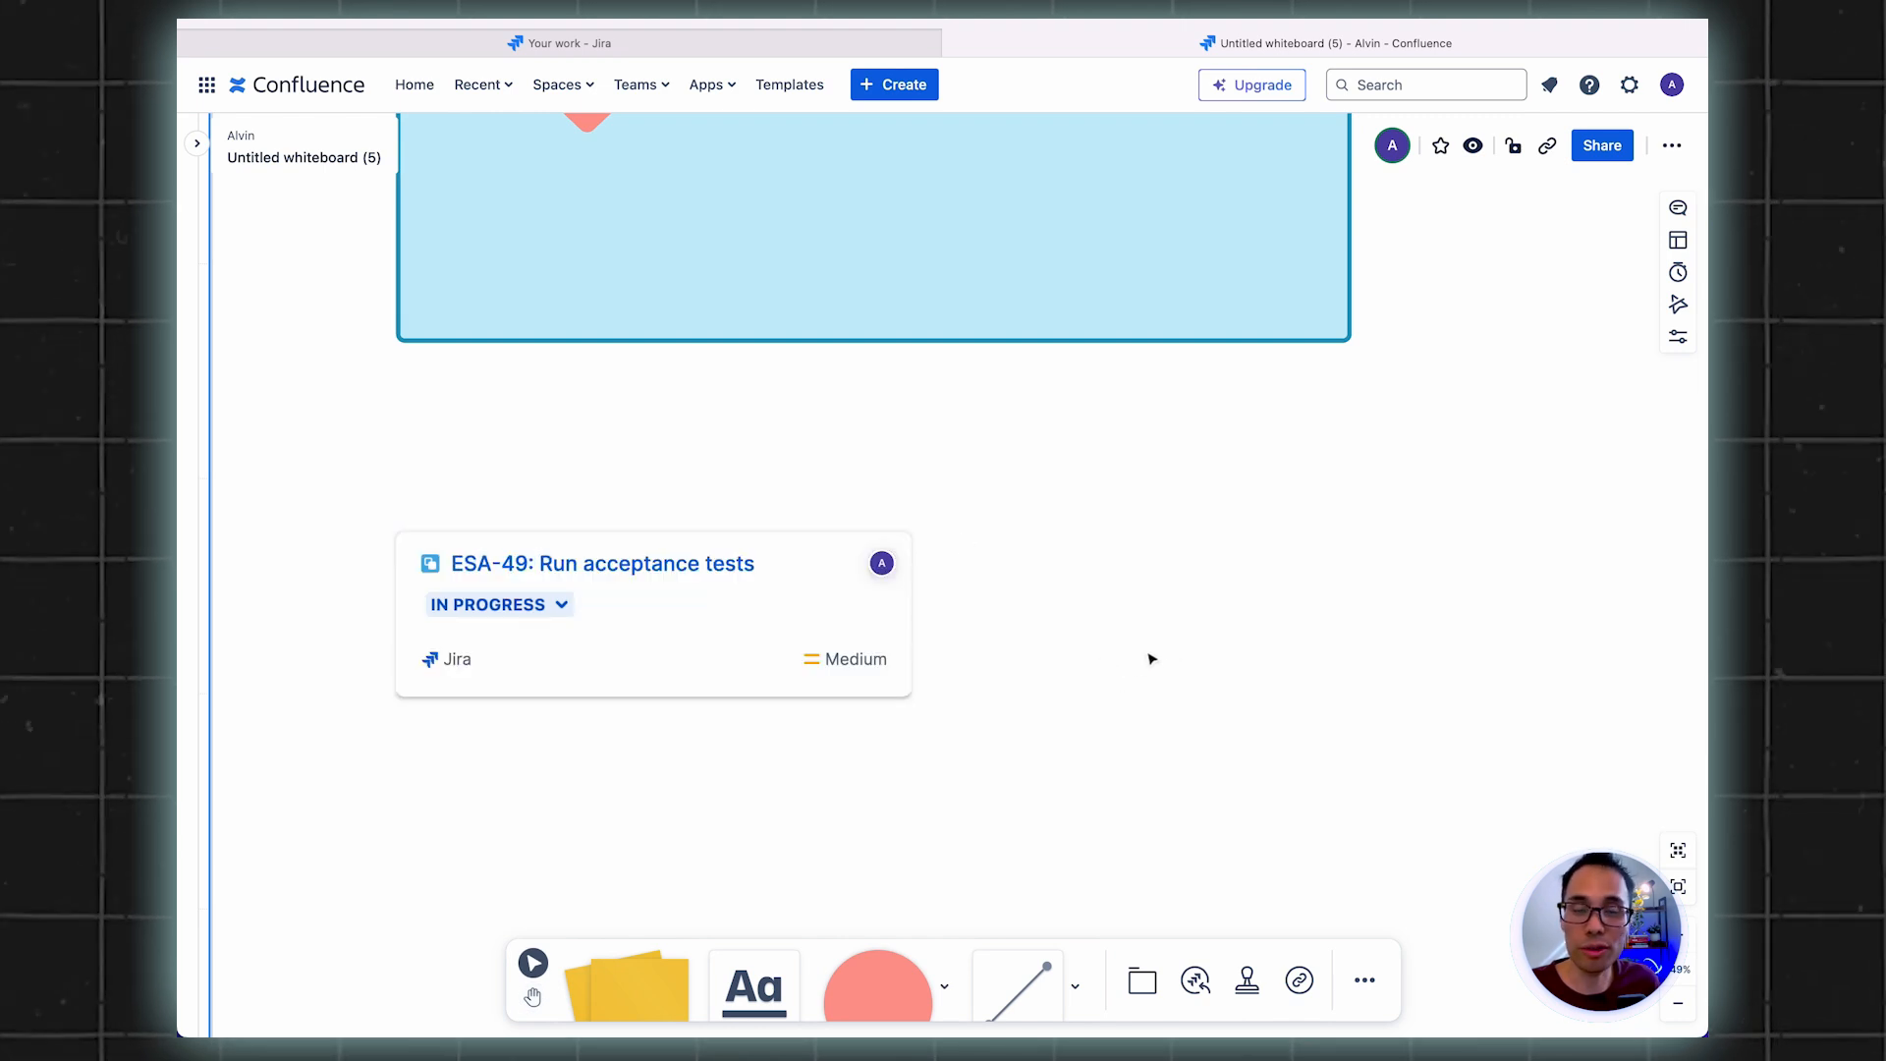
{"action": "mouse_move", "coordinate": [1137, 674]}
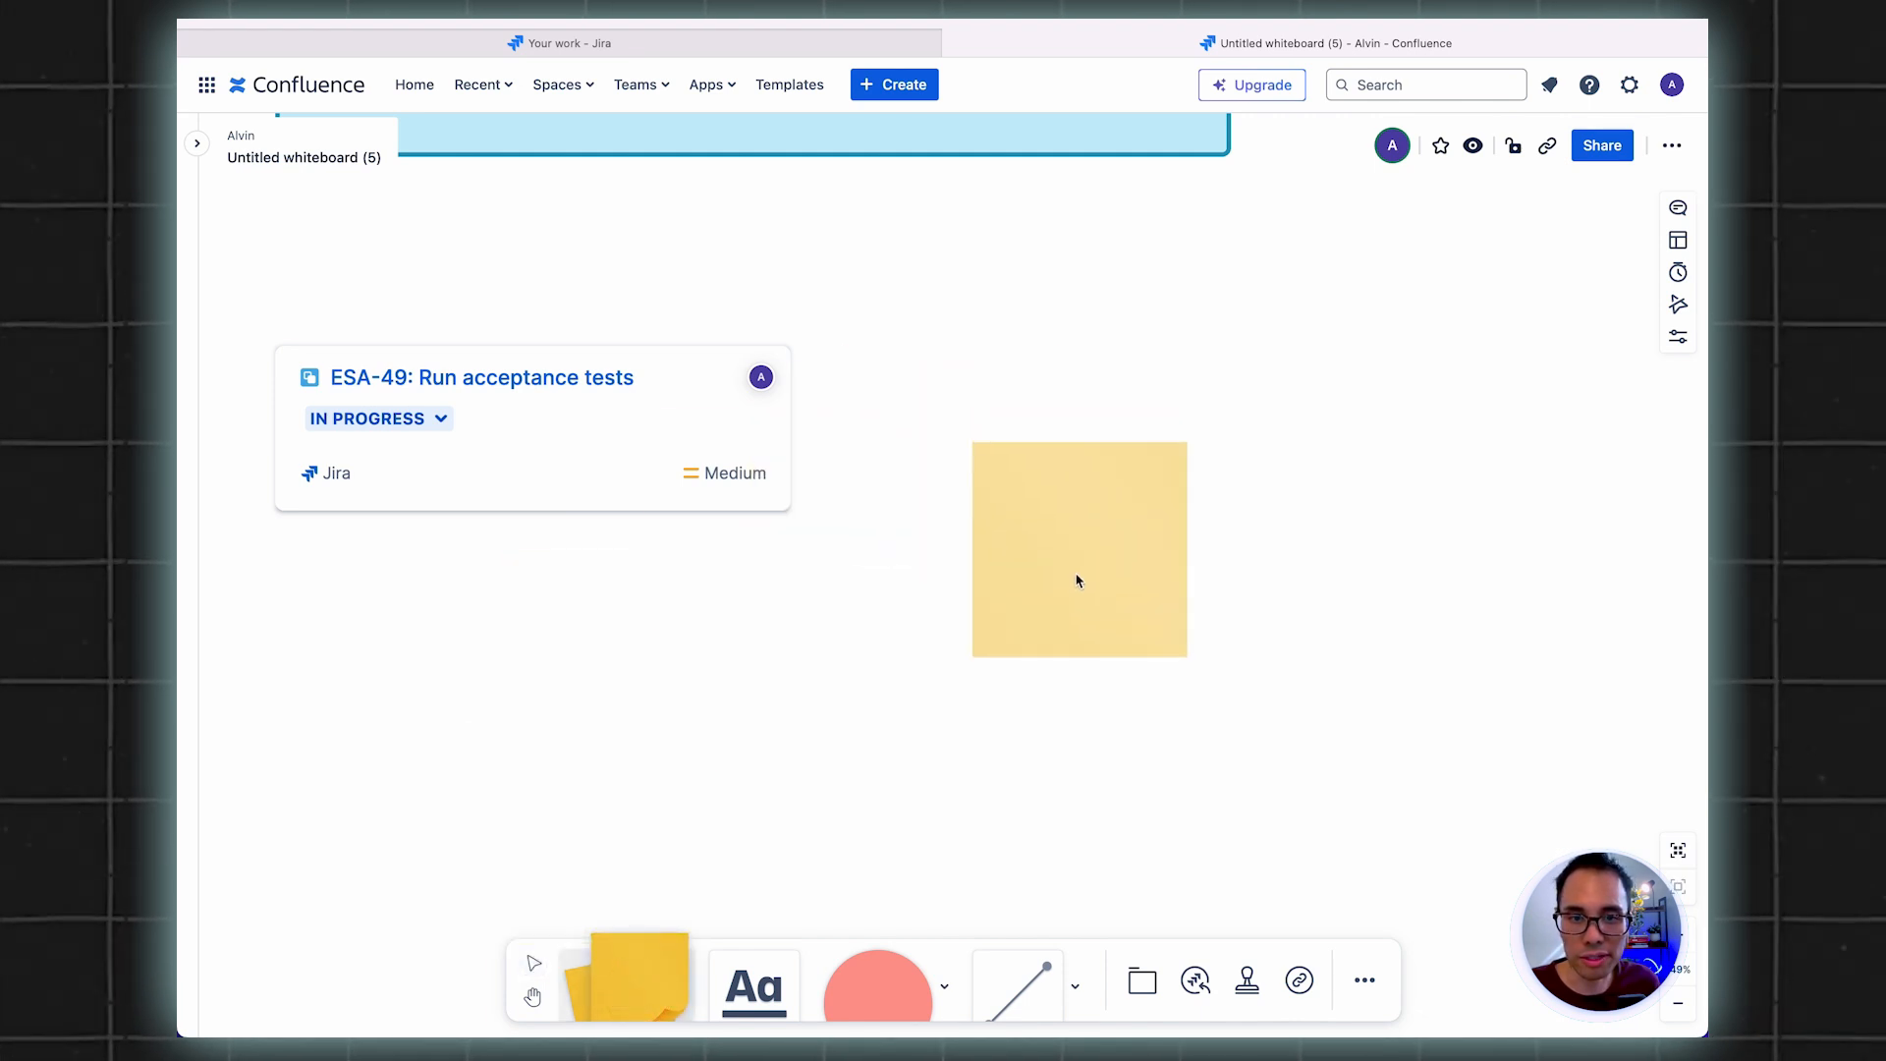
Drop a yellow sticky note beside the ESA-49 card and start writing on it
{"action": "left_click", "coordinate": [1079, 548]}
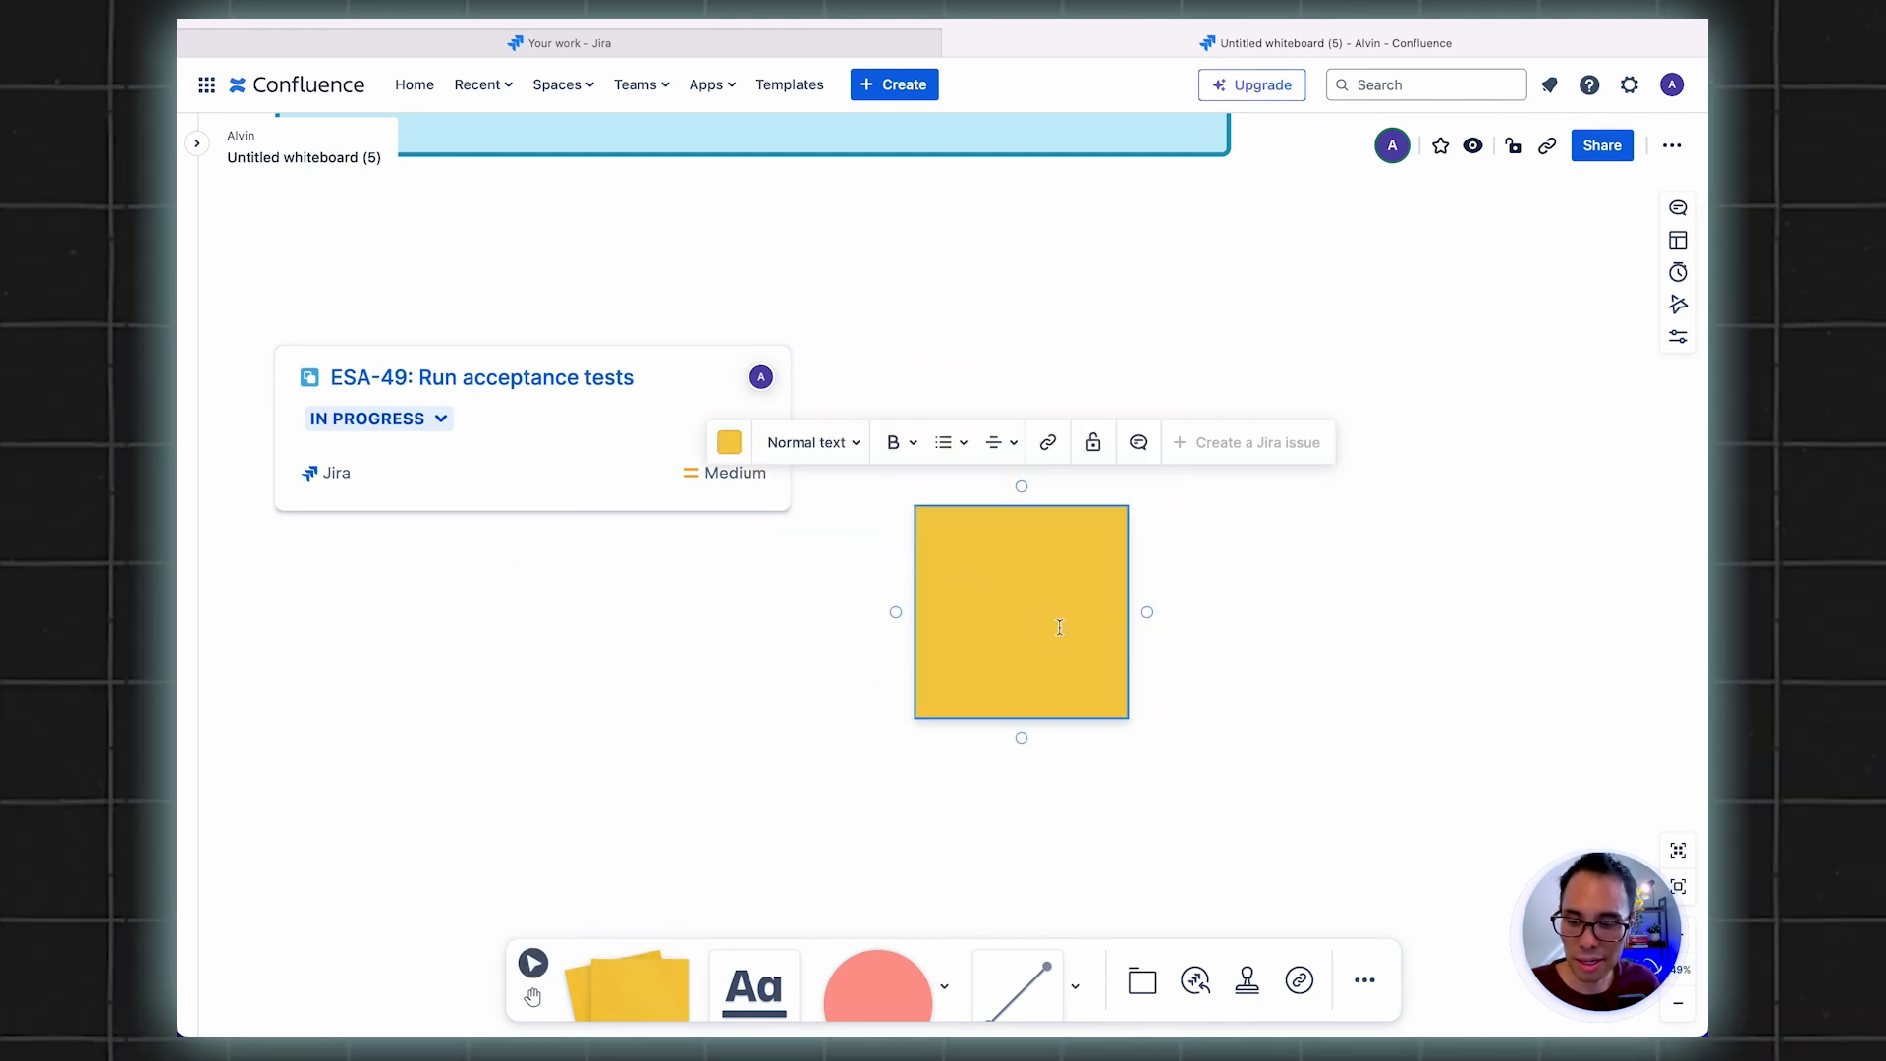
{"action": "double_click", "coordinate": [1022, 611]}
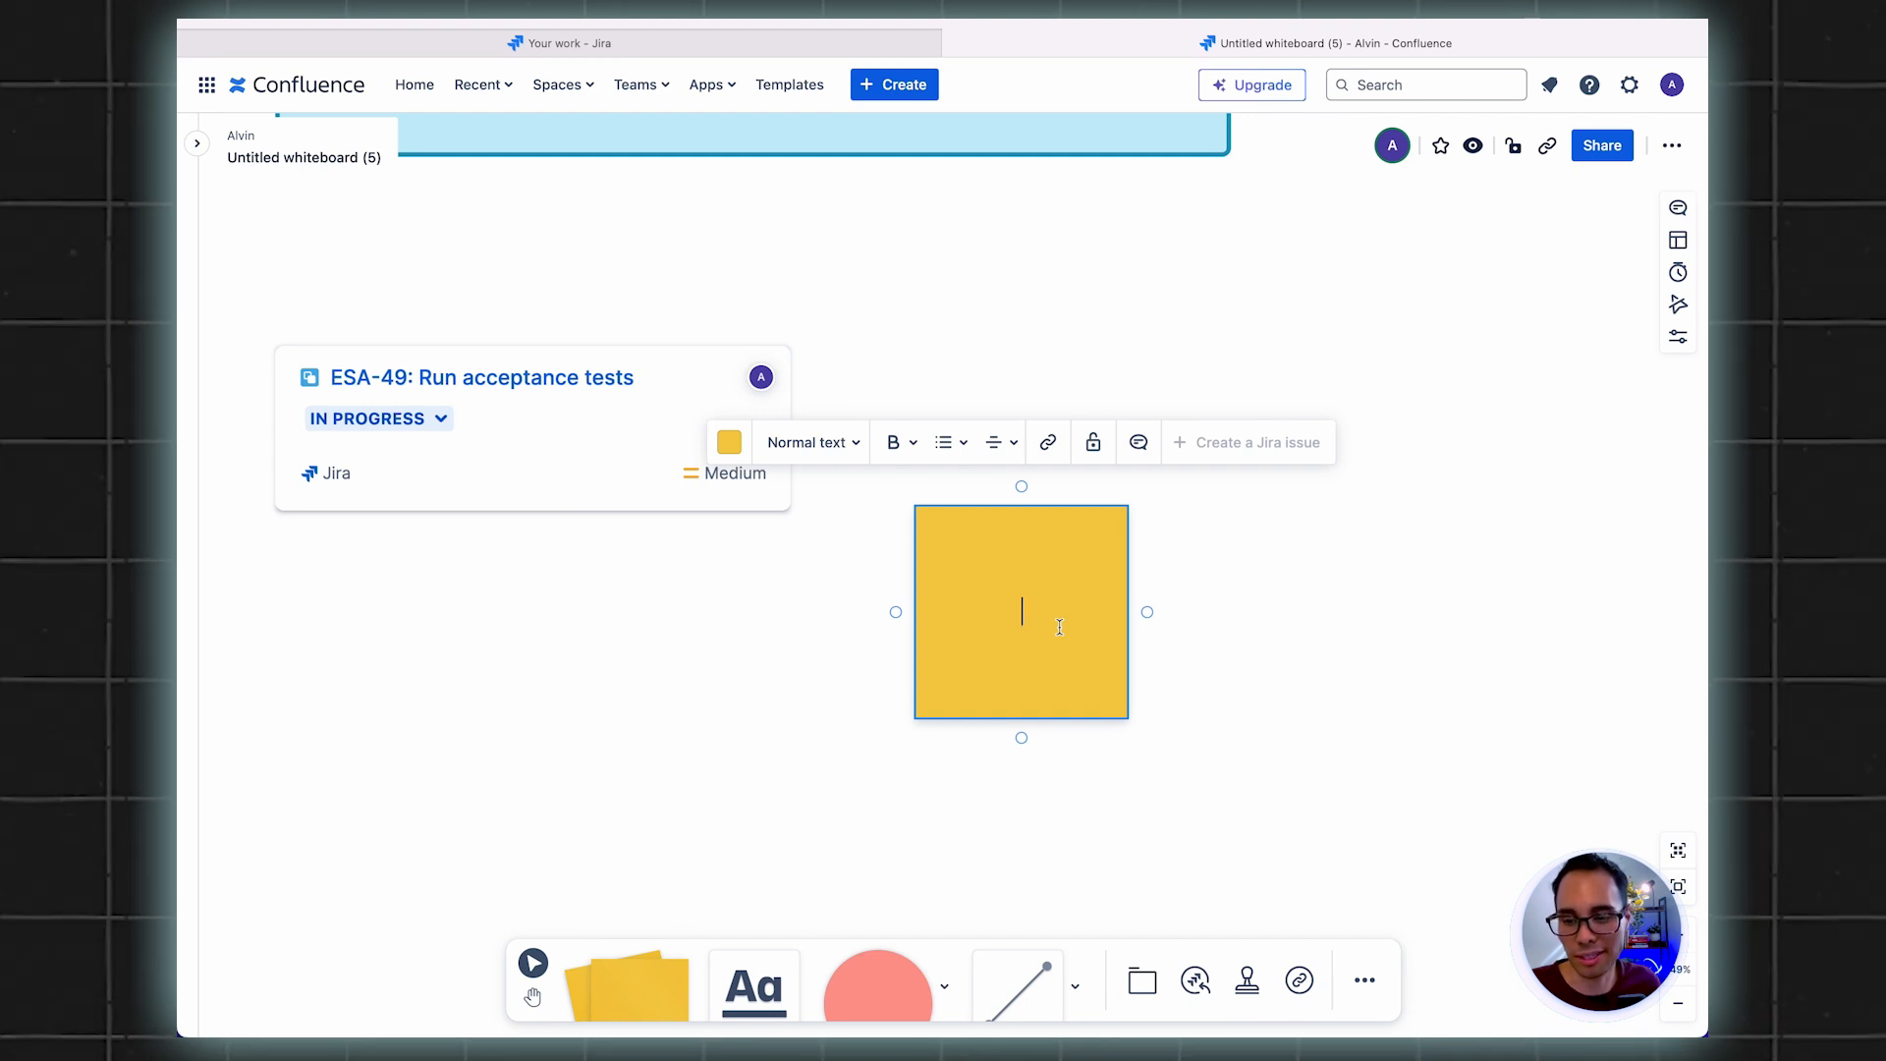
{"action": "mouse_move", "coordinate": [1013, 368]}
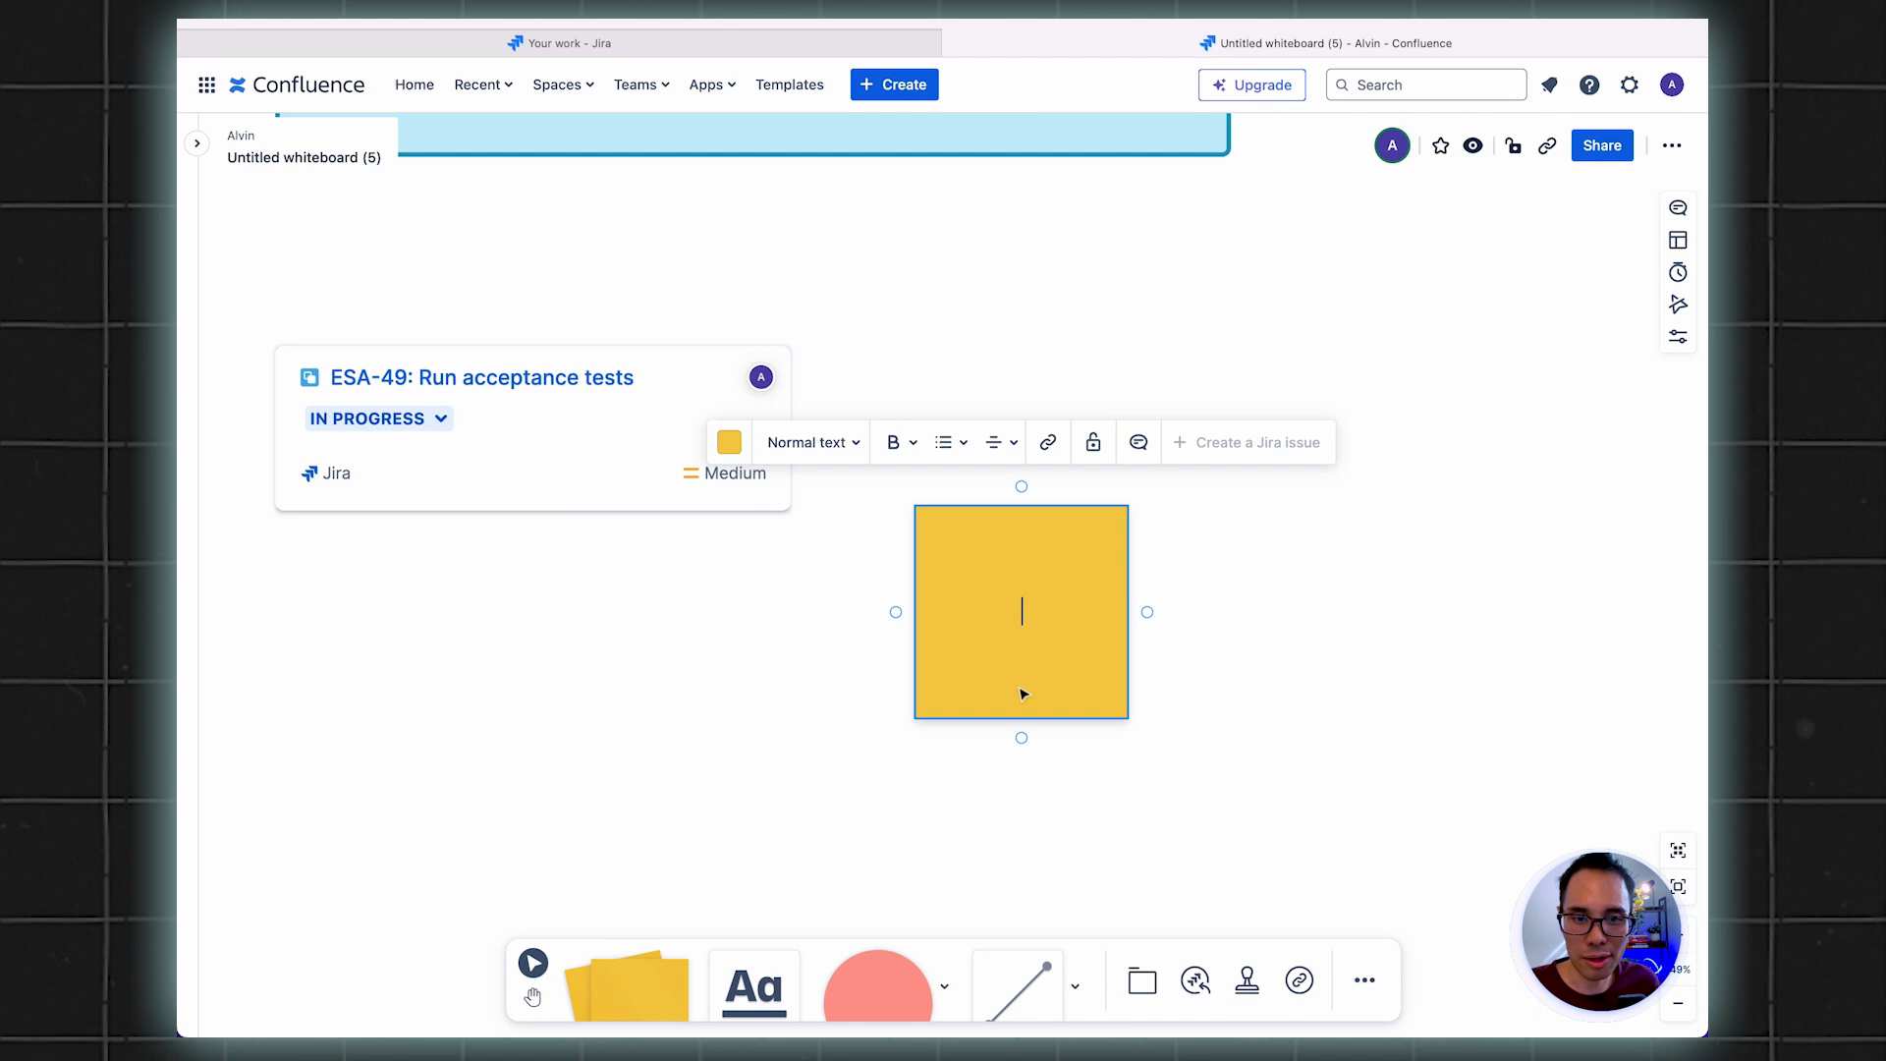
{"action": "left_click_drag", "start_coordinate": [1022, 611], "coordinate": [1080, 564]}
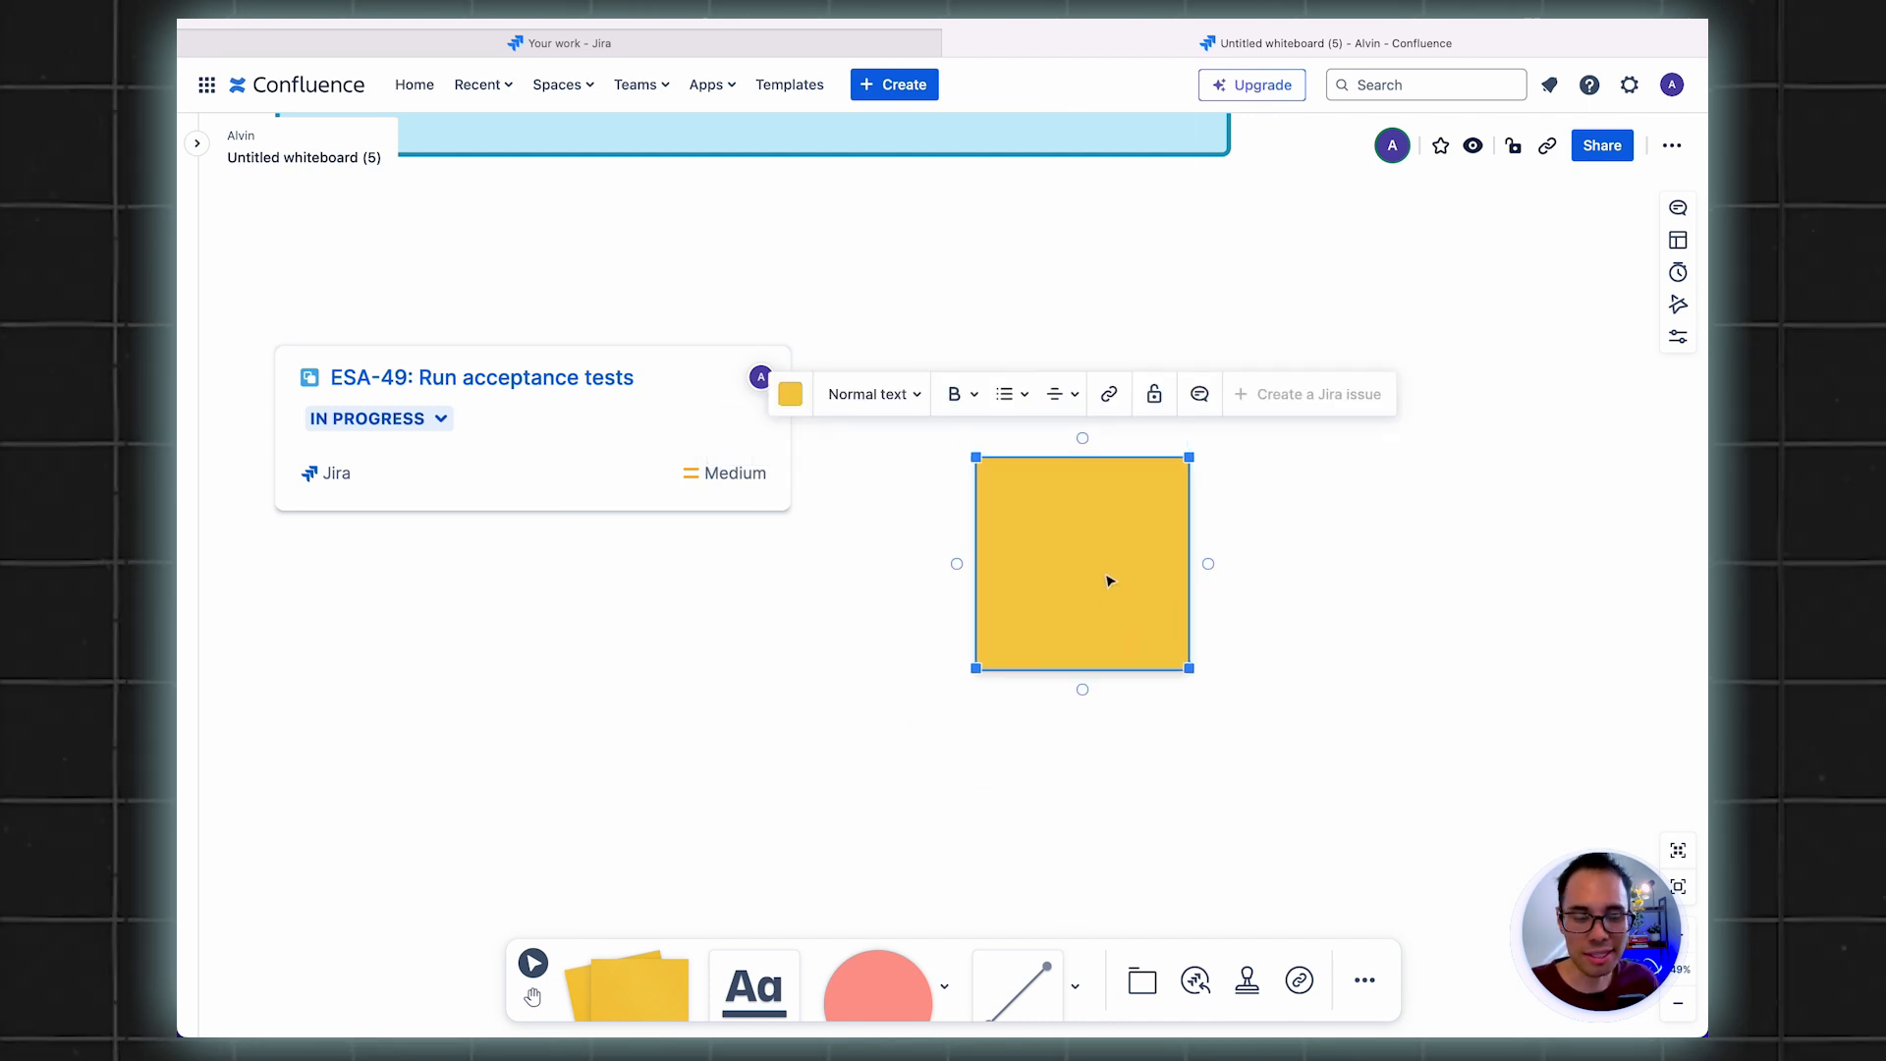
{"action": "double_click", "coordinate": [1081, 564]}
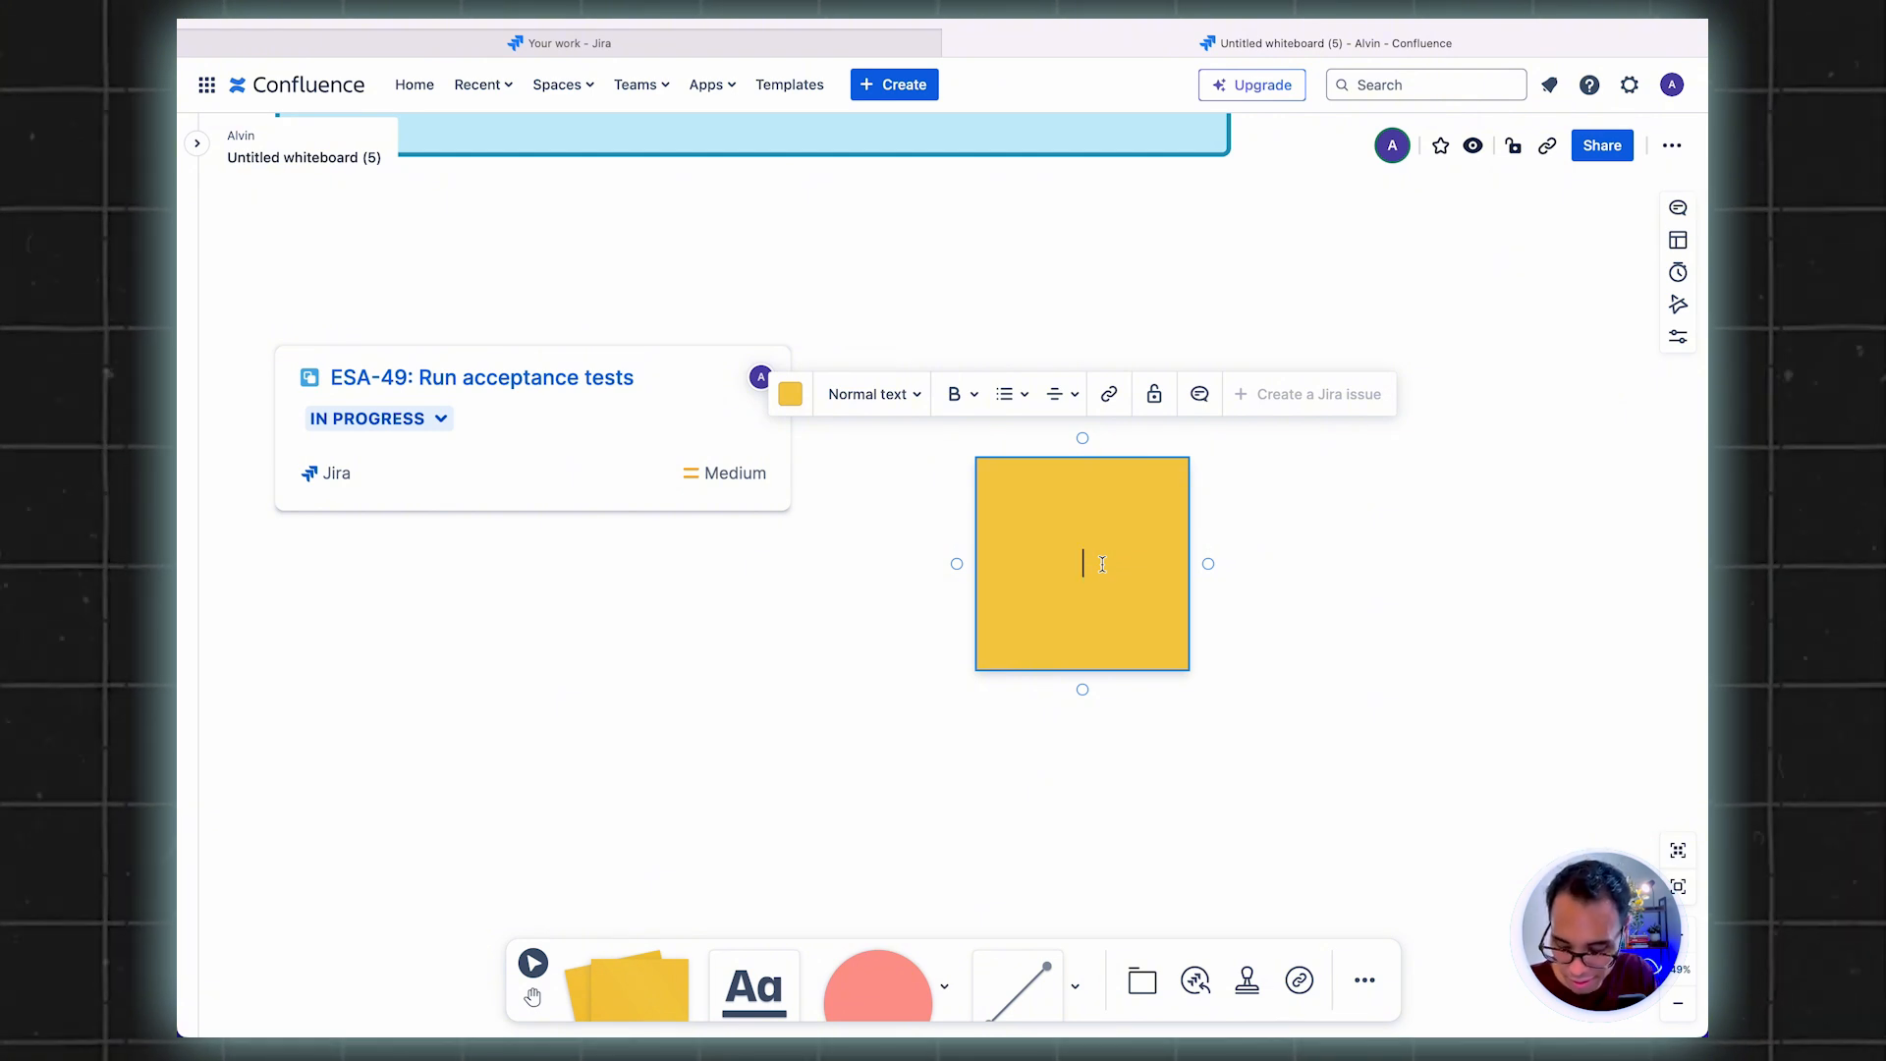
Write "User must be able to search for items based on its category." on the note
{"action": "type", "text": "User must be able to sear"}
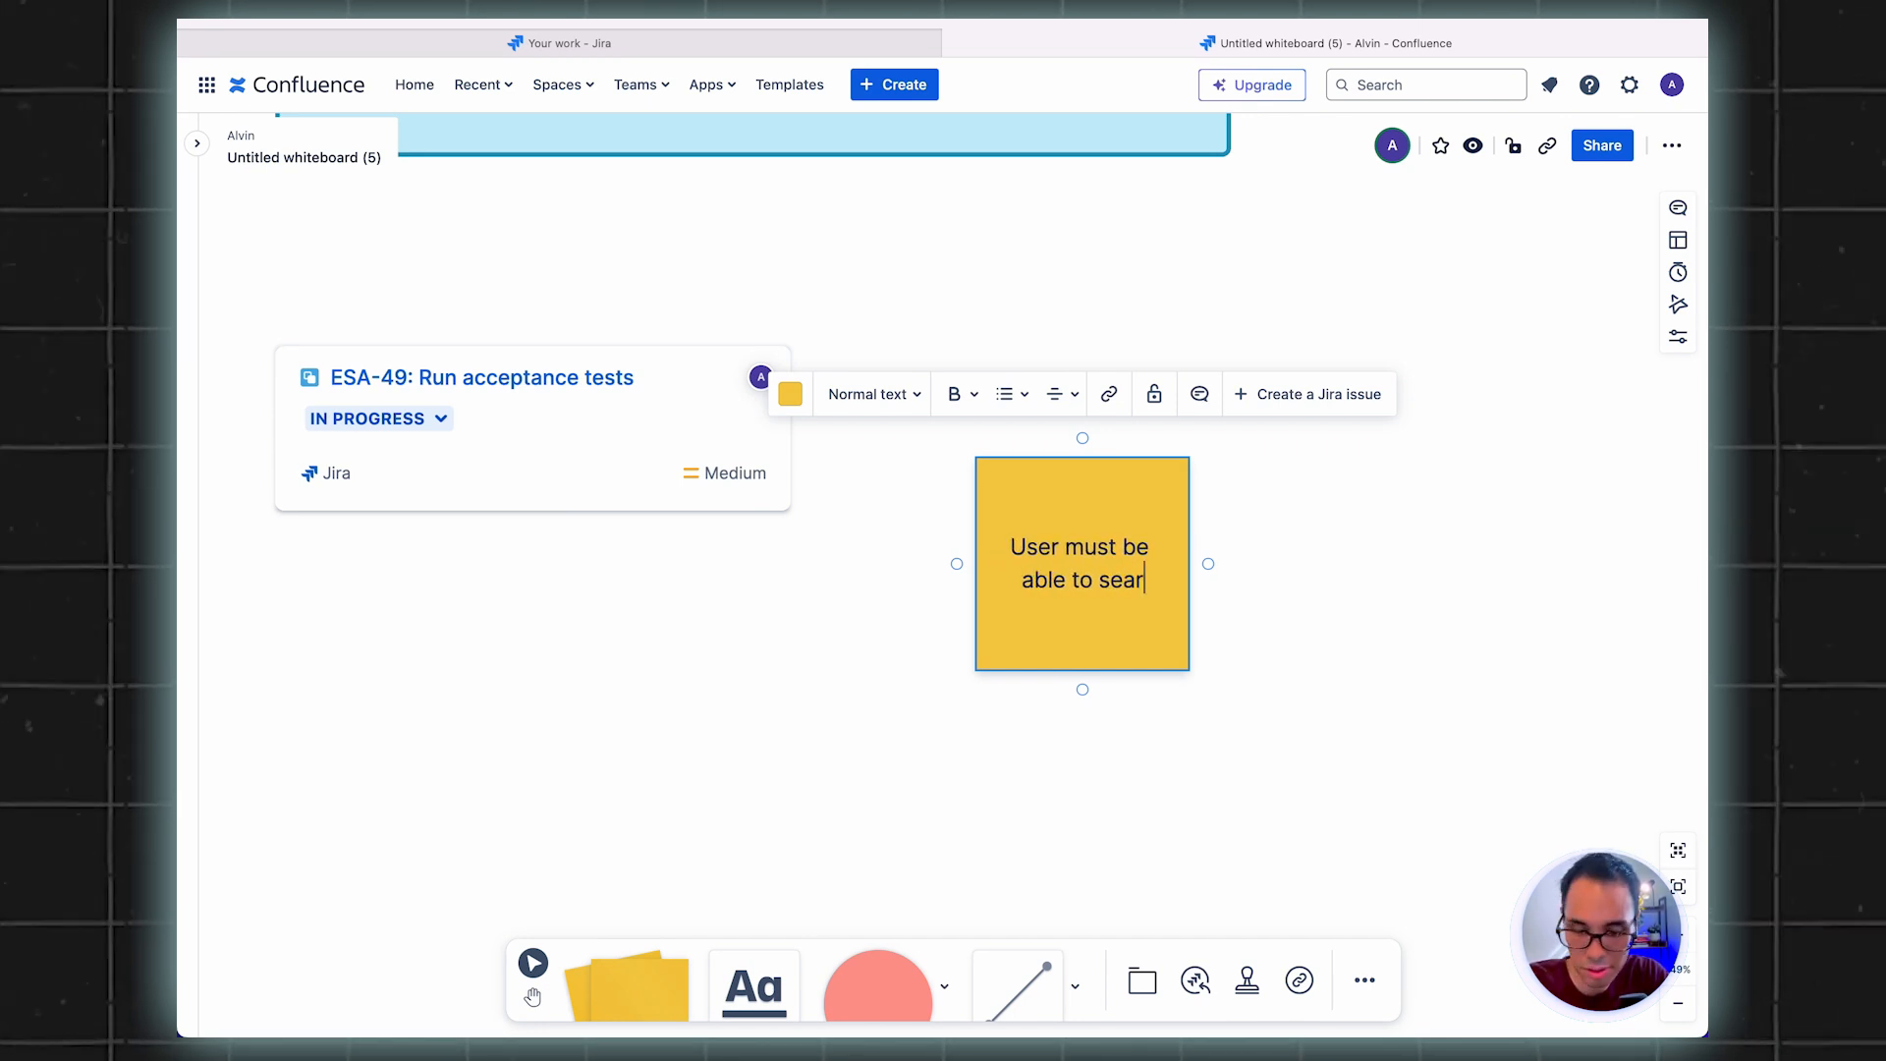
{"action": "type", "text": "ch for items based on its categor"}
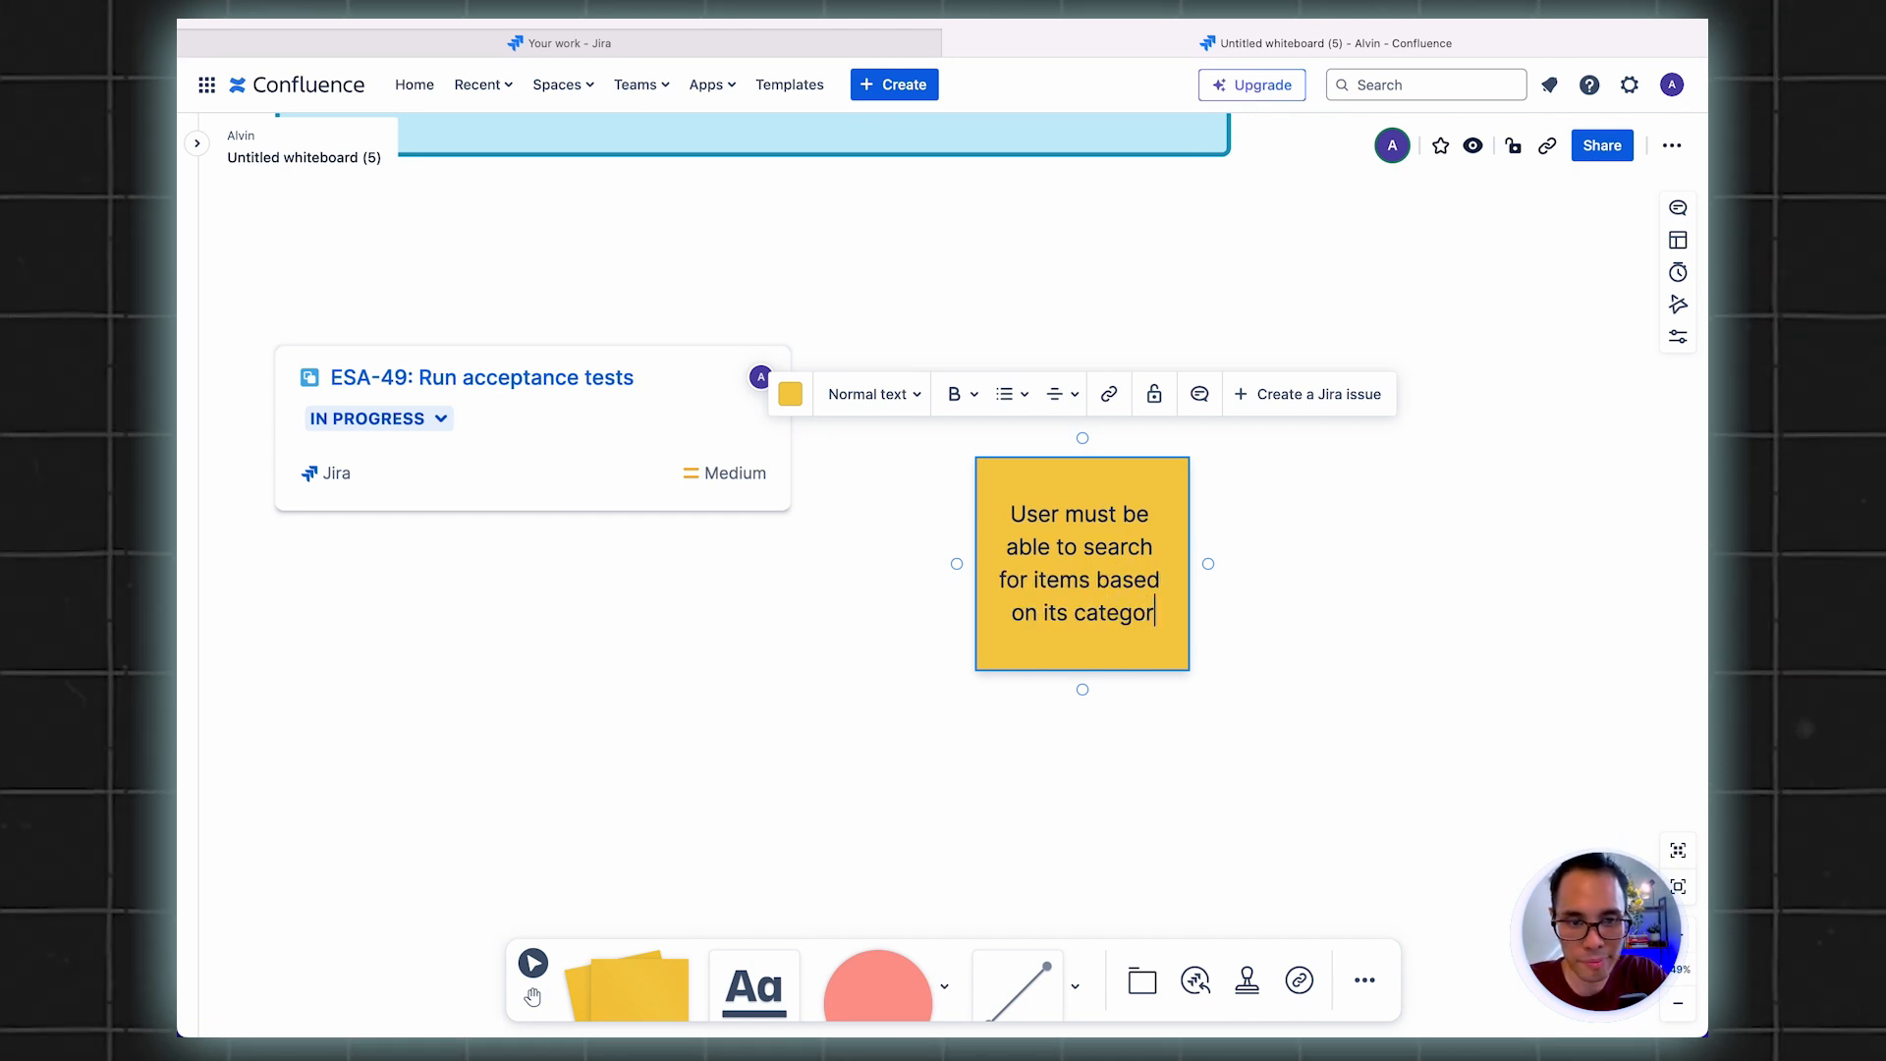
{"action": "type", "text": "y."}
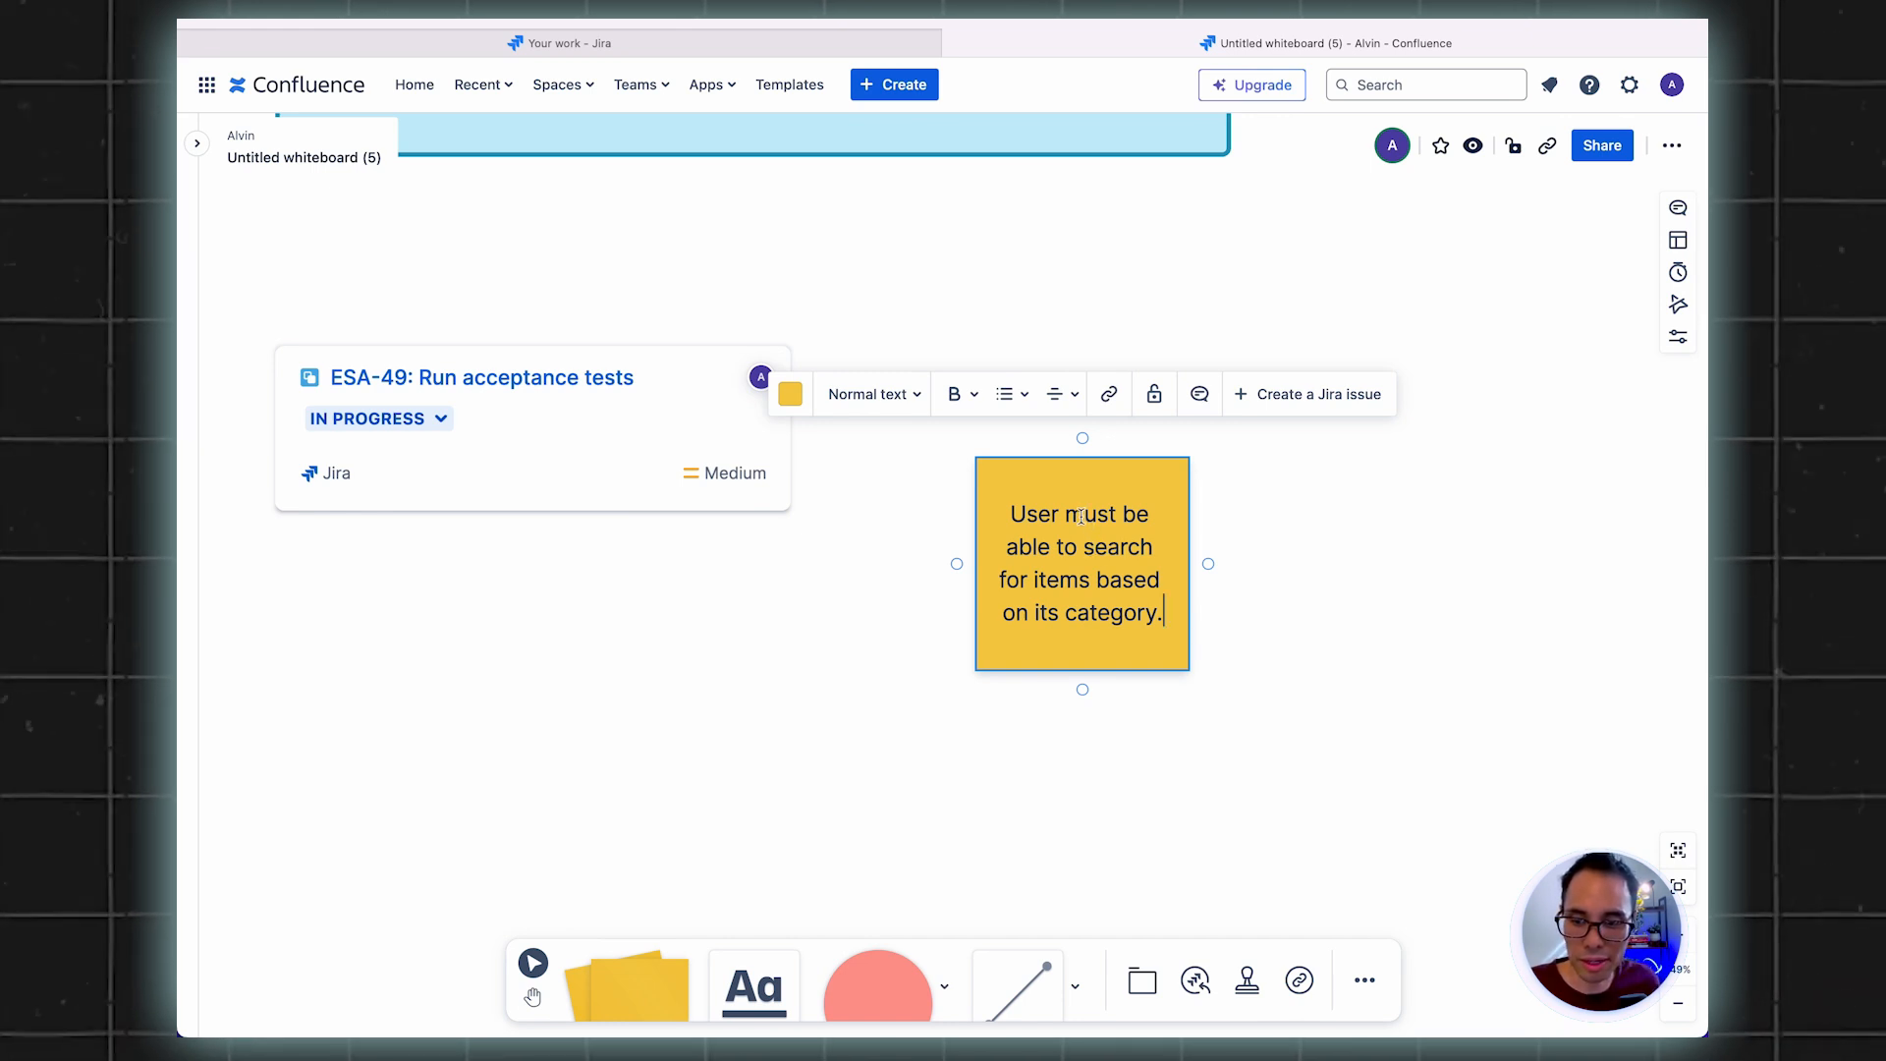
{"action": "mouse_move", "coordinate": [1281, 556]}
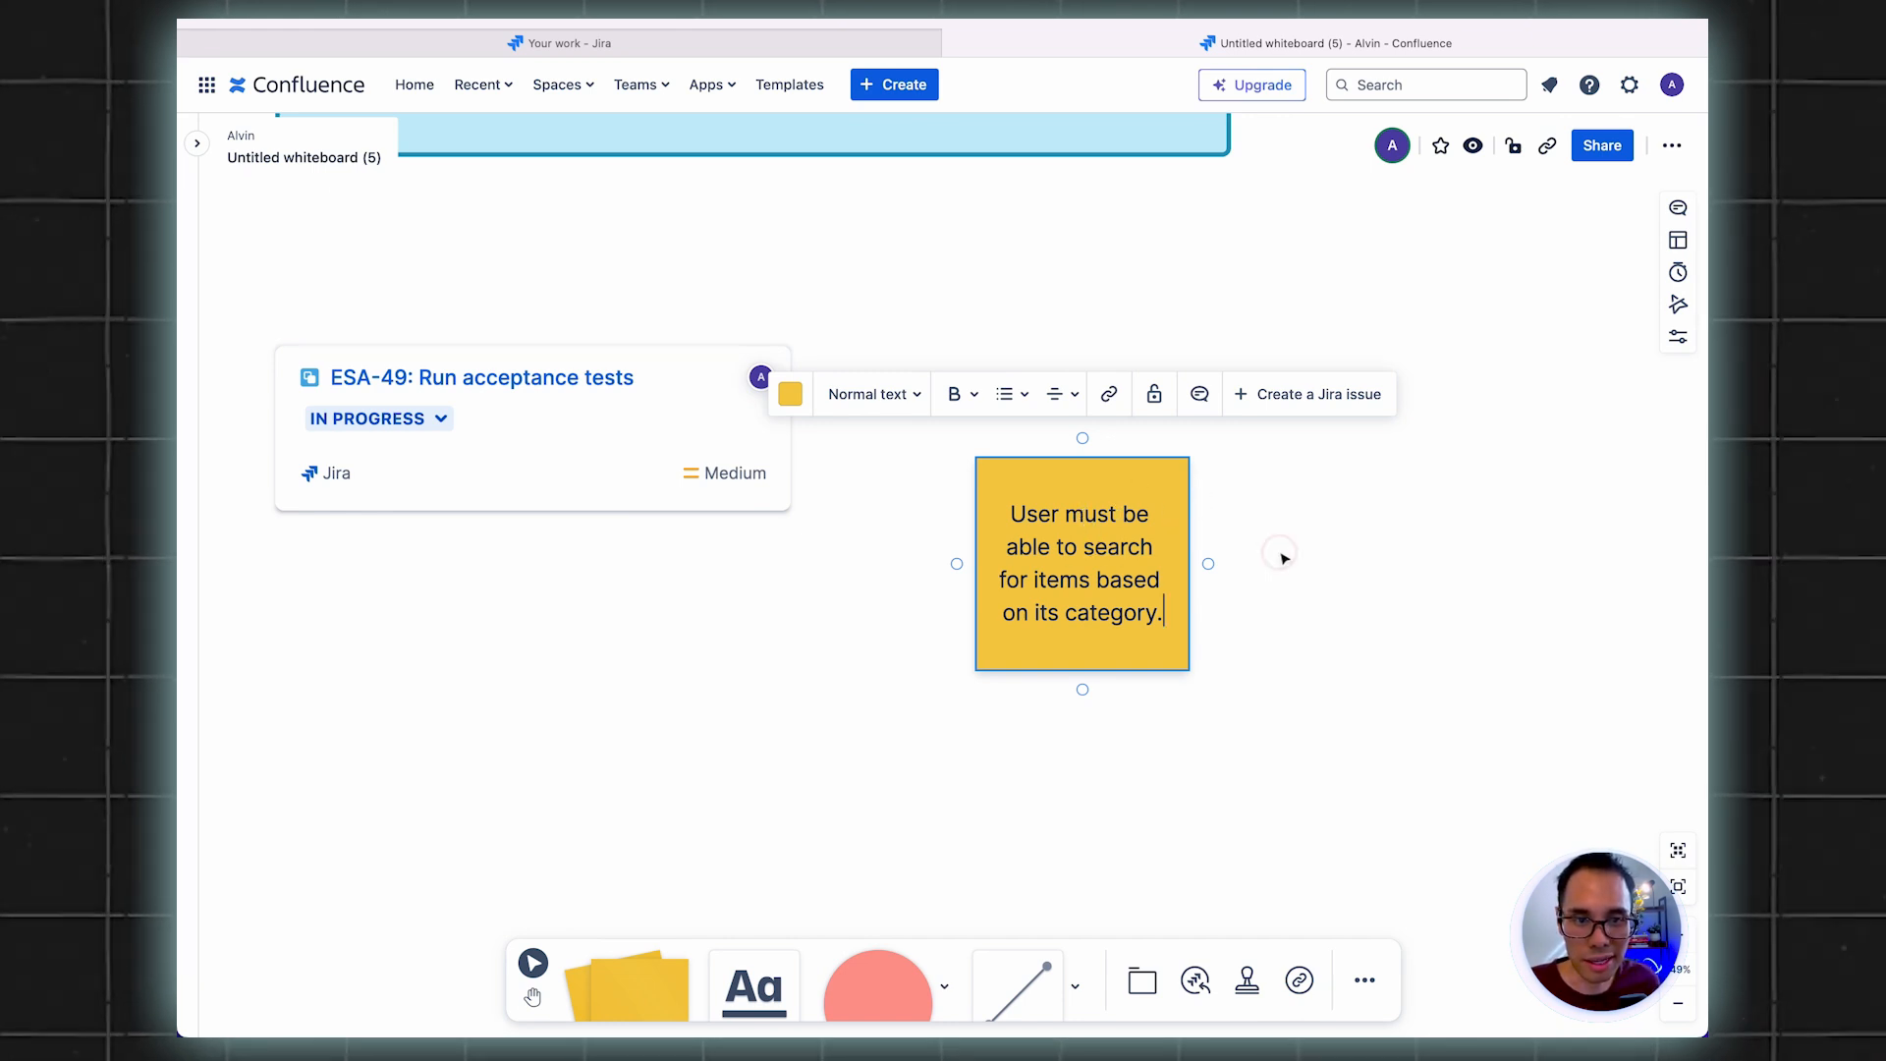
{"action": "left_click", "coordinate": [1081, 564]}
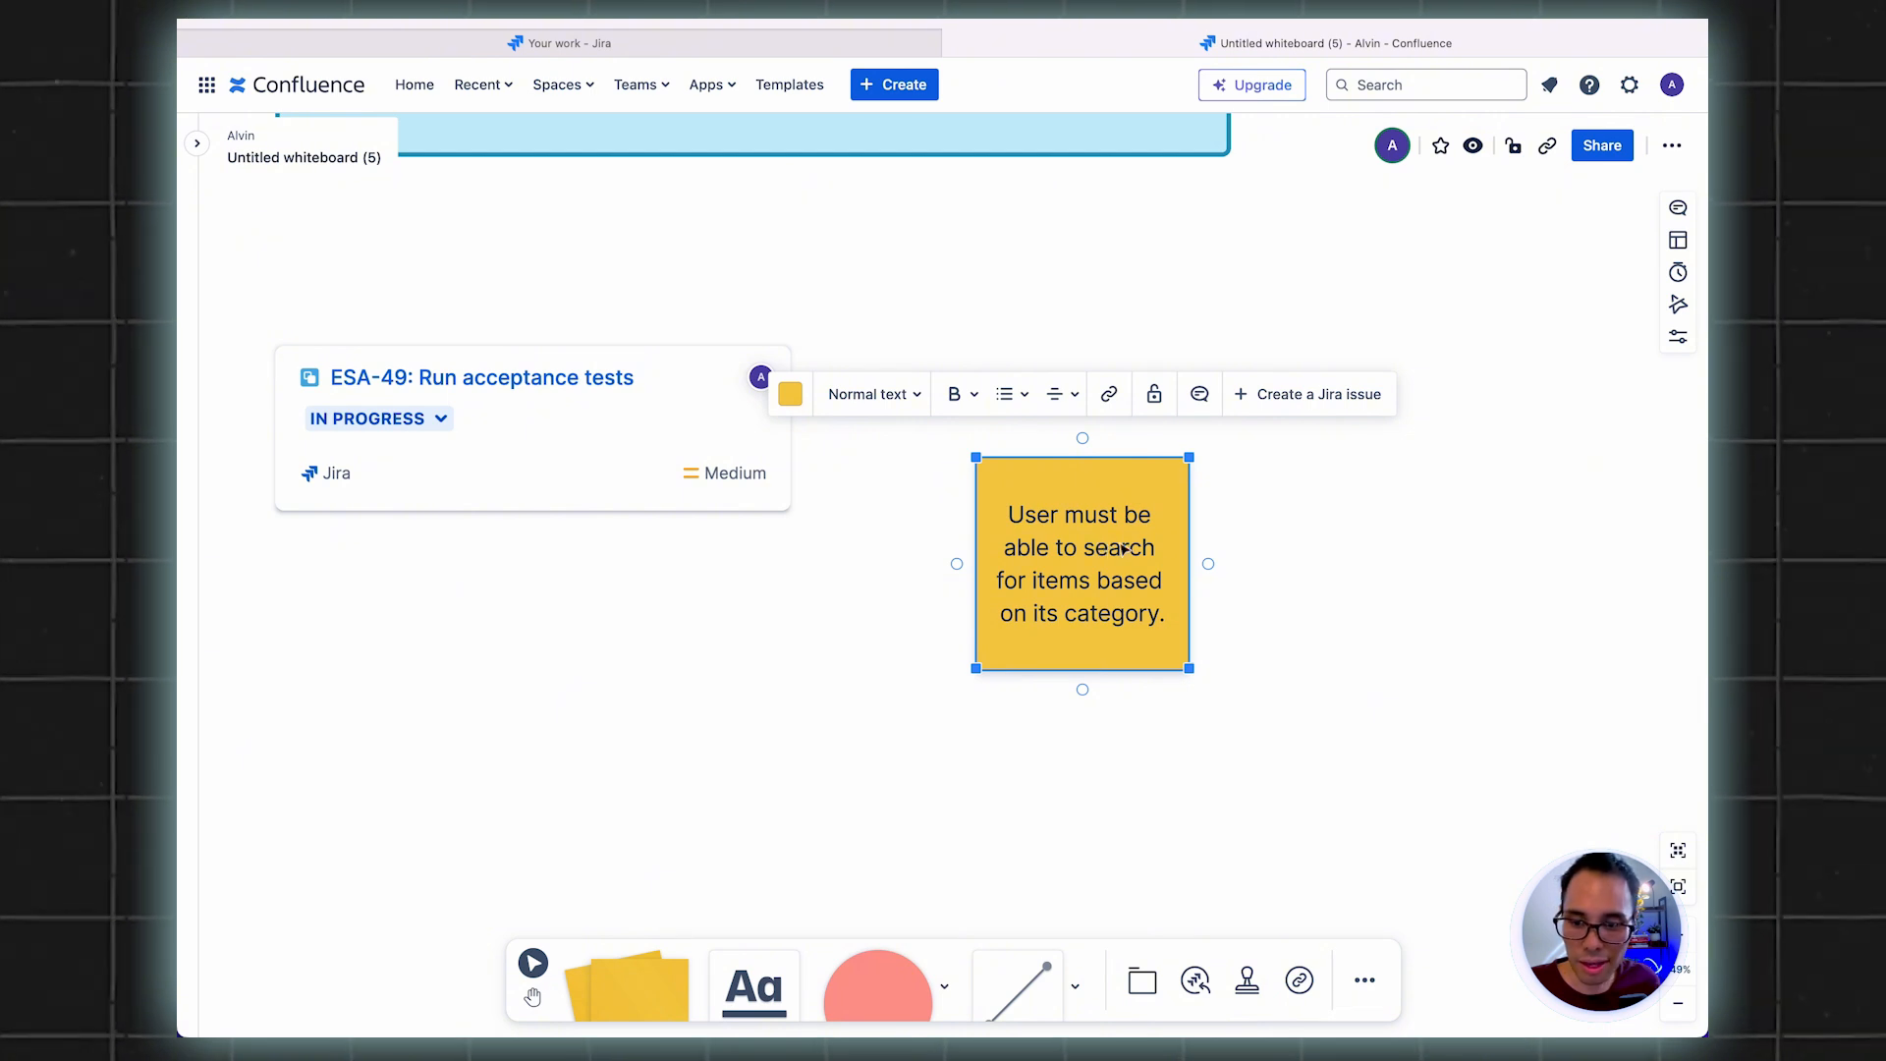
{"action": "mouse_move", "coordinate": [872, 393]}
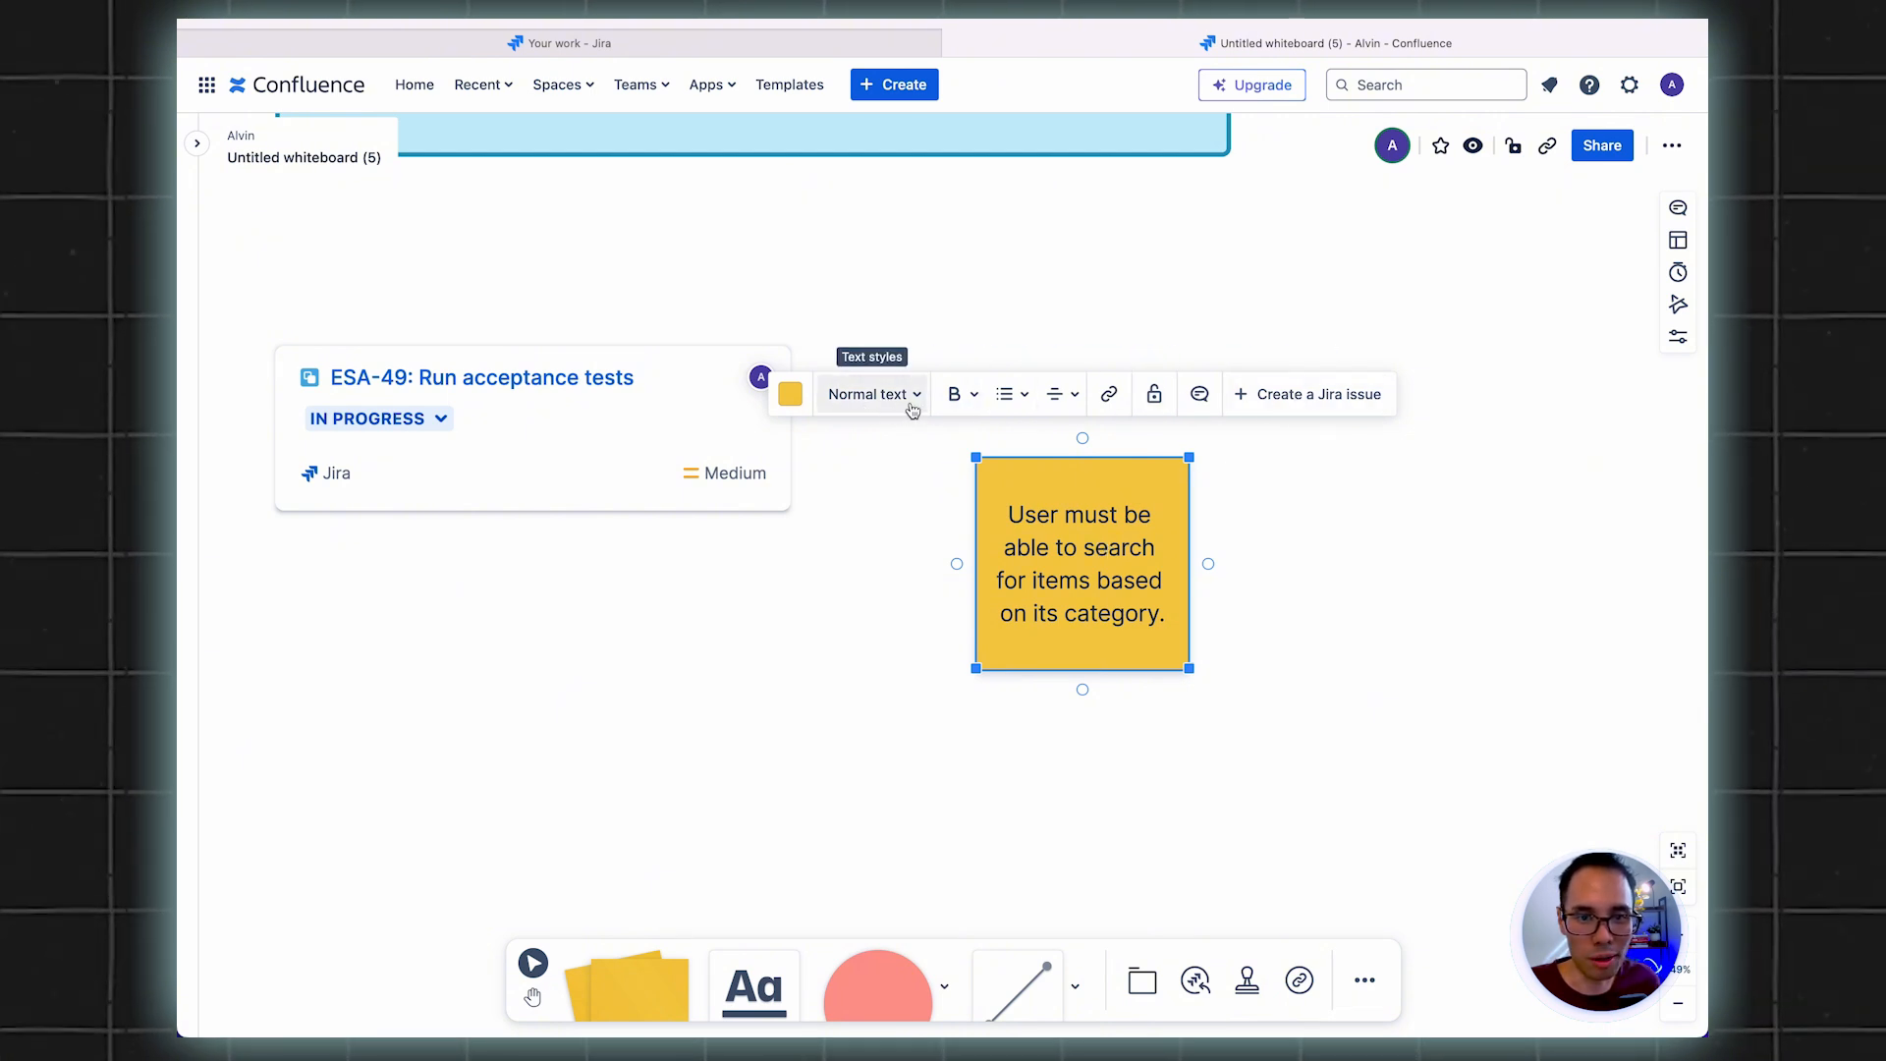
{"action": "mouse_move", "coordinate": [1308, 393]}
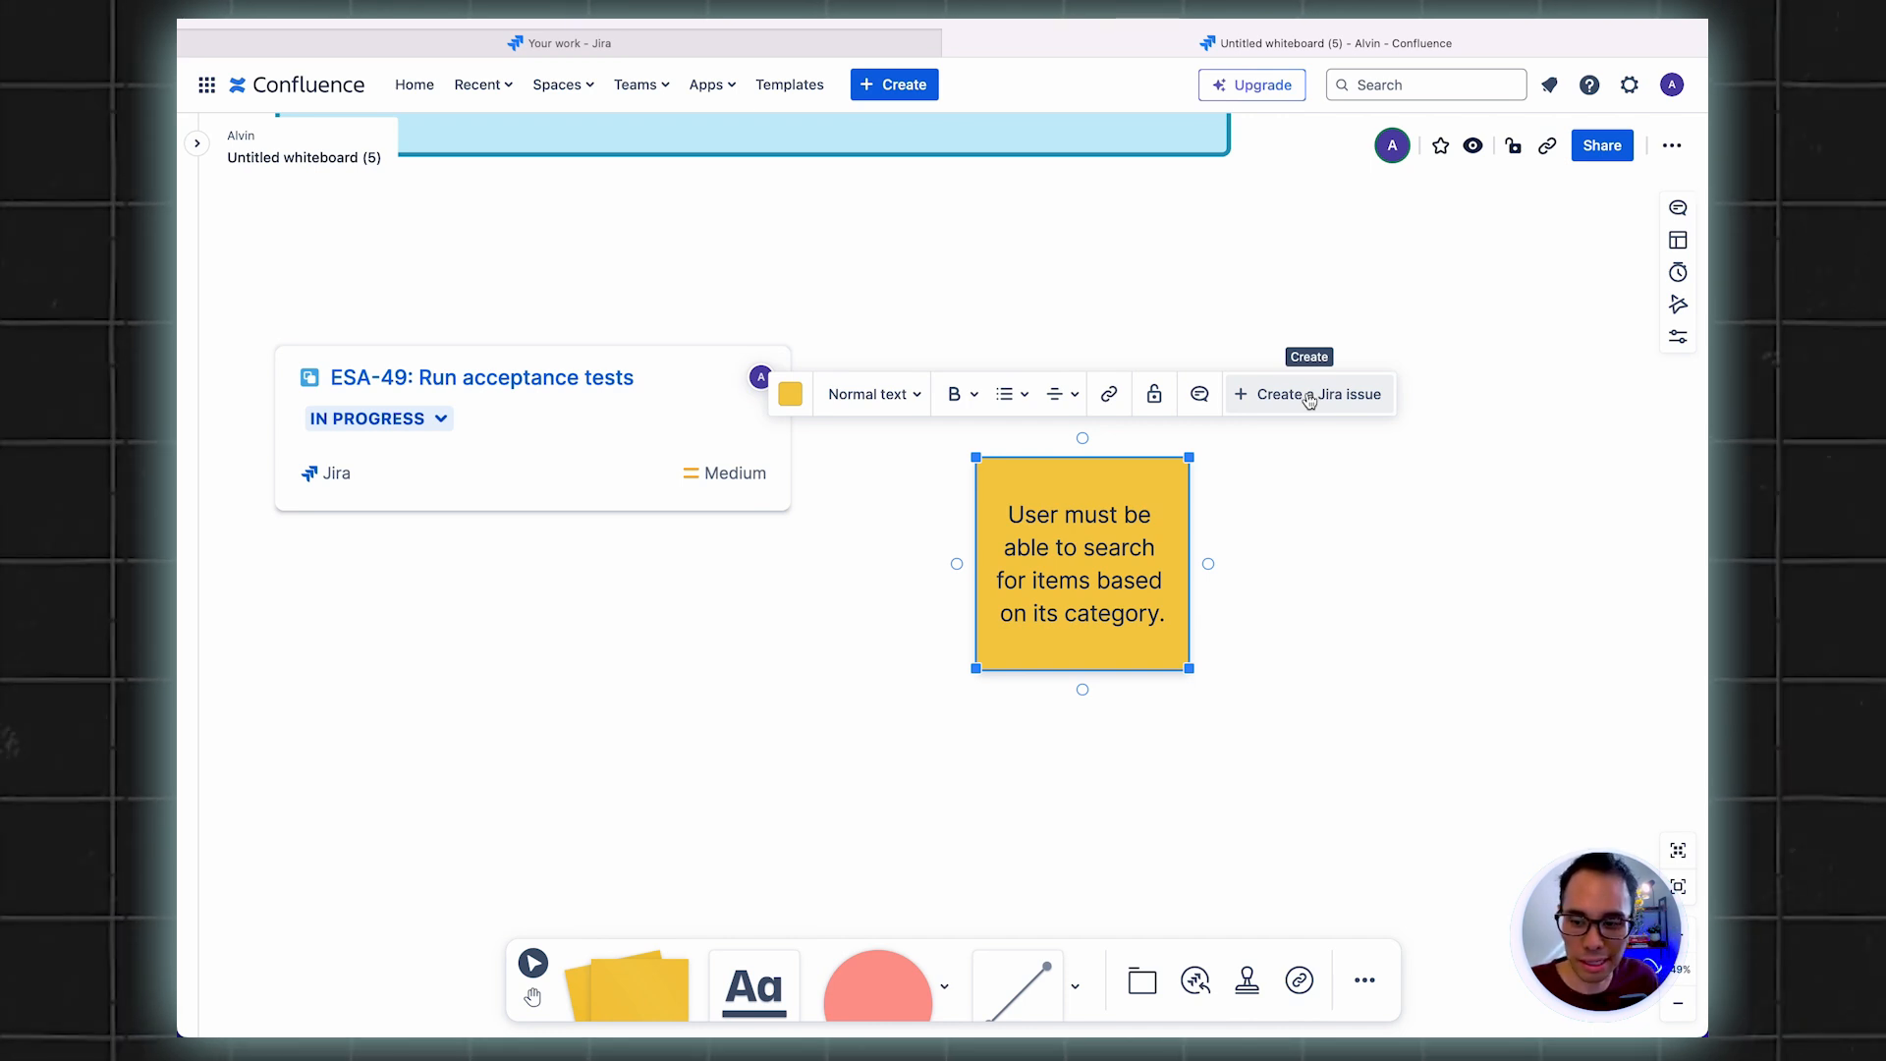
Convert the sticky note into a Jira Story in the E-commerce Shopping App project (ESA-53)
{"action": "left_click", "coordinate": [1308, 392]}
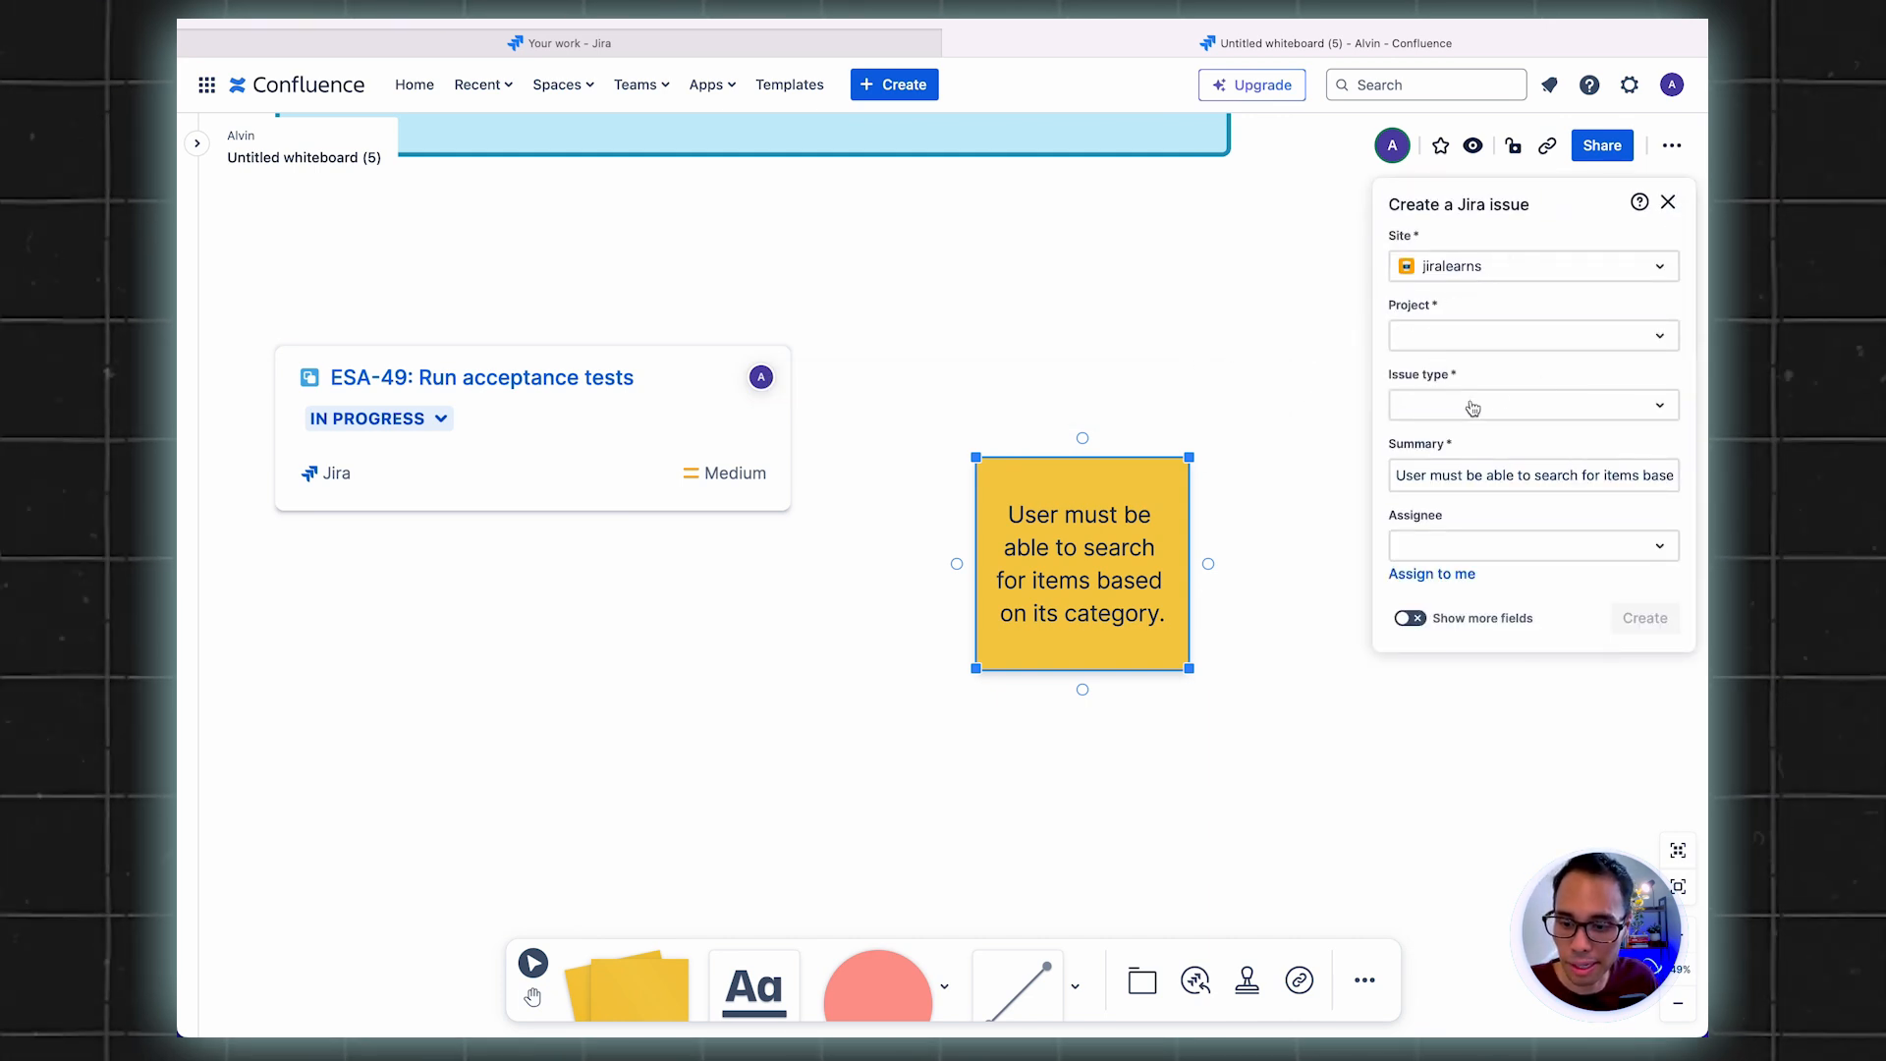
{"action": "mouse_move", "coordinate": [1598, 383]}
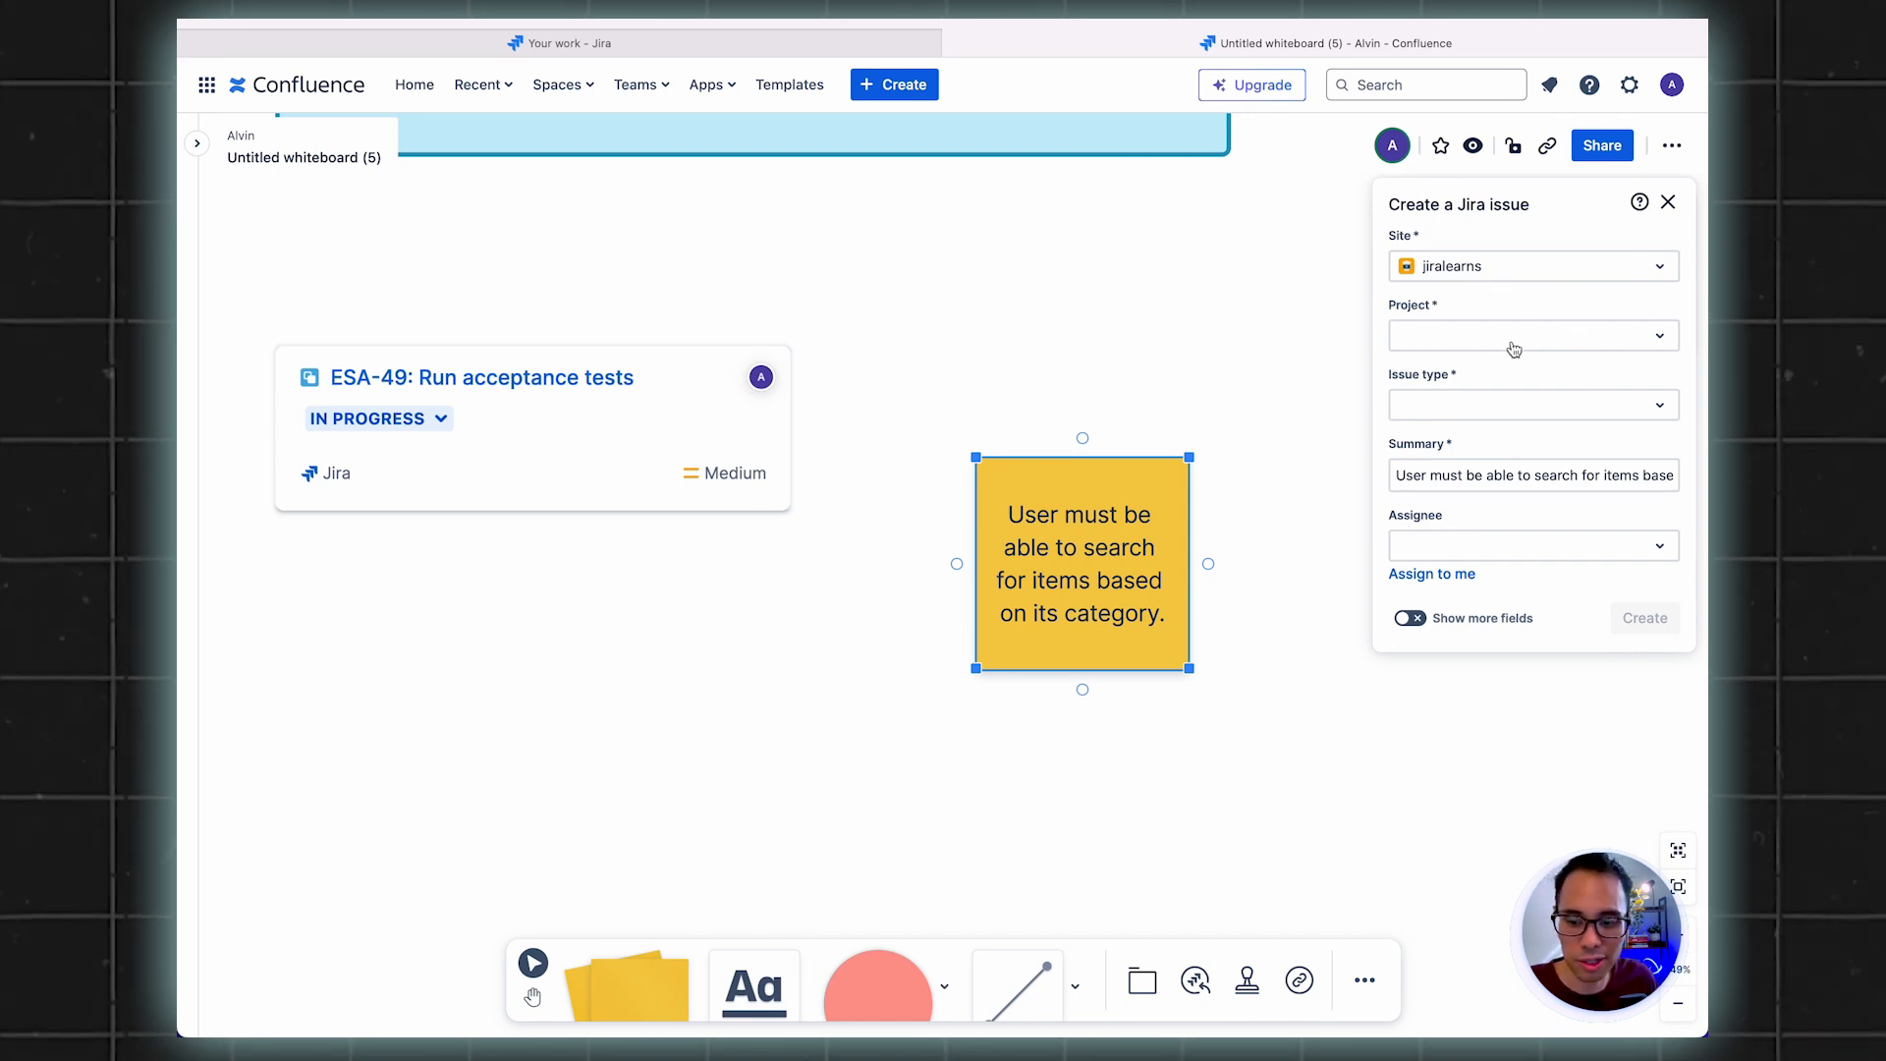
{"action": "left_click", "coordinate": [1532, 334]}
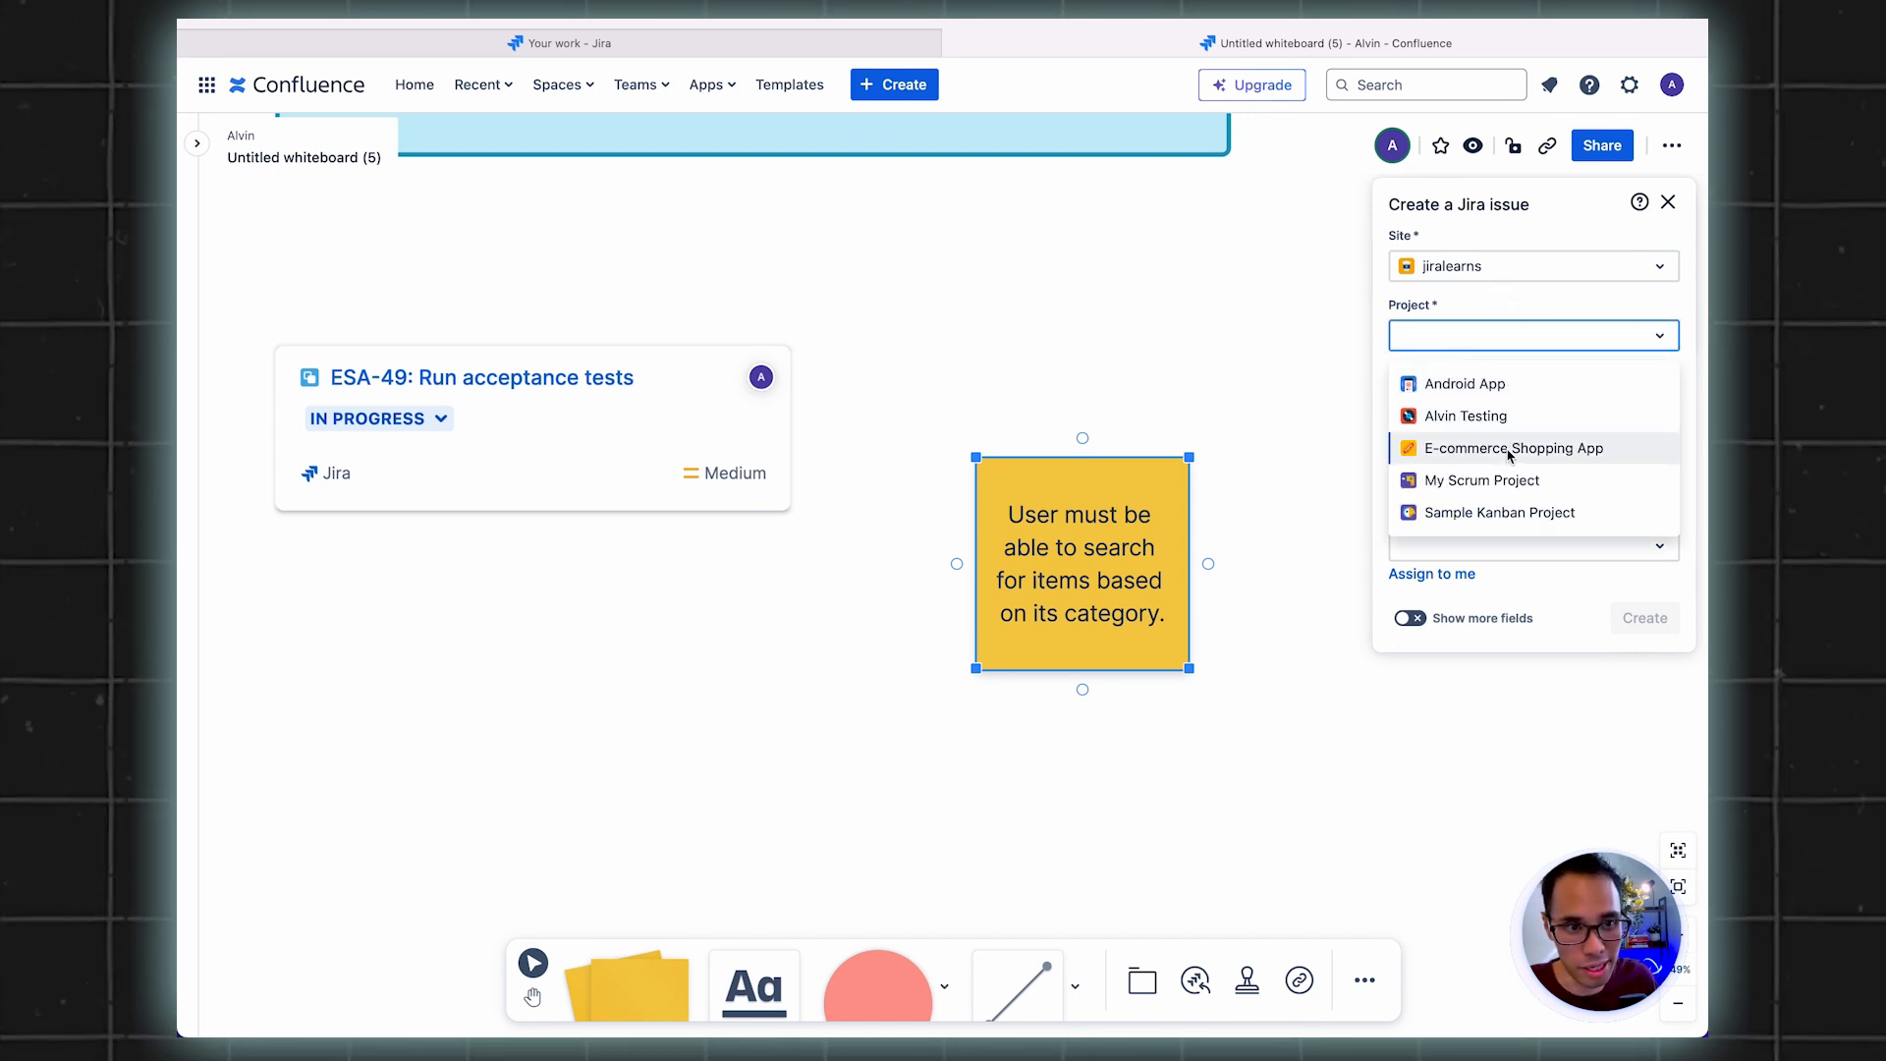
{"action": "left_click", "coordinate": [1513, 448]}
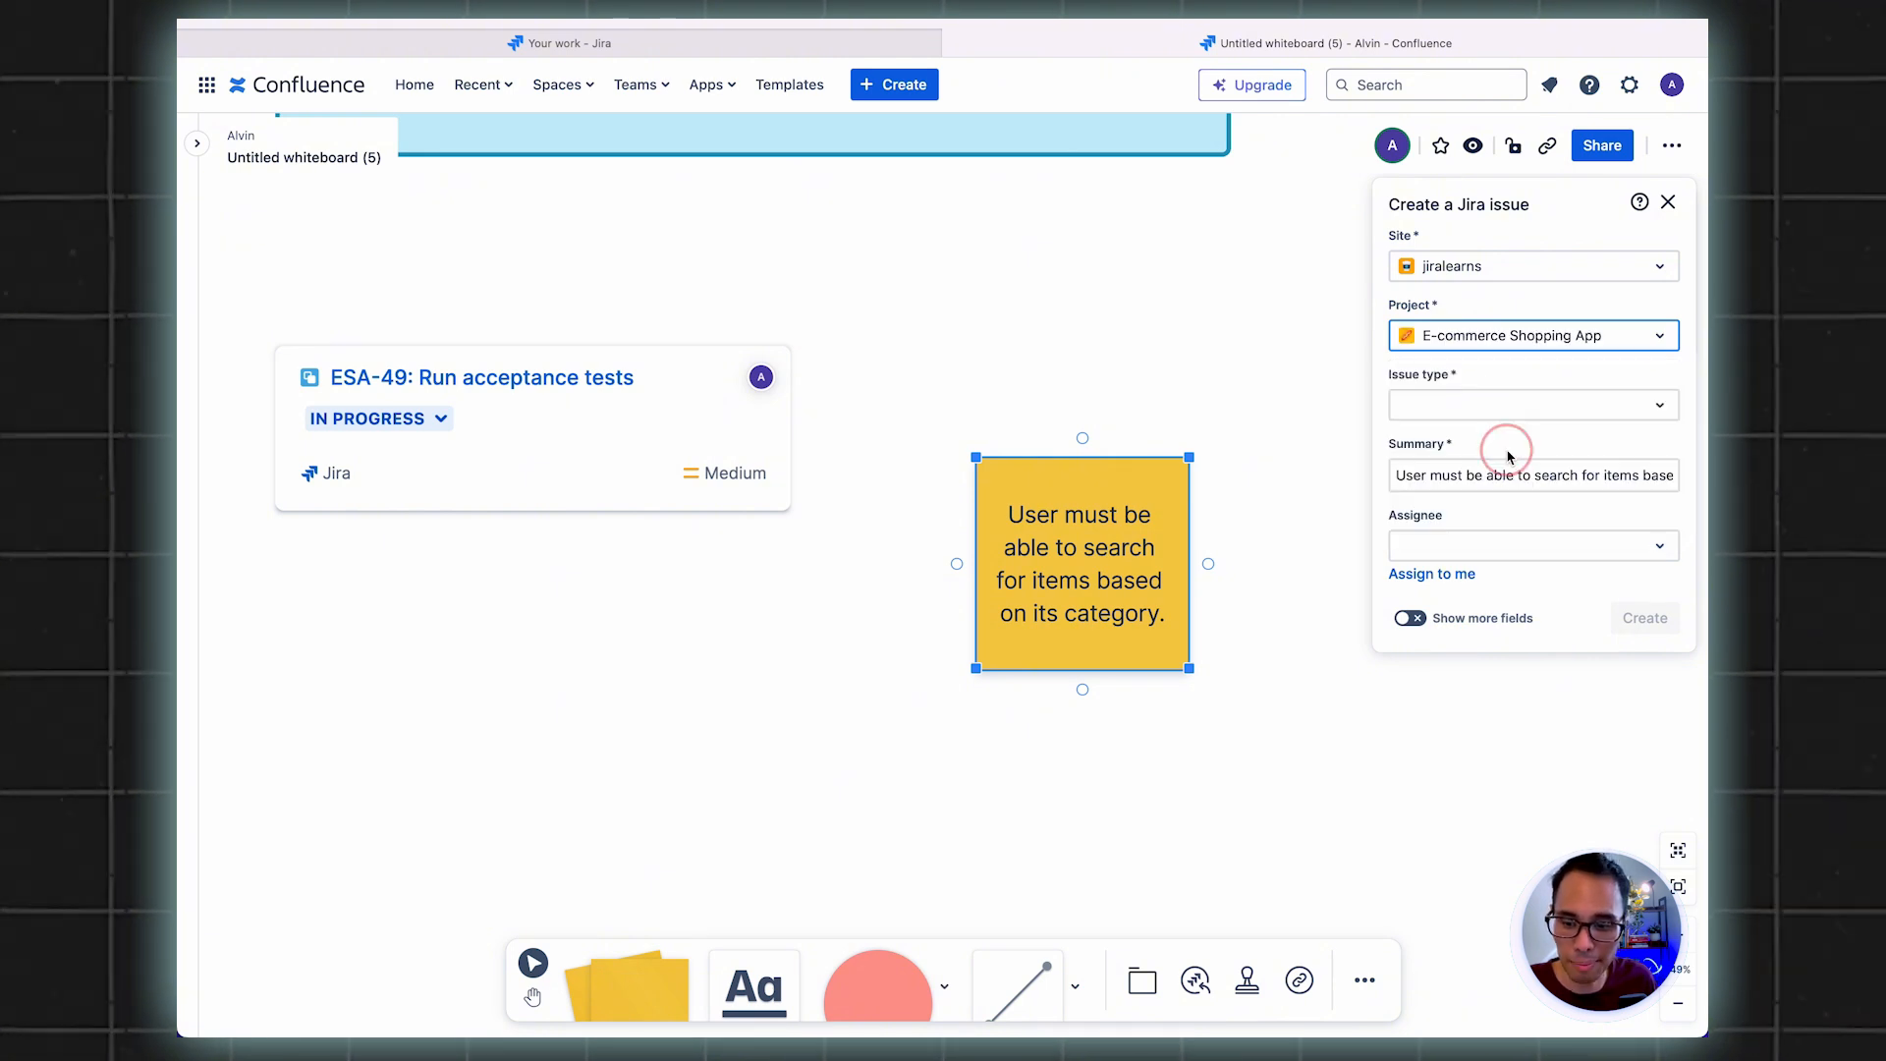
{"action": "left_click", "coordinate": [1532, 405]}
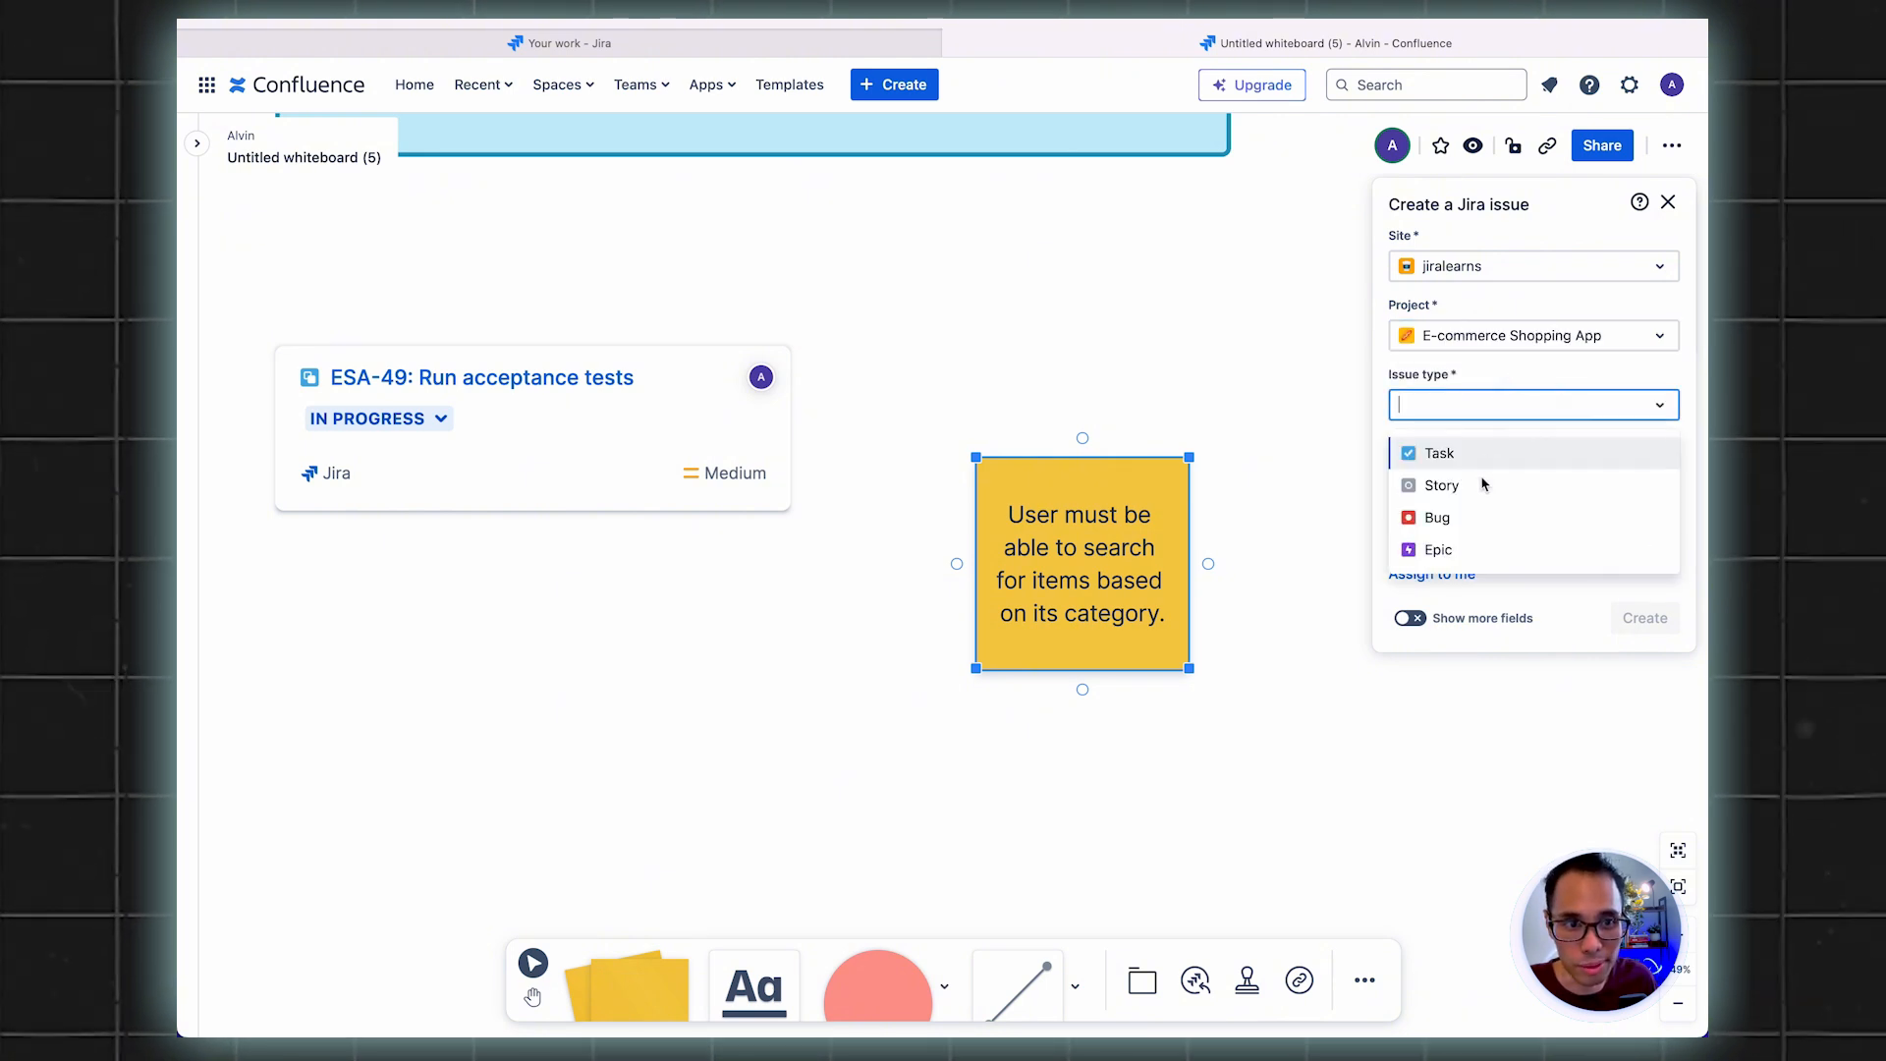
{"action": "left_click", "coordinate": [1440, 485]}
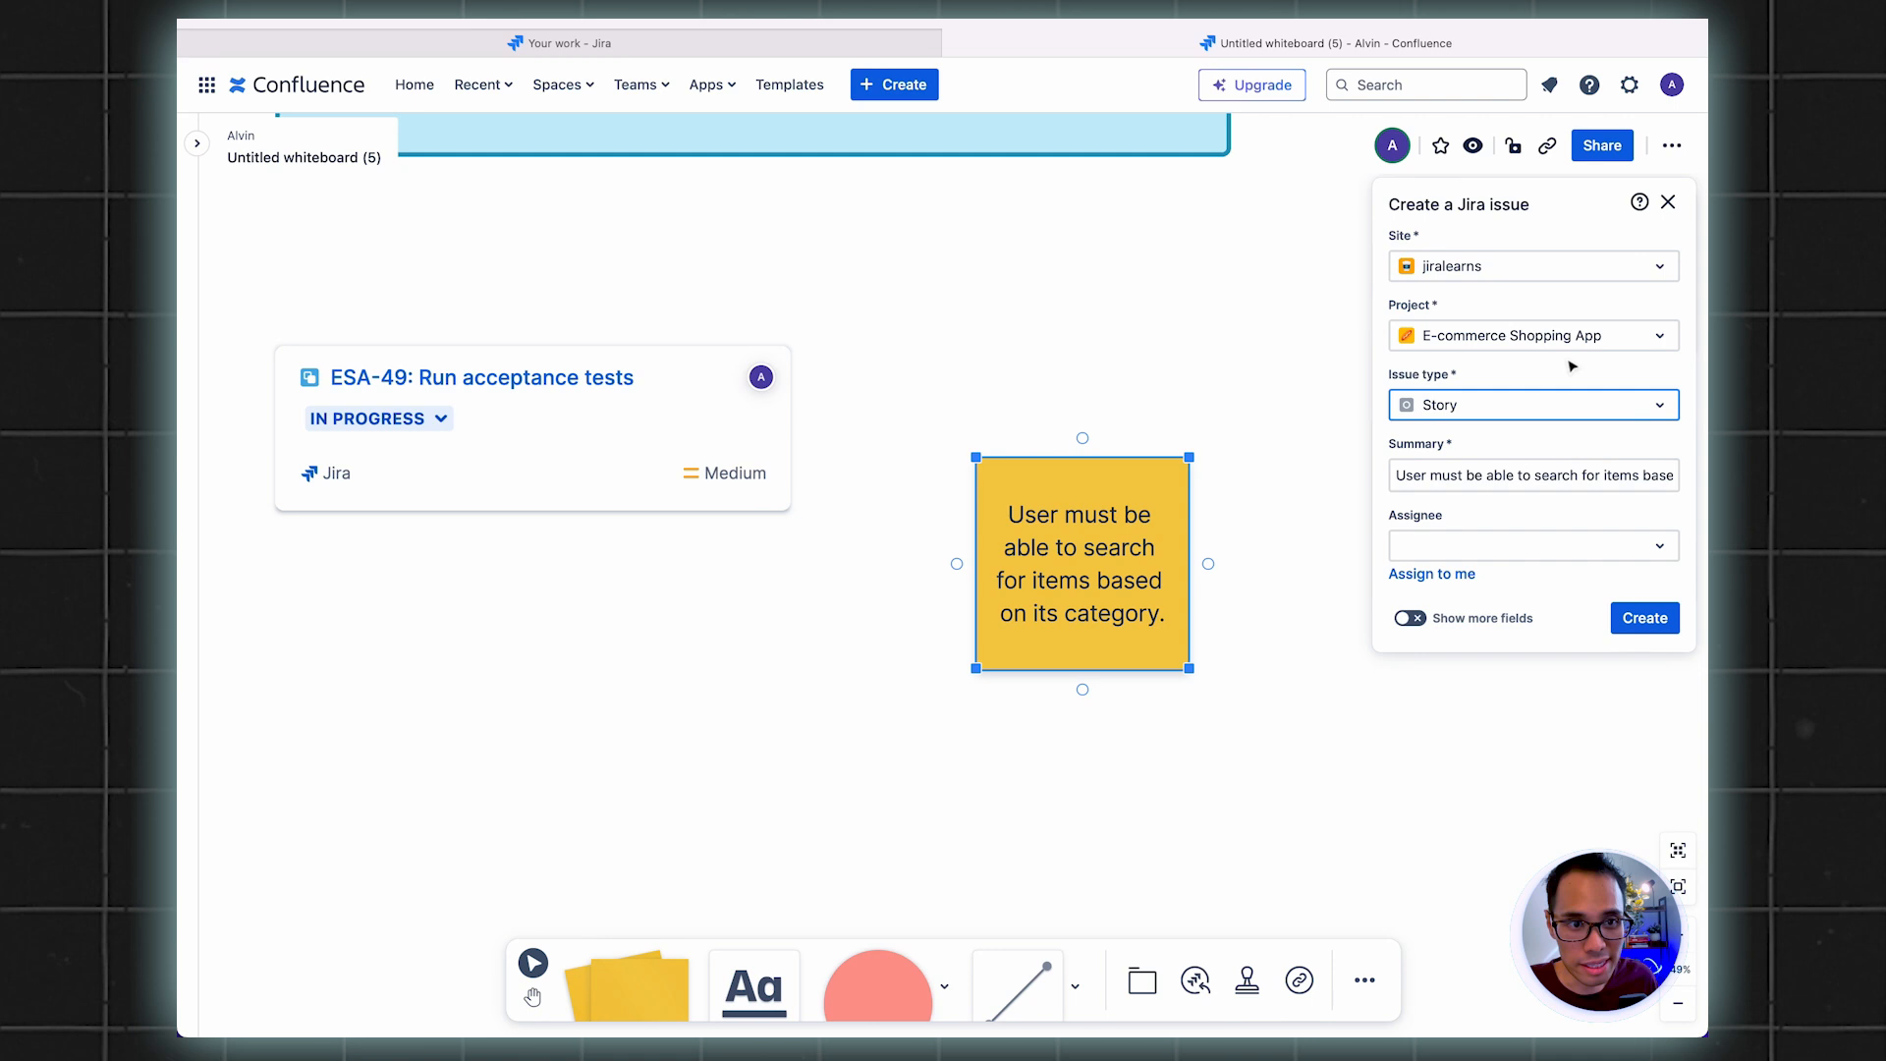
{"action": "mouse_move", "coordinate": [1585, 556]}
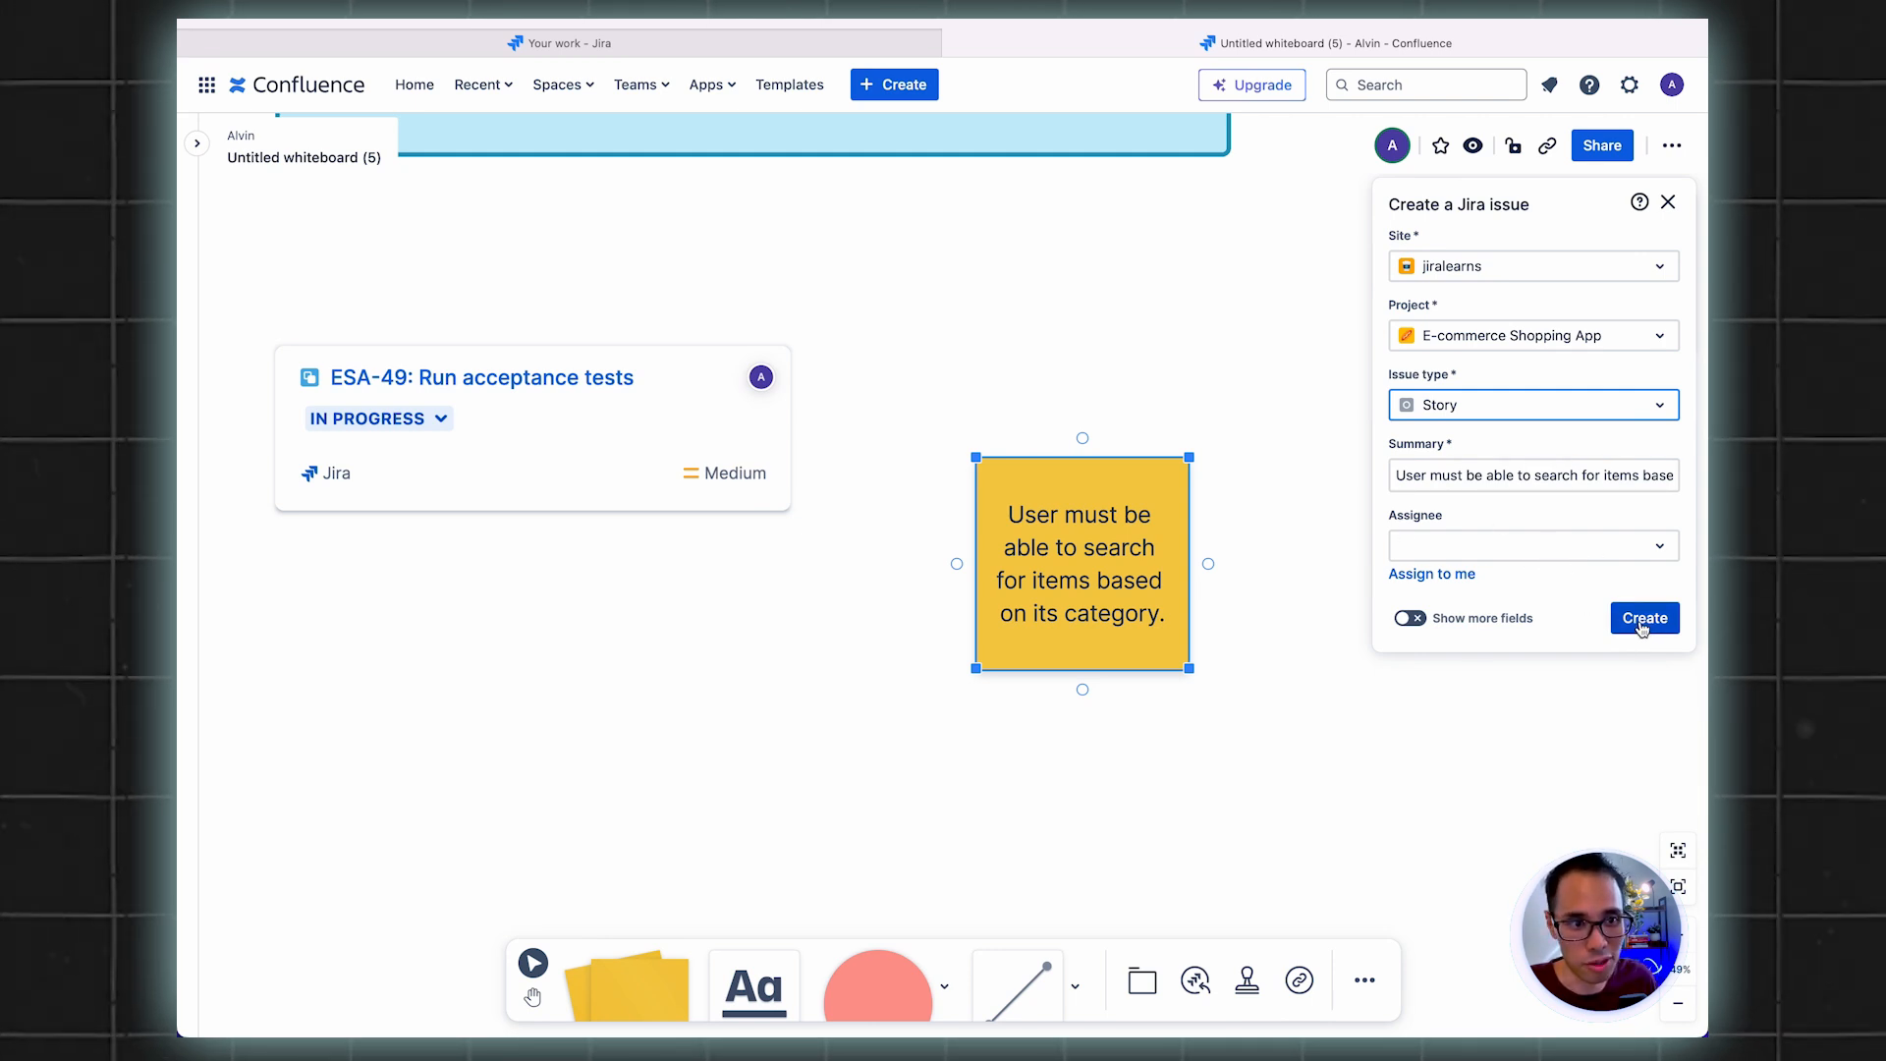
{"action": "left_click", "coordinate": [1642, 616]}
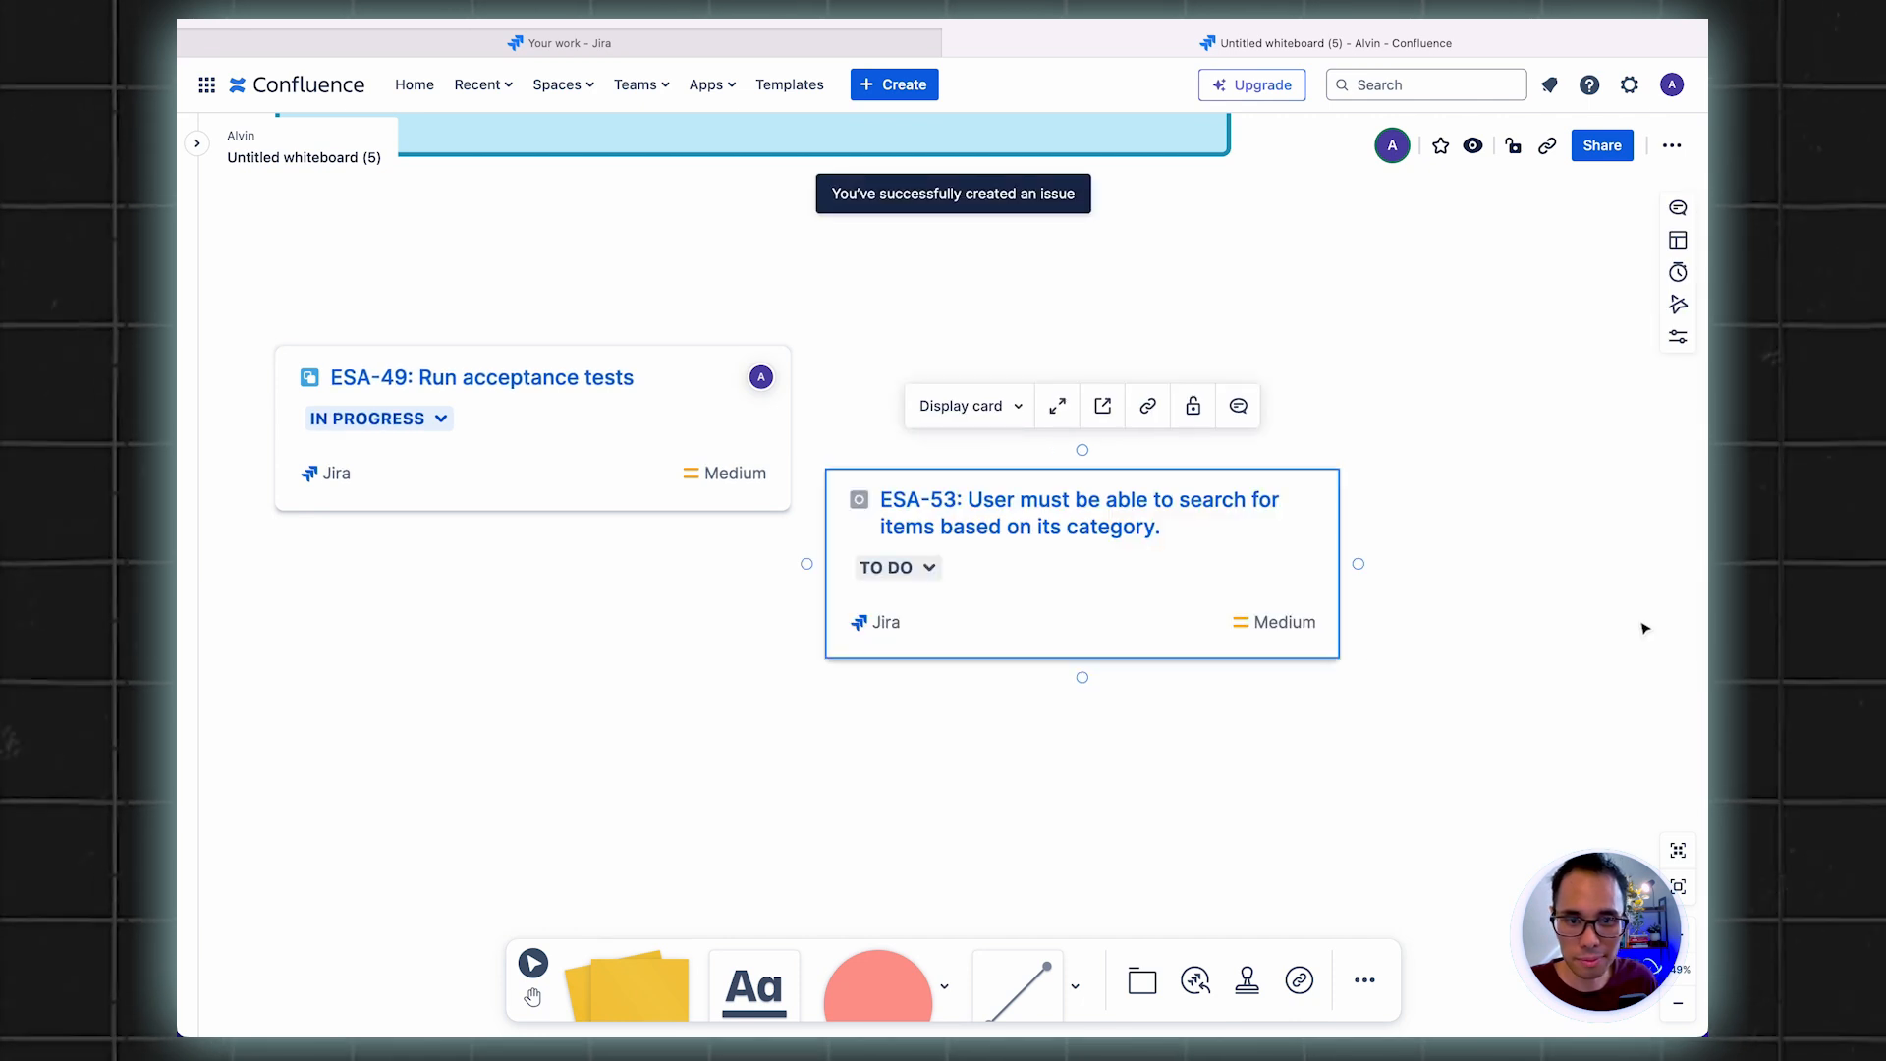
{"action": "mouse_move", "coordinate": [868, 599]}
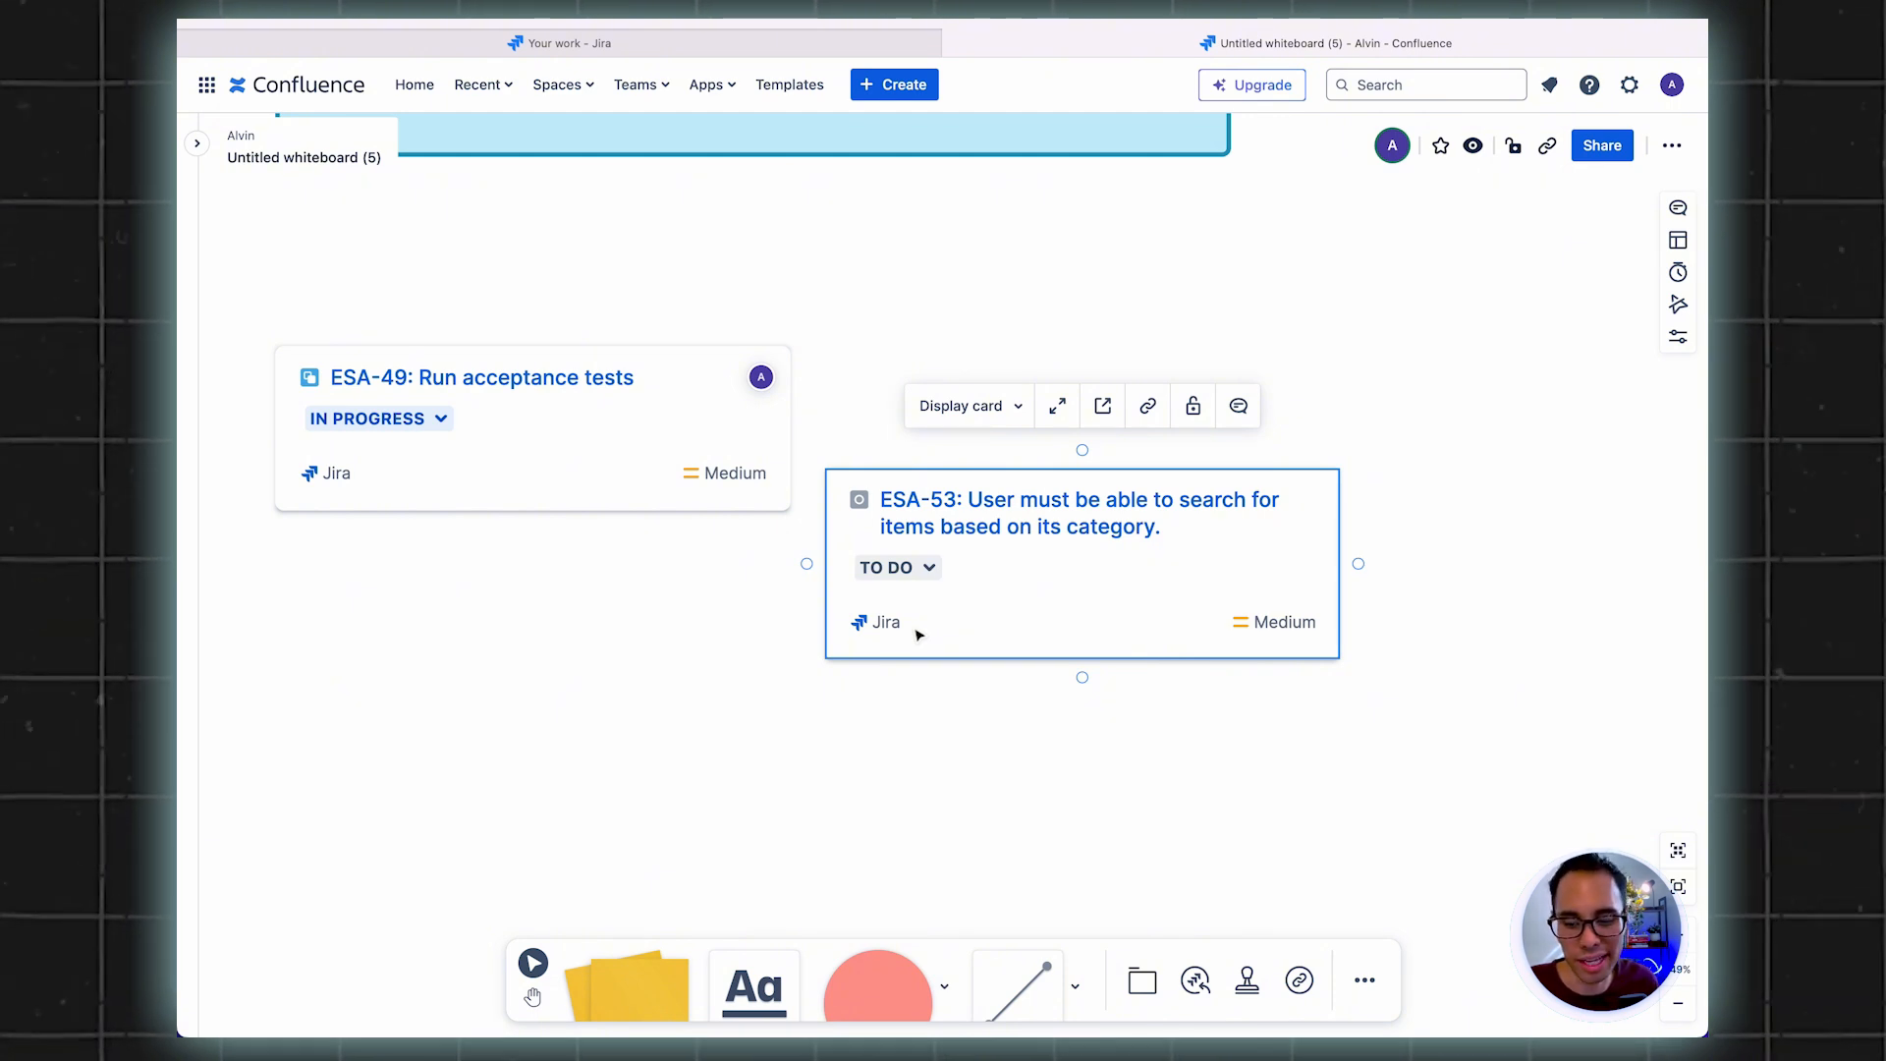
{"action": "mouse_move", "coordinate": [1078, 512]}
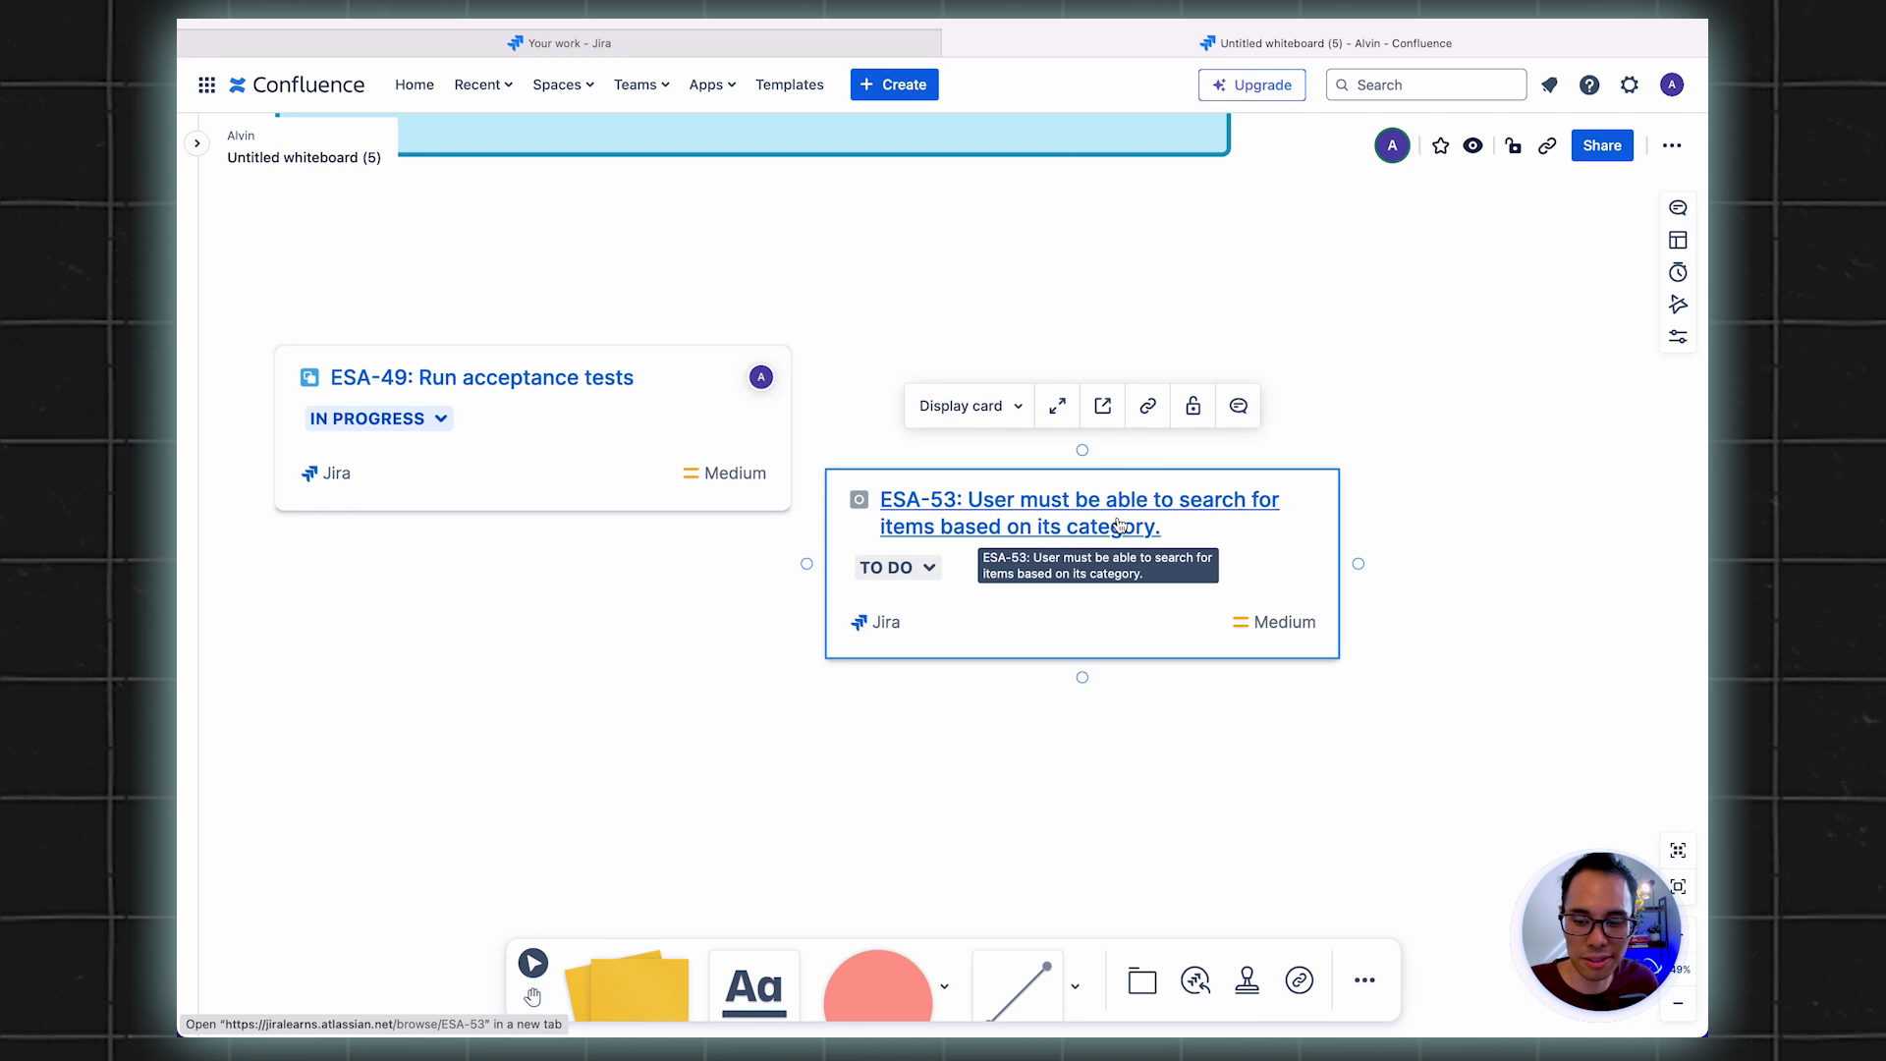
{"action": "mouse_move", "coordinate": [1137, 511]}
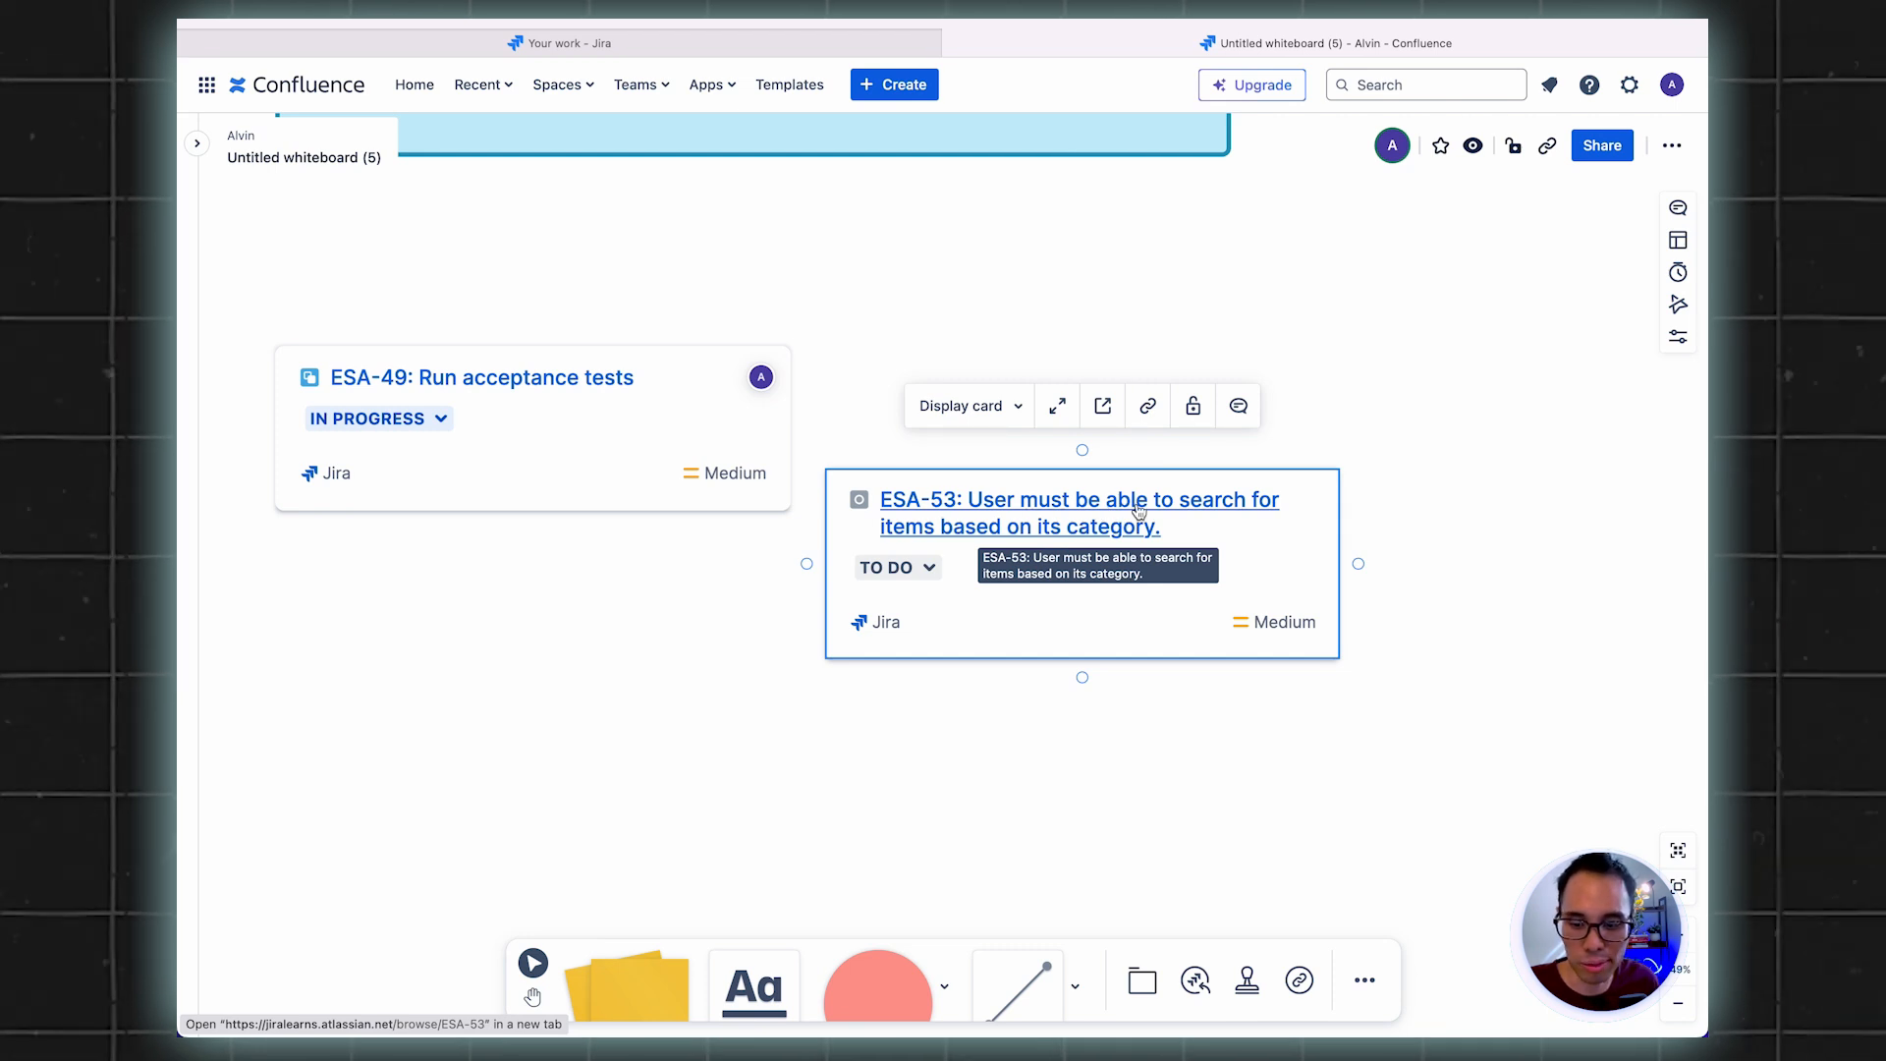
Assign ESA-53 to the current user in Jira and return to the whiteboard
{"action": "left_click", "coordinate": [1078, 499]}
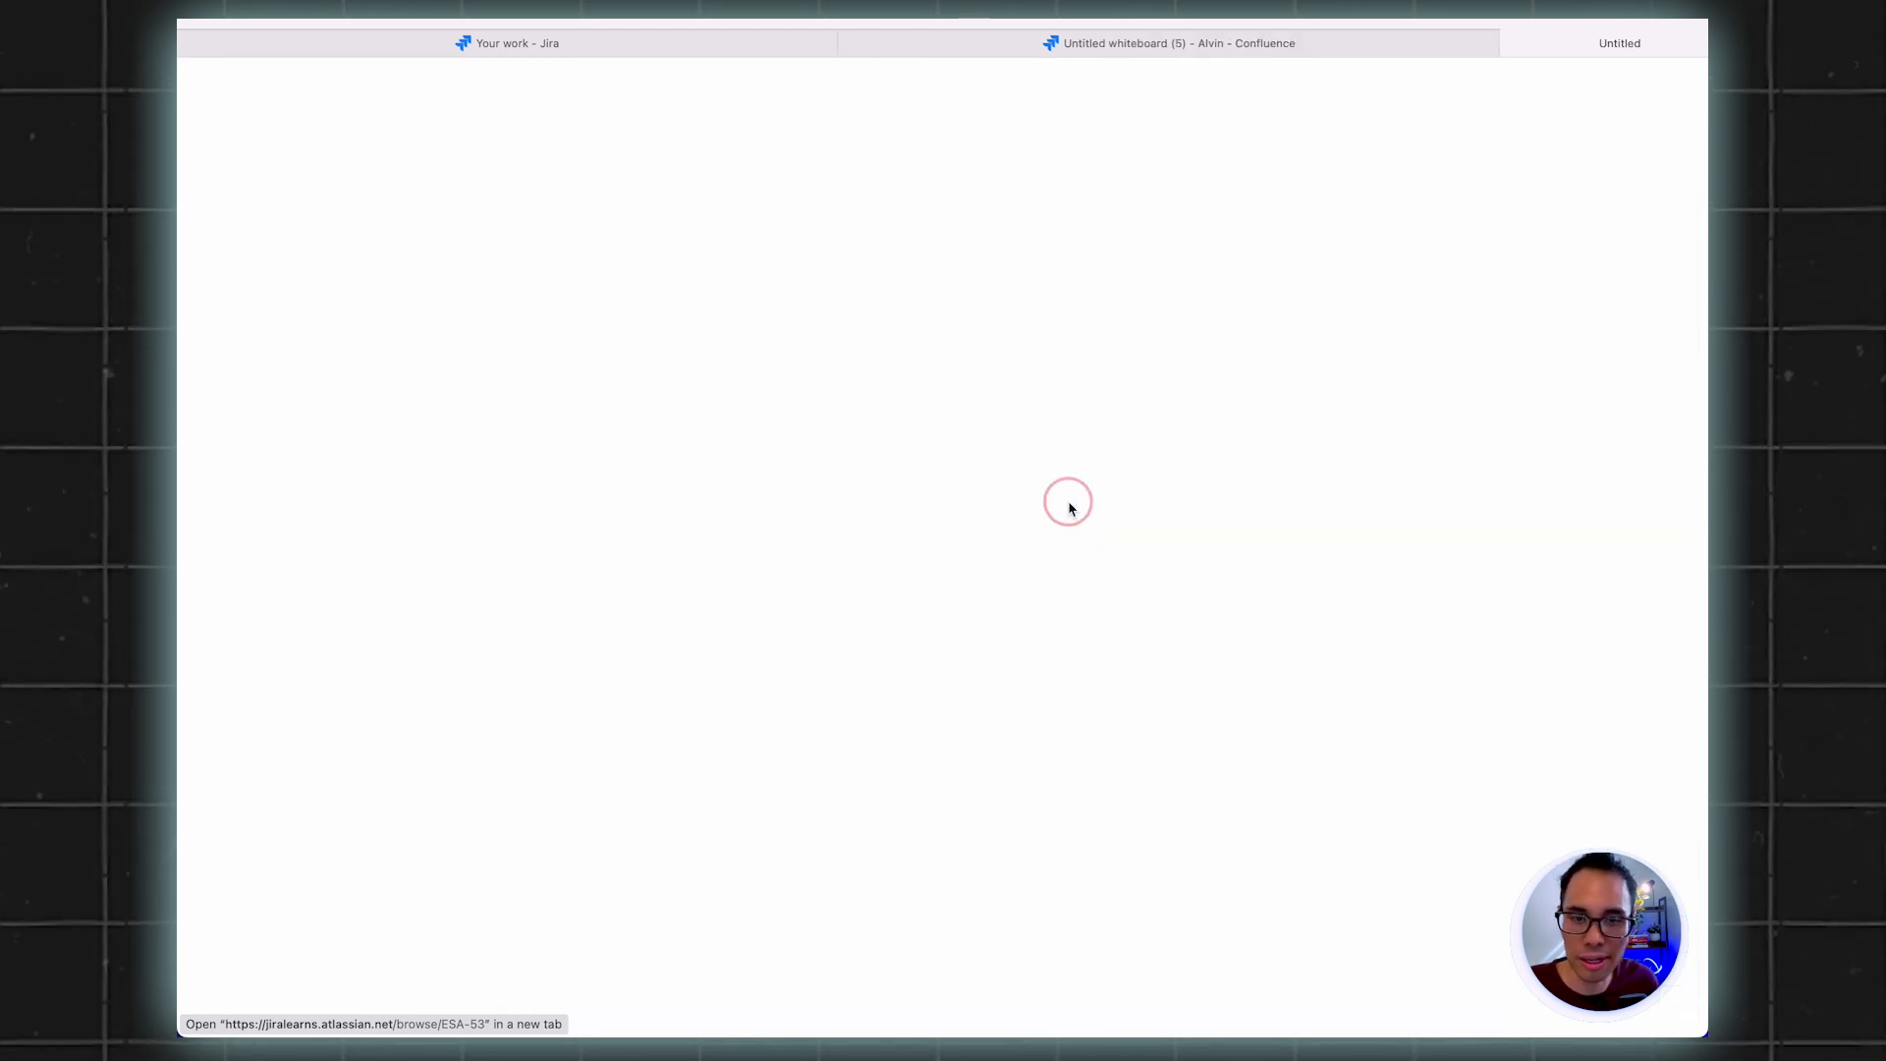
{"action": "left_click", "coordinate": [1067, 501]}
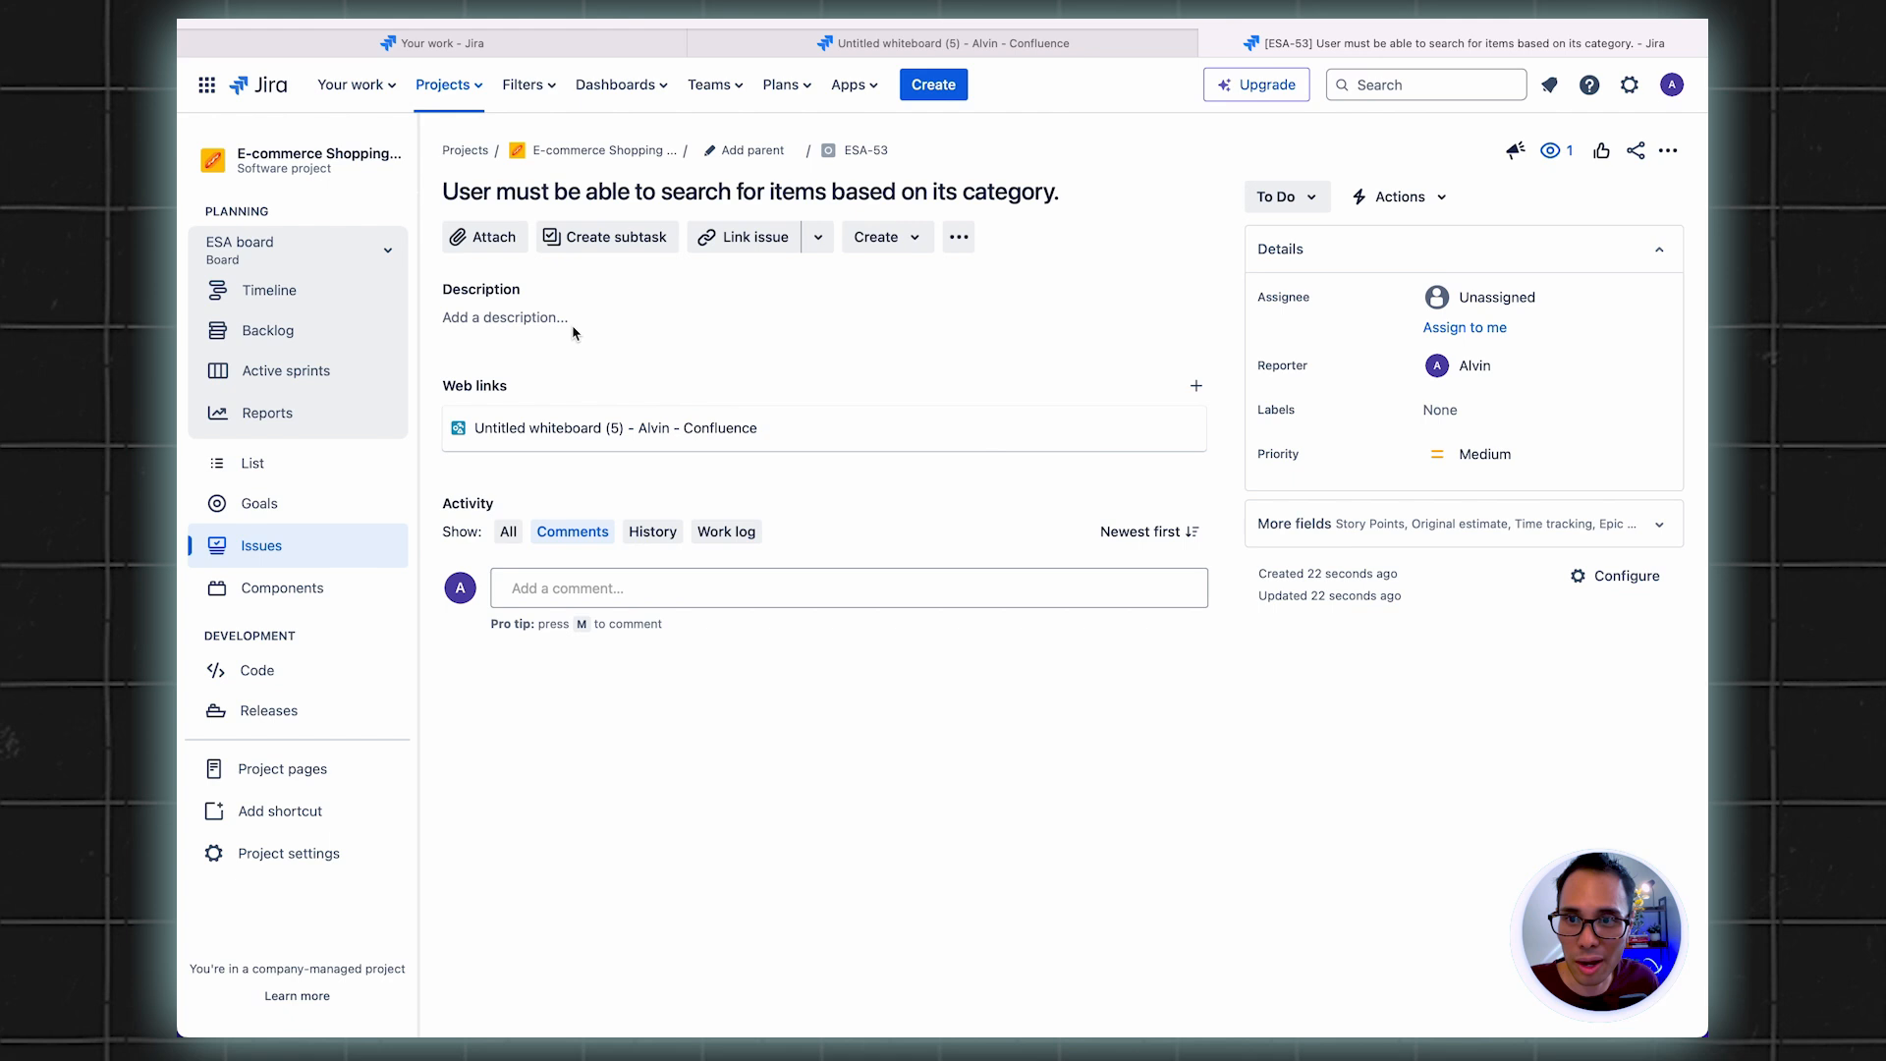
{"action": "left_click", "coordinate": [505, 318]}
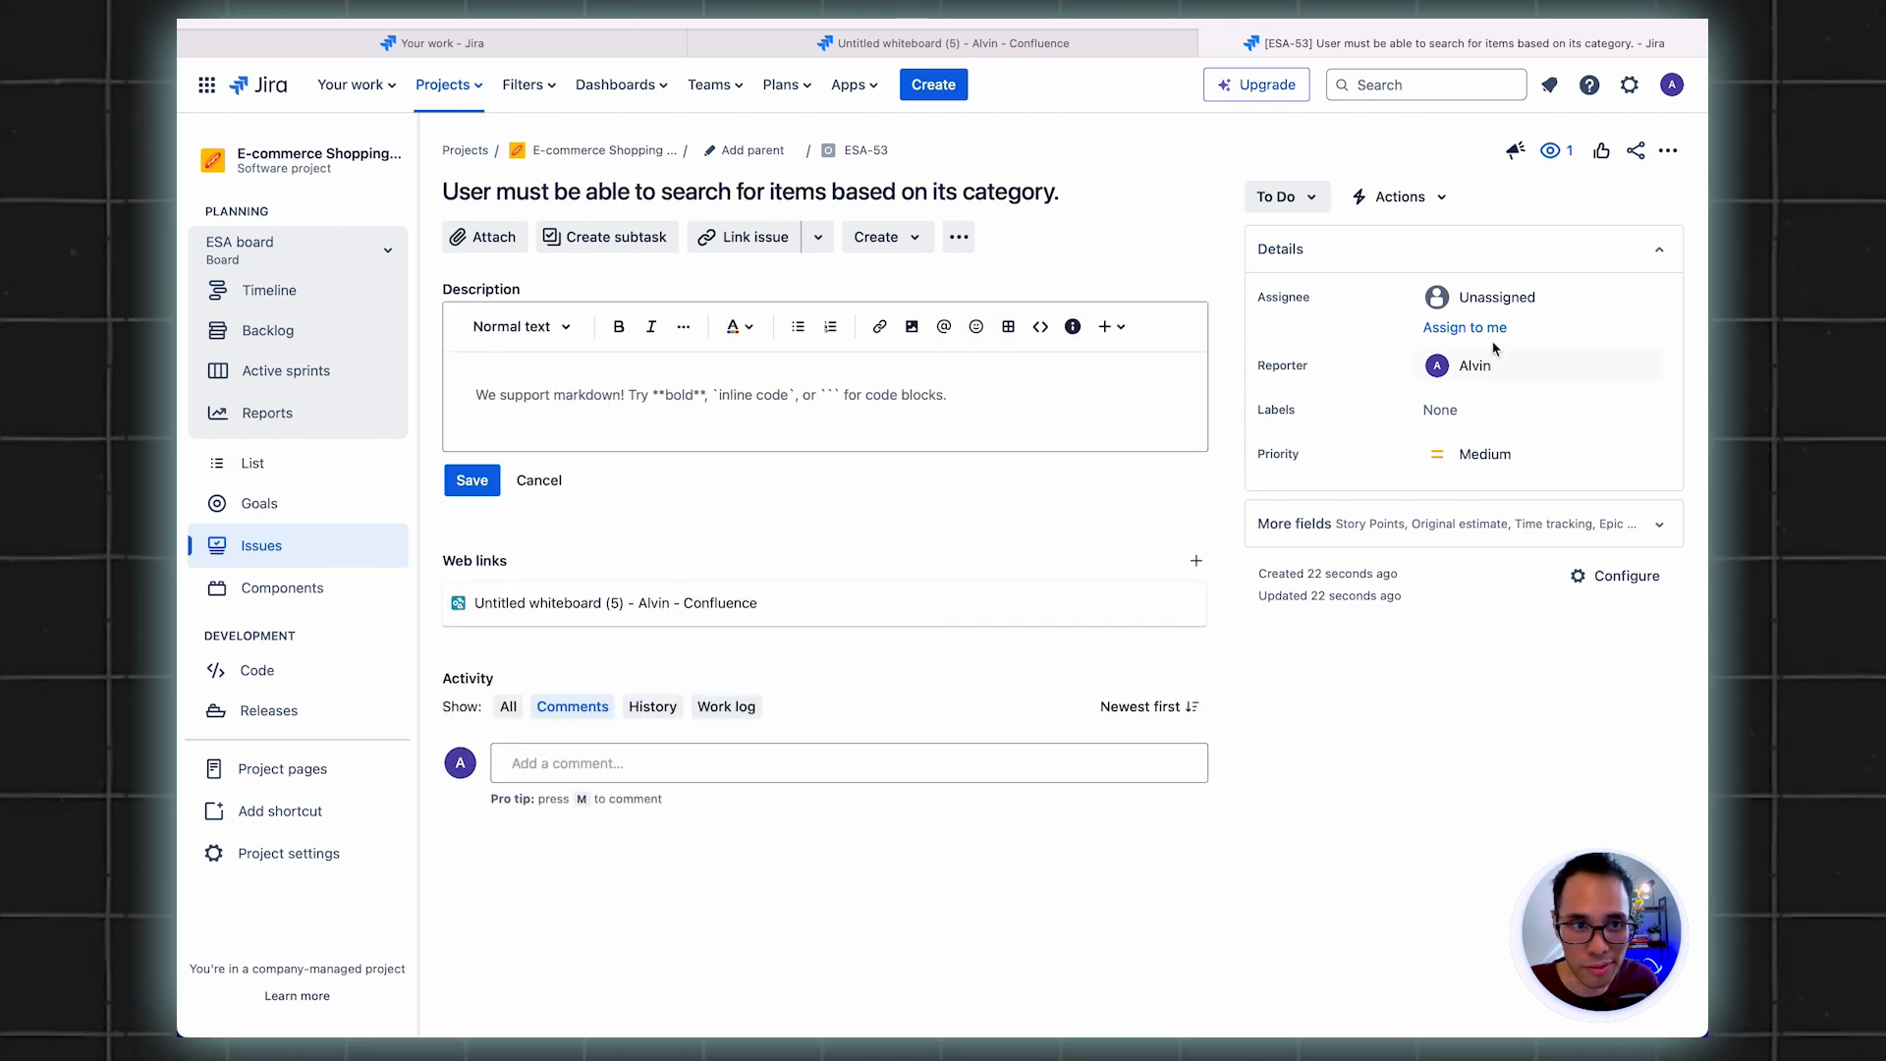
{"action": "left_click", "coordinate": [1536, 297]}
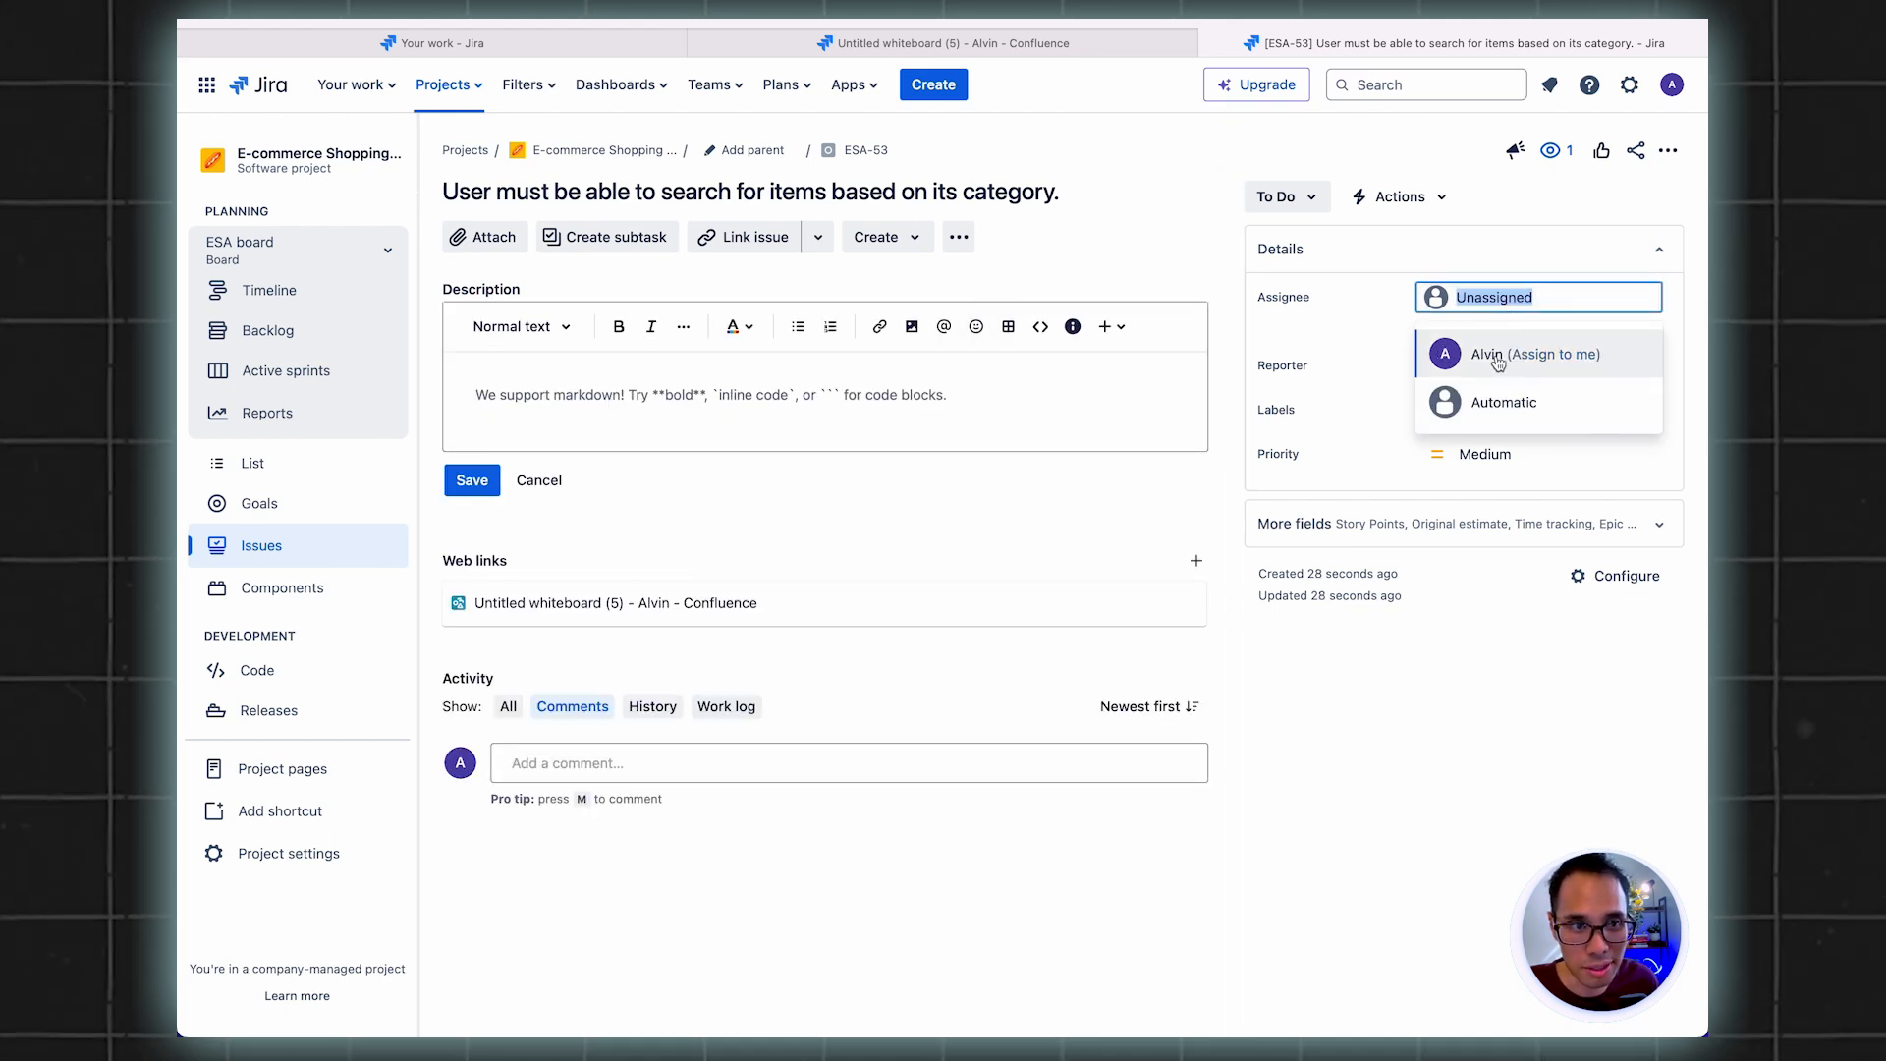
{"action": "left_click", "coordinate": [1536, 353]}
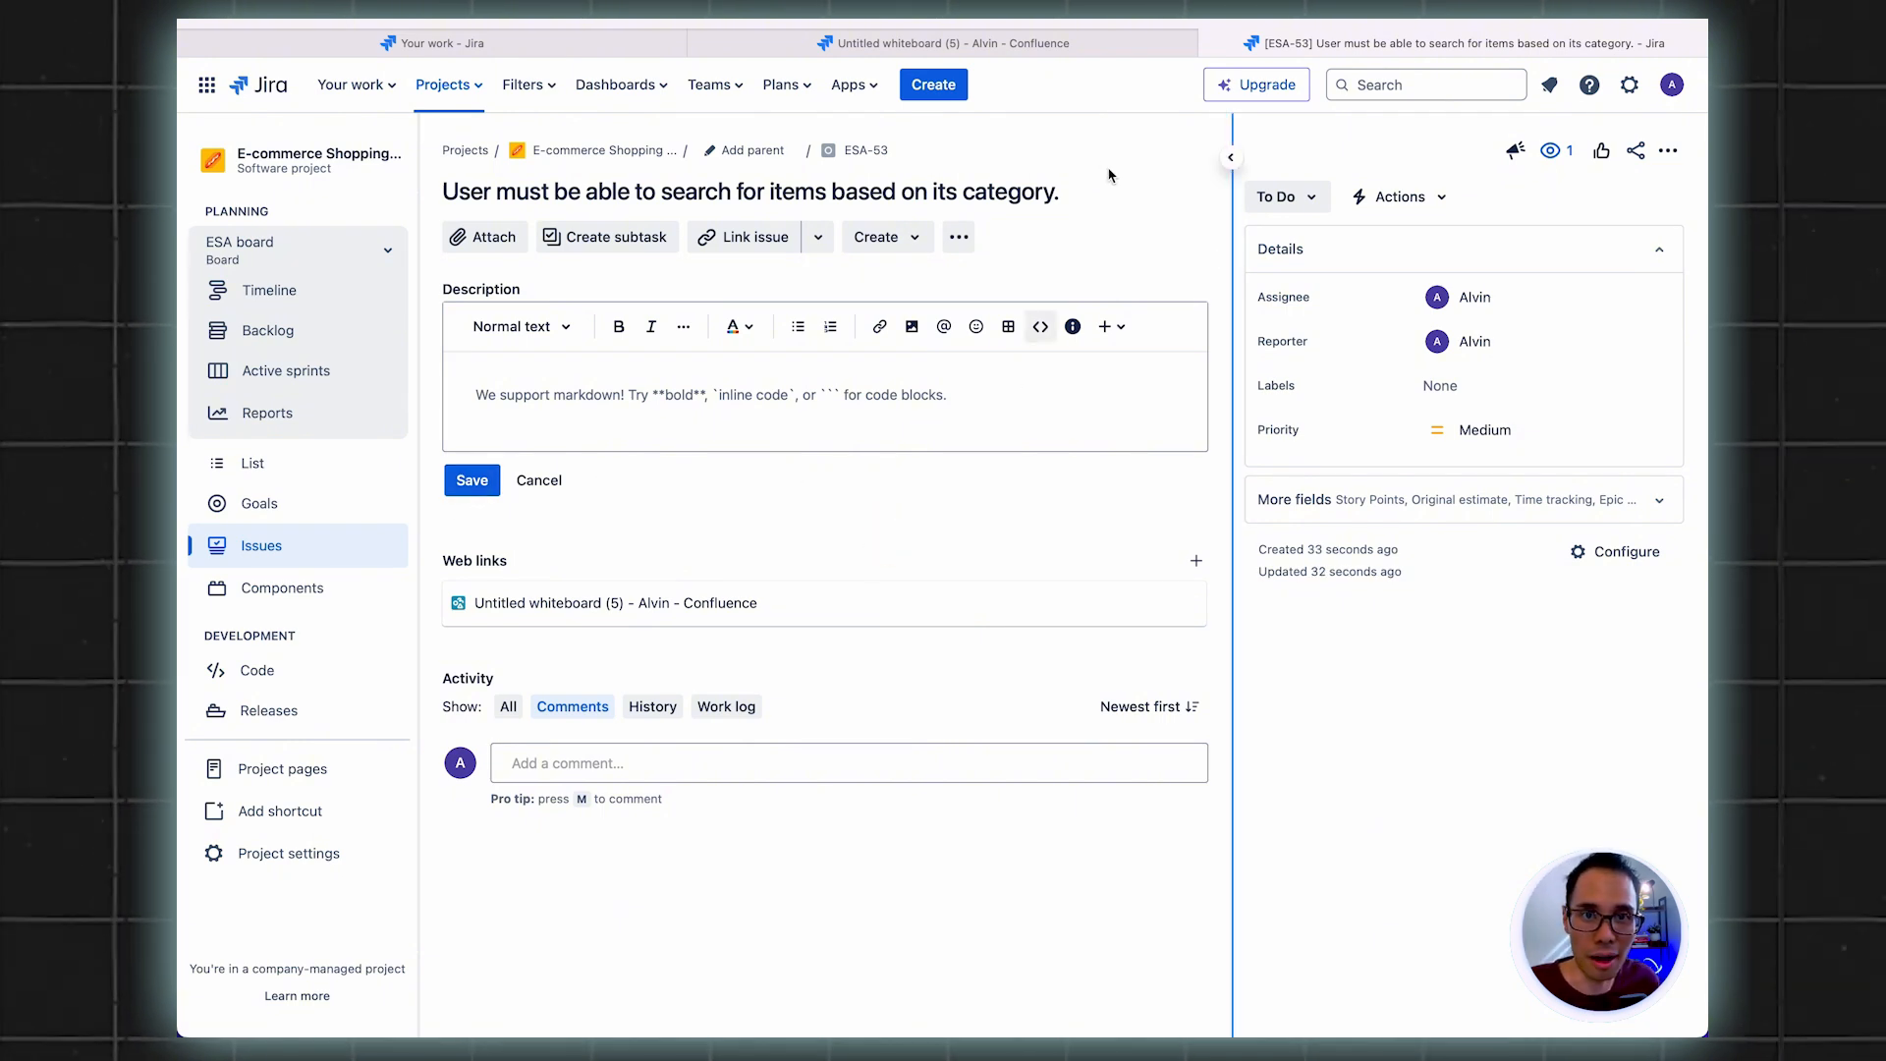
{"action": "left_click", "coordinate": [945, 41]}
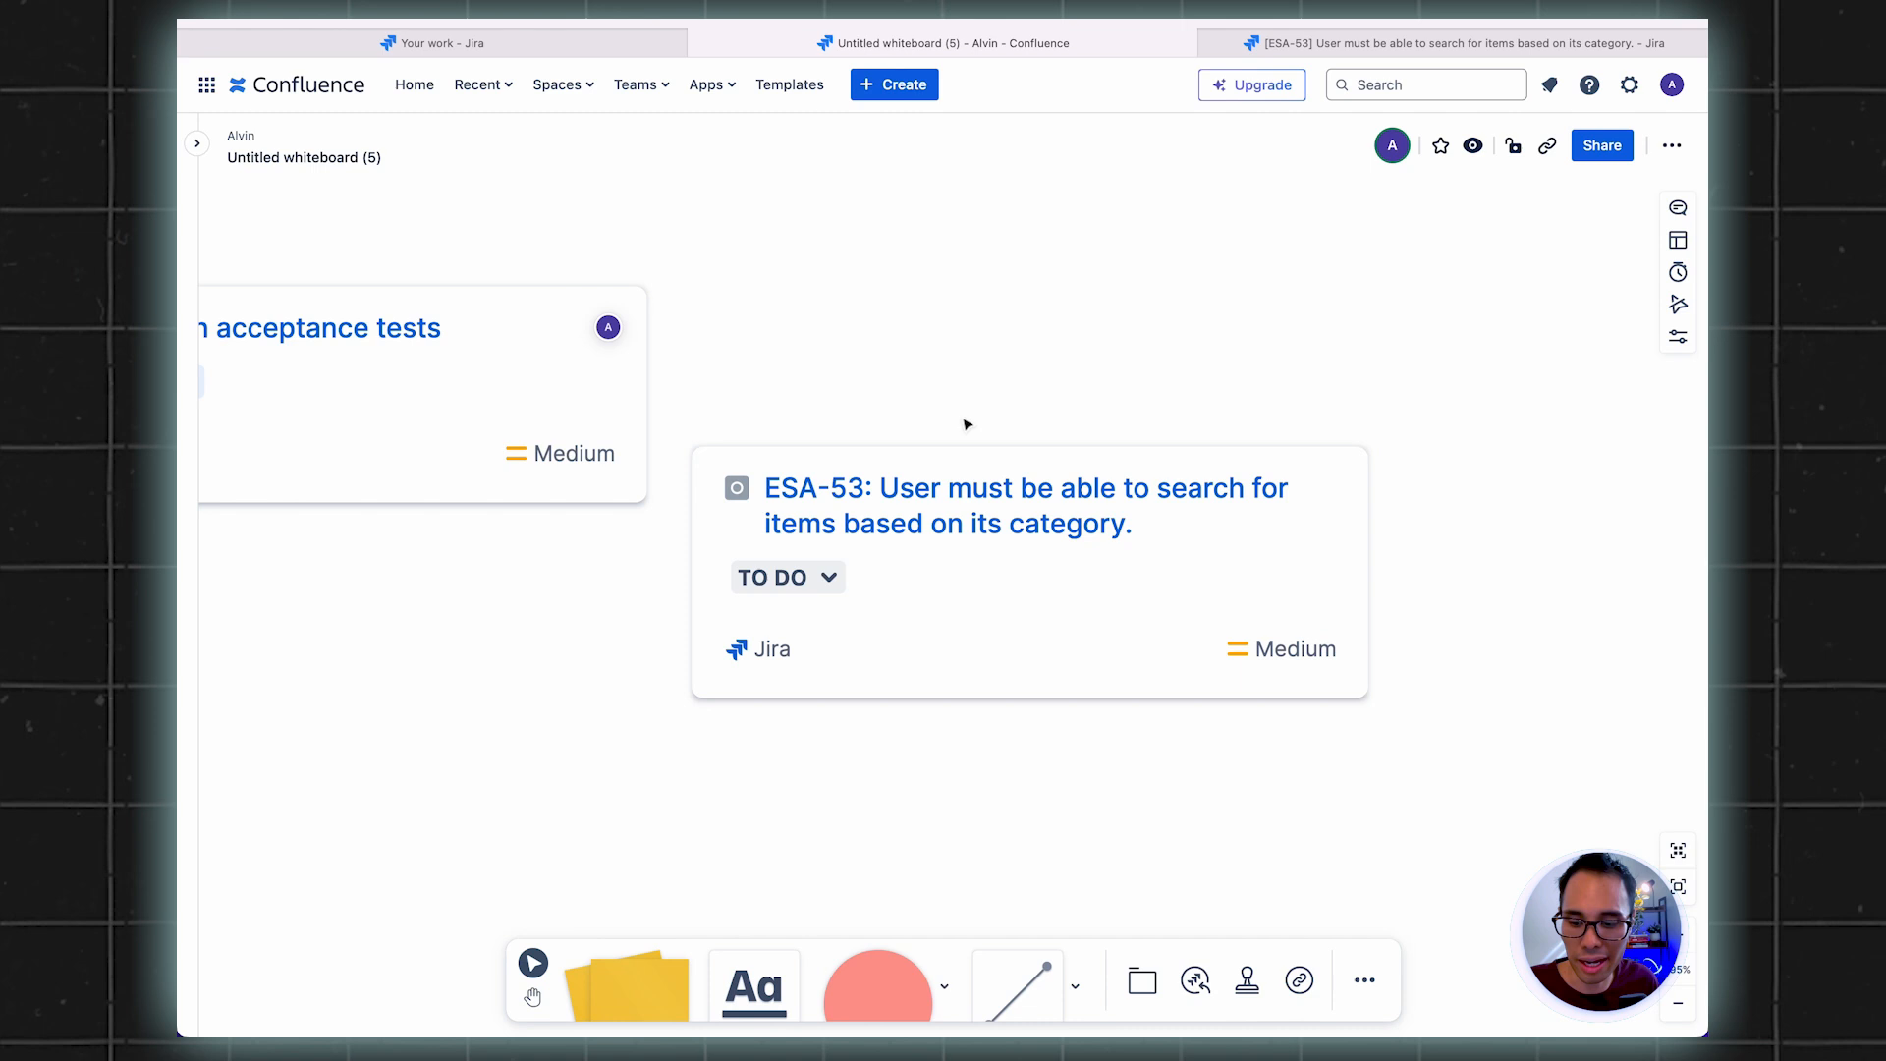
{"action": "mouse_move", "coordinate": [940, 412]}
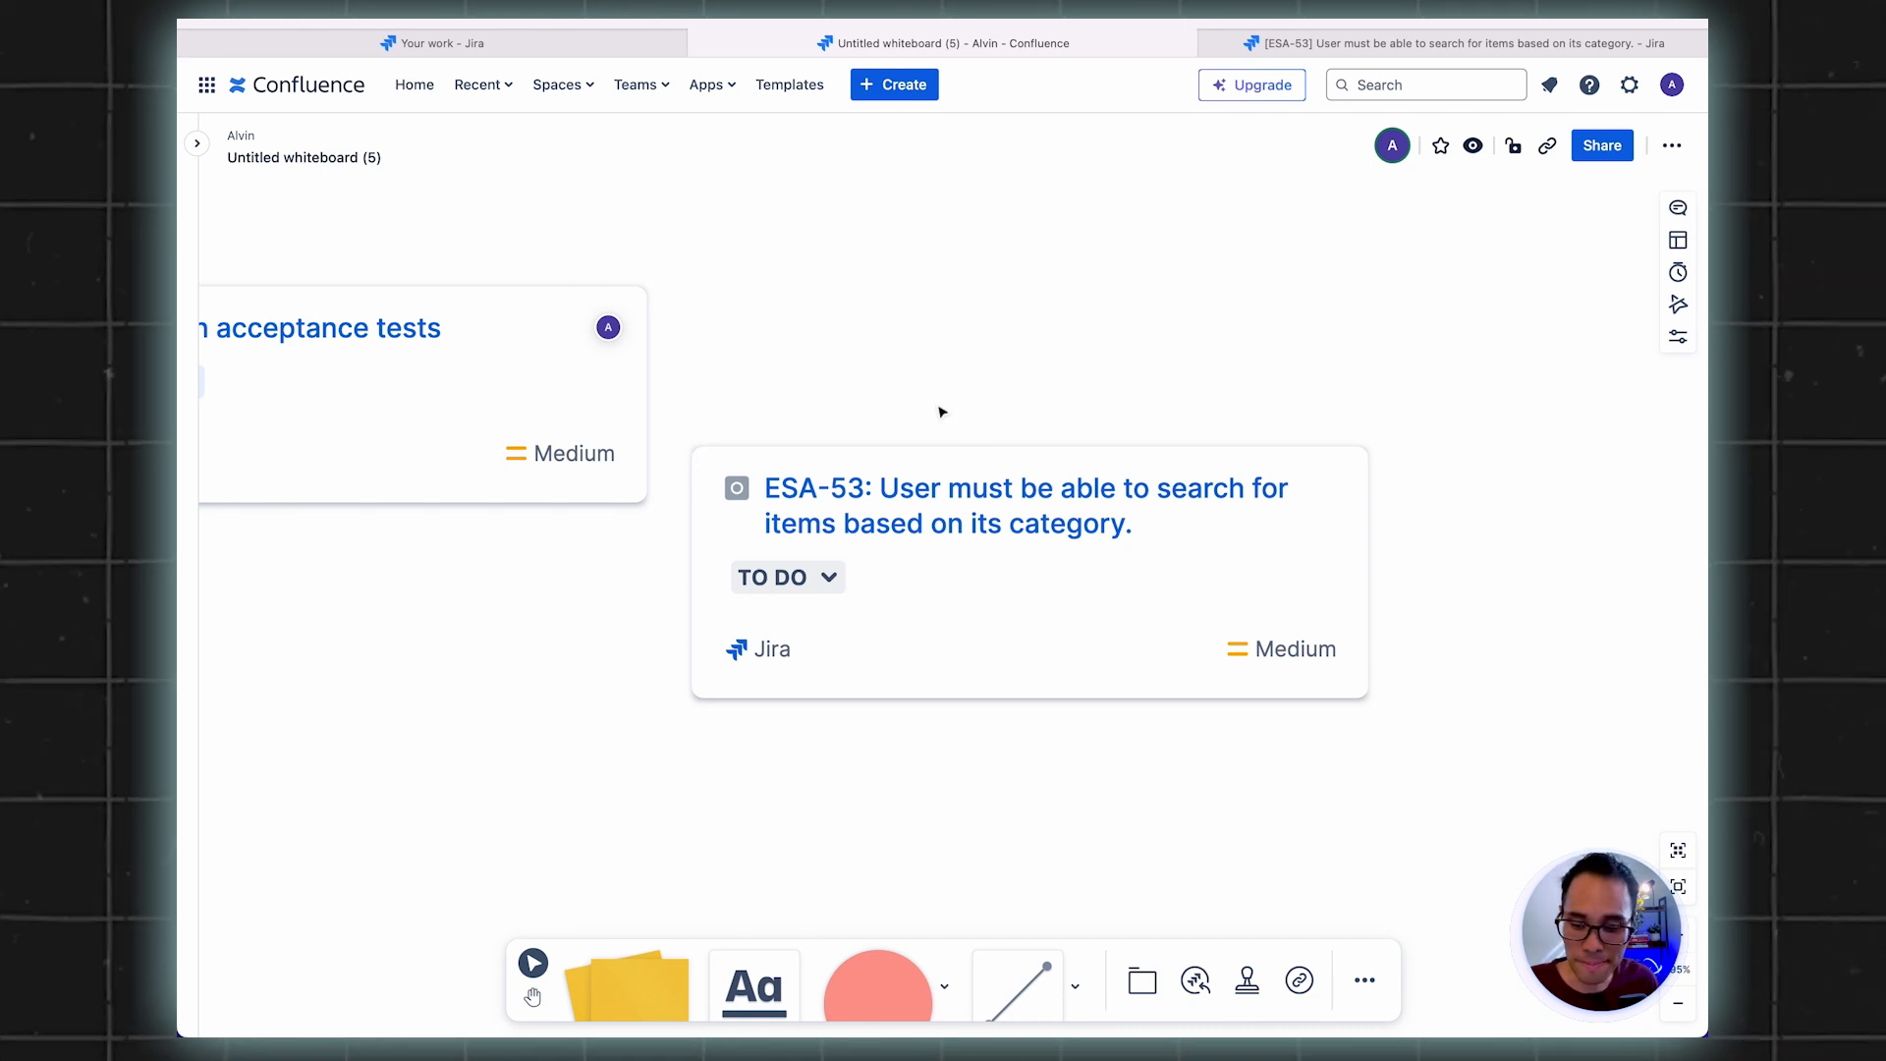
{"action": "mouse_move", "coordinate": [851, 350]}
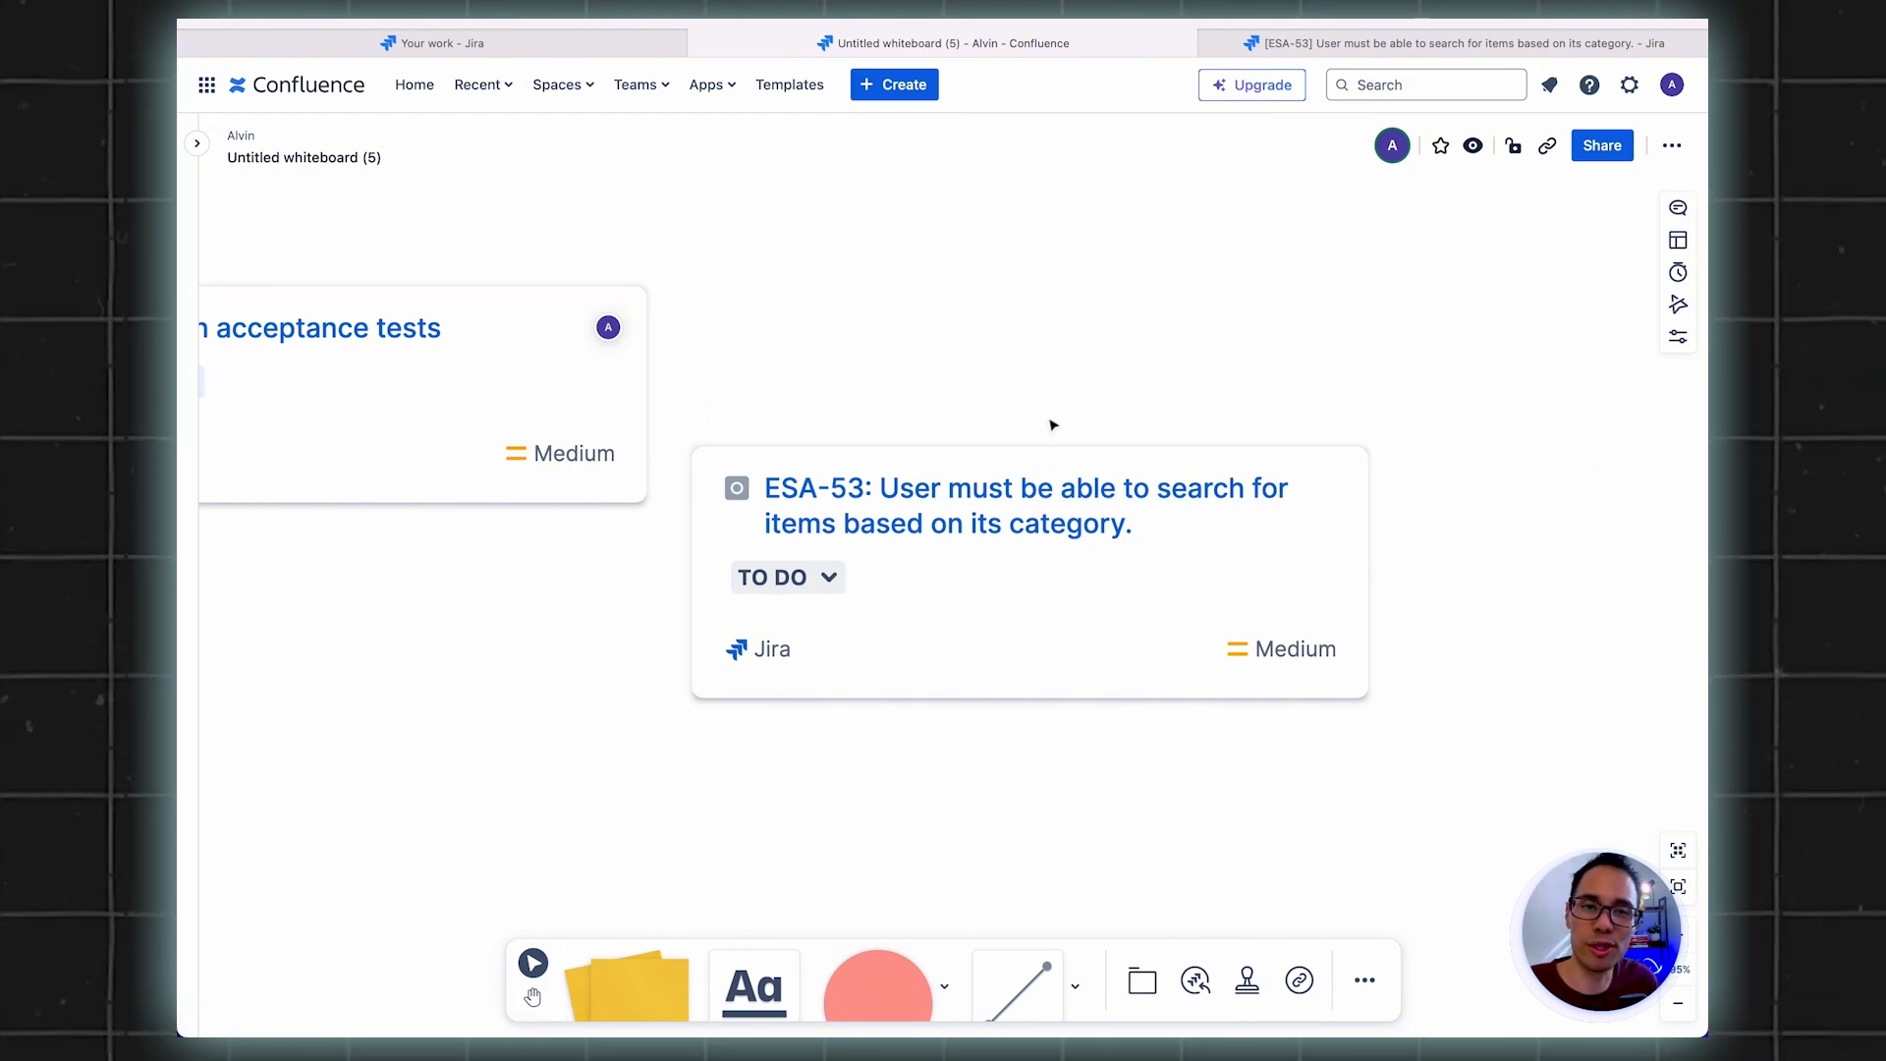
{"action": "mouse_move", "coordinate": [794, 538]}
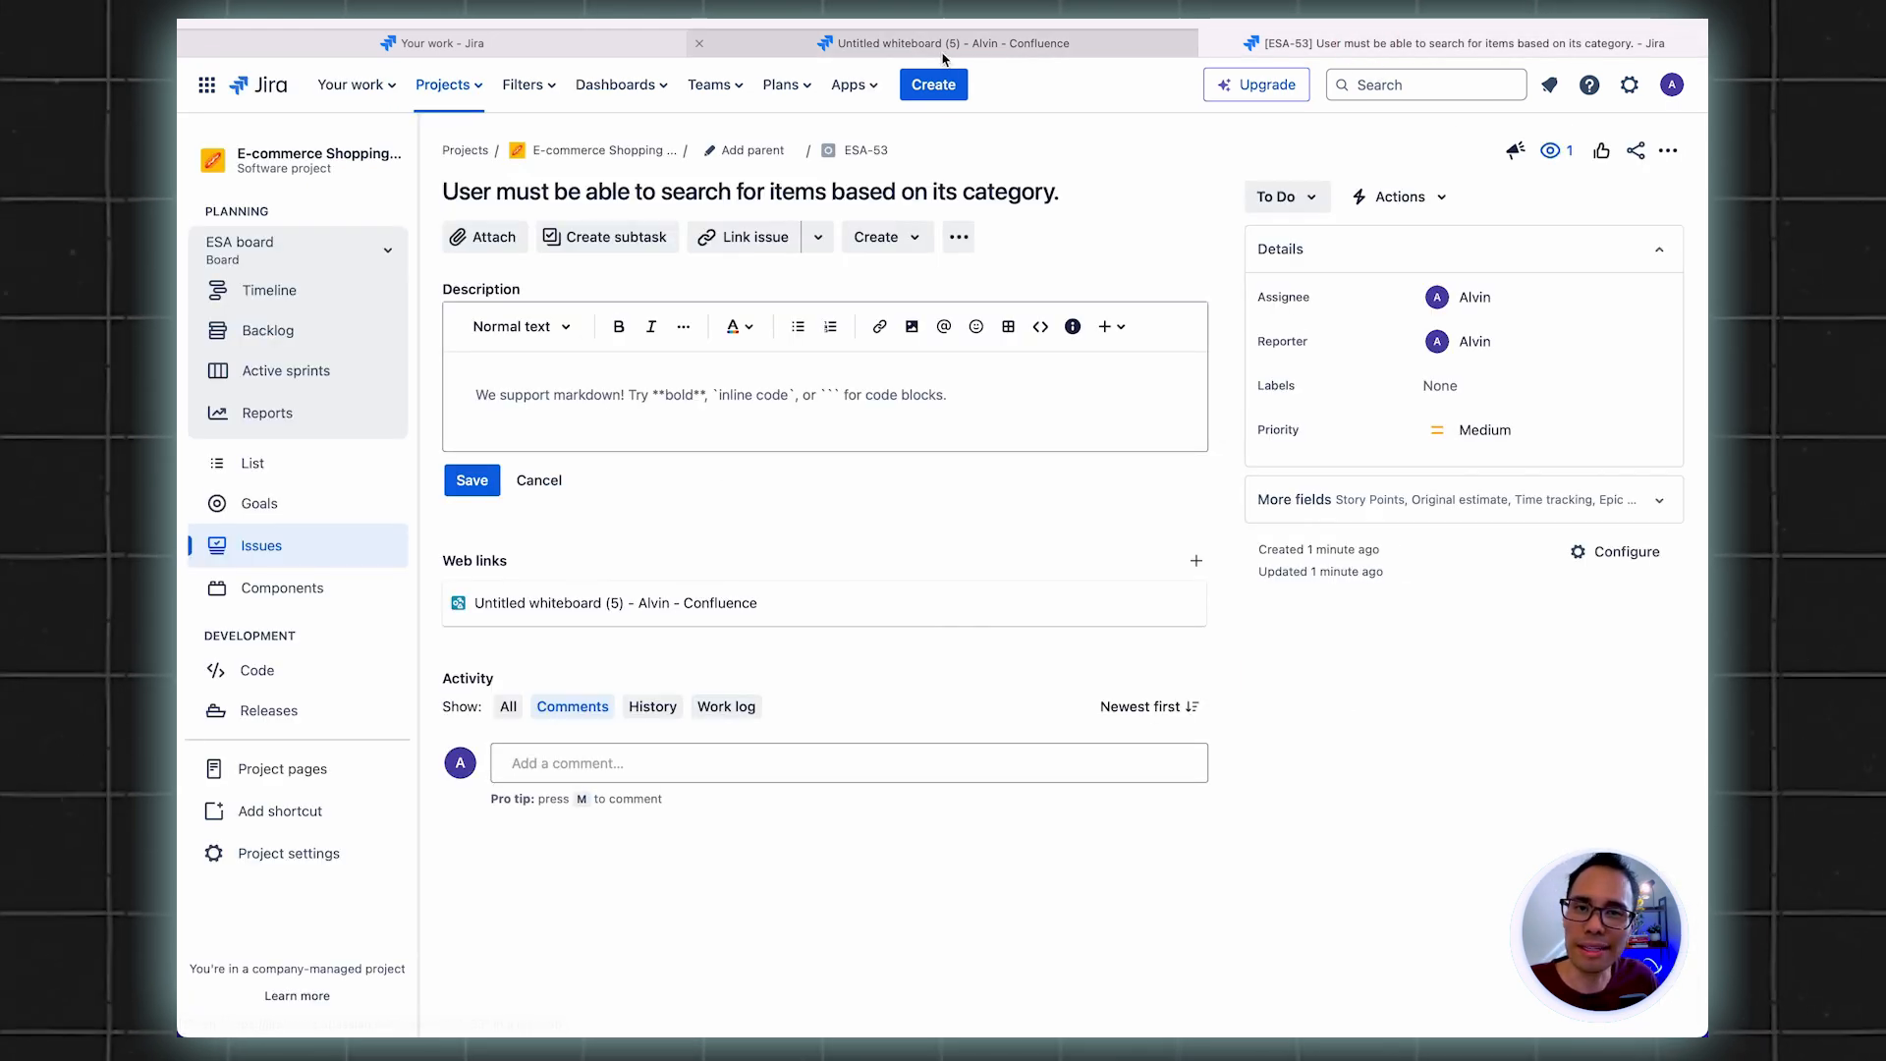
Return to the whiteboard and bring the Good section's flowchart into view
{"action": "left_click", "coordinate": [951, 43]}
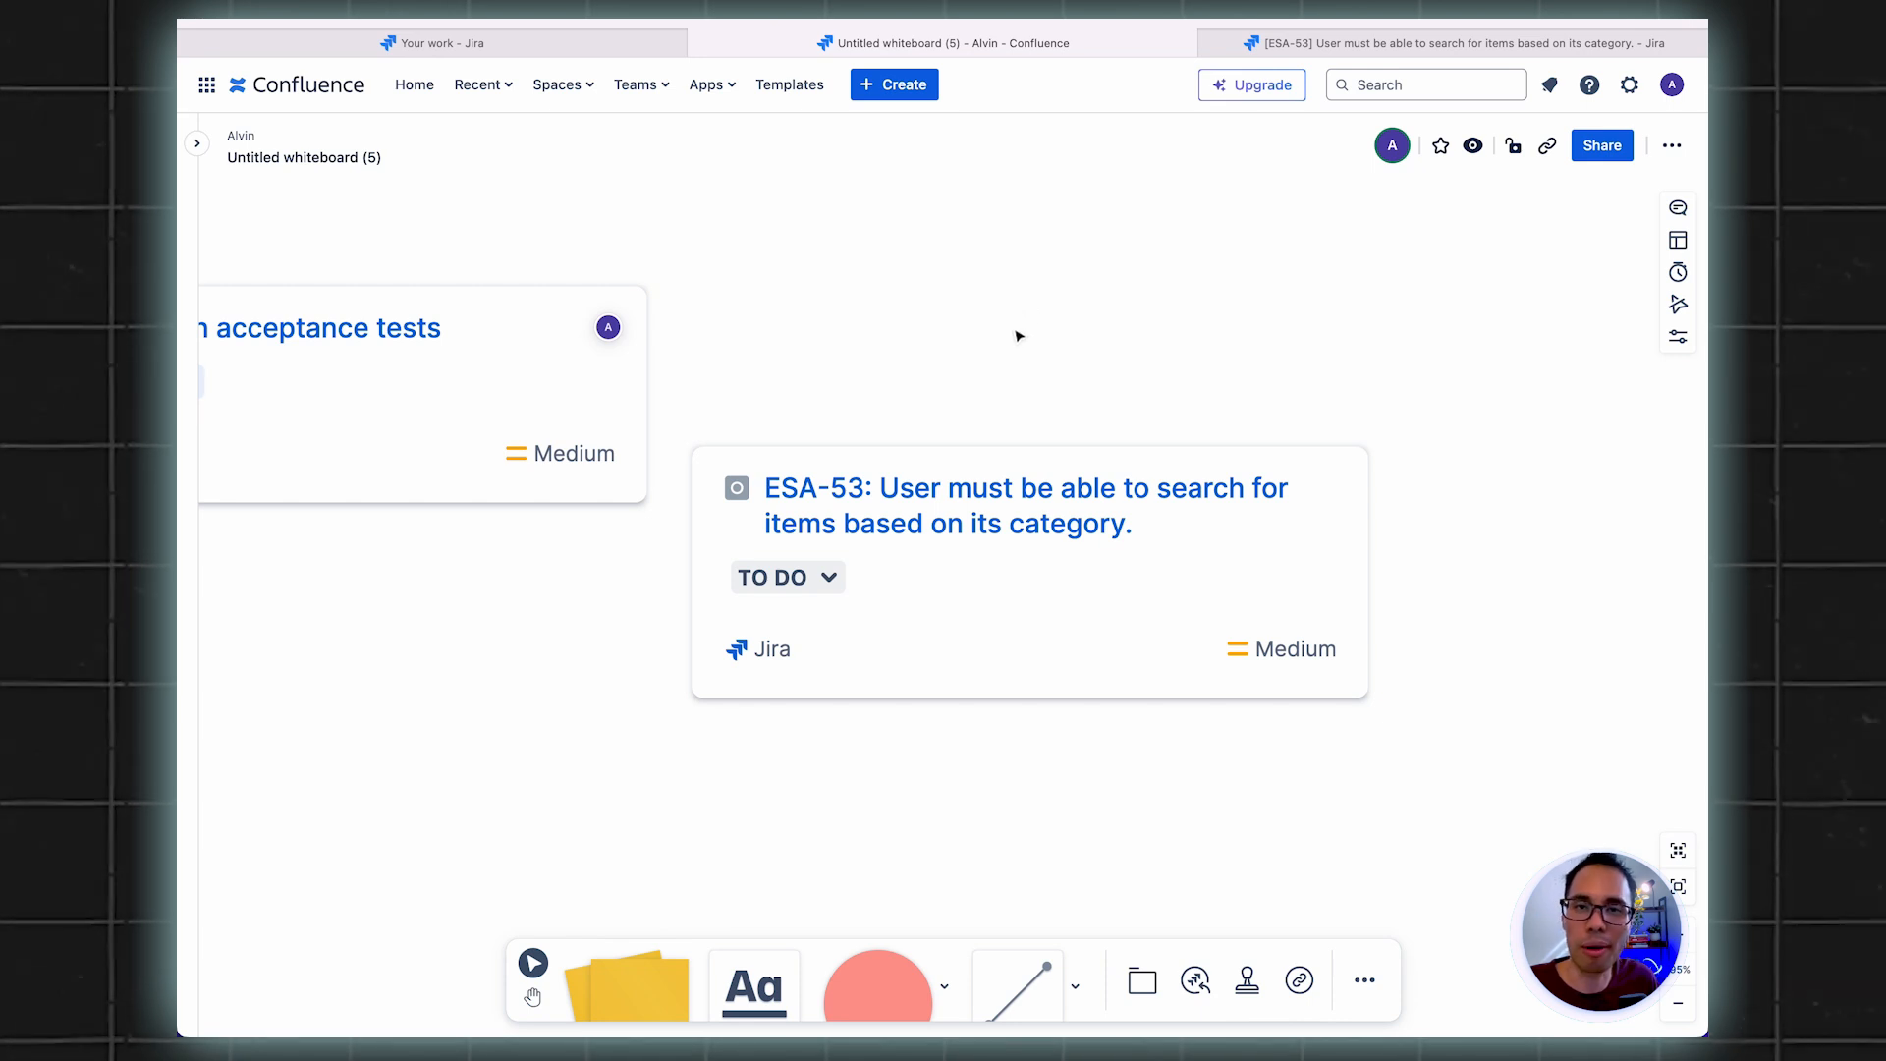
{"action": "left_click", "coordinate": [1049, 373]}
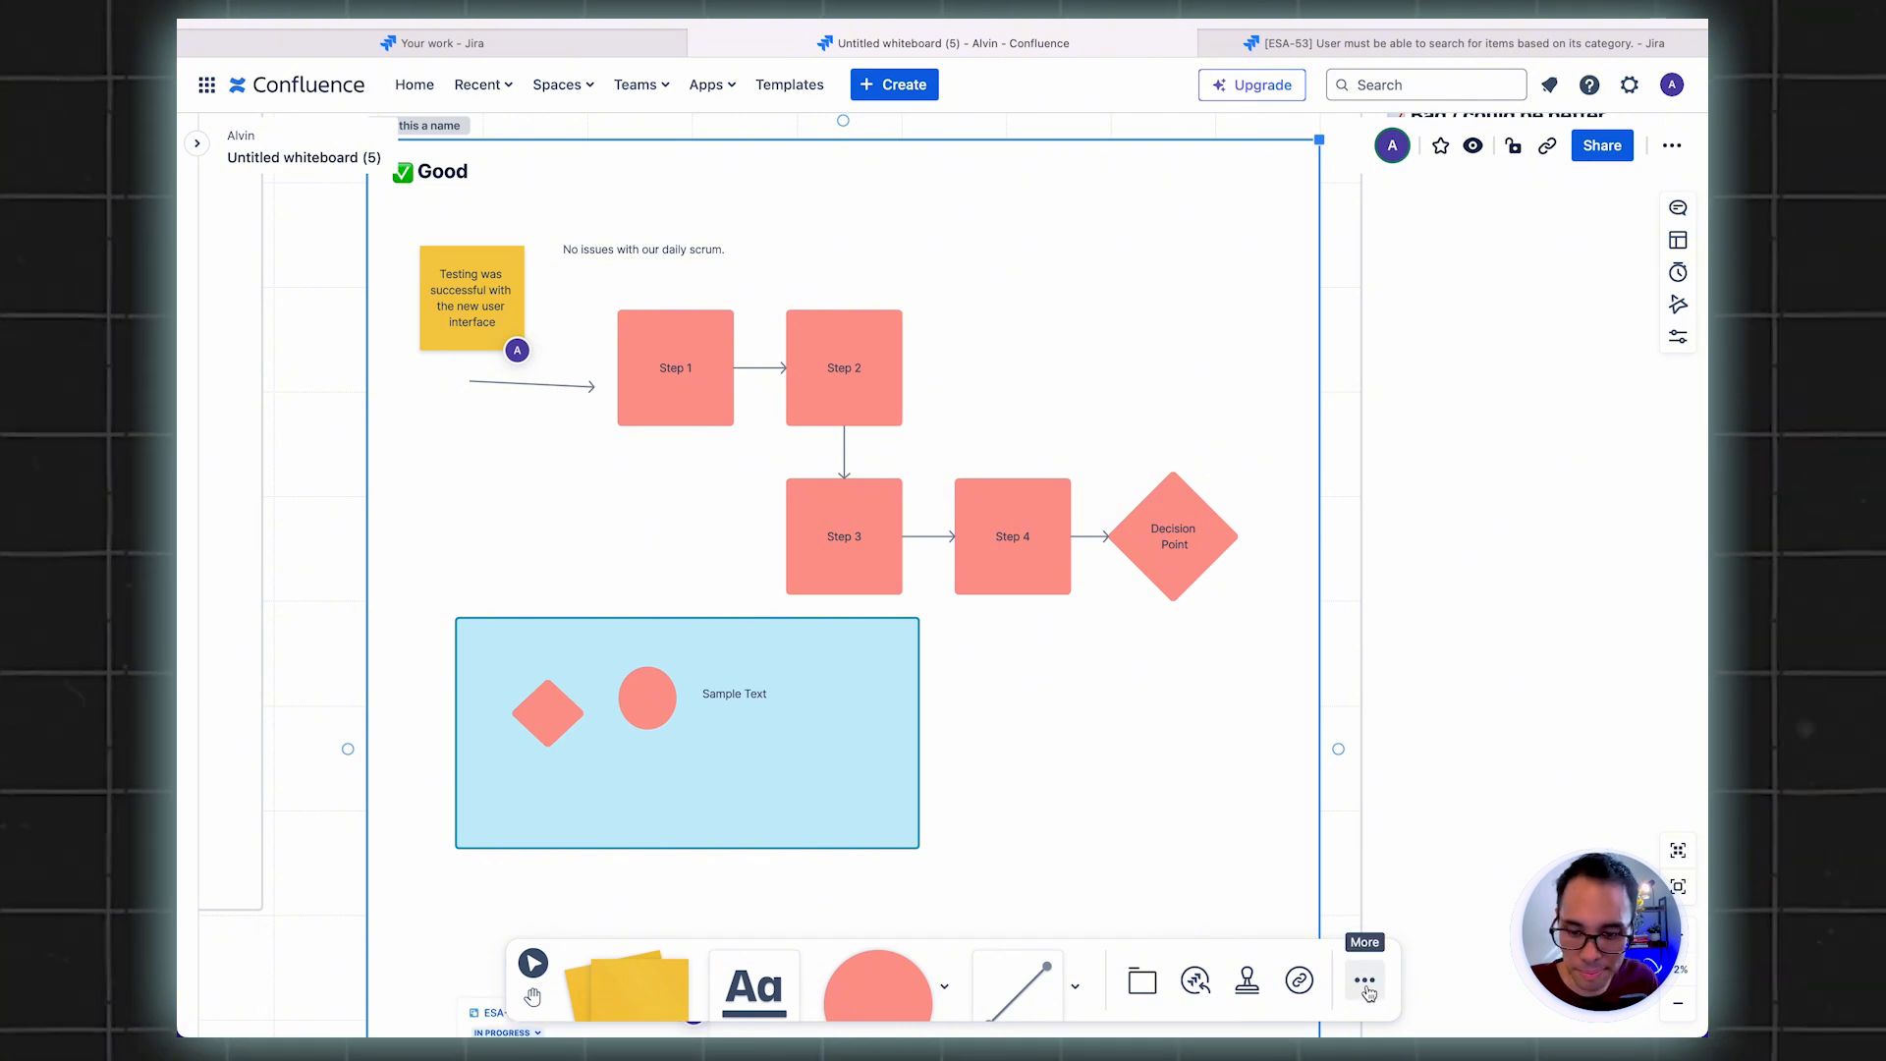
Run a 00:05 countdown timer from the extra whiteboard tools and let it finish
{"action": "left_click", "coordinate": [1363, 978]}
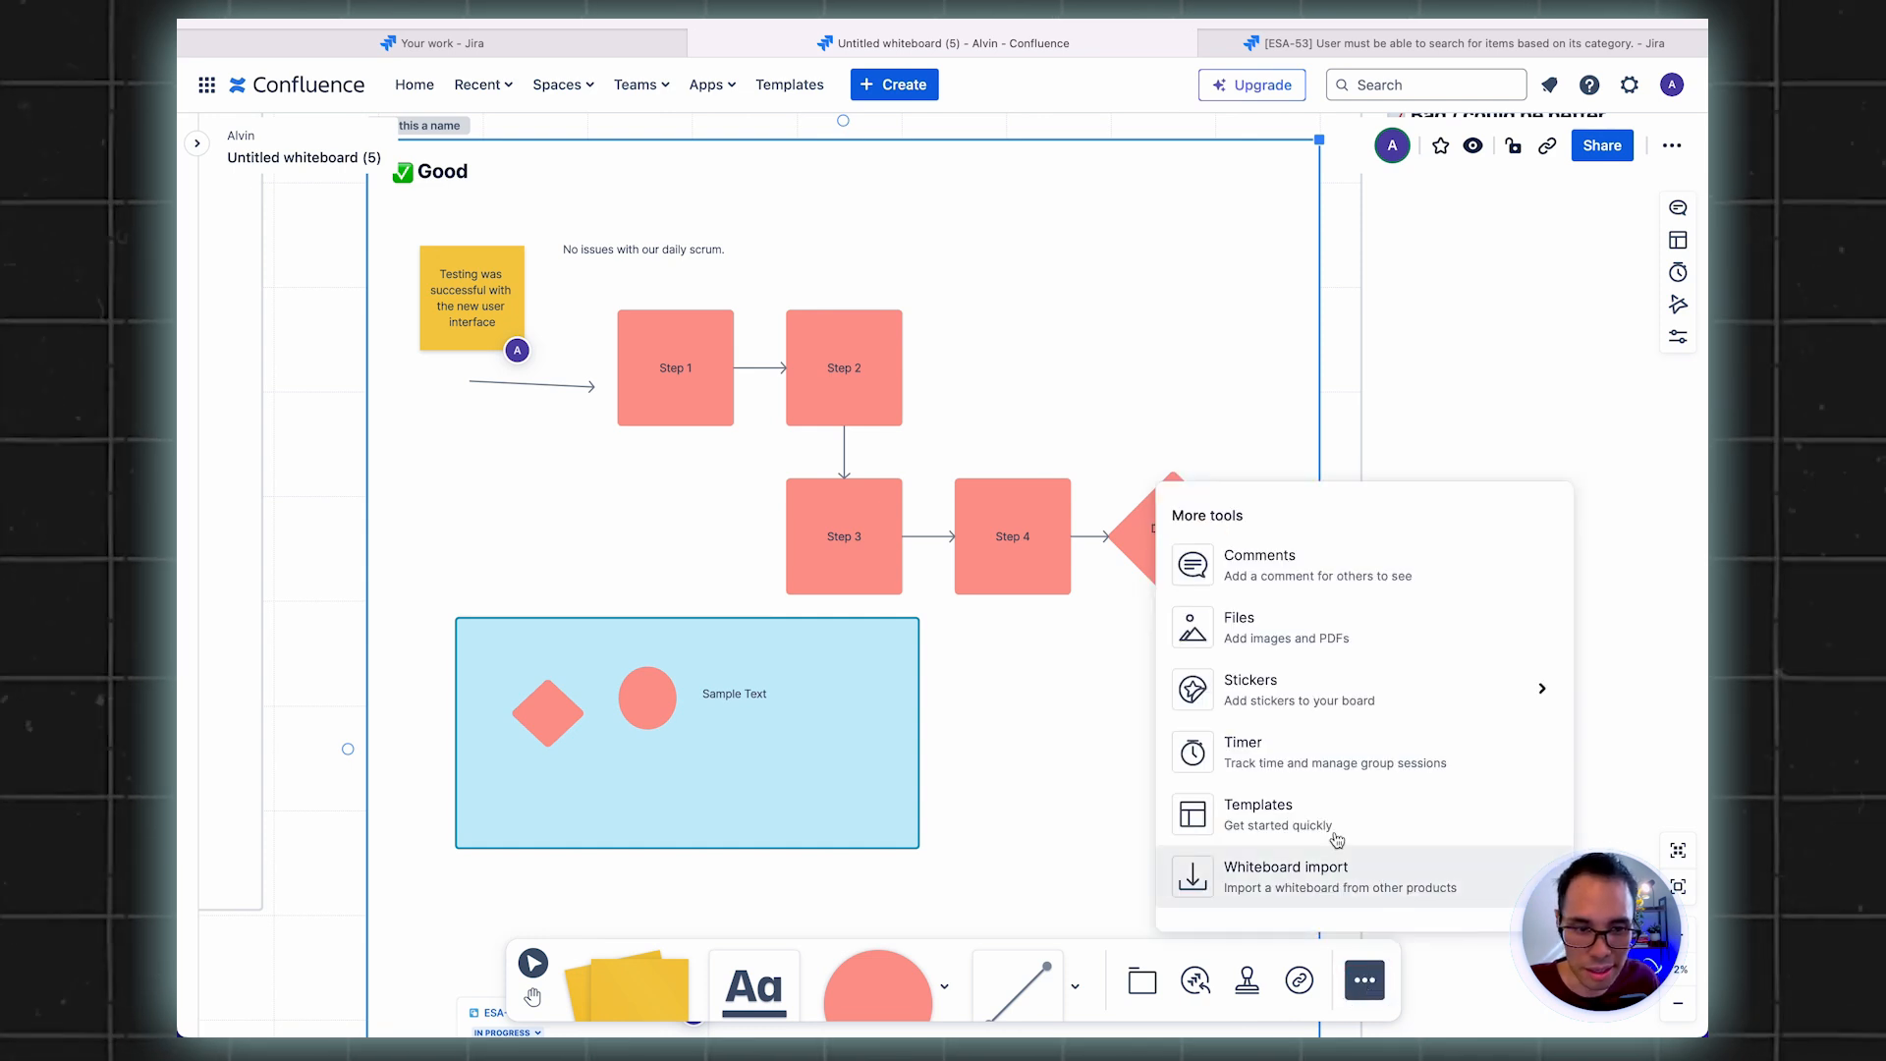
{"action": "mouse_move", "coordinate": [1292, 762]}
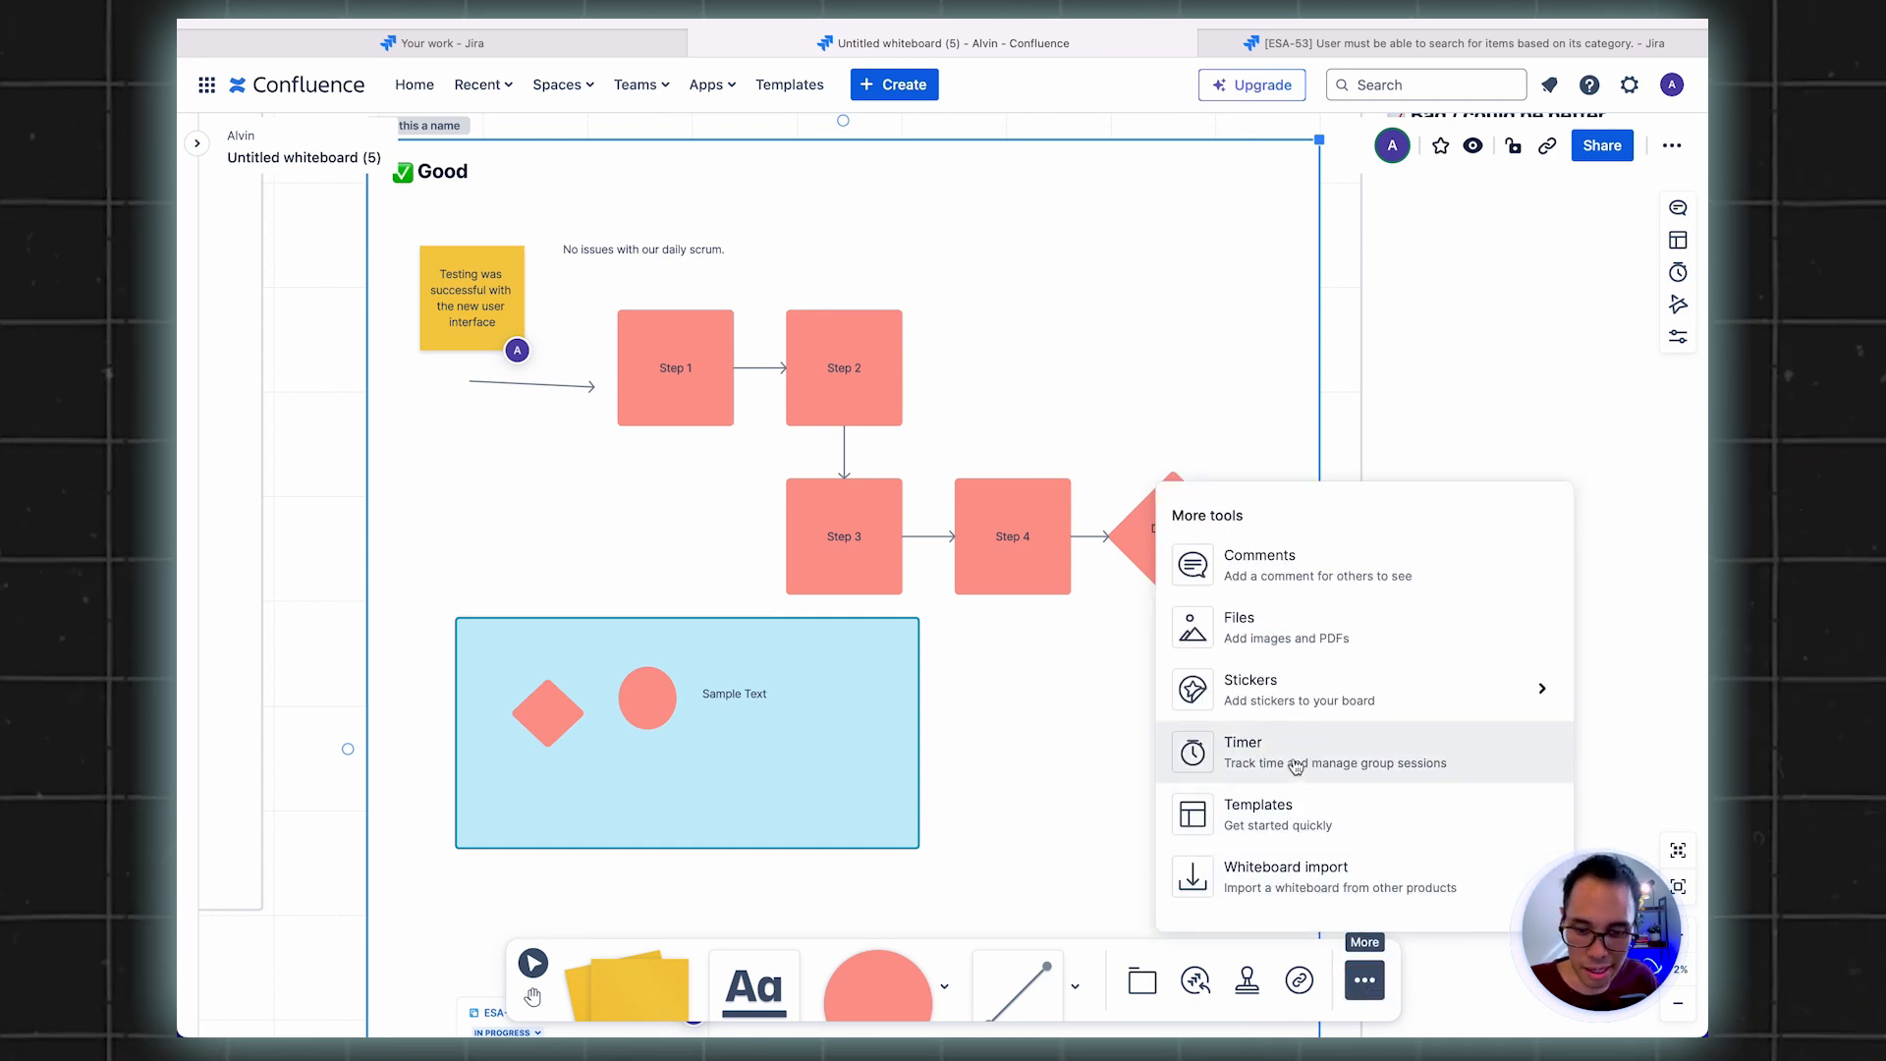
{"action": "left_click", "coordinate": [1241, 753]}
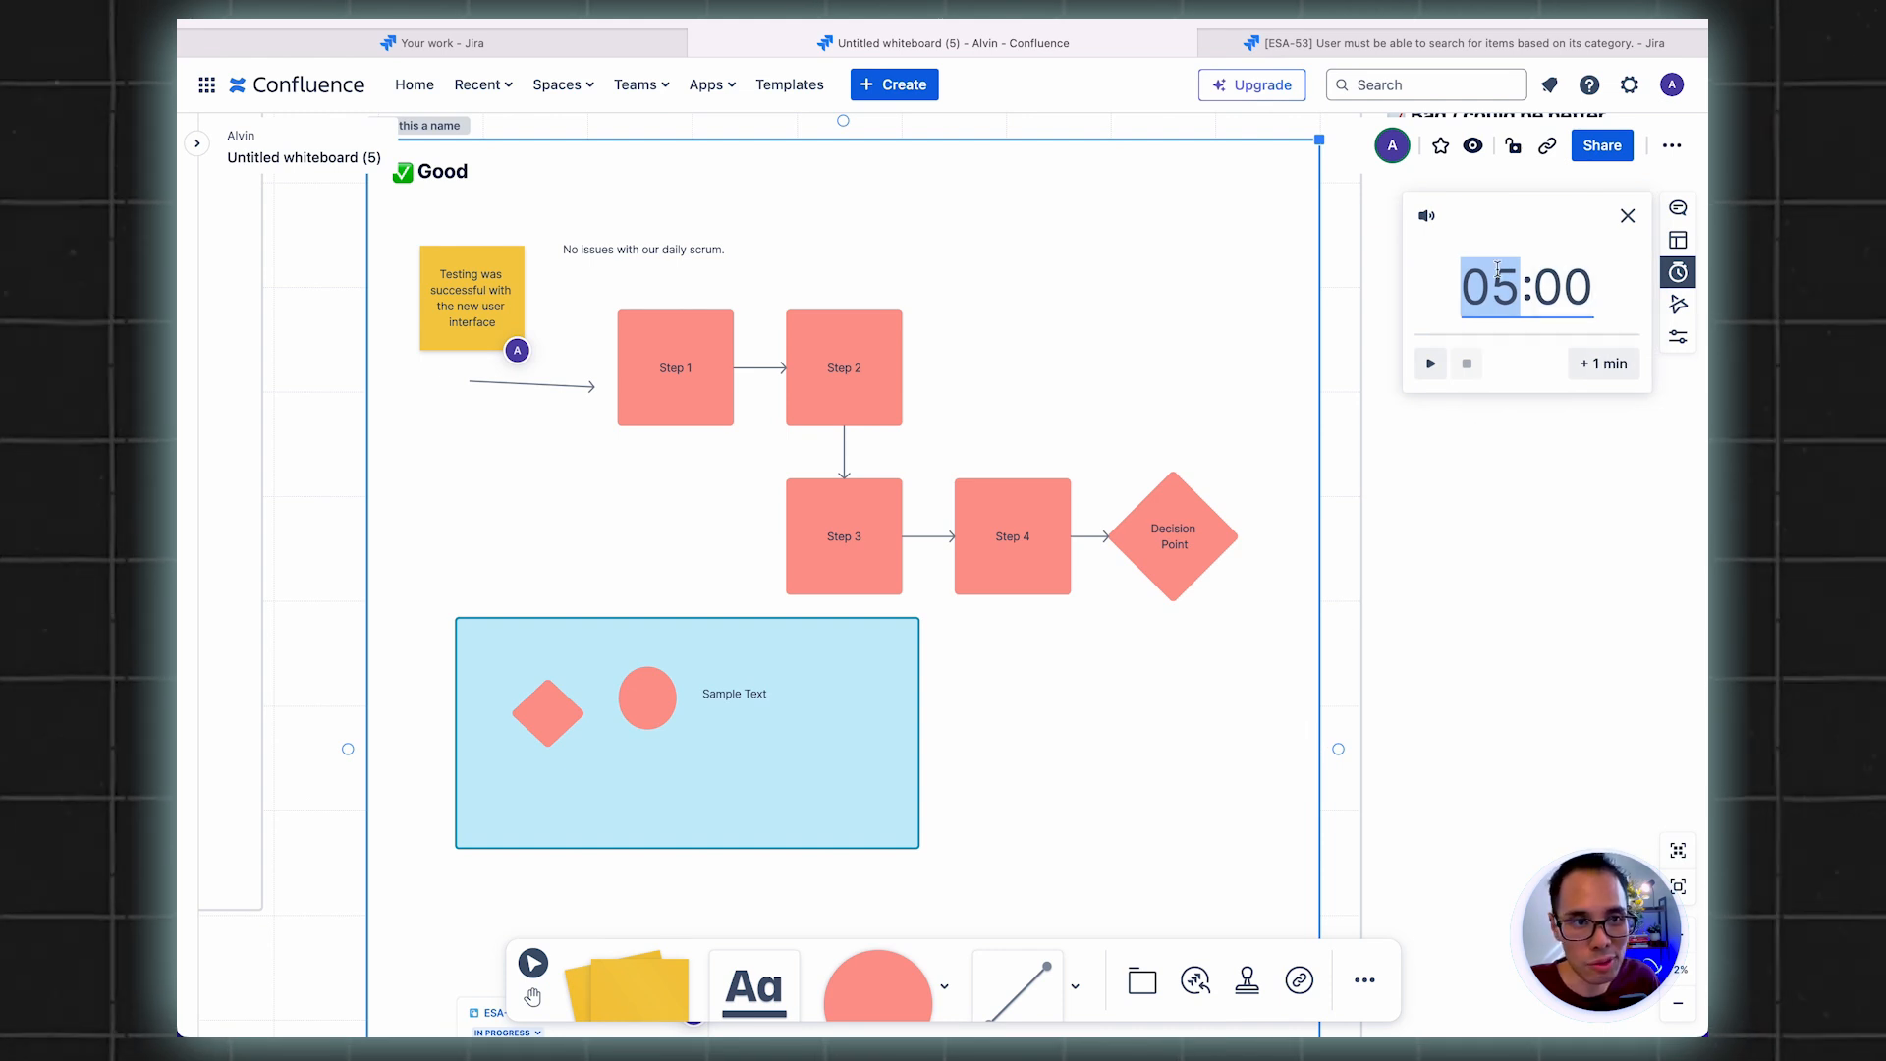
{"action": "mouse_move", "coordinate": [1452, 318]}
{"action": "type", "text": "00:05"}
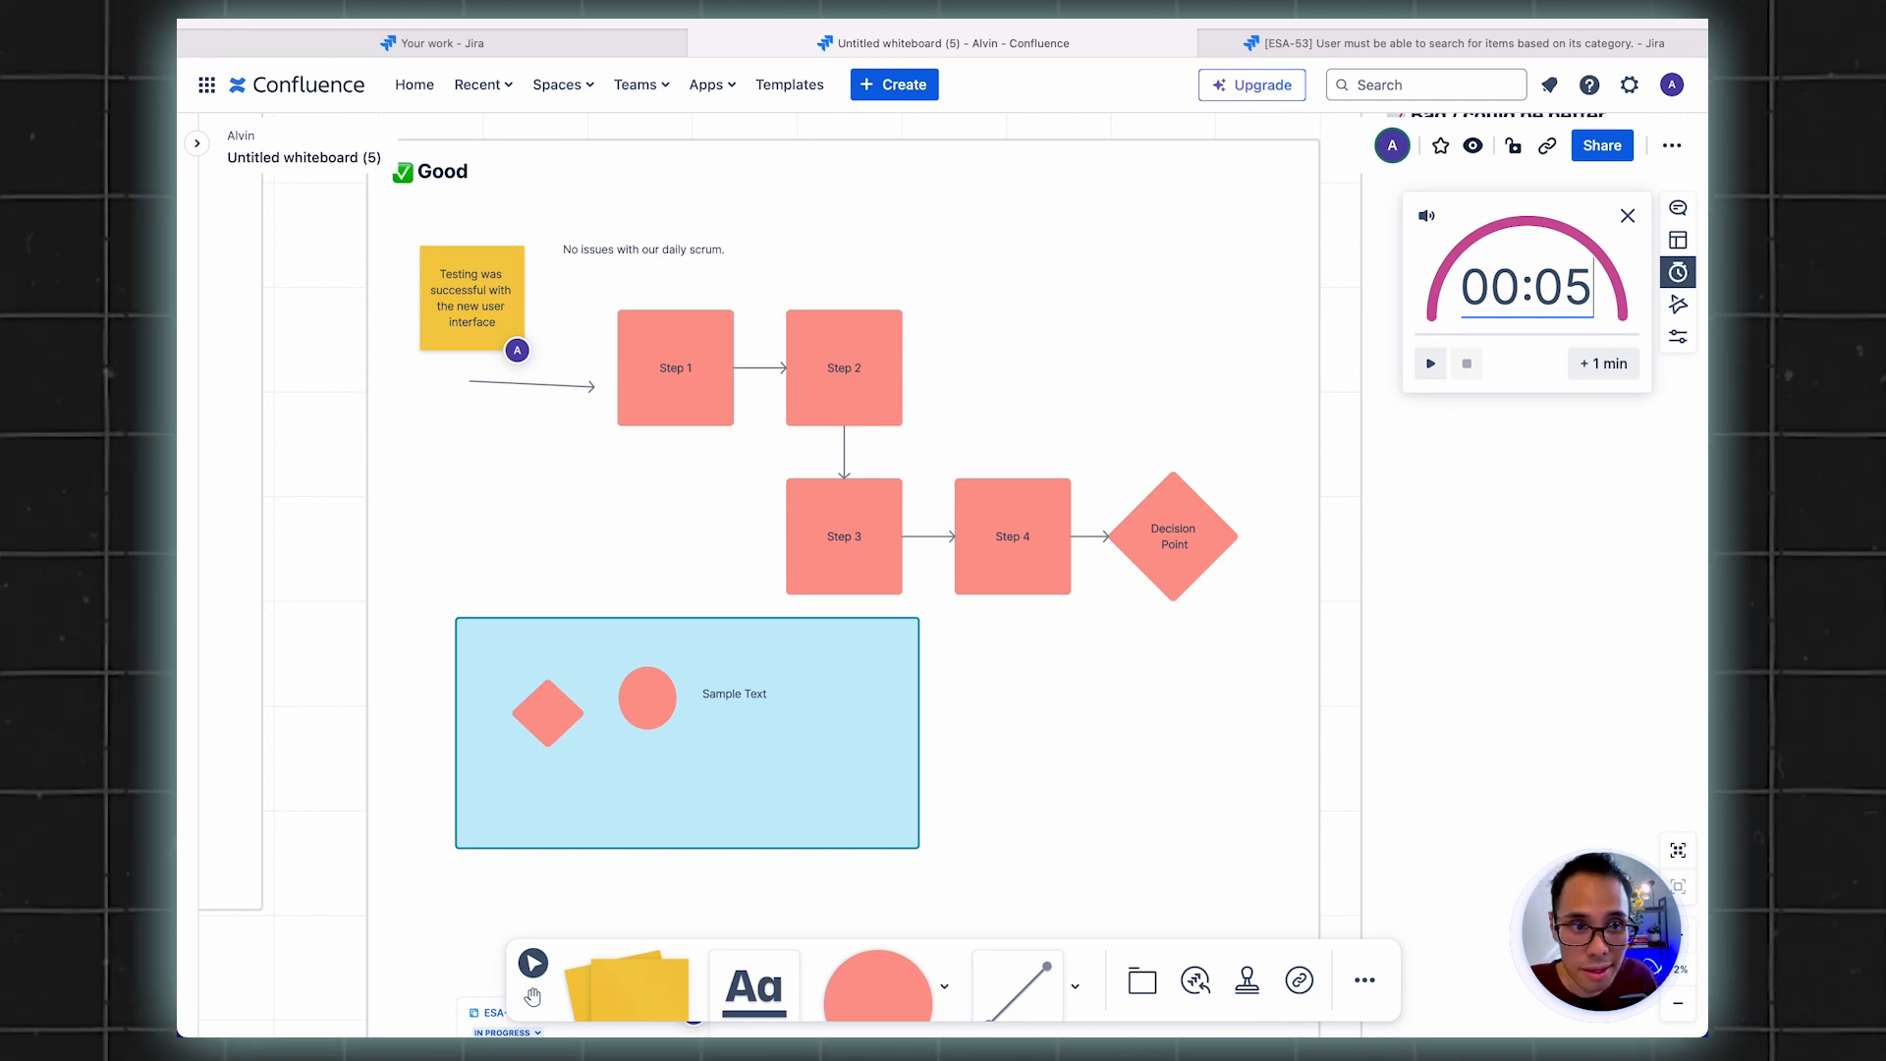
{"action": "mouse_move", "coordinate": [1428, 363]}
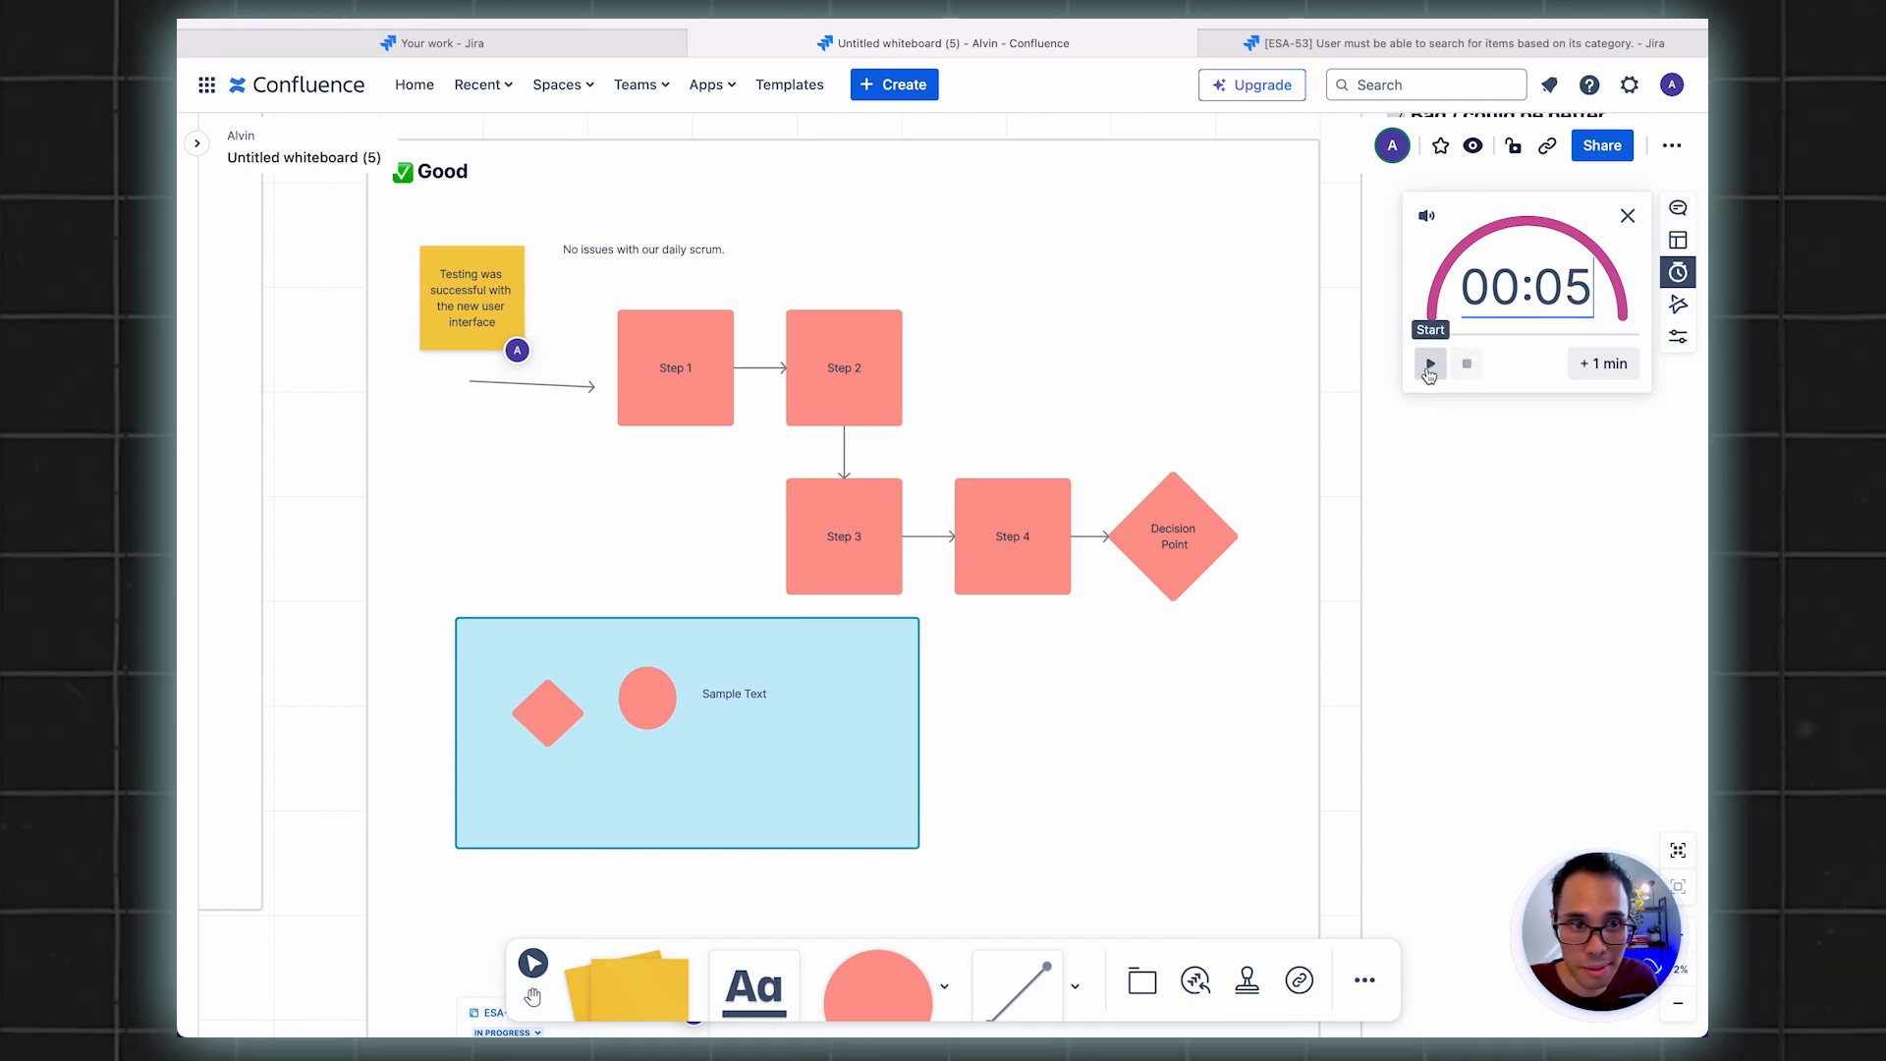
{"action": "left_click", "coordinate": [1430, 364]}
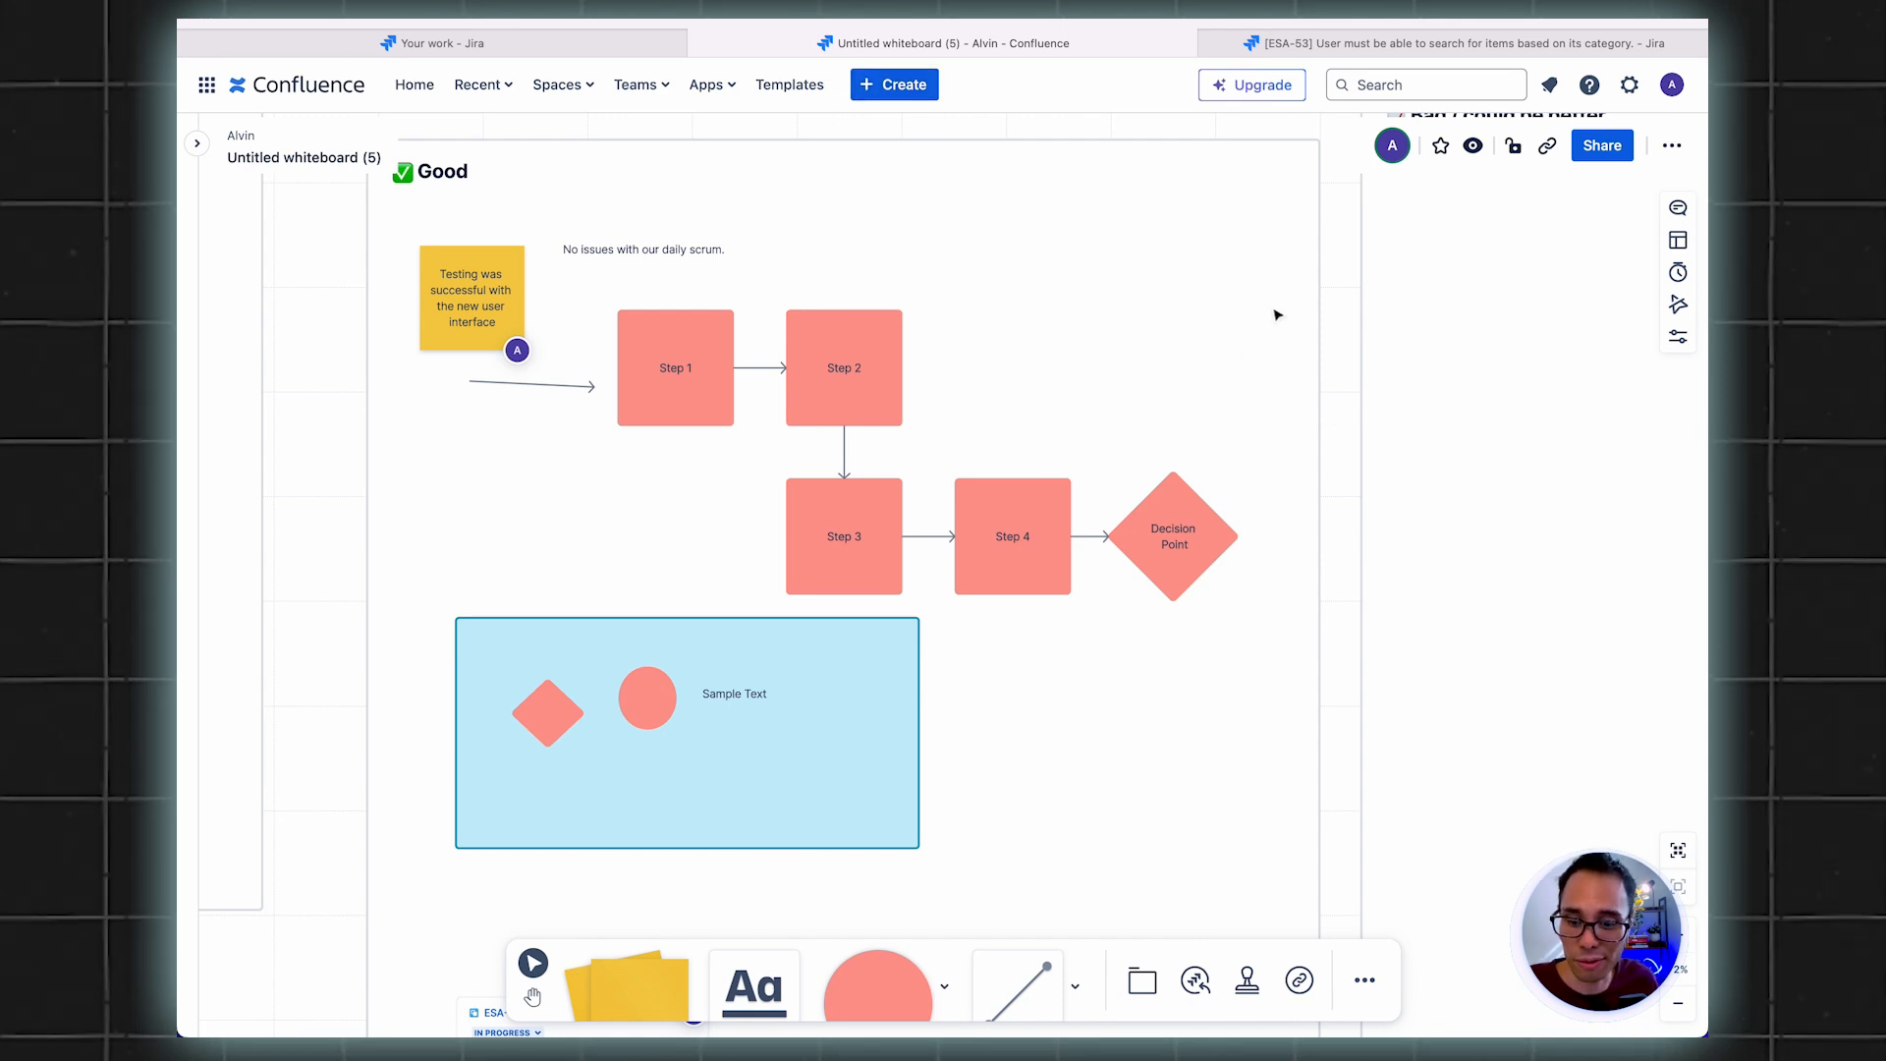
{"action": "mouse_move", "coordinate": [1059, 430]}
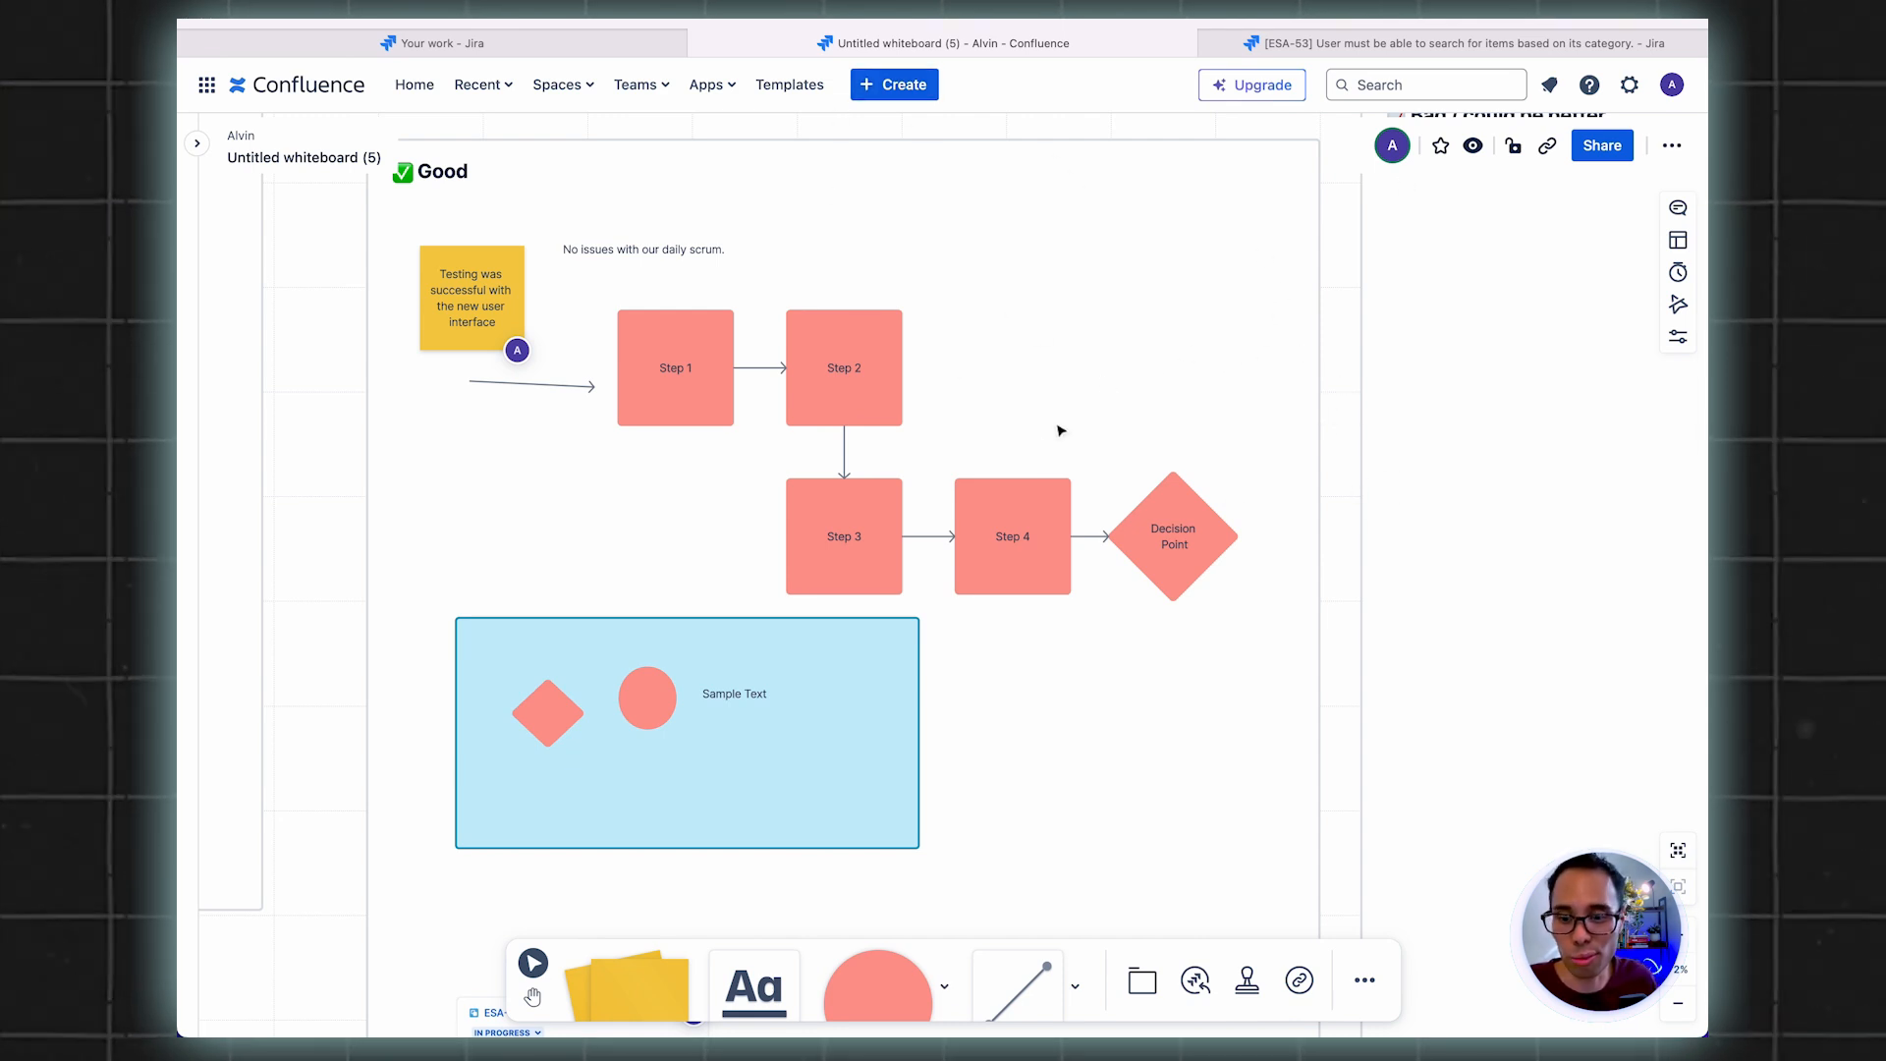
{"action": "mouse_move", "coordinate": [1181, 364]}
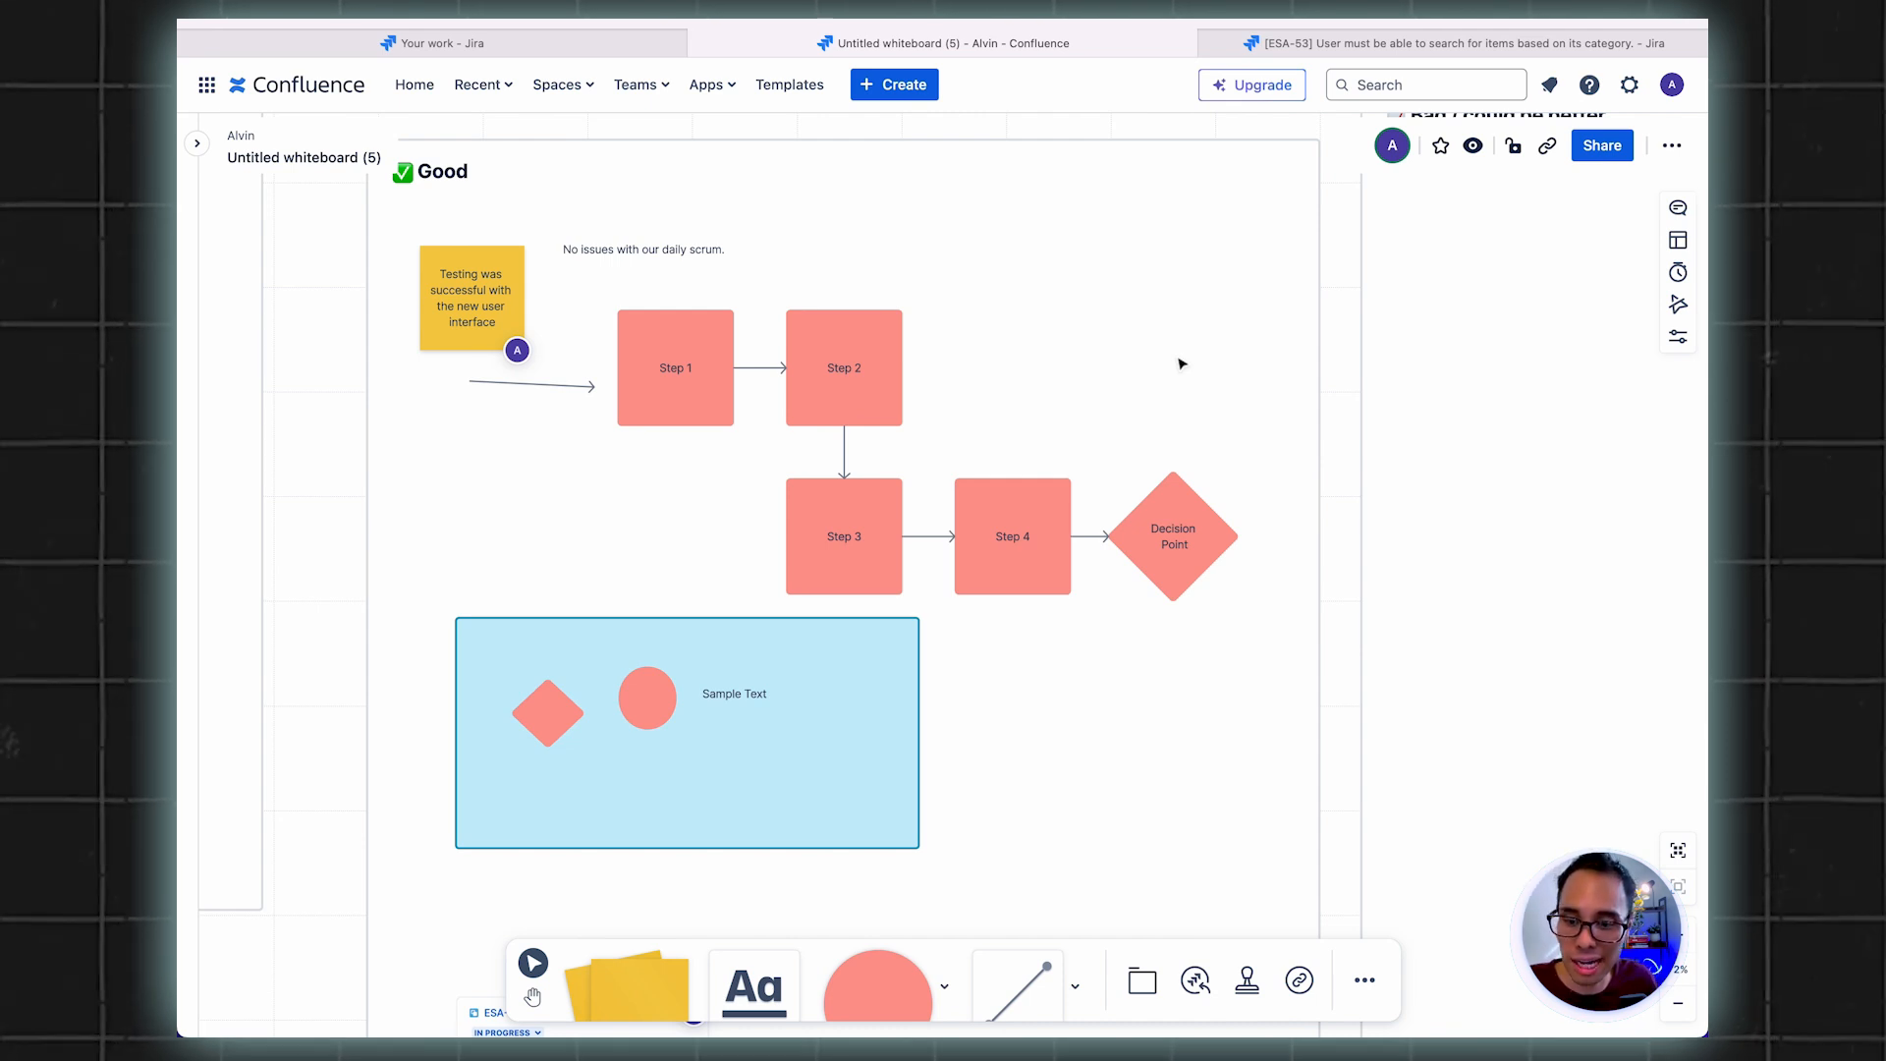
{"action": "mouse_move", "coordinate": [1139, 380]}
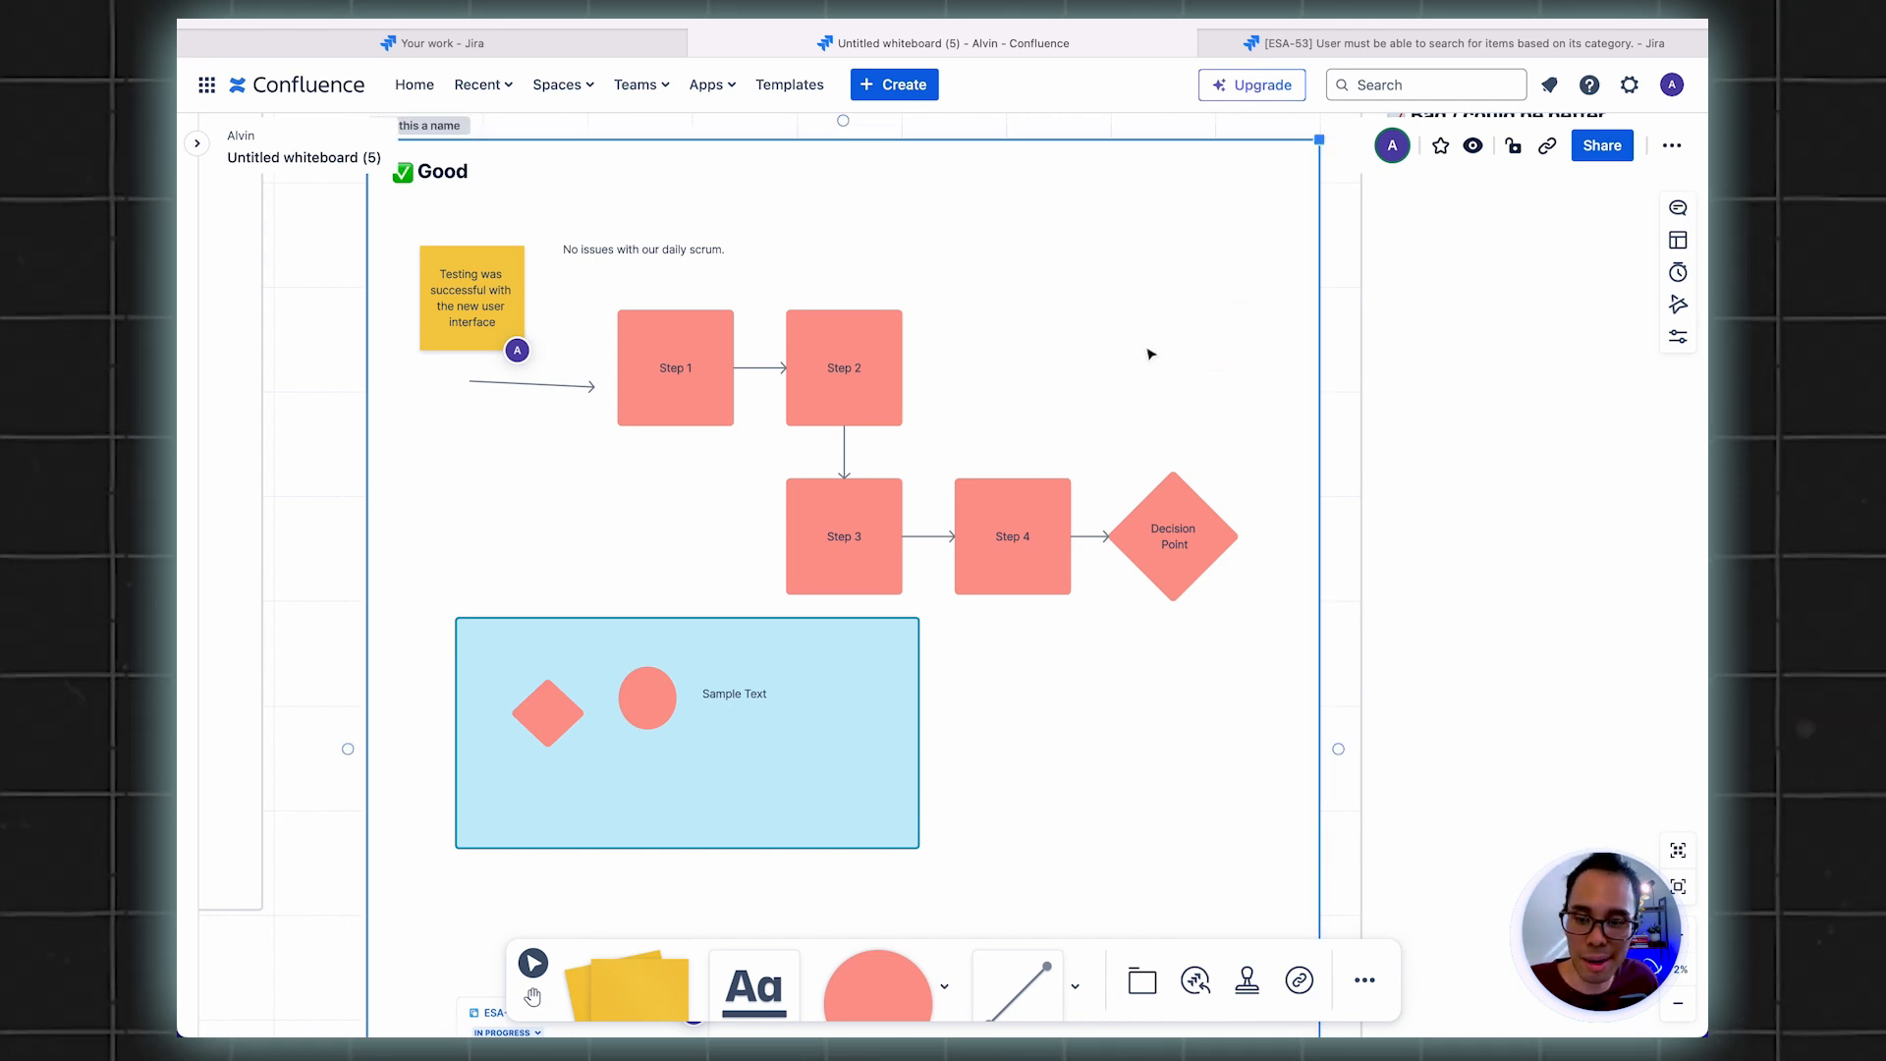
{"action": "mouse_move", "coordinate": [1226, 566]}
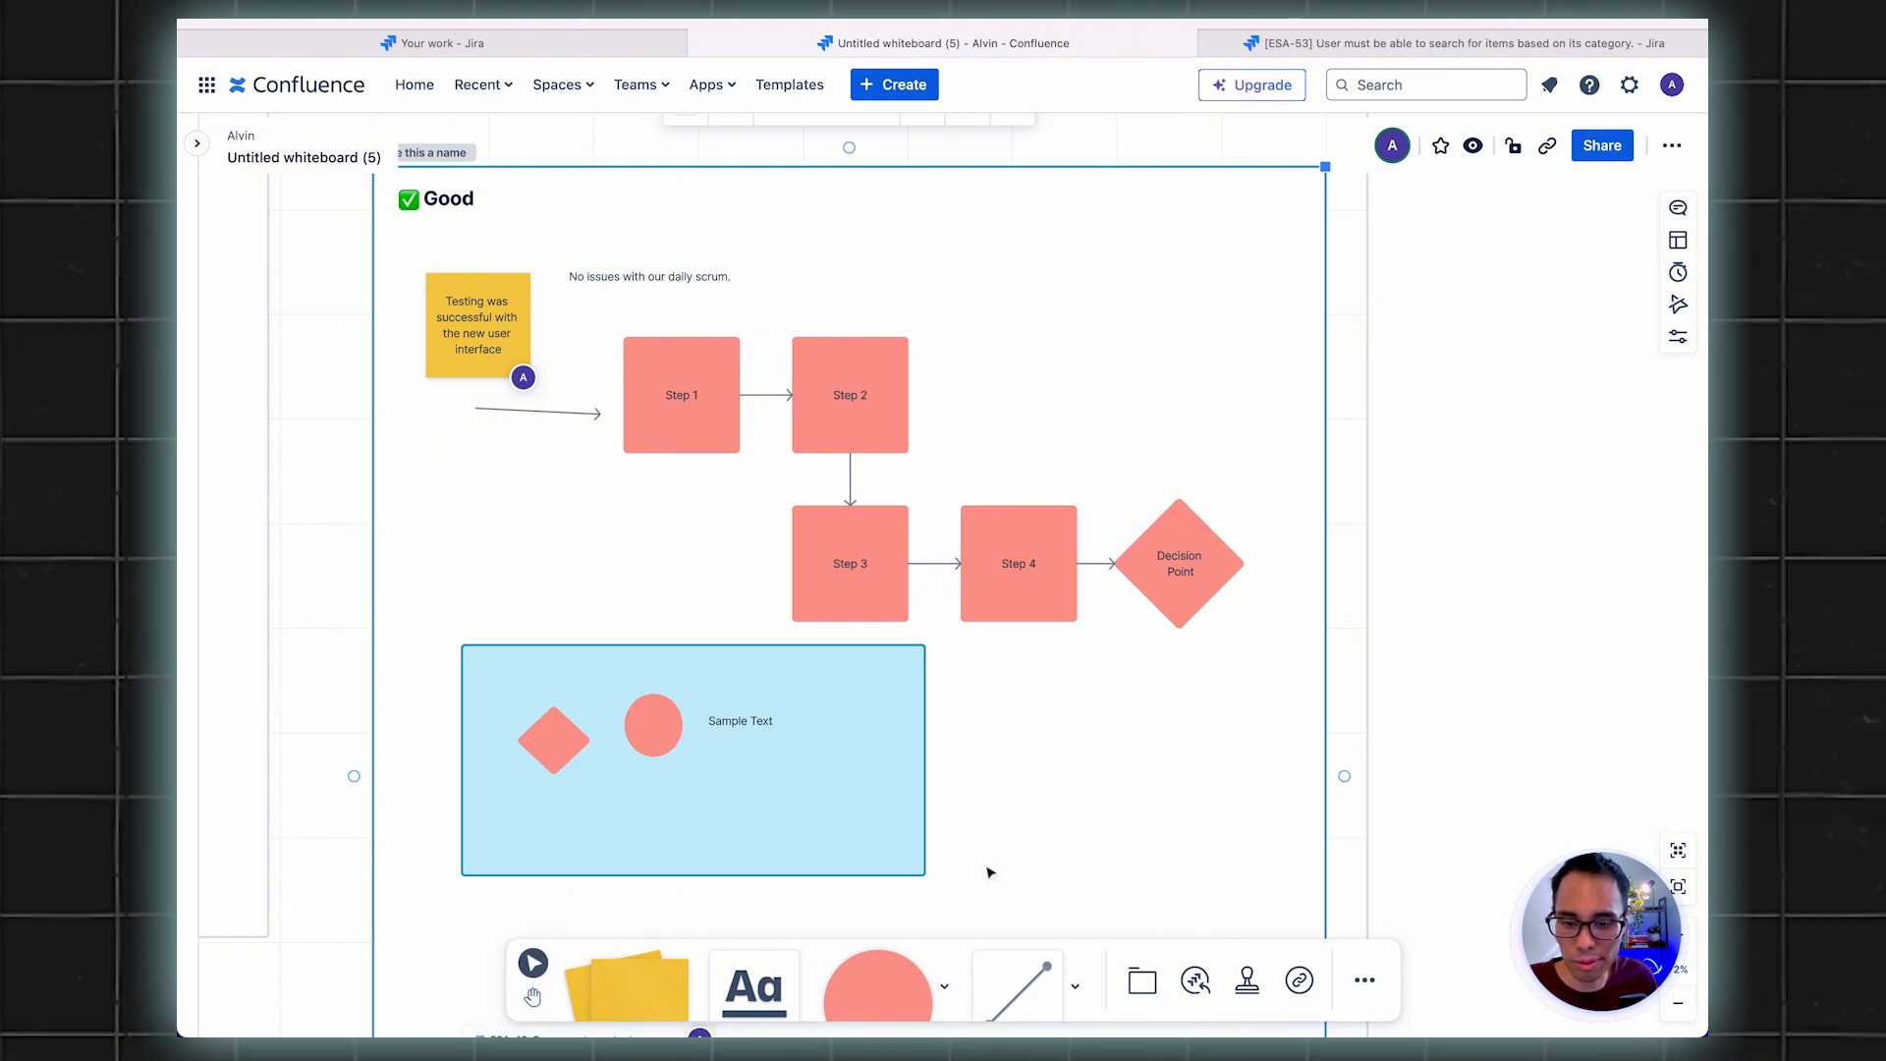
{"action": "mouse_move", "coordinate": [1246, 980]}
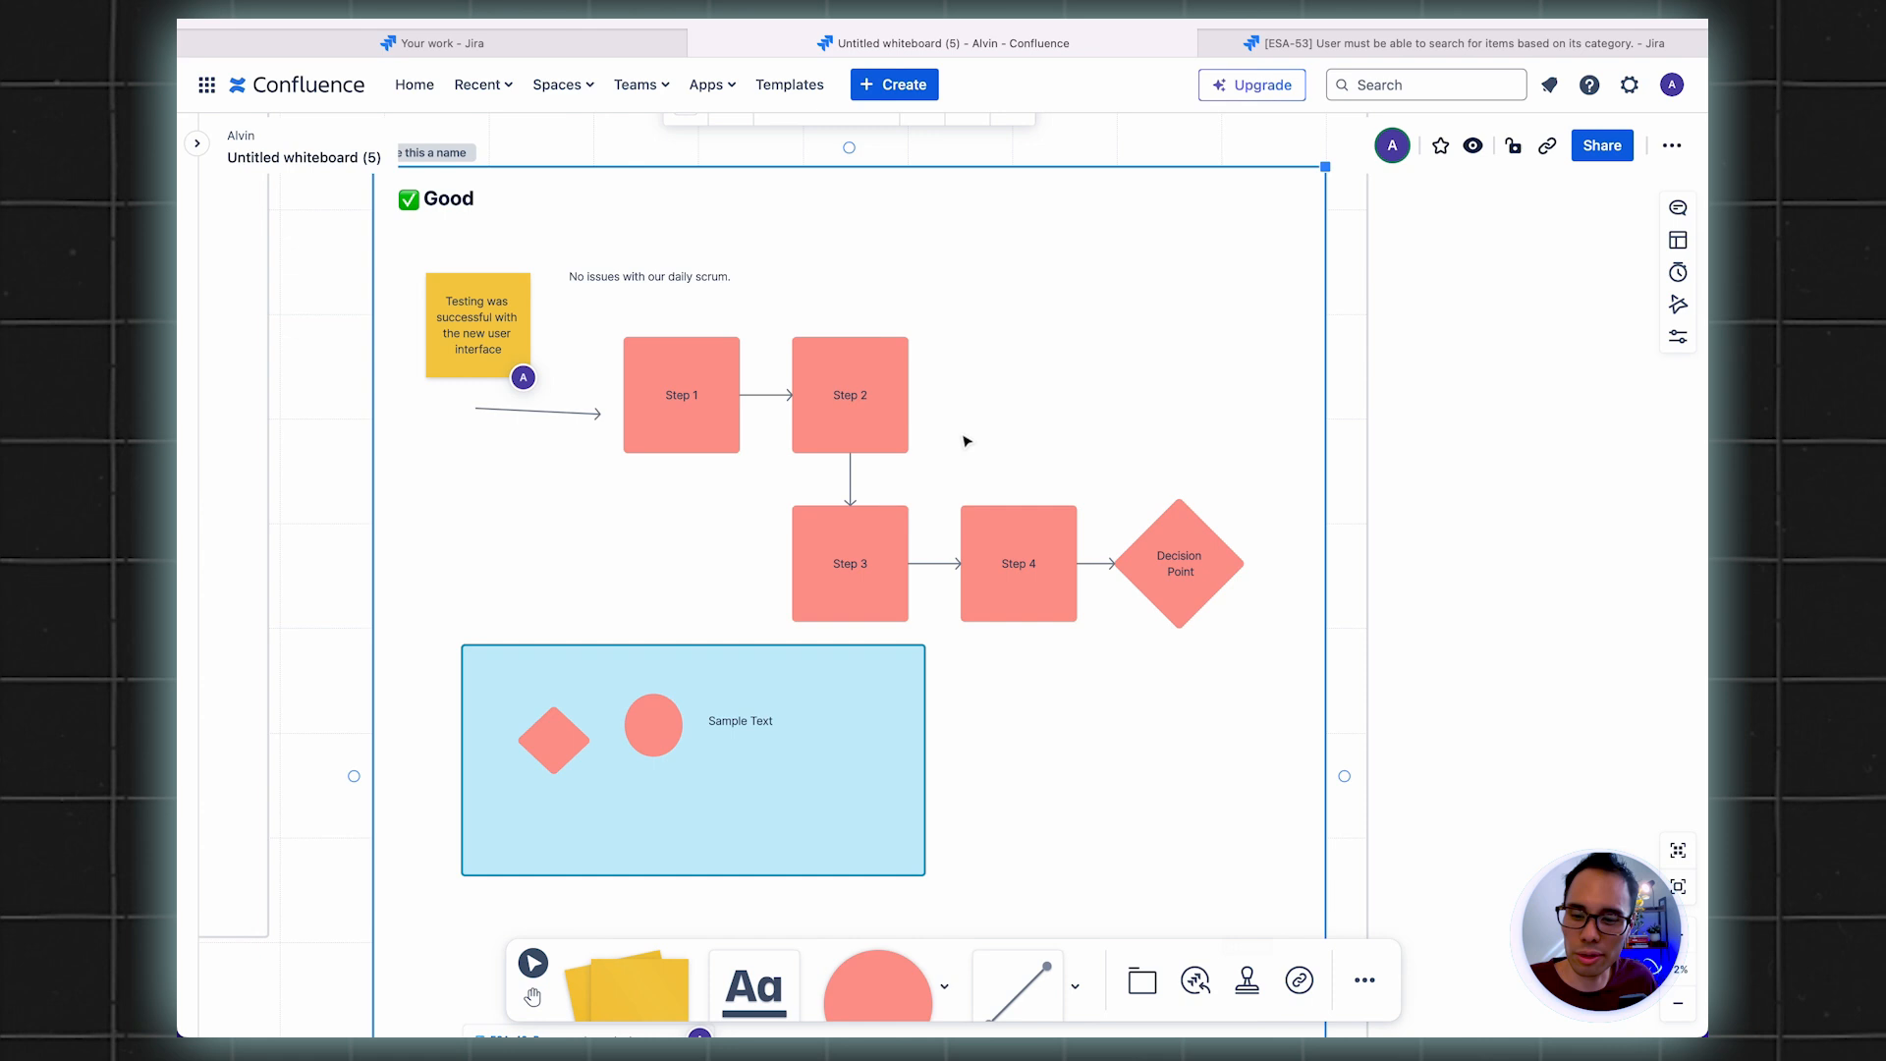
{"action": "mouse_move", "coordinate": [1116, 456]}
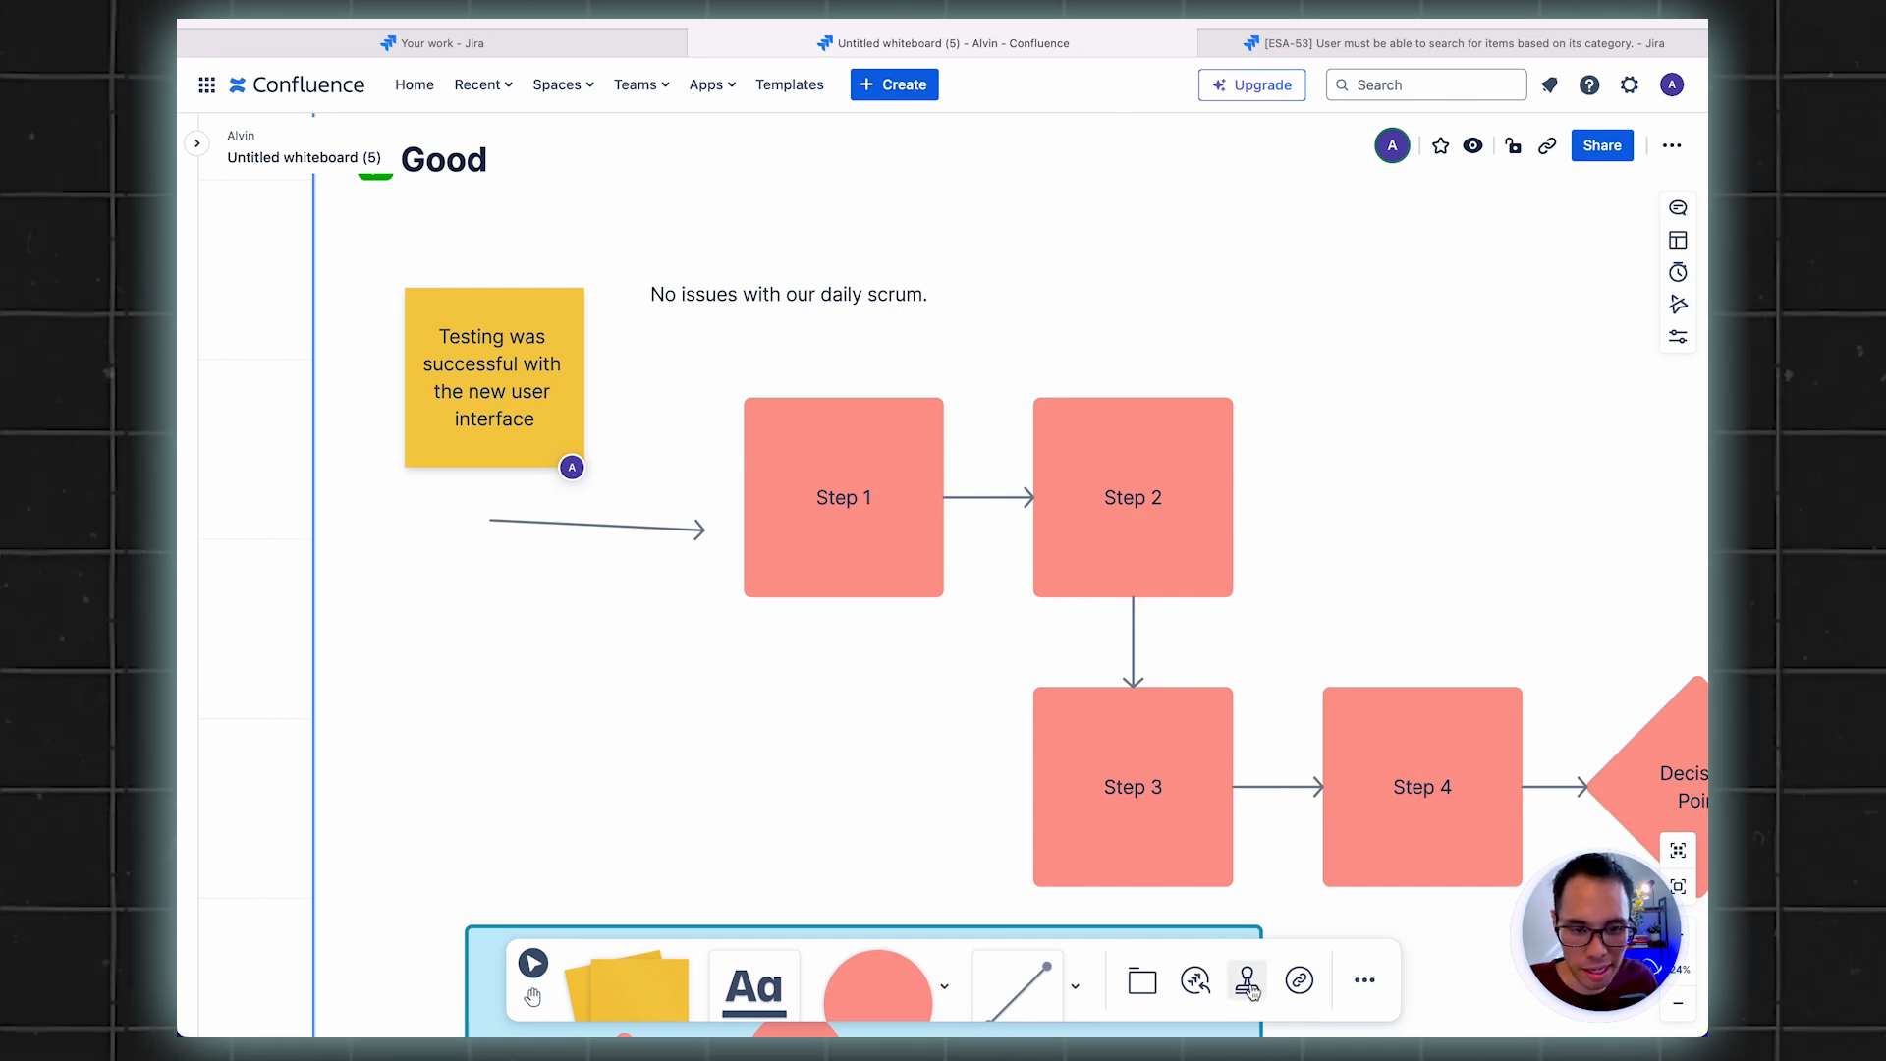
Stamp thumbs-up emojis on Step 1 and Step 3
{"action": "left_click", "coordinate": [1245, 981]}
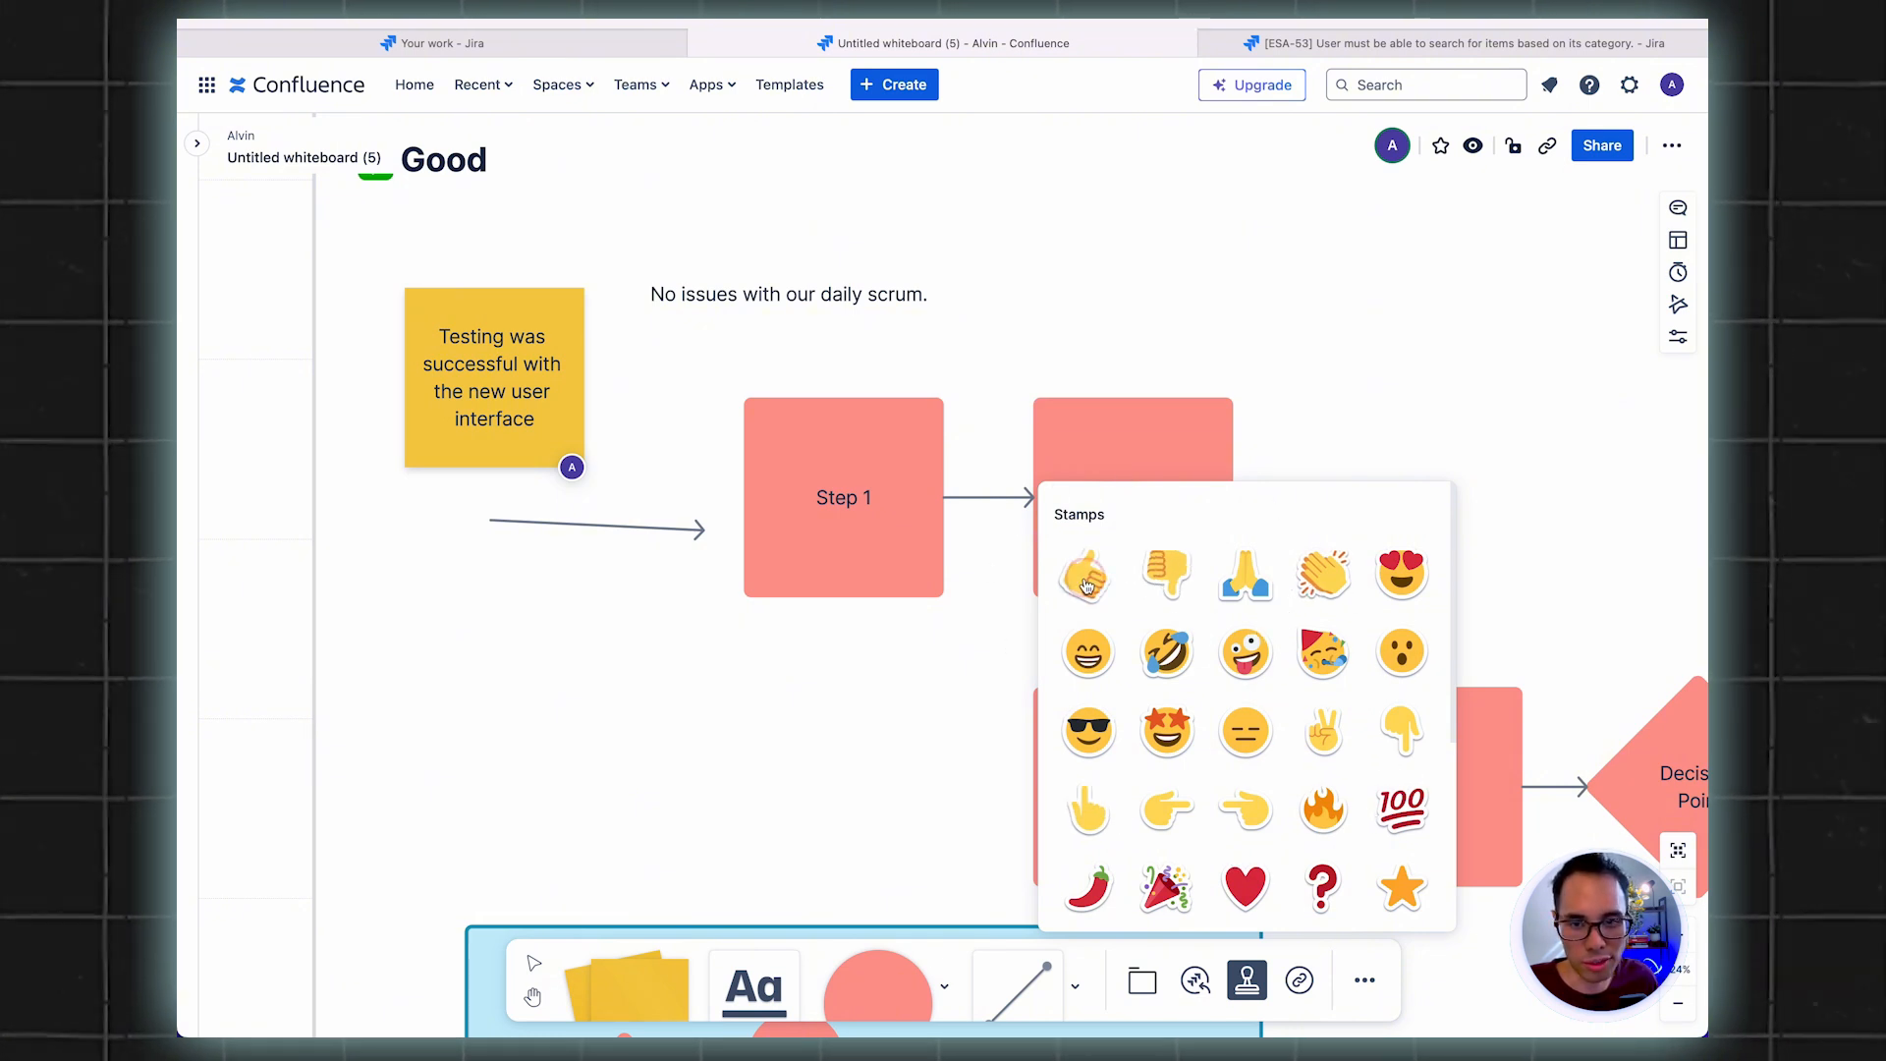
{"action": "left_click", "coordinate": [1085, 573]}
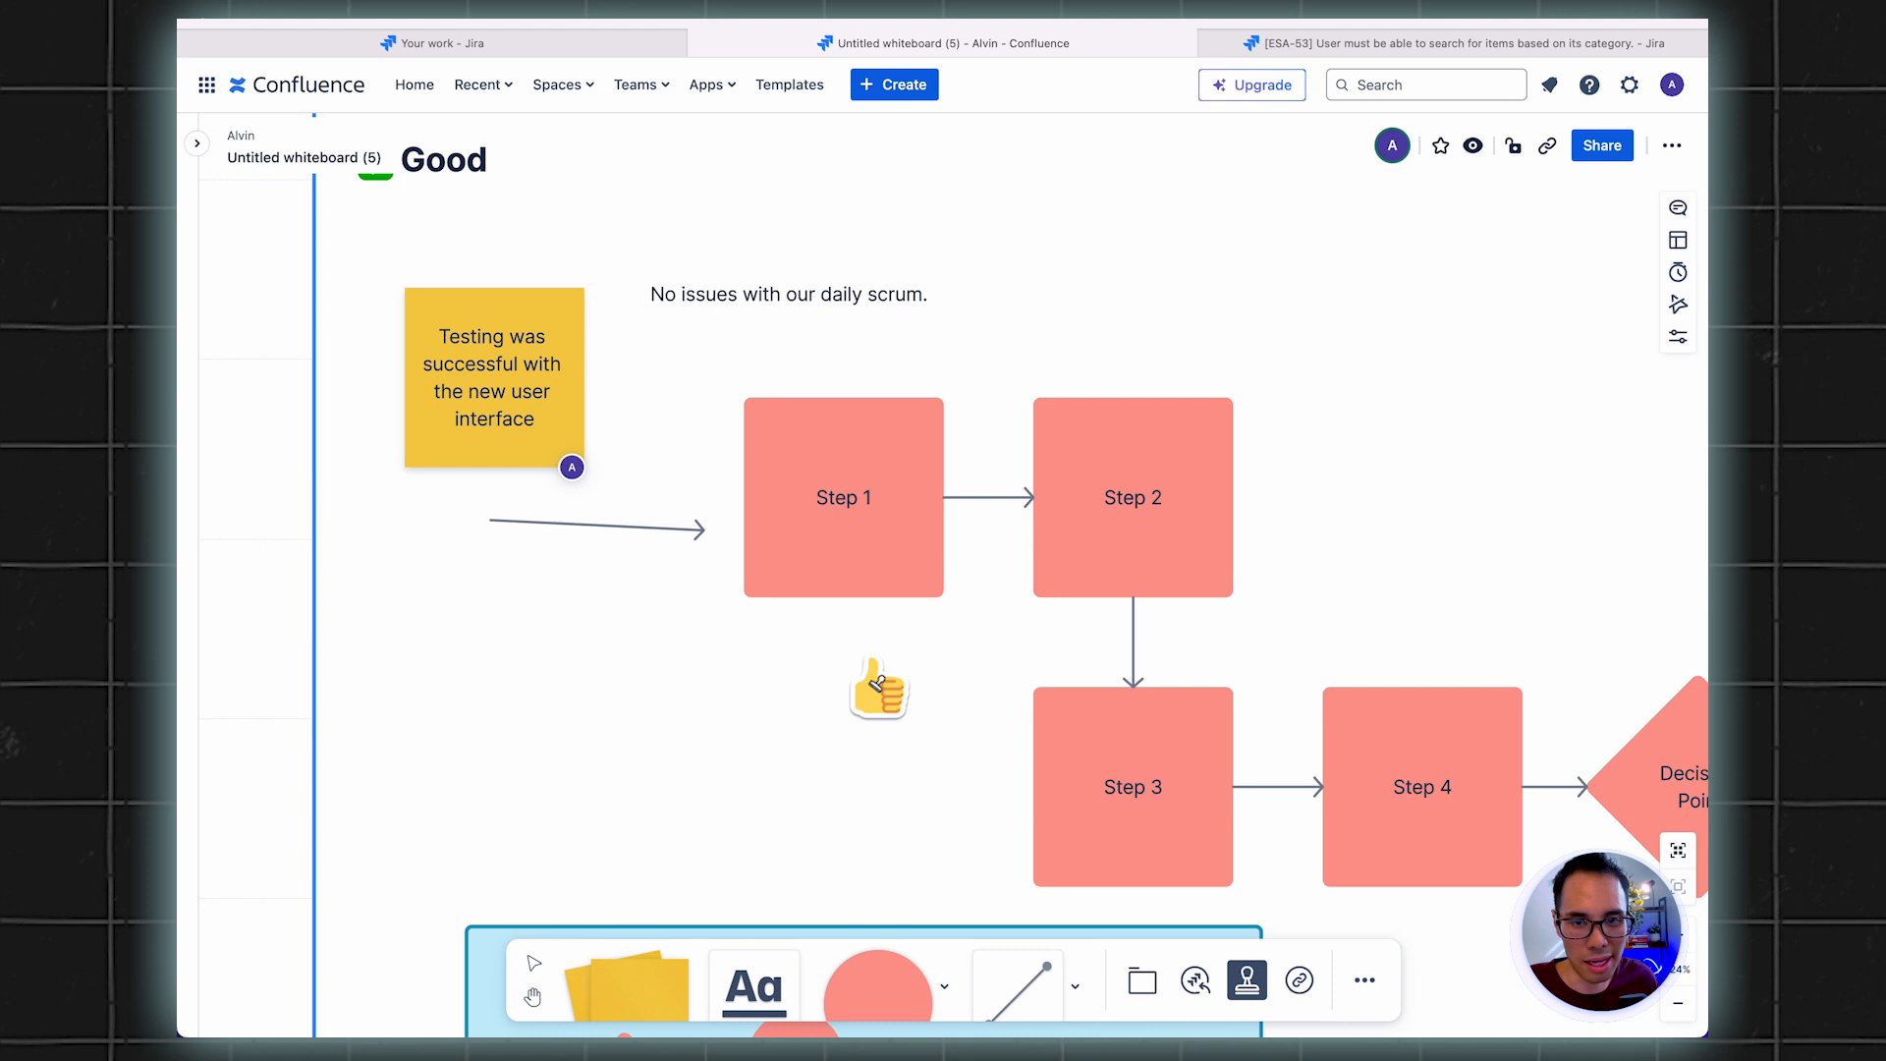
{"action": "left_click_drag", "start_coordinate": [878, 685], "coordinate": [829, 601]}
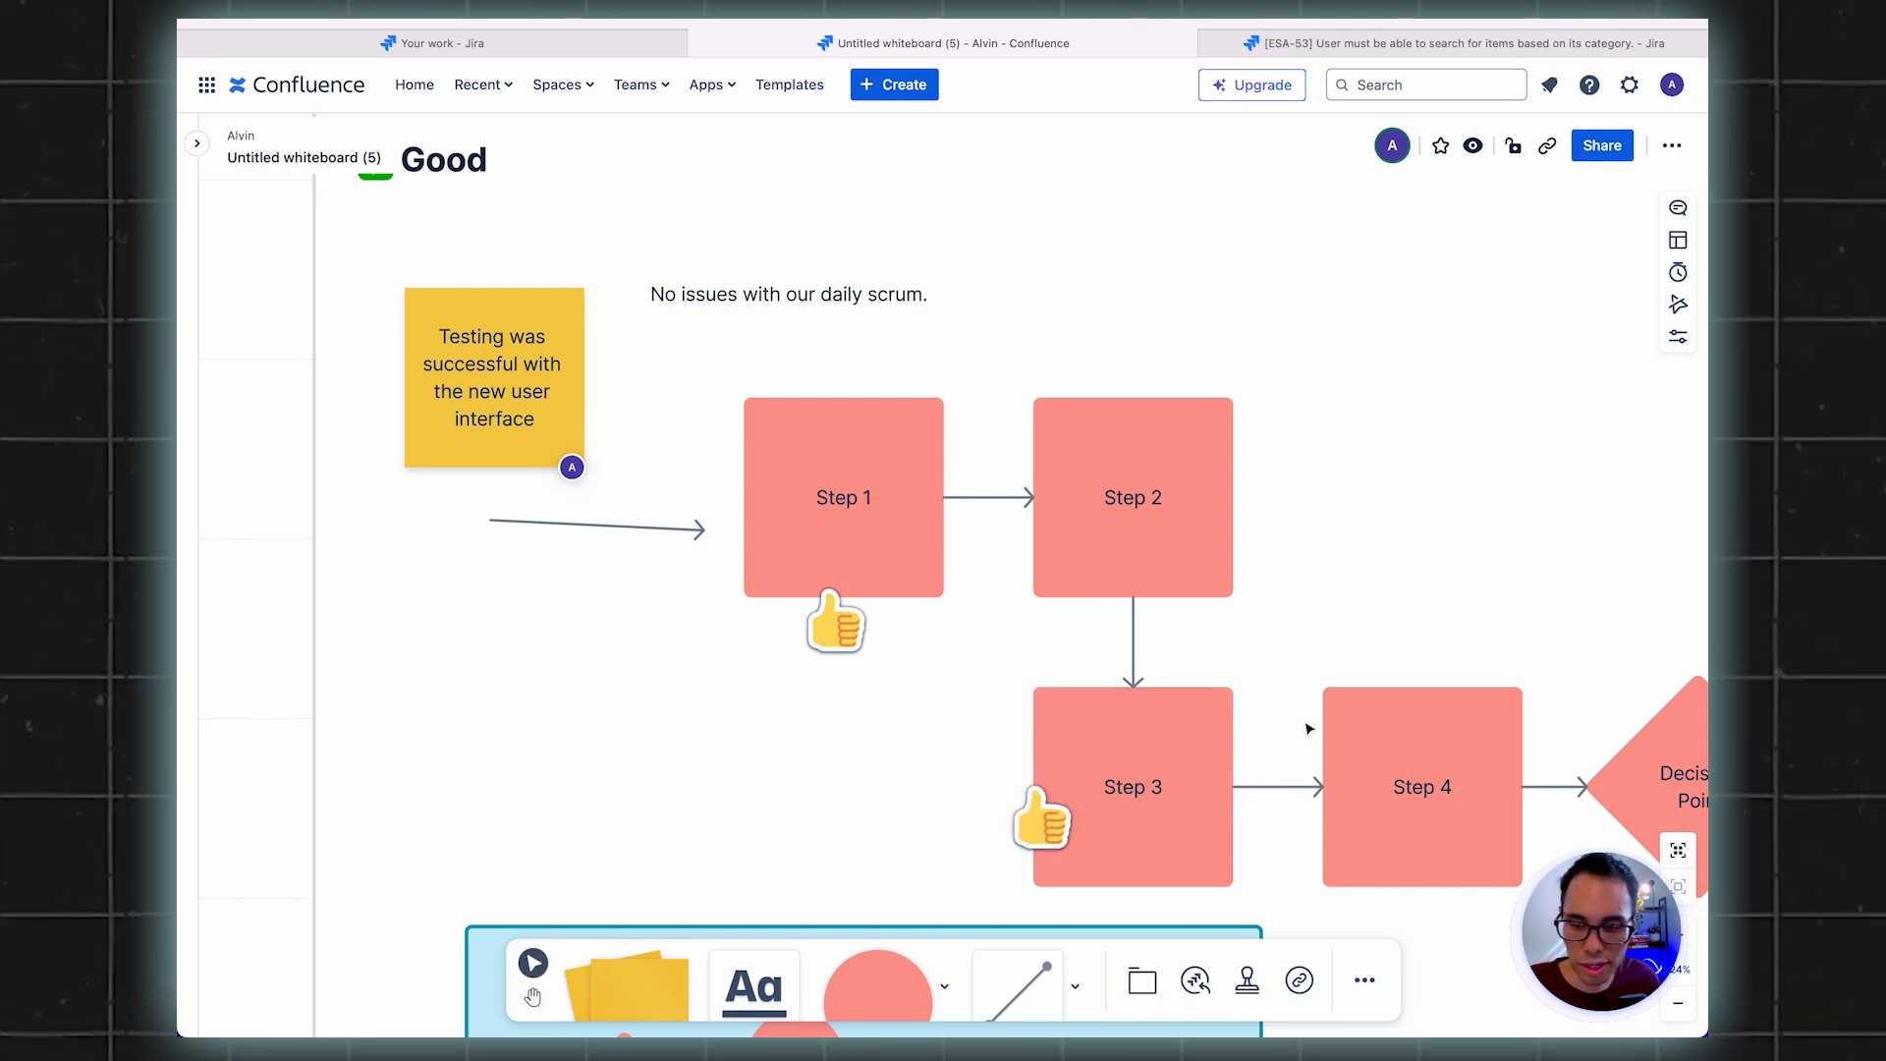
Add a fire emoji at Step 1's lower left and a chili pepper beside Step 2
{"action": "left_click", "coordinate": [1245, 980]}
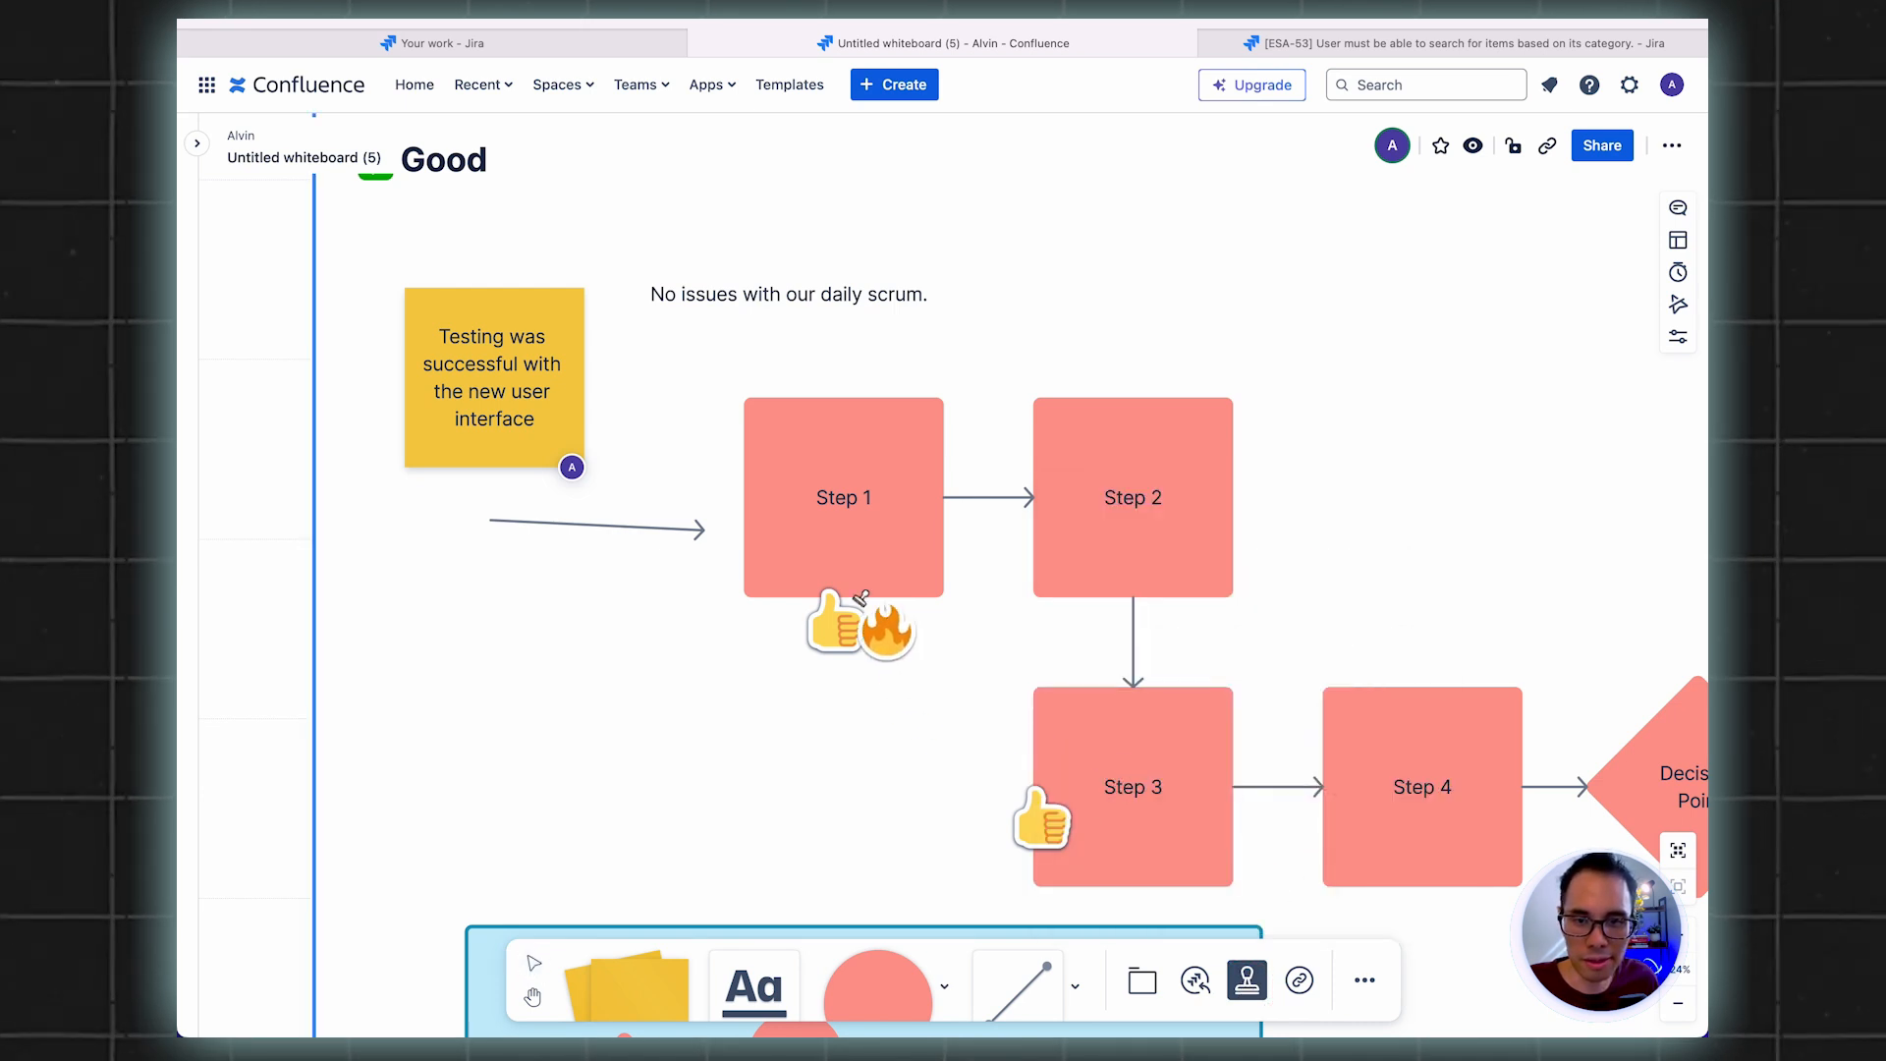
{"action": "left_click_drag", "start_coordinate": [886, 624], "coordinate": [674, 599]}
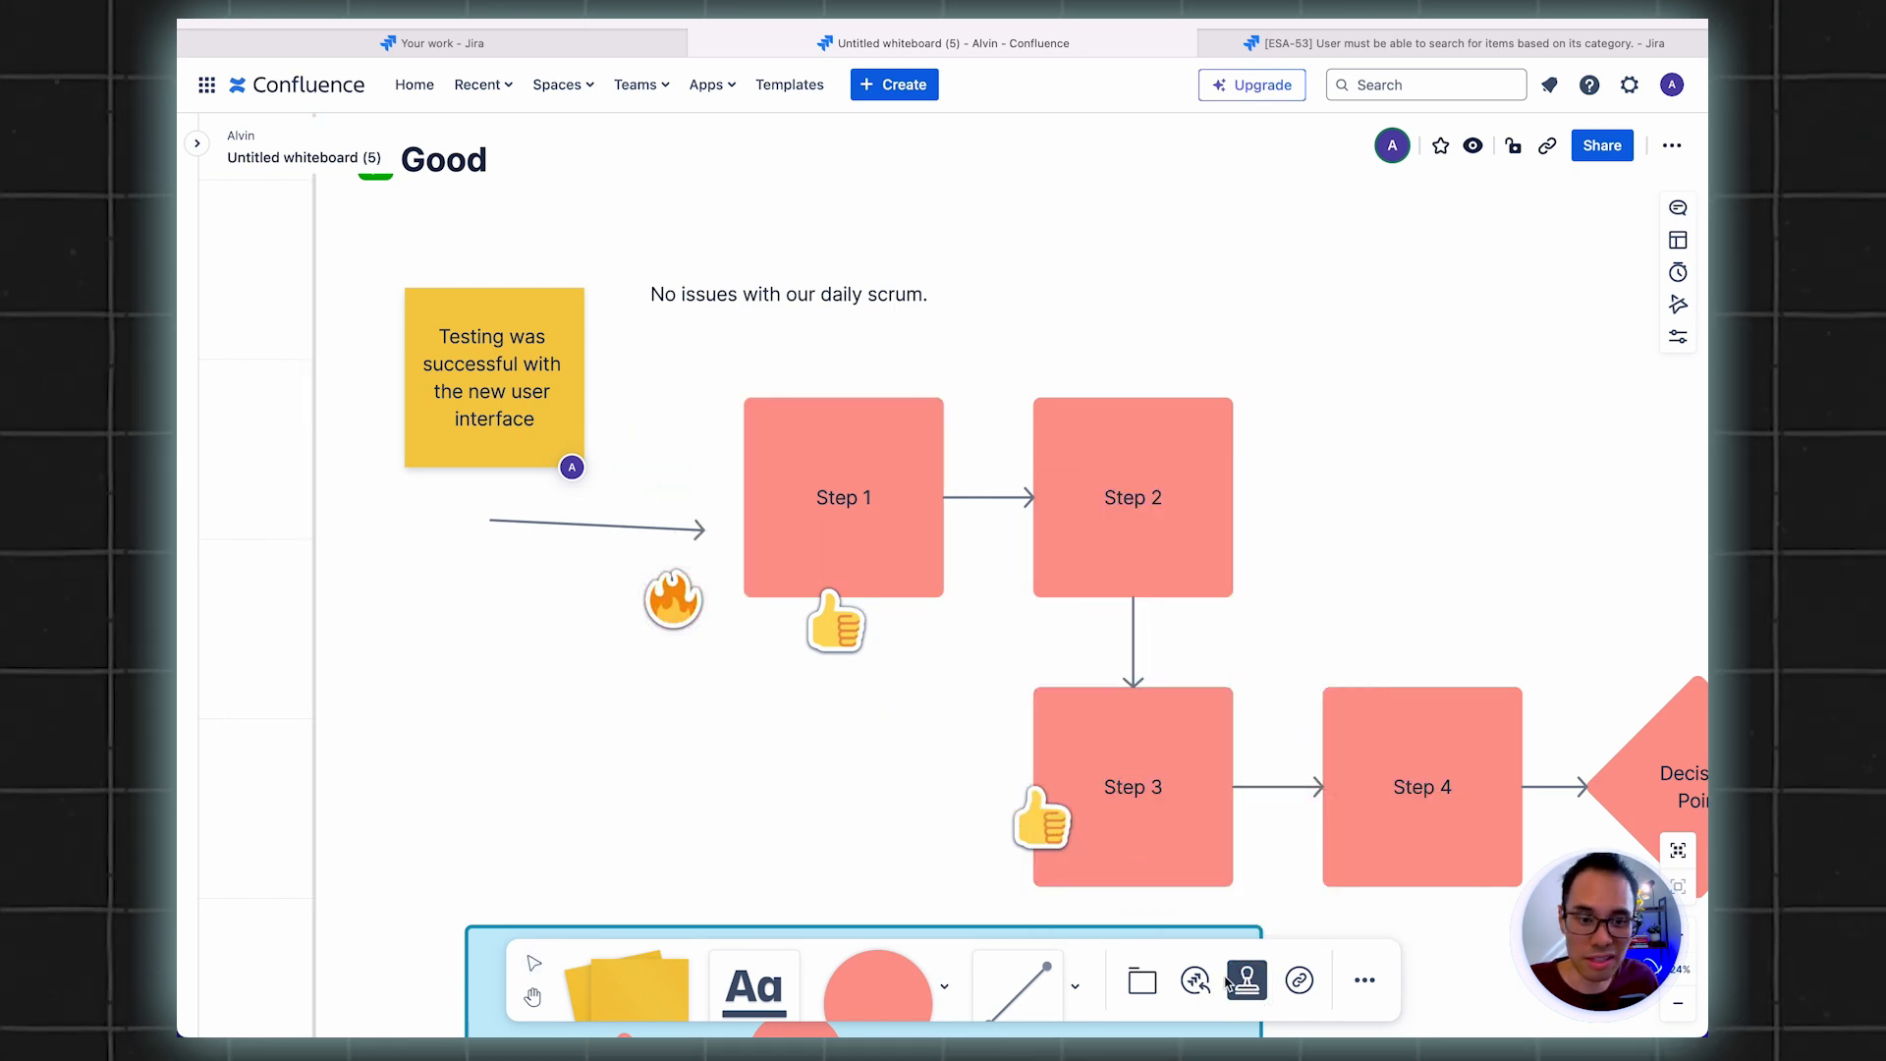
{"action": "left_click", "coordinate": [1245, 981]}
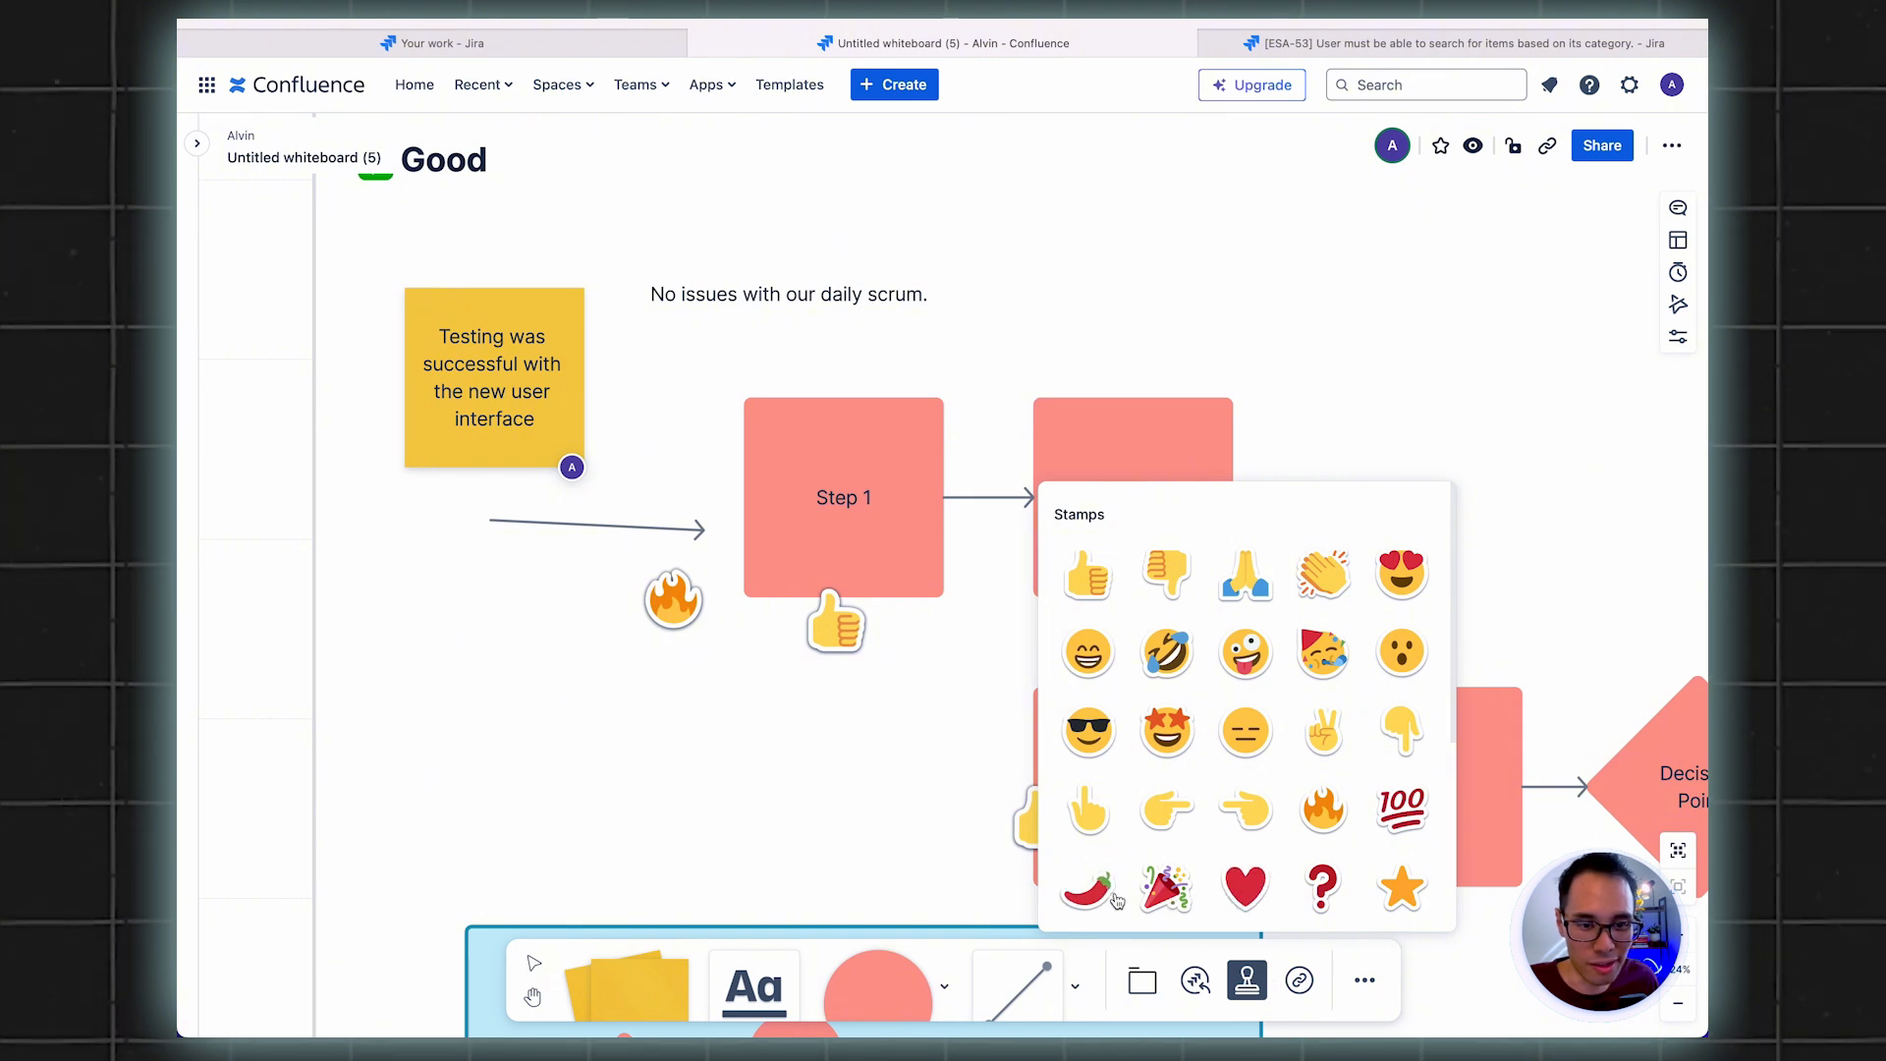
{"action": "left_click", "coordinate": [1086, 889]}
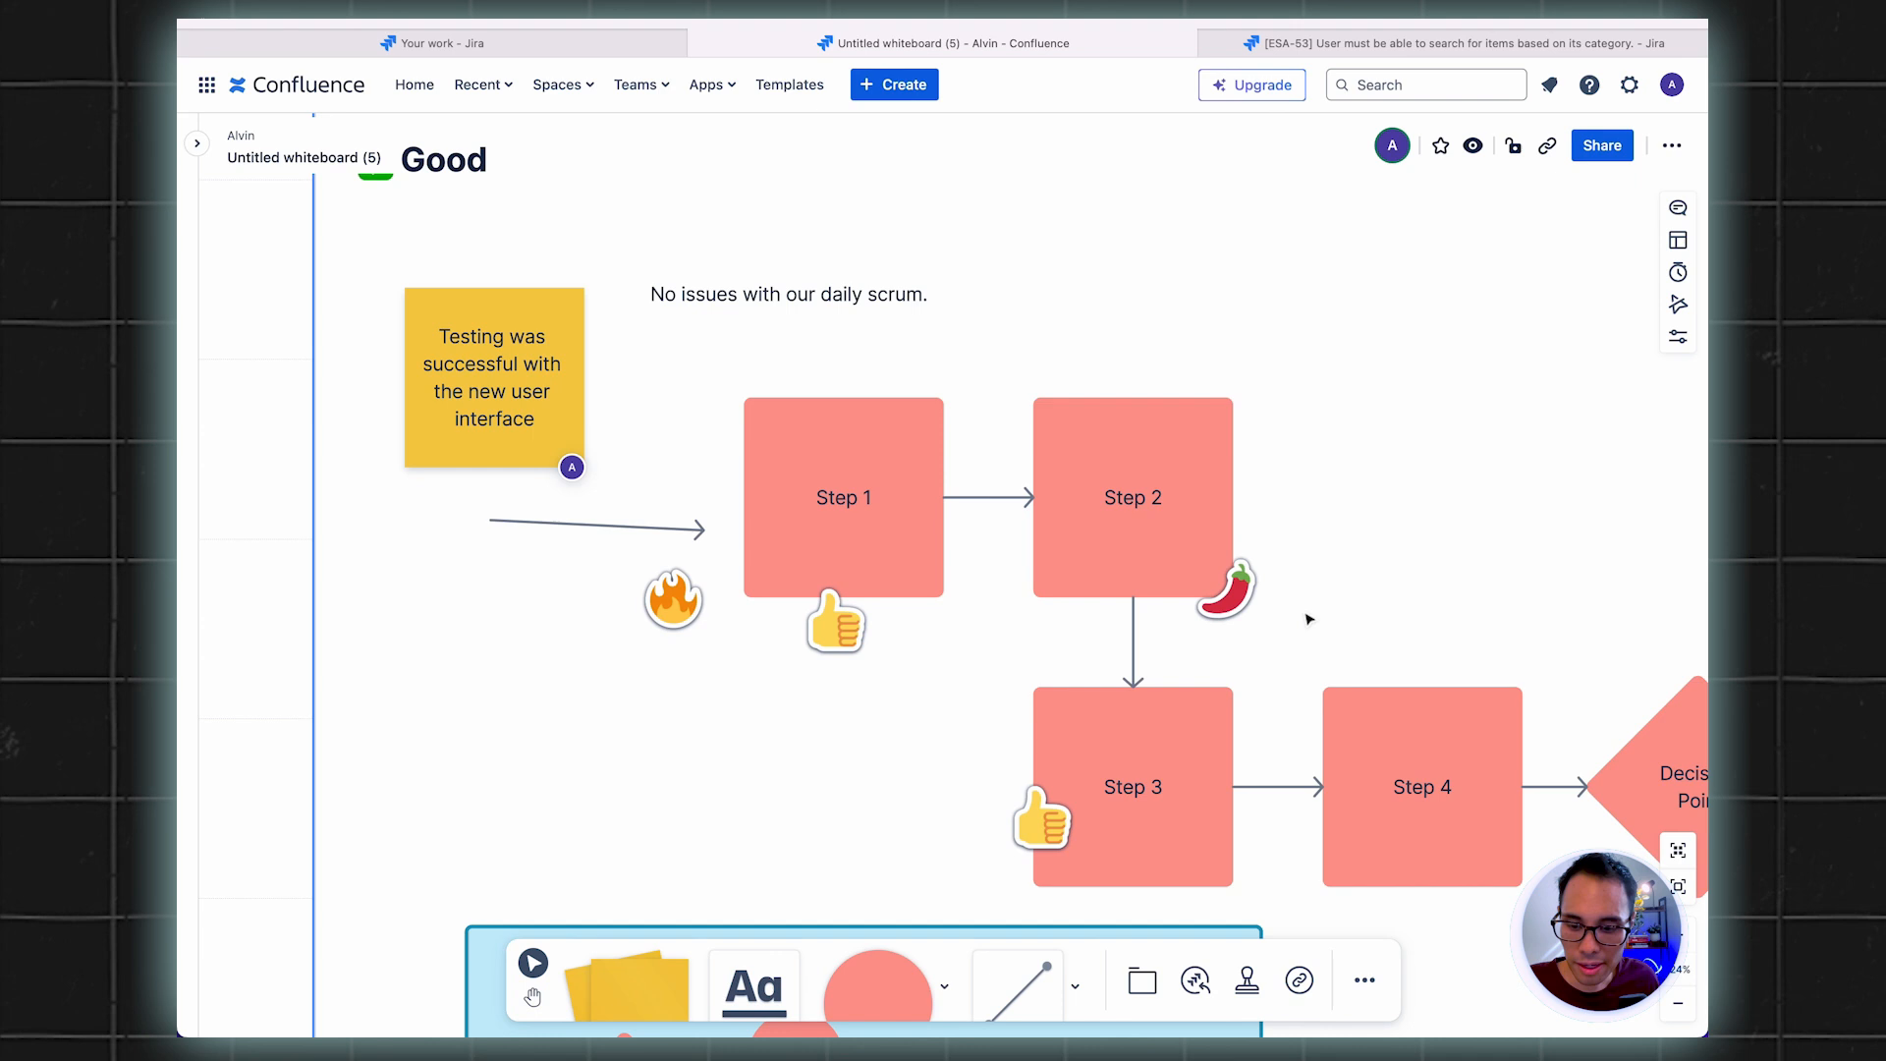
{"action": "left_click", "coordinate": [1363, 980]}
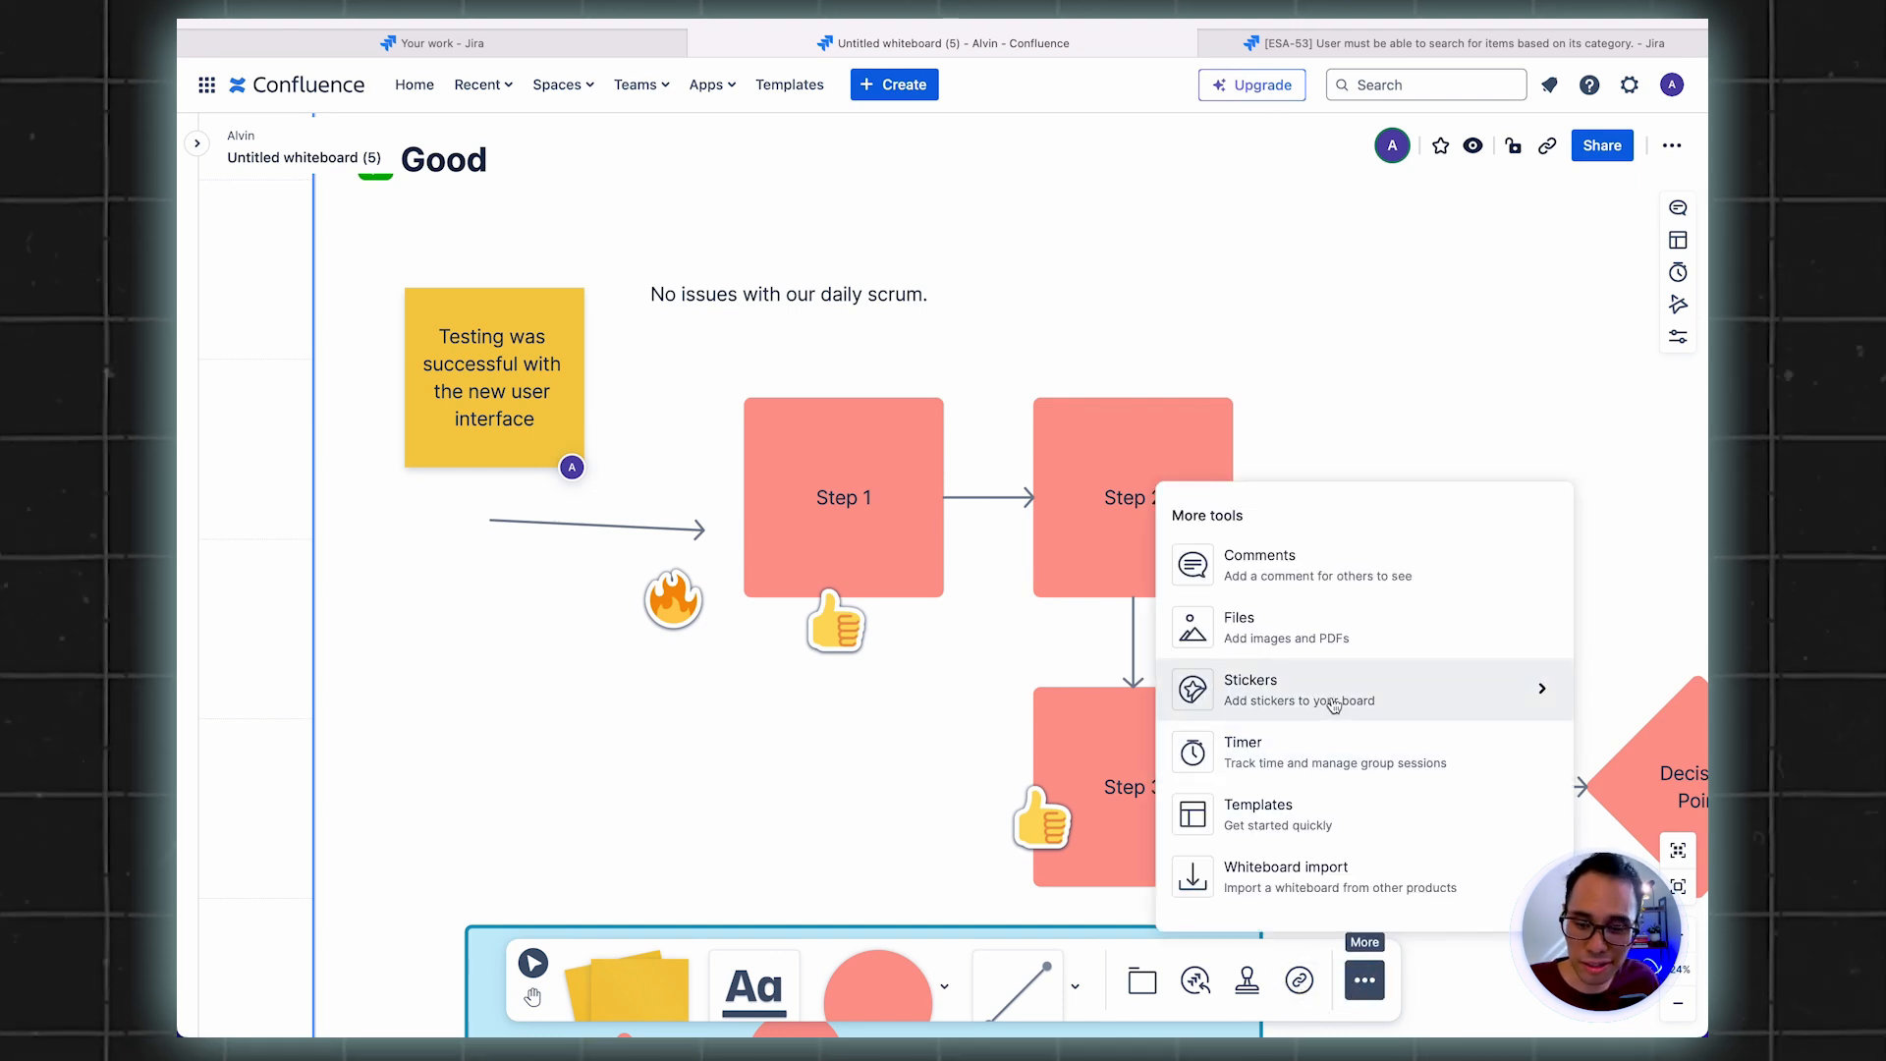
Place the Workshop facilitators' Thumbs up YES! sticker at Step 2's upper right corner
{"action": "left_click", "coordinate": [1252, 679]}
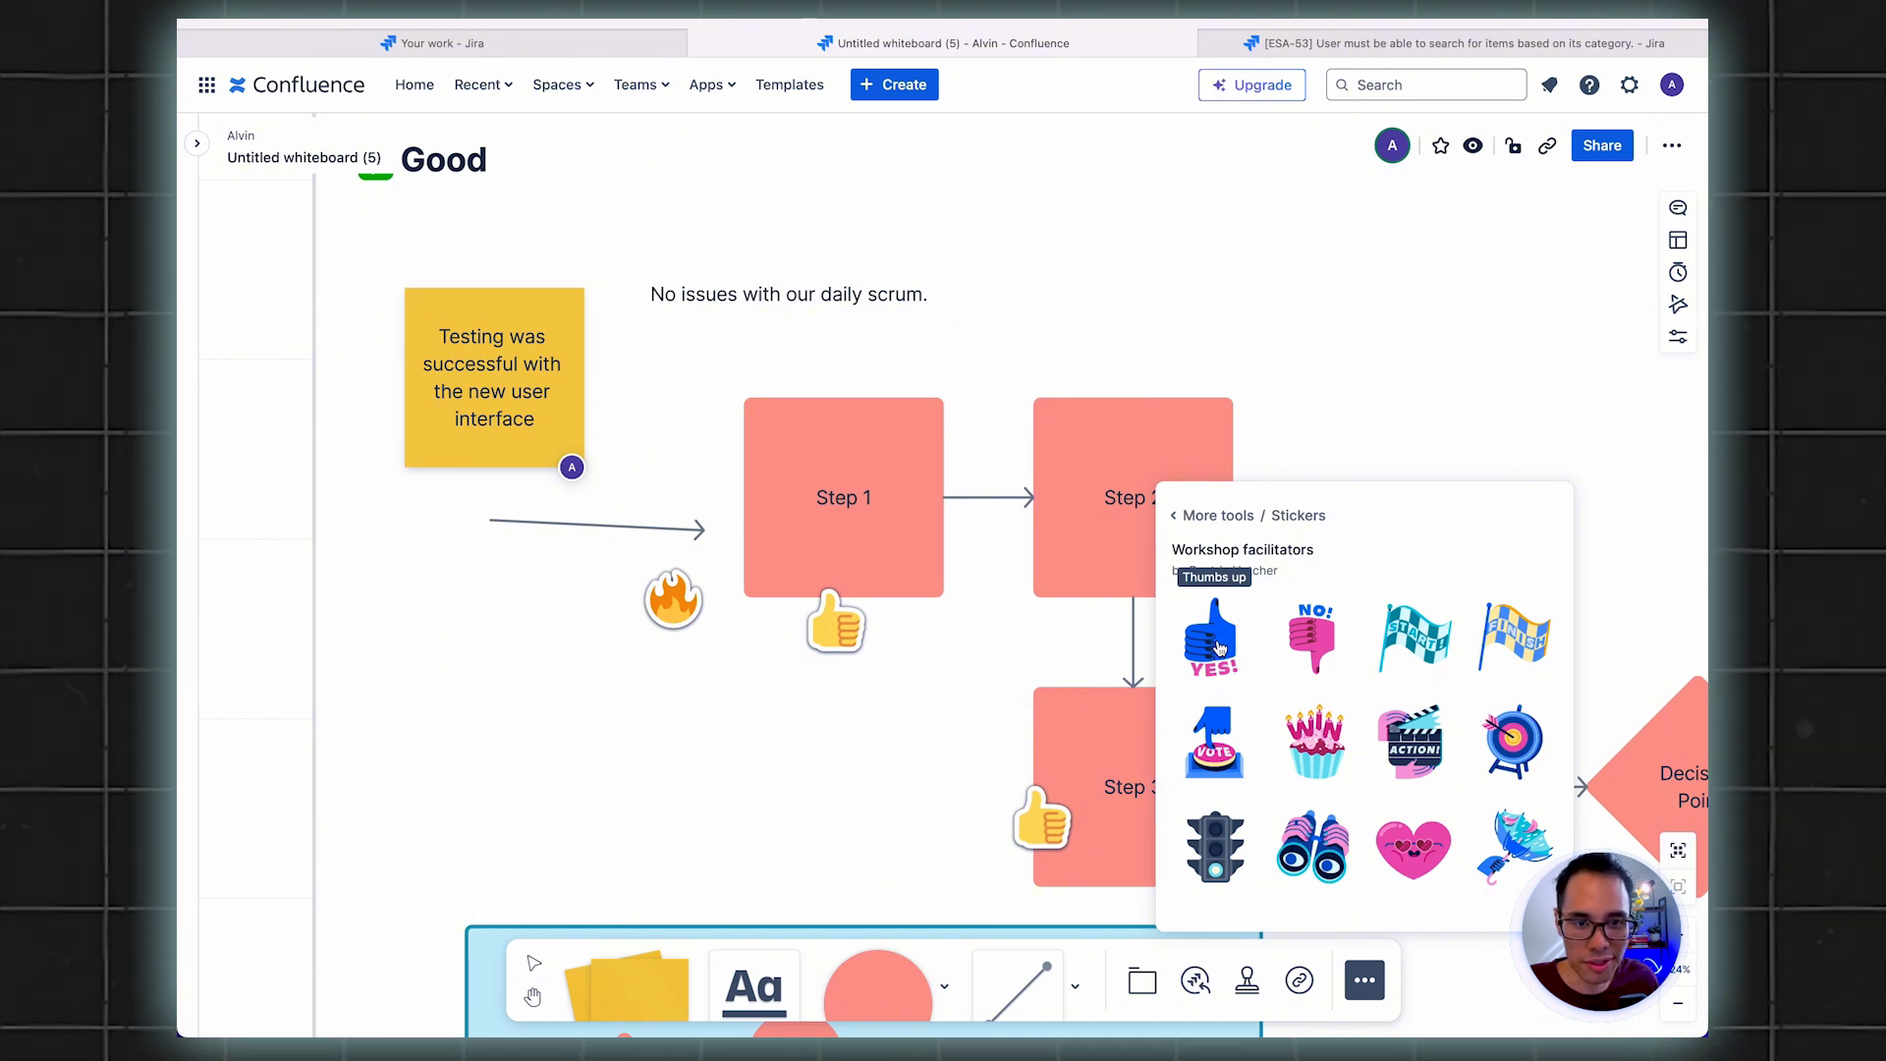
{"action": "left_click", "coordinate": [1212, 637]}
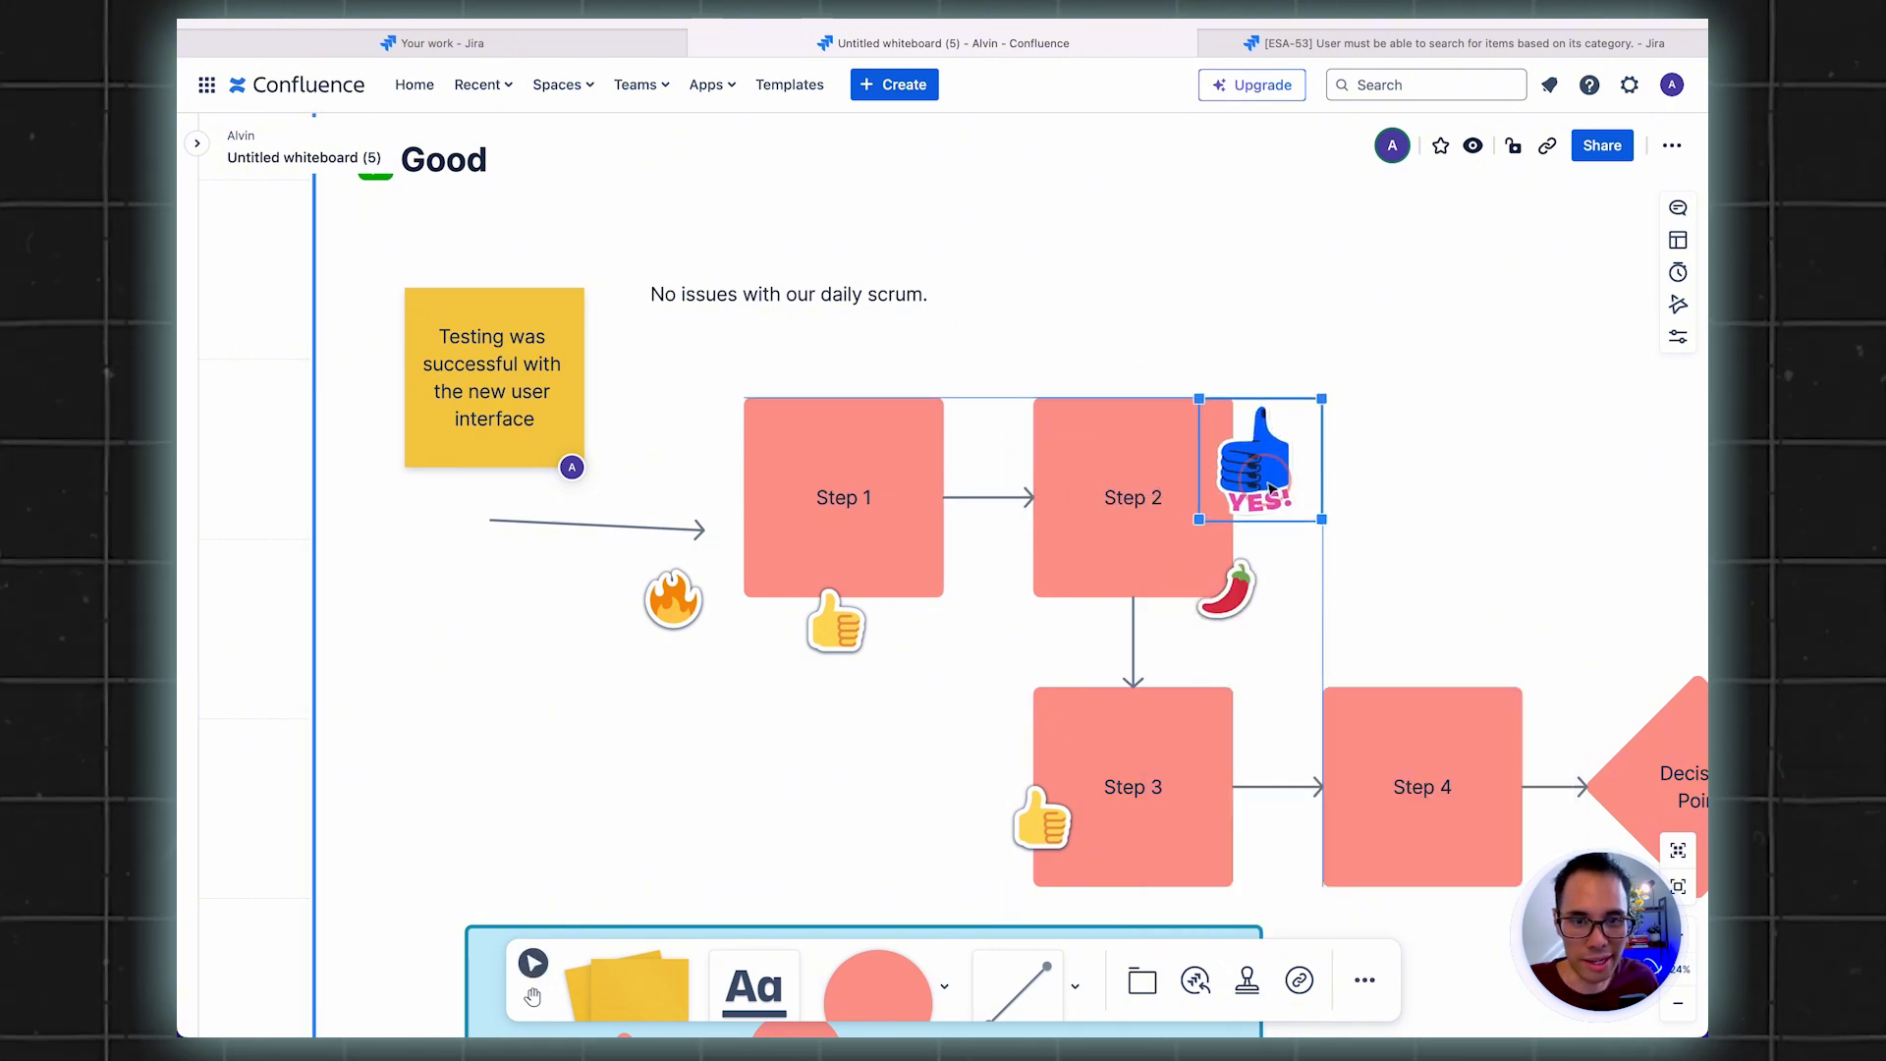
{"action": "left_click", "coordinate": [908, 417]}
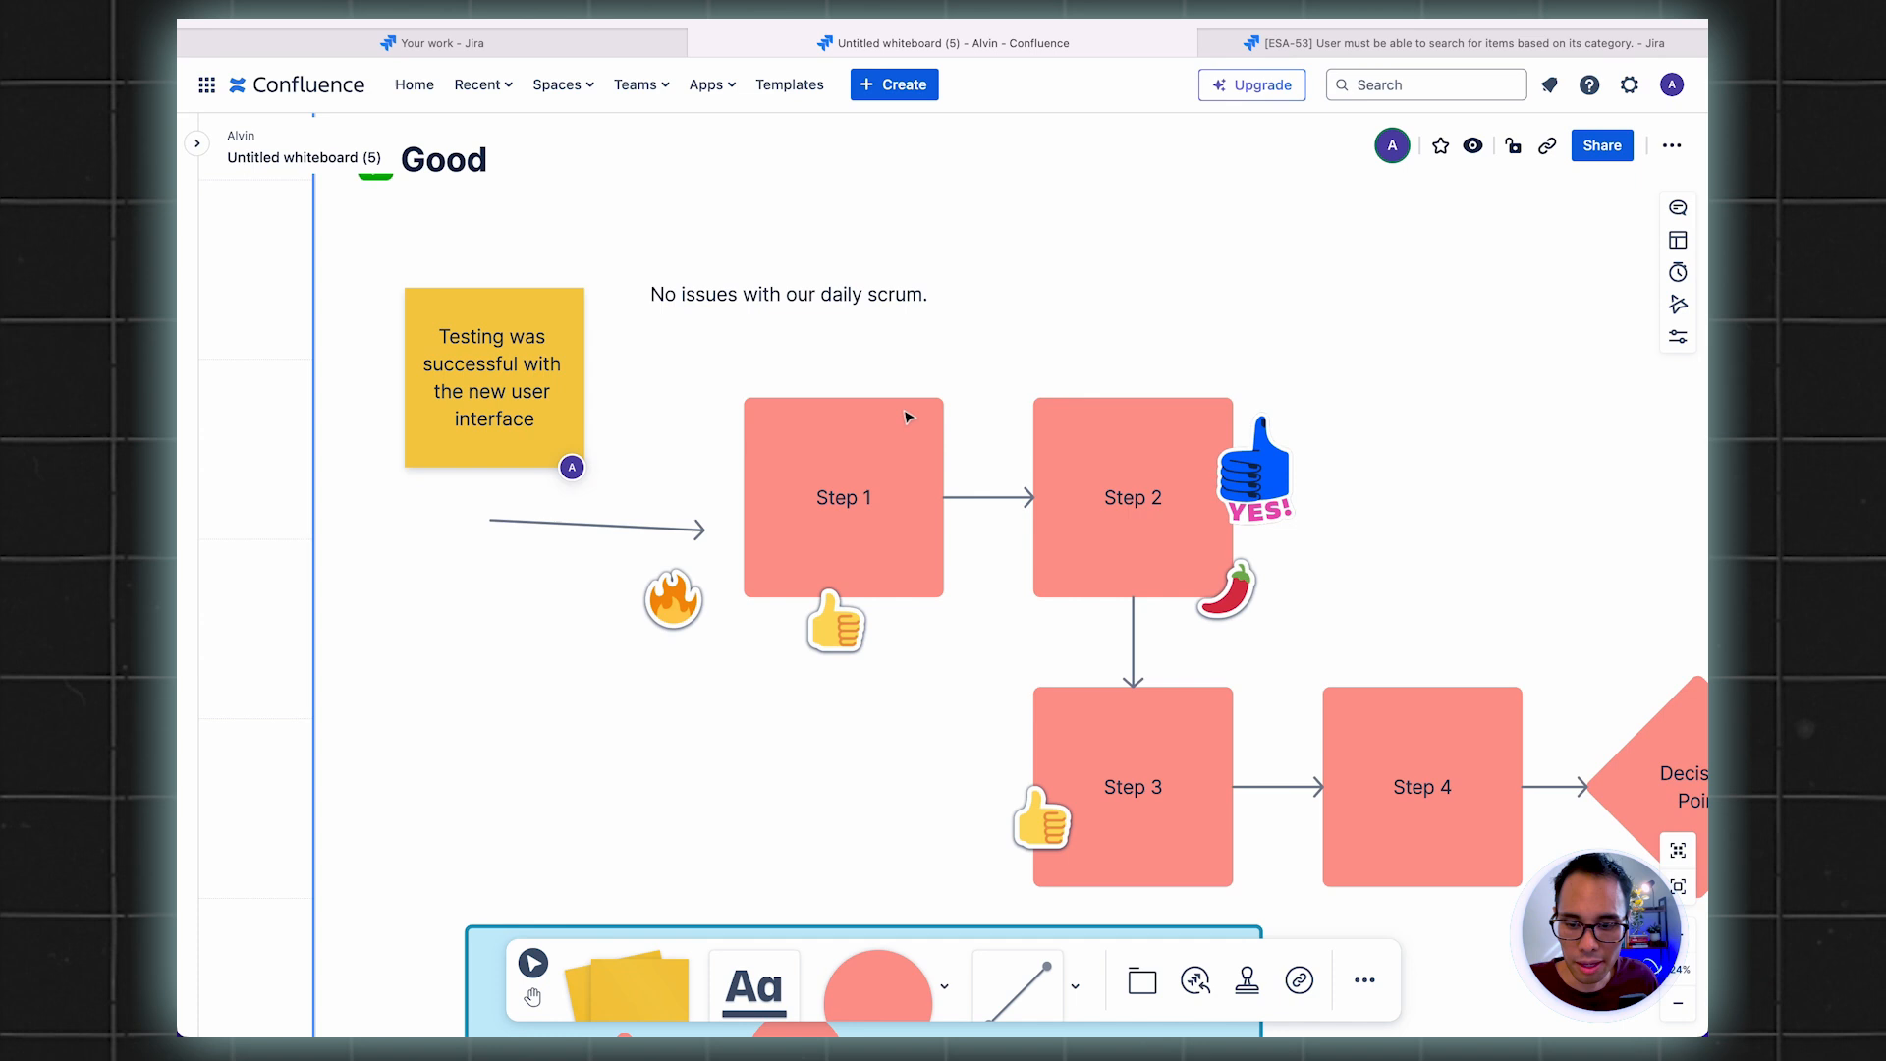
{"action": "mouse_move", "coordinate": [1151, 582]}
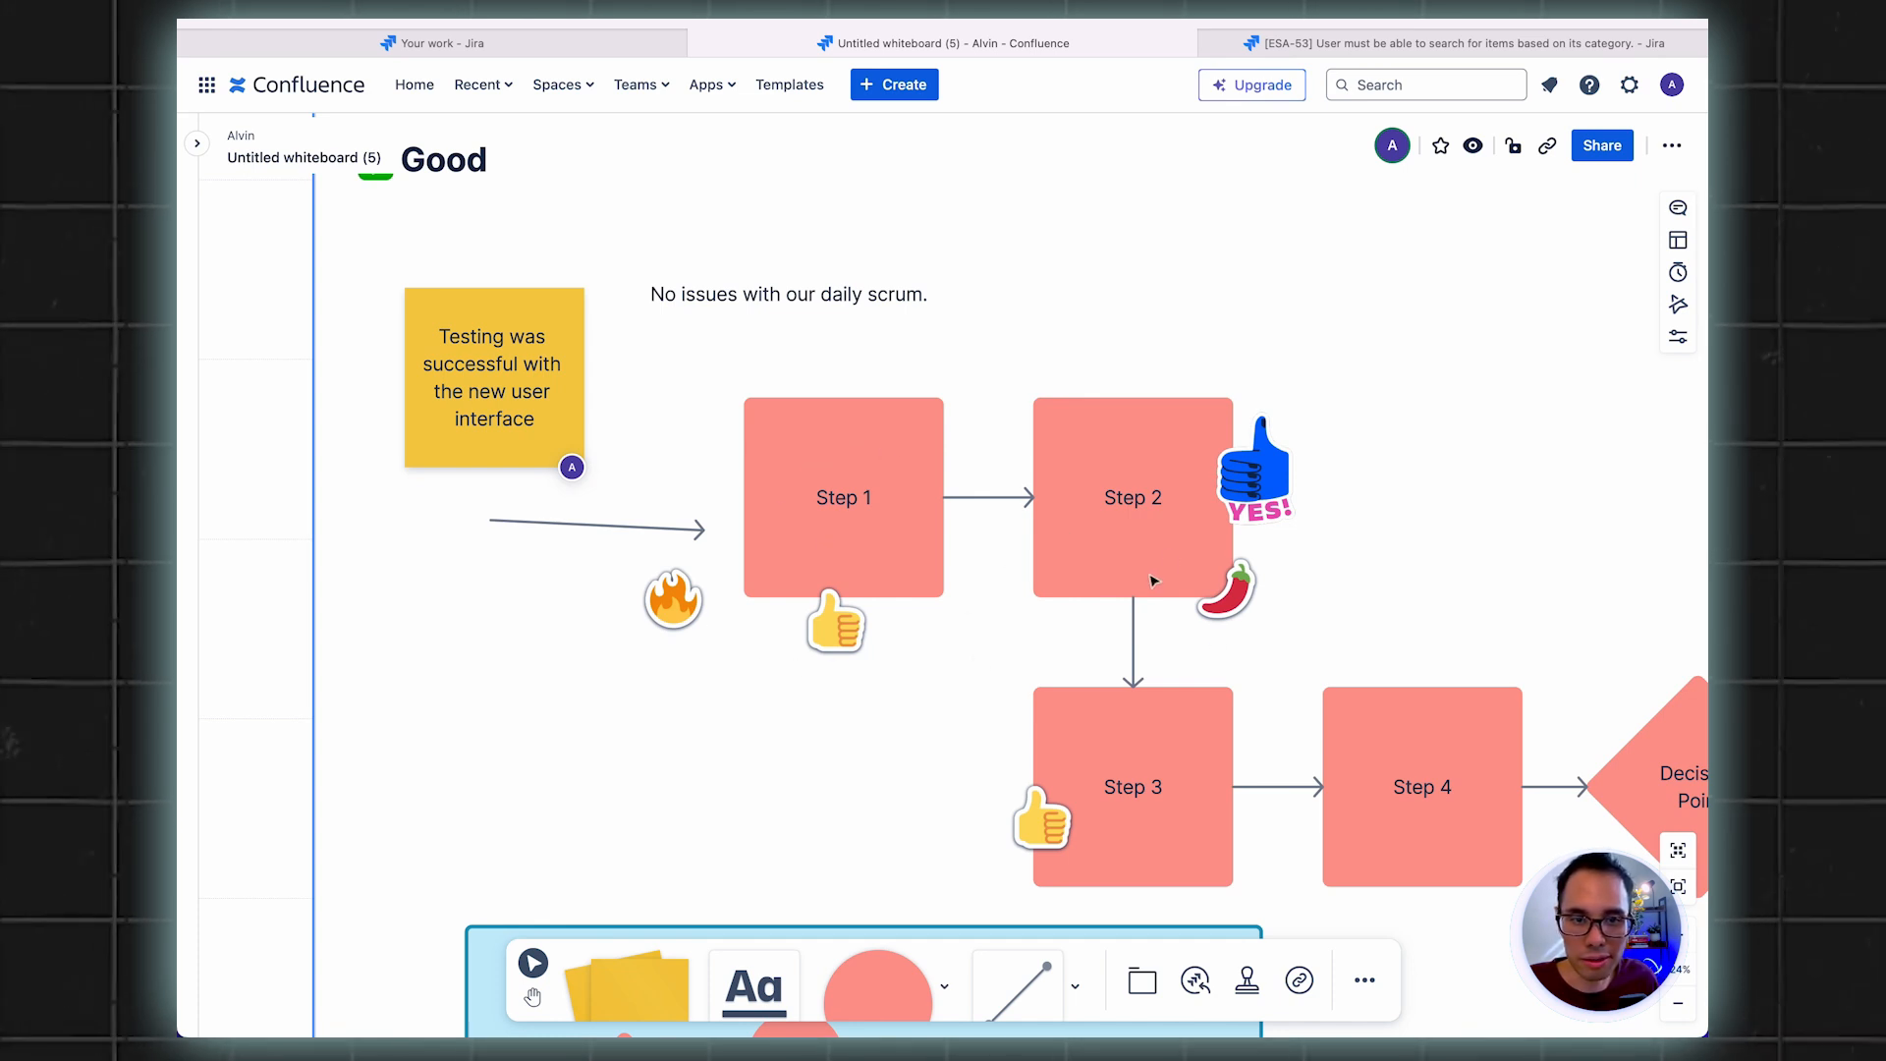
{"action": "mouse_move", "coordinate": [1047, 527]}
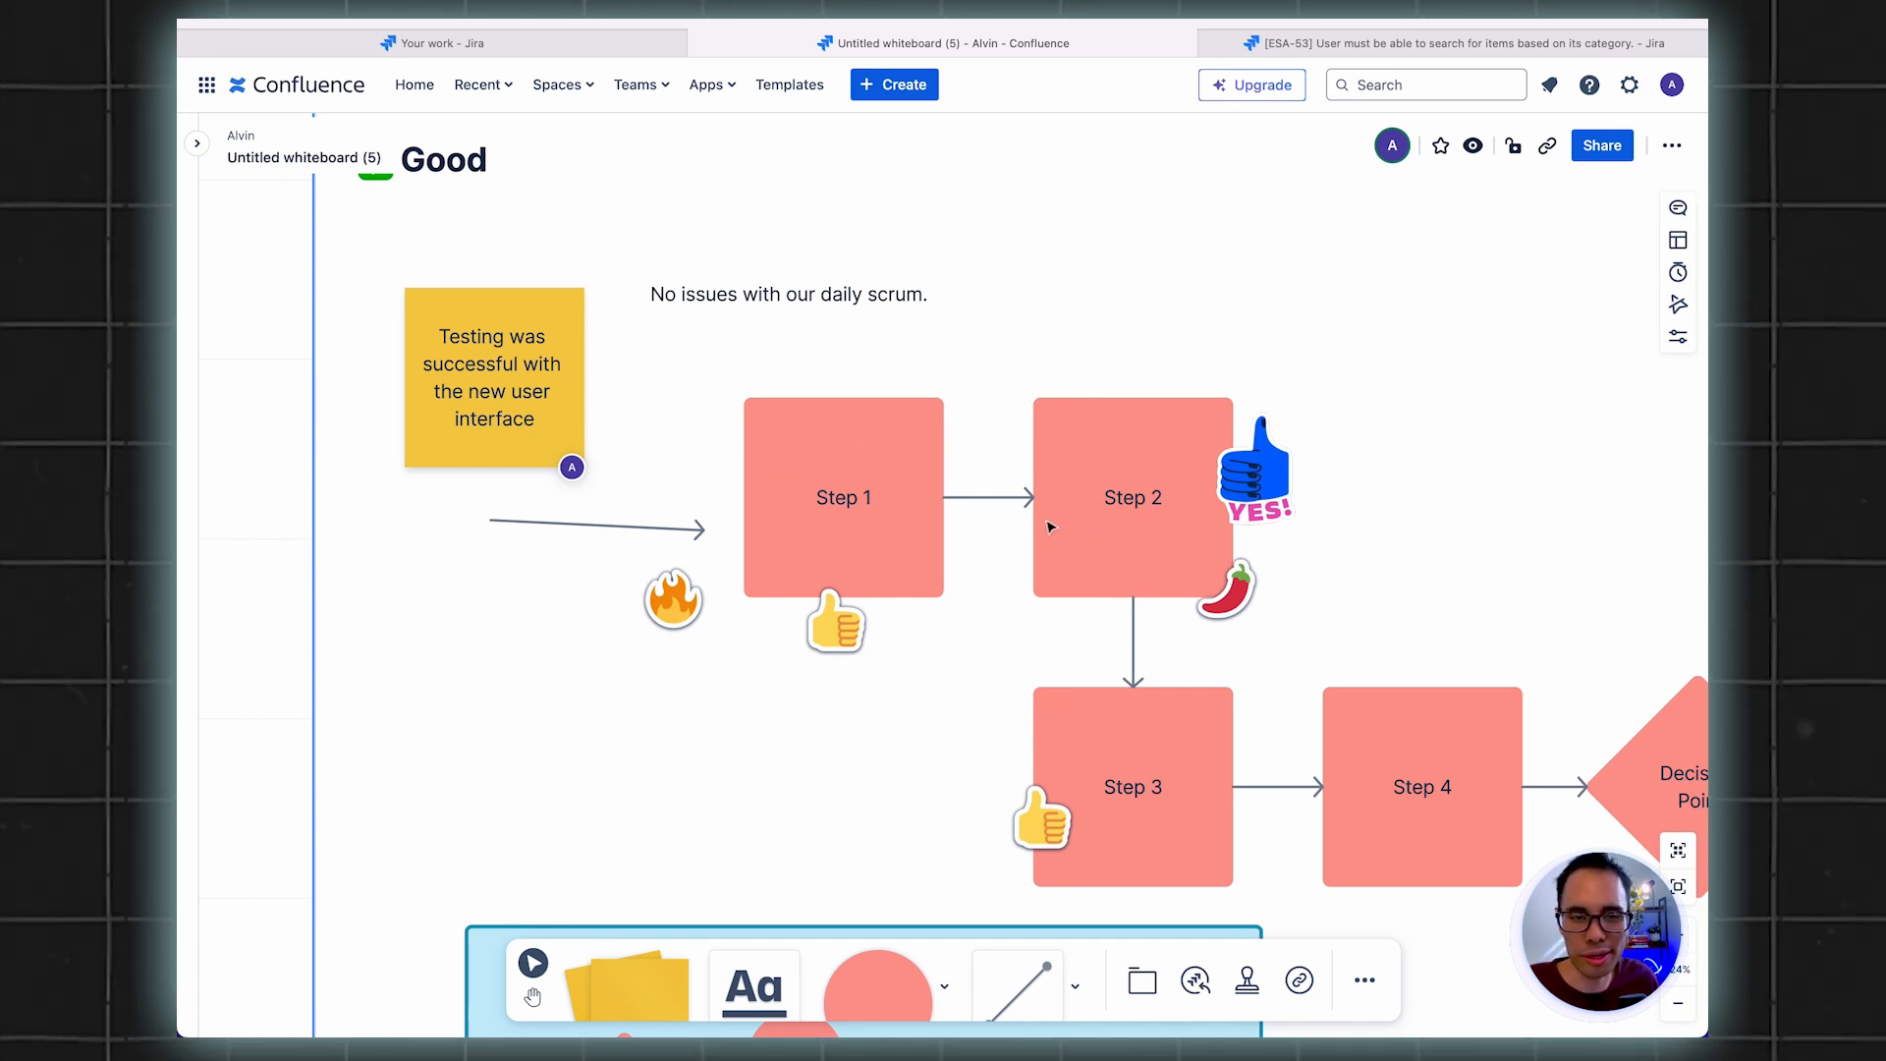
{"action": "mouse_move", "coordinate": [986, 633]}
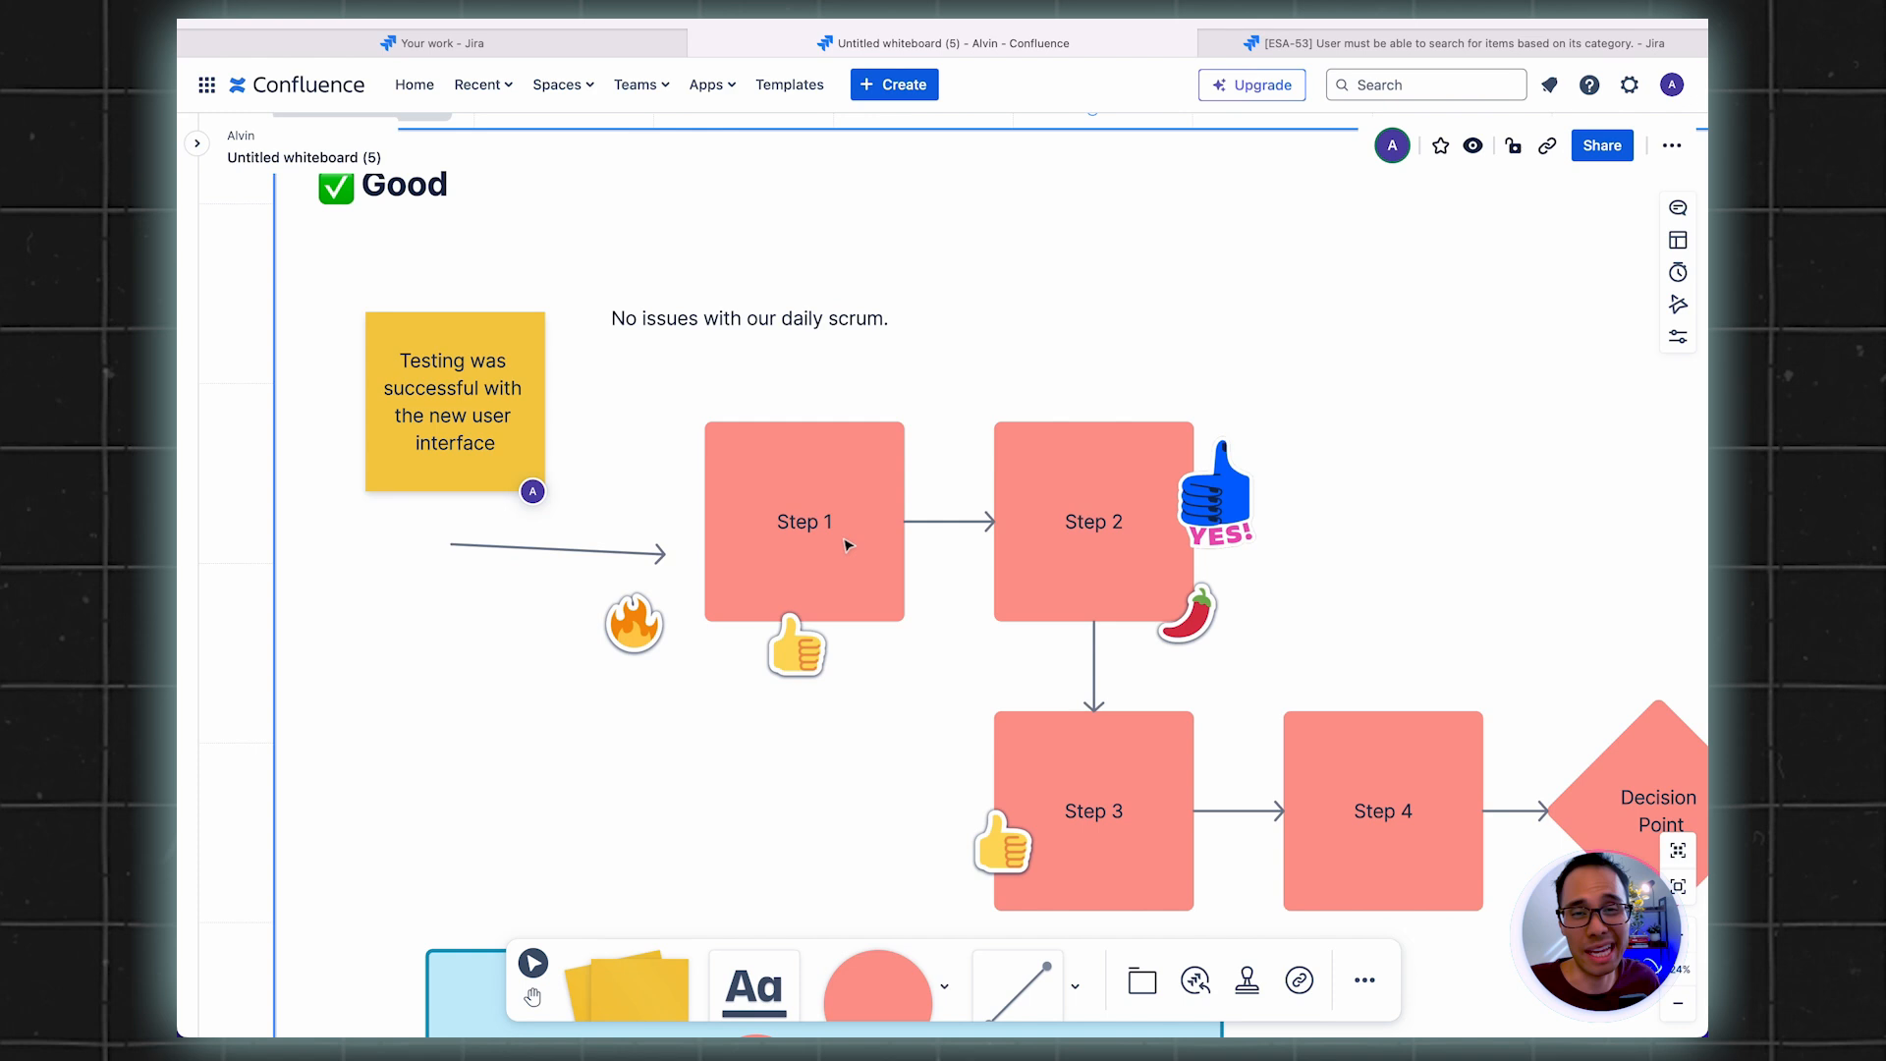
{"action": "mouse_move", "coordinate": [1098, 615]}
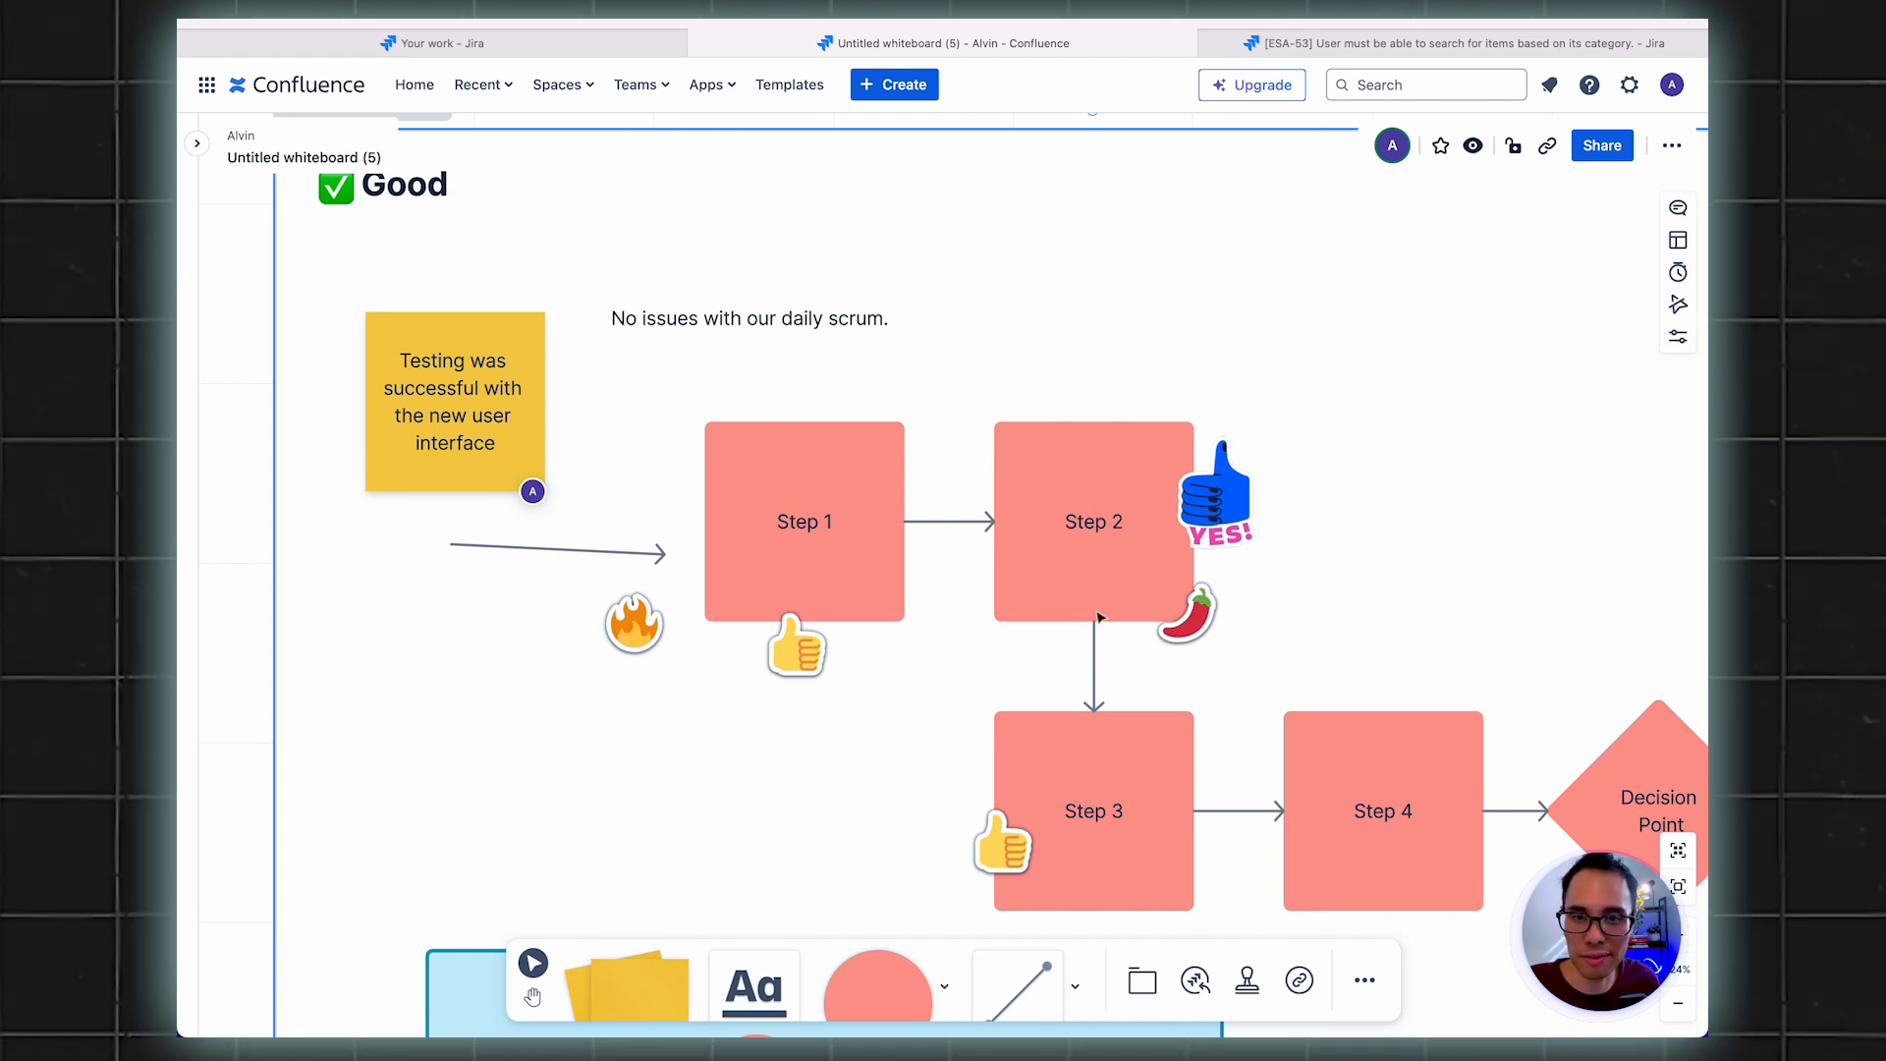
{"action": "mouse_move", "coordinate": [1146, 371]}
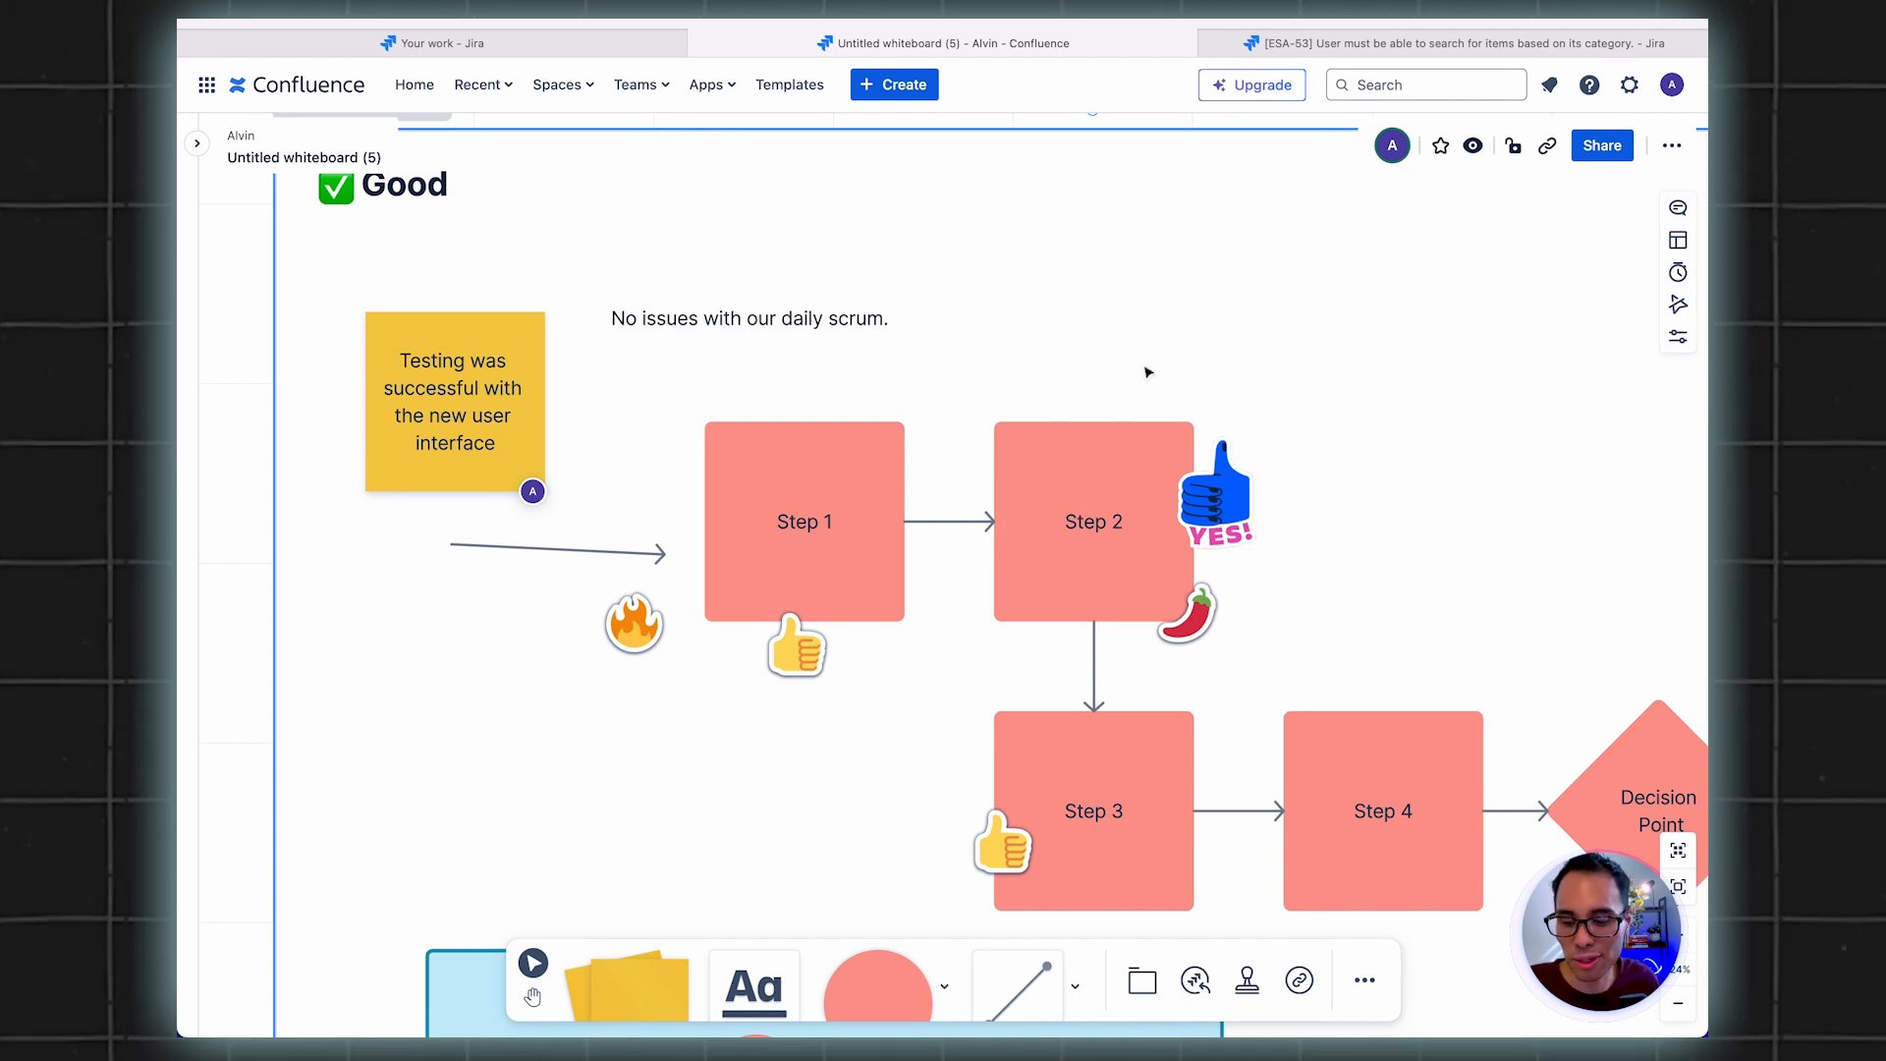